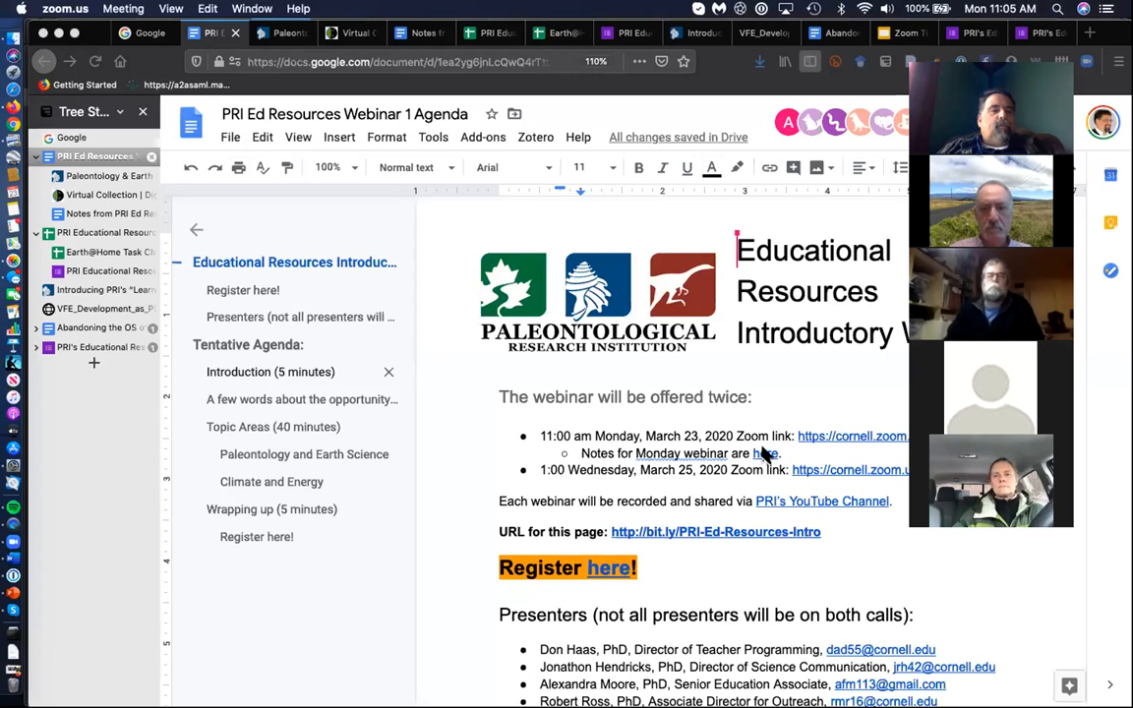
pyautogui.moveTo(735, 442)
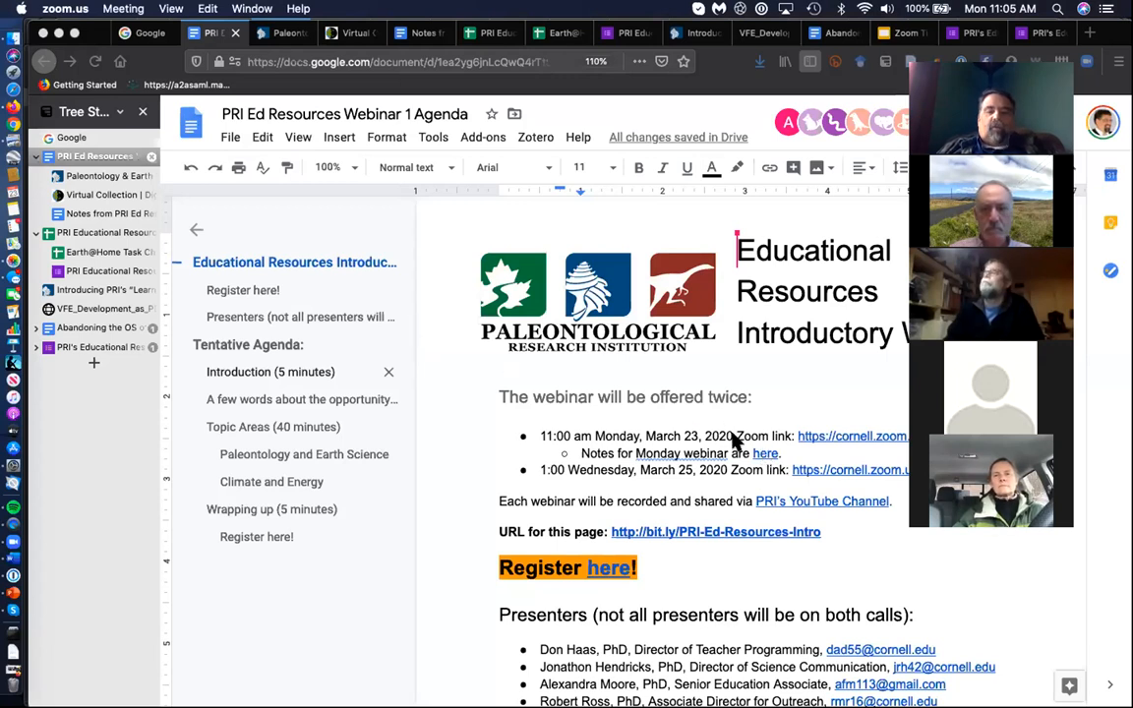
pyautogui.moveTo(728, 459)
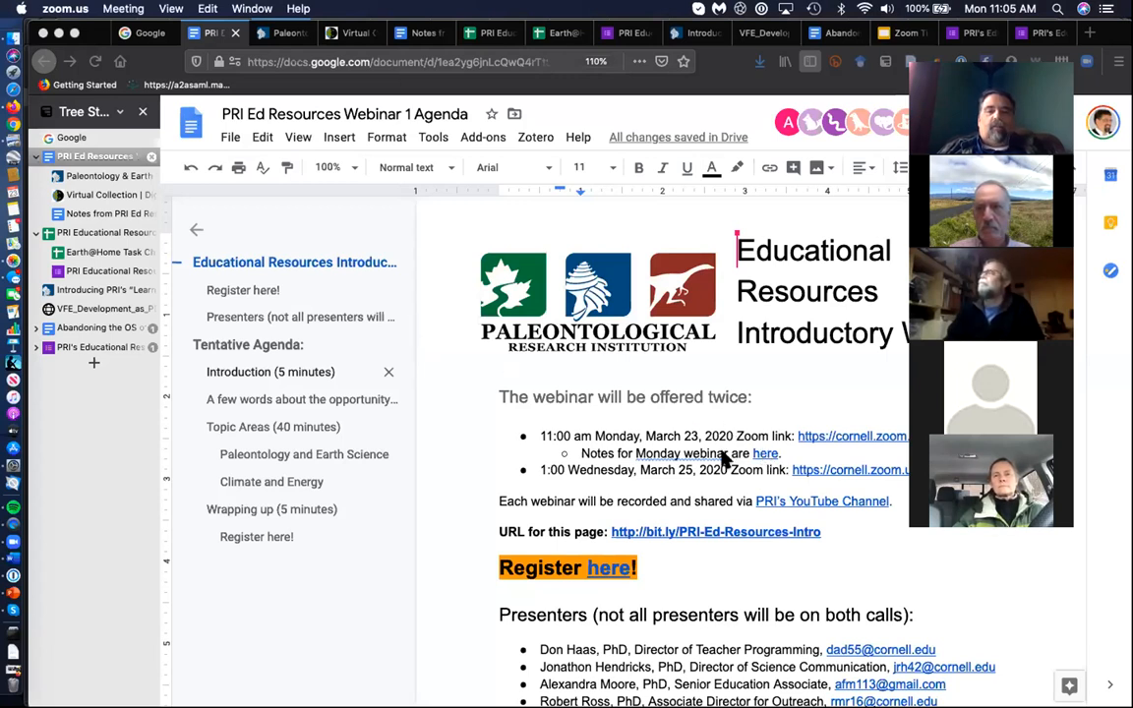
pyautogui.moveTo(712, 351)
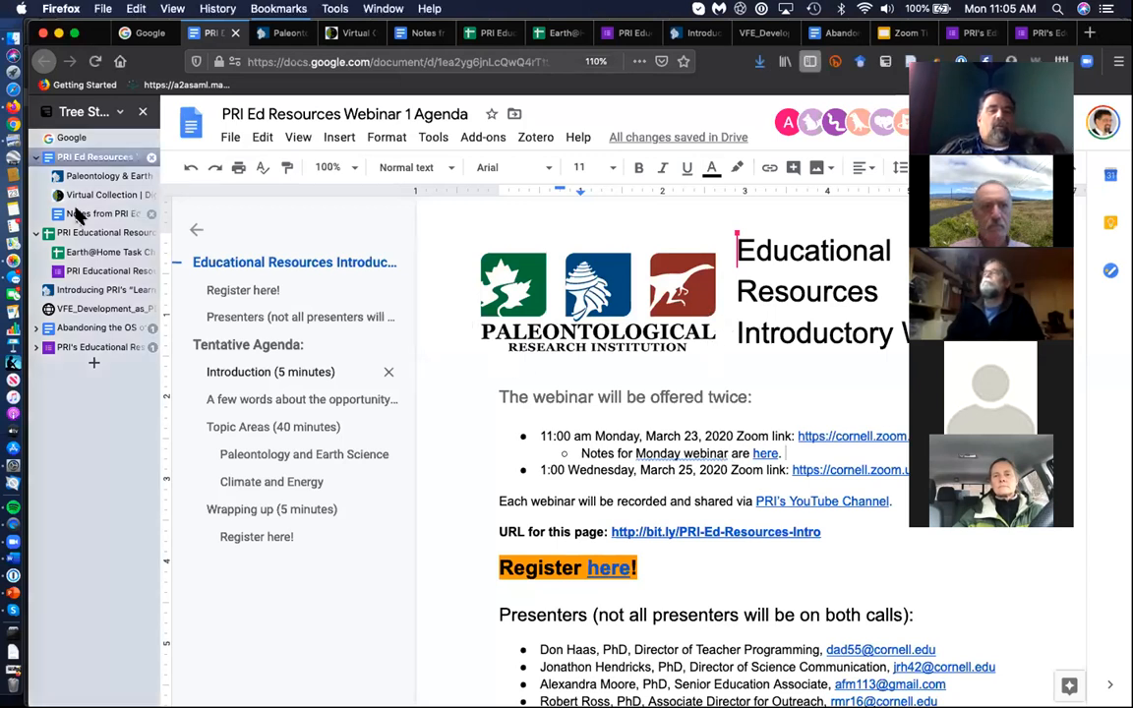
# Open the 'Notes from PRI Ed Resources' document and read down to Introduction (5 minutes)
pyautogui.click(98, 213)
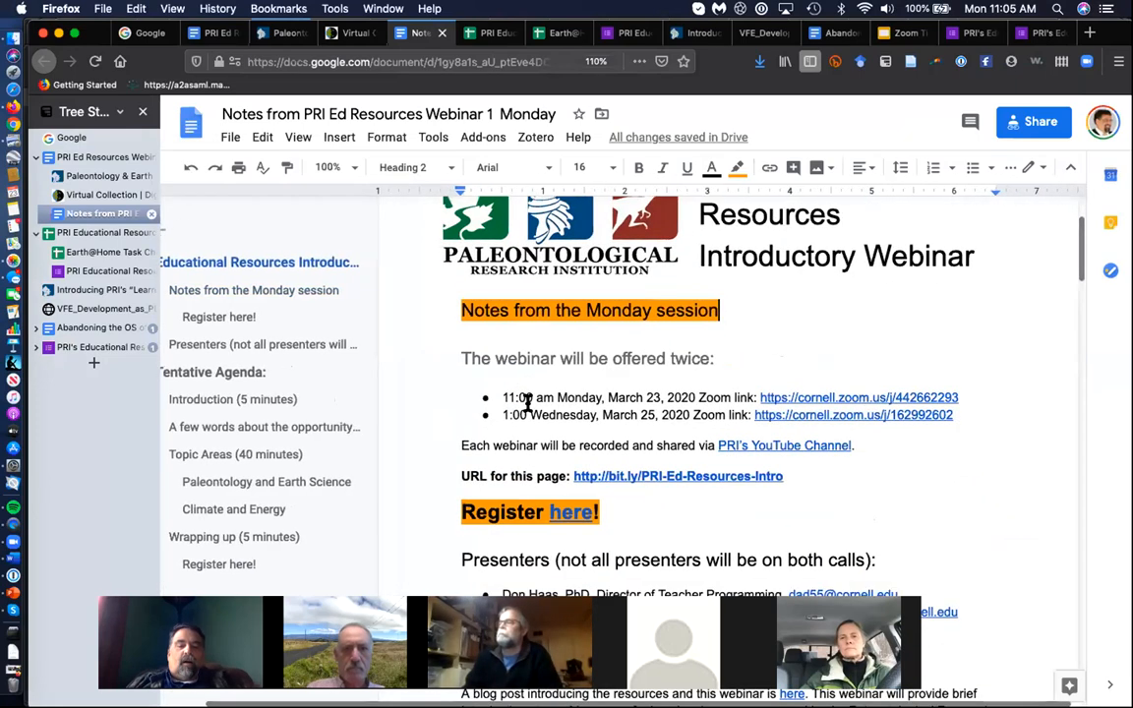
pyautogui.scroll(-3)
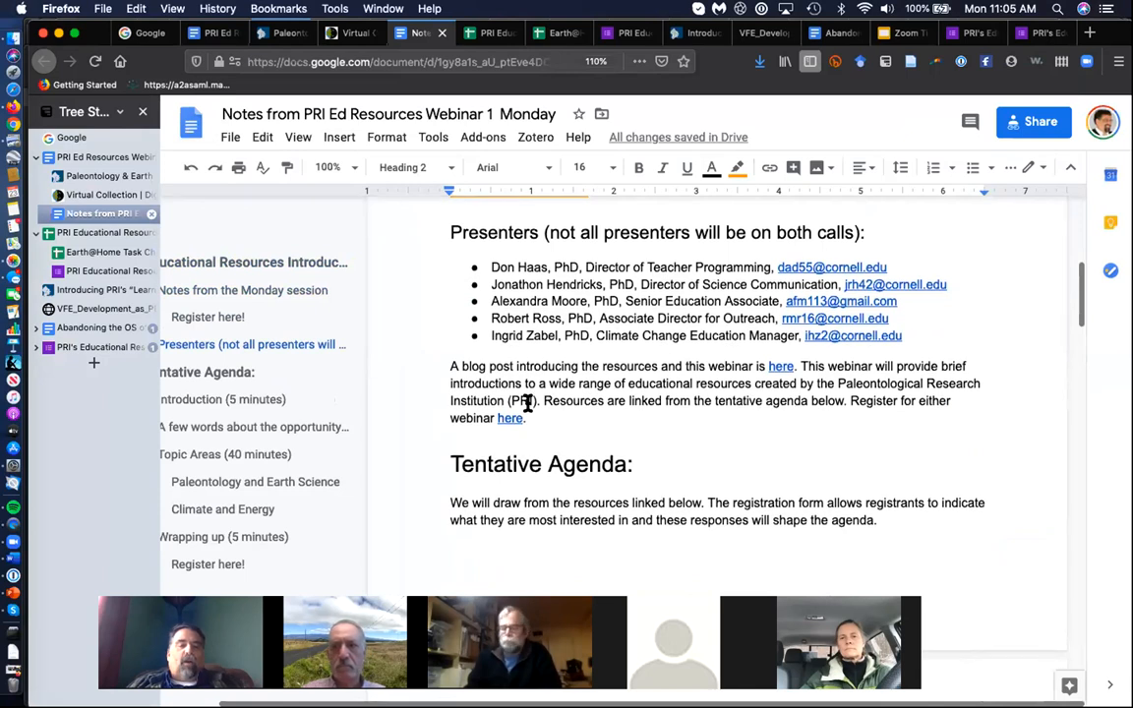
pyautogui.scroll(-3)
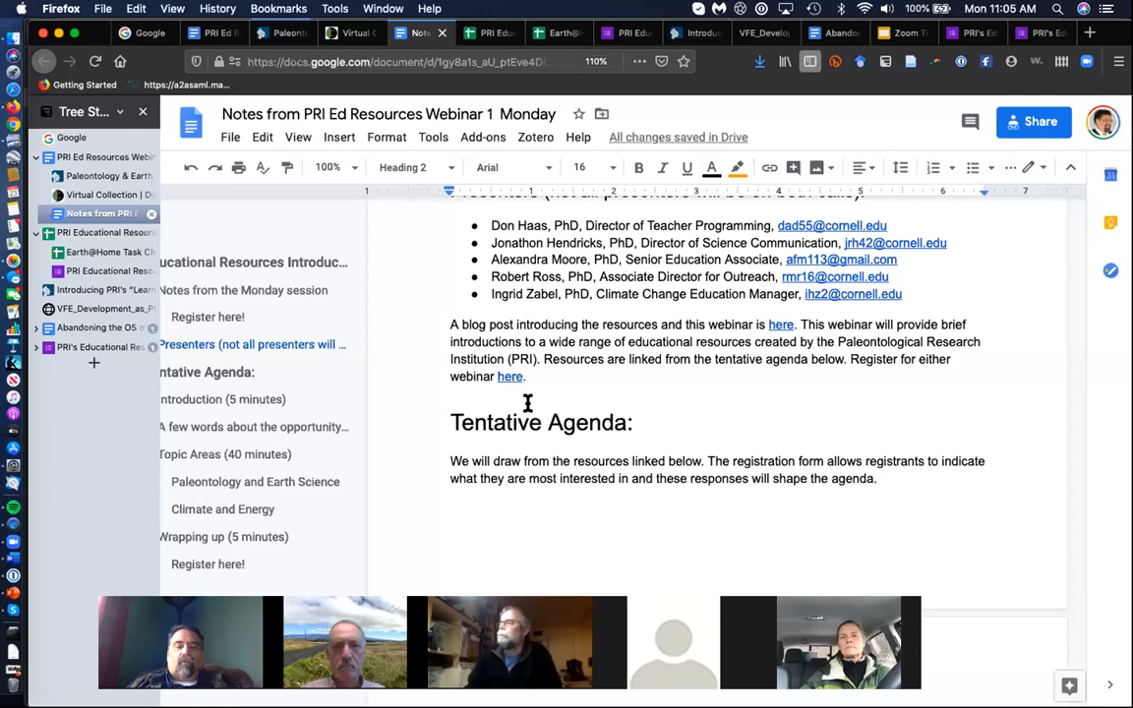
pyautogui.scroll(-3)
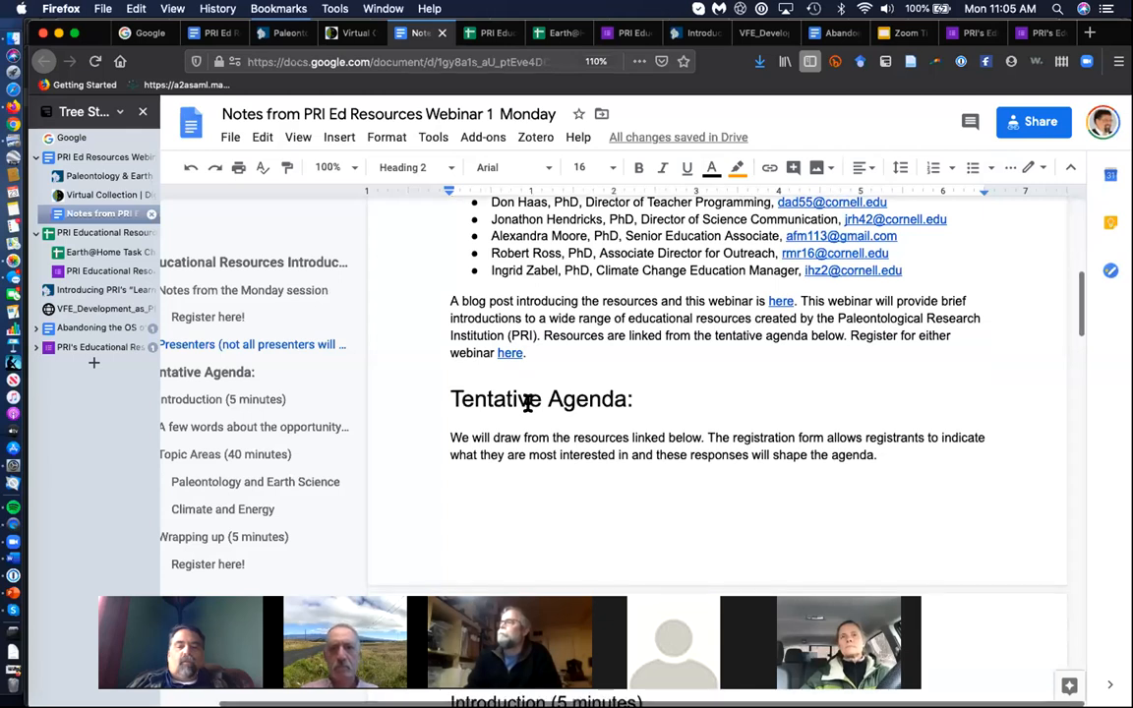
pyautogui.scroll(-3)
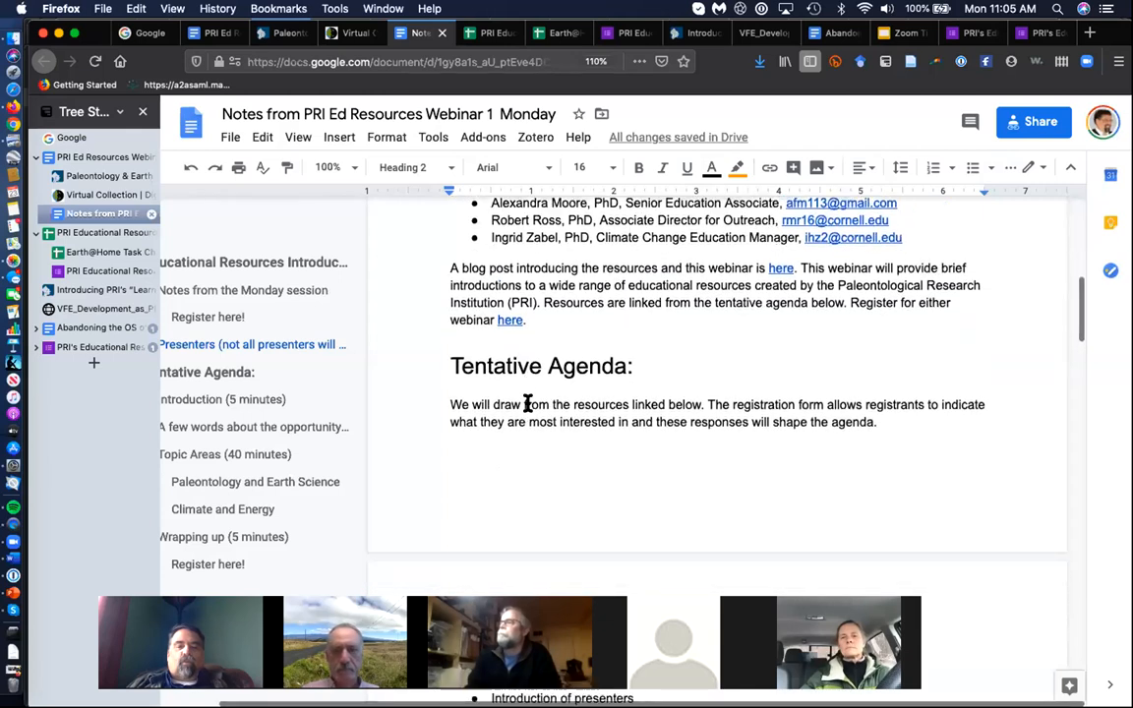
pyautogui.scroll(-3)
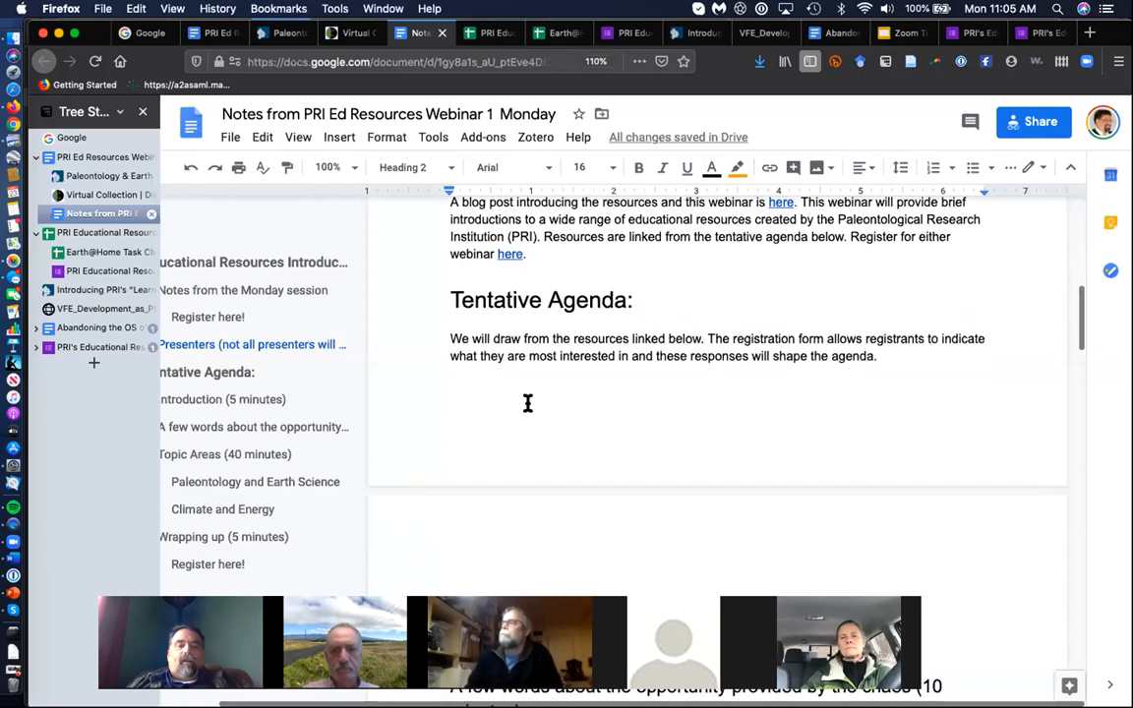
pyautogui.scroll(-3)
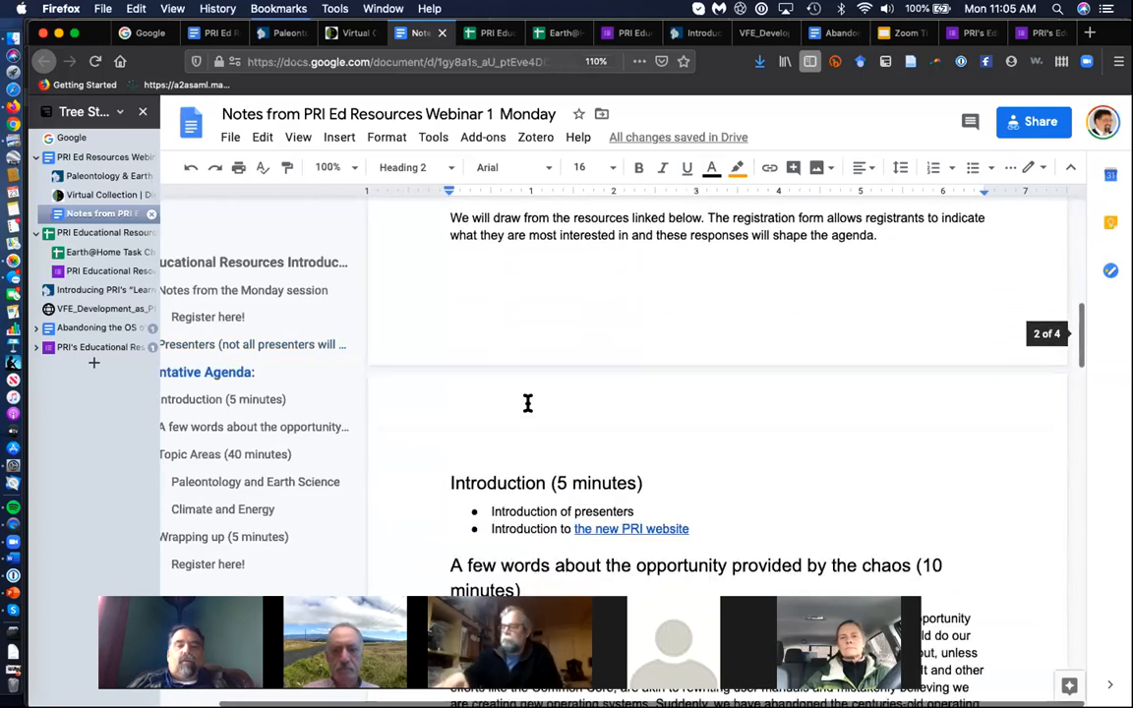
pyautogui.scroll(-3)
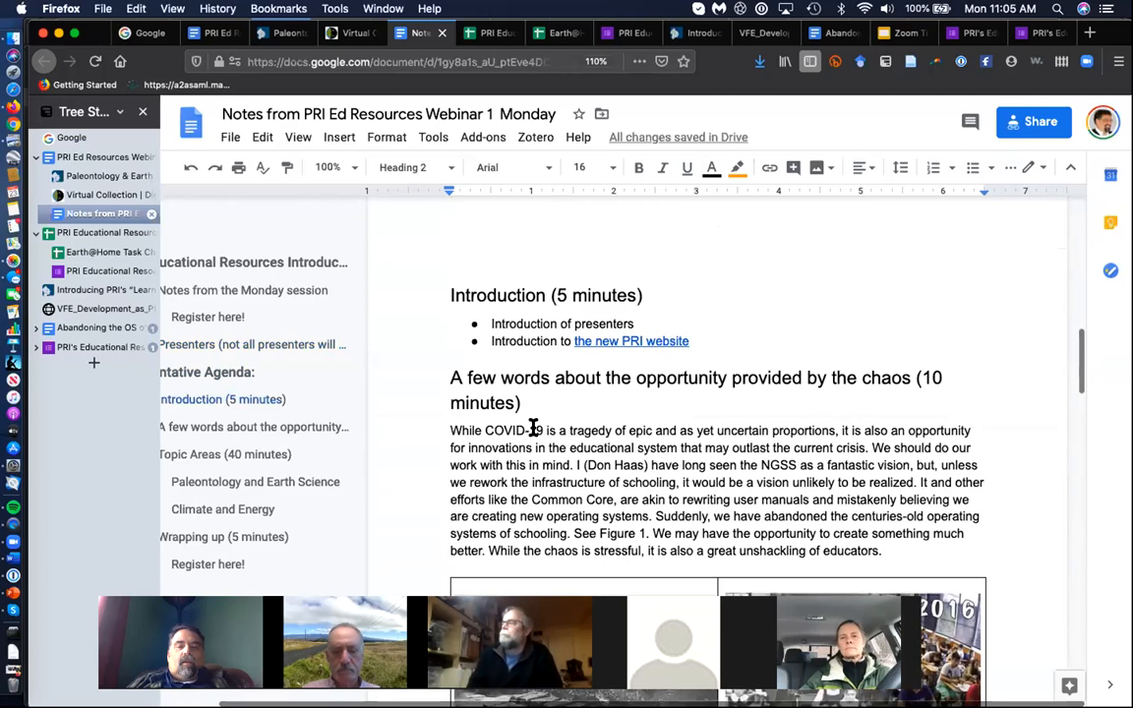
# Read past the COVID-19 paragraph to Figure 1's Sumerian and 1916/2016 classroom photos
pyautogui.scroll(-3)
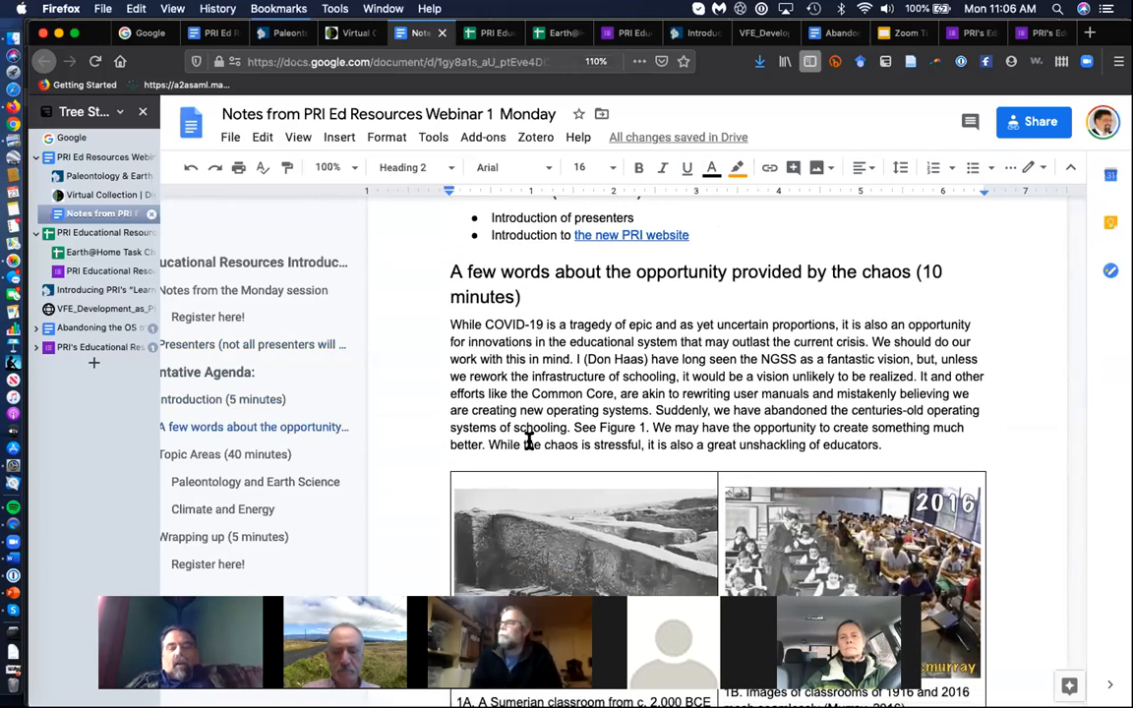
pyautogui.scroll(-3)
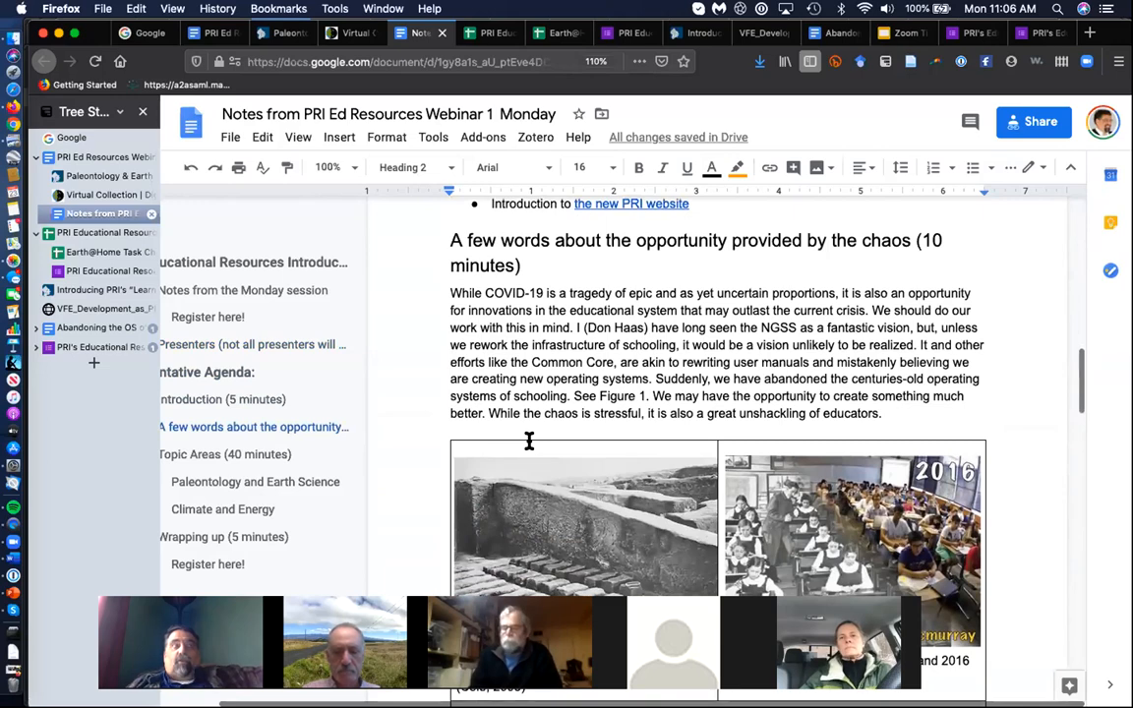
pyautogui.scroll(-3)
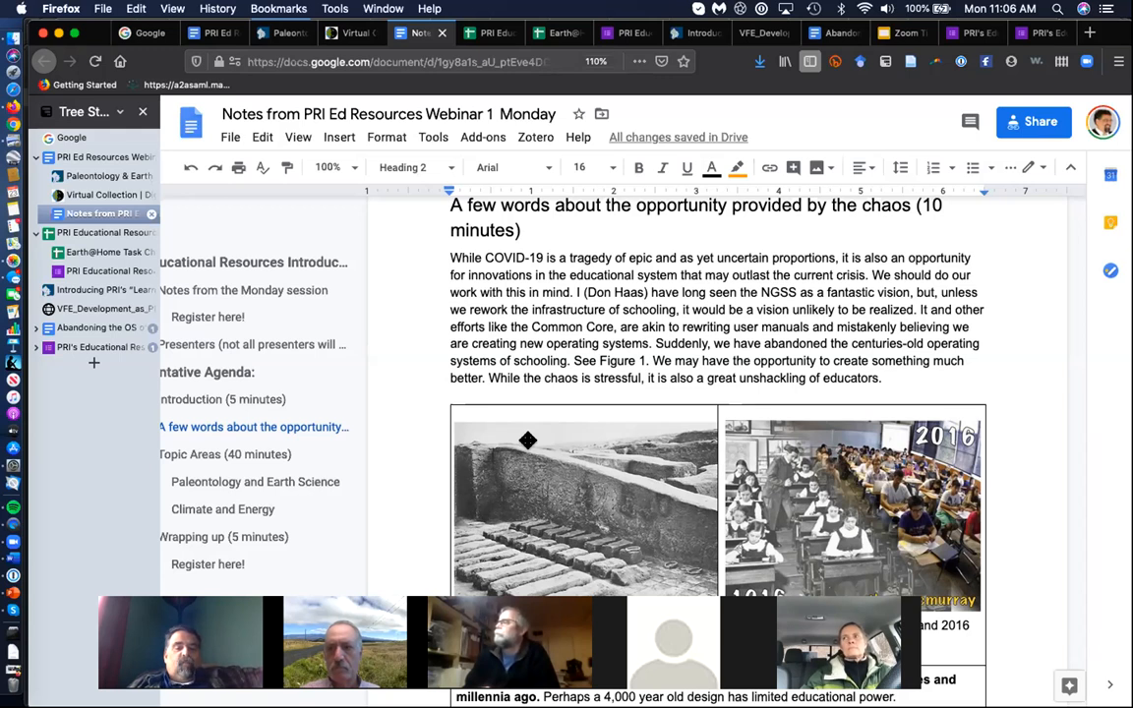
pyautogui.scroll(-3)
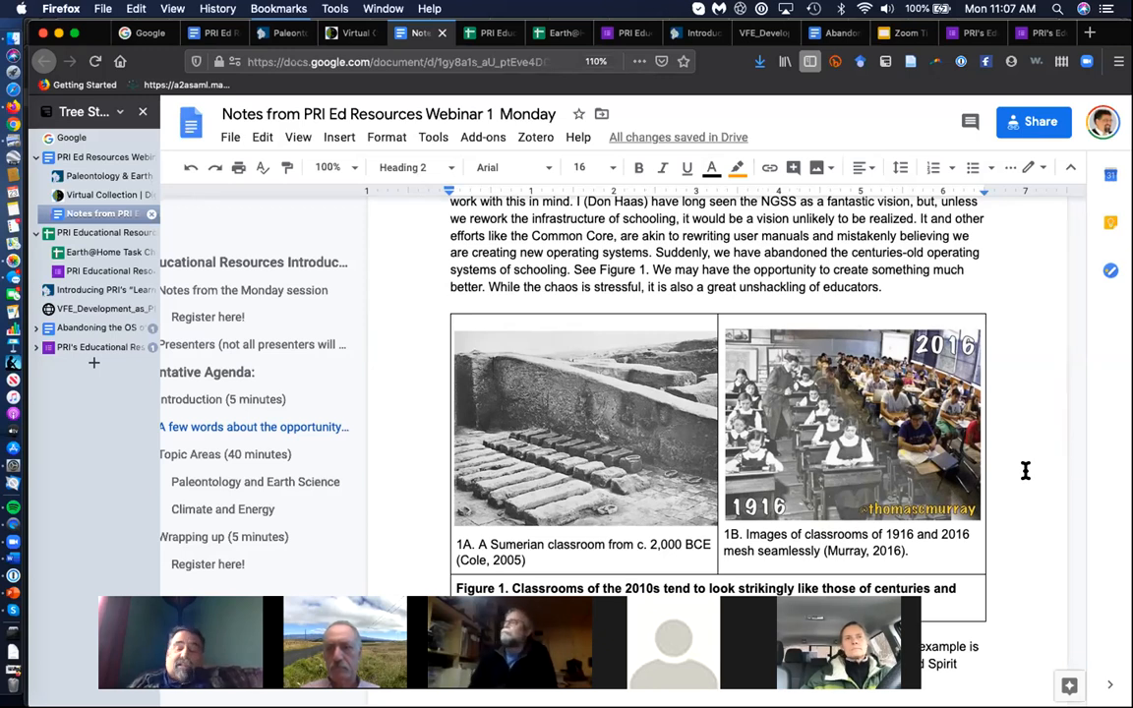
# Read past the Figure 1 caption to the Hamburg Middle School paragraph and Topic Areas (40 minutes)
pyautogui.scroll(-3)
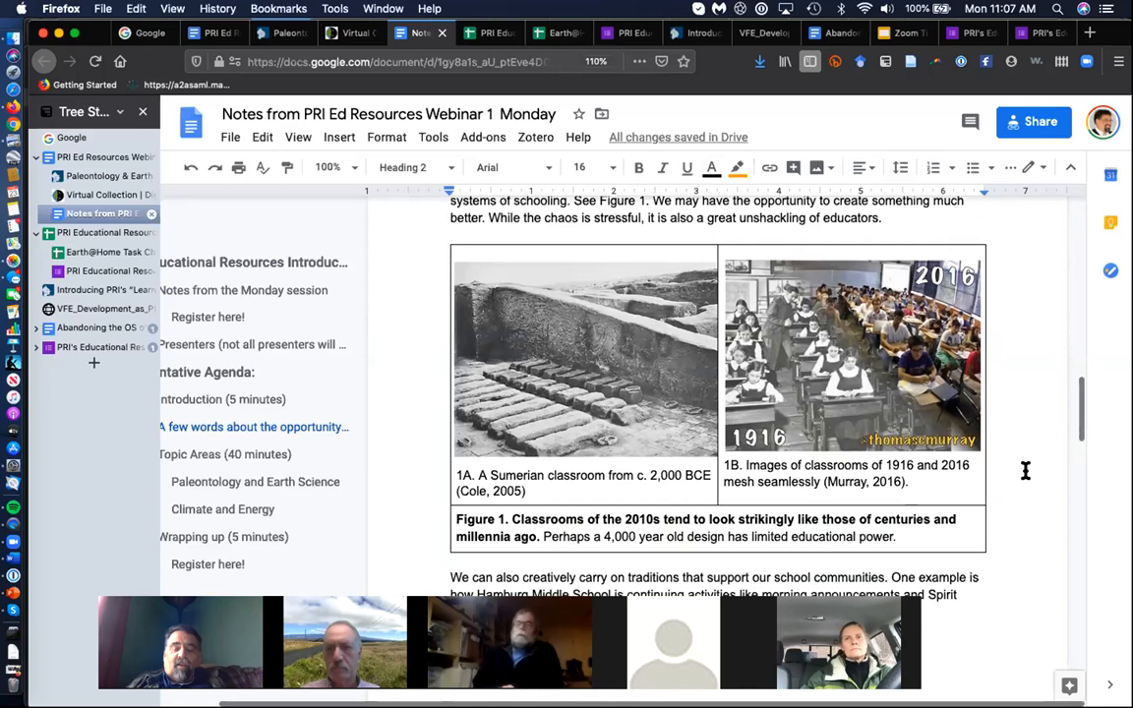
pyautogui.scroll(-3)
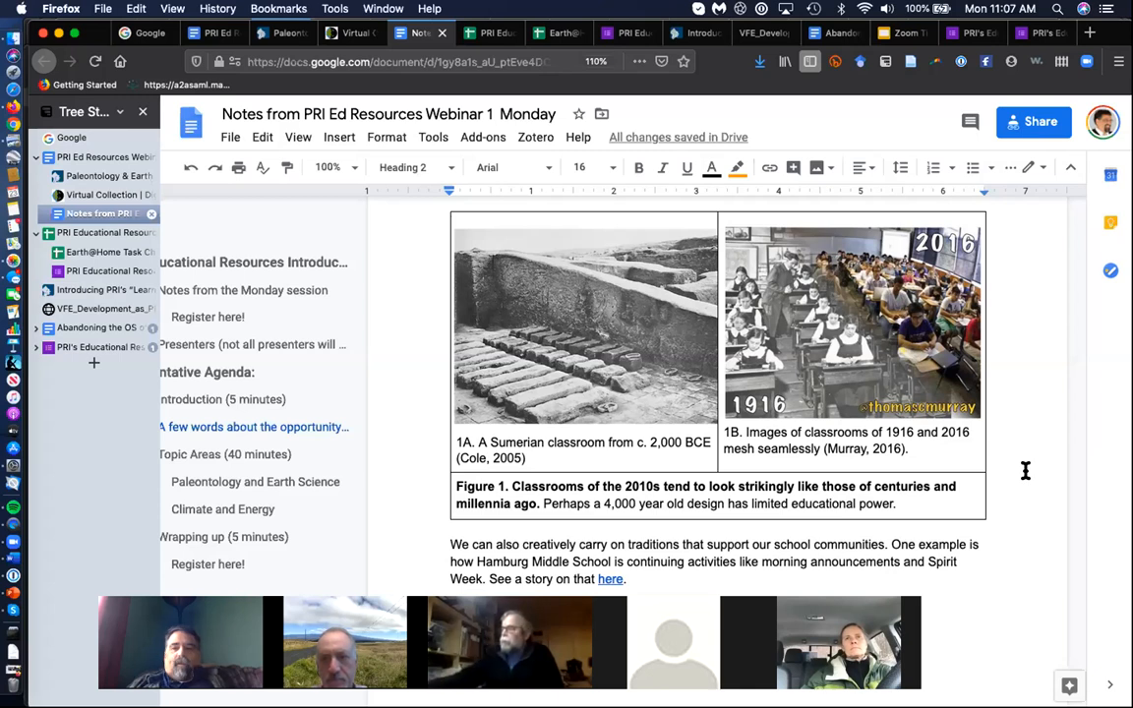
pyautogui.scroll(-3)
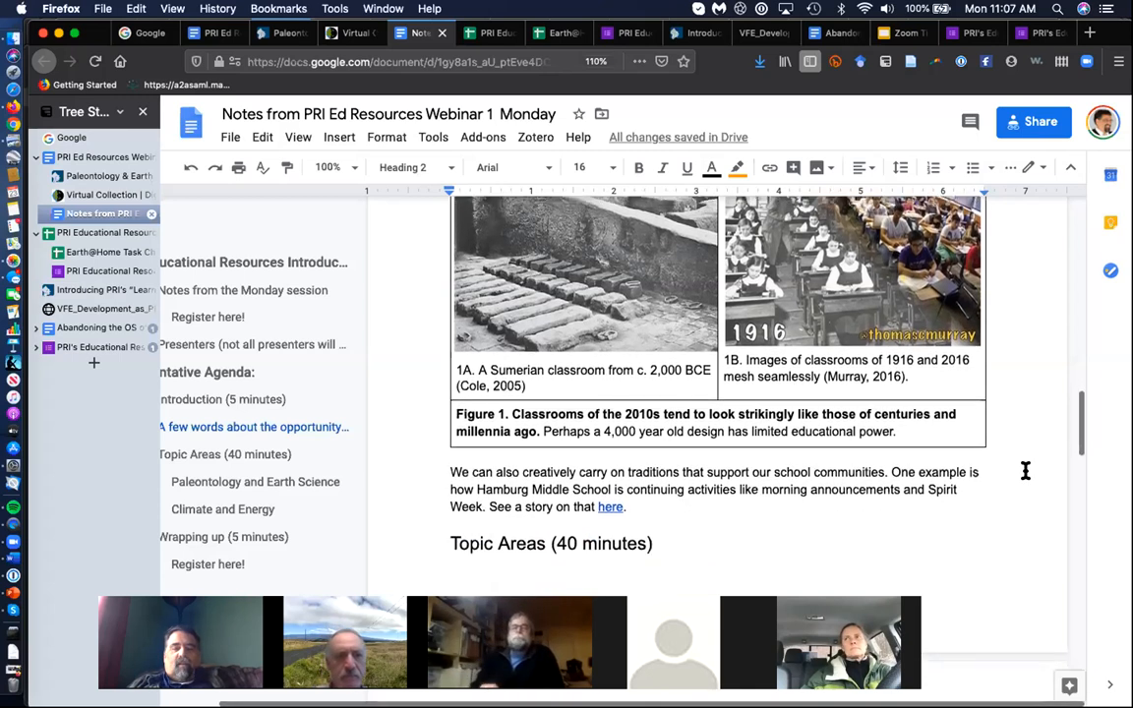
pyautogui.scroll(-3)
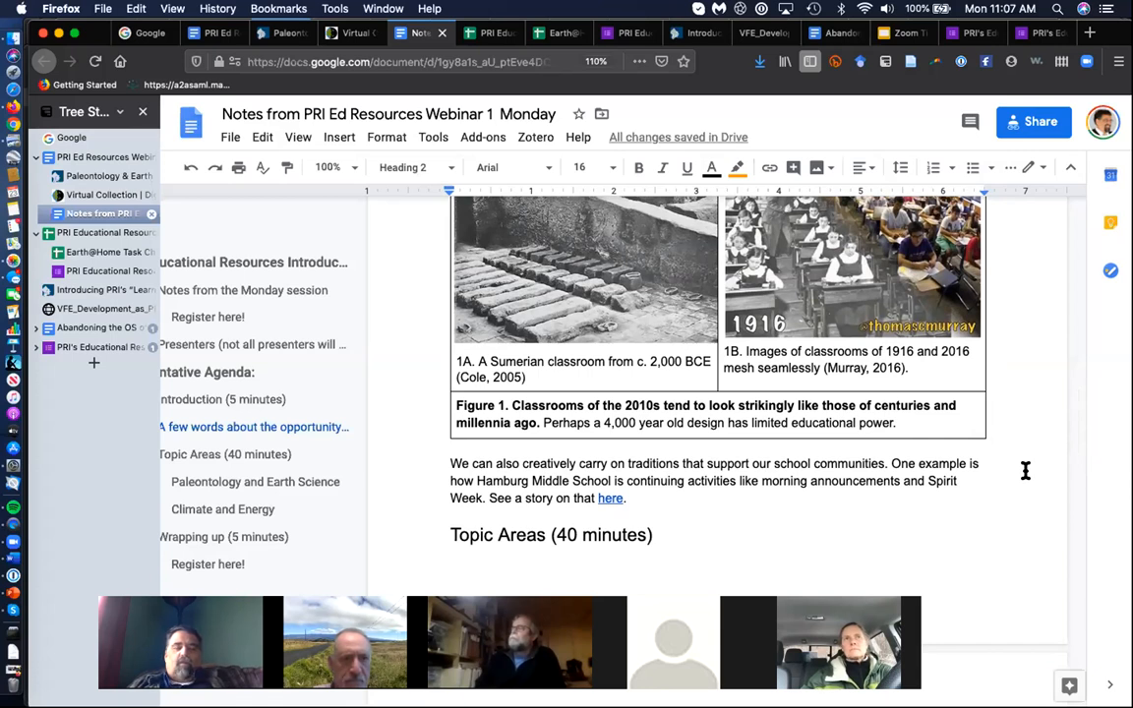
pyautogui.moveTo(677, 482)
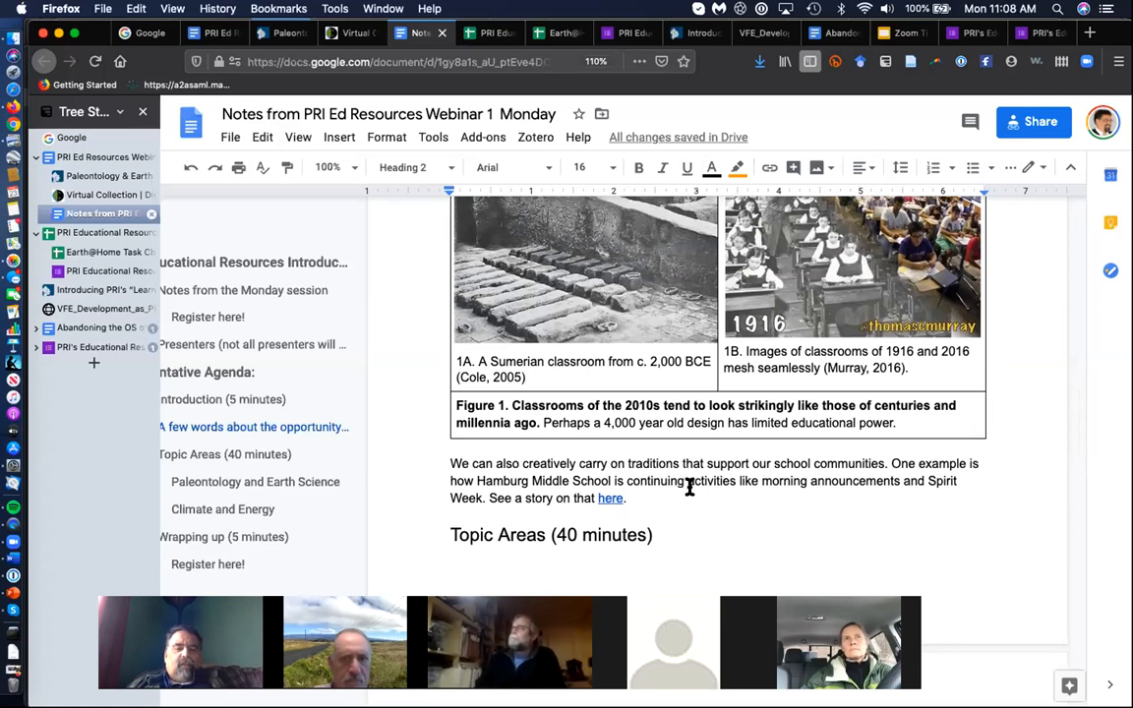
pyautogui.moveTo(737, 514)
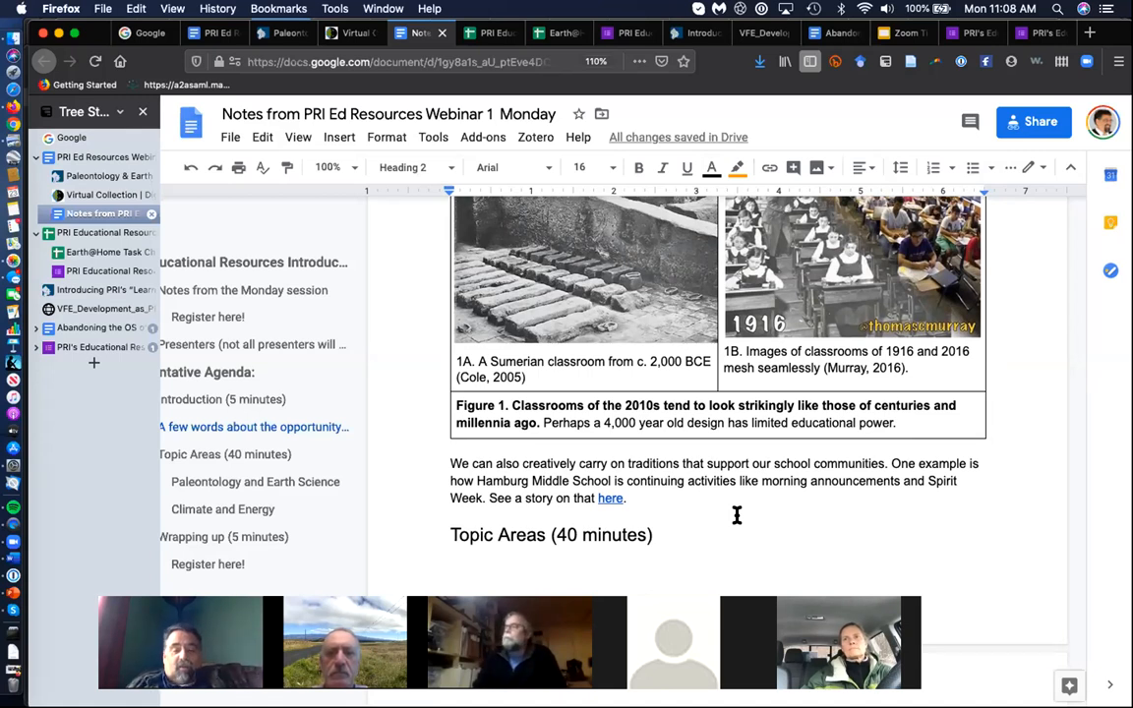
pyautogui.scroll(-3)
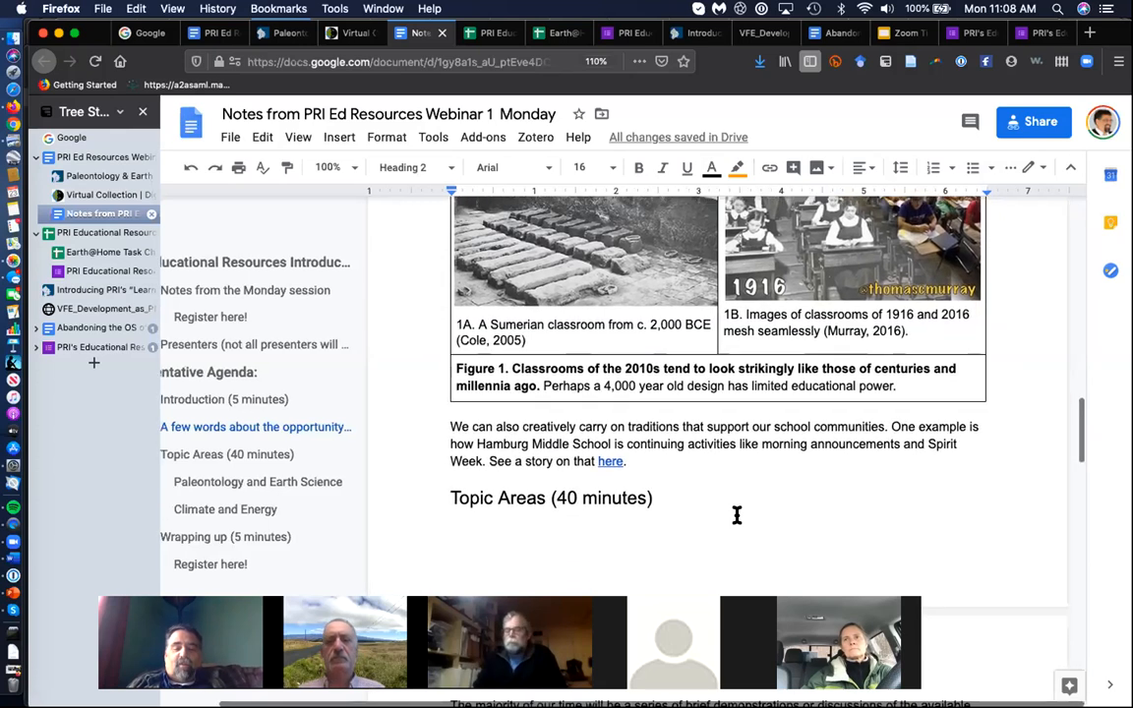
pyautogui.scroll(-3)
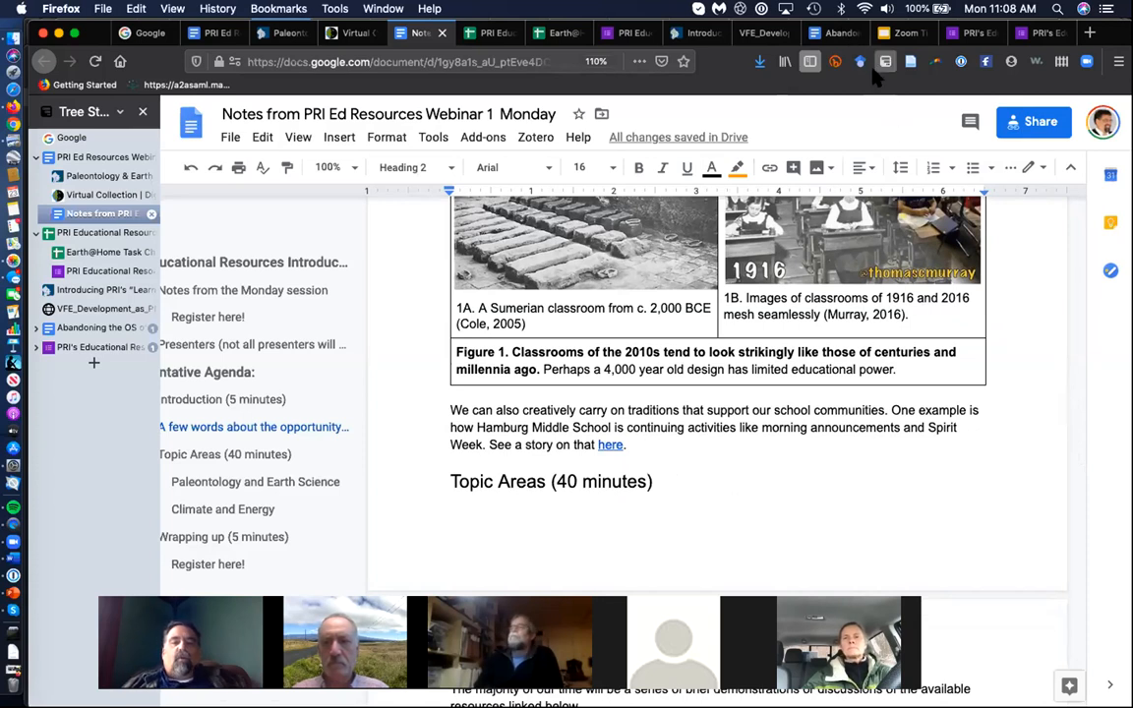
pyautogui.moveTo(639, 221)
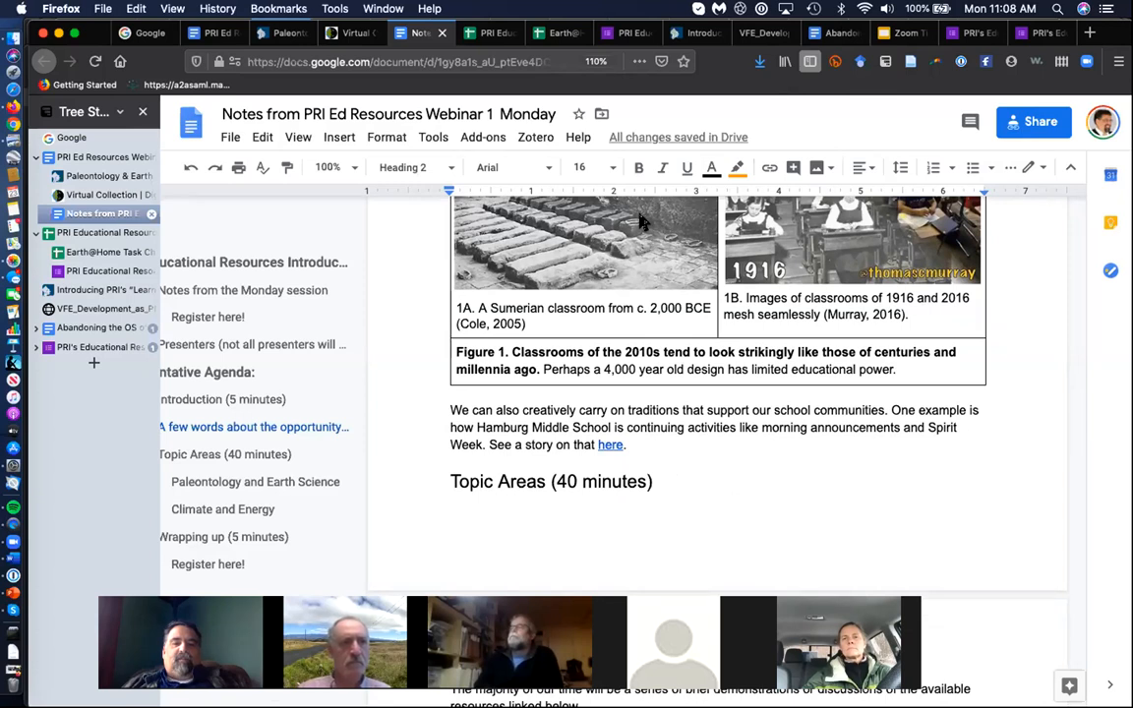
pyautogui.moveTo(629, 280)
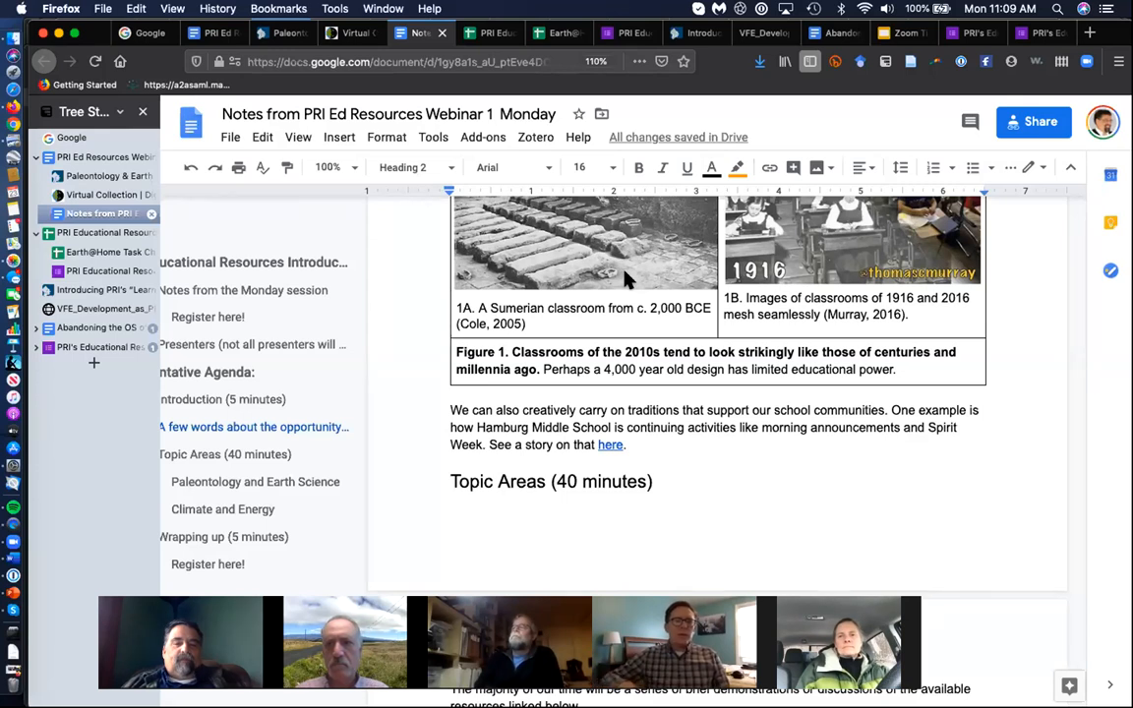
pyautogui.moveTo(678, 300)
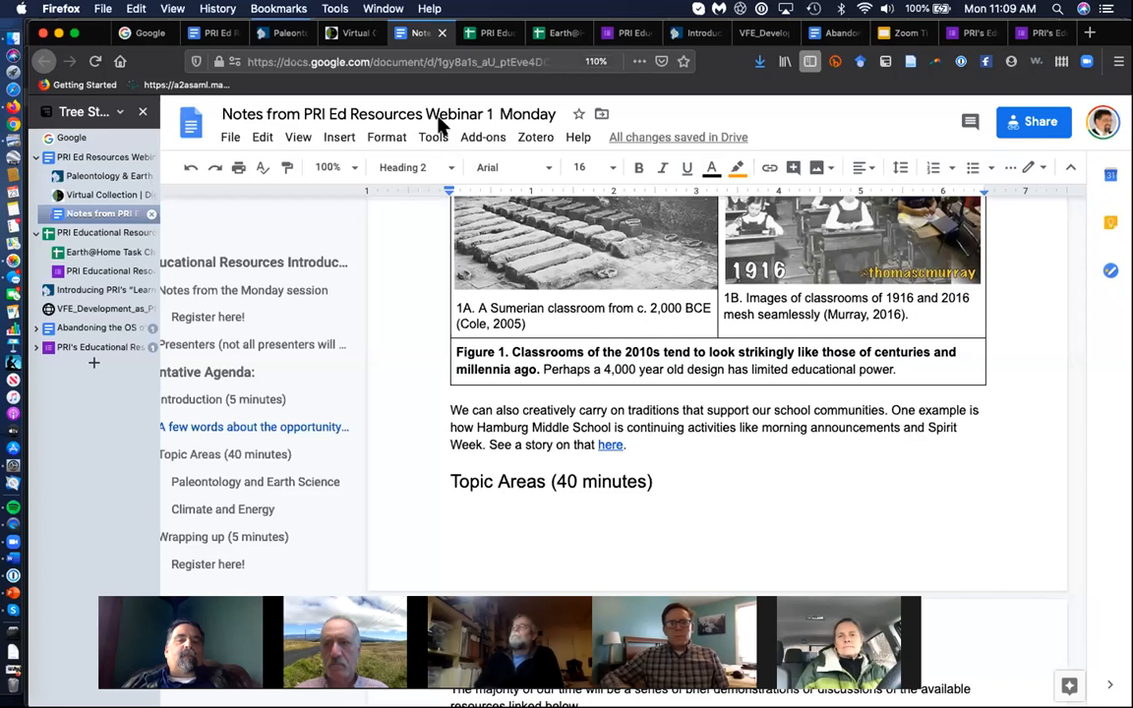
# Scroll the notes down to the 'Paleontology and Earth Science Programs at PRI' link and its preview
pyautogui.scroll(-3)
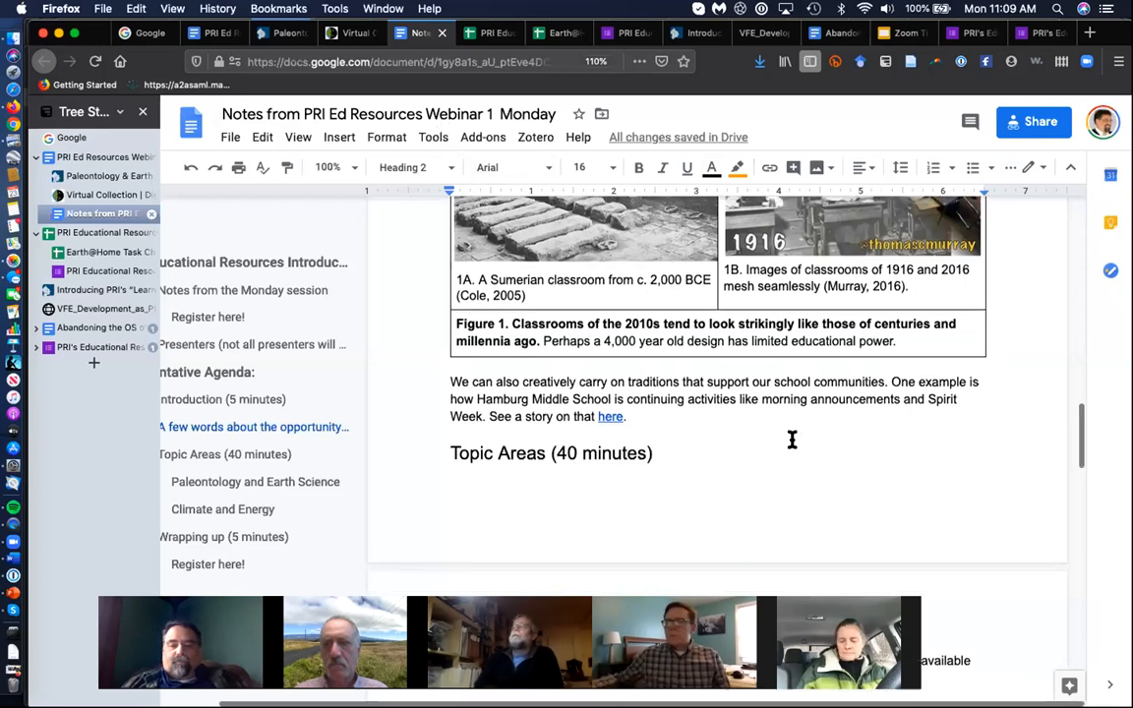
pyautogui.scroll(-3)
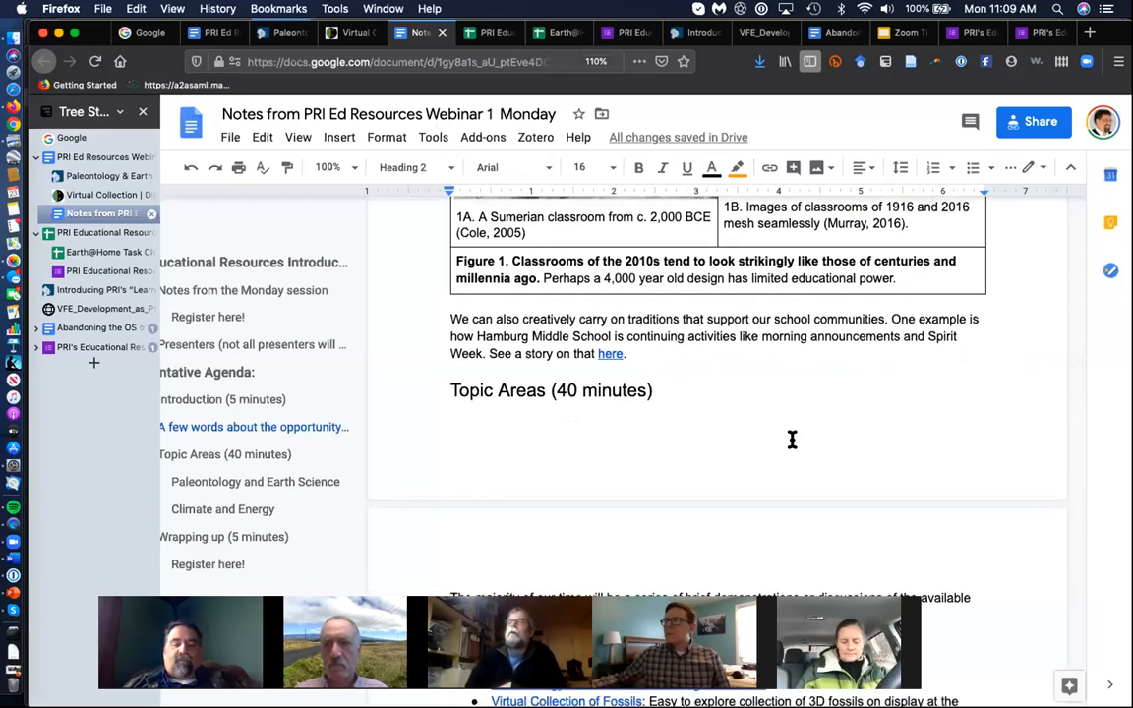
pyautogui.scroll(-3)
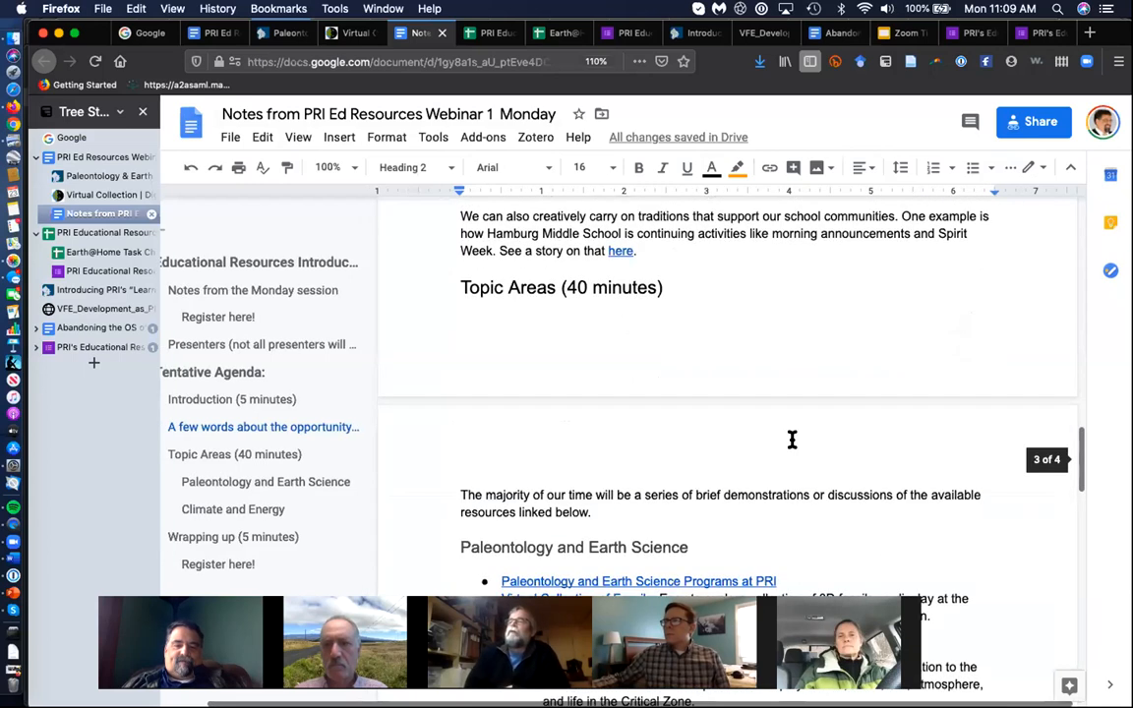
pyautogui.scroll(-3)
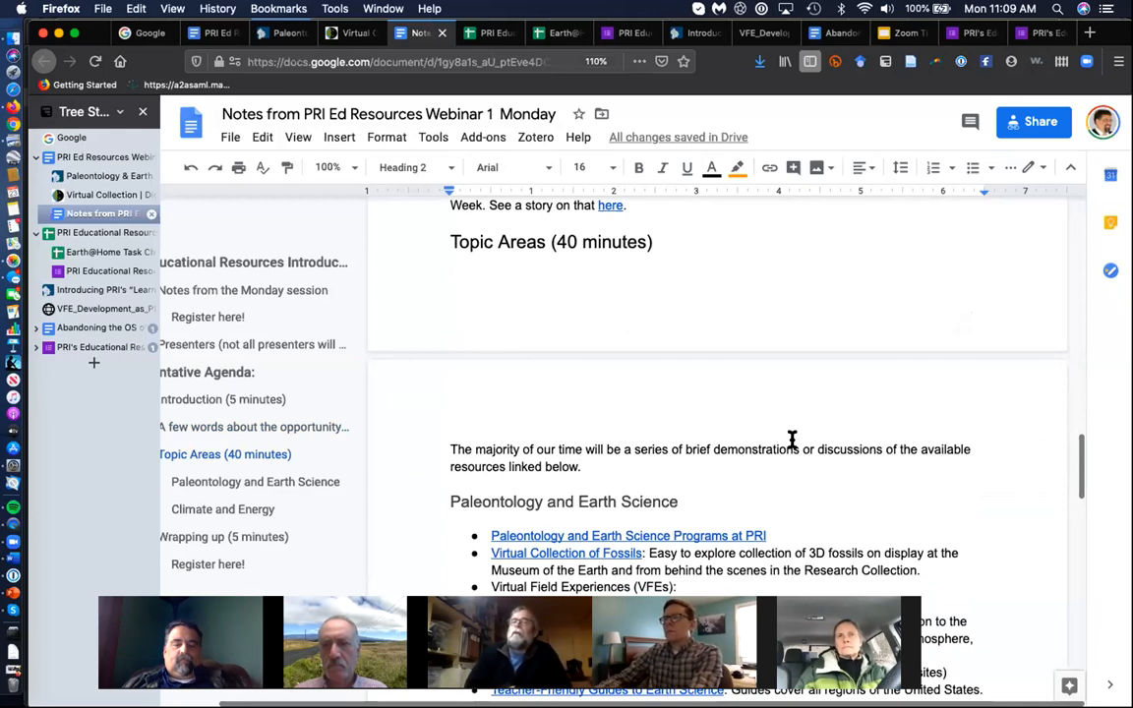
pyautogui.scroll(-3)
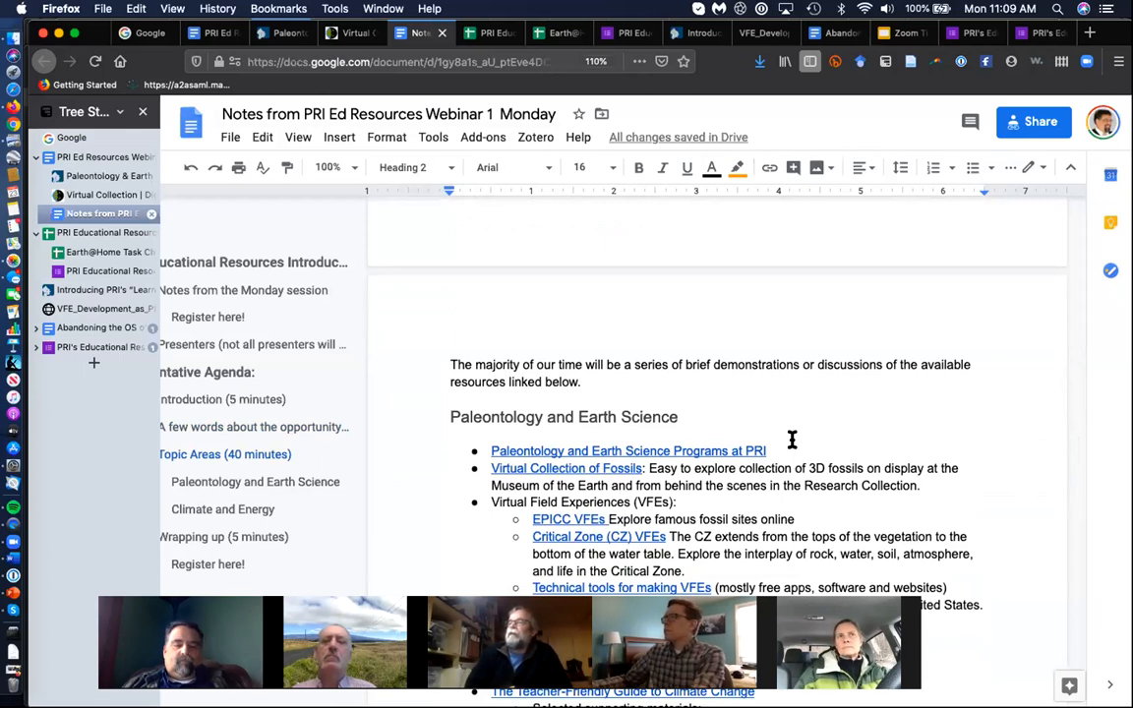
pyautogui.scroll(-3)
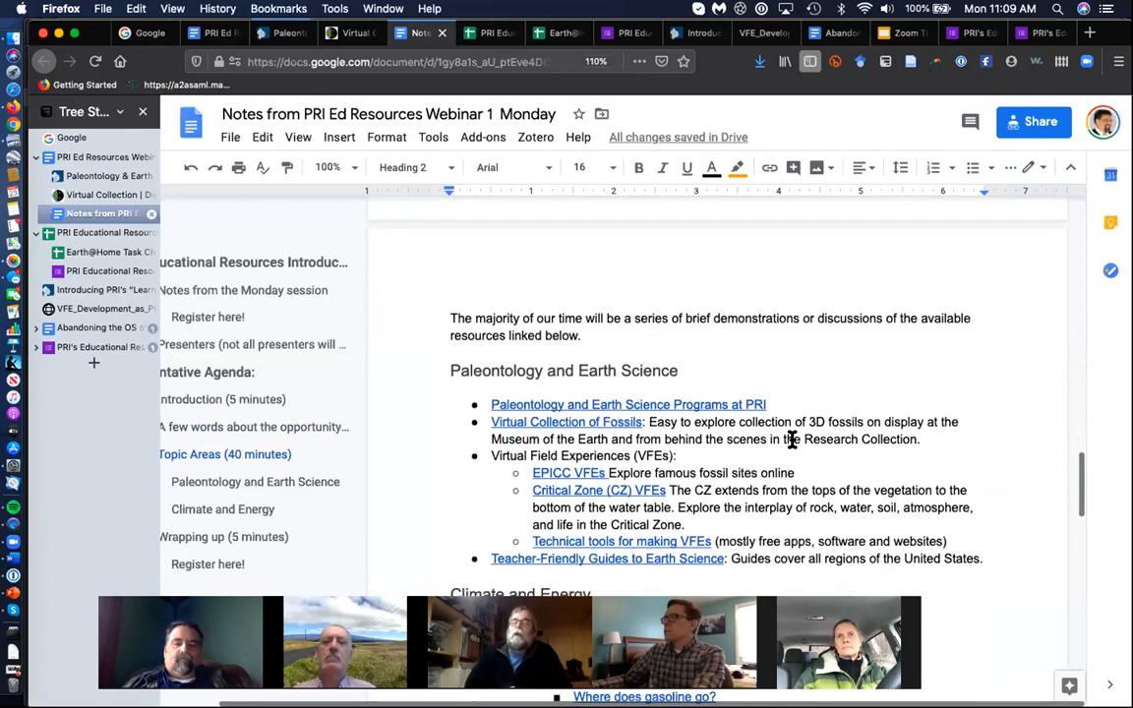
pyautogui.scroll(-3)
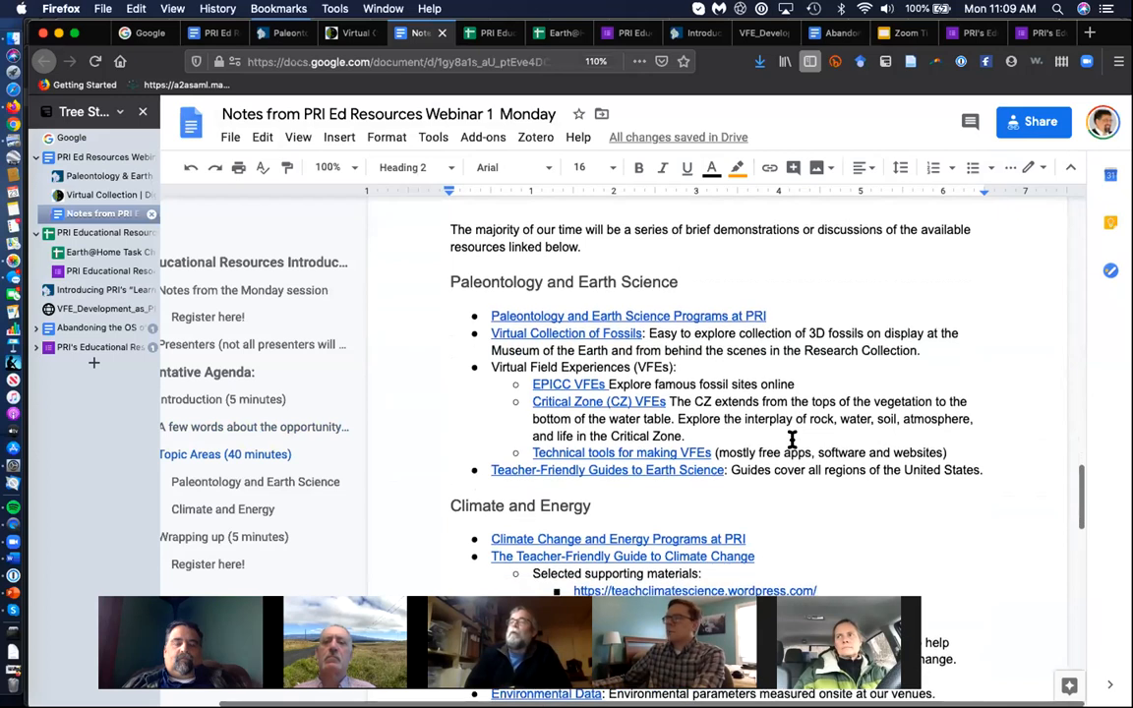
pyautogui.scroll(-3)
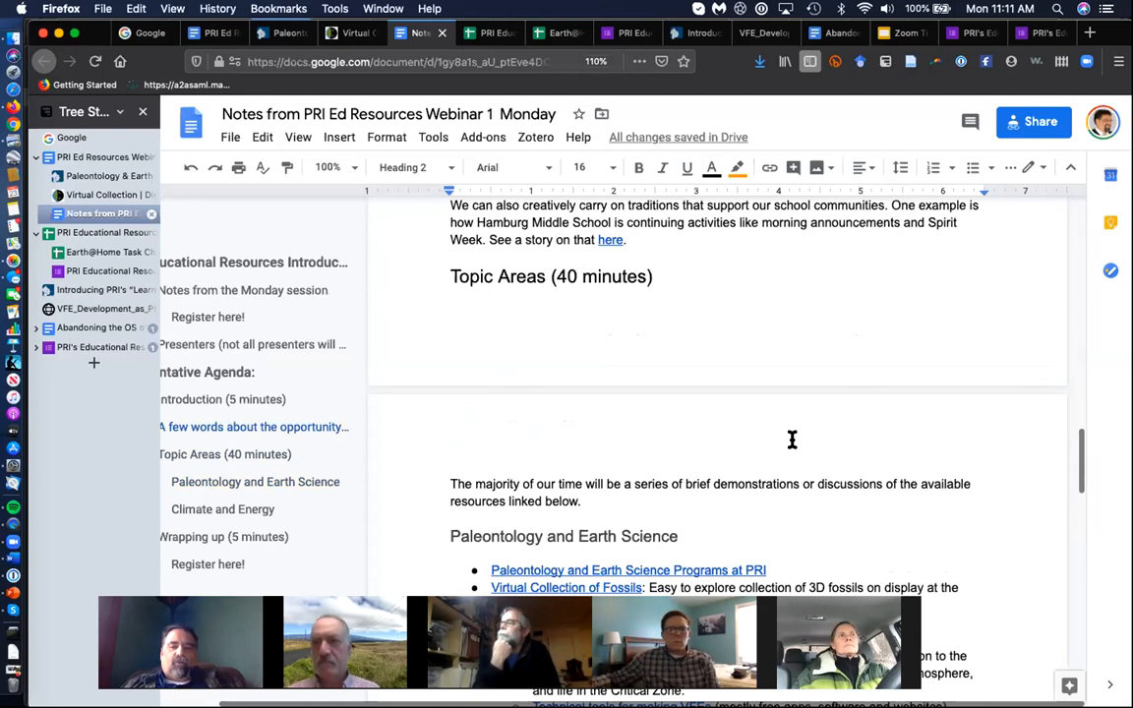
pyautogui.scroll(-3)
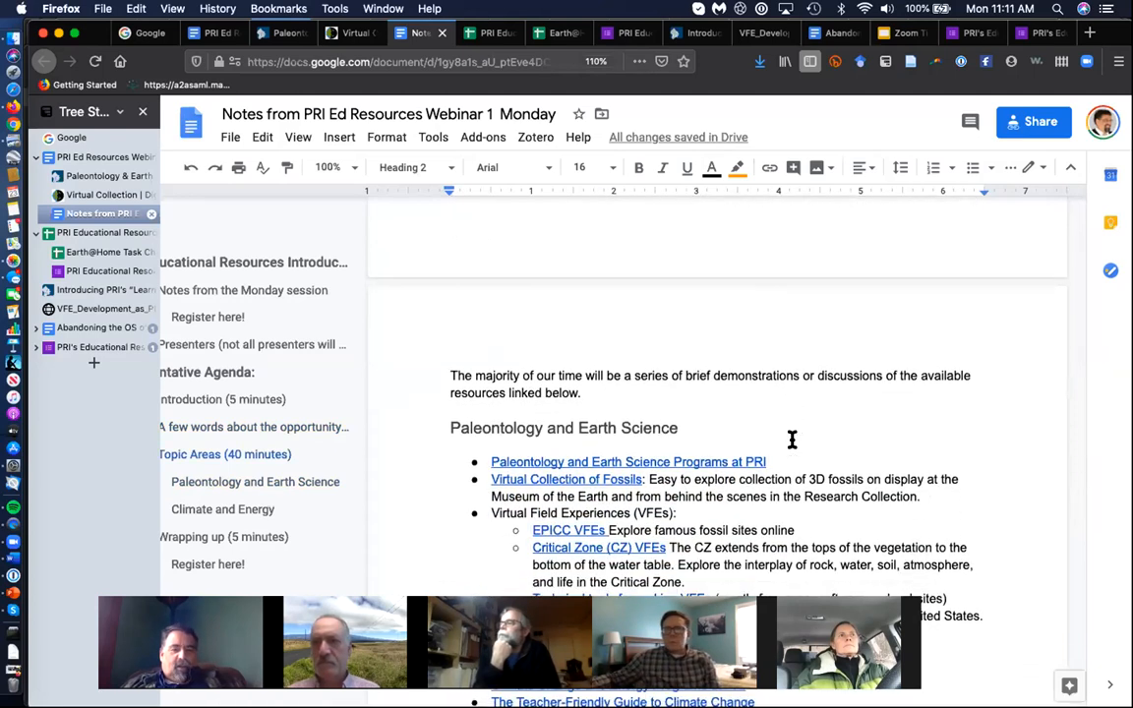
pyautogui.scroll(-3)
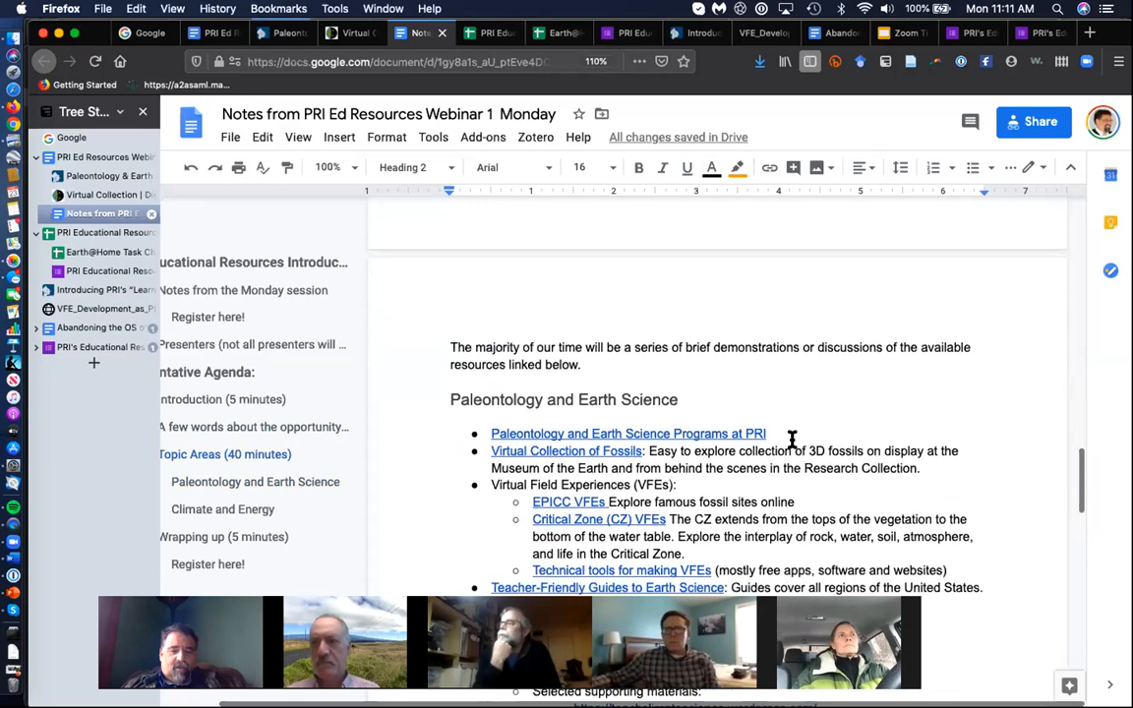
pyautogui.scroll(-3)
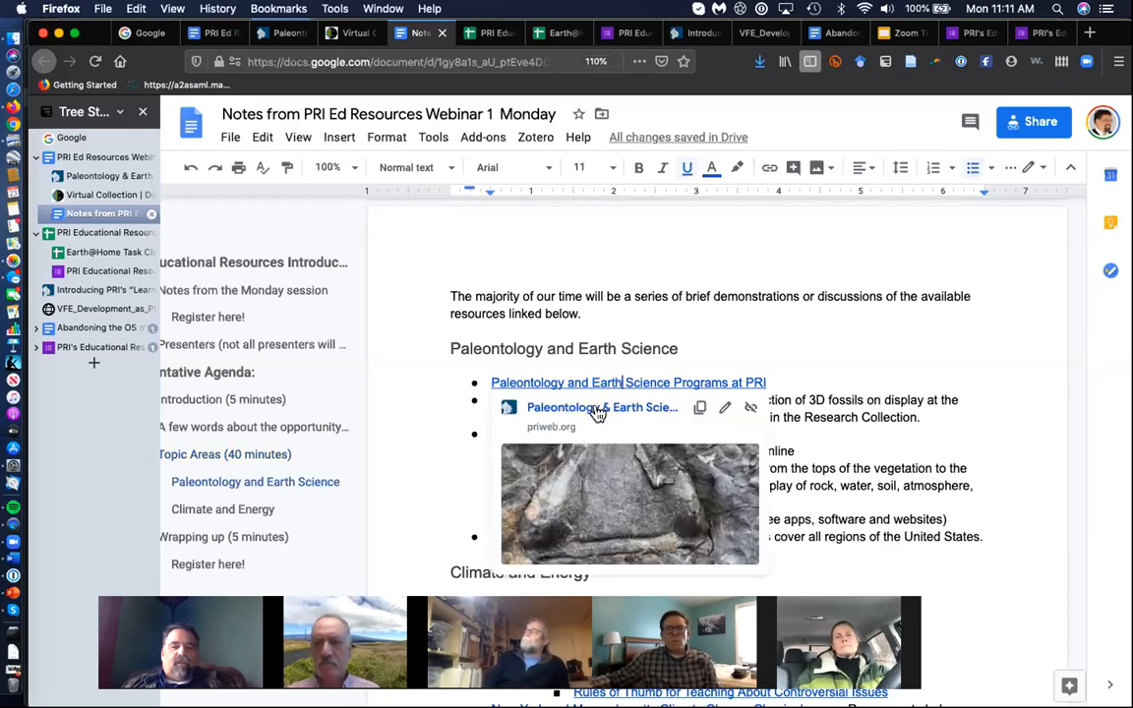
# Open priweb.org's Paleontology & Earth Science Education page and browse its programs section
pyautogui.click(601, 407)
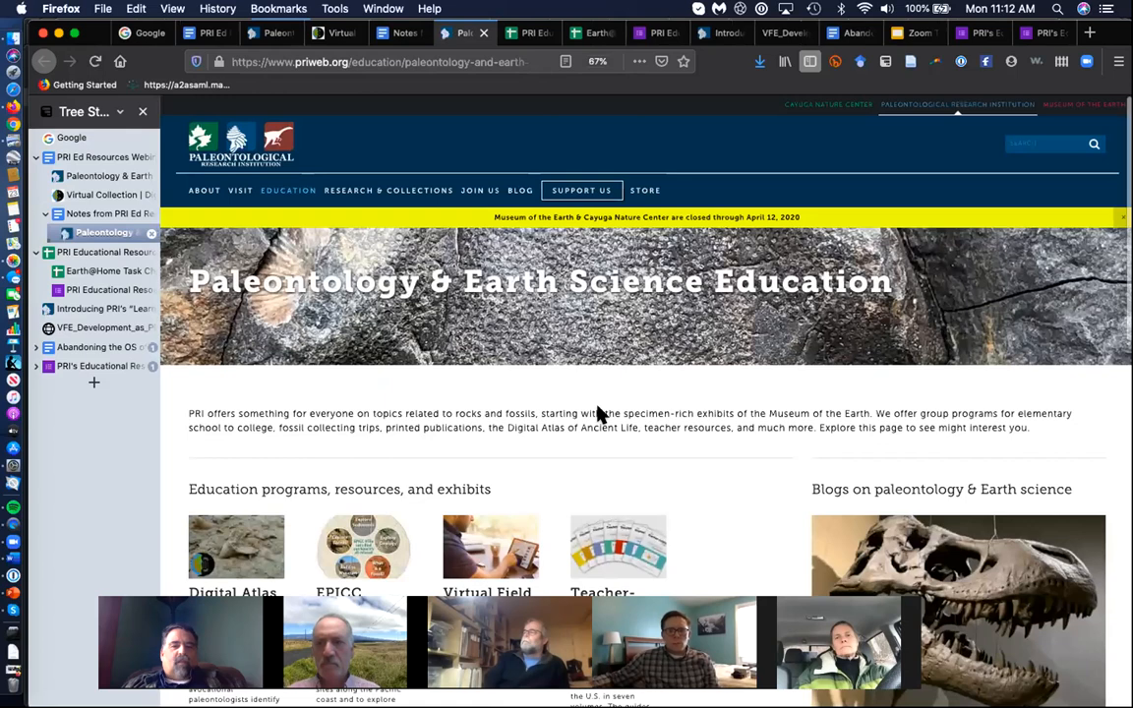
pyautogui.scroll(-3)
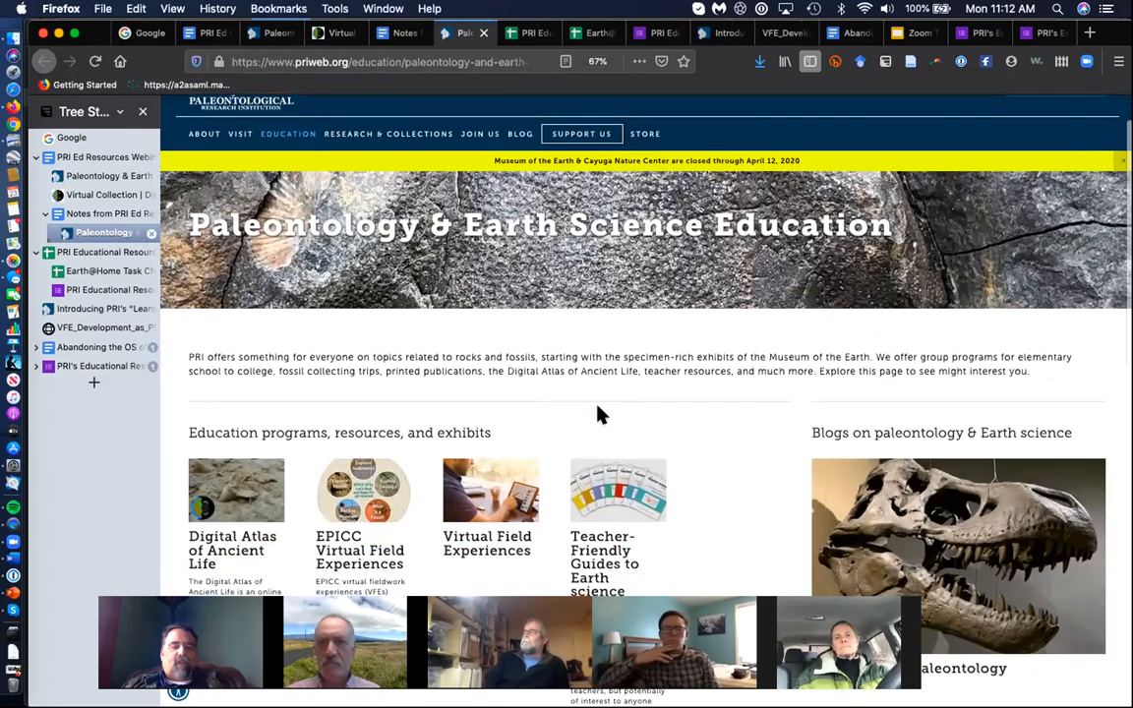
pyautogui.scroll(-3)
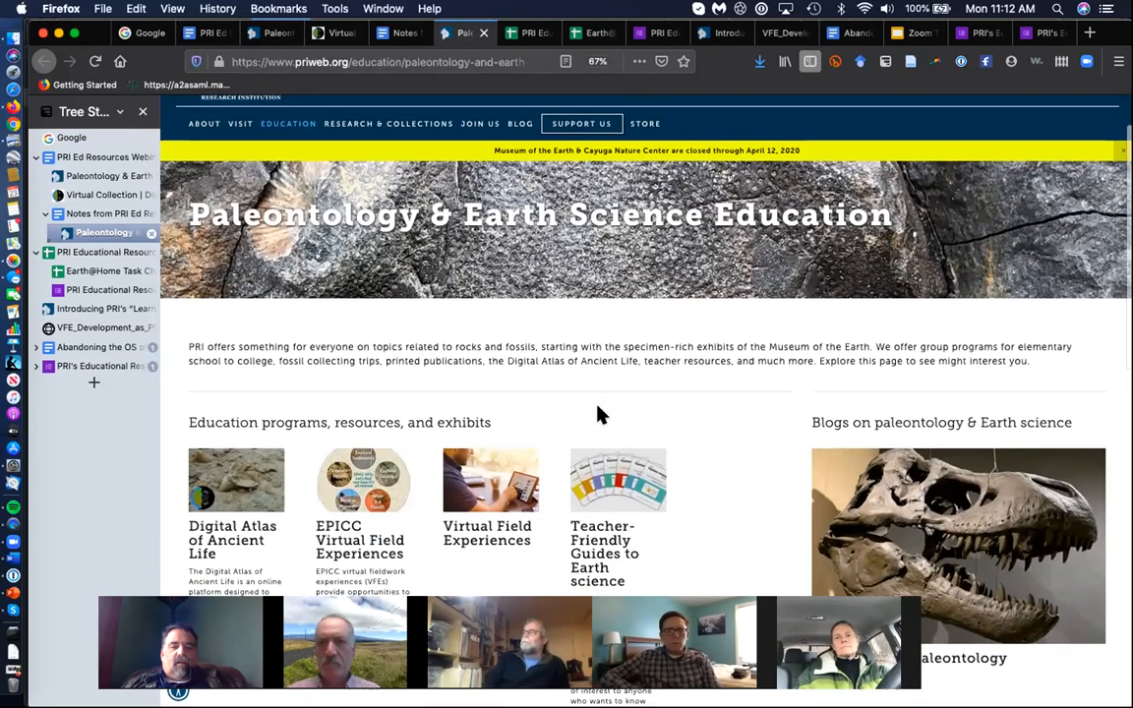
pyautogui.scroll(-3)
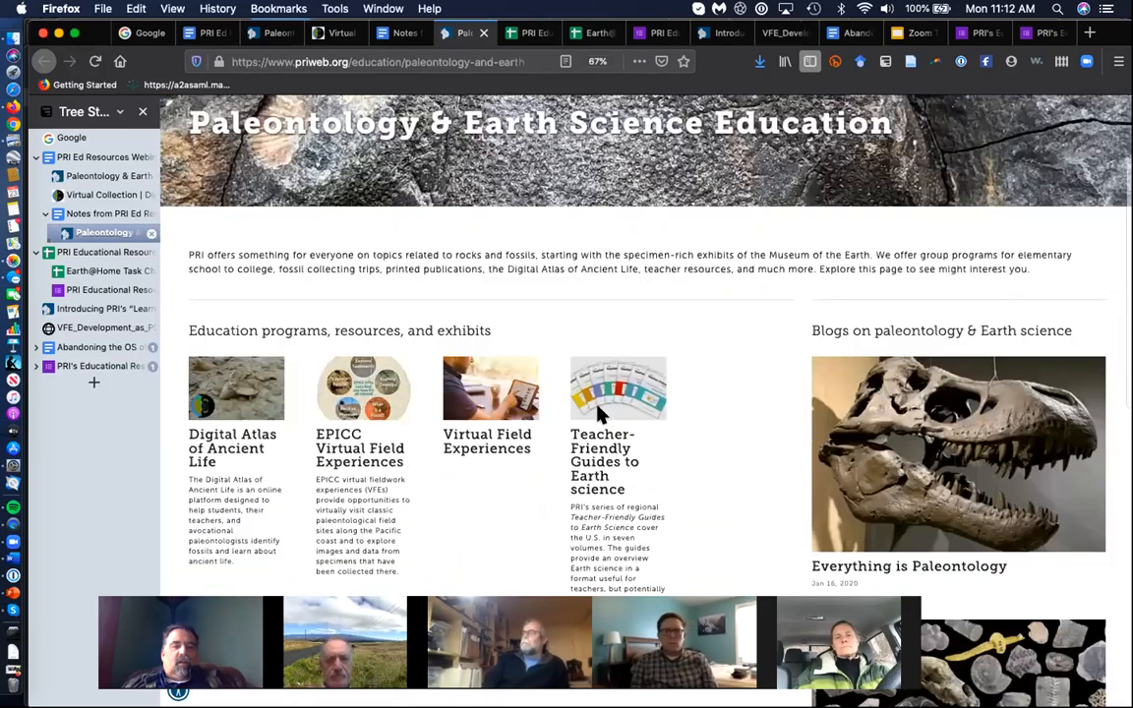
pyautogui.scroll(-3)
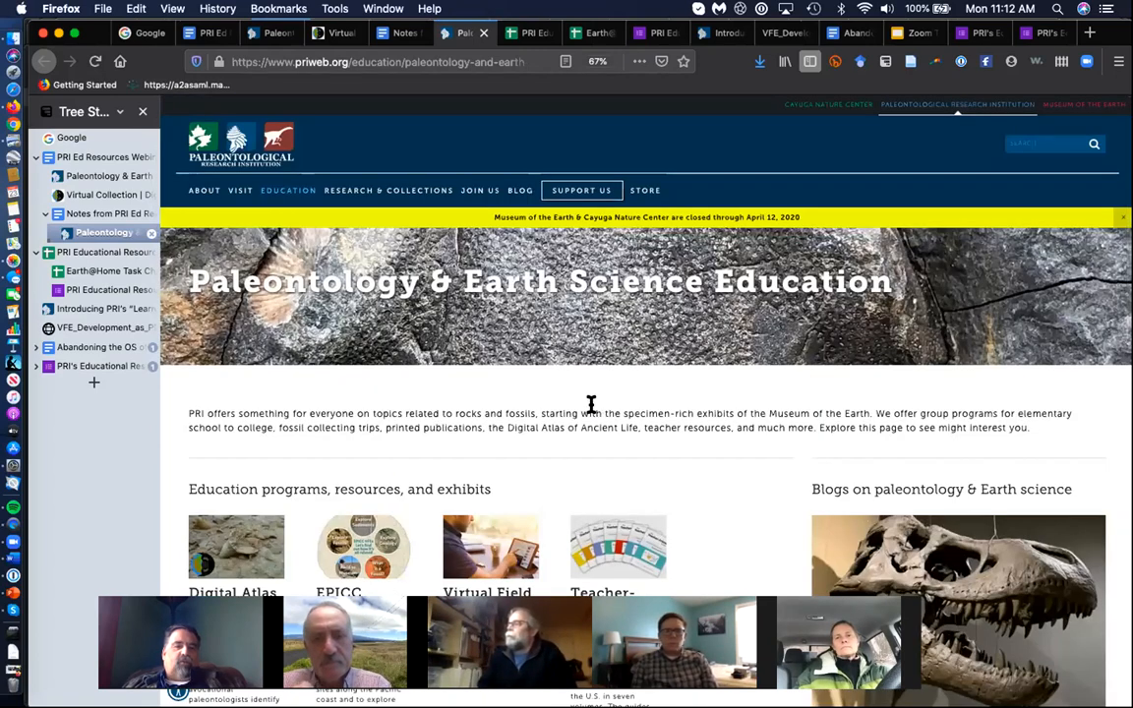
pyautogui.moveTo(566, 408)
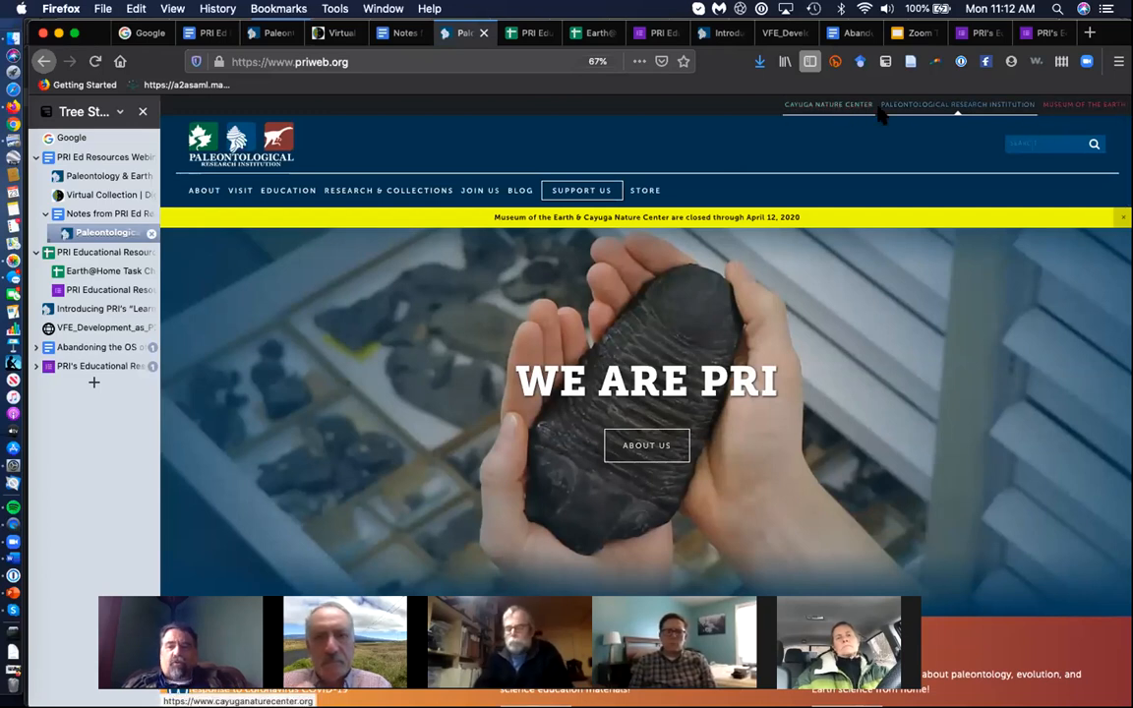
pyautogui.moveTo(815, 125)
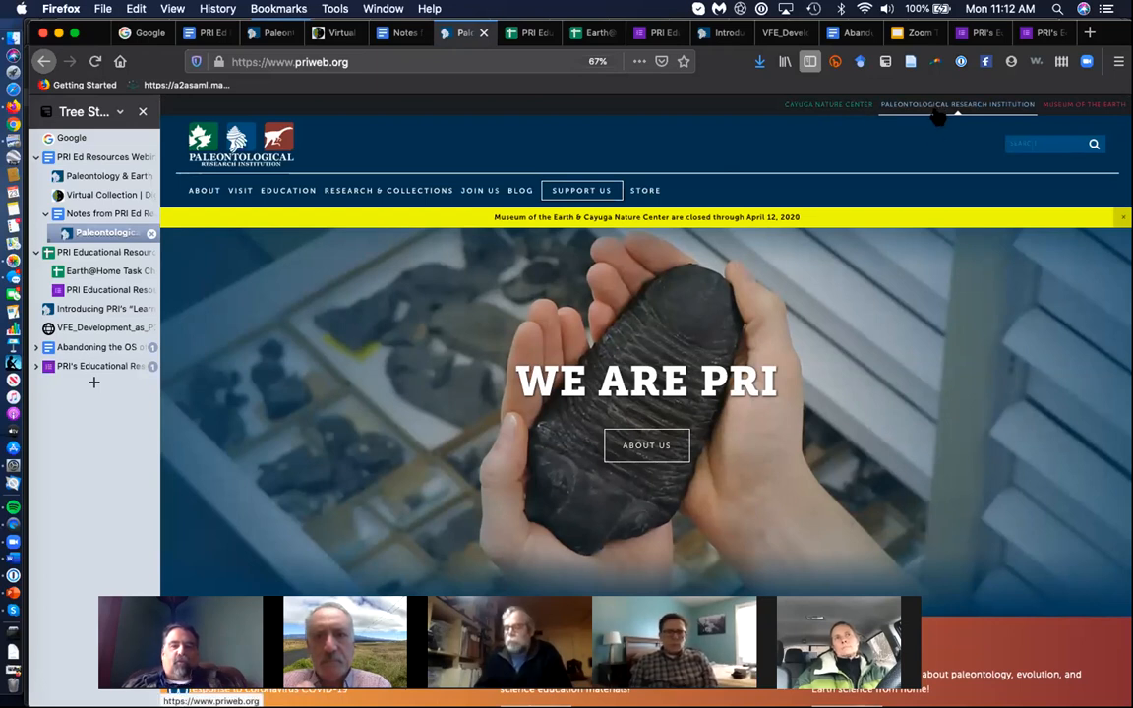
# Scroll the priweb.org home page past 'We Are PRI' to the Learn at Home banner
pyautogui.scroll(-3)
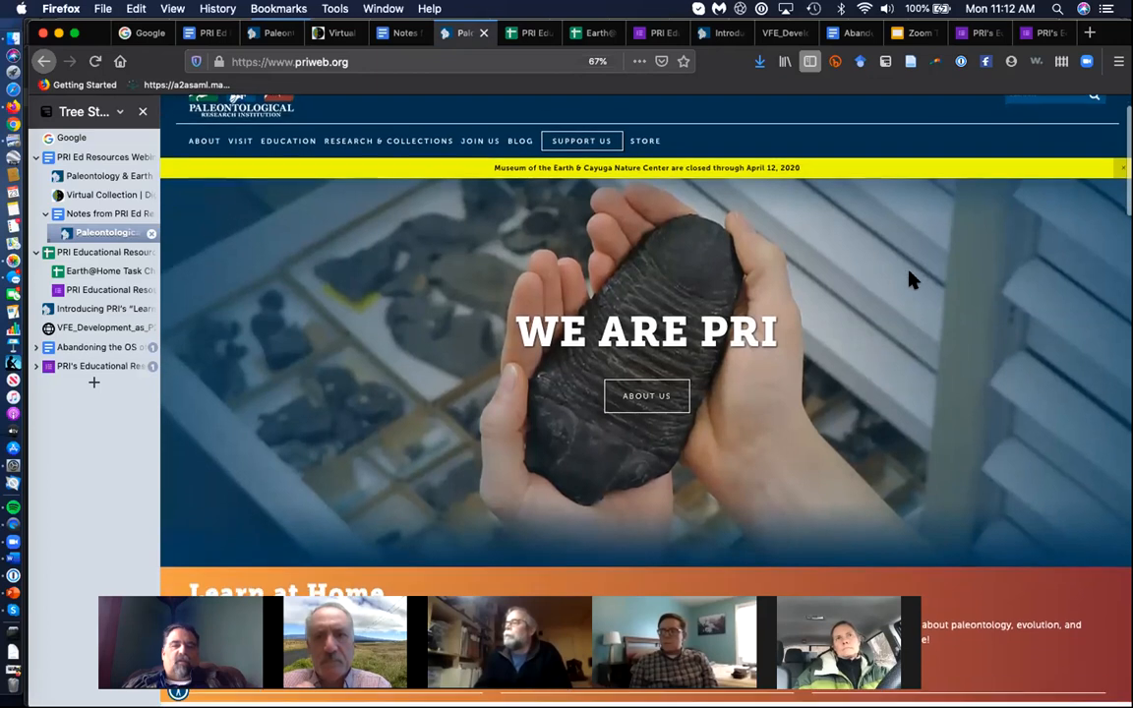
pyautogui.scroll(-3)
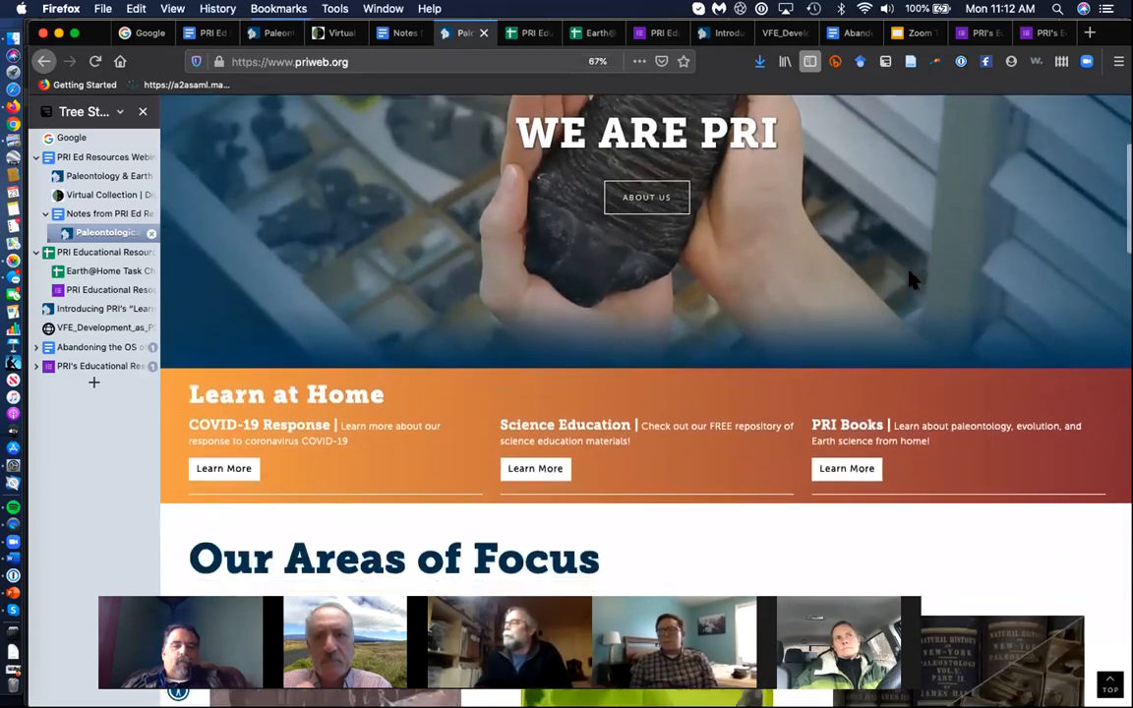
pyautogui.scroll(-3)
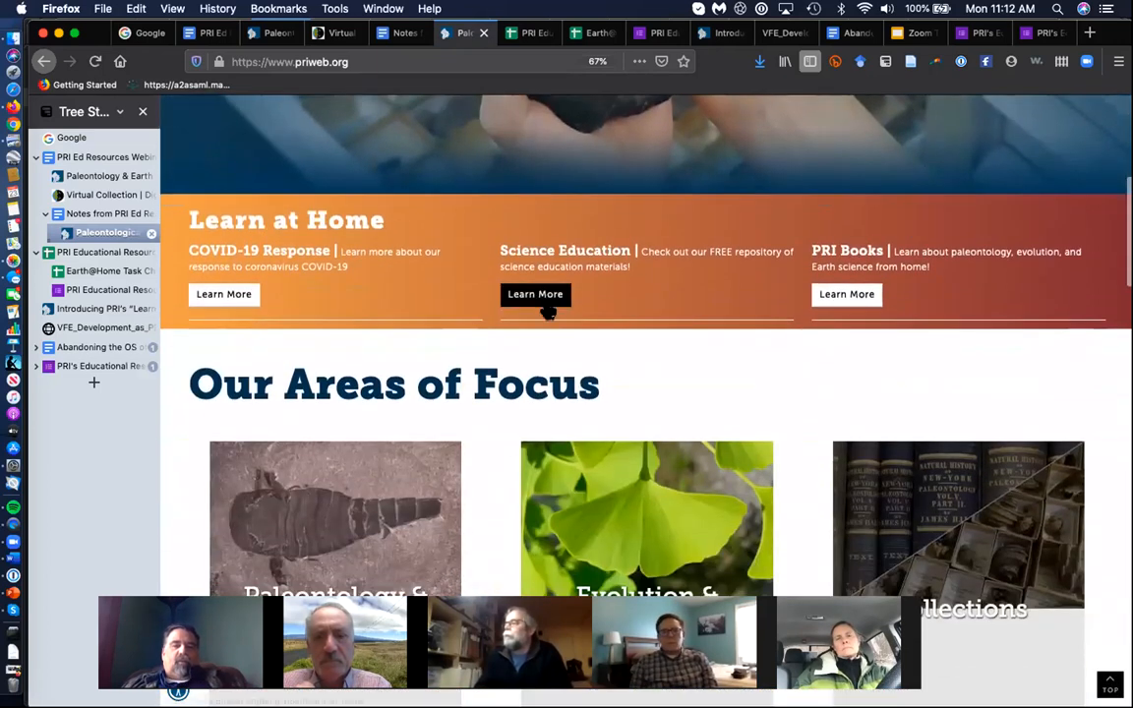
pyautogui.moveTo(688, 341)
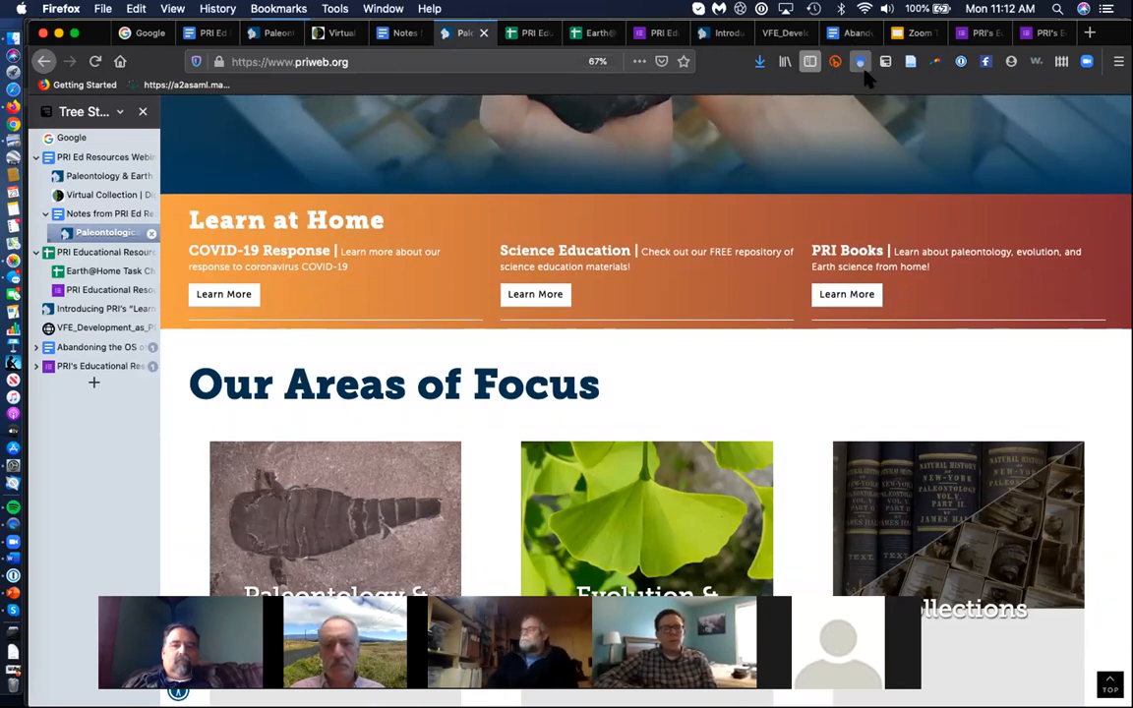
pyautogui.moveTo(801, 193)
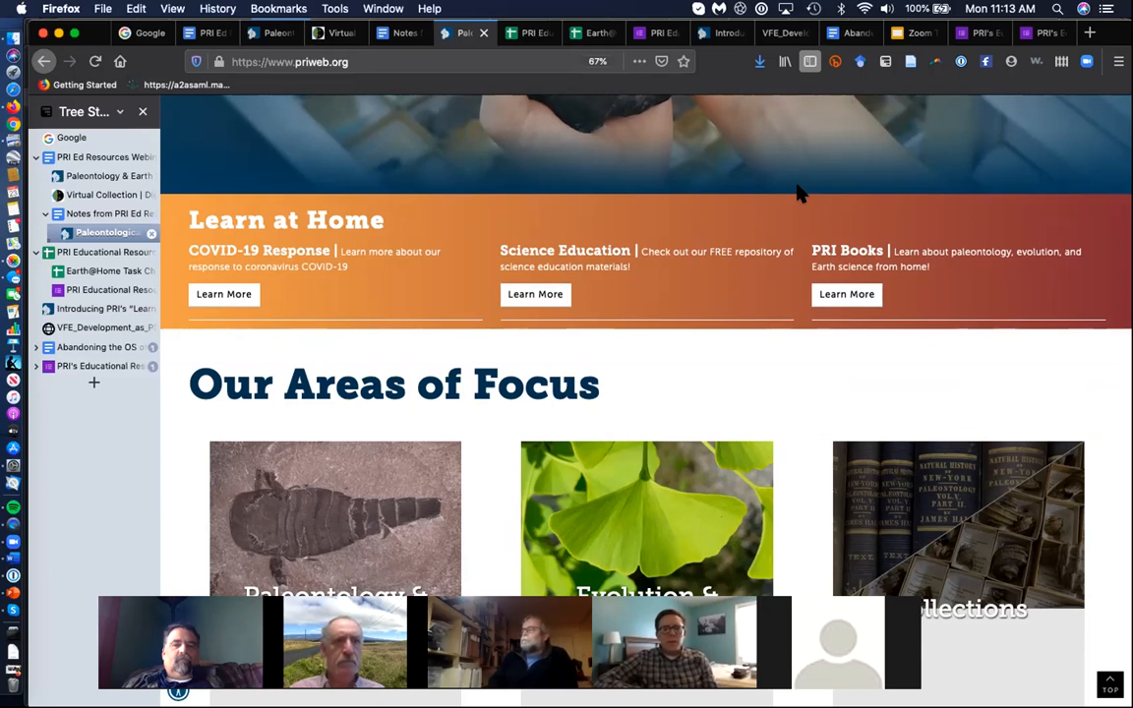
pyautogui.moveTo(538, 126)
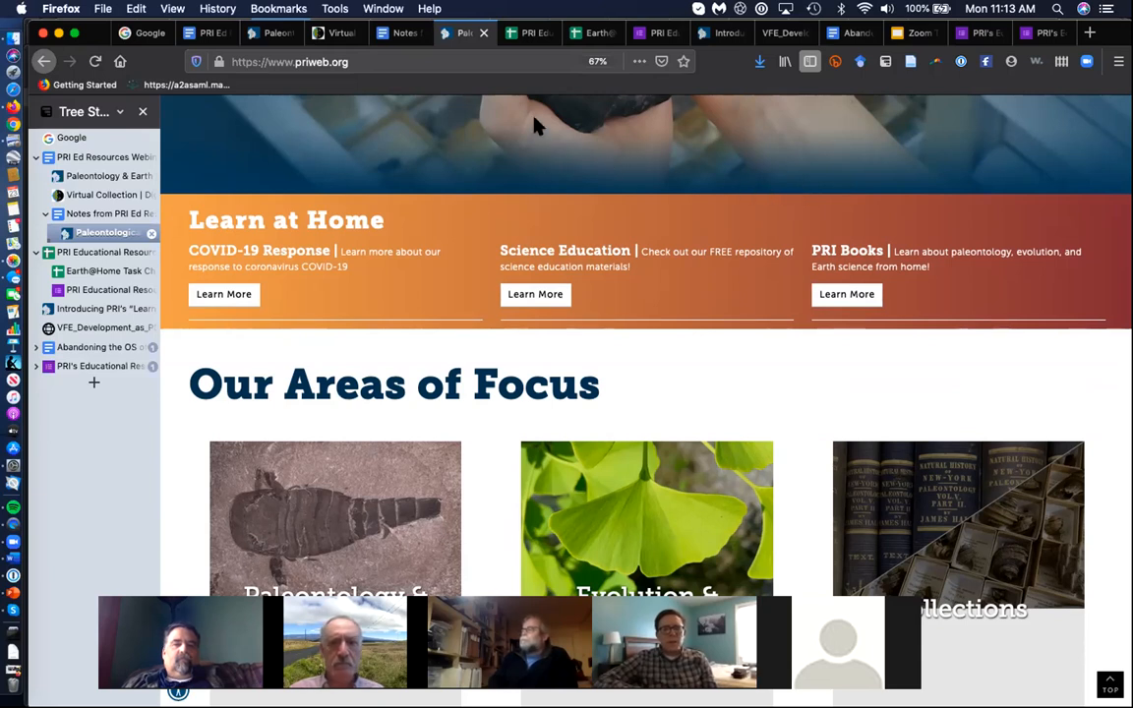
pyautogui.moveTo(553, 251)
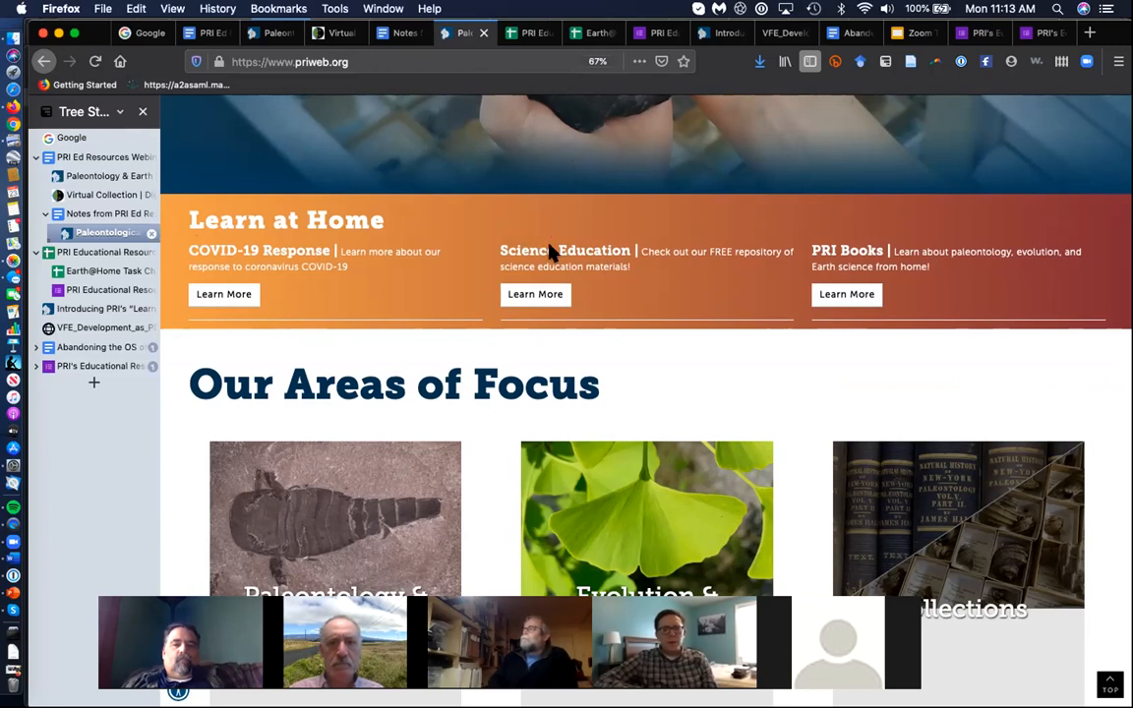
# Open the Learn and Teach at Home post and read its For Faculty and College Students list
pyautogui.click(535, 294)
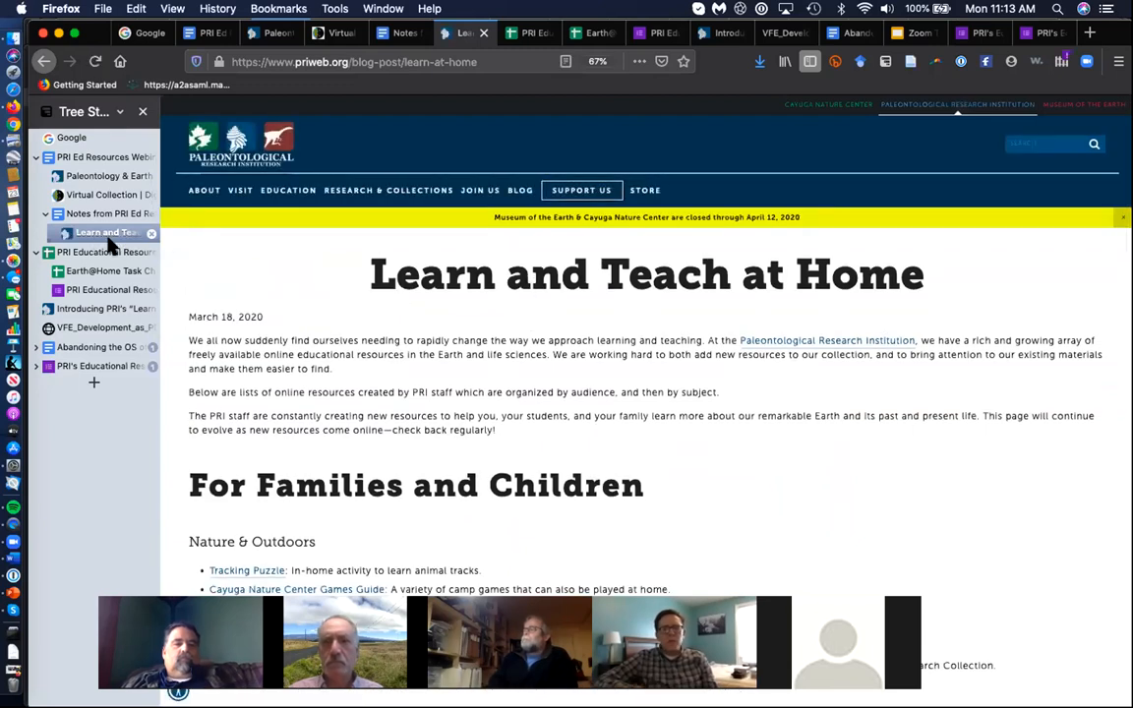
pyautogui.scroll(-3)
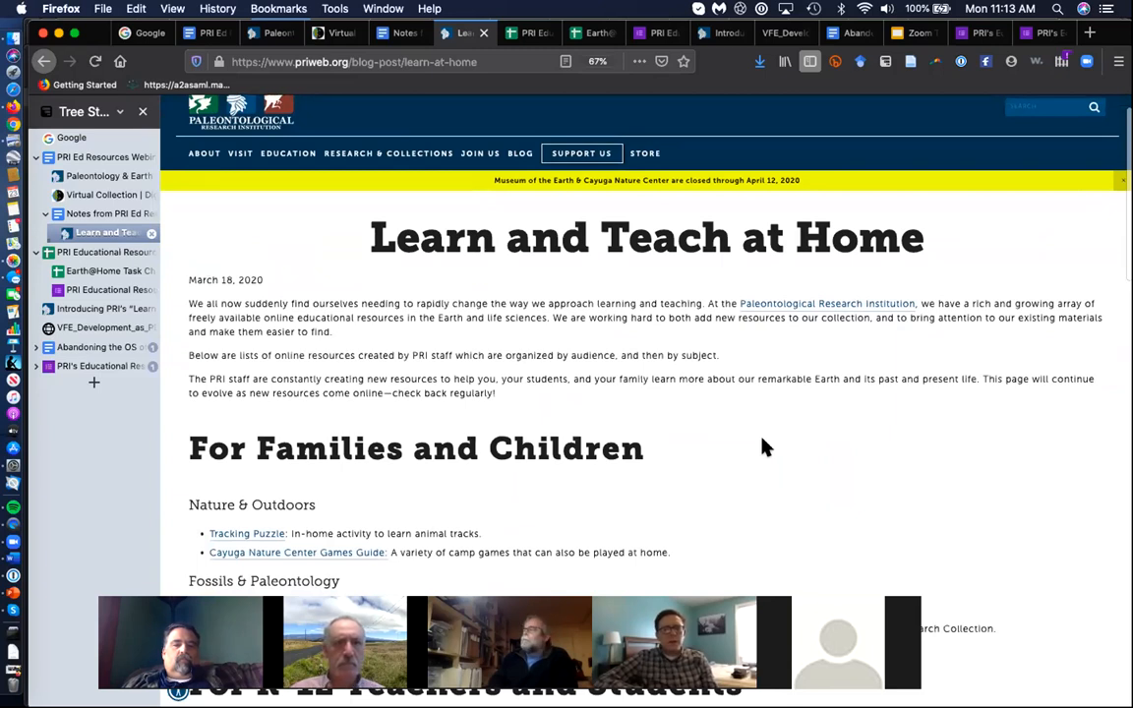
pyautogui.scroll(-3)
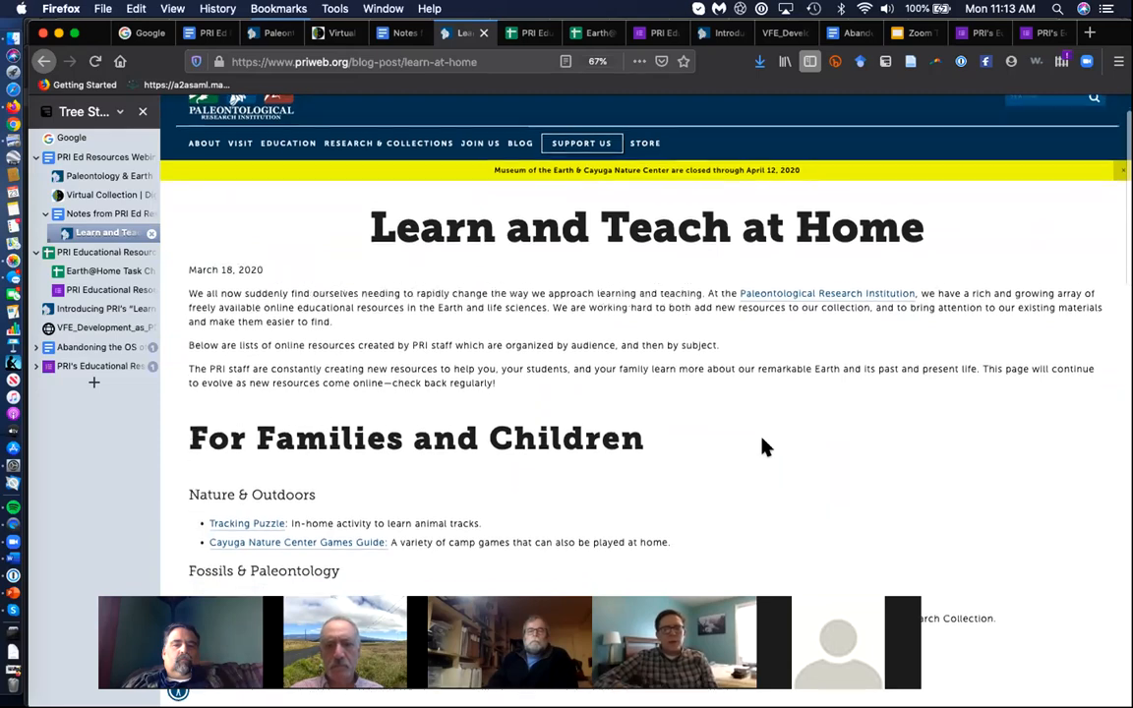
pyautogui.scroll(-3)
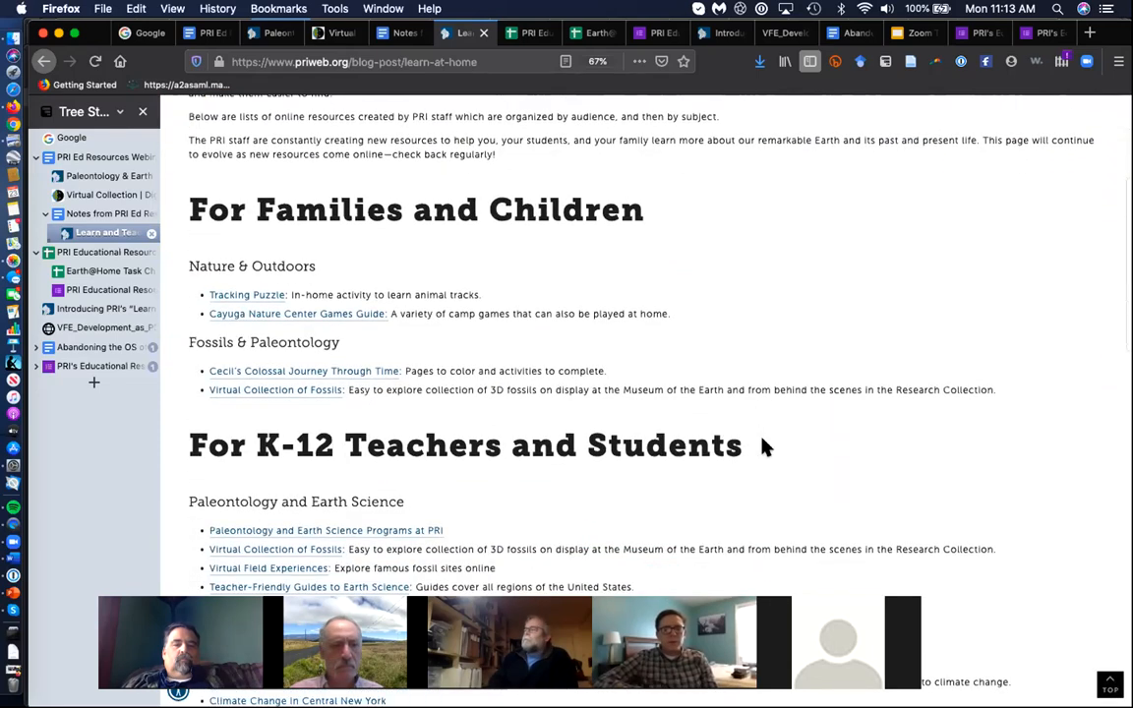
pyautogui.scroll(-3)
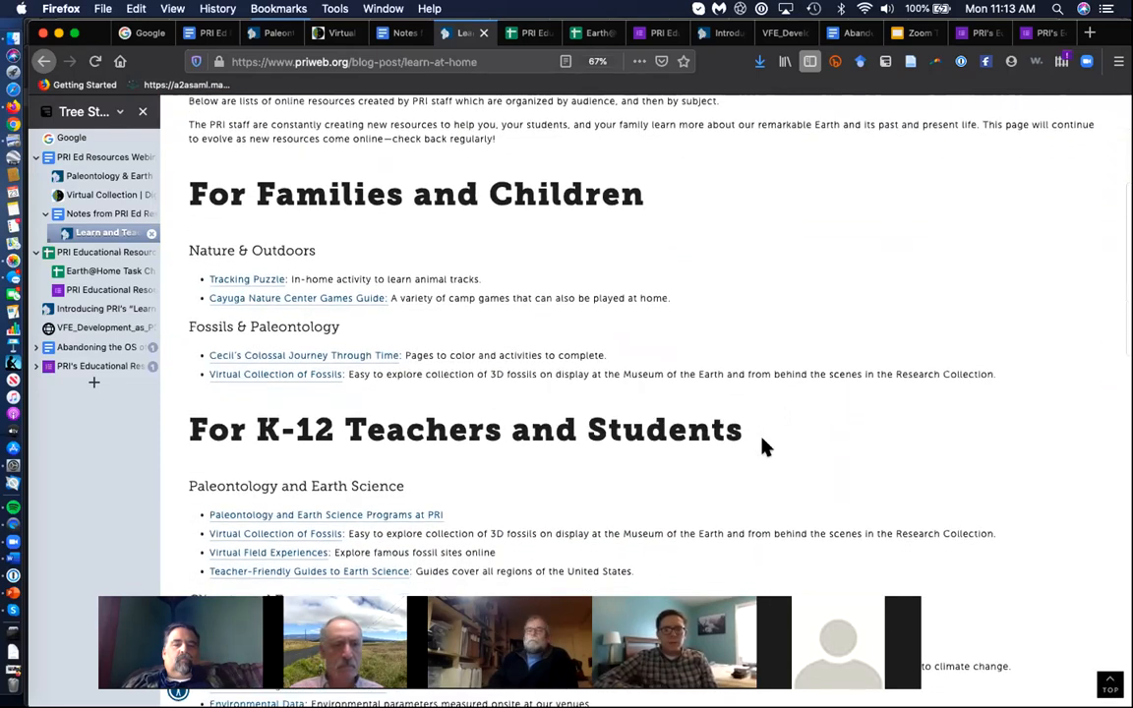
pyautogui.scroll(-3)
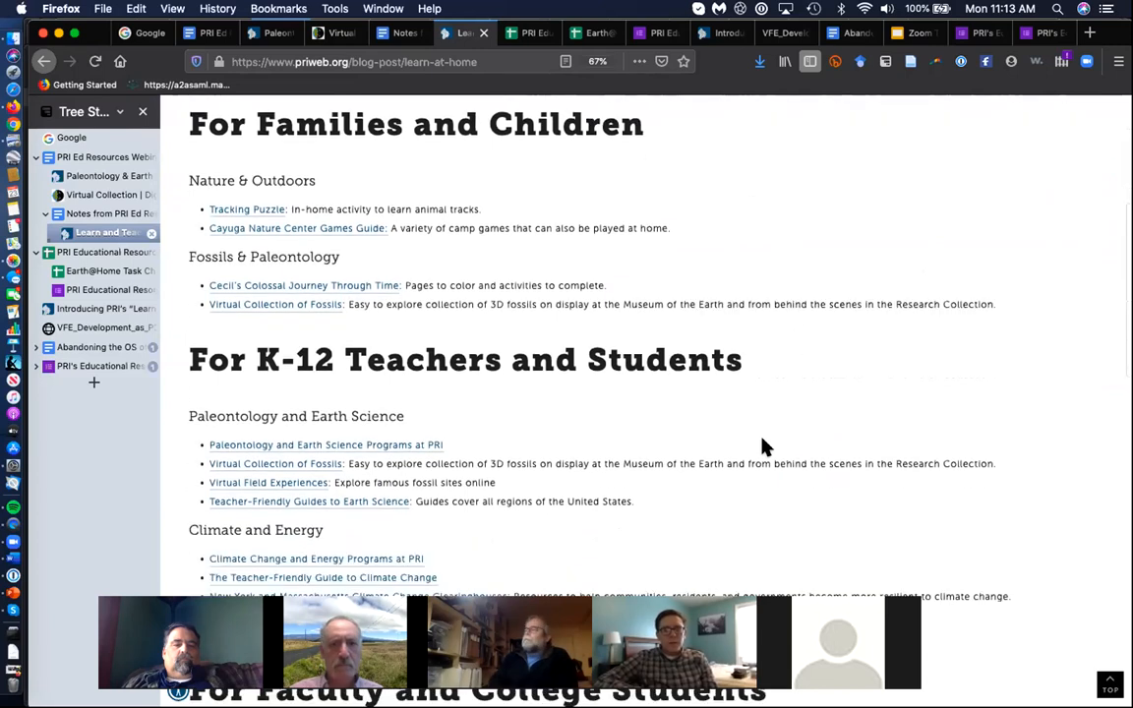
# Read on through the For Everyone resources down to the climate links
pyautogui.scroll(-3)
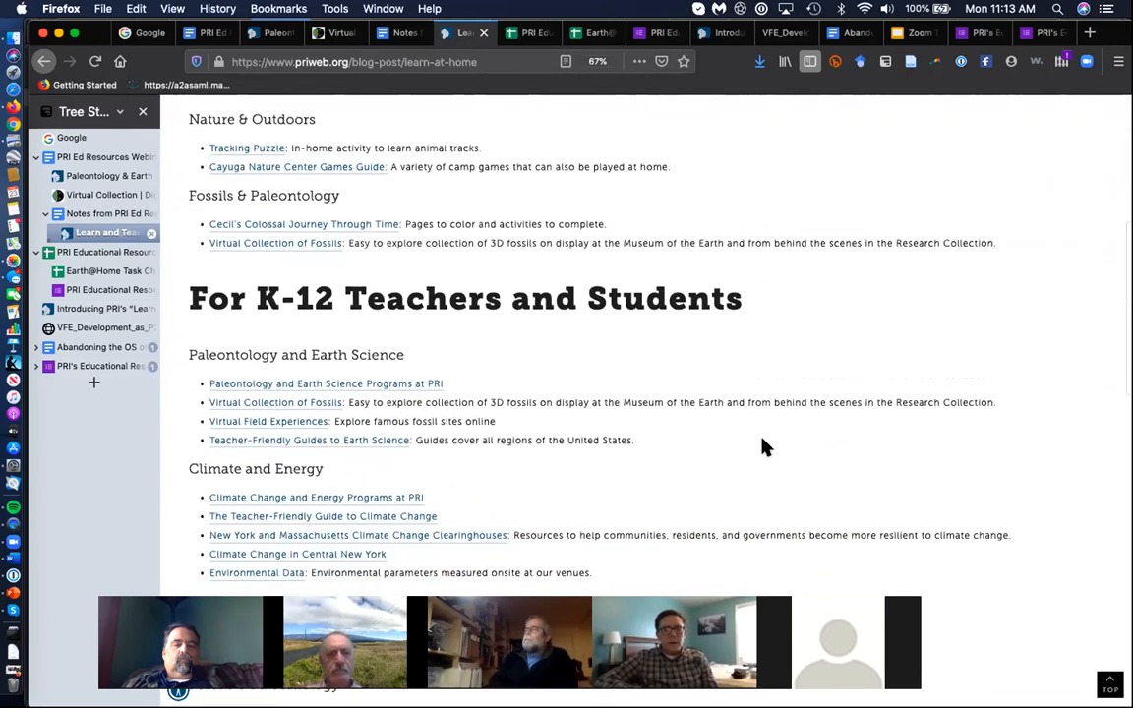
pyautogui.scroll(-3)
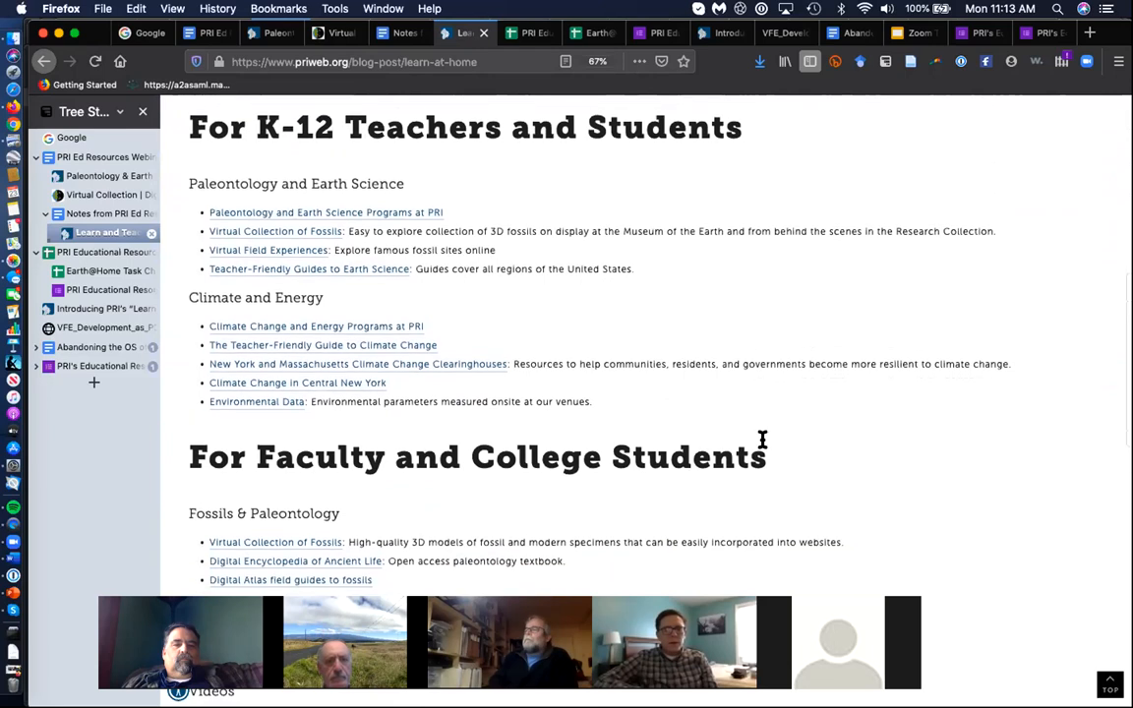
pyautogui.scroll(-3)
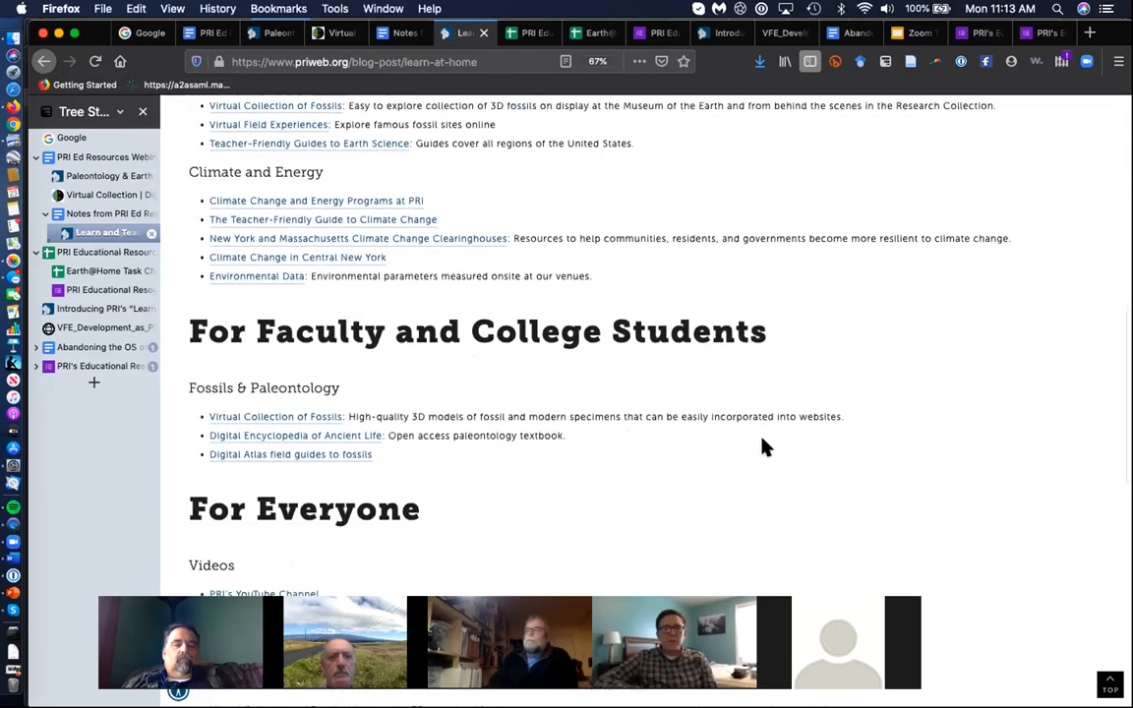
pyautogui.scroll(-3)
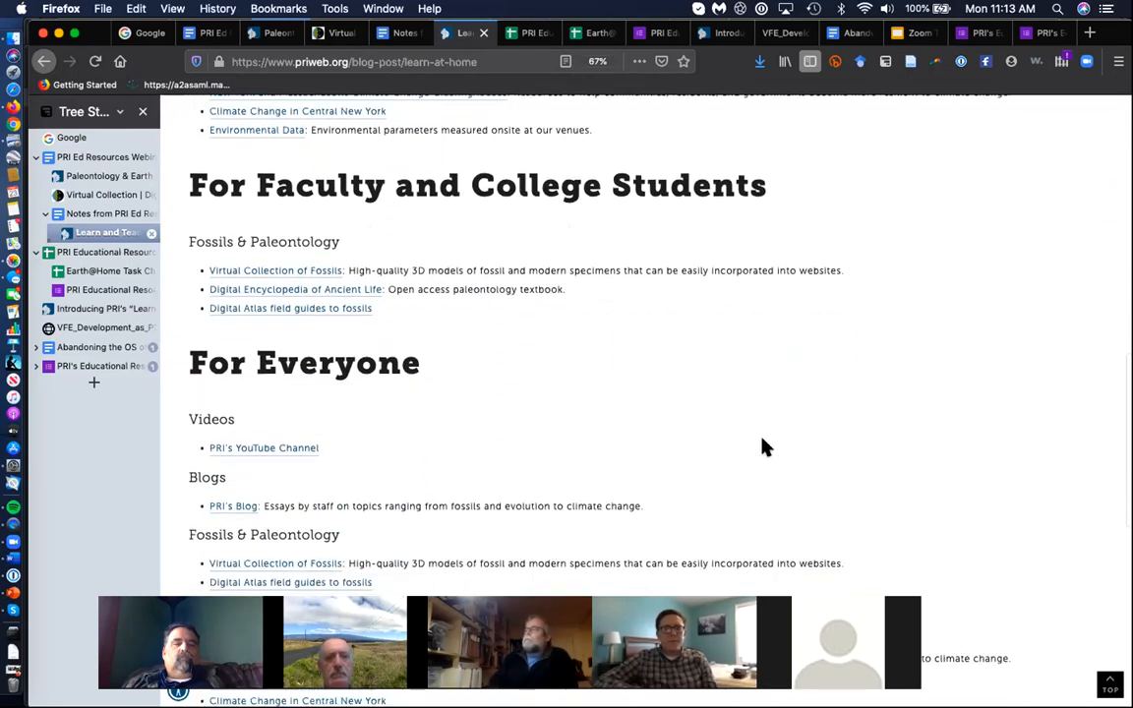
pyautogui.scroll(-3)
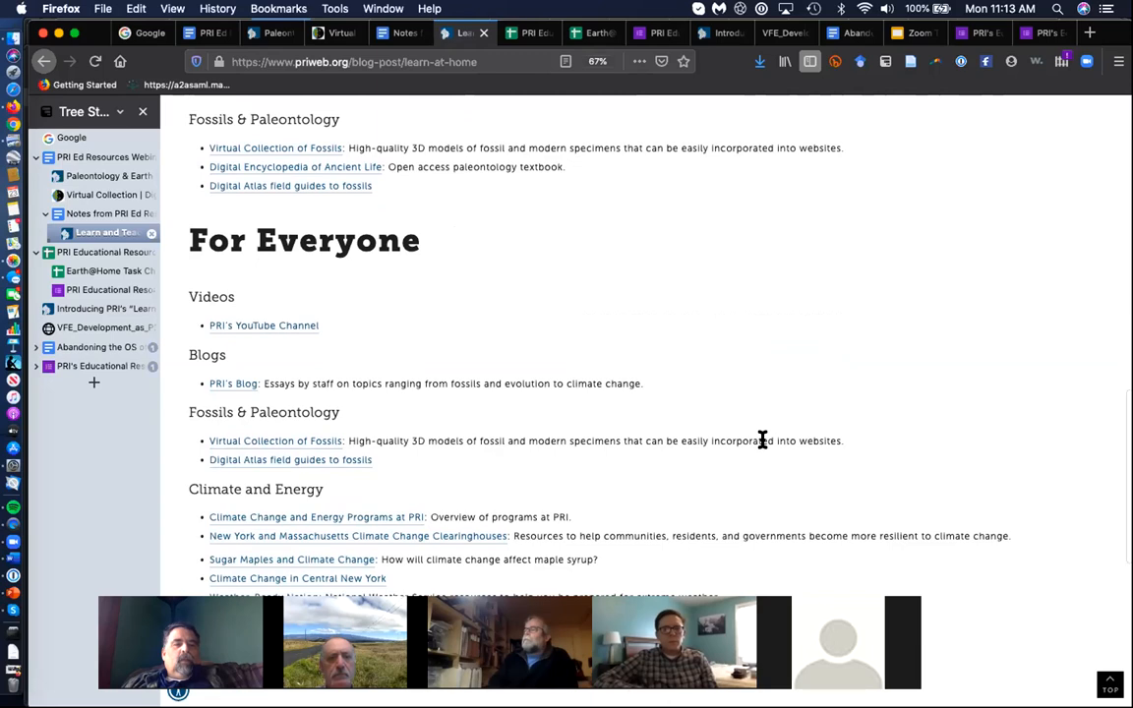
pyautogui.scroll(-3)
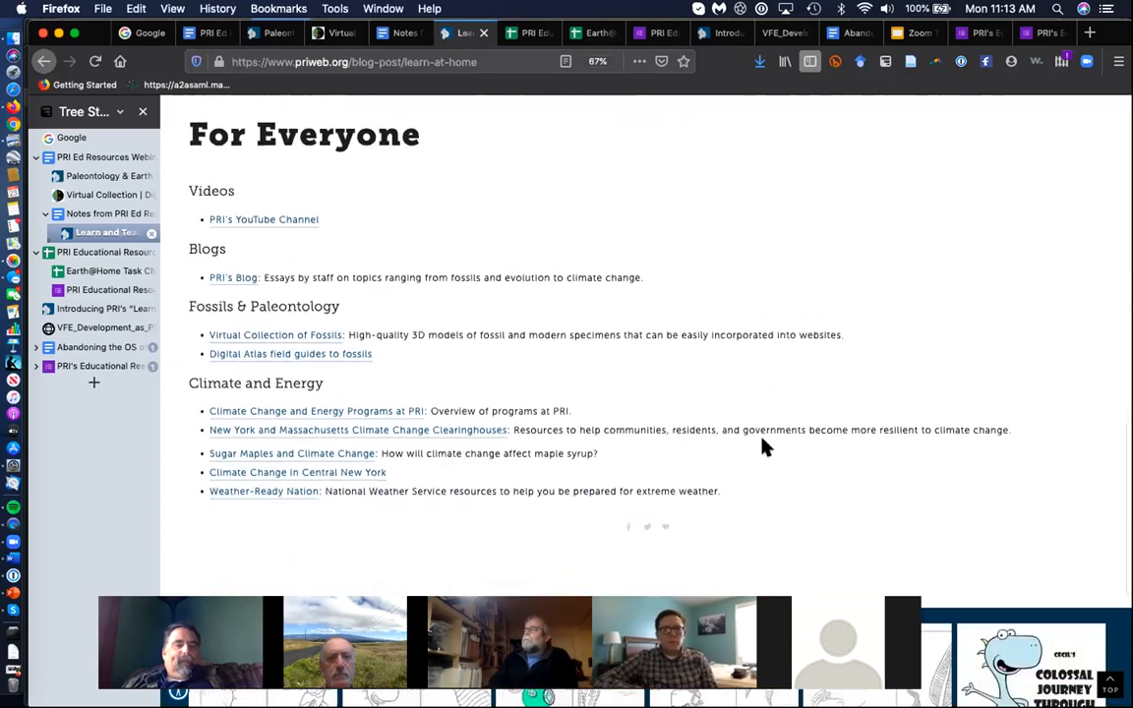
pyautogui.scroll(-3)
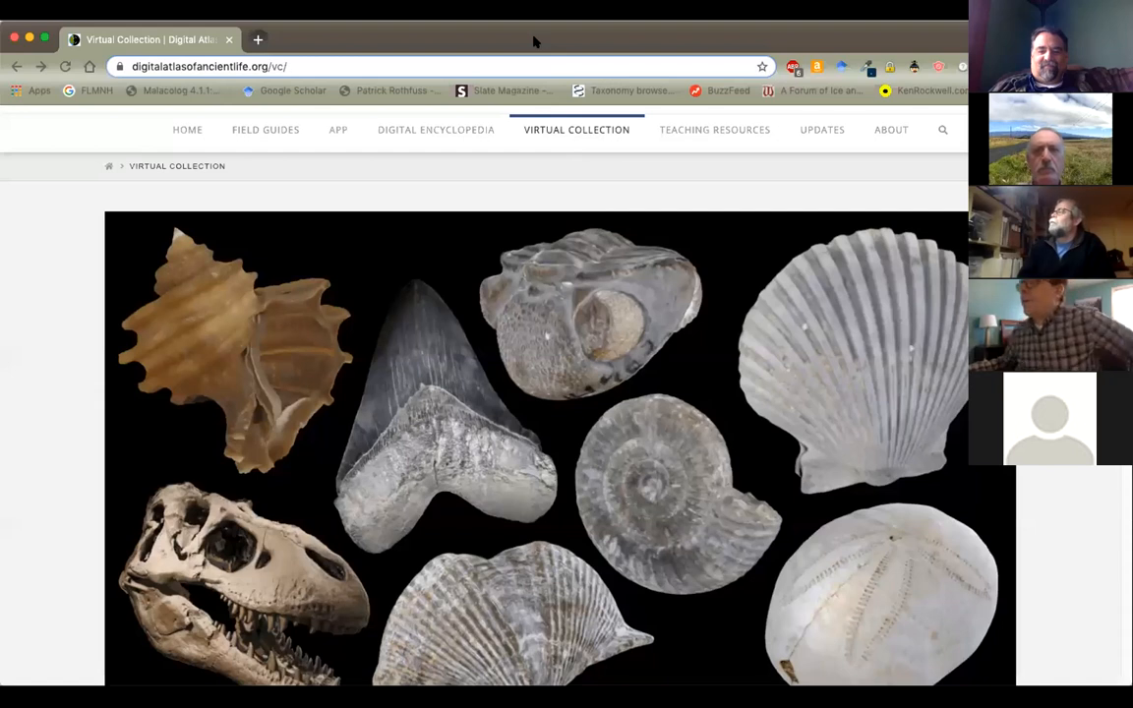
# Scroll the Virtual Collection page to show its site header and navigation menu
pyautogui.scroll(3)
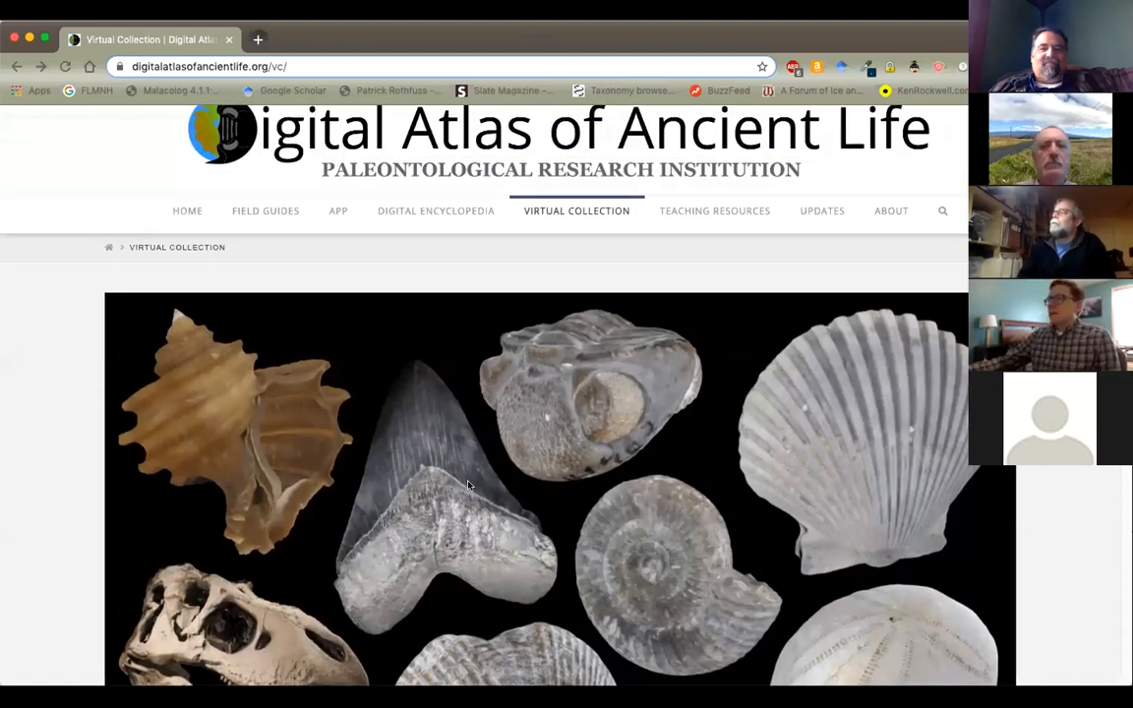
pyautogui.scroll(-3)
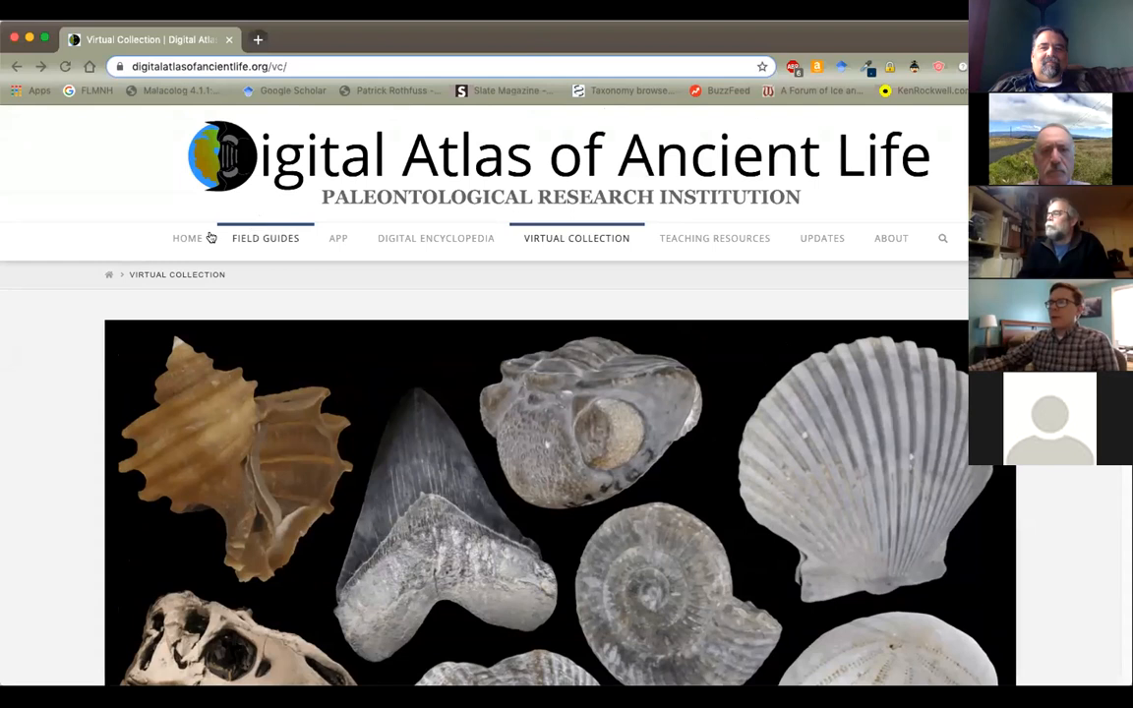
pyautogui.moveTo(187, 238)
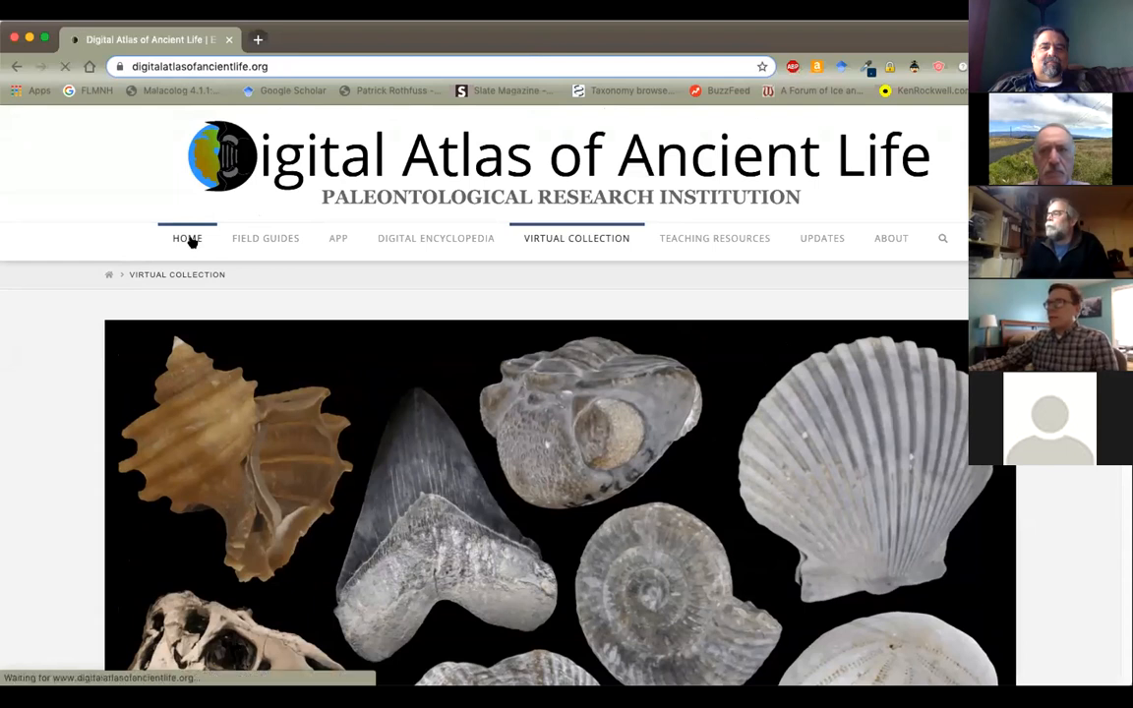
# Open the Digital Atlas home page and read What's new and Regional field guides
pyautogui.click(187, 238)
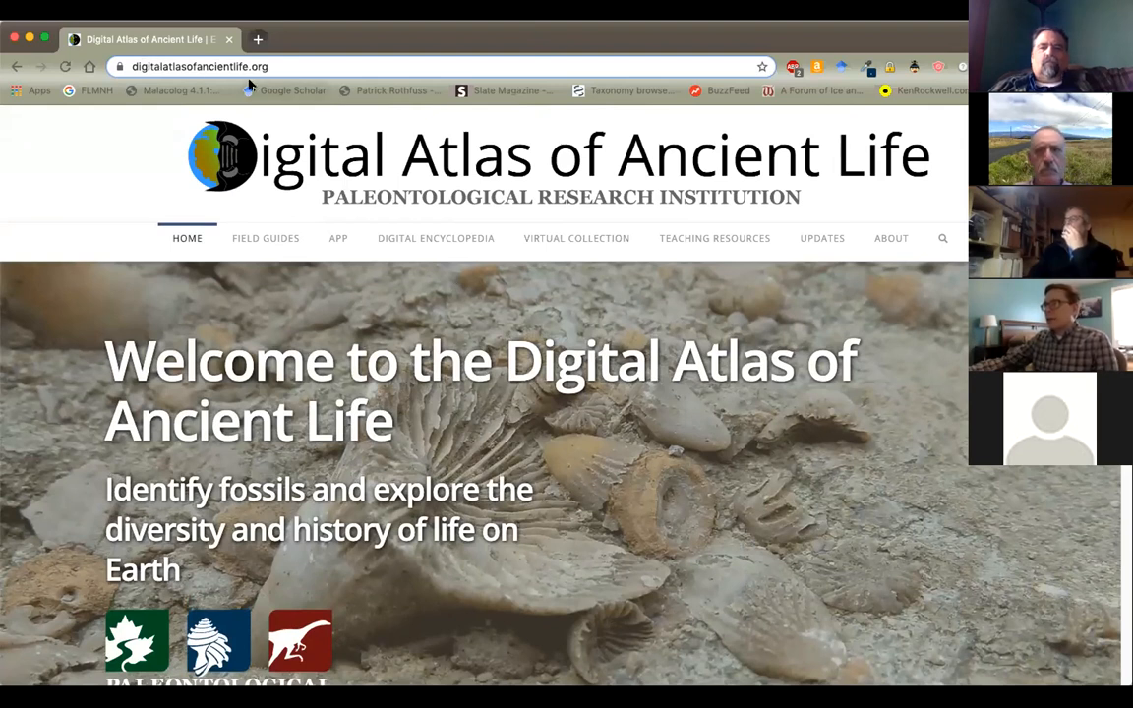
pyautogui.scroll(-3)
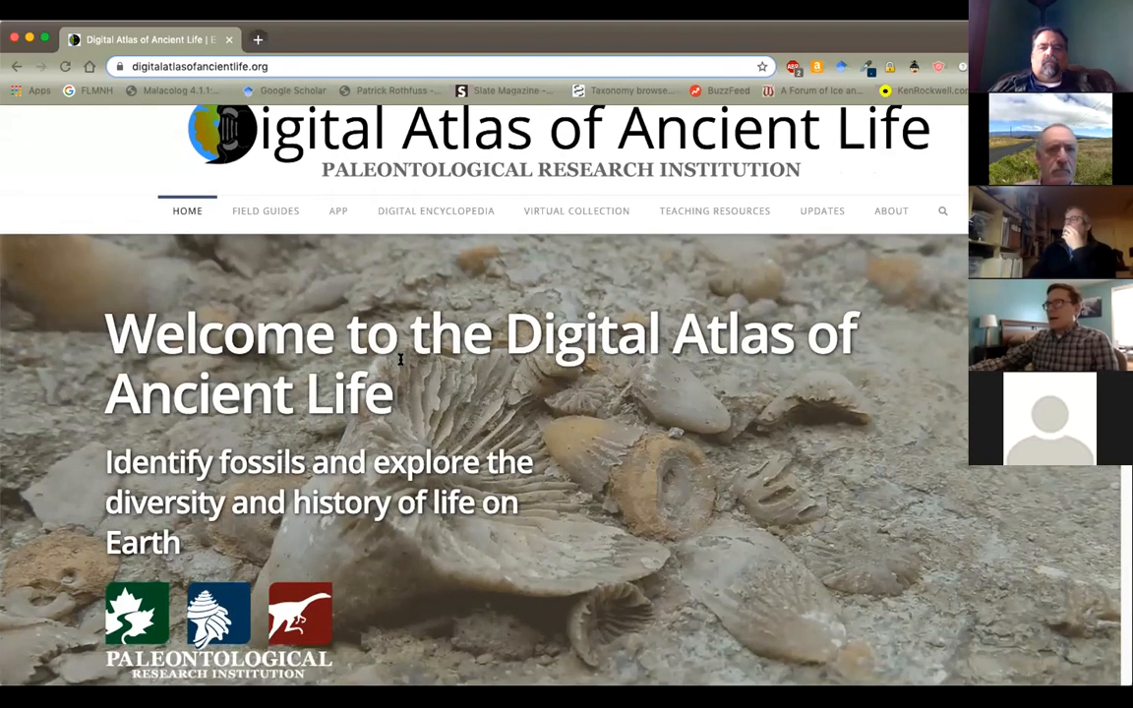
pyautogui.scroll(-3)
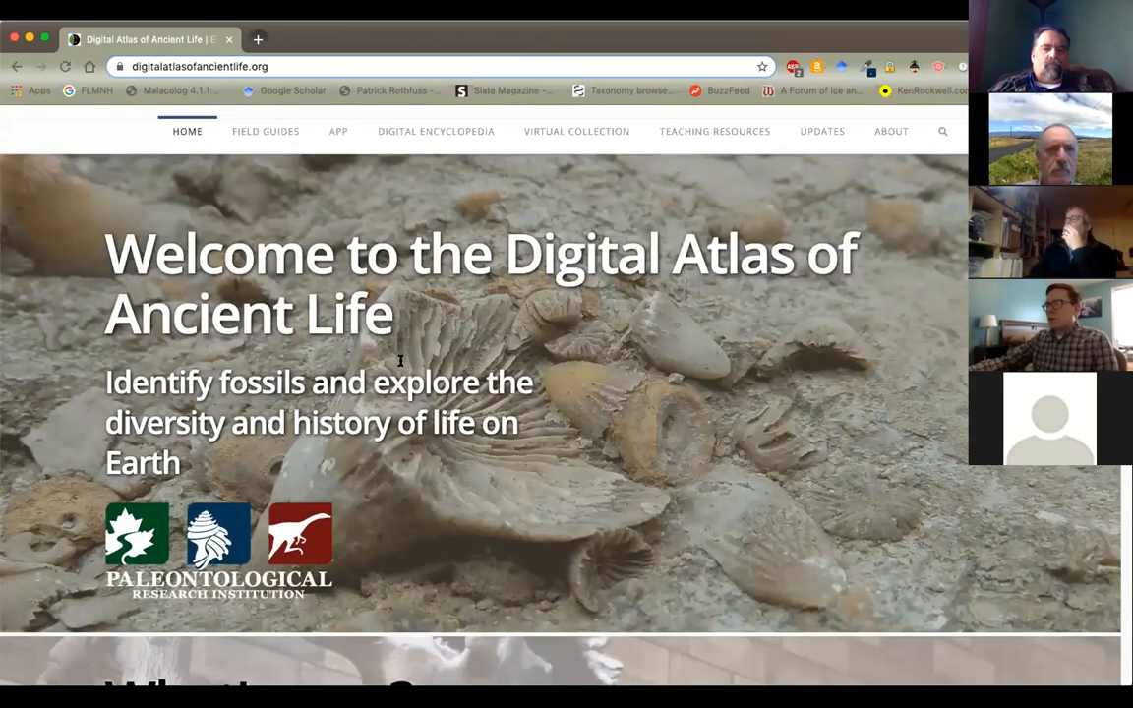
pyautogui.scroll(-3)
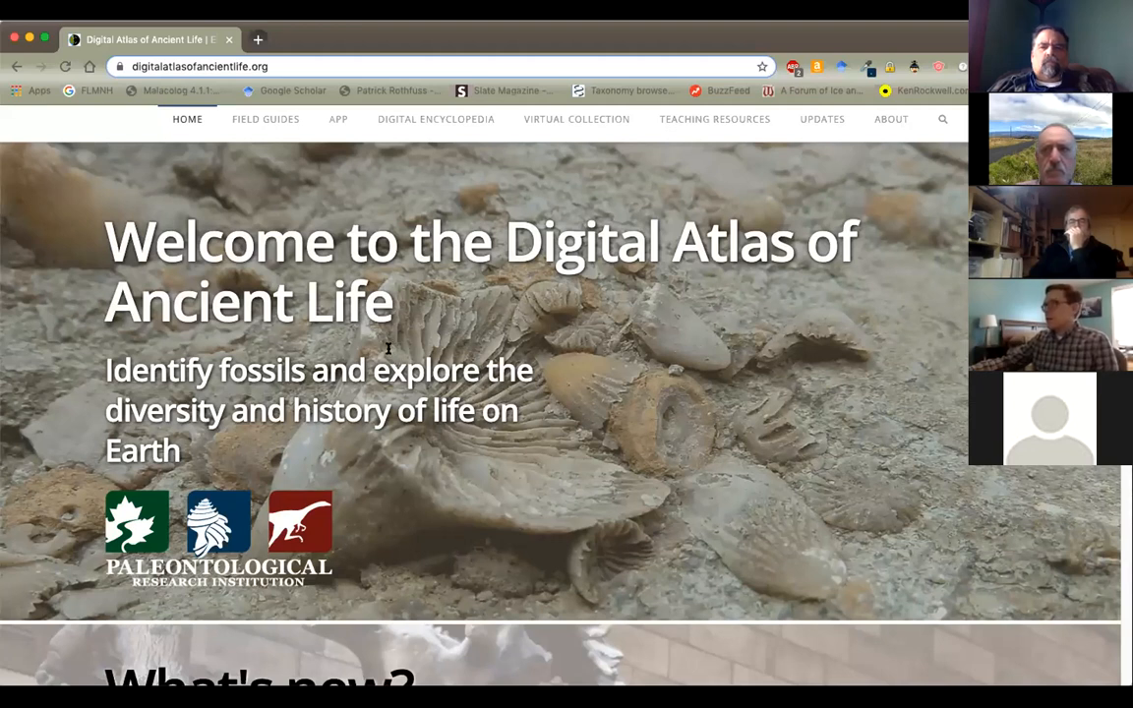
pyautogui.moveTo(381, 354)
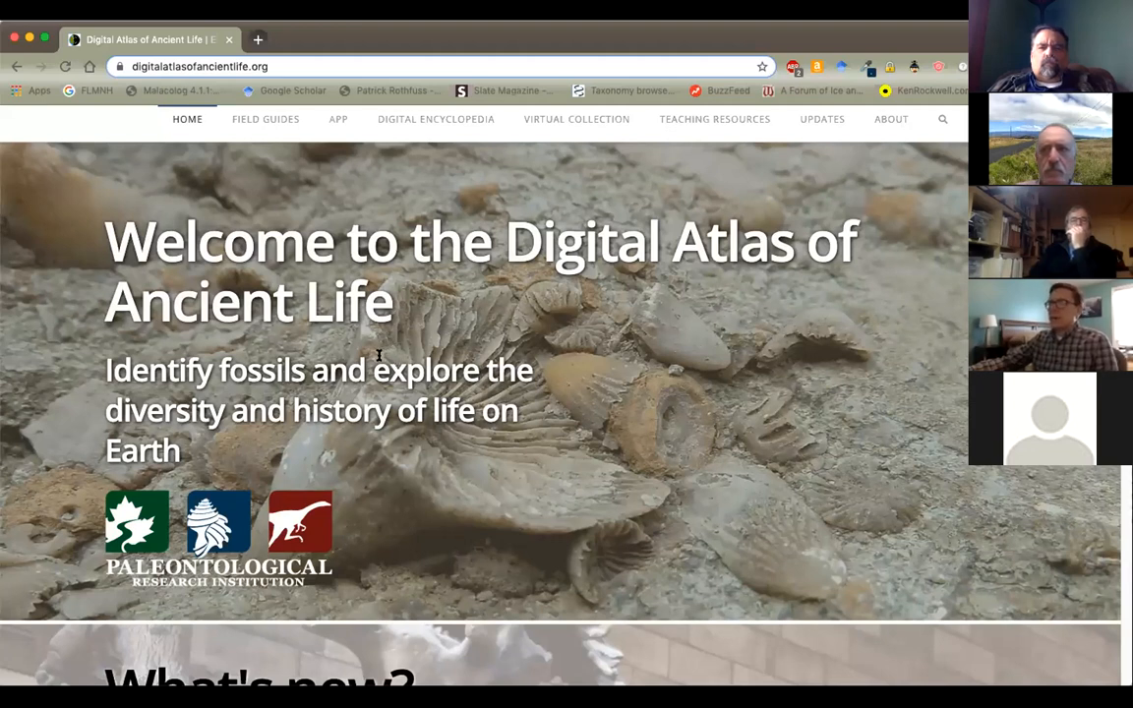
pyautogui.scroll(-3)
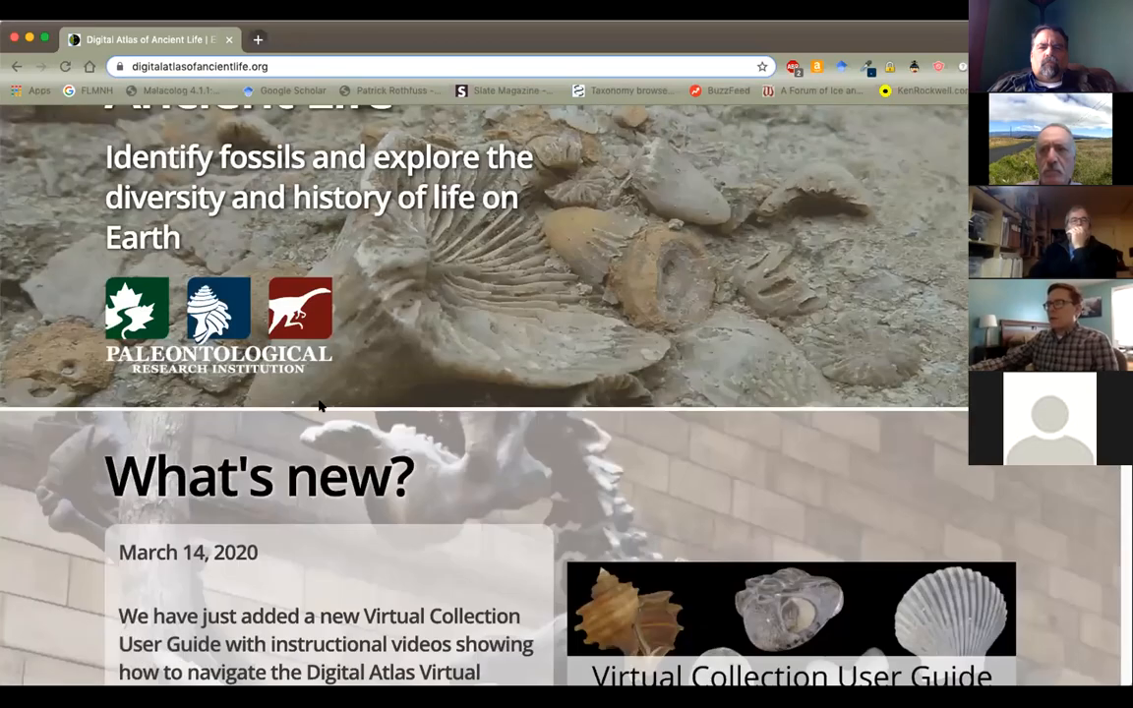
pyautogui.scroll(-3)
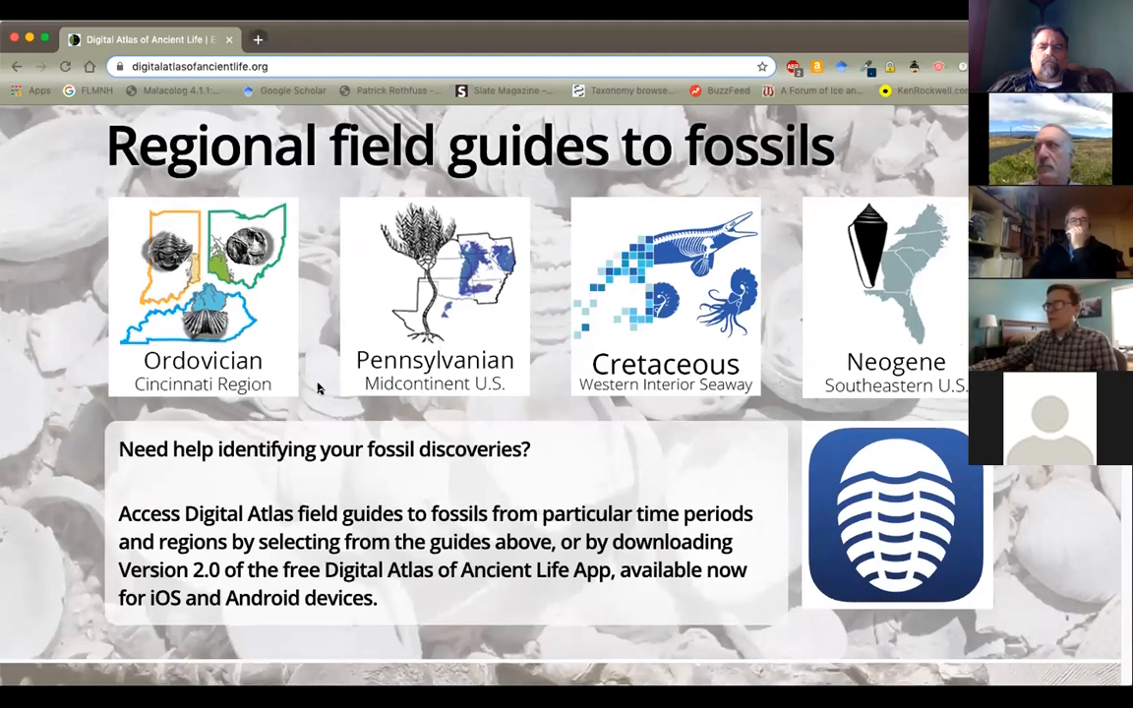
# Continue through Digital Encyclopedia, Virtual Collections, Virtual Exhibits and Resources for Teachers
pyautogui.scroll(-3)
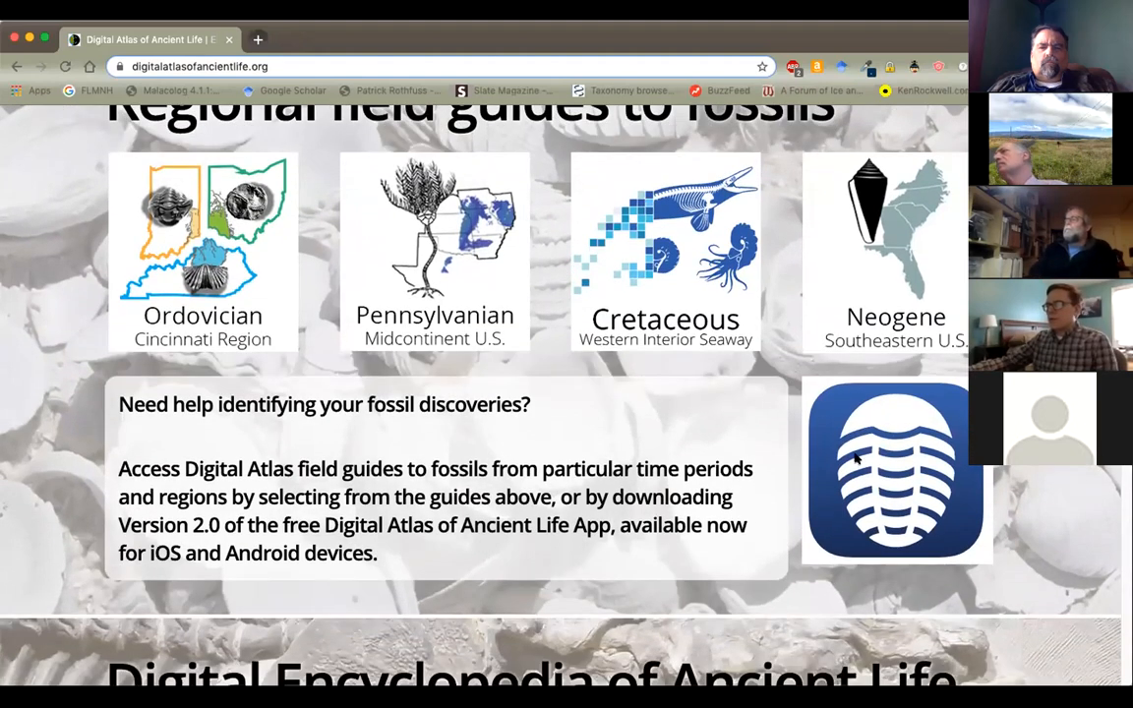
pyautogui.moveTo(821, 288)
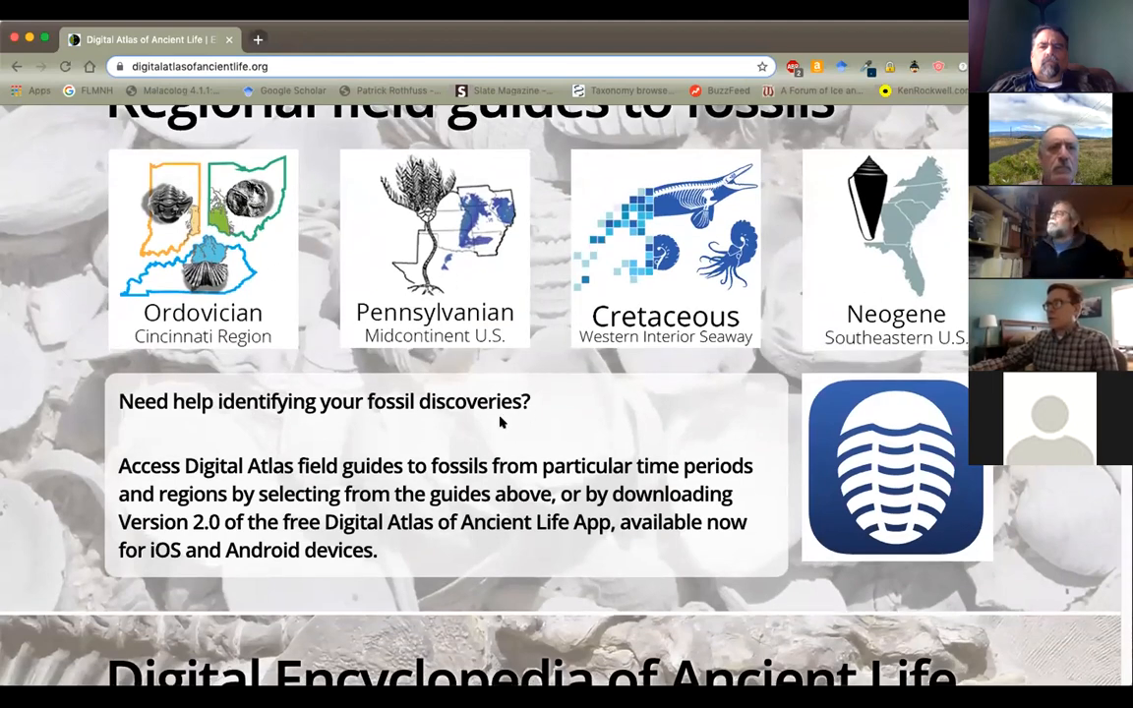
pyautogui.scroll(-3)
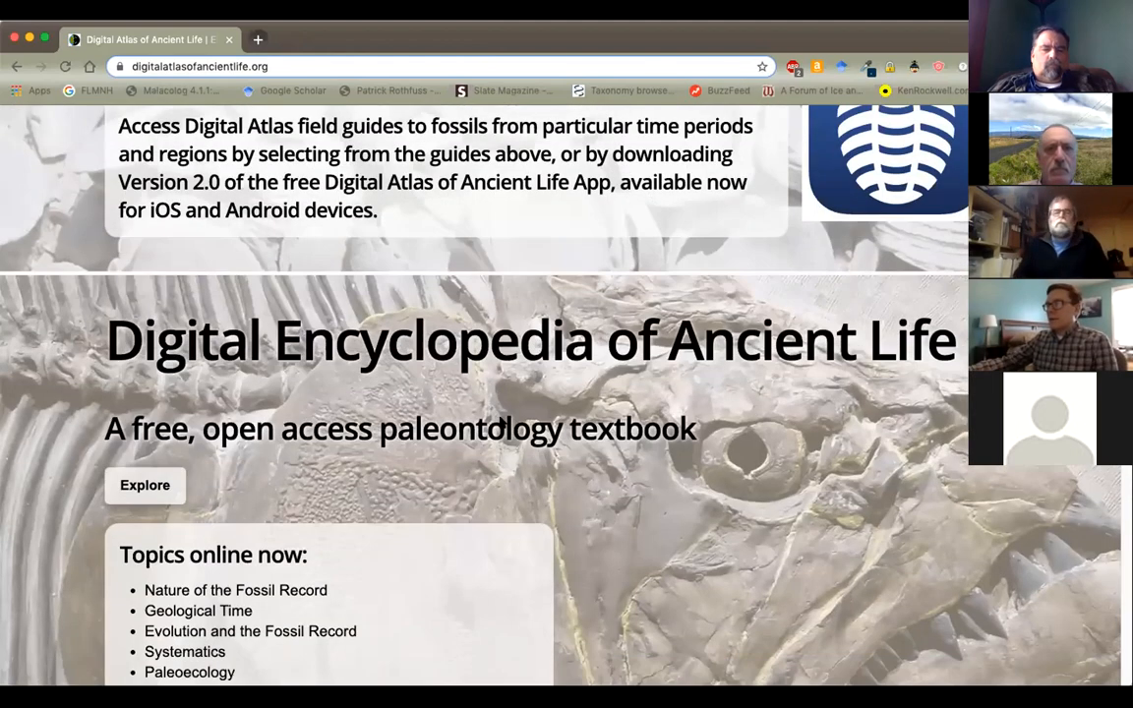
pyautogui.scroll(-3)
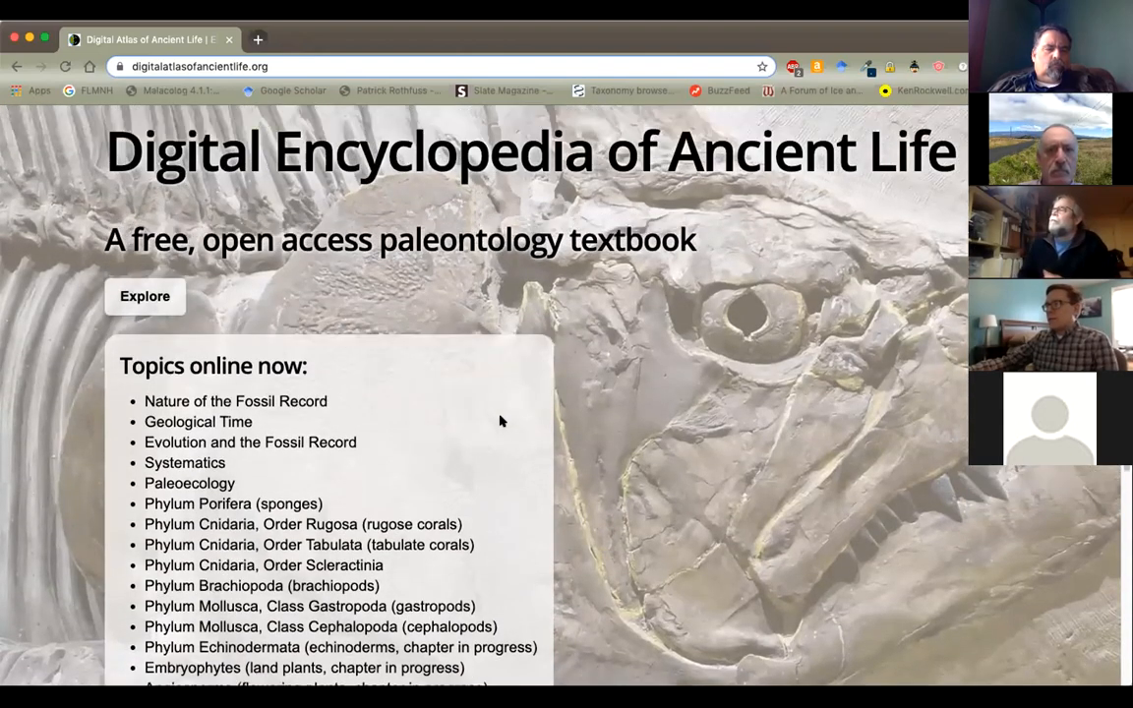
pyautogui.moveTo(491, 395)
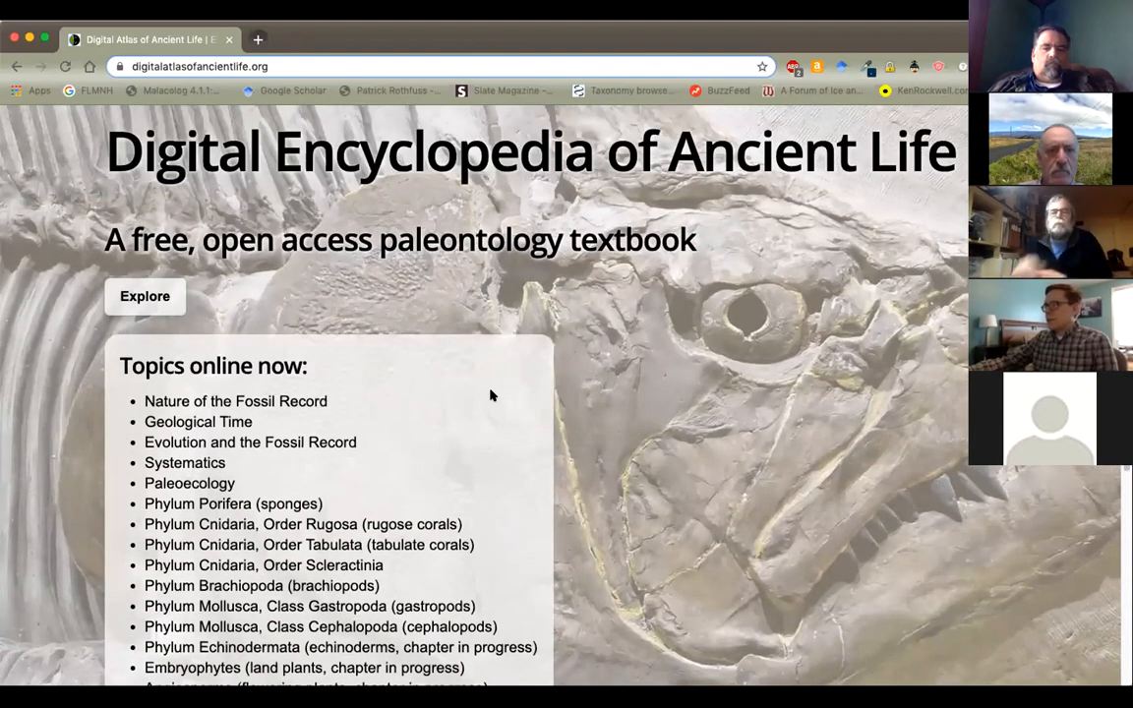
pyautogui.scroll(-3)
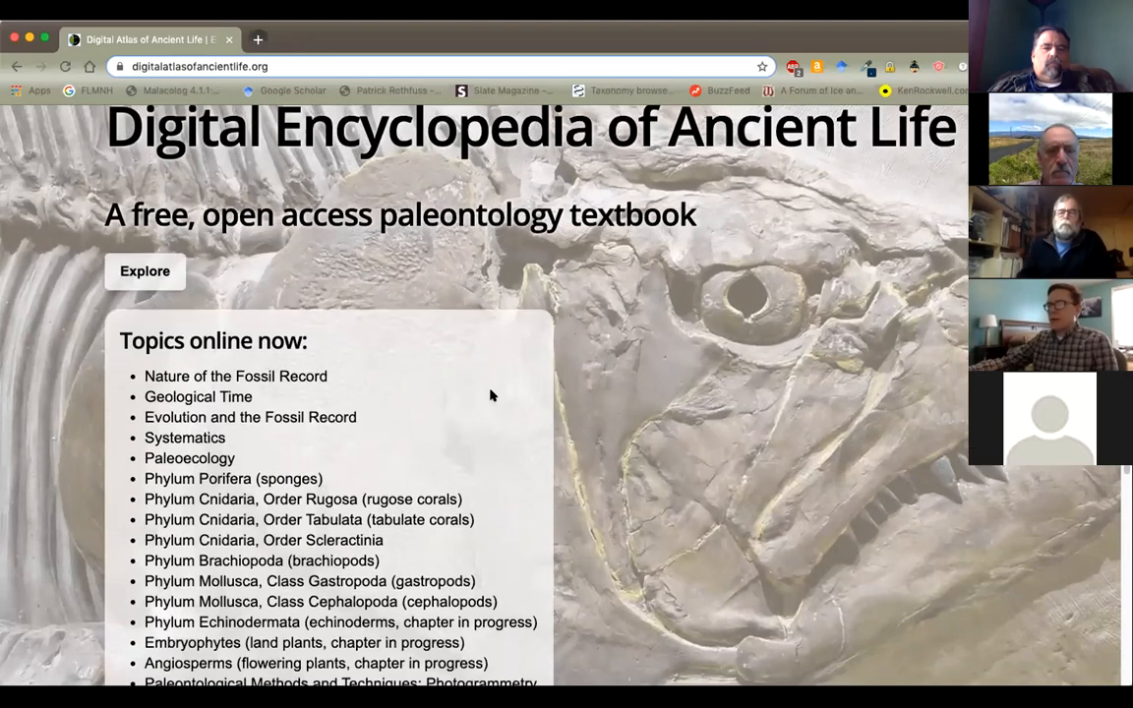
pyautogui.scroll(-3)
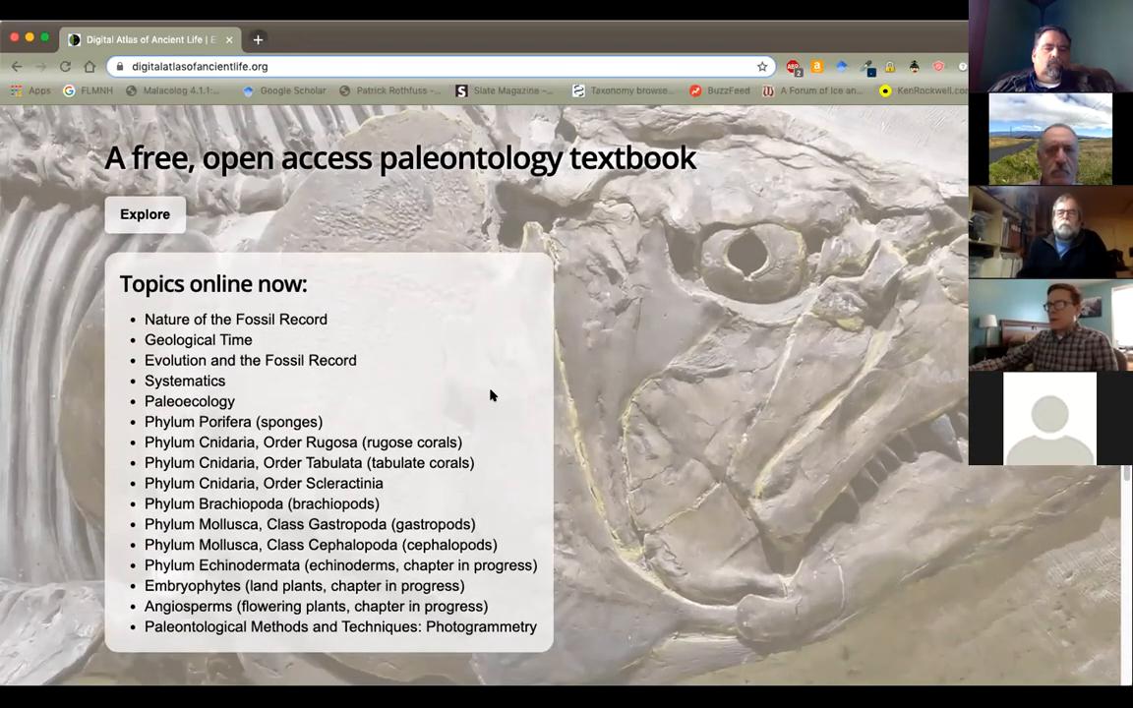
pyautogui.scroll(-3)
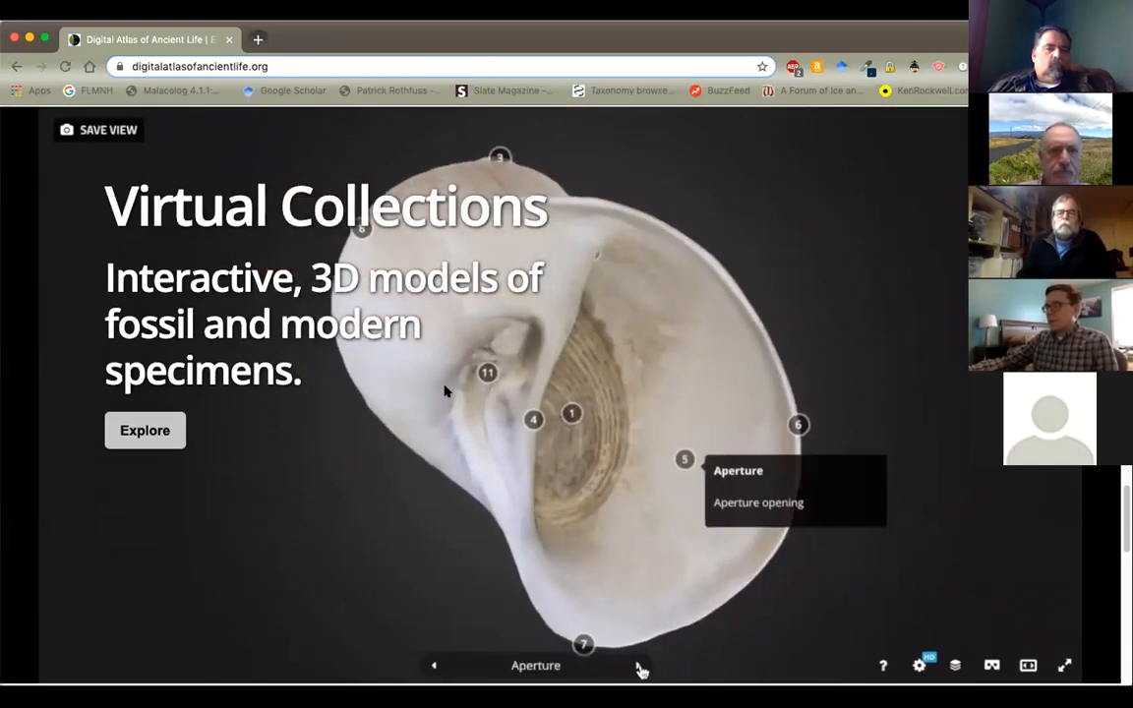
pyautogui.scroll(-3)
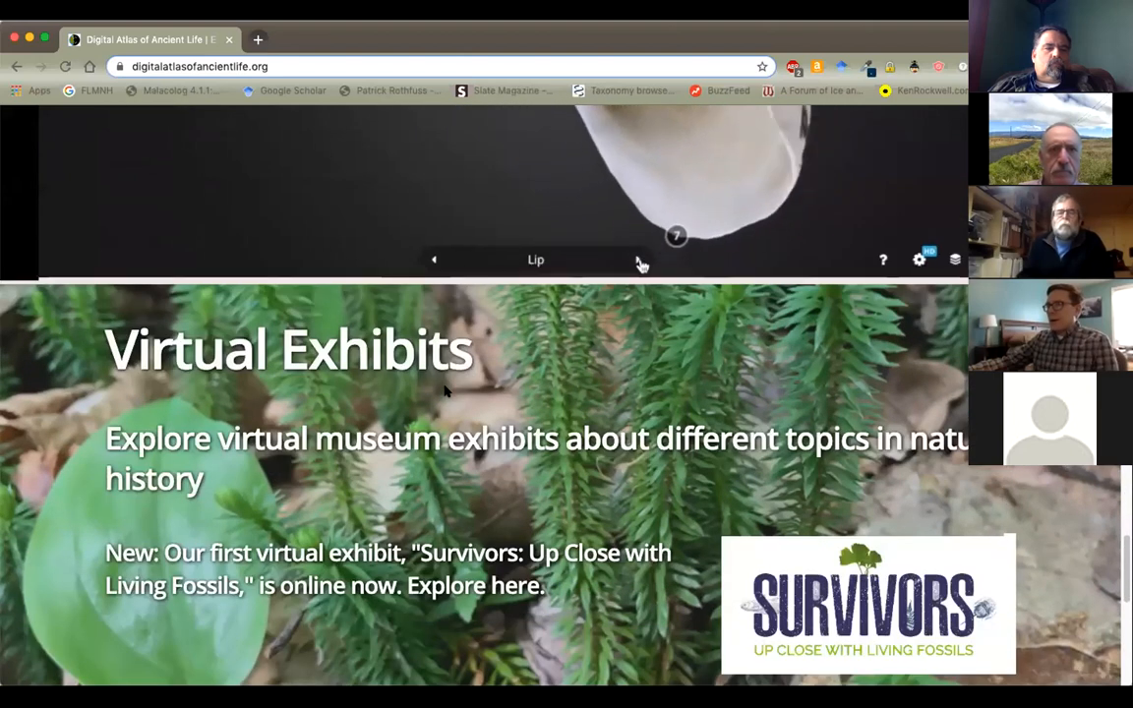
pyautogui.scroll(-3)
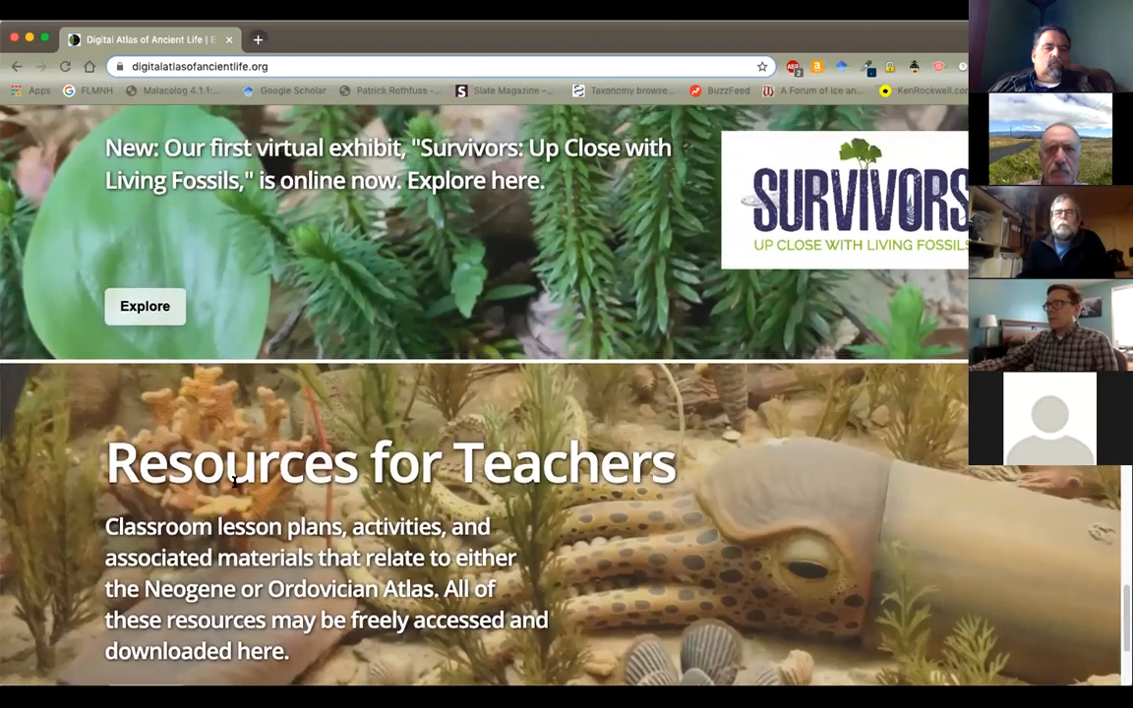
pyautogui.scroll(-3)
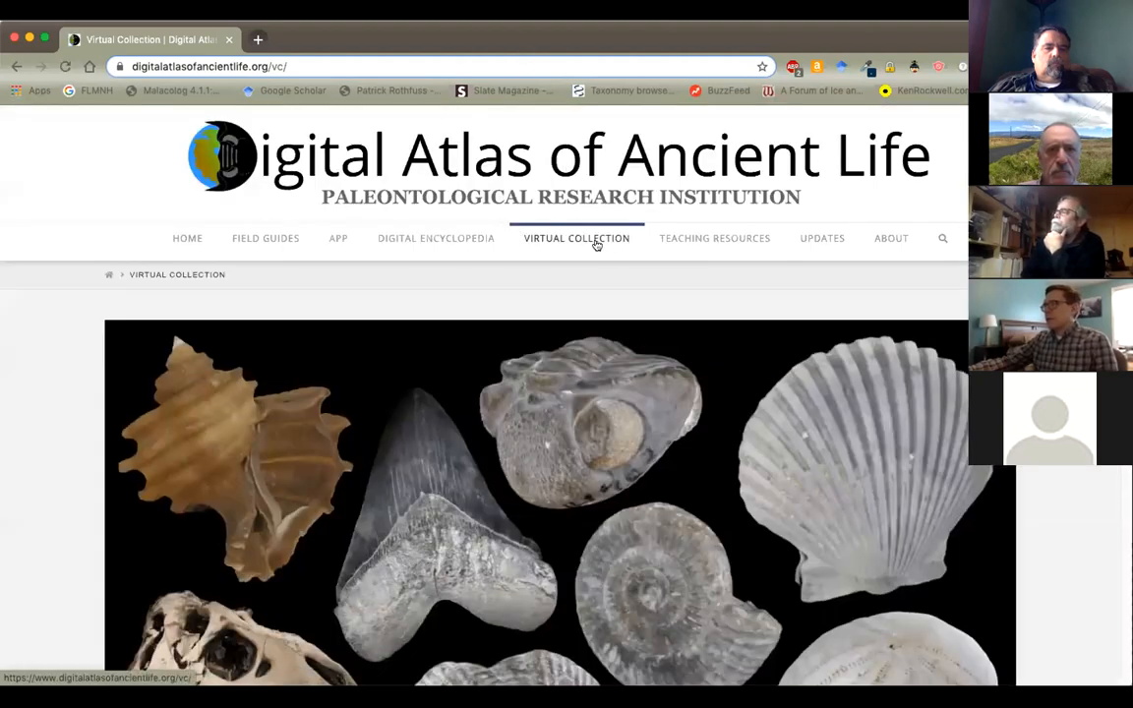
# Scroll past Stromatolites, Sponges, Corals and Brachiopods to Phylum Mollusca and its classes
pyautogui.scroll(-3)
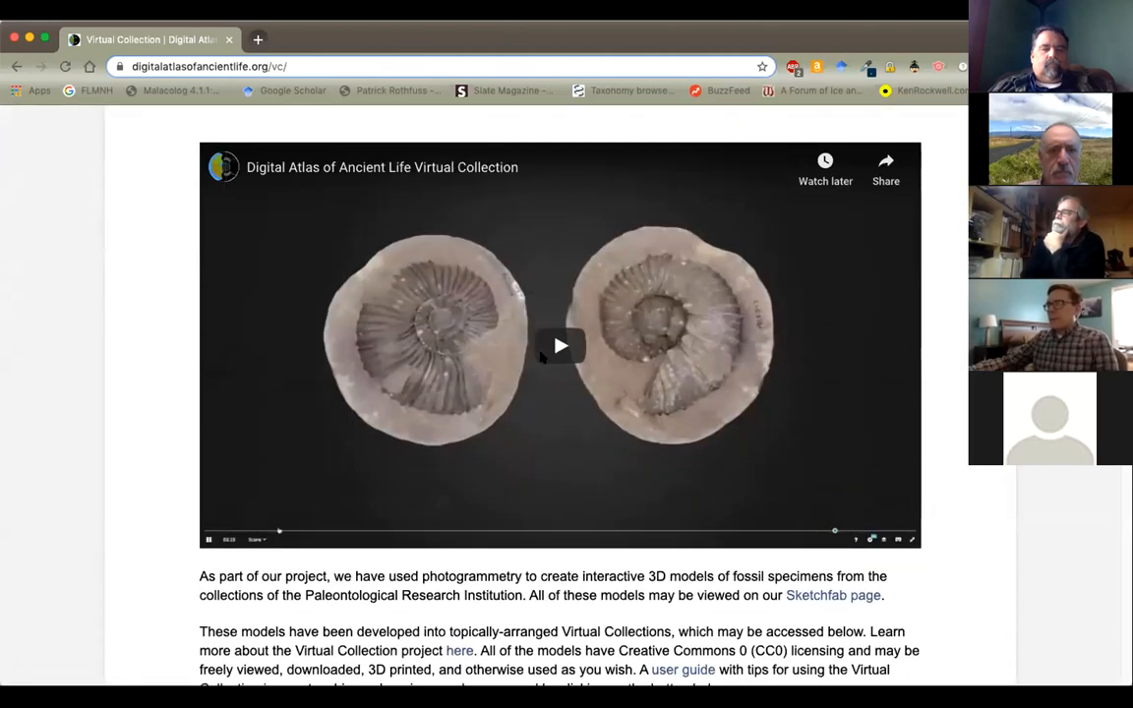
pyautogui.scroll(-3)
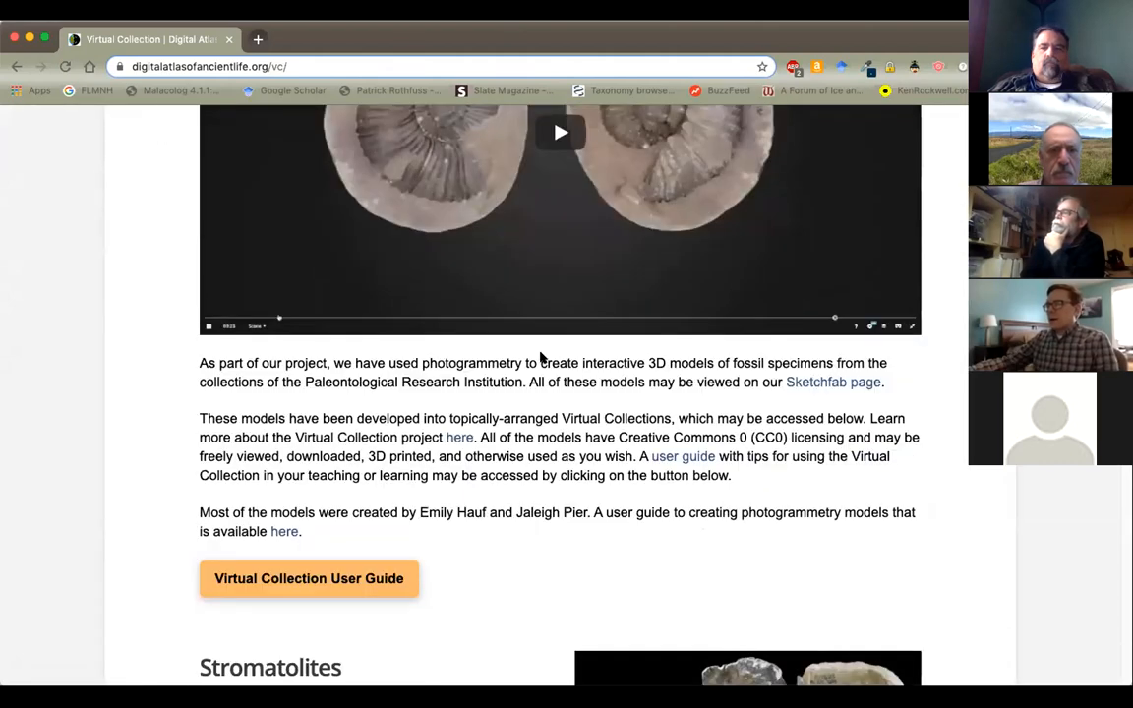
pyautogui.scroll(-3)
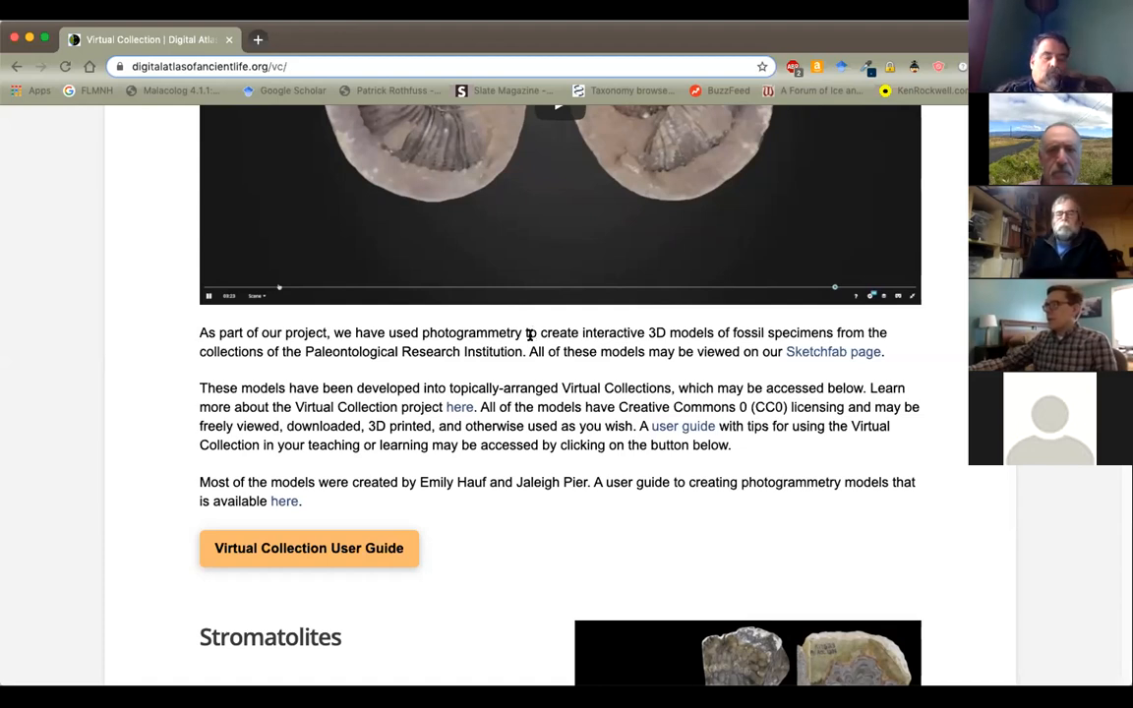
pyautogui.scroll(-3)
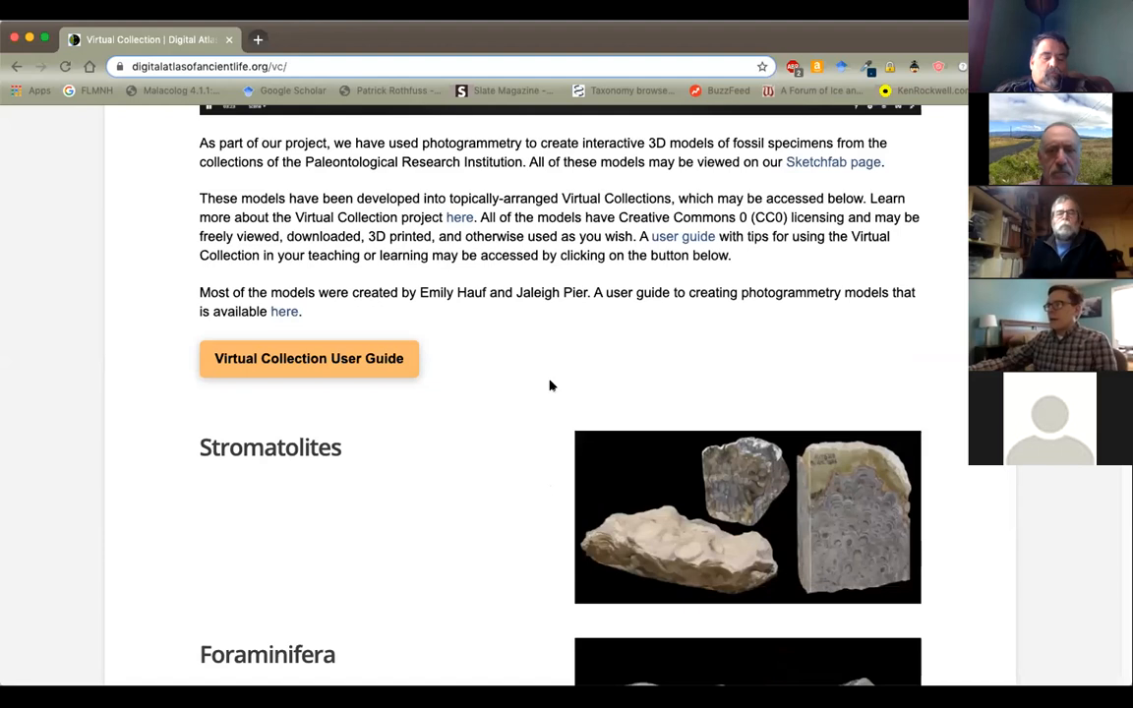
pyautogui.scroll(-3)
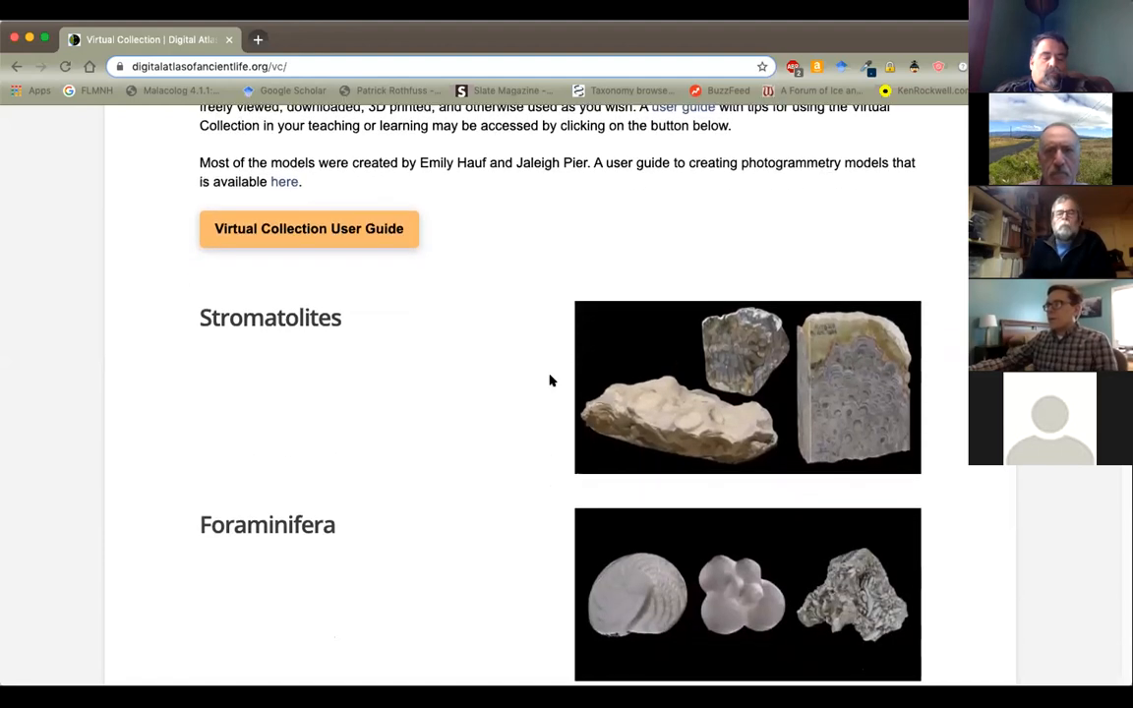
pyautogui.scroll(-3)
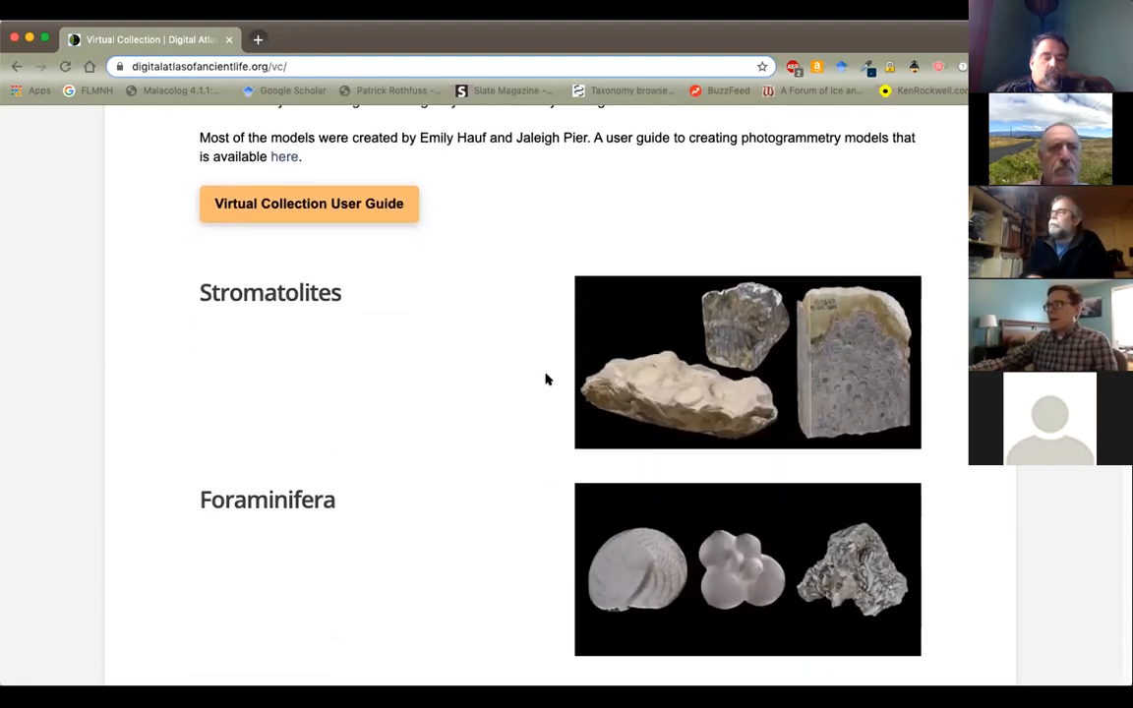
pyautogui.scroll(-3)
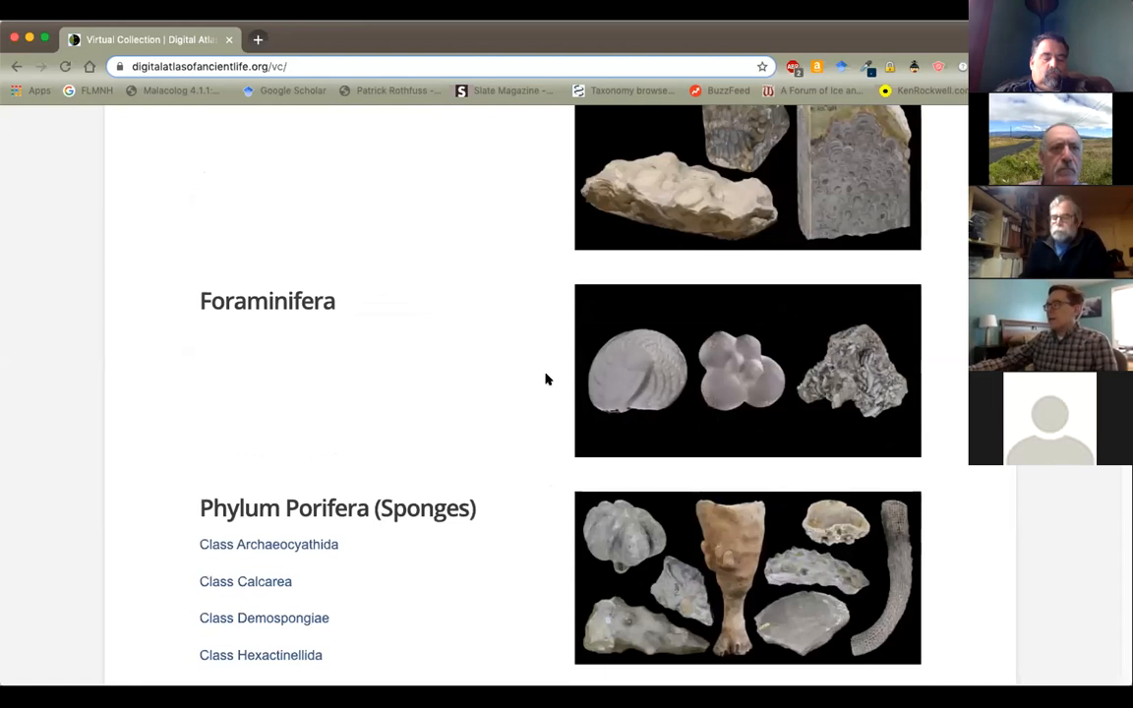
pyautogui.scroll(-3)
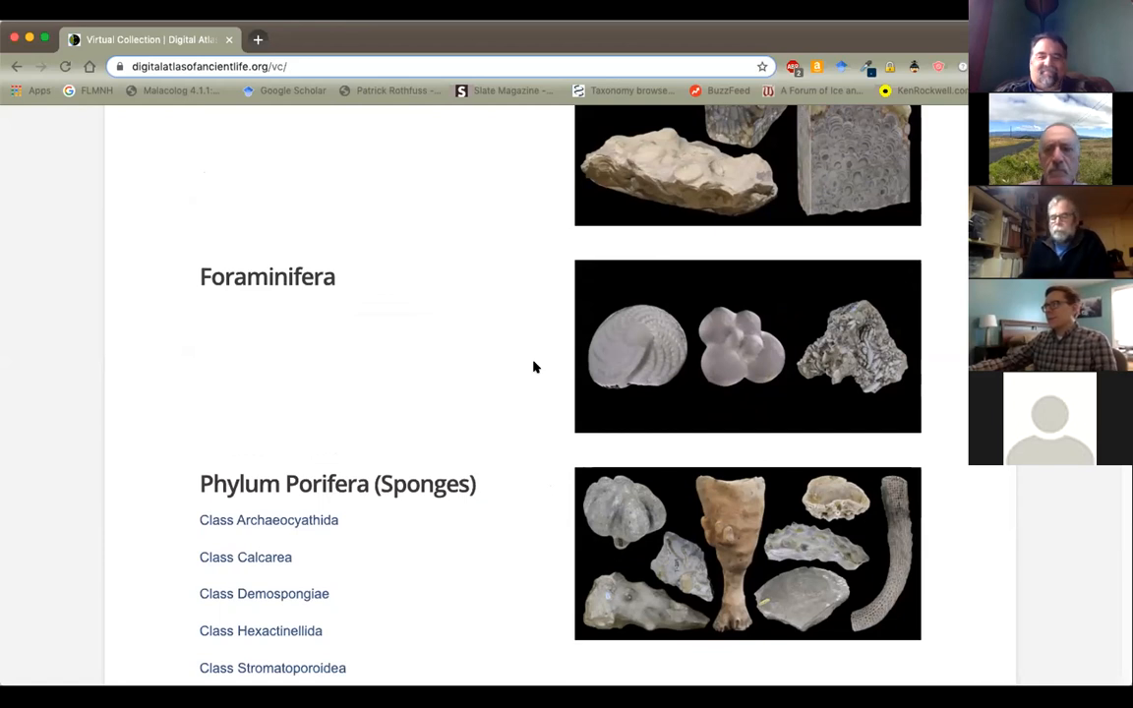
pyautogui.scroll(-3)
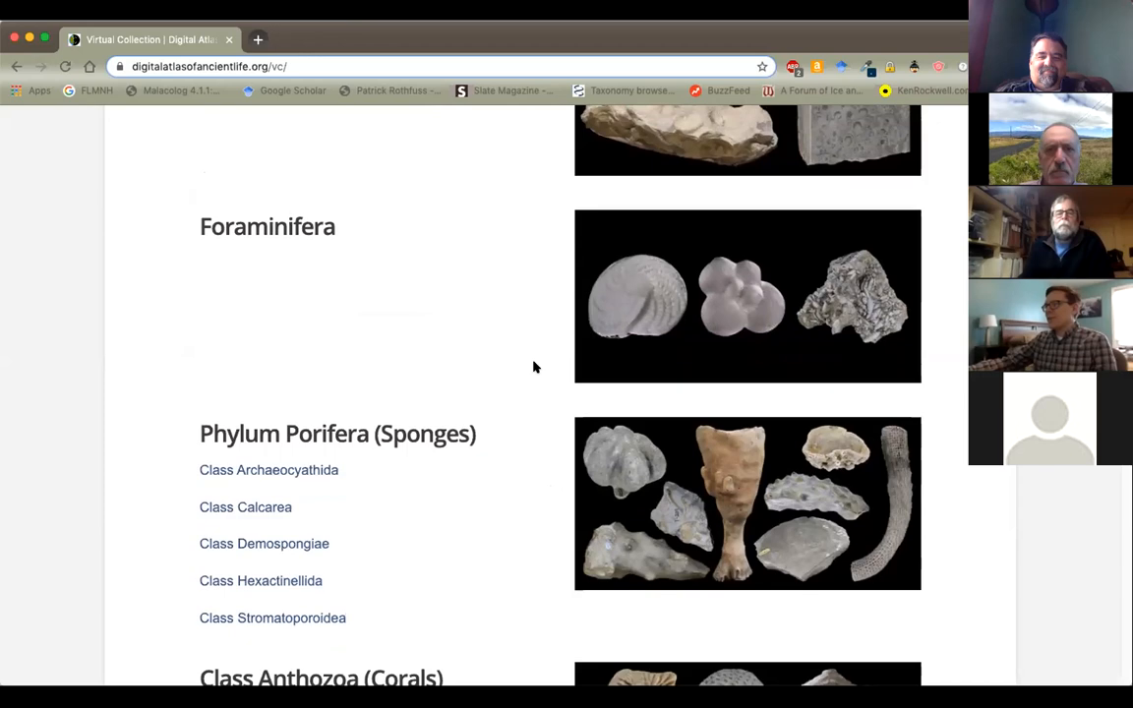
pyautogui.scroll(-3)
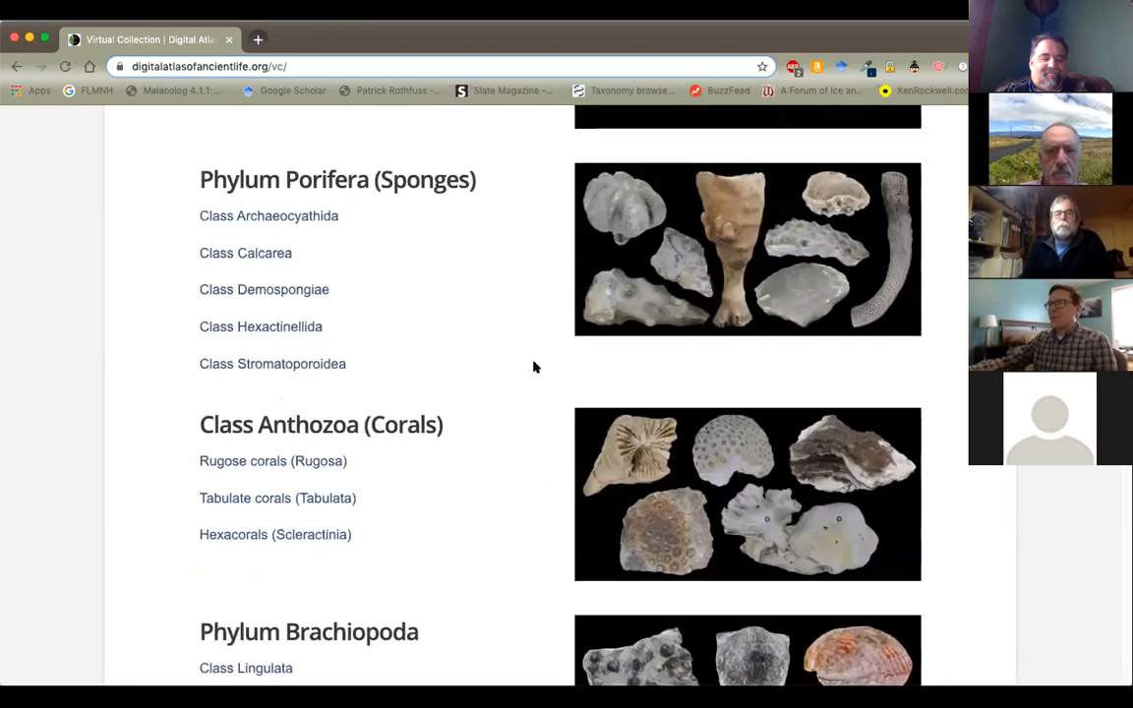
pyautogui.scroll(-3)
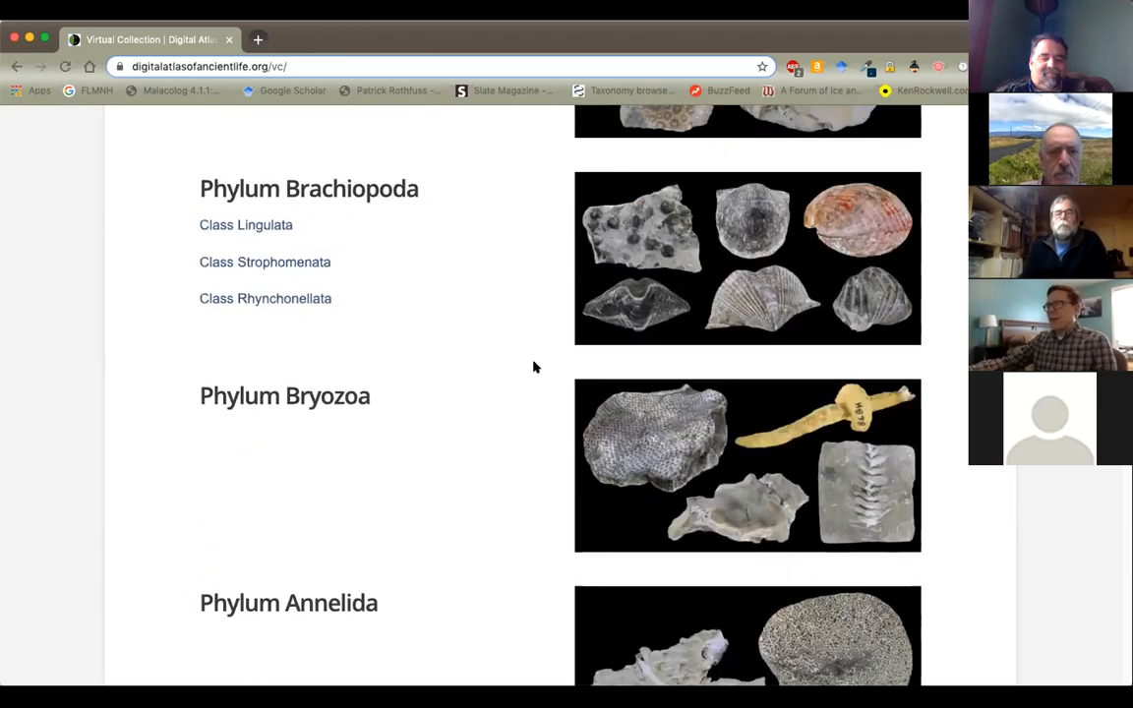
pyautogui.scroll(-3)
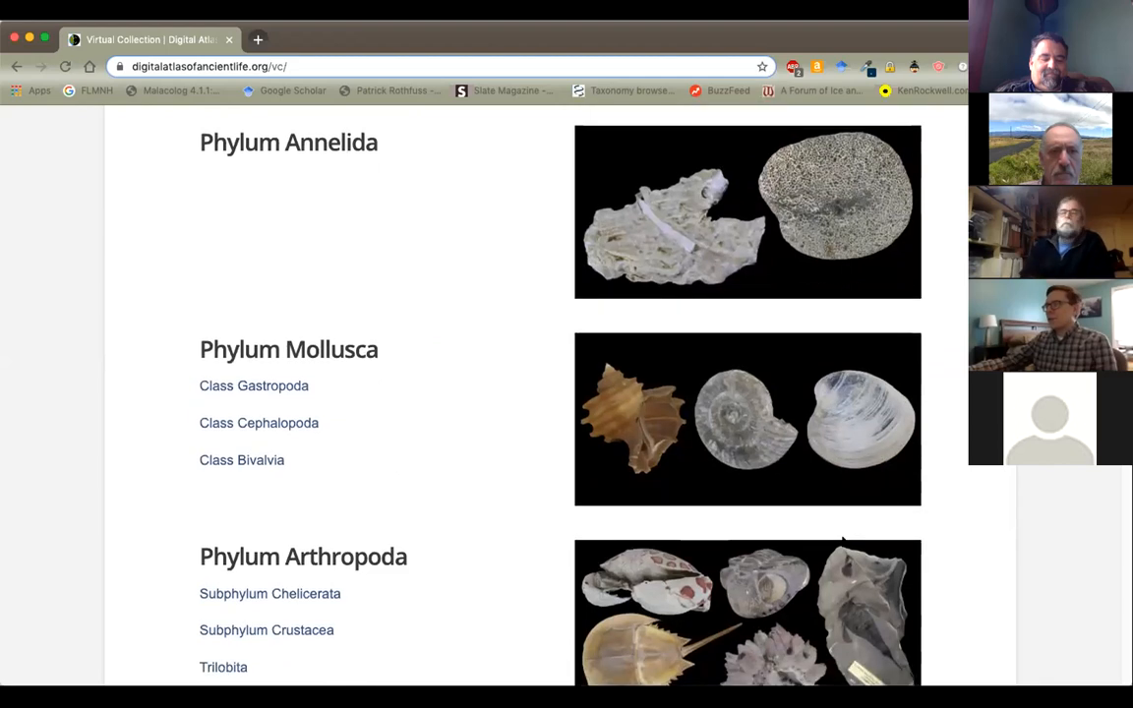
pyautogui.moveTo(254, 386)
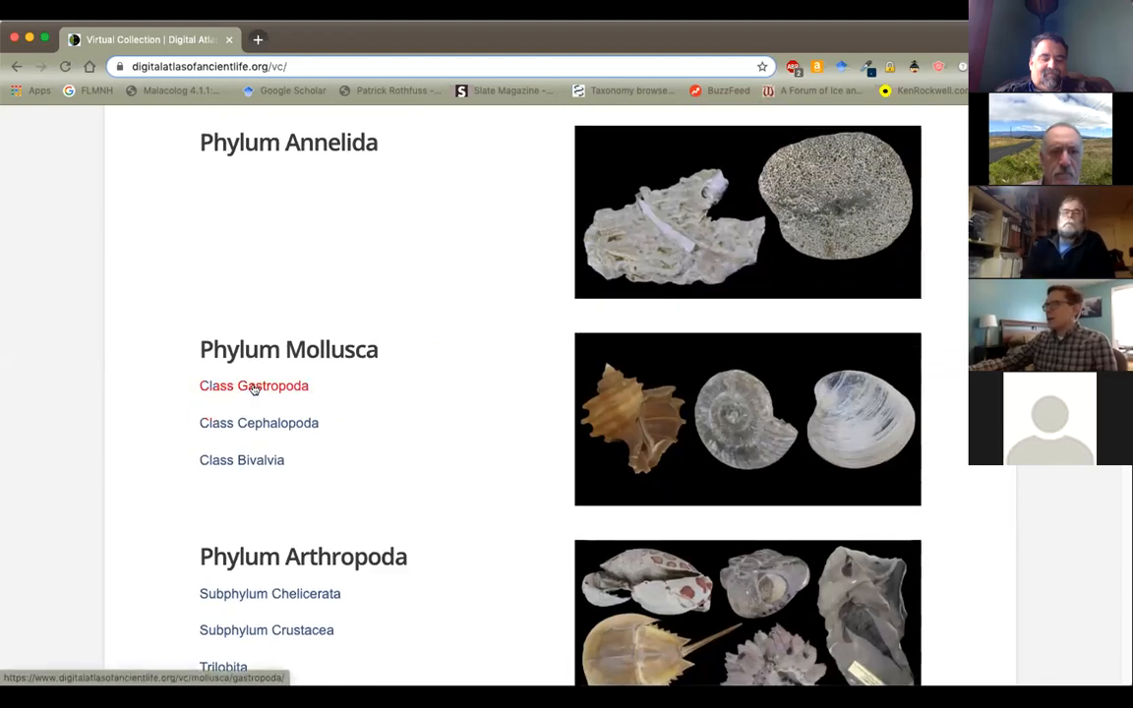
# Open the Phylum Mollusca collection page and scroll through it
pyautogui.click(288, 349)
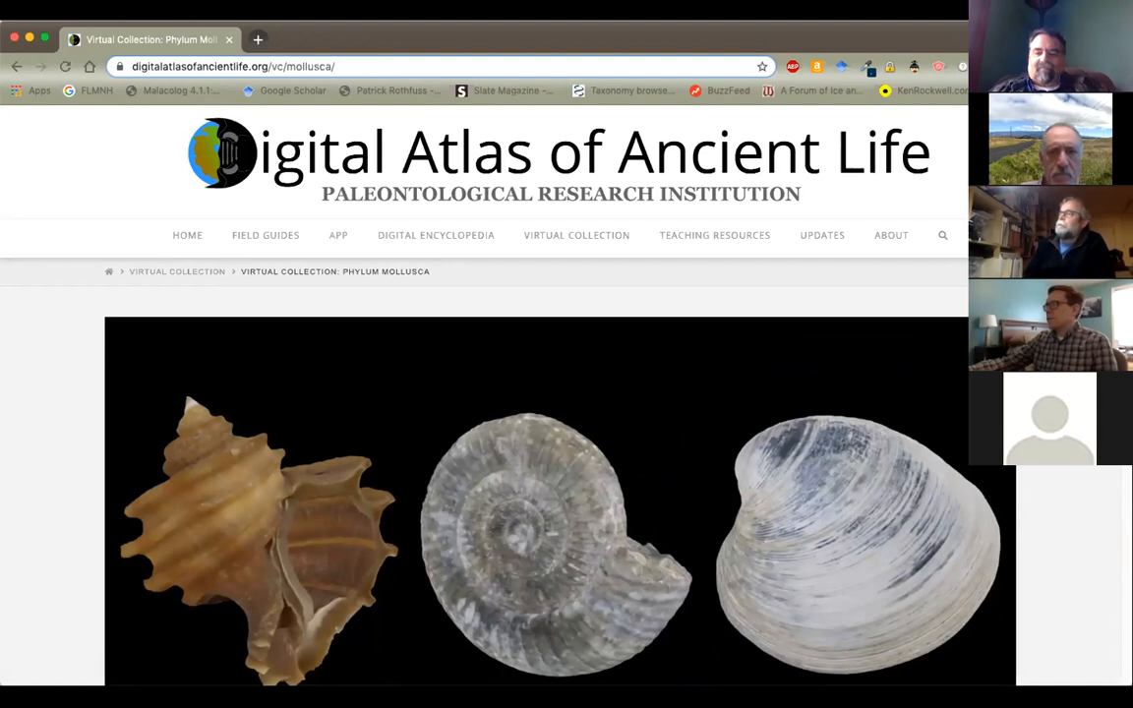
pyautogui.scroll(-3)
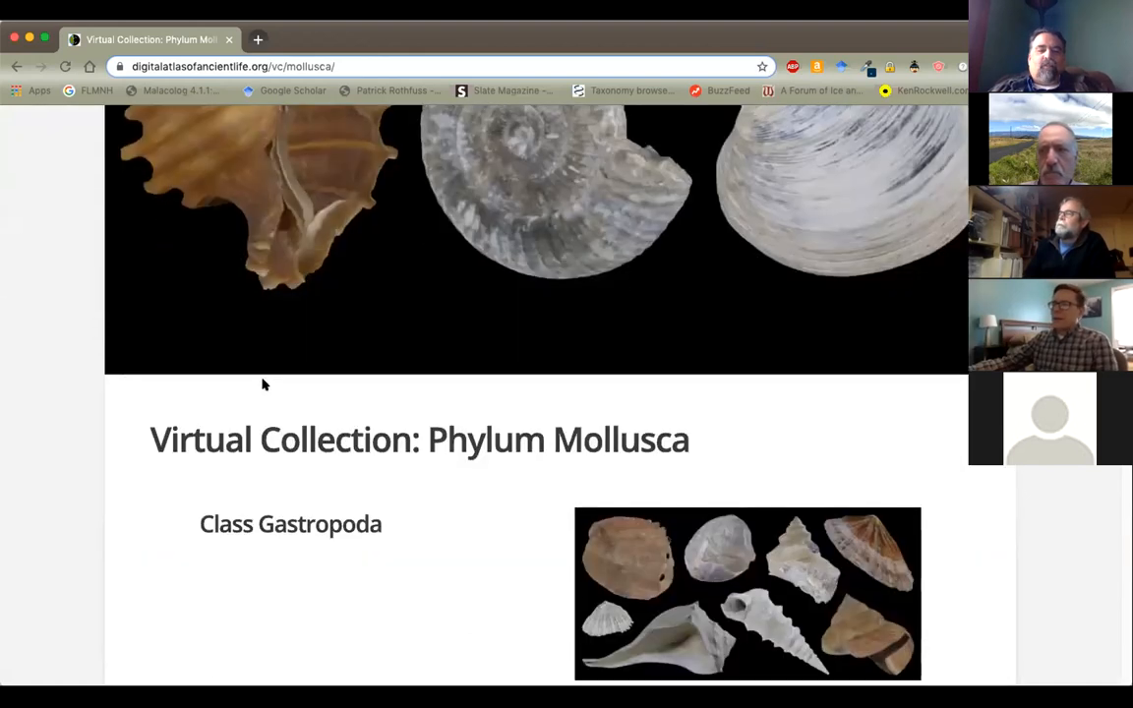
pyautogui.scroll(-3)
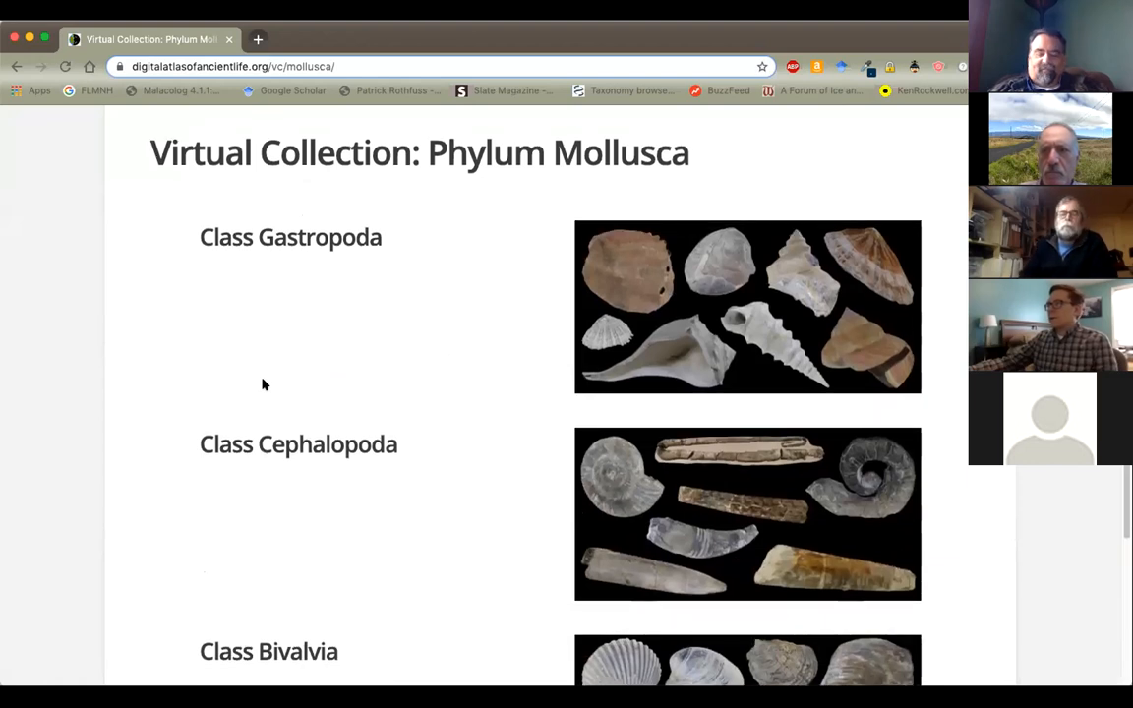
pyautogui.moveTo(372, 438)
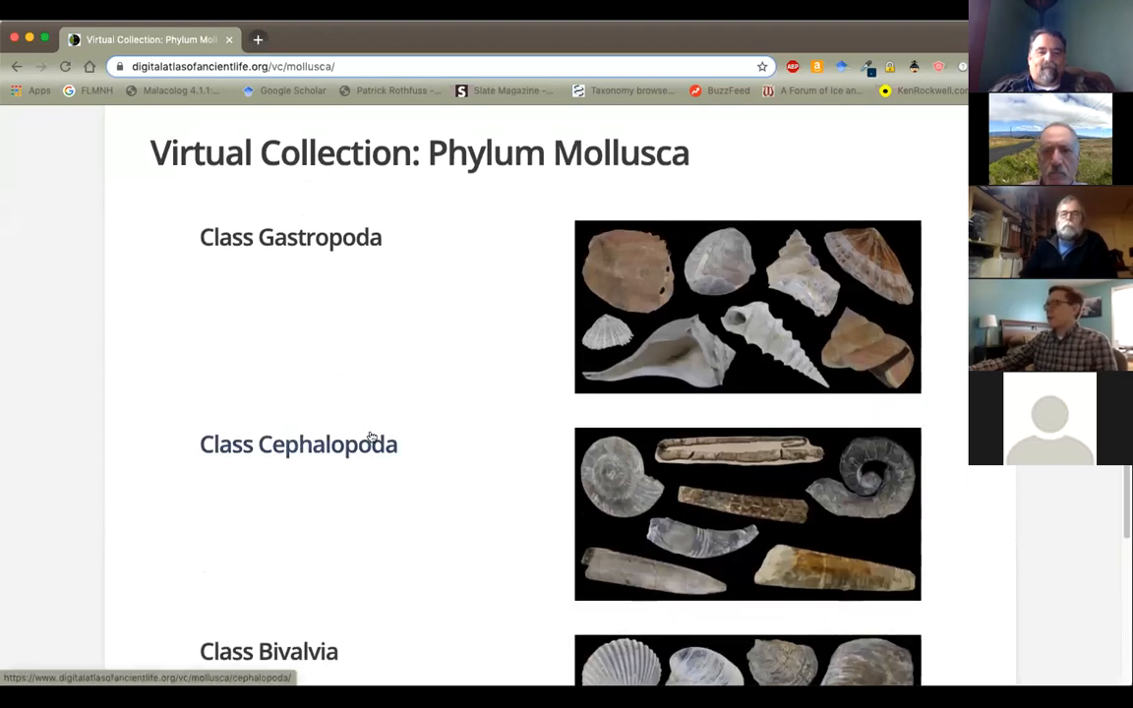
pyautogui.moveTo(329, 444)
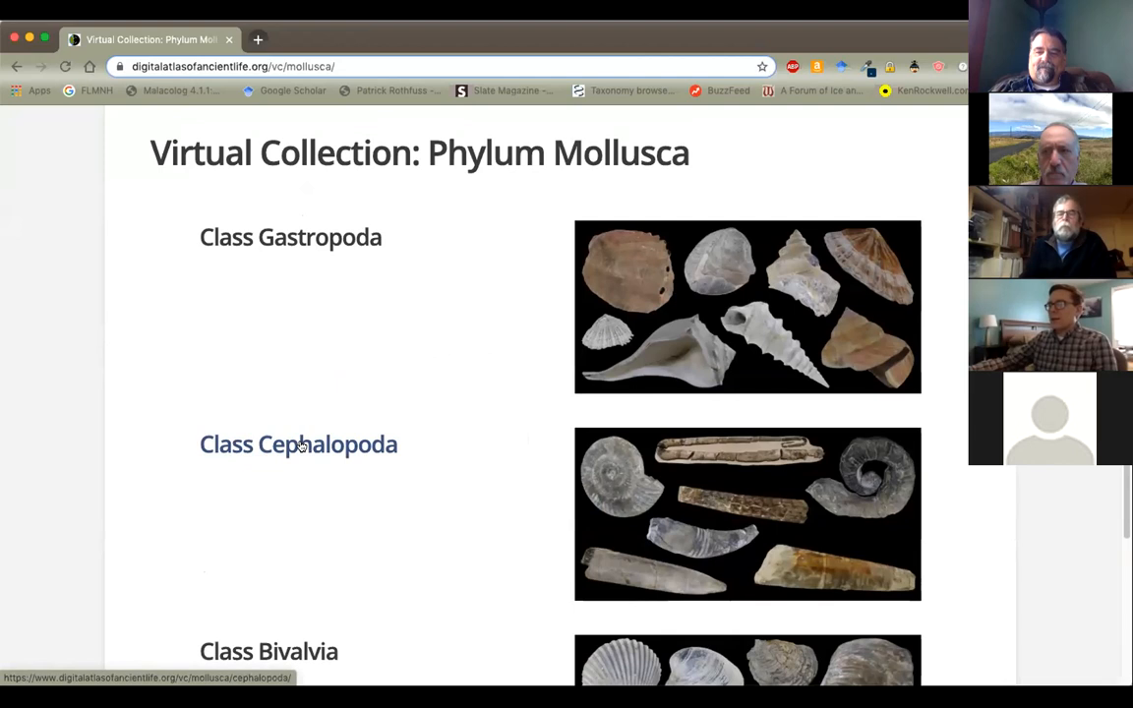
# Open Class Cephalopoda and scroll to the Nautiloidea, Ammonoidea and Coleoidea subclasses
pyautogui.click(297, 444)
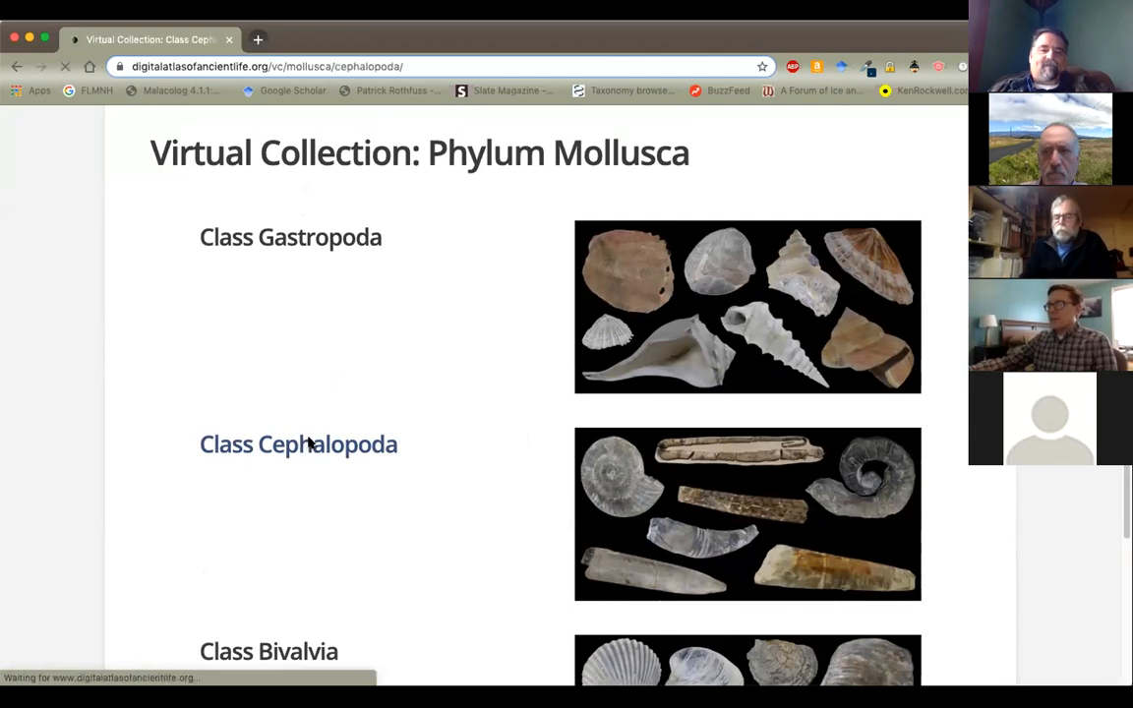
pyautogui.click(298, 443)
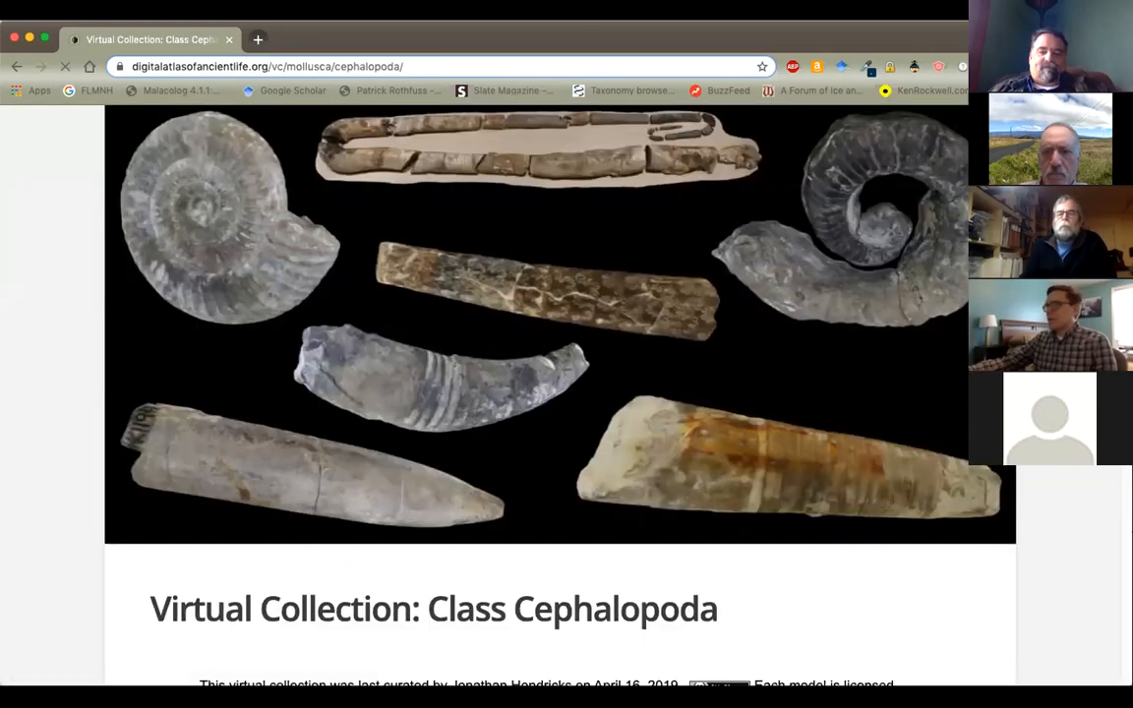
pyautogui.scroll(-3)
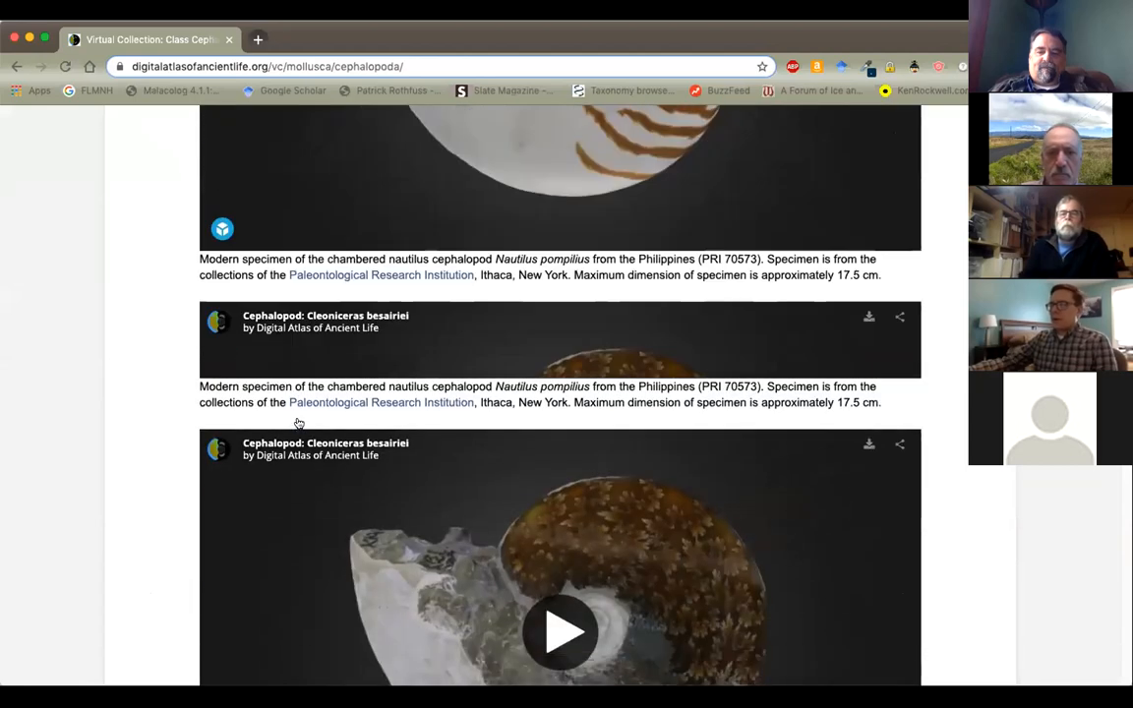
pyautogui.scroll(-3)
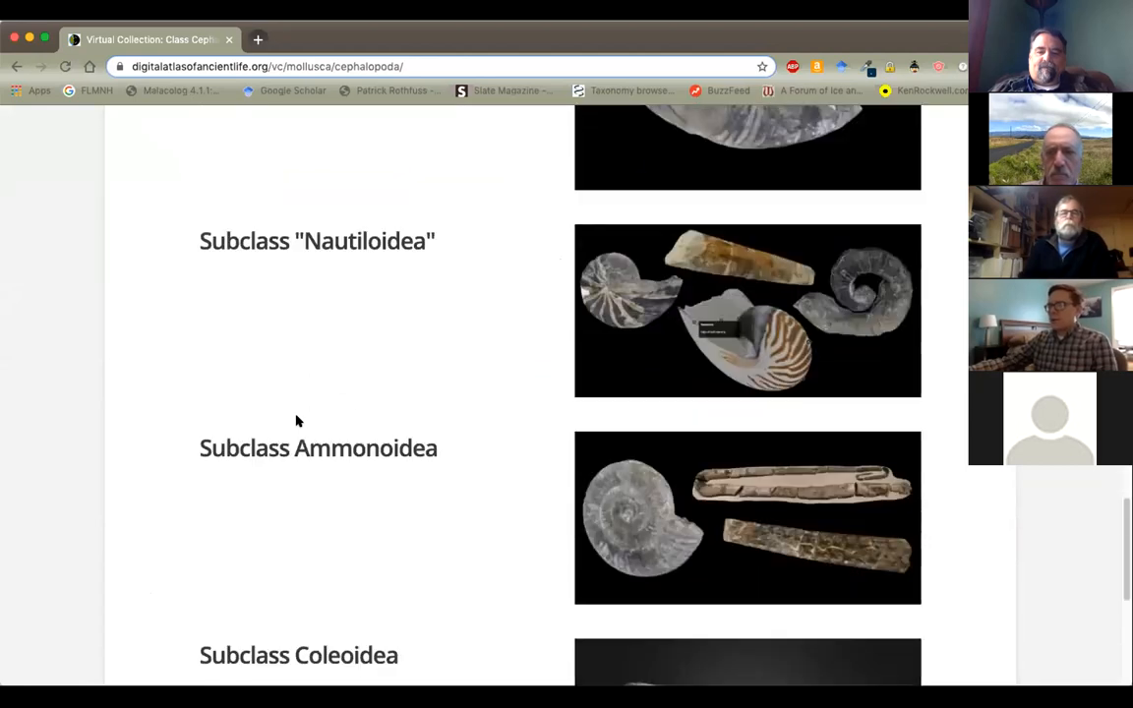
pyautogui.scroll(-3)
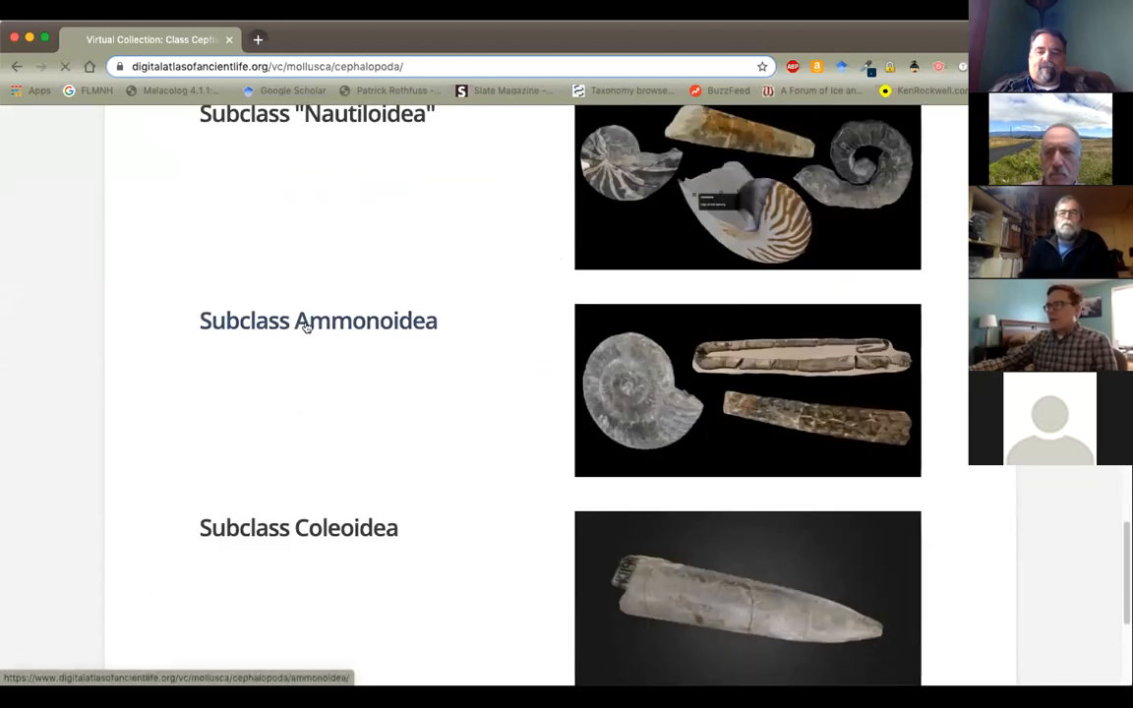
# Open the Subclass Ammonoidea collection and scroll to Imitoceras rotatorium
pyautogui.click(318, 320)
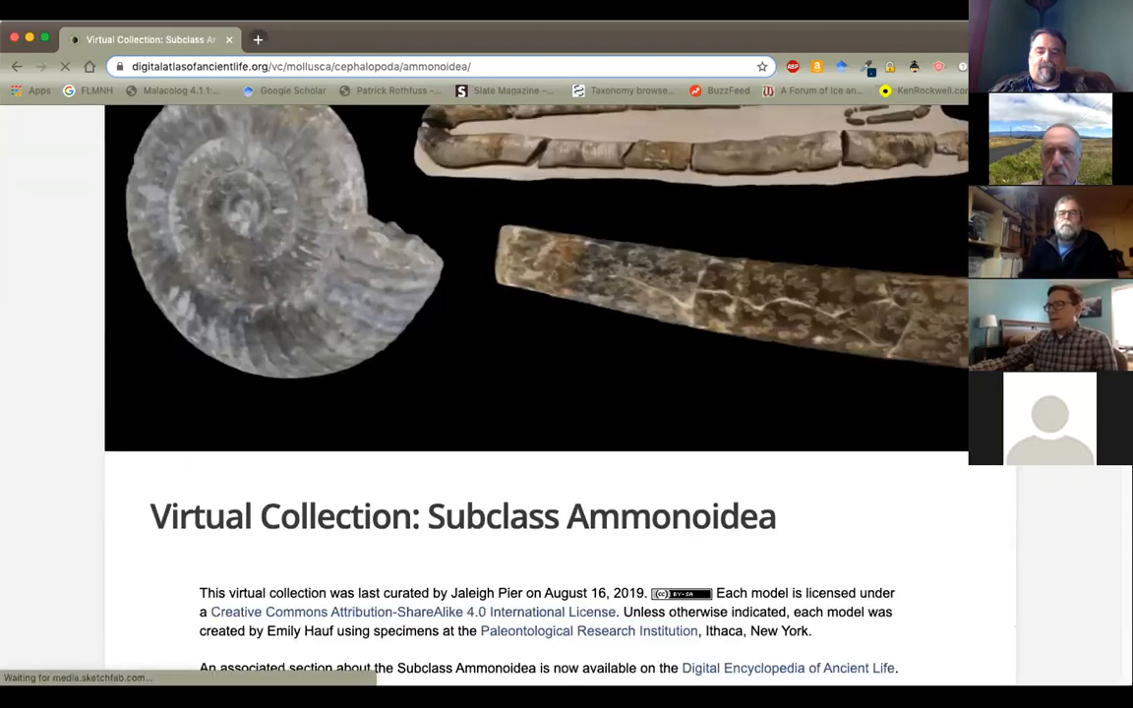
pyautogui.scroll(-3)
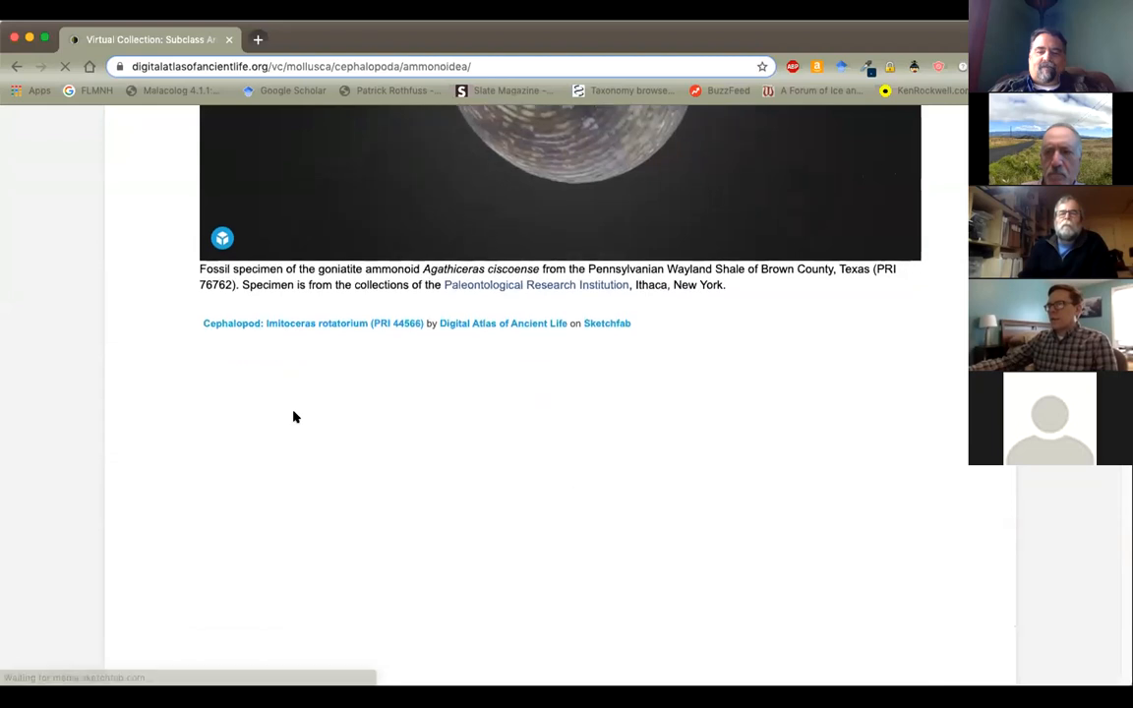
pyautogui.scroll(-3)
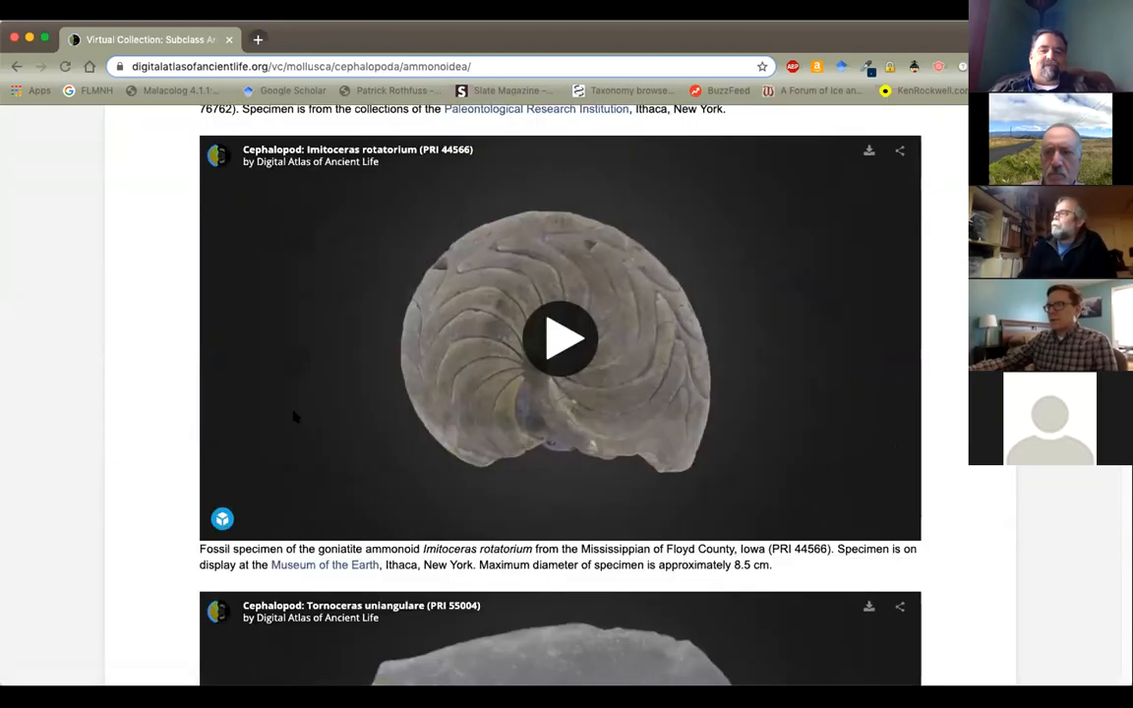
pyautogui.scroll(-3)
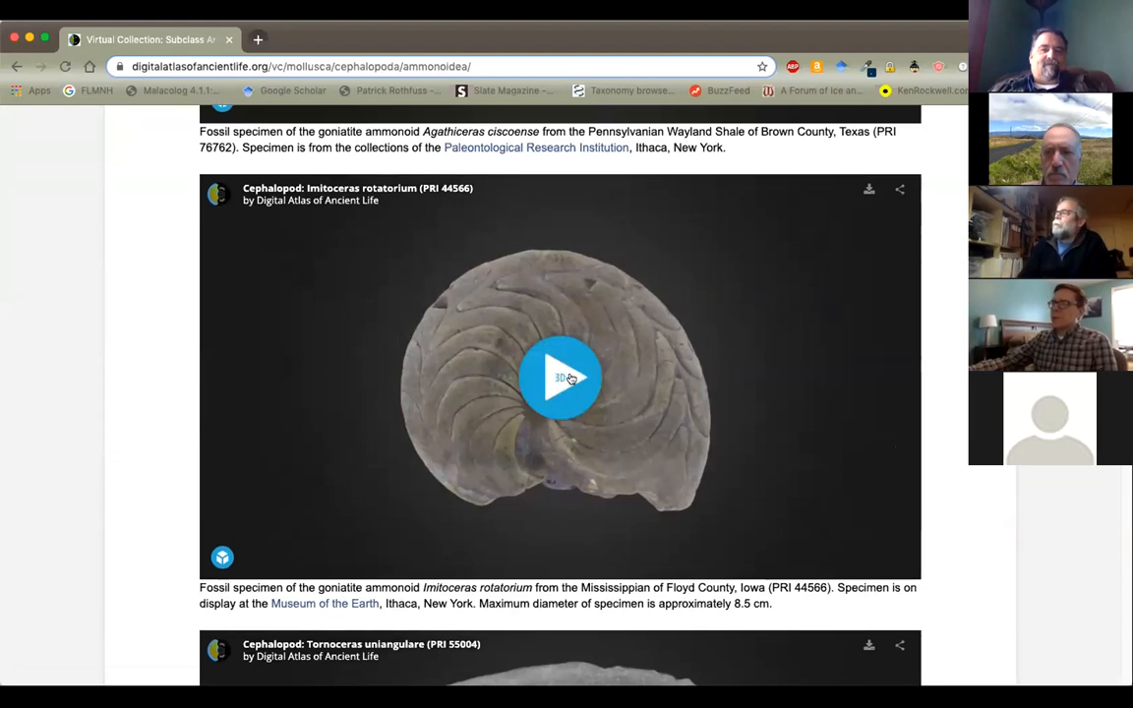
# Load the Imitoceras rotatorium 3D model full screen and rotate it
pyautogui.click(559, 376)
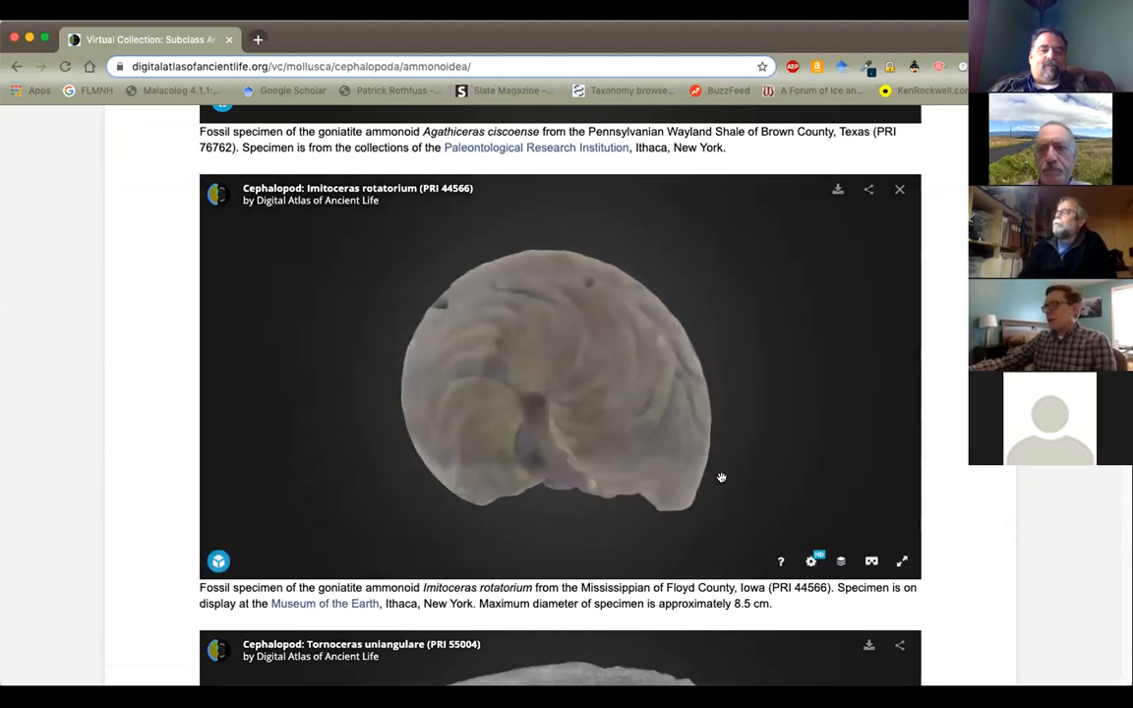
pyautogui.click(900, 560)
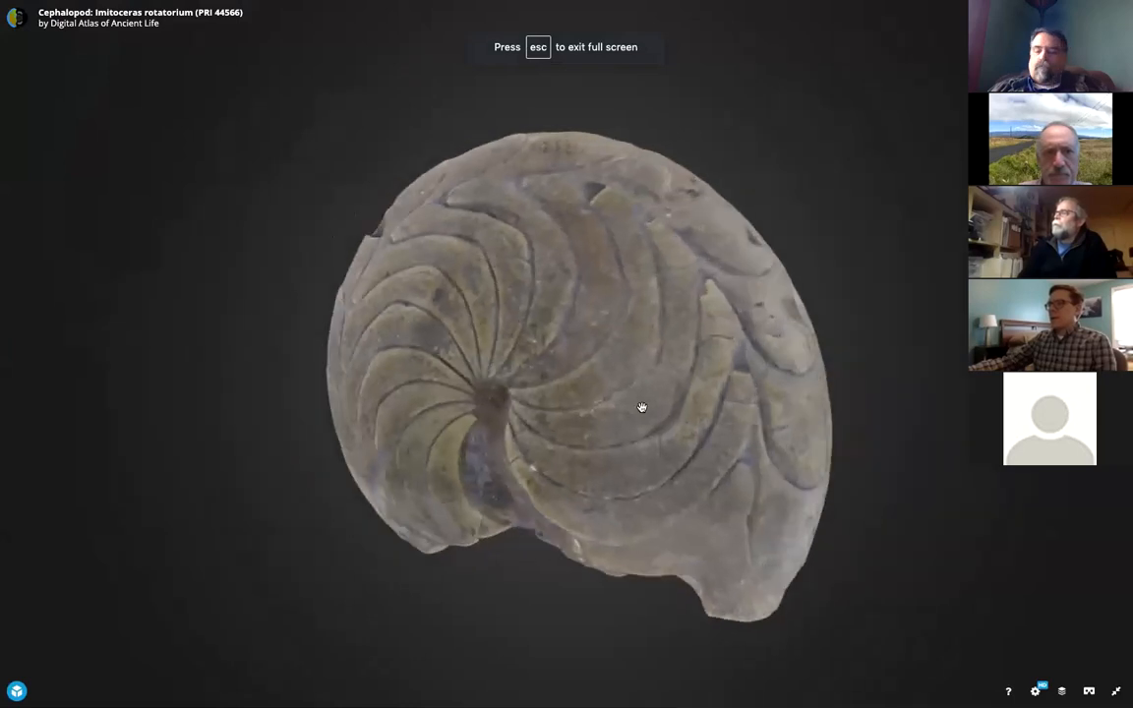
pyautogui.moveTo(641, 407); pyautogui.dragTo(414, 387)
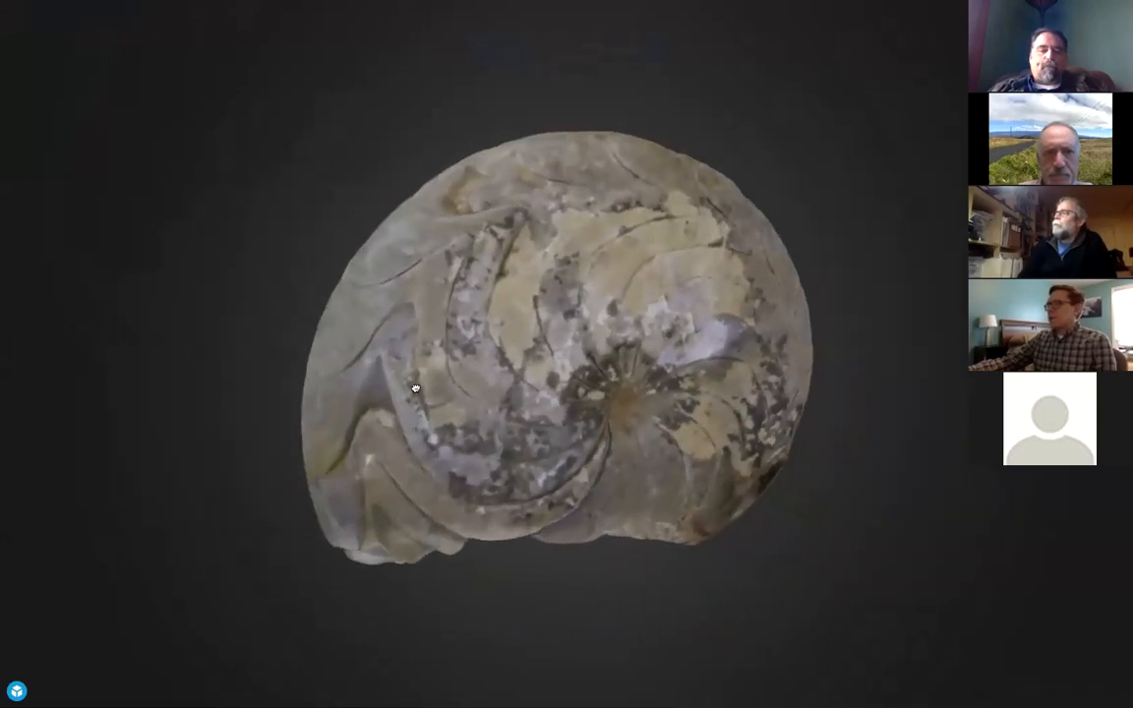
pyautogui.moveTo(415, 387); pyautogui.dragTo(699, 400)
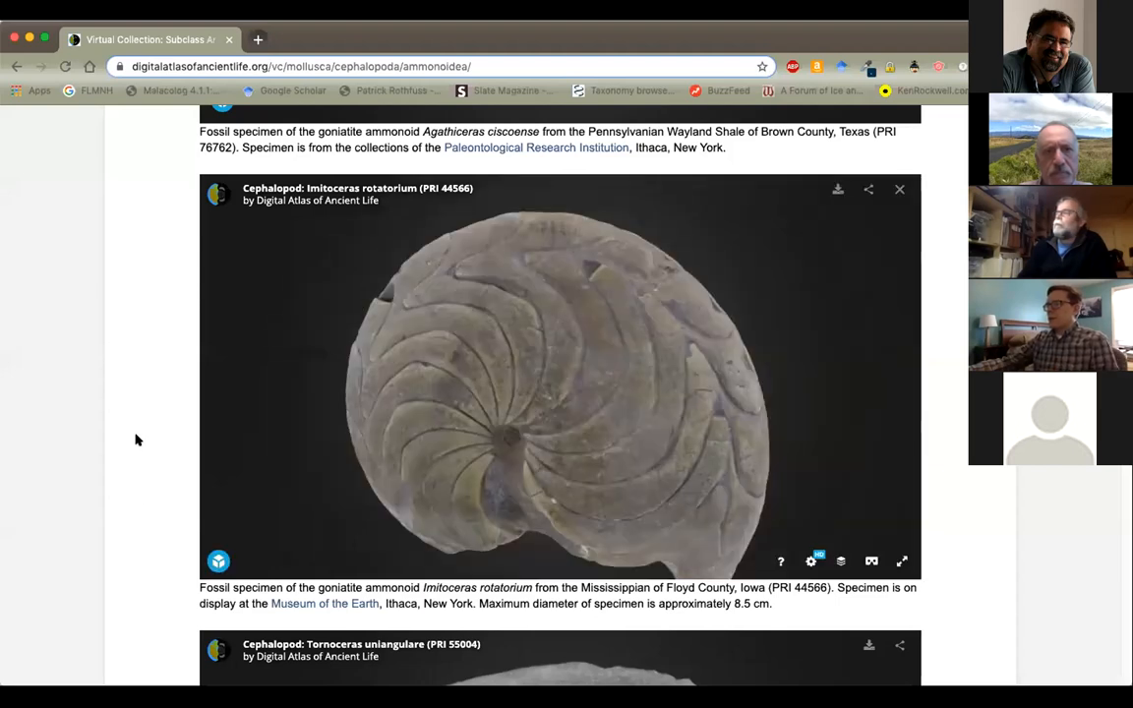
# Scroll to Medlicottia intermedia, load its 3D model and view it full screen
pyautogui.scroll(-3)
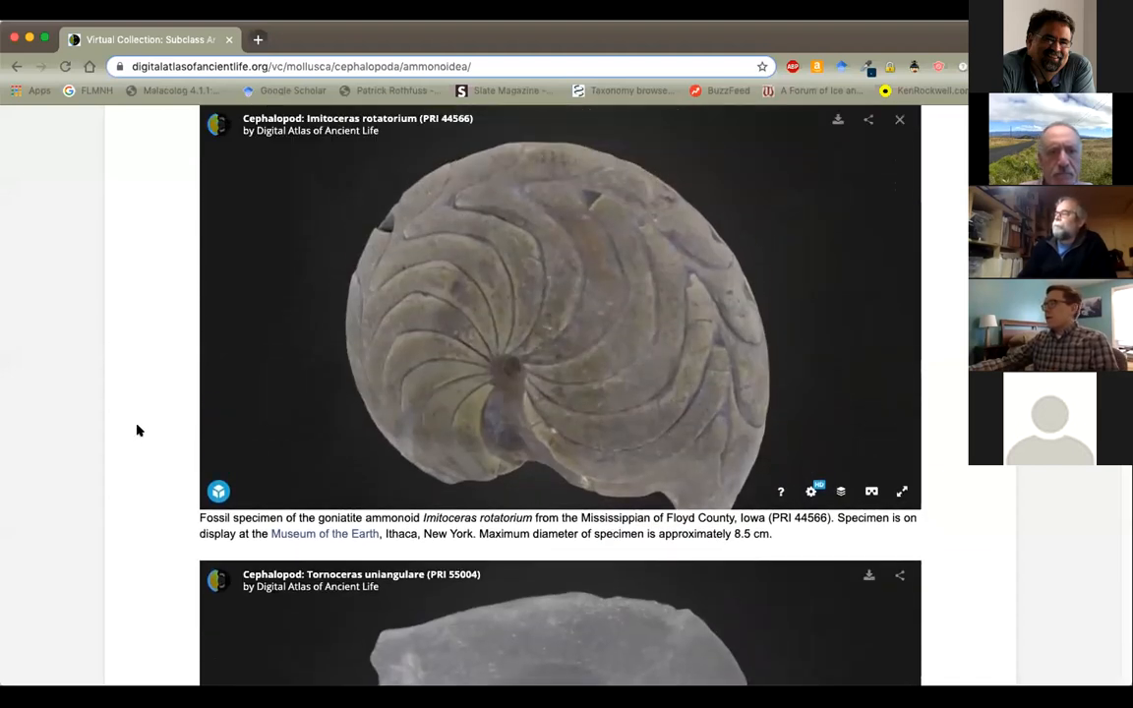
pyautogui.scroll(-3)
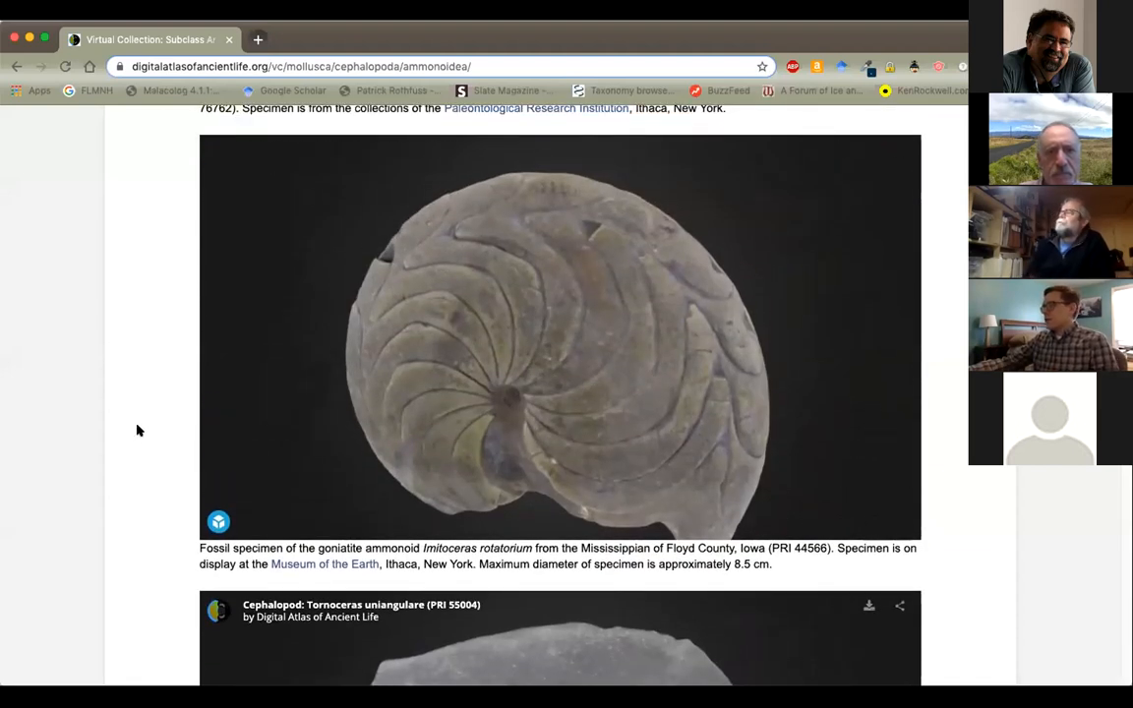
pyautogui.scroll(-3)
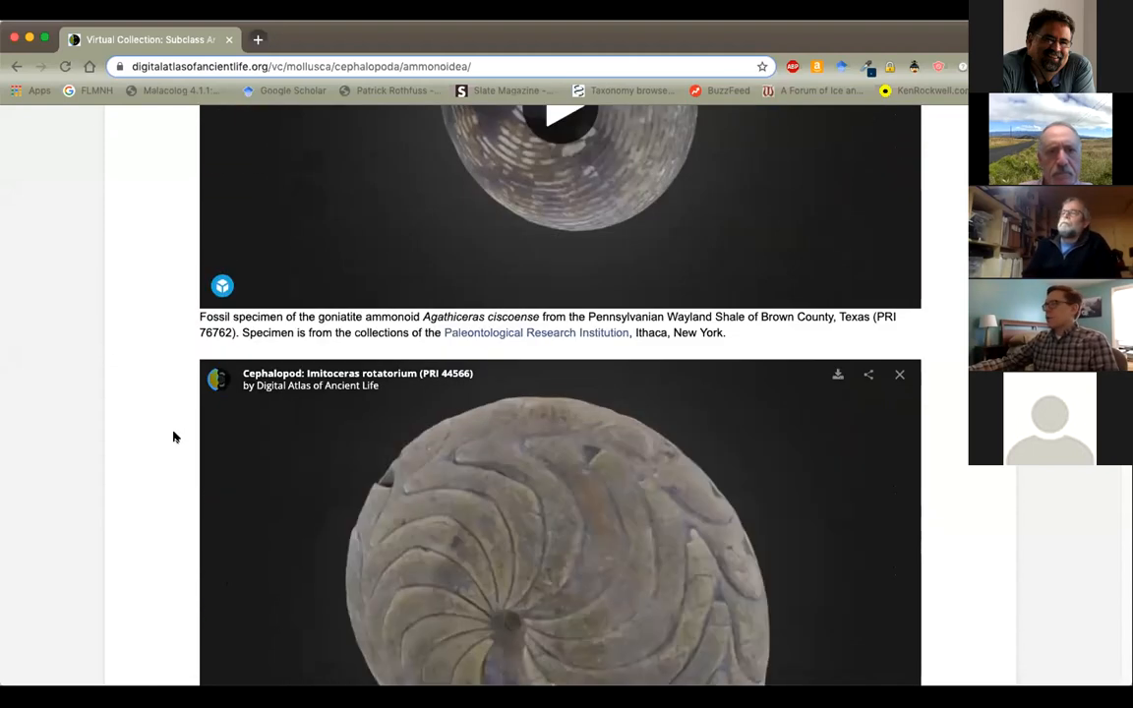
pyautogui.scroll(-3)
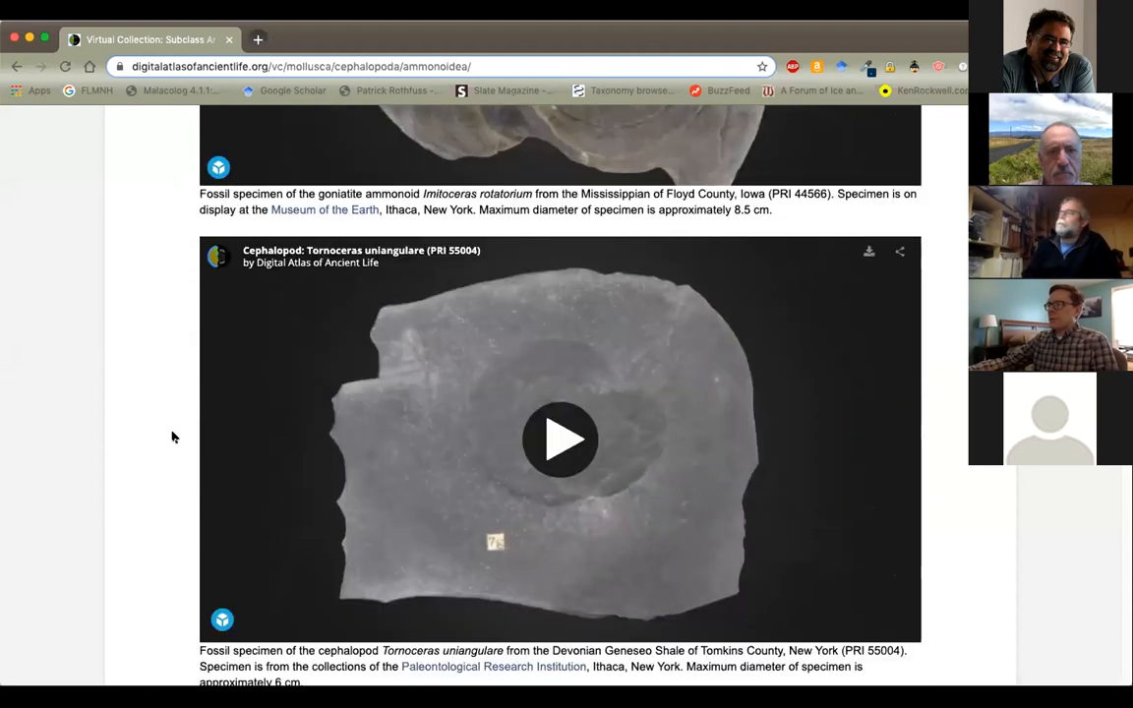
pyautogui.scroll(-3)
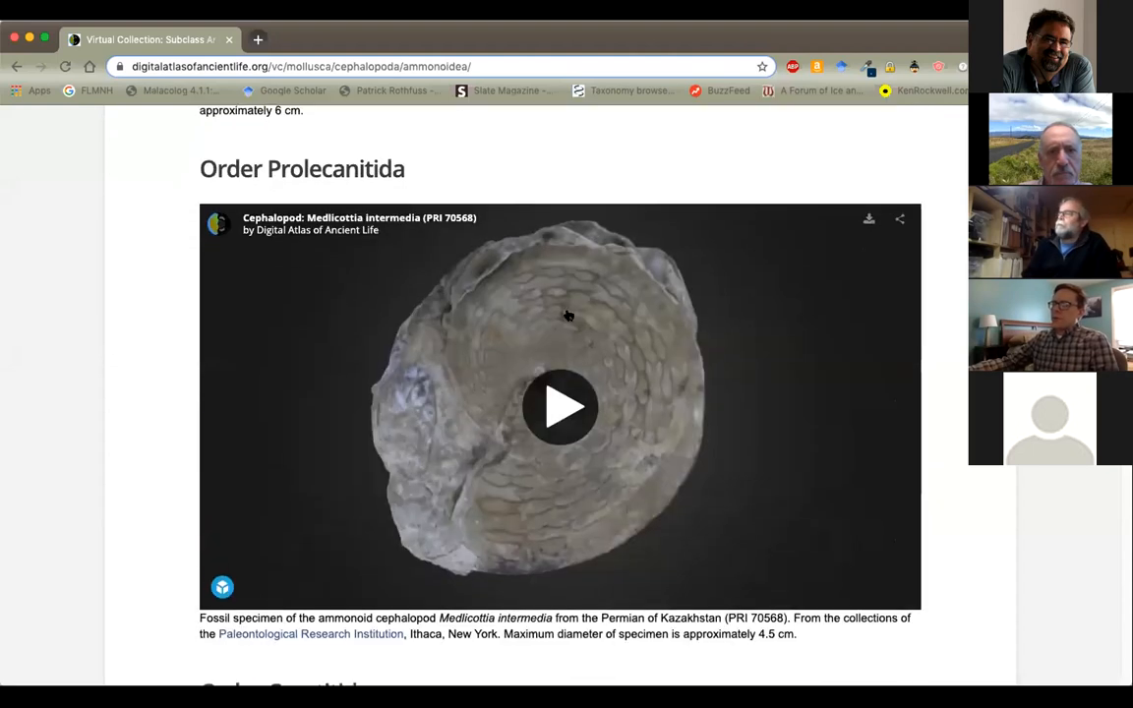
pyautogui.click(559, 406)
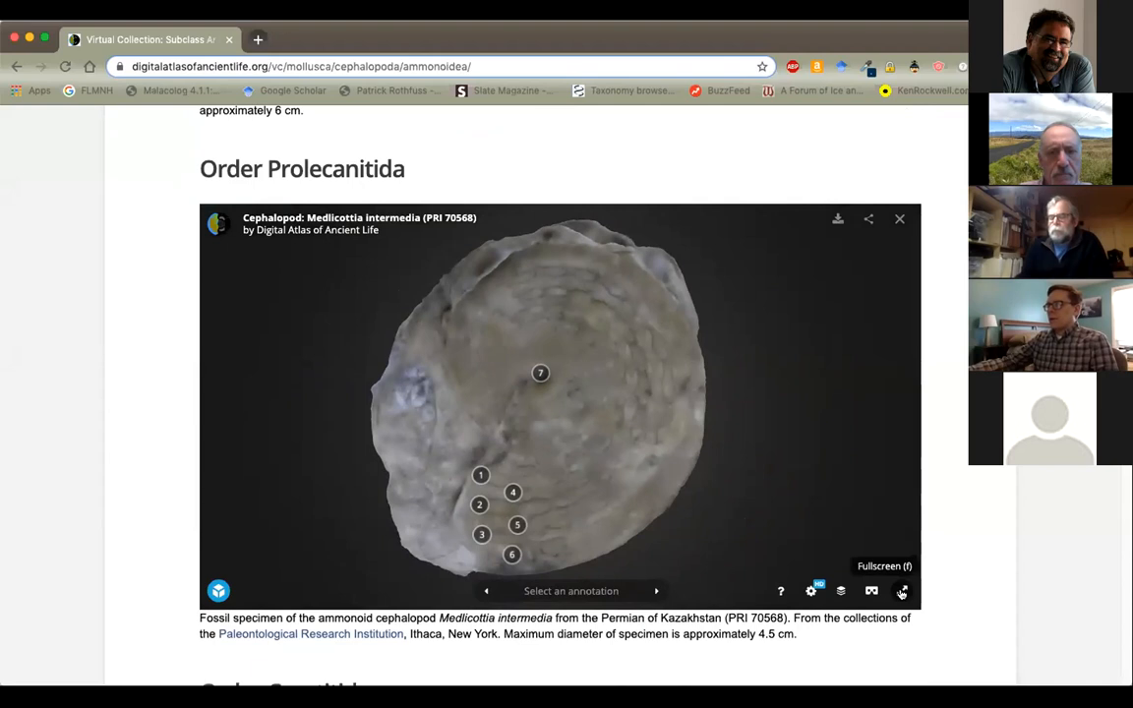
pyautogui.click(900, 590)
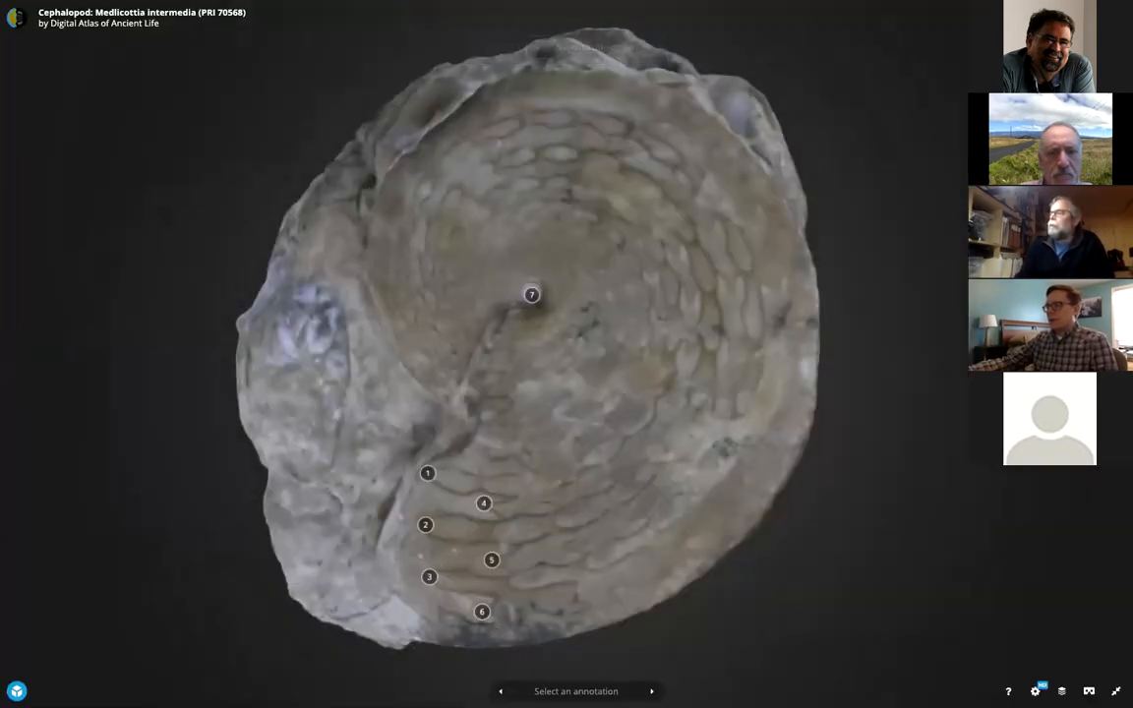
# Open the Medlicottia intermedia model on Sketchfab and read its annotations and description
pyautogui.click(428, 473)
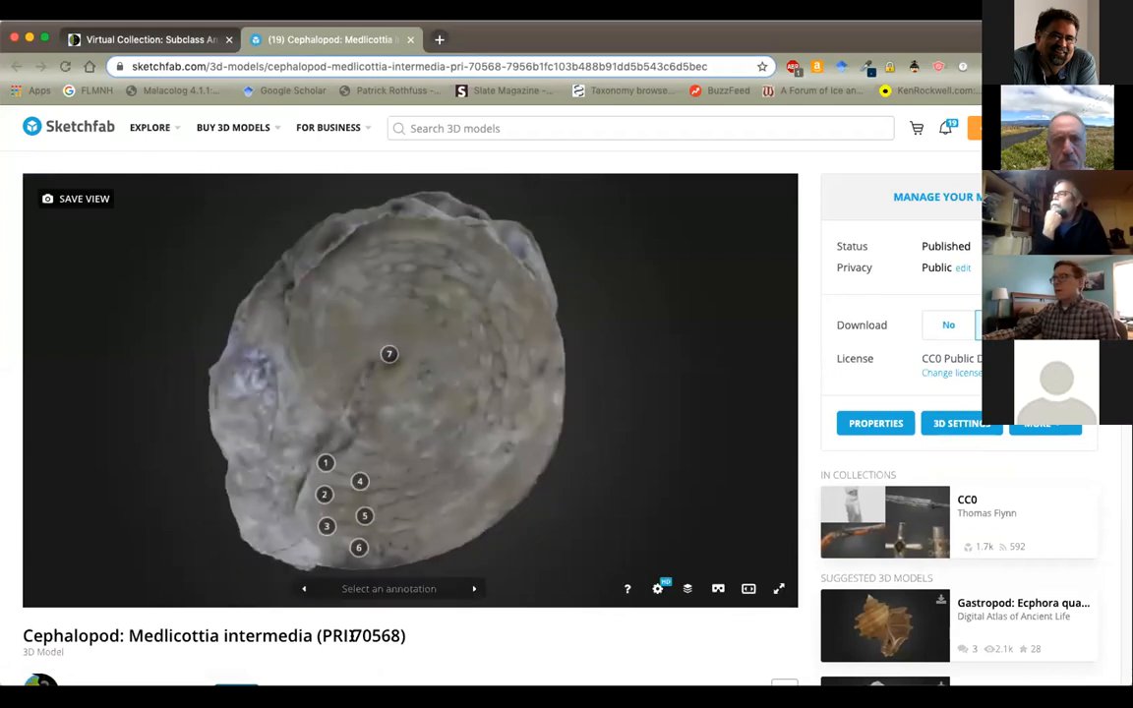
pyautogui.scroll(-3)
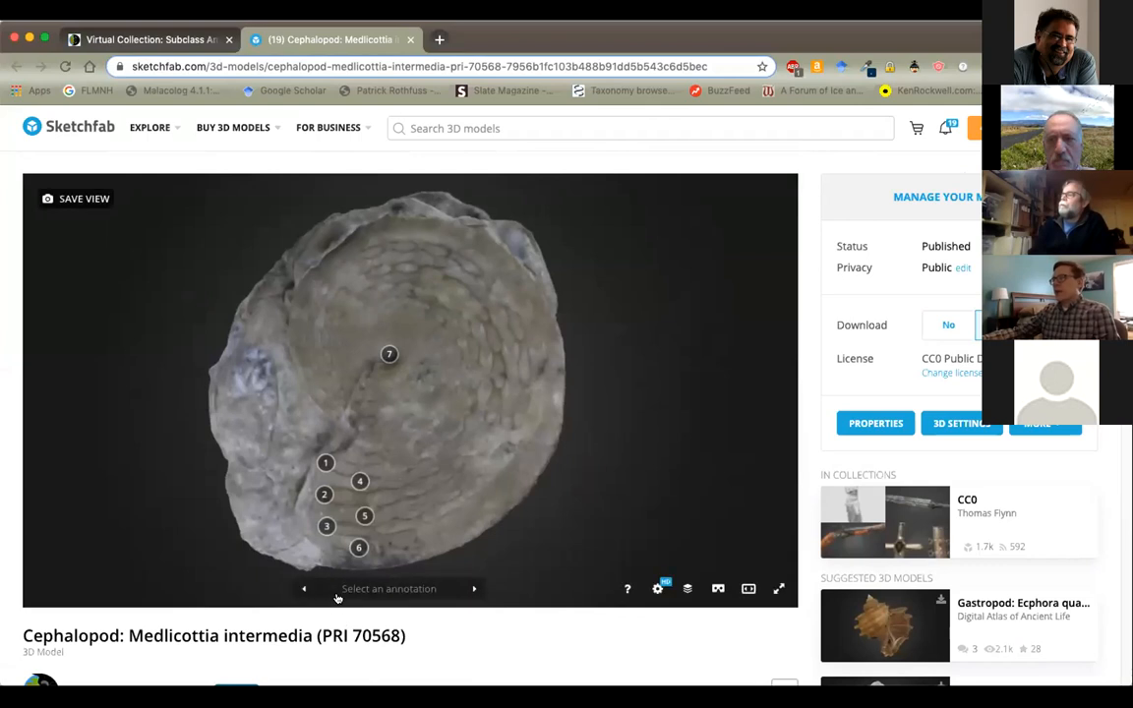
pyautogui.moveTo(410, 635)
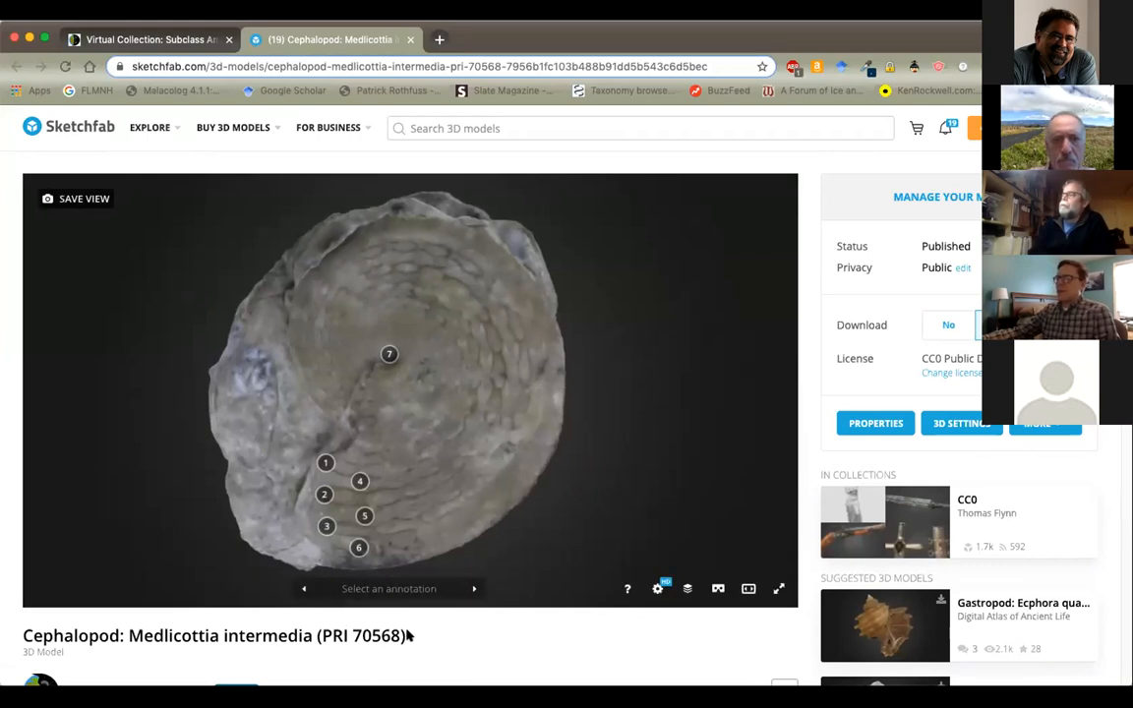
pyautogui.moveTo(587, 667)
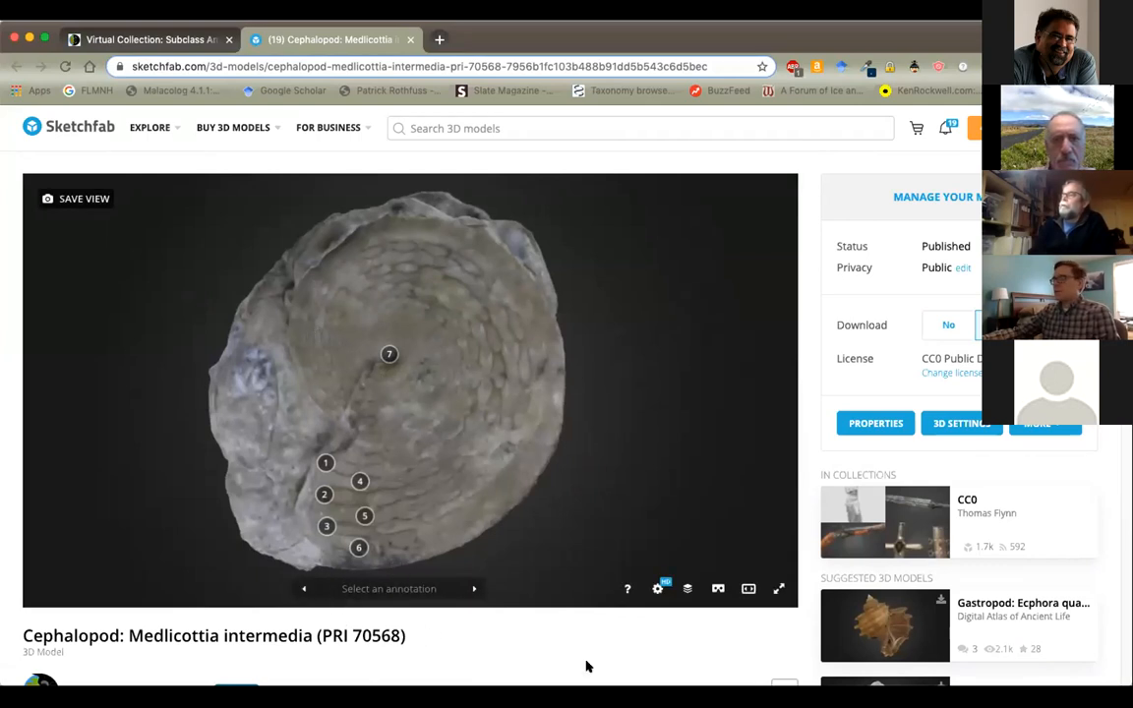
pyautogui.scroll(-3)
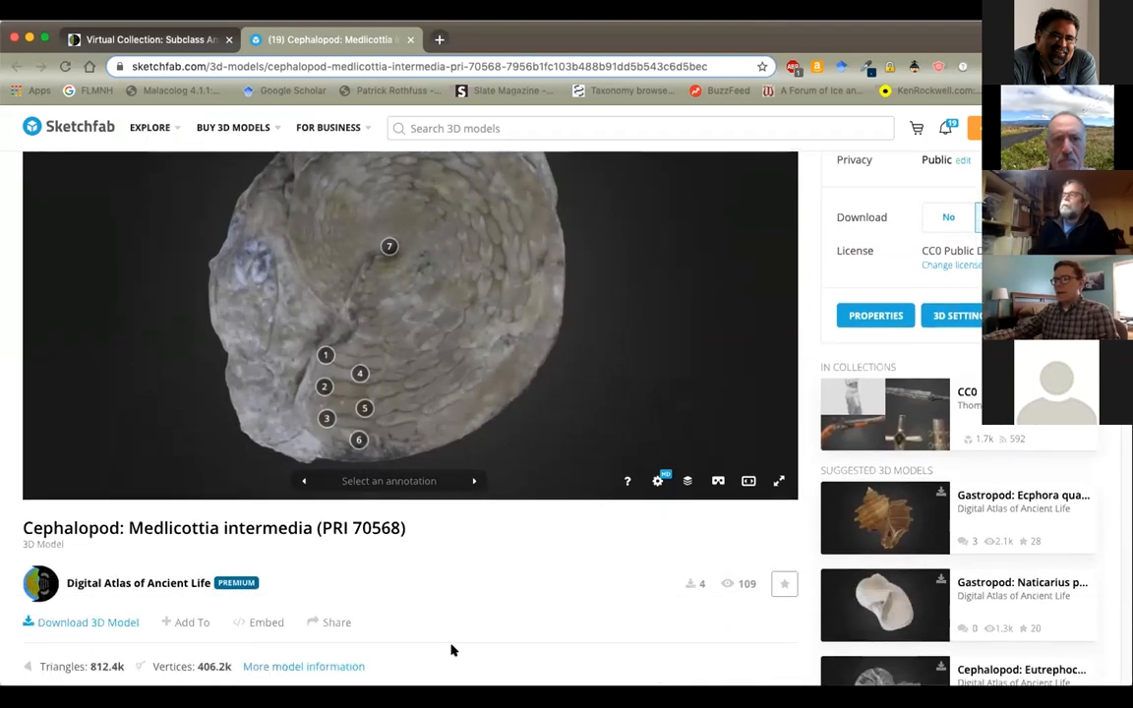
pyautogui.scroll(-3)
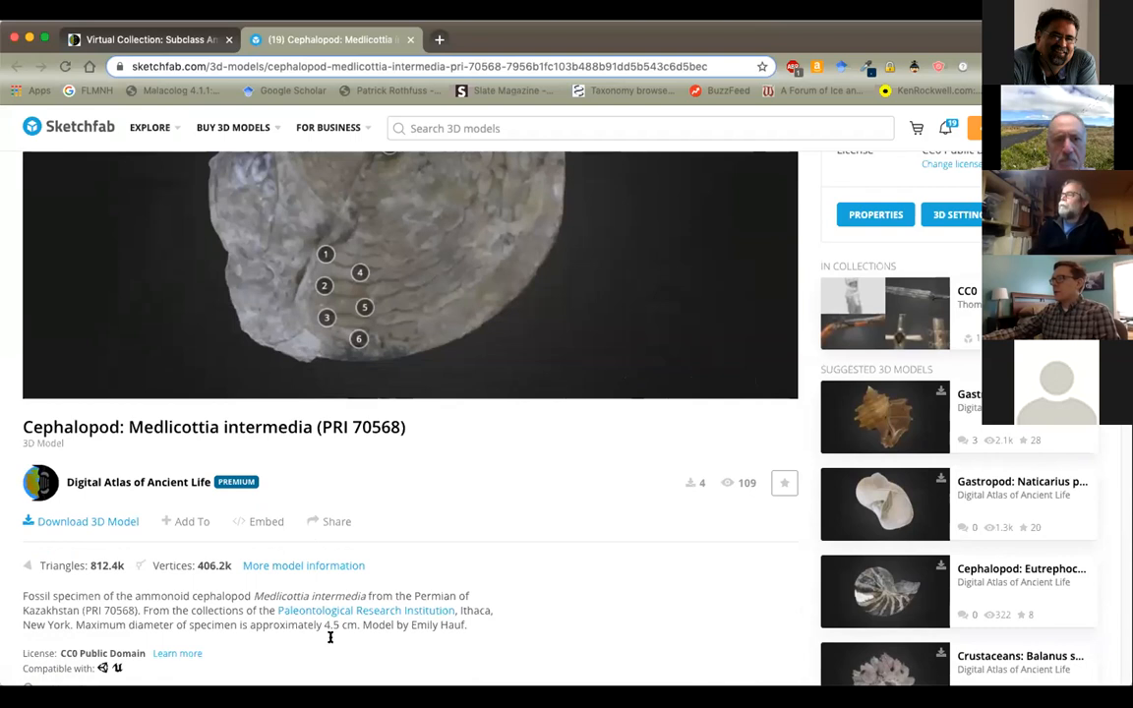
pyautogui.moveTo(515, 654)
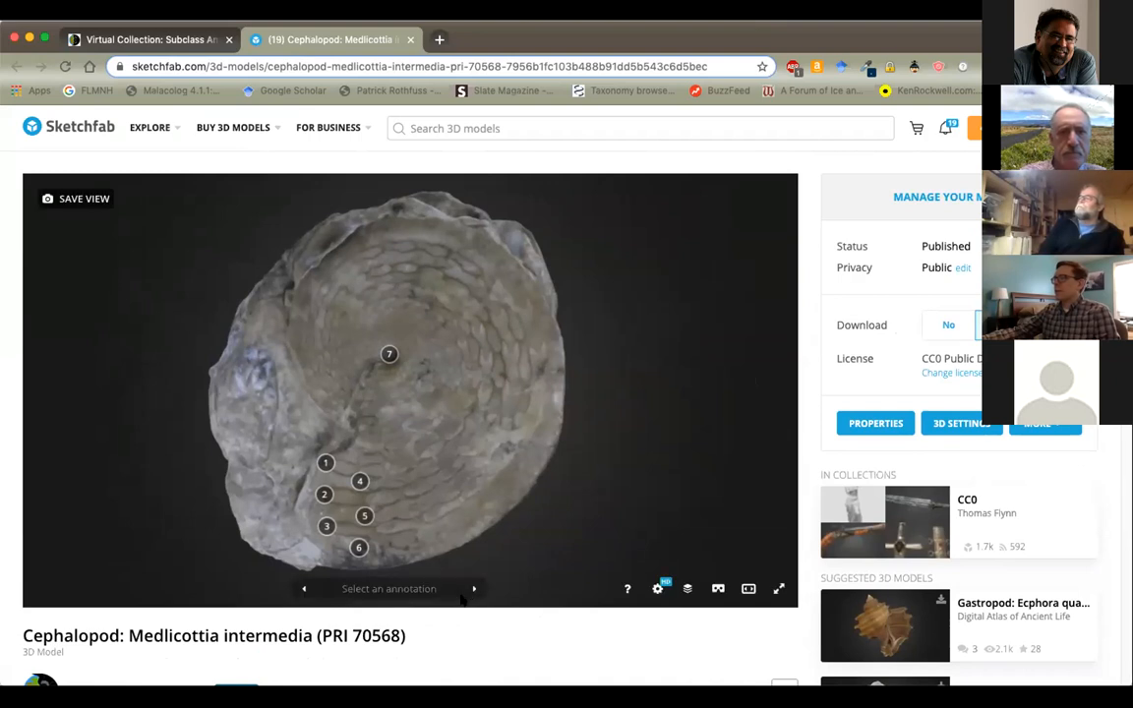
pyautogui.scroll(-3)
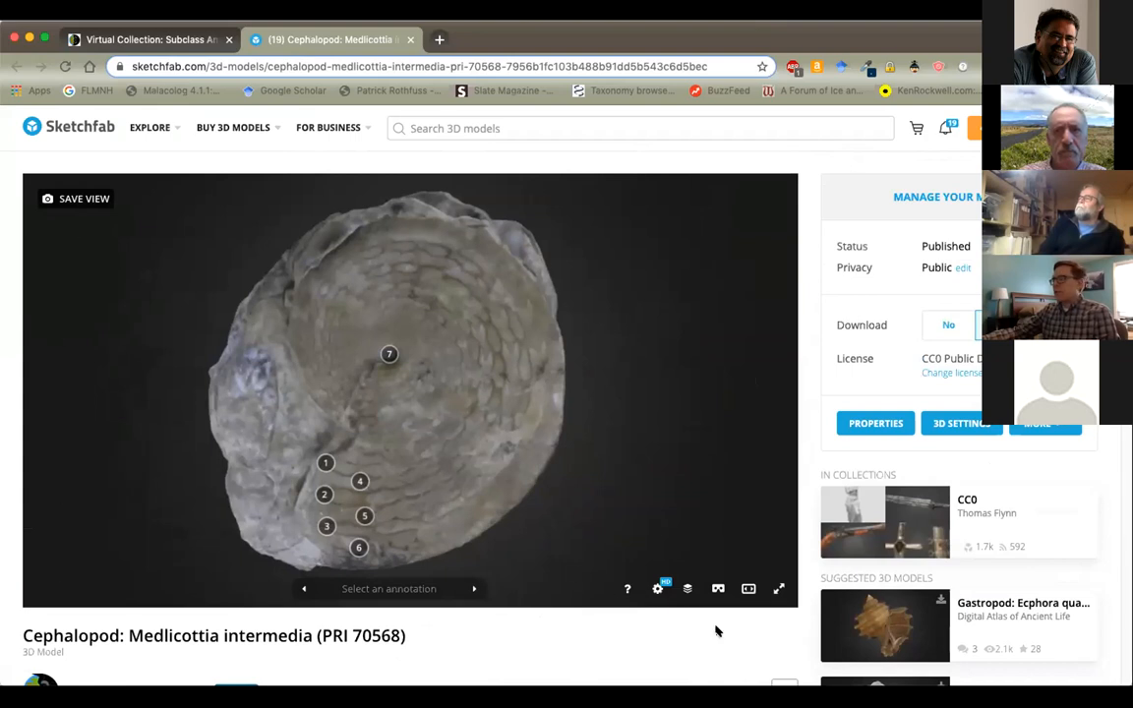
# Back on the ammonoid collection, load Gymnotoceras beachi and open its Sketchfab page
pyautogui.click(147, 39)
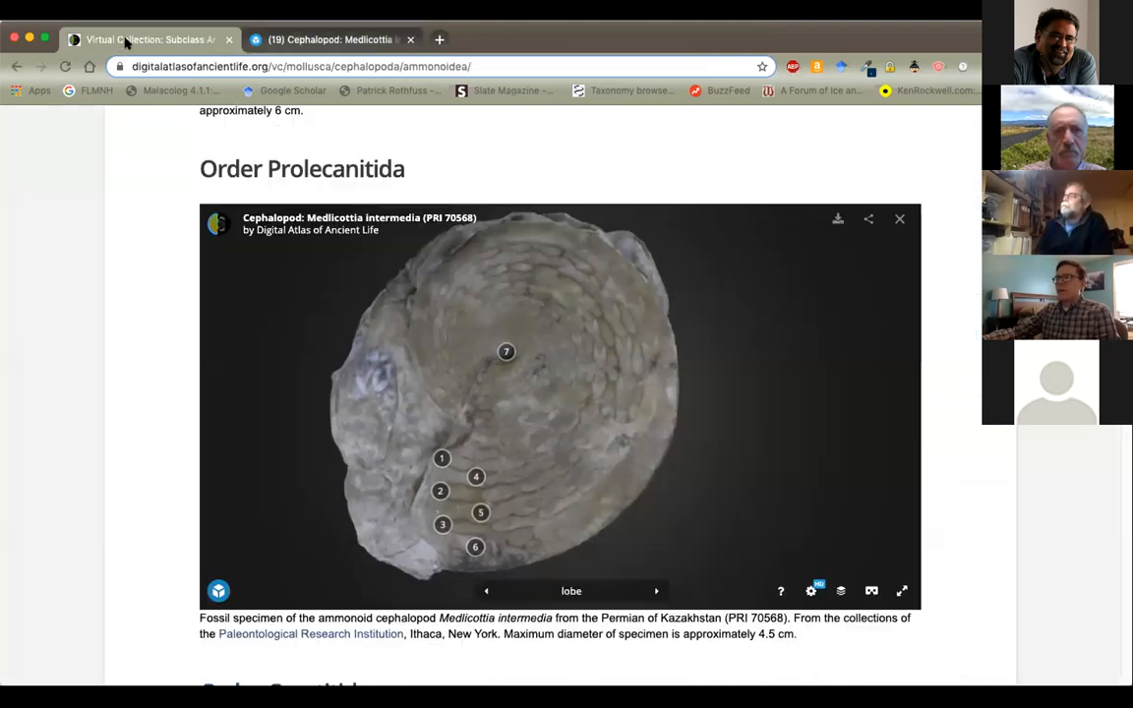
pyautogui.scroll(-3)
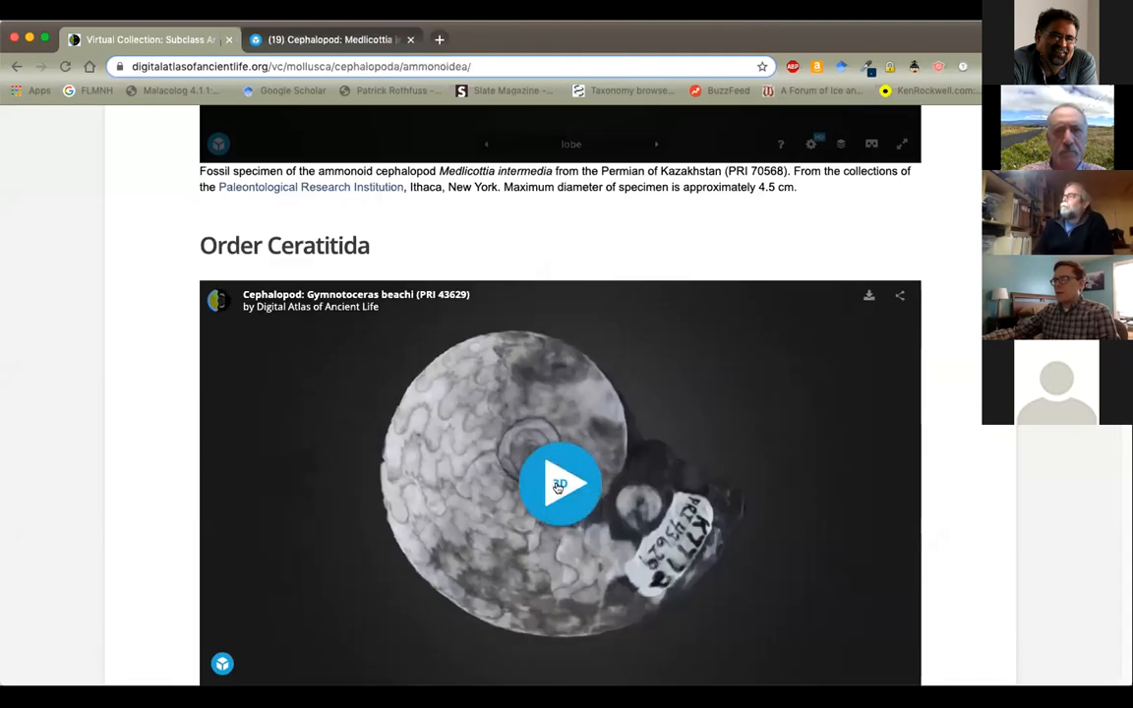
pyautogui.click(559, 483)
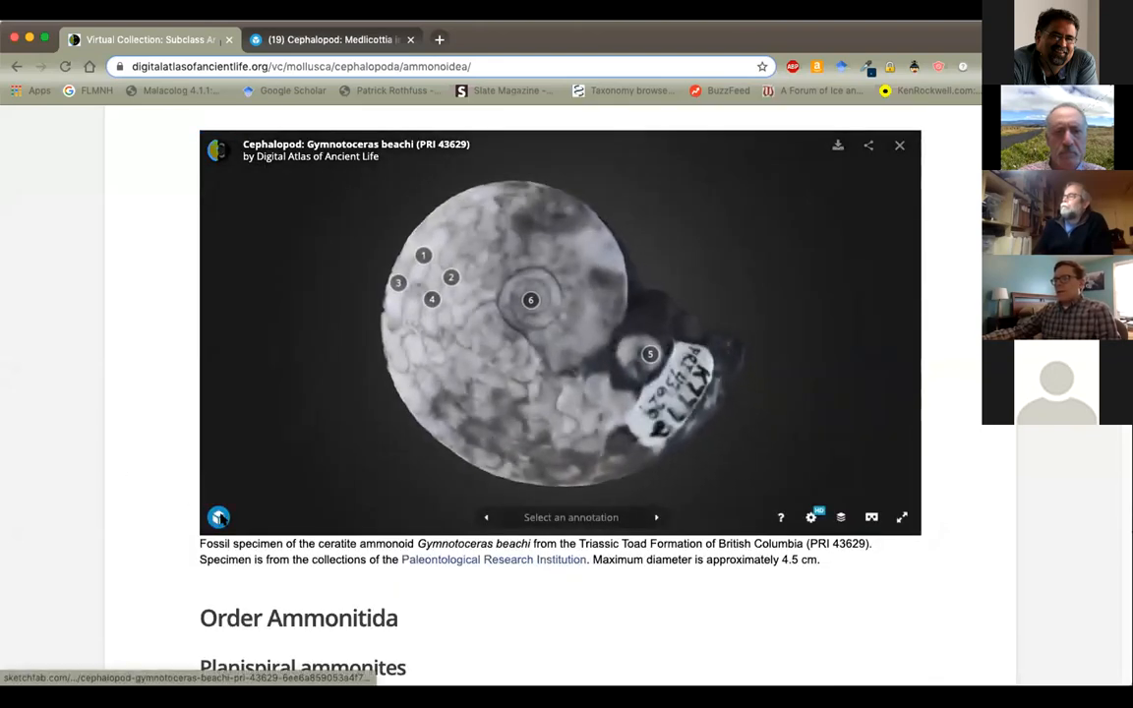
pyautogui.click(219, 517)
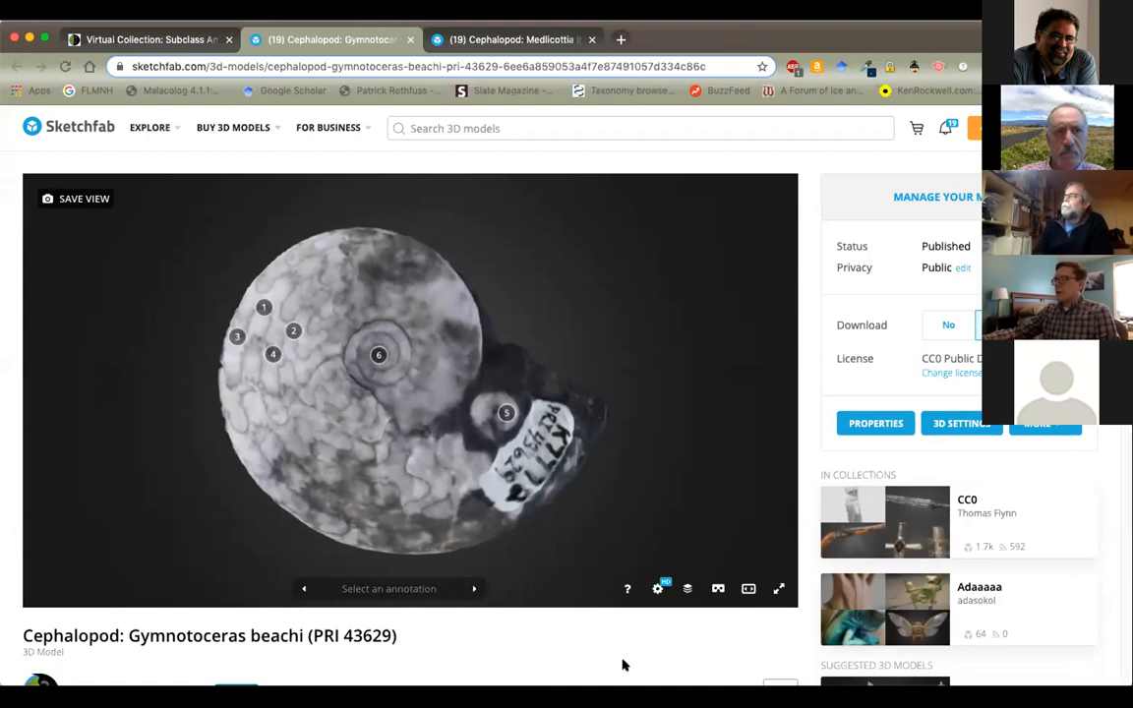
pyautogui.scroll(-3)
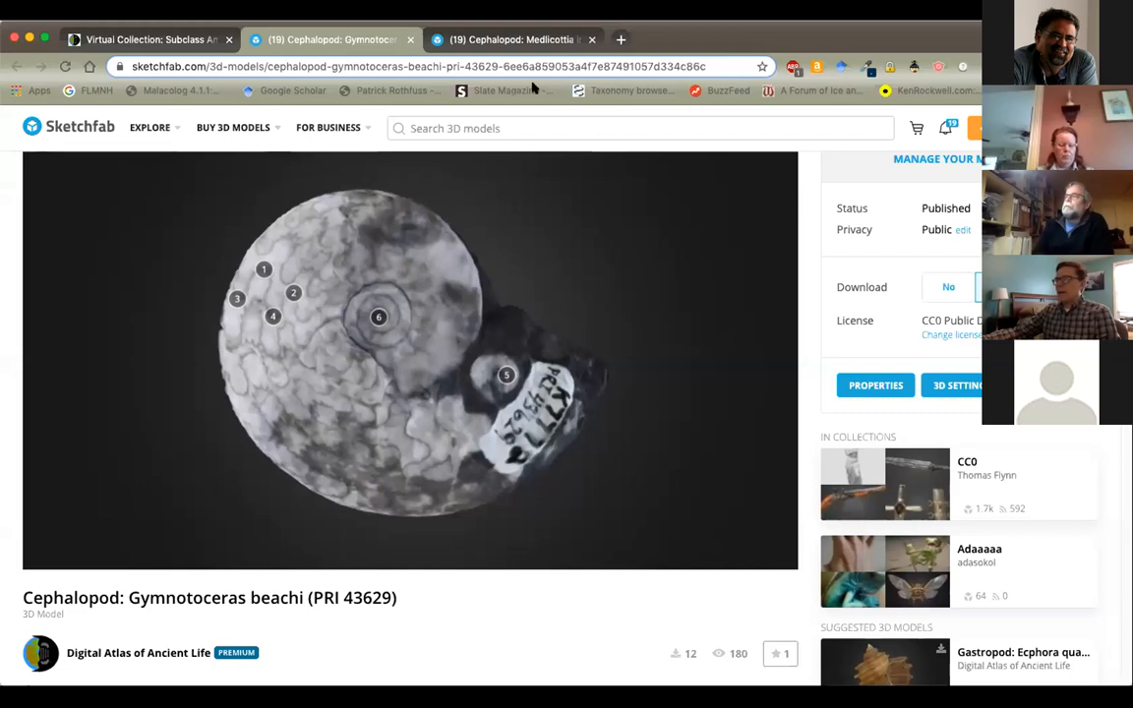
pyautogui.moveTo(760, 41)
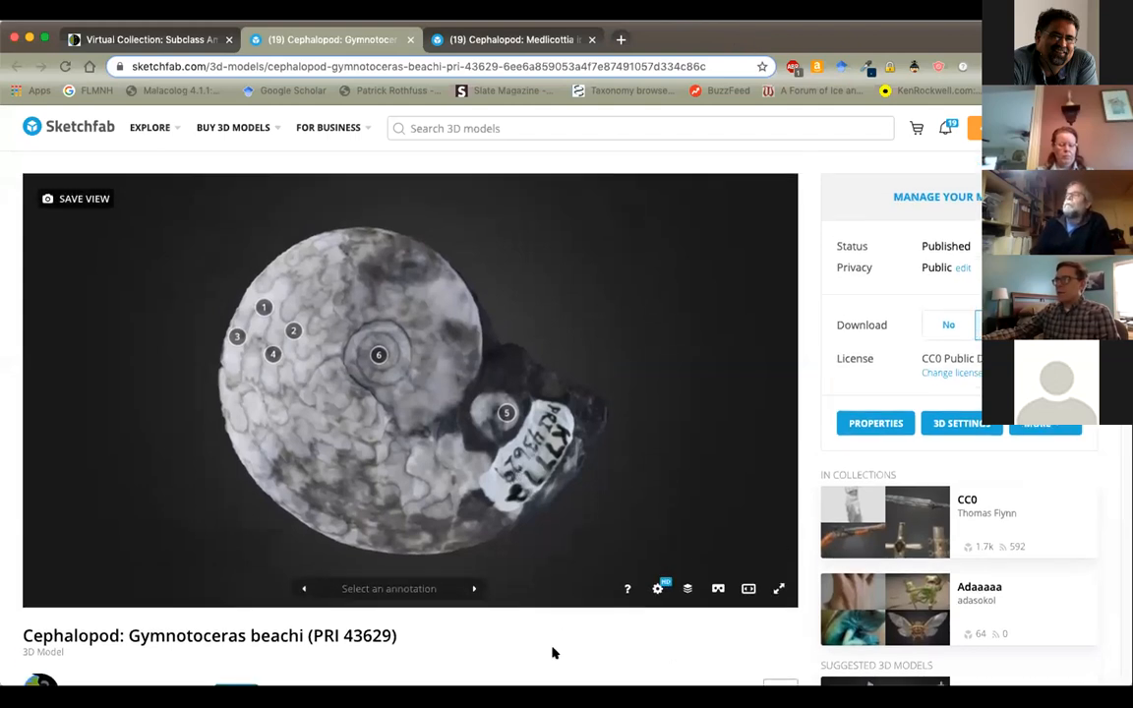
pyautogui.moveTo(757, 44)
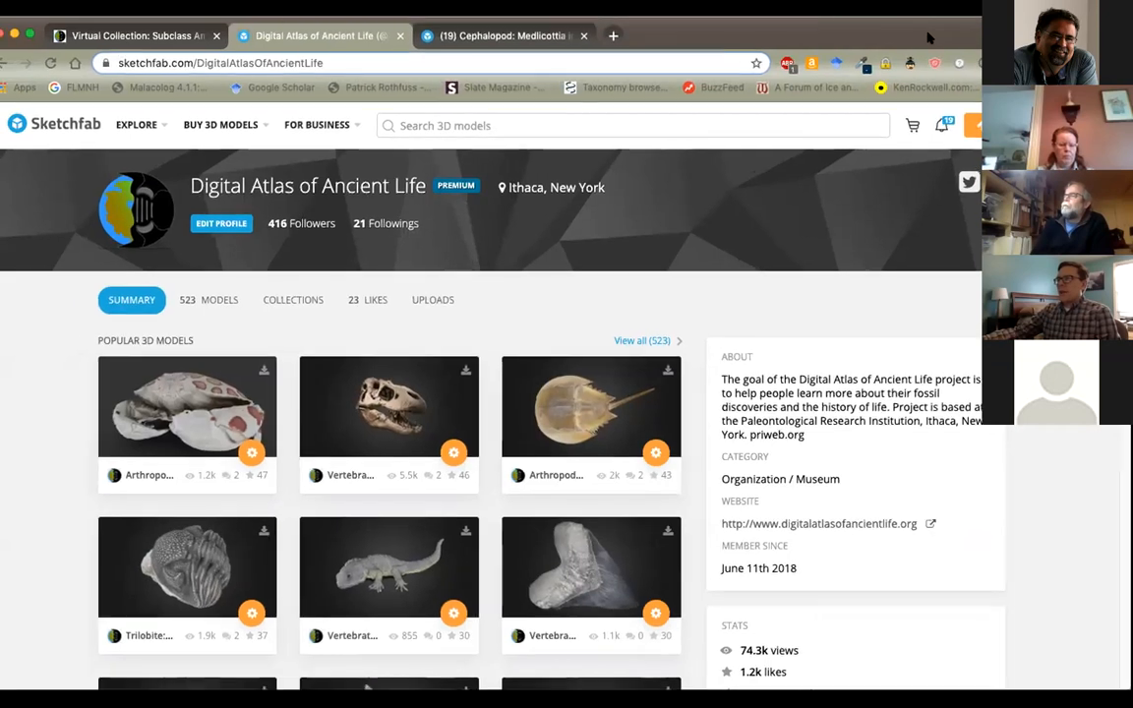
# Open the Hepatus epheliticus crab model page on Sketchfab
pyautogui.scroll(-3)
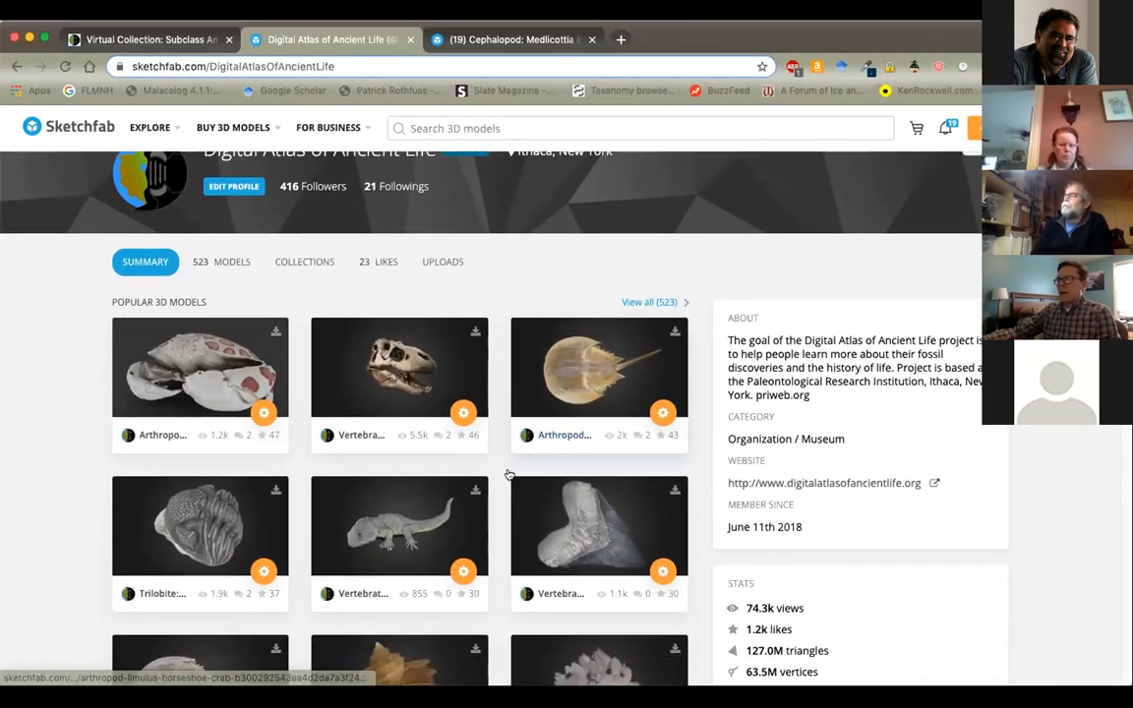
pyautogui.scroll(-3)
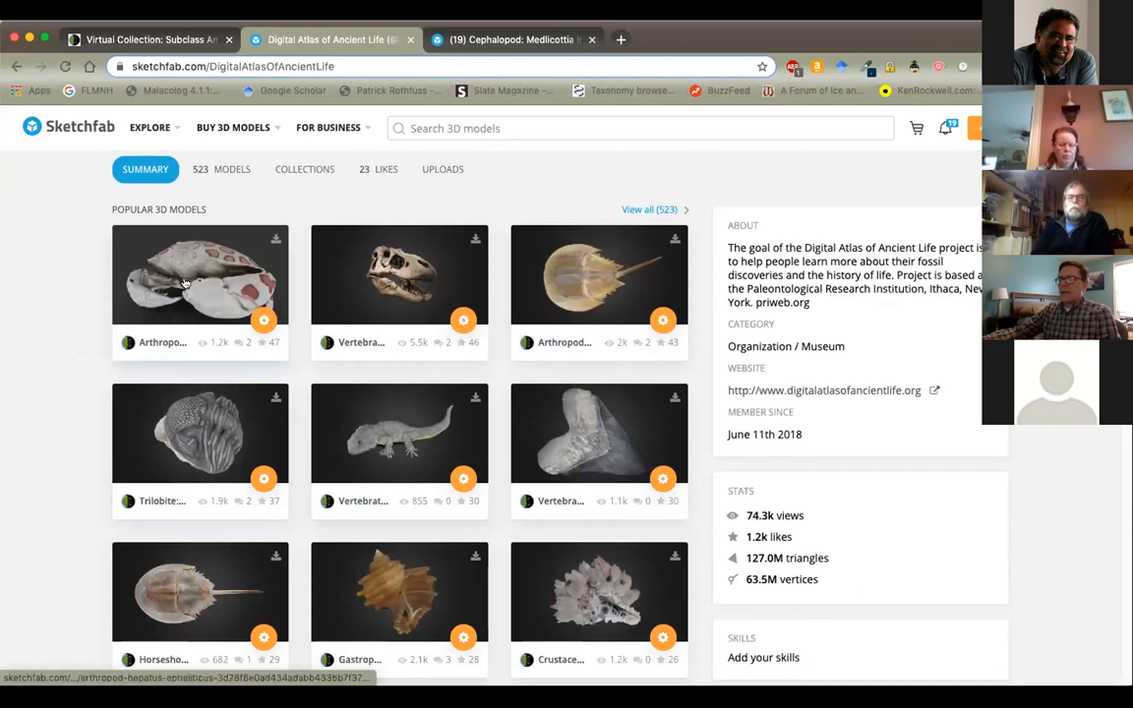
pyautogui.click(200, 275)
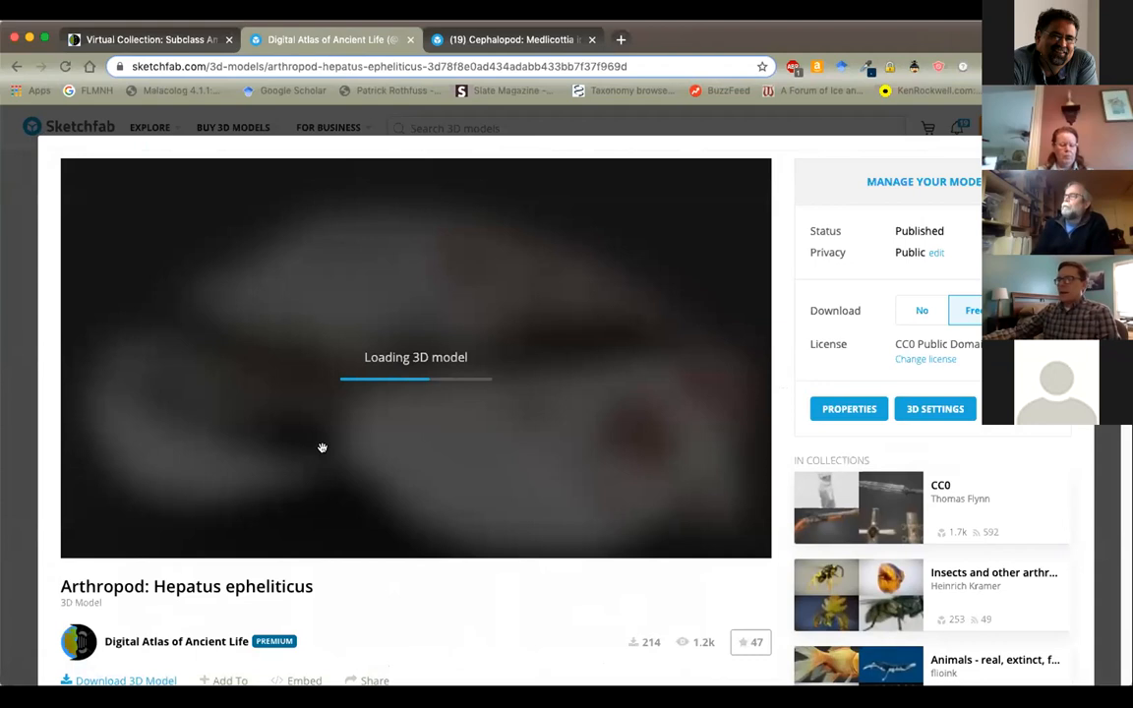
pyautogui.moveTo(539, 602)
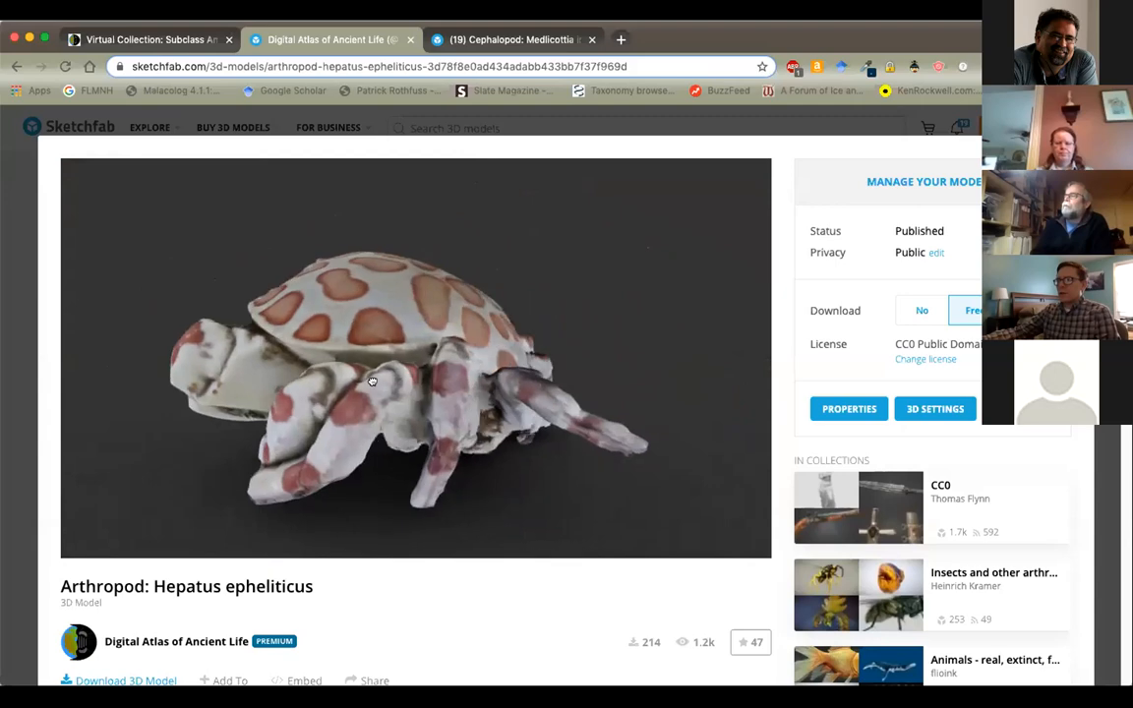
# Orbit the crab to view its underside, spotted carapace and front
pyautogui.moveTo(372, 380); pyautogui.dragTo(479, 268)
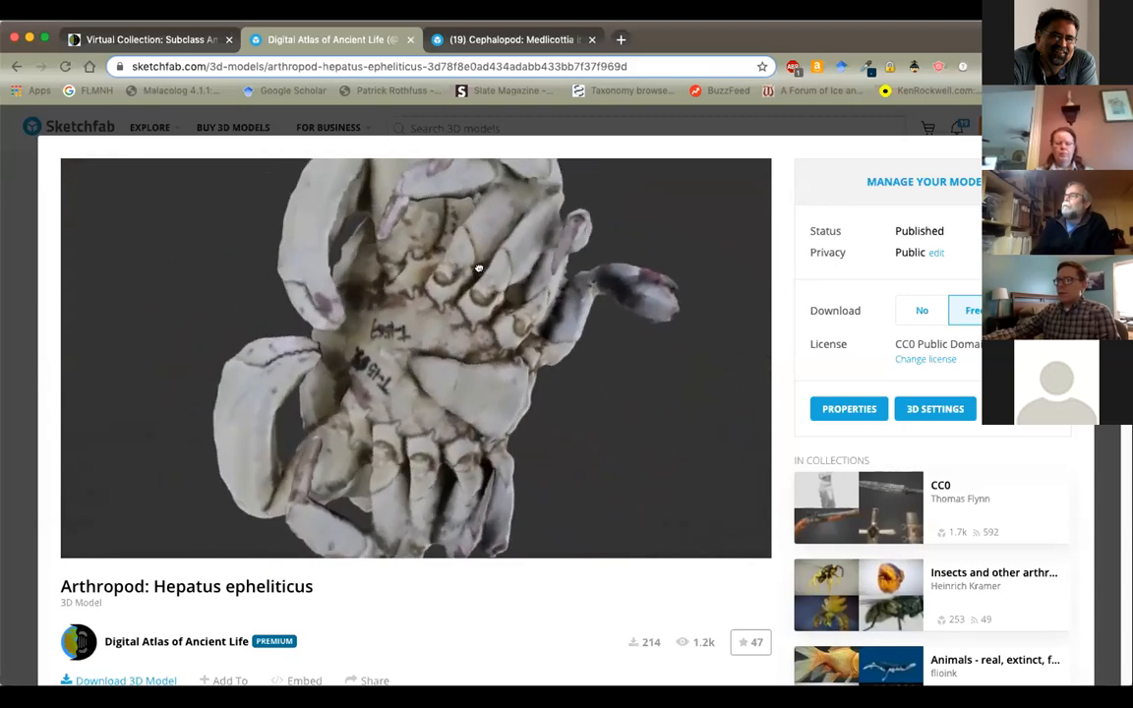
pyautogui.moveTo(479, 268); pyautogui.dragTo(530, 415)
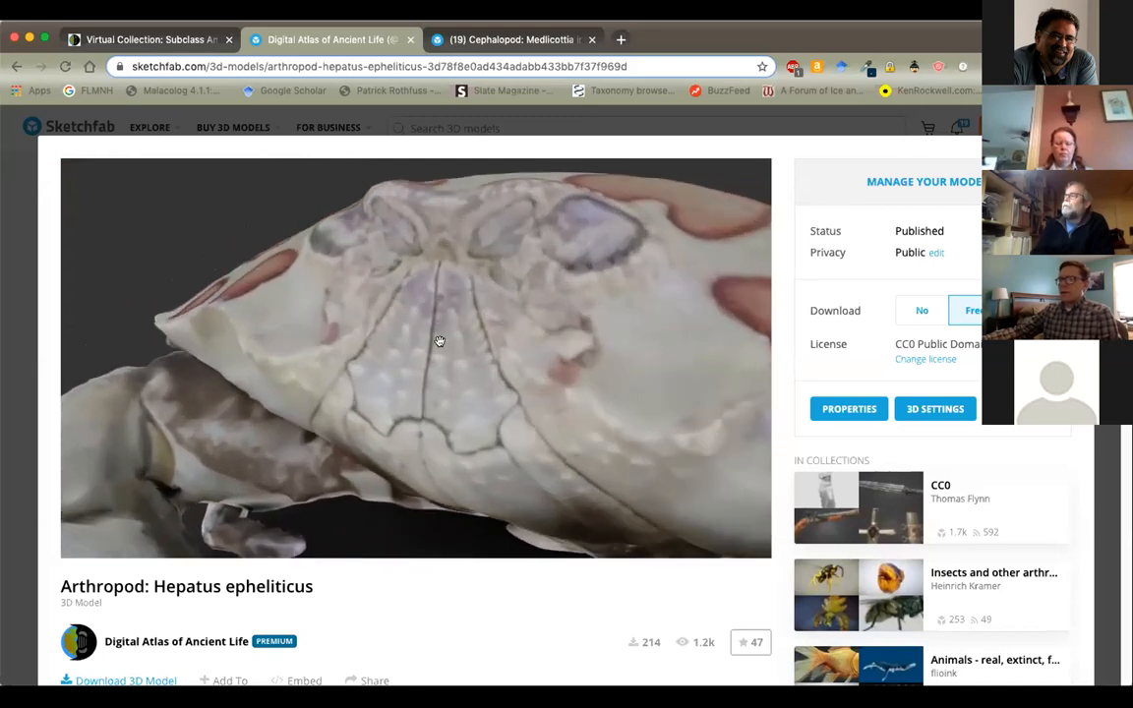
pyautogui.moveTo(440, 342); pyautogui.dragTo(485, 362)
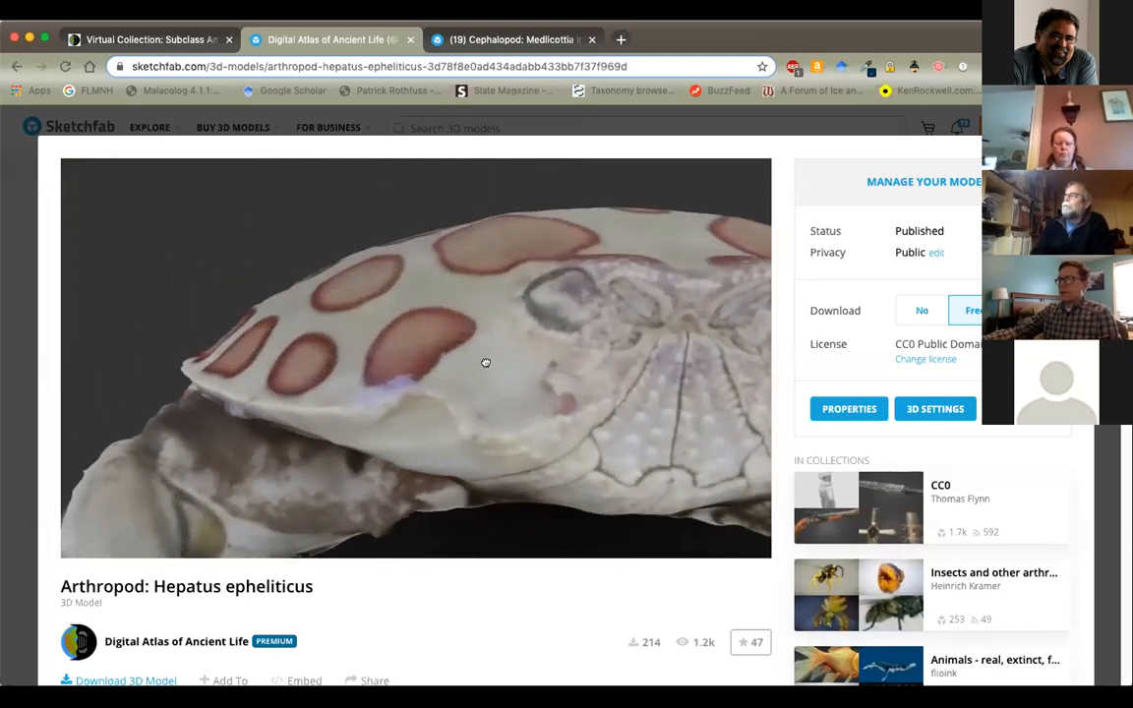
pyautogui.moveTo(484, 363); pyautogui.dragTo(469, 545)
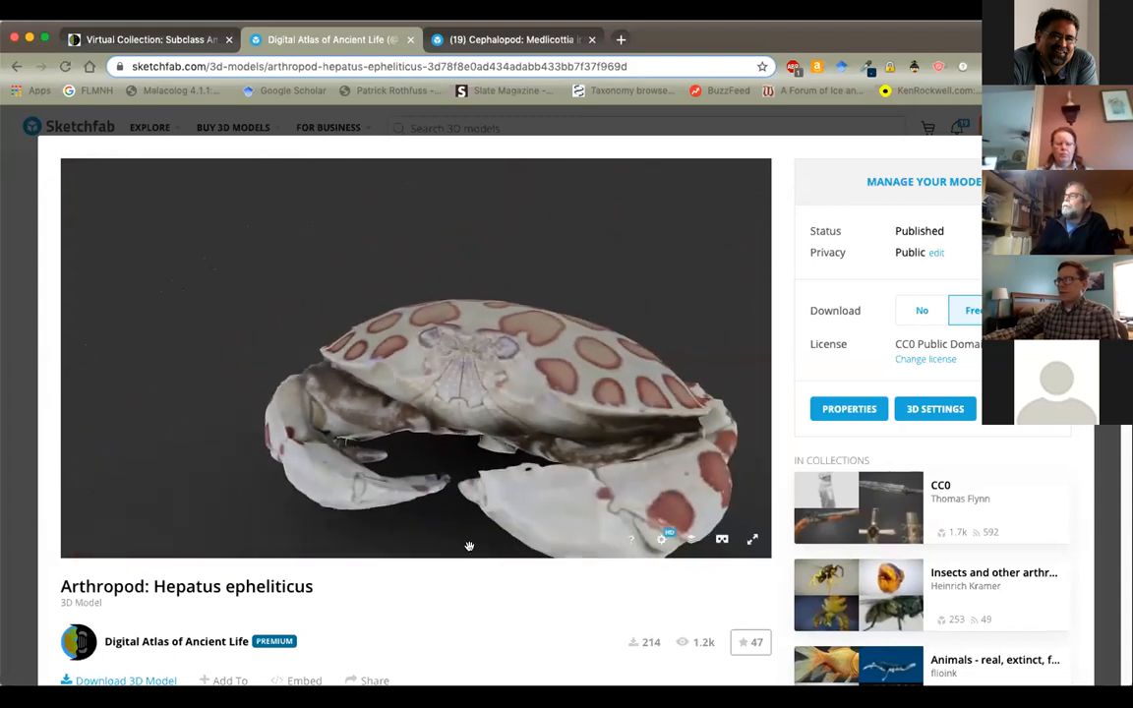
pyautogui.scroll(-3)
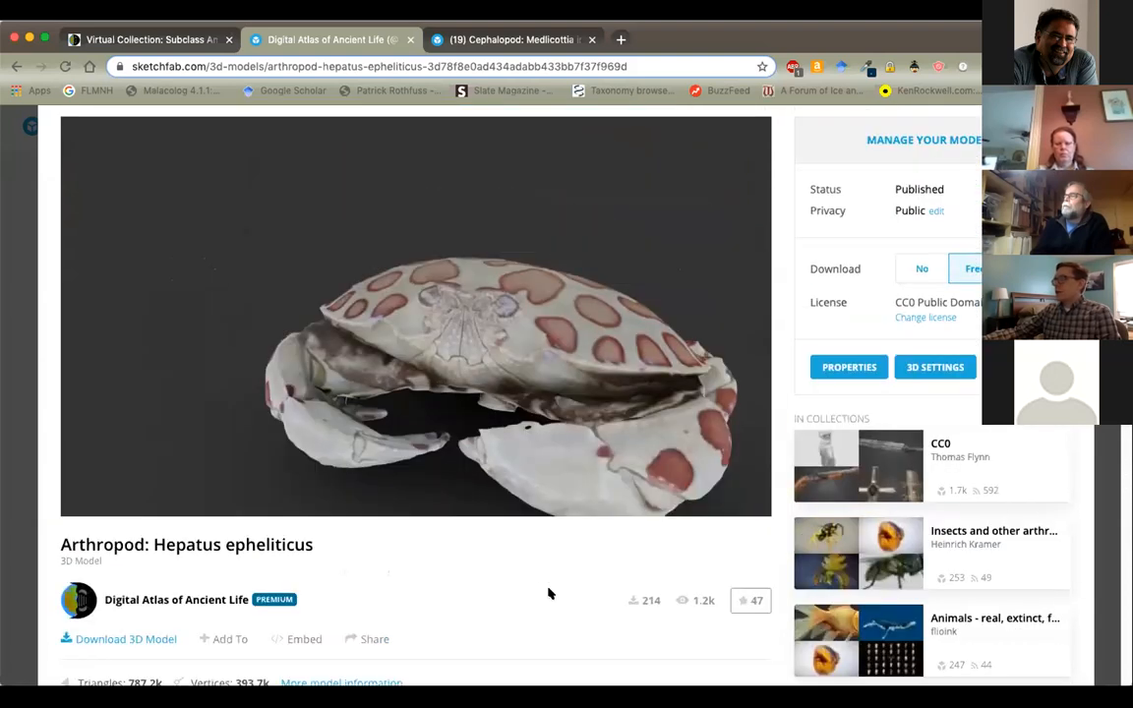
pyautogui.moveTo(537, 582)
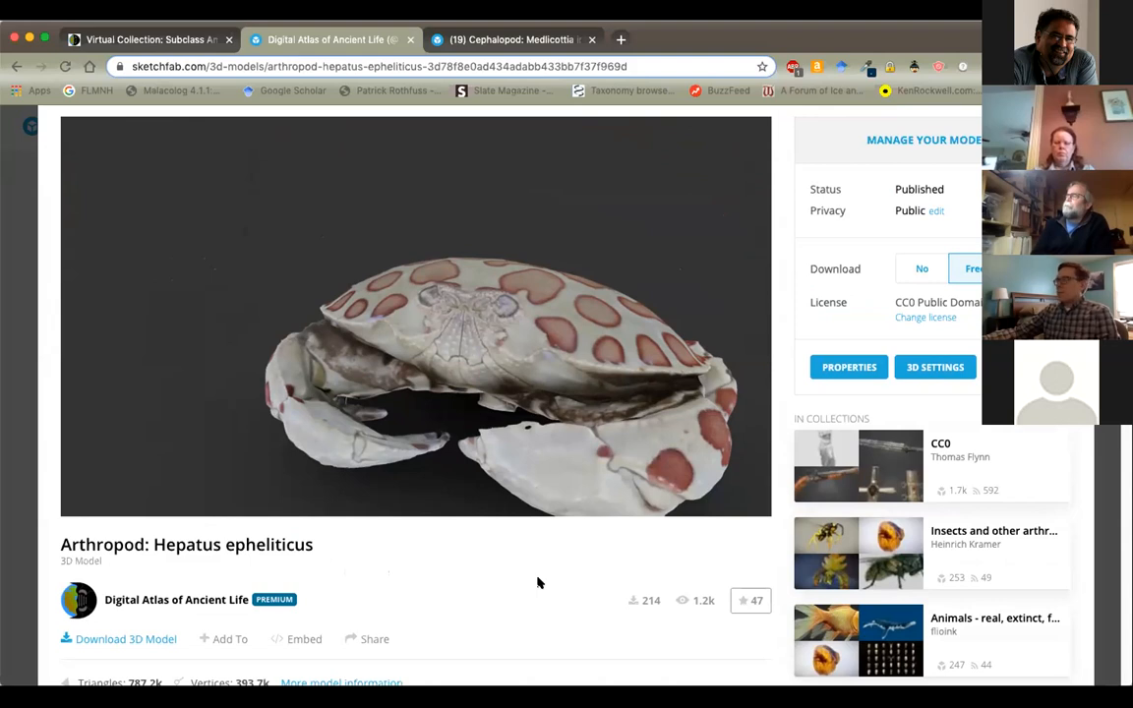
pyautogui.moveTo(531, 550)
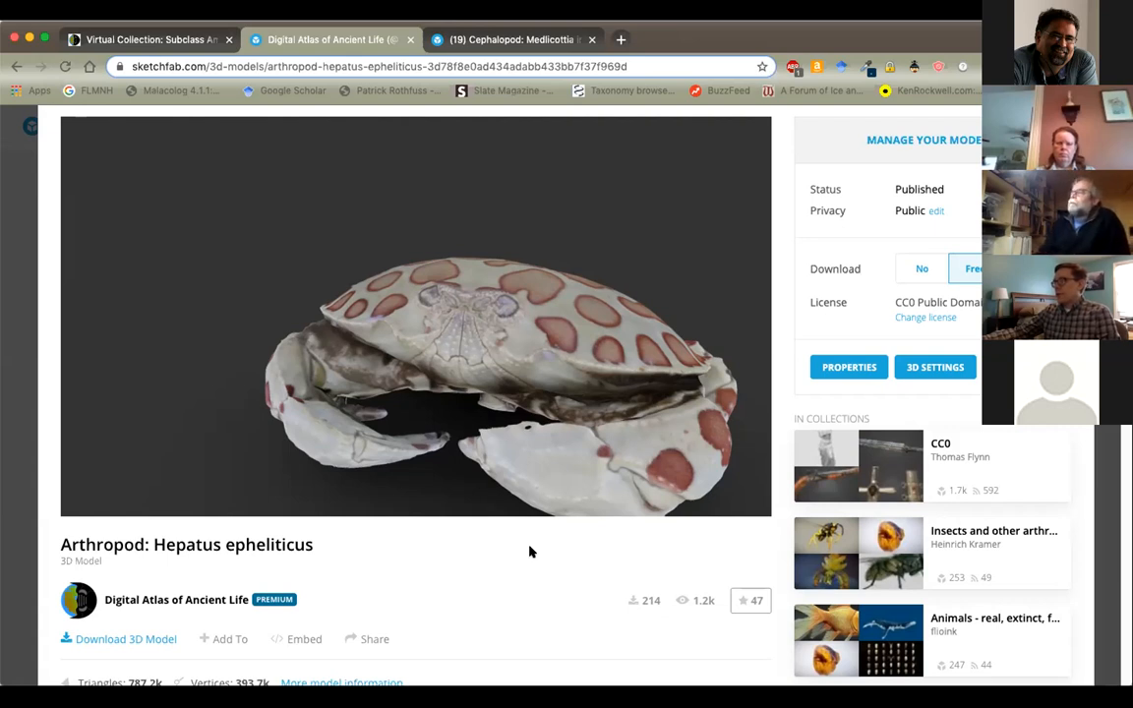
pyautogui.moveTo(531, 546)
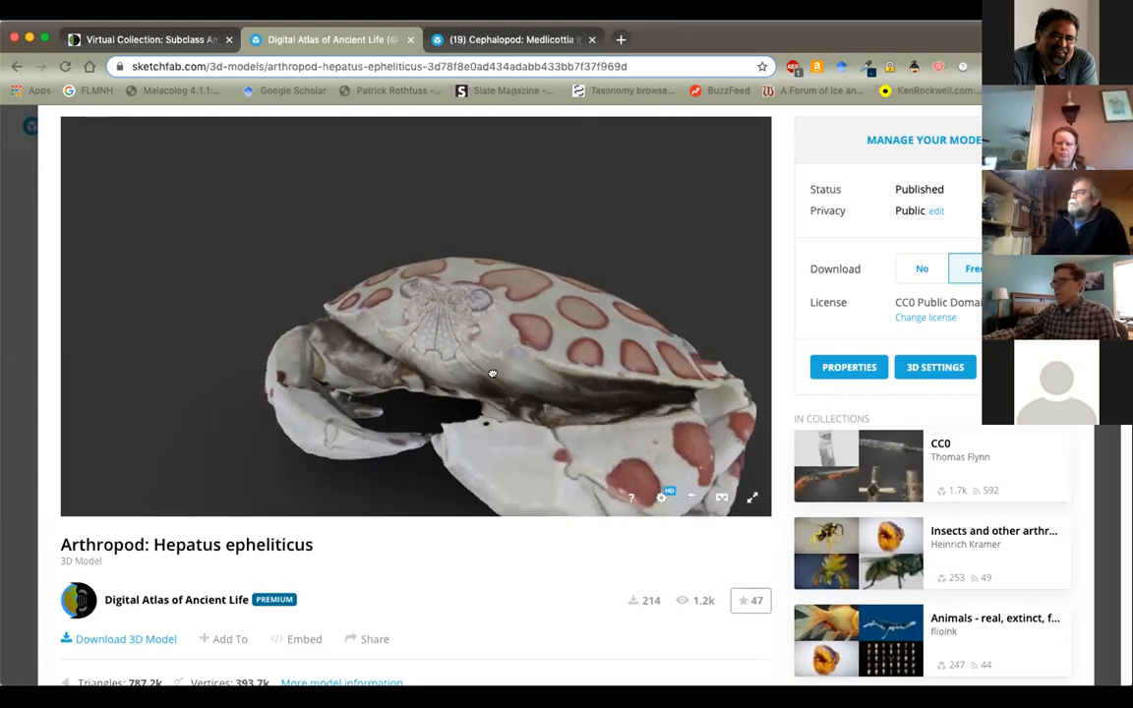
pyautogui.moveTo(492, 374); pyautogui.dragTo(350, 344)
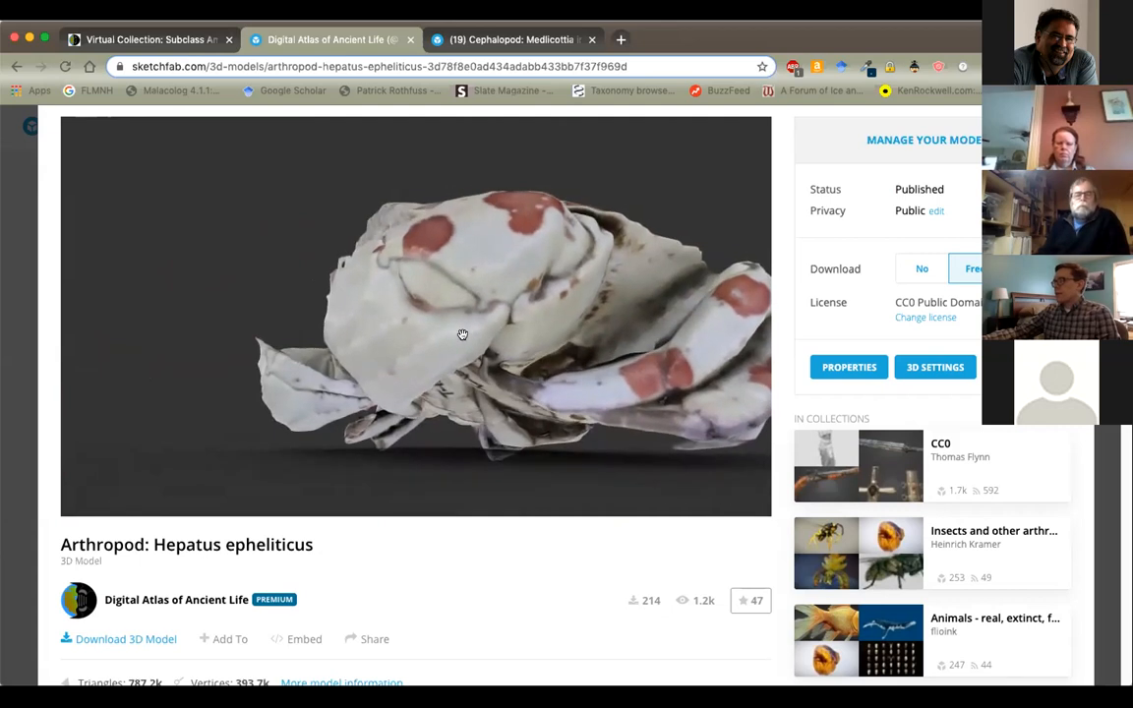
pyautogui.moveTo(462, 334); pyautogui.dragTo(416, 325)
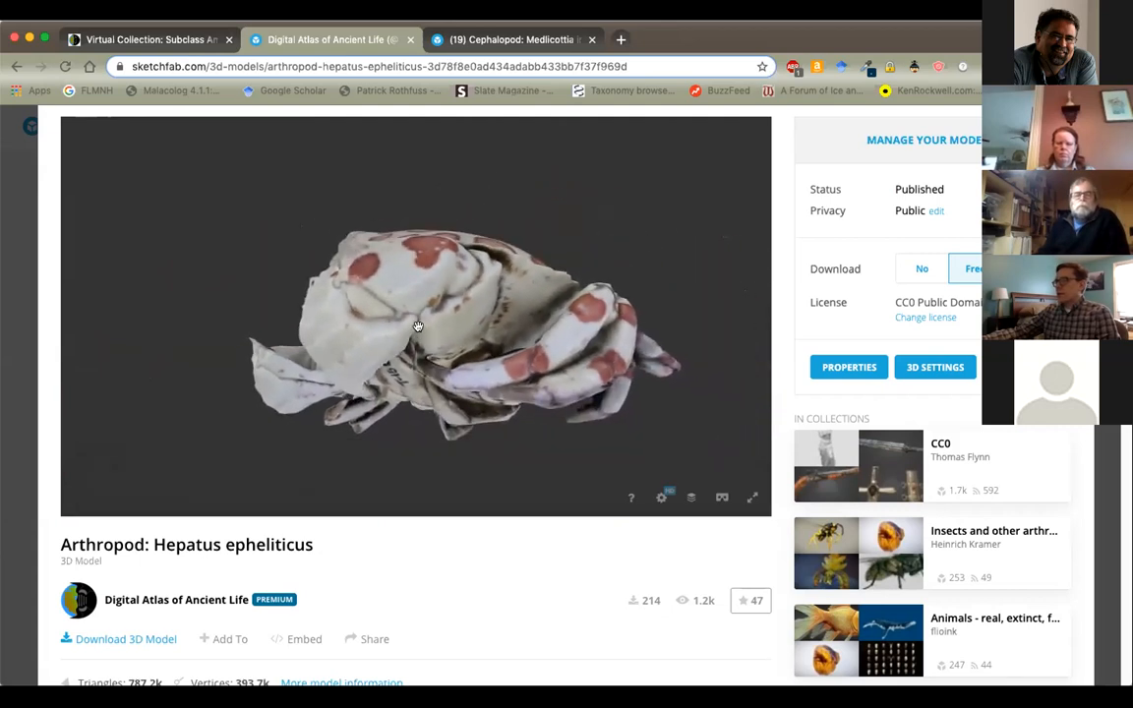
pyautogui.moveTo(418, 325); pyautogui.dragTo(477, 337)
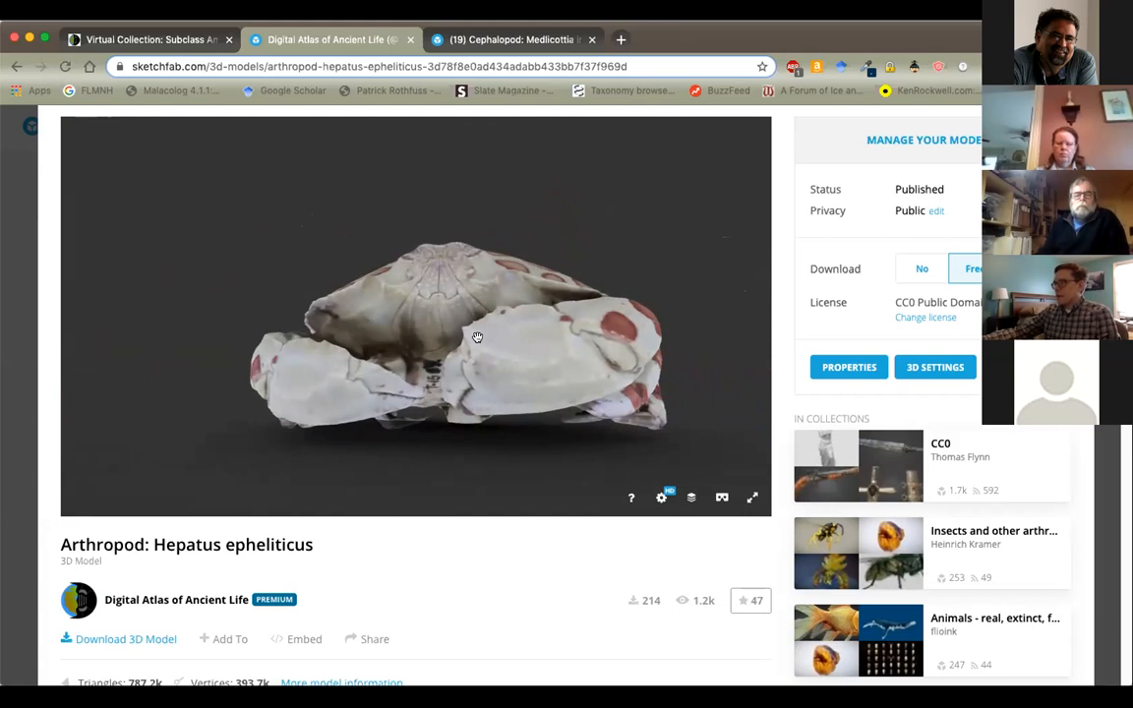
pyautogui.moveTo(398, 606)
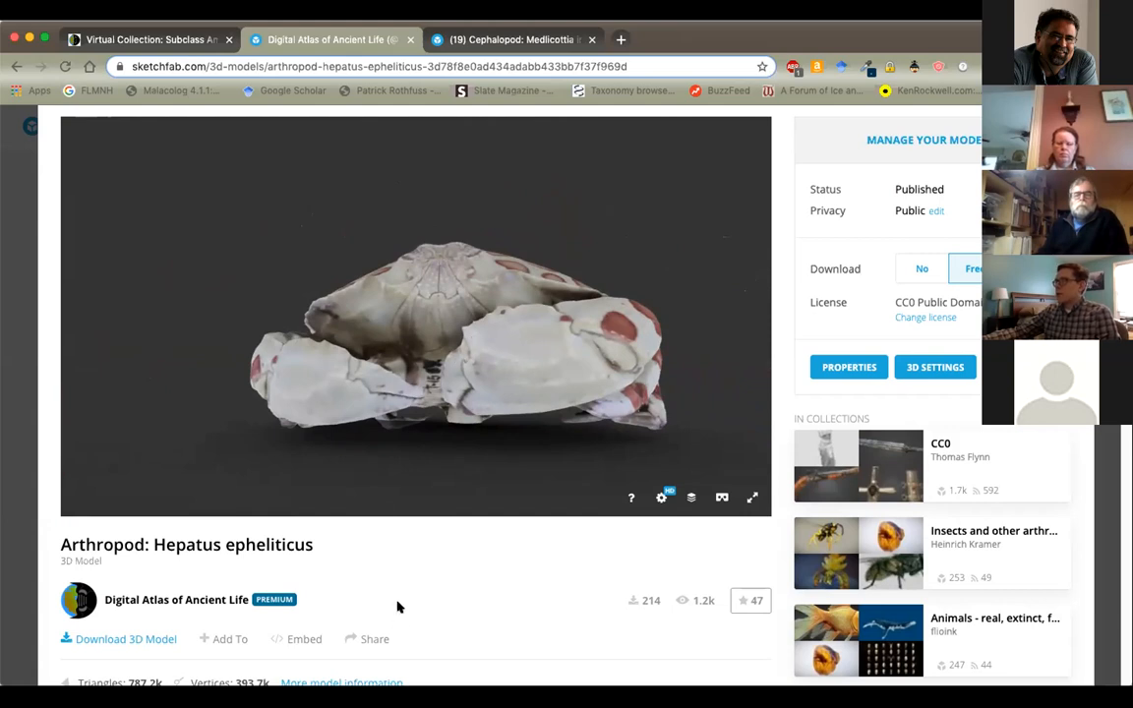
pyautogui.moveTo(396, 577)
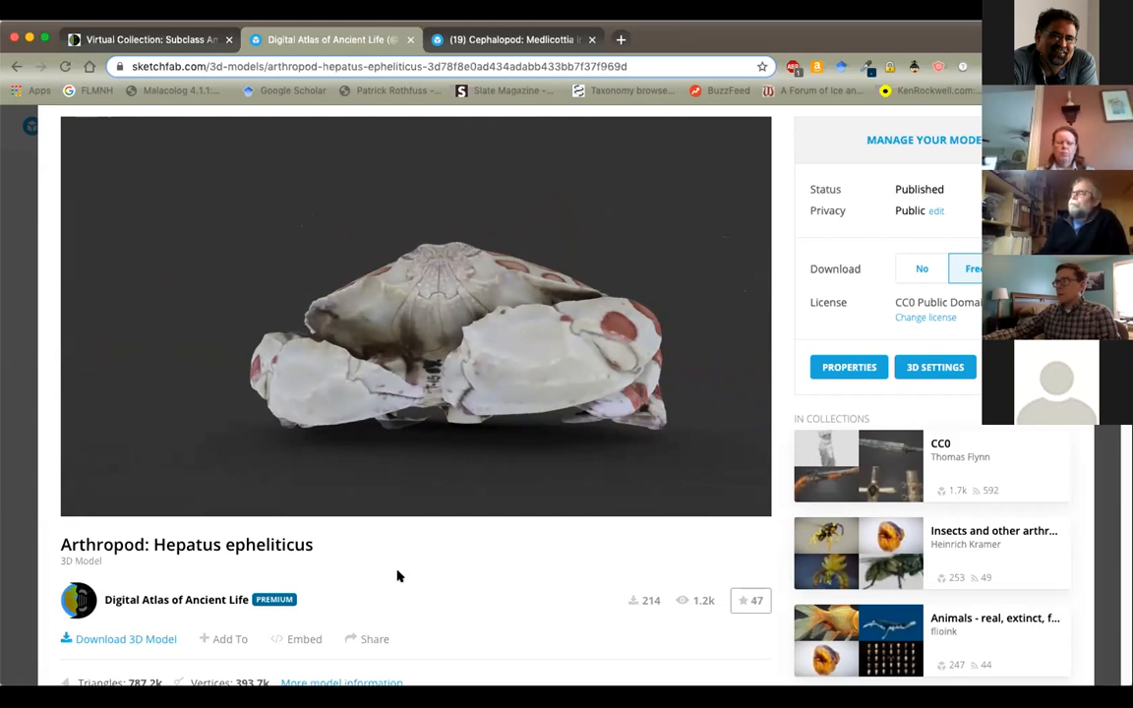
# Copy the crab model's short direct share link, then return to the Ammonoidea collection
pyautogui.scroll(-3)
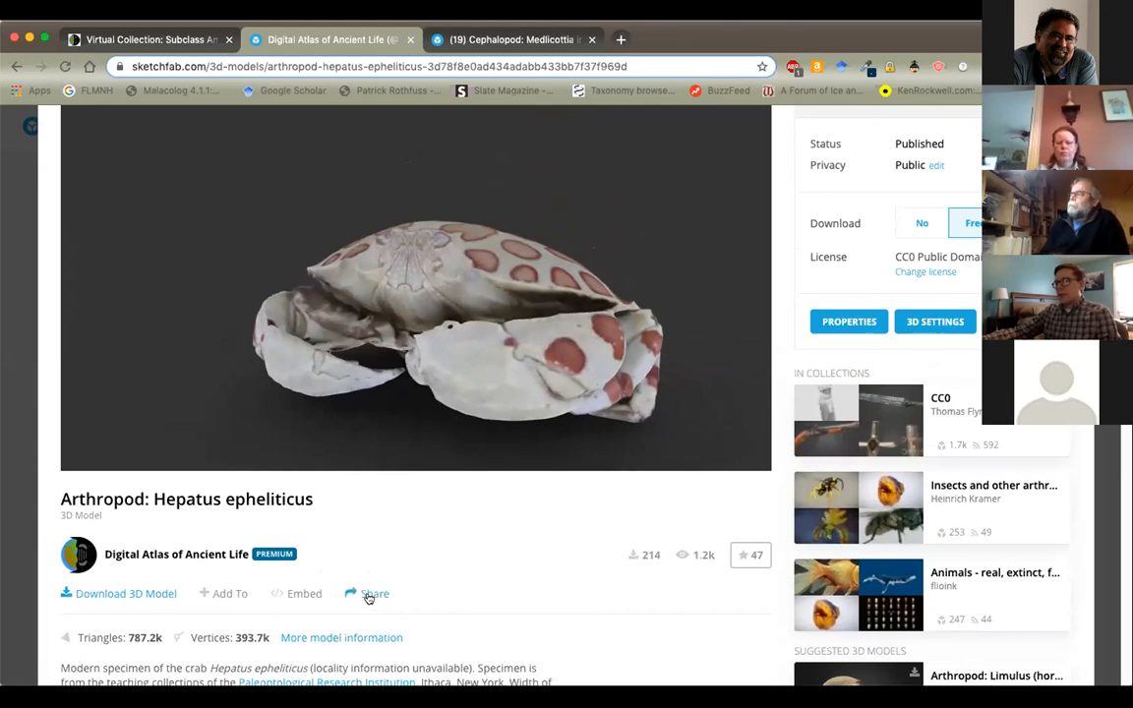
pyautogui.click(373, 593)
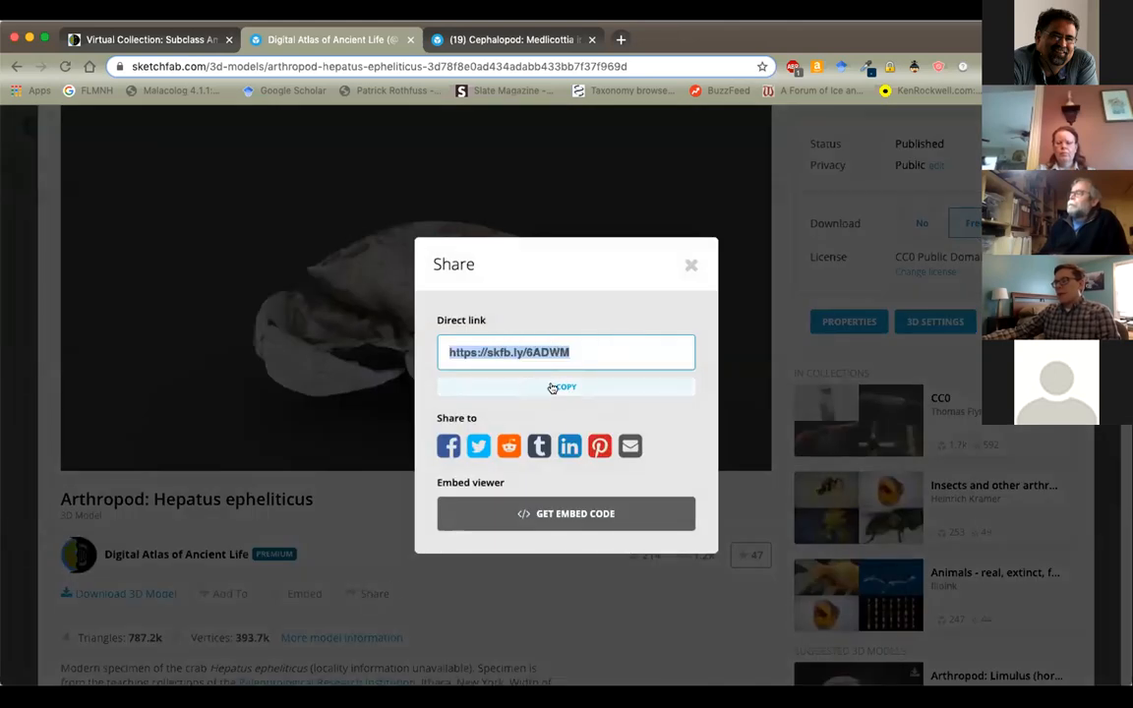
pyautogui.click(565, 385)
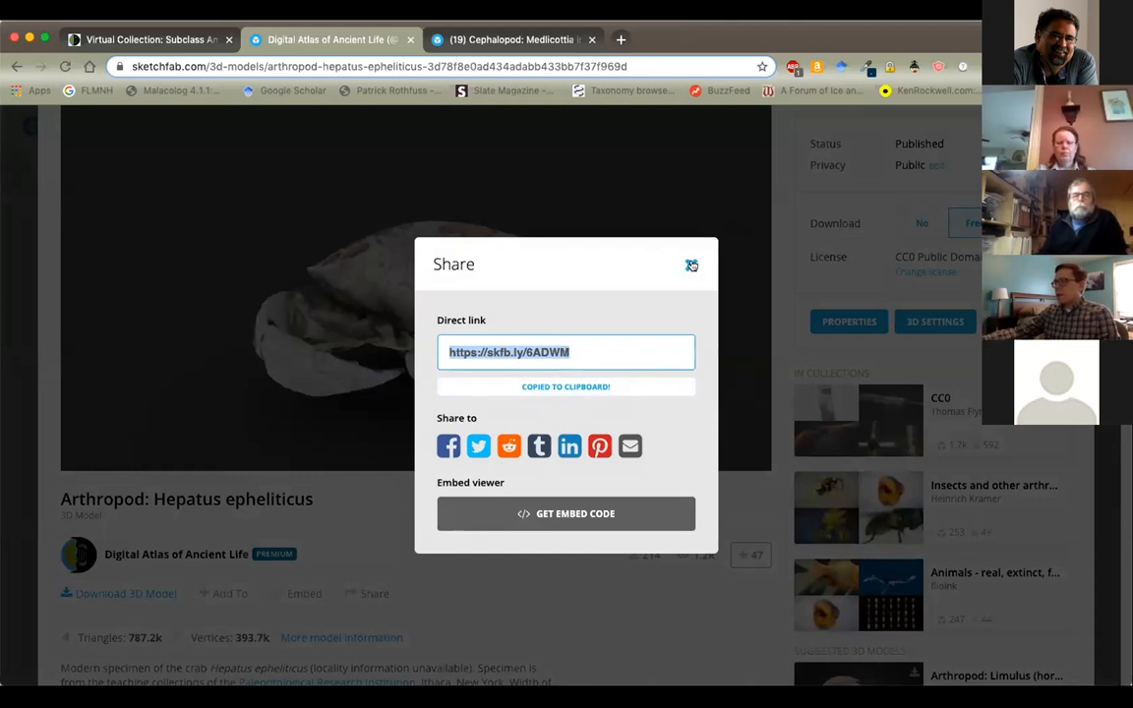
pyautogui.click(691, 266)
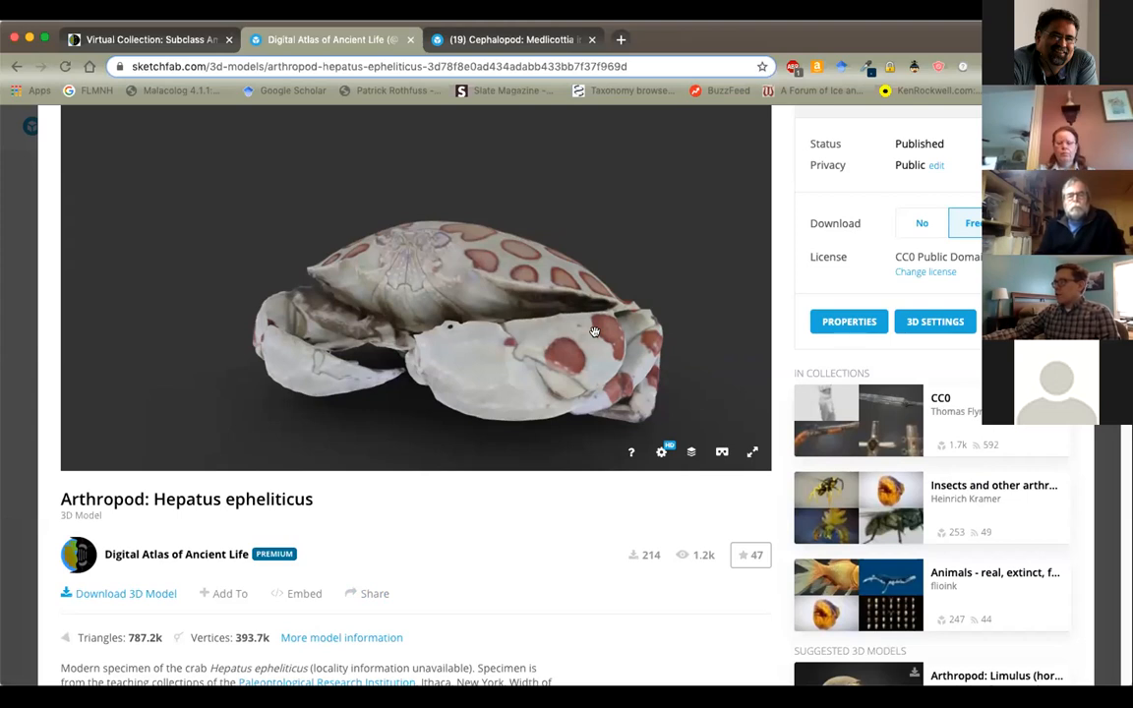
pyautogui.moveTo(593, 521)
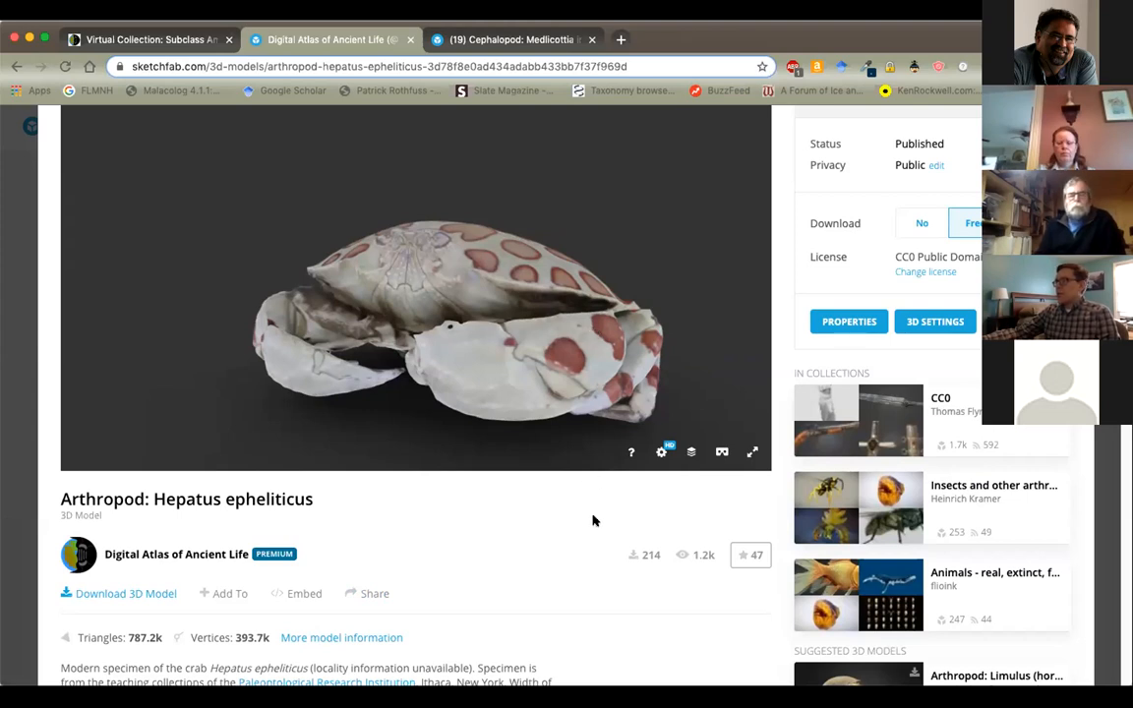
pyautogui.moveTo(590, 512)
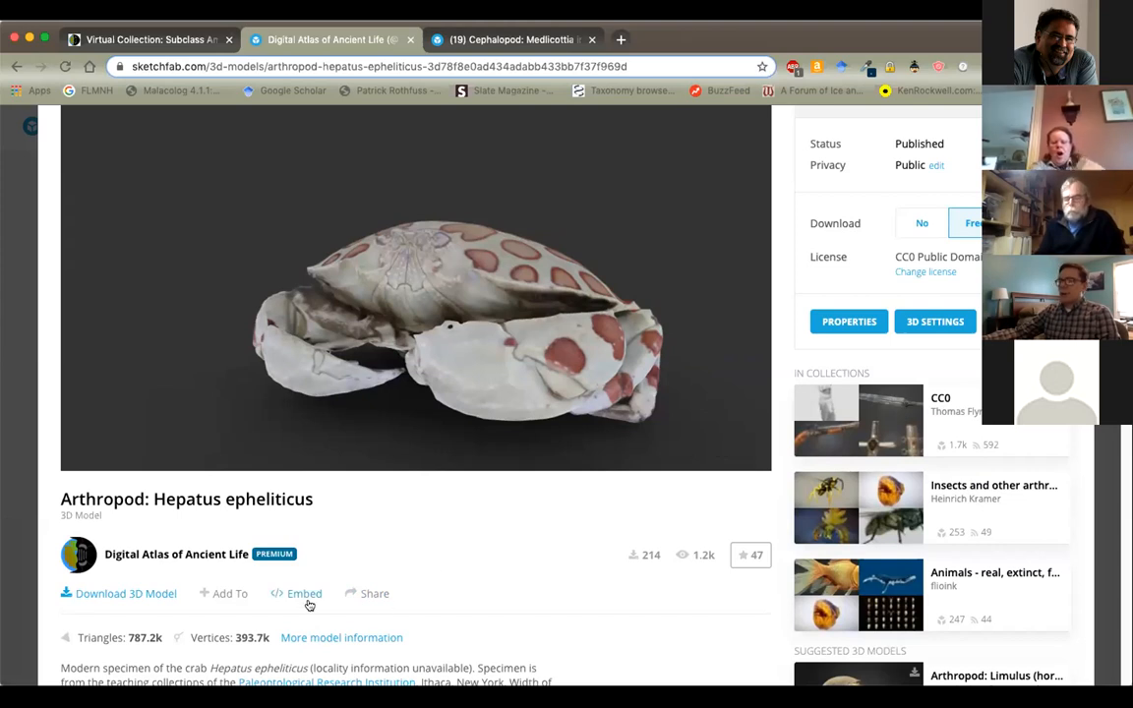
pyautogui.click(304, 593)
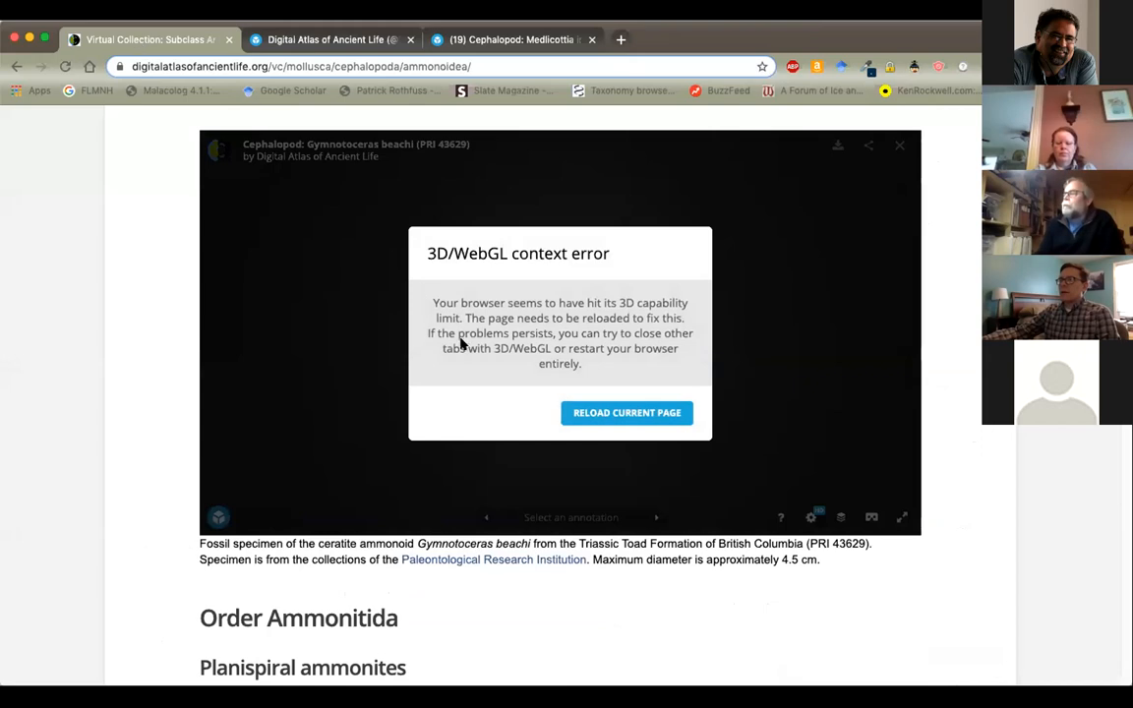
pyautogui.scroll(-3)
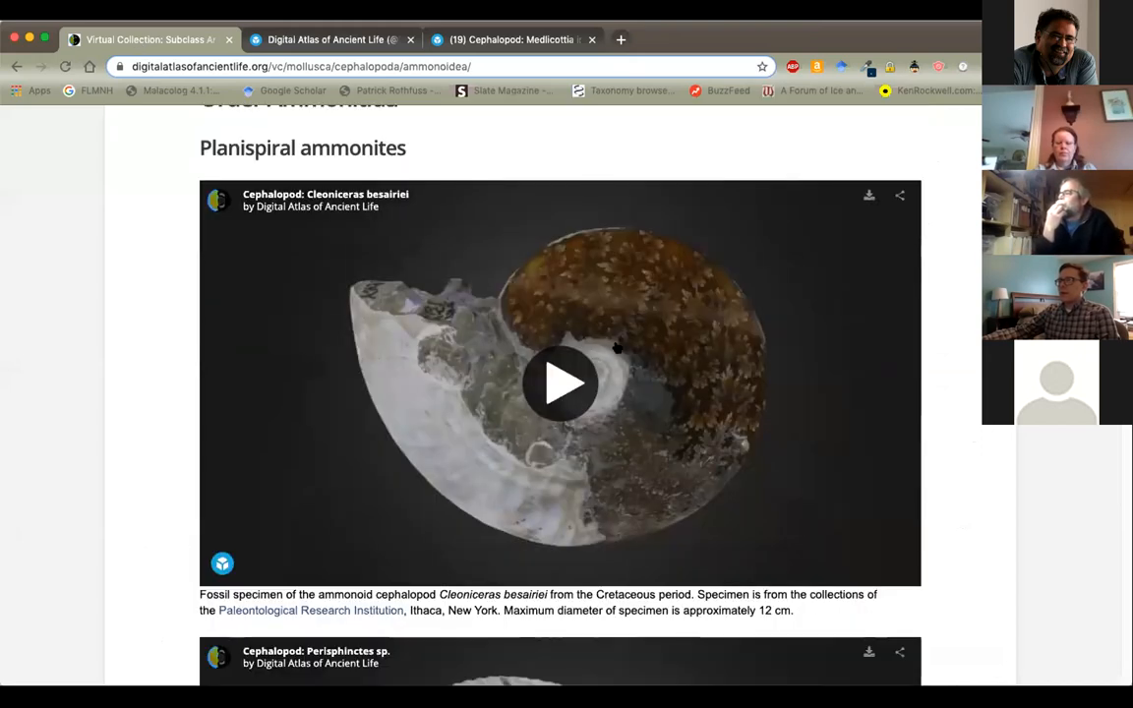
# Load the Cleoniceras besairiei model, then go to the main Virtual Collection page
pyautogui.click(559, 381)
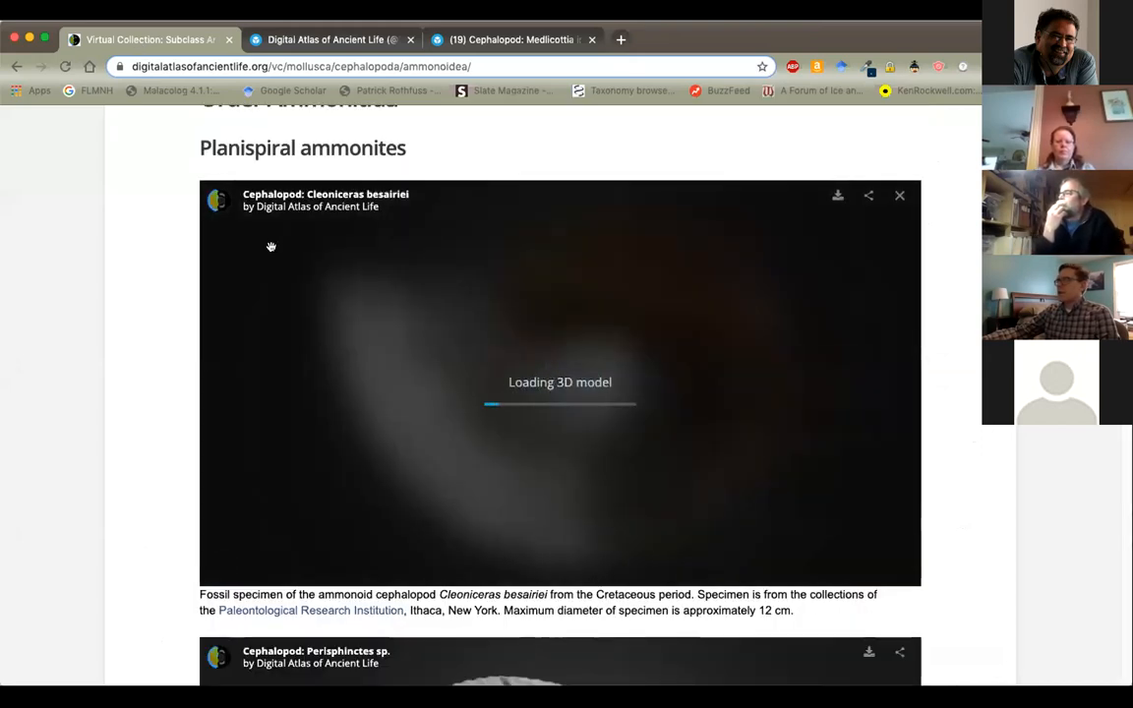
pyautogui.scroll(-3)
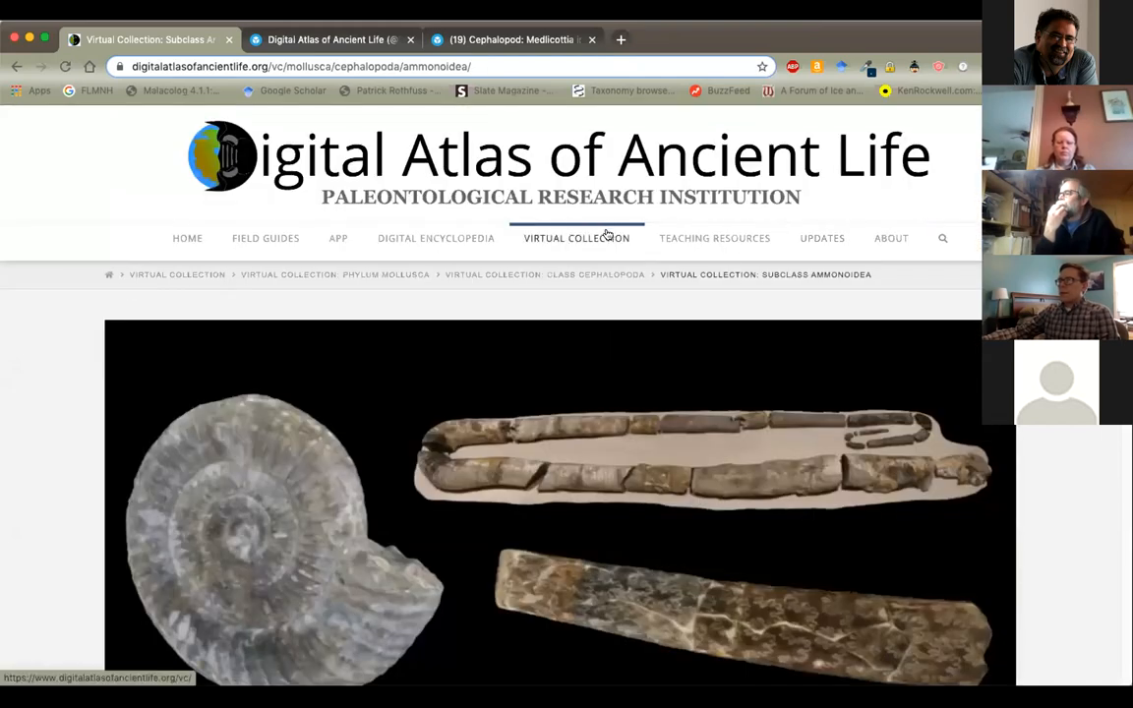
pyautogui.click(576, 237)
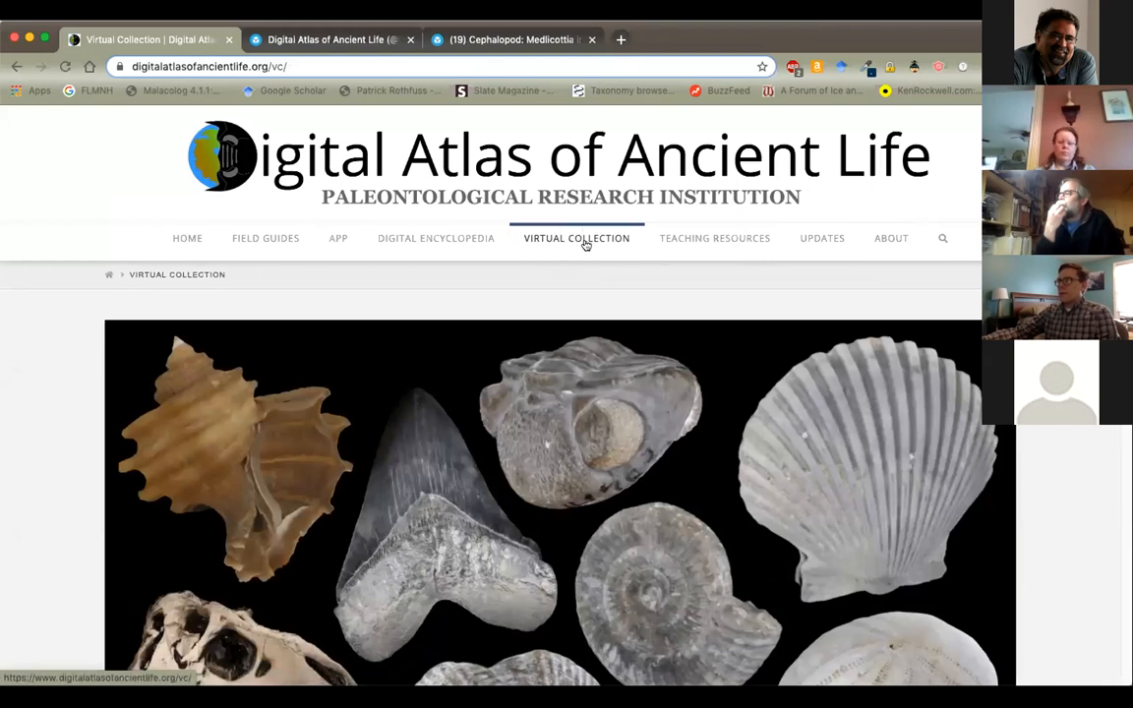
pyautogui.moveTo(485, 180)
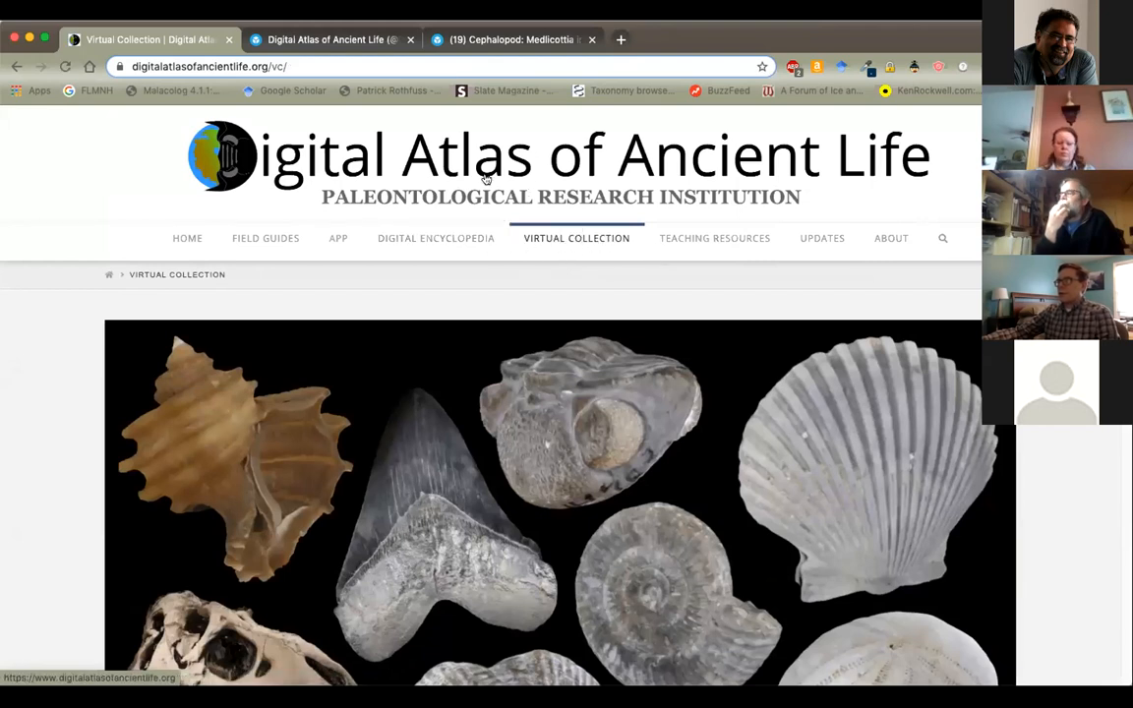
# Open the Foraminifera collection and browse its Zellia and Parafusulina models
pyautogui.scroll(-3)
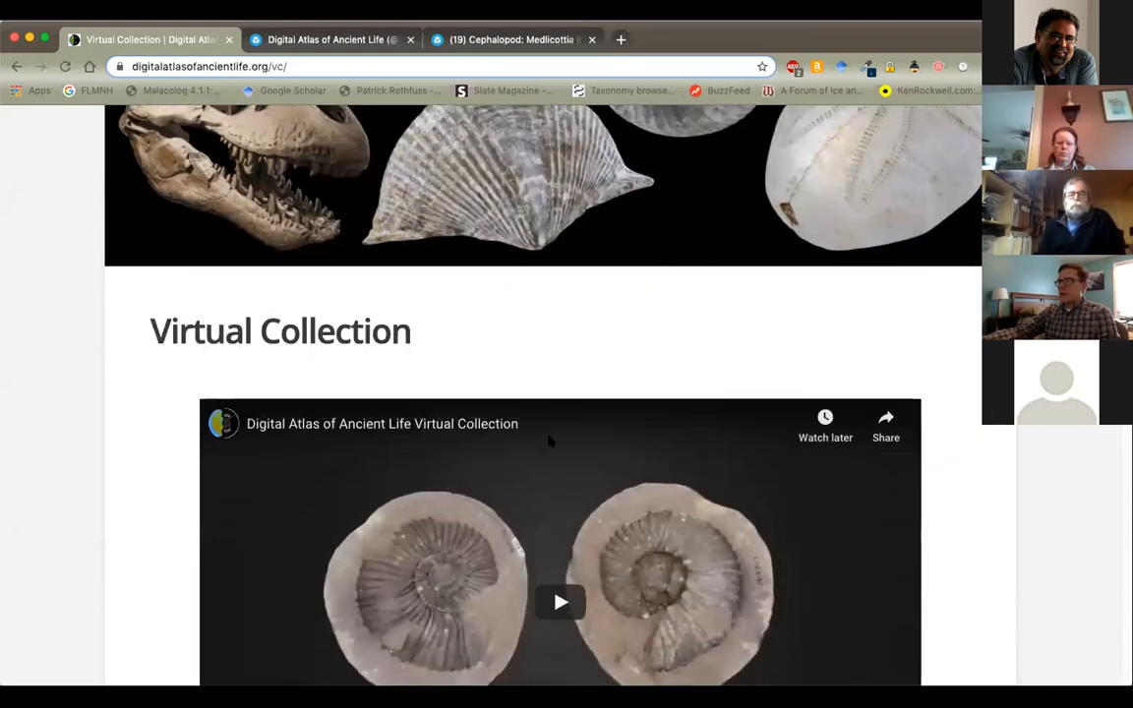
pyautogui.scroll(-3)
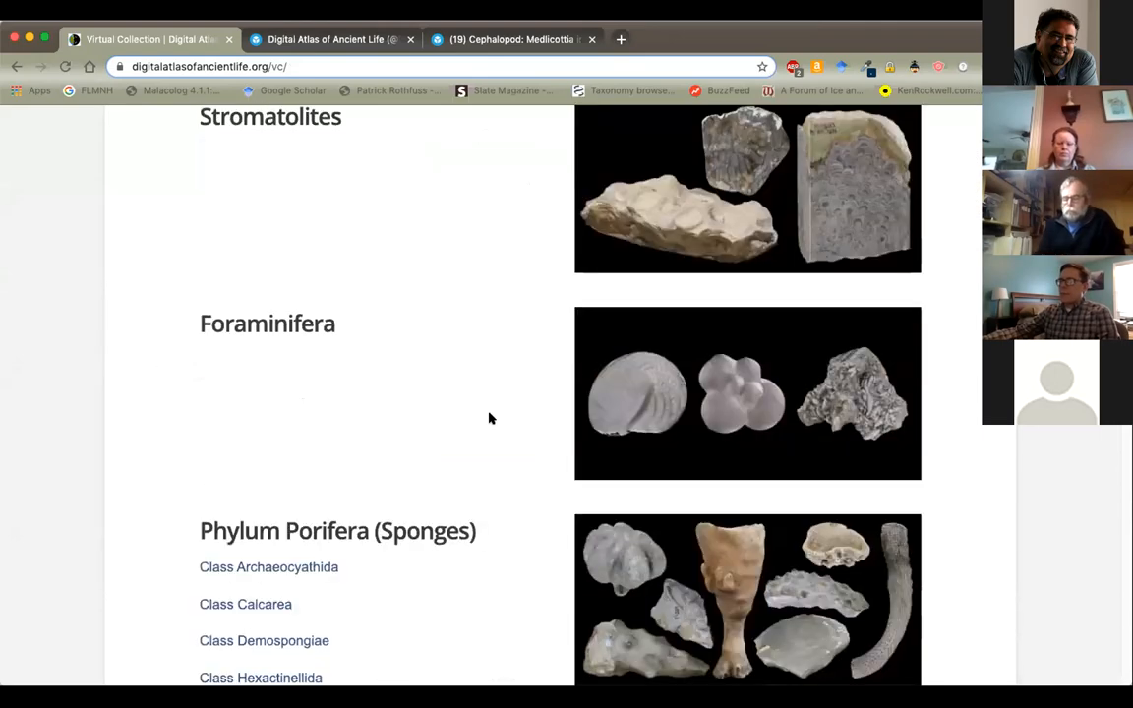
pyautogui.click(266, 323)
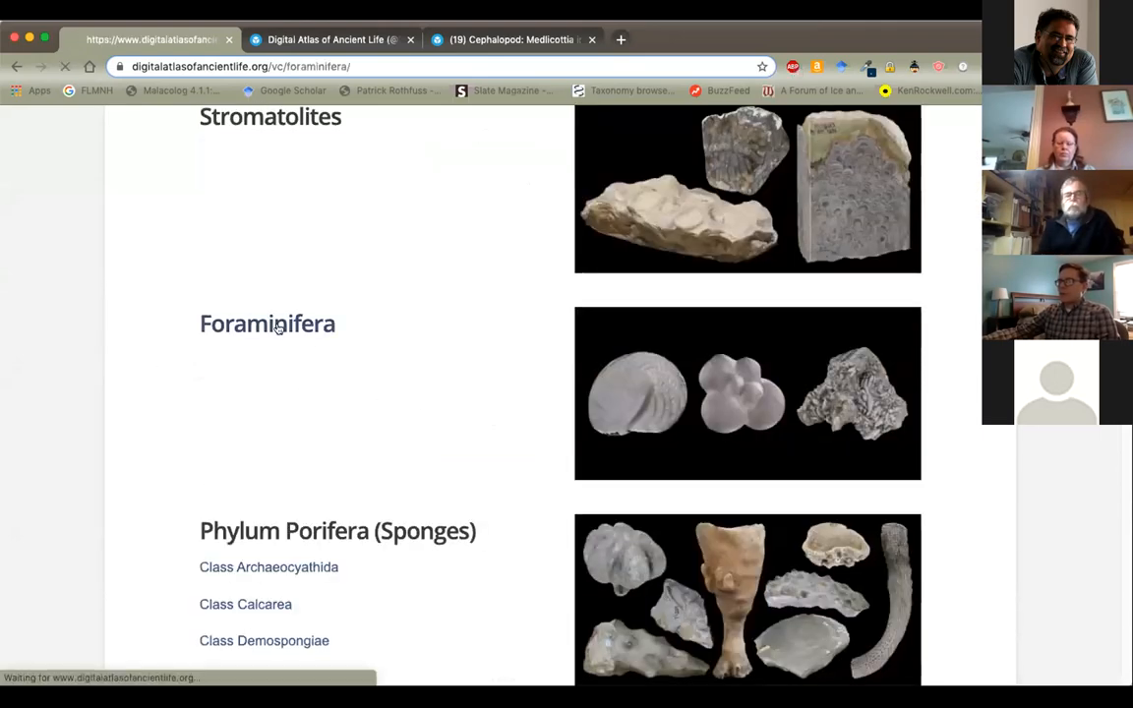
pyautogui.click(267, 323)
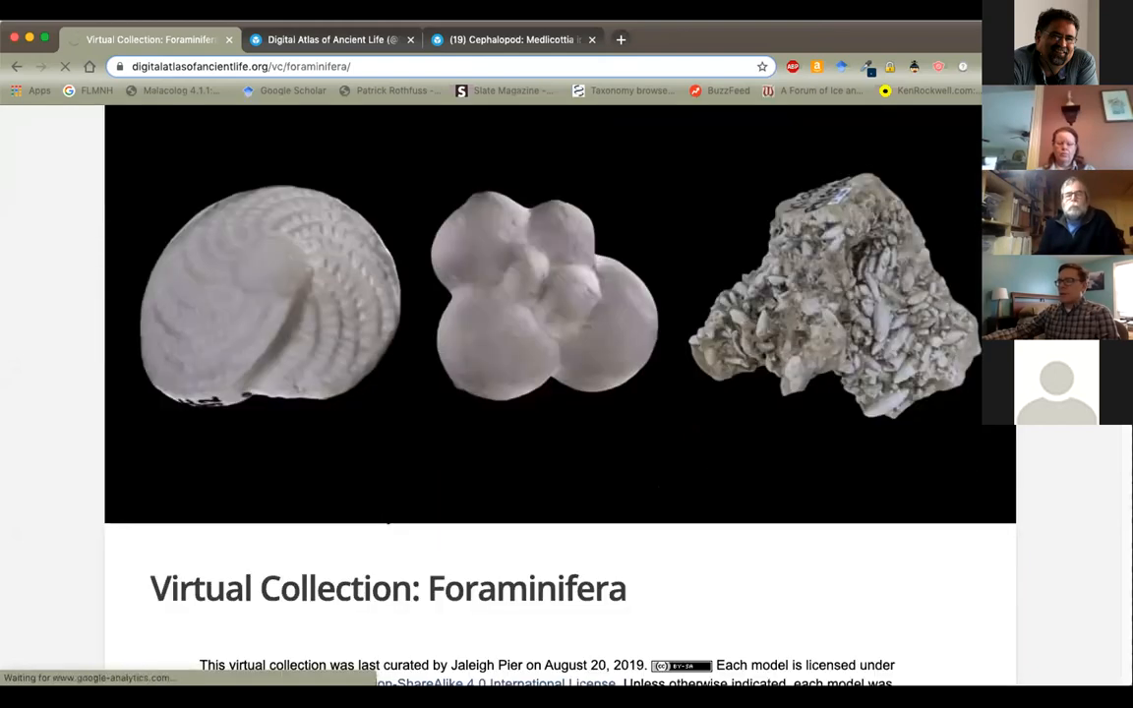
pyautogui.scroll(-3)
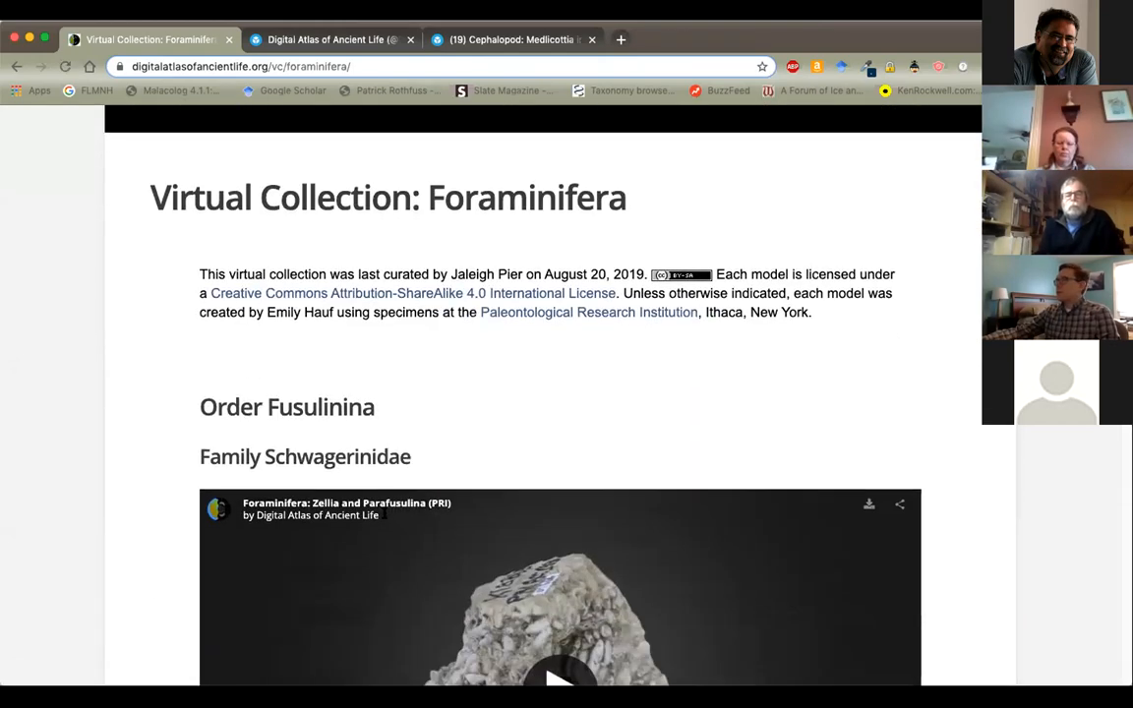
pyautogui.scroll(-3)
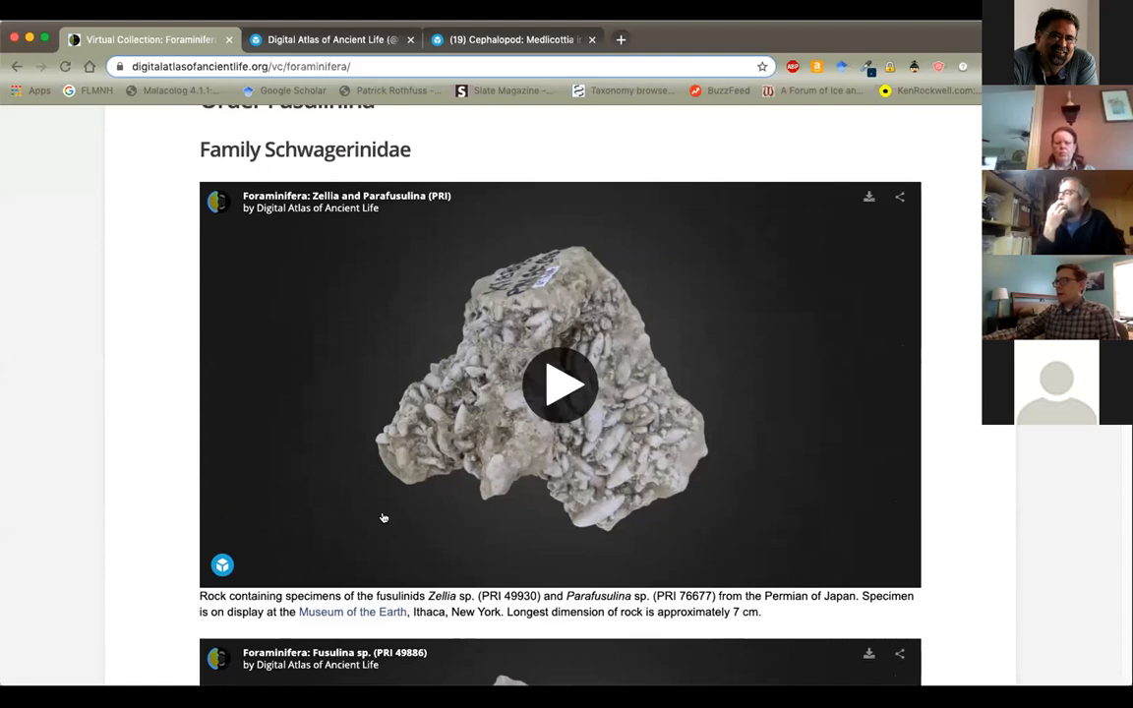
pyautogui.scroll(3)
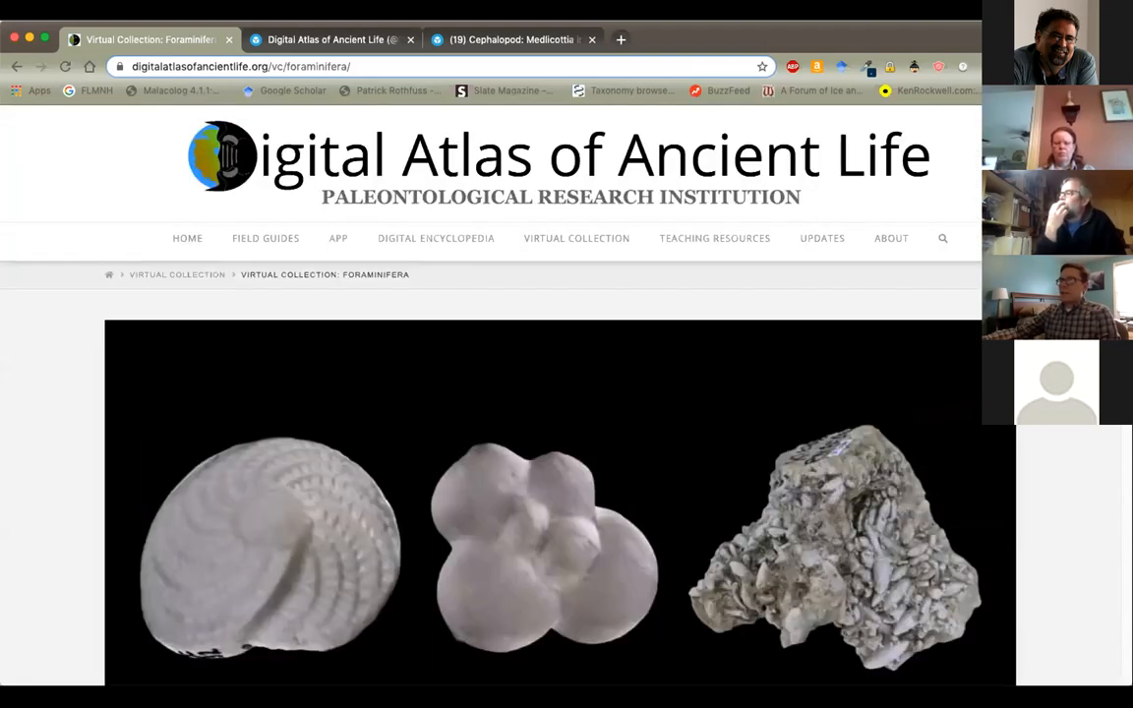
# Open the Digital Encyclopedia of Ancient Life and scroll through its chapters
pyautogui.click(436, 238)
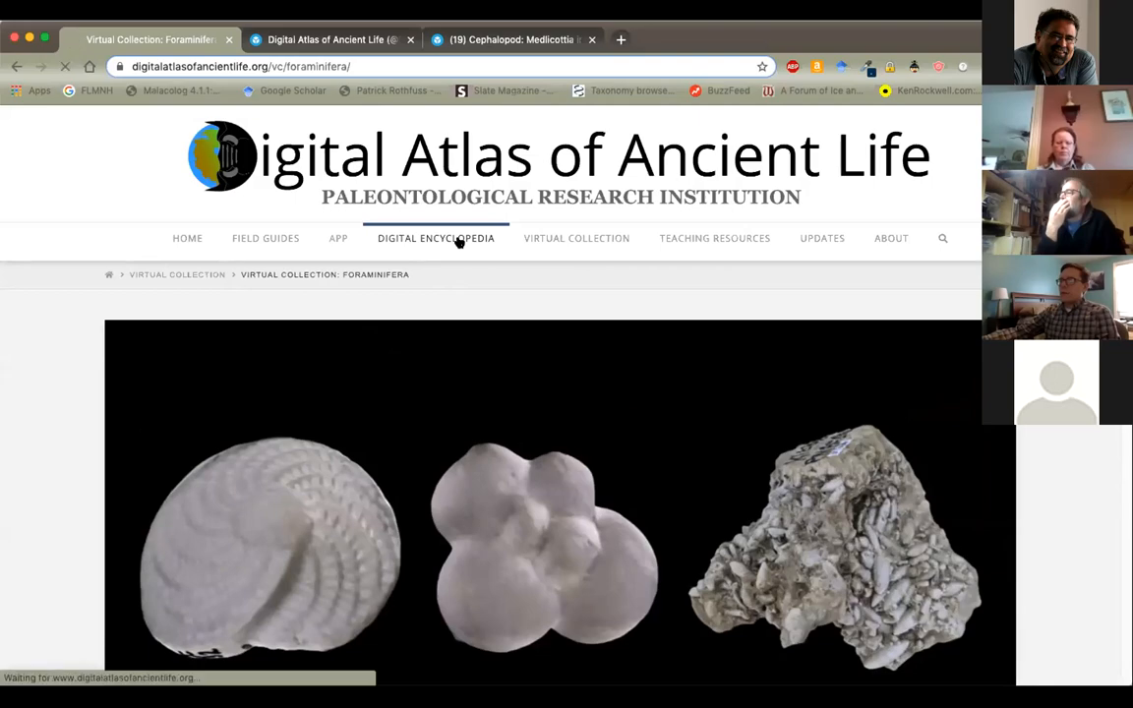
pyautogui.click(436, 238)
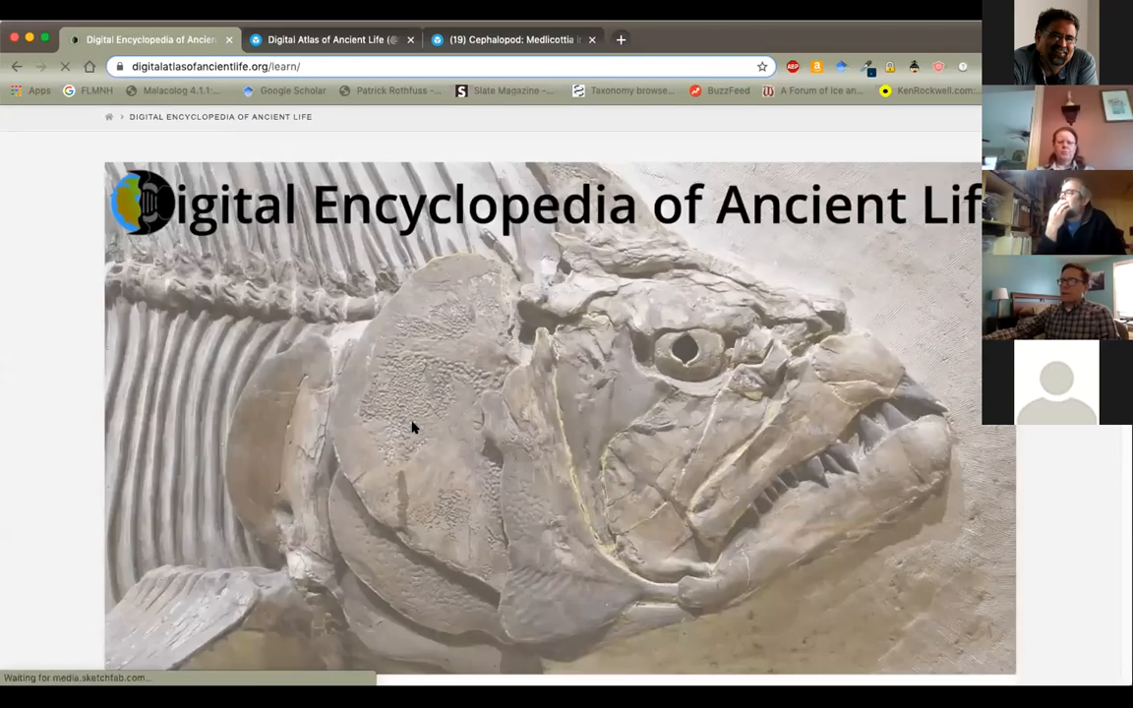
pyautogui.scroll(-3)
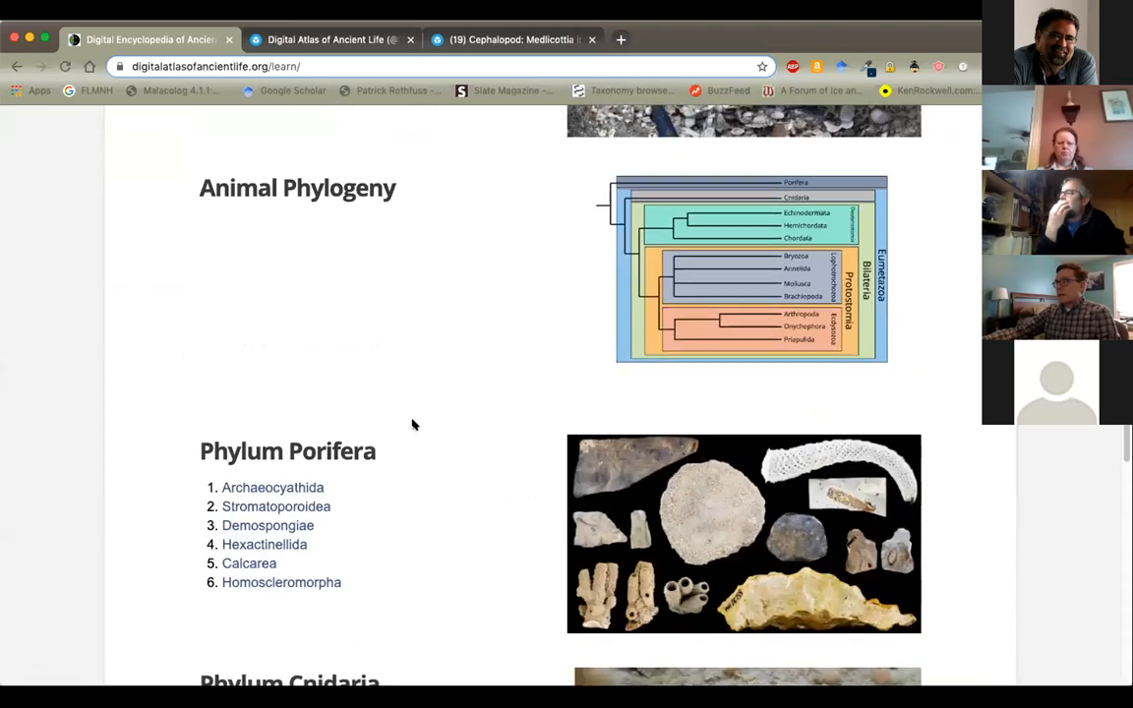
pyautogui.scroll(-3)
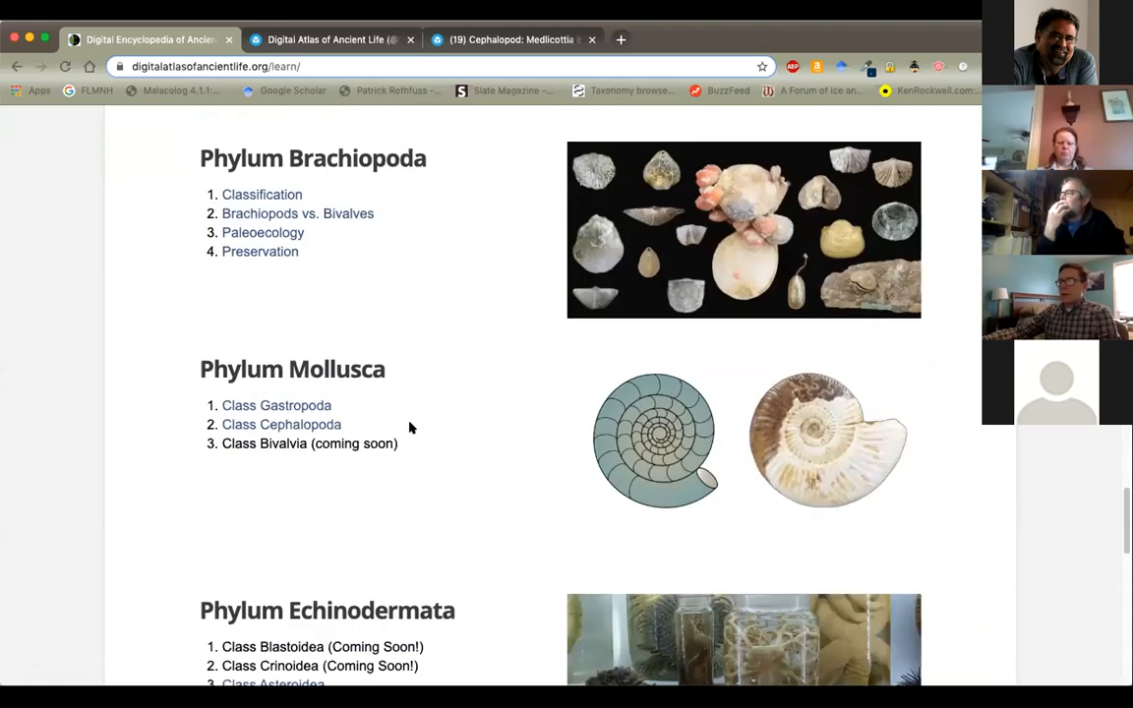
pyautogui.scroll(-3)
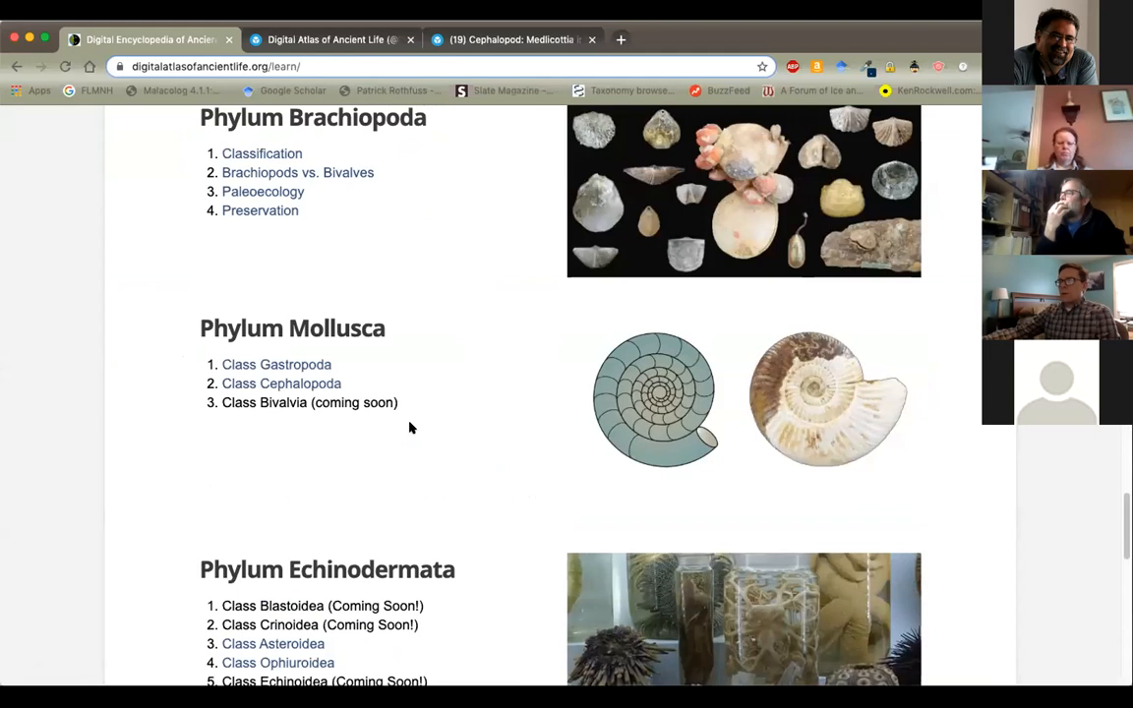
# Open chapter 2. Cephalopoda and scroll to its author, citation and contents
pyautogui.click(281, 383)
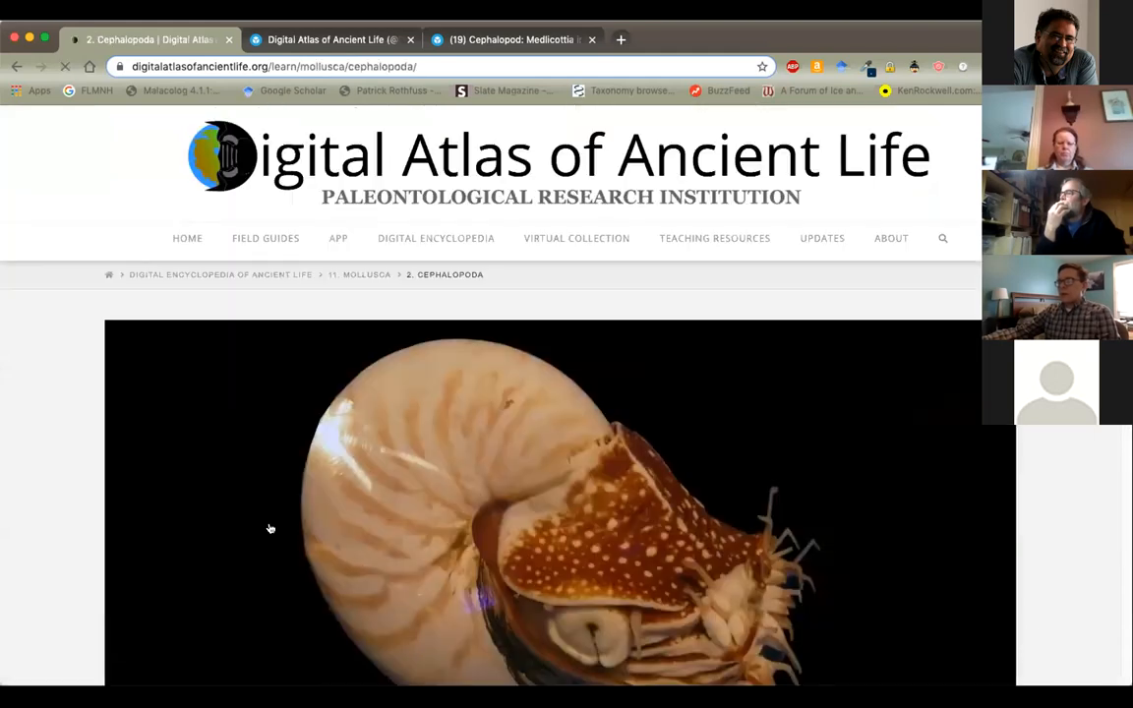
pyautogui.scroll(-3)
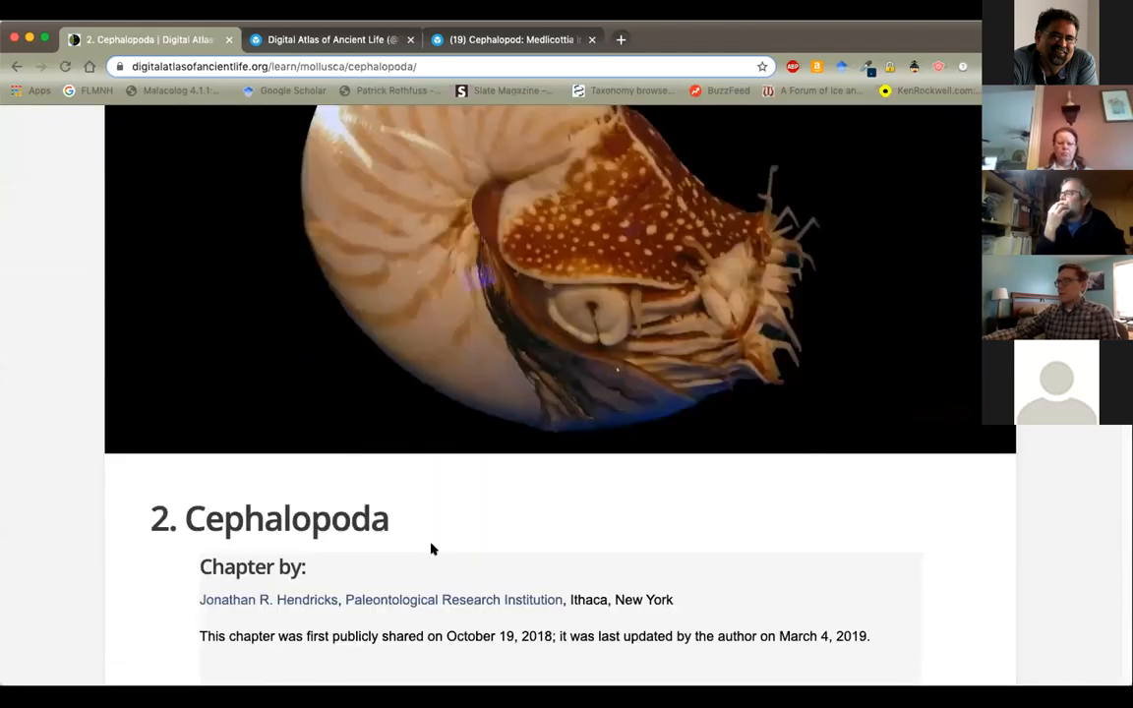
pyautogui.scroll(-3)
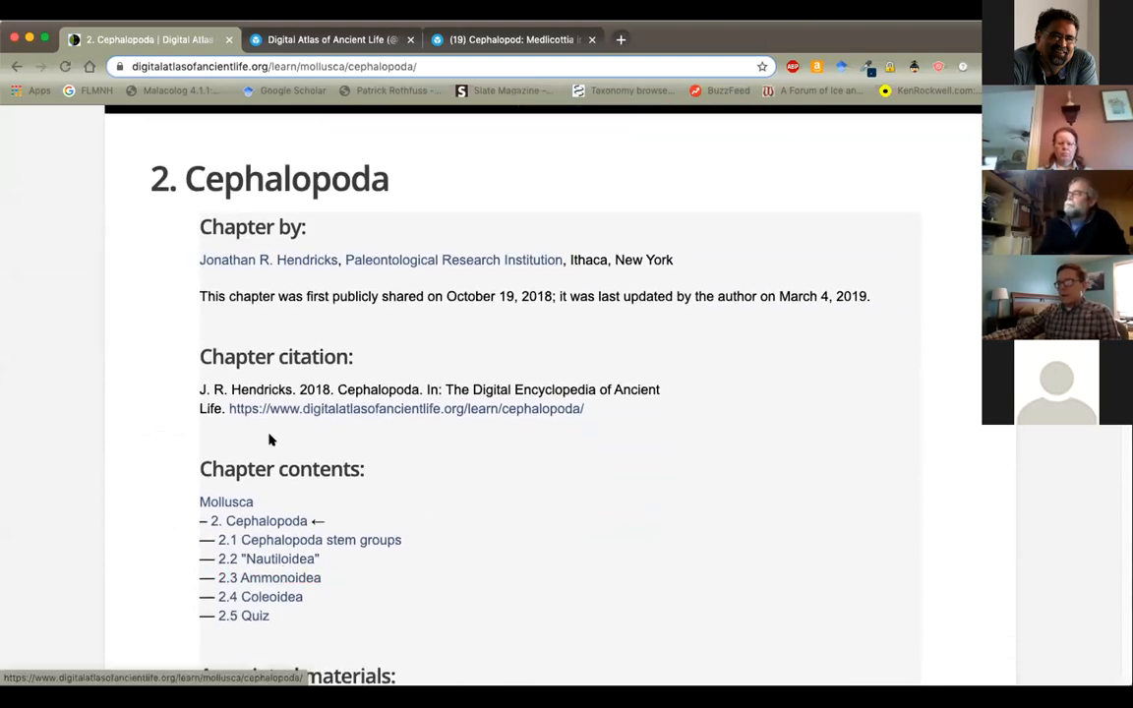
pyautogui.scroll(-3)
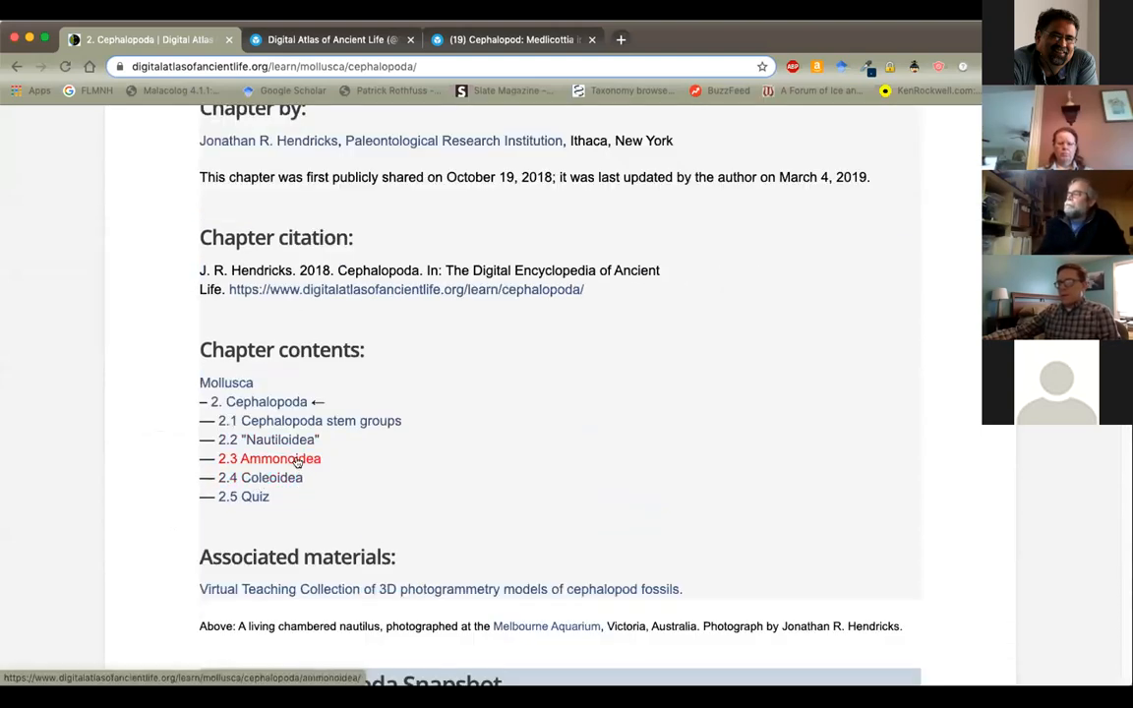
# Open 2.3 Ammonoidea and scroll through its shell features and coiling illustrations
pyautogui.click(268, 459)
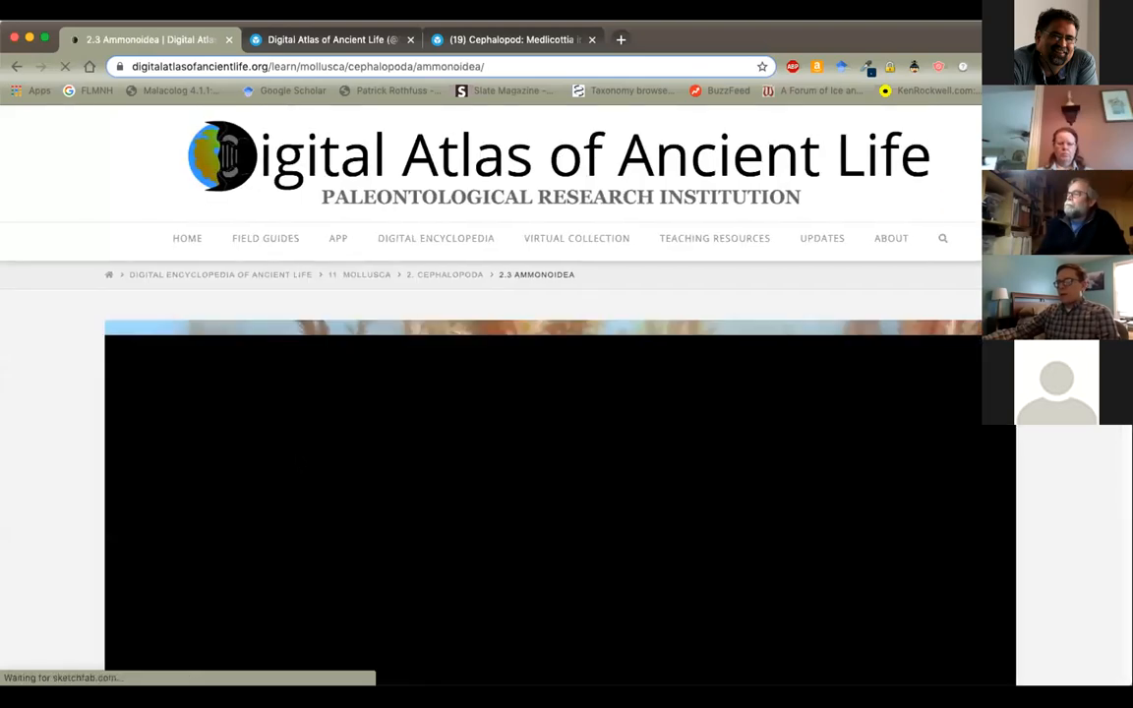
pyautogui.scroll(-3)
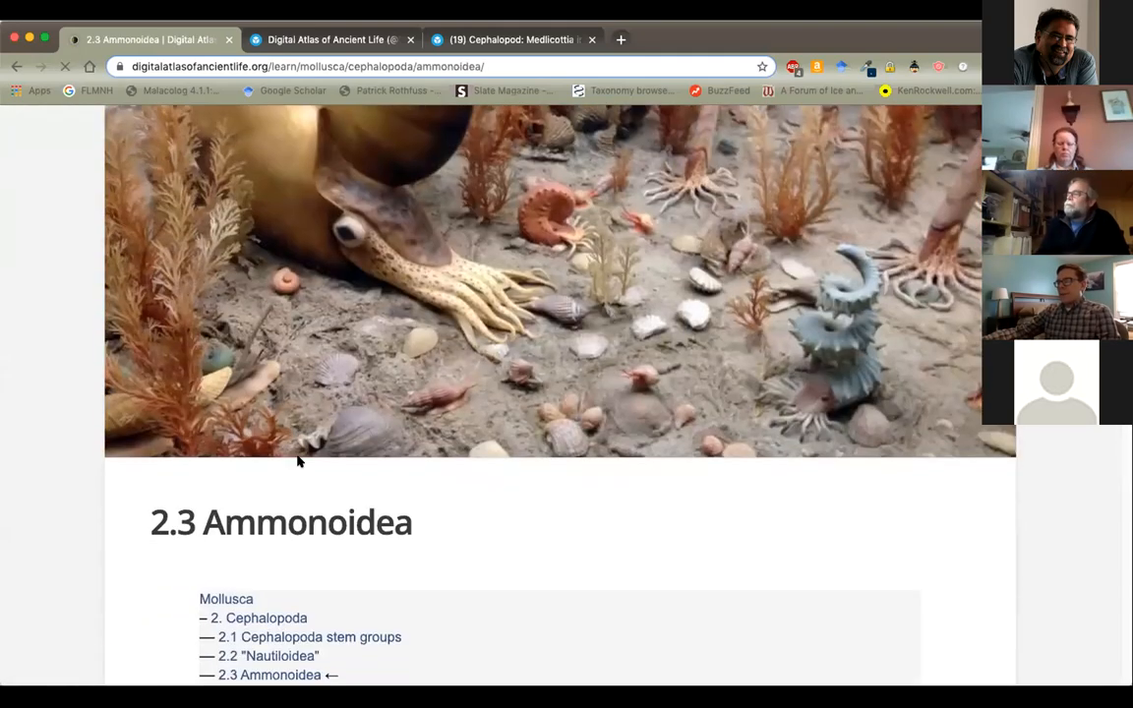
pyautogui.scroll(-3)
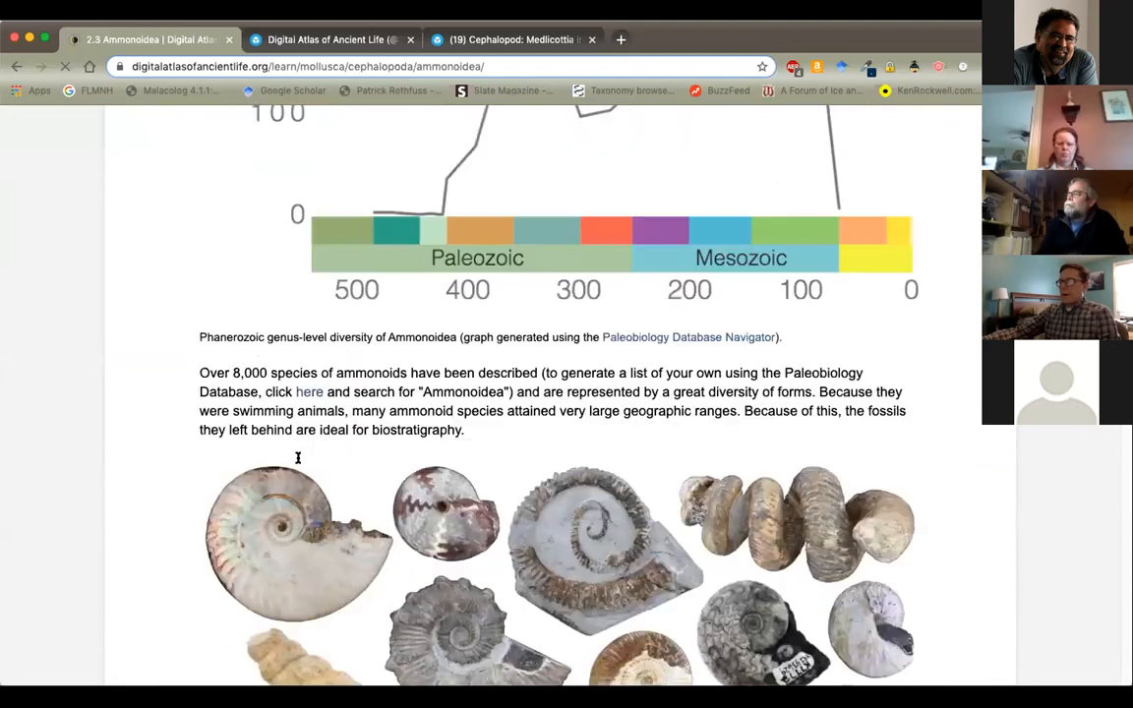
pyautogui.scroll(-3)
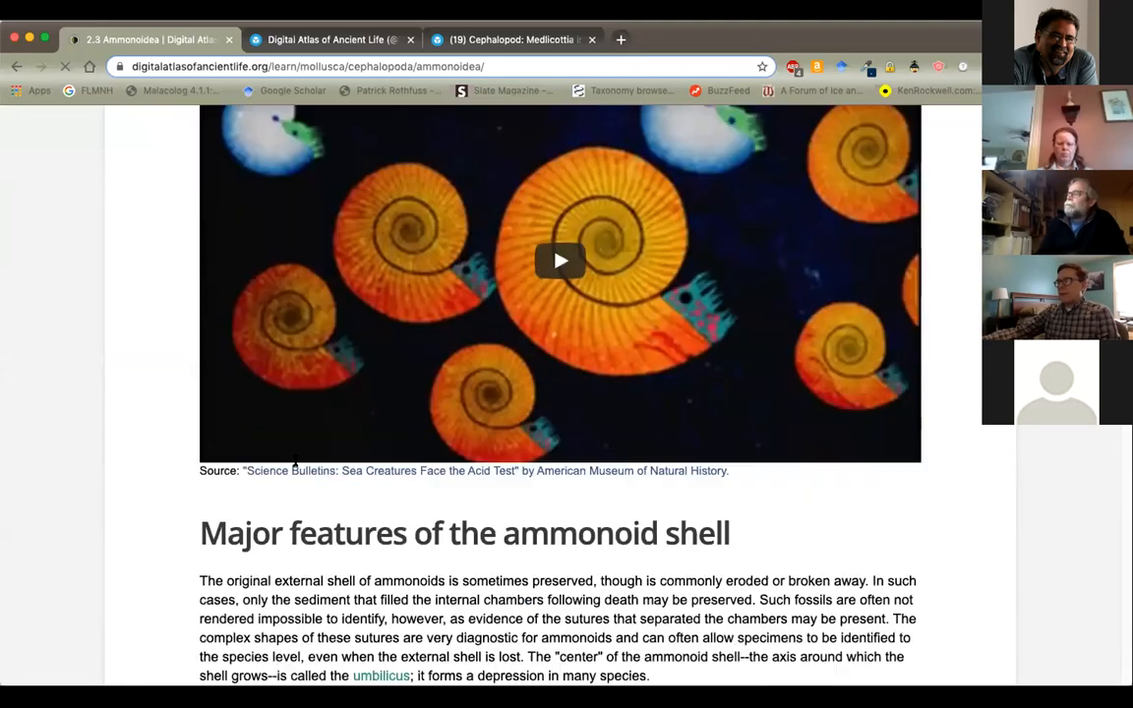
pyautogui.scroll(-3)
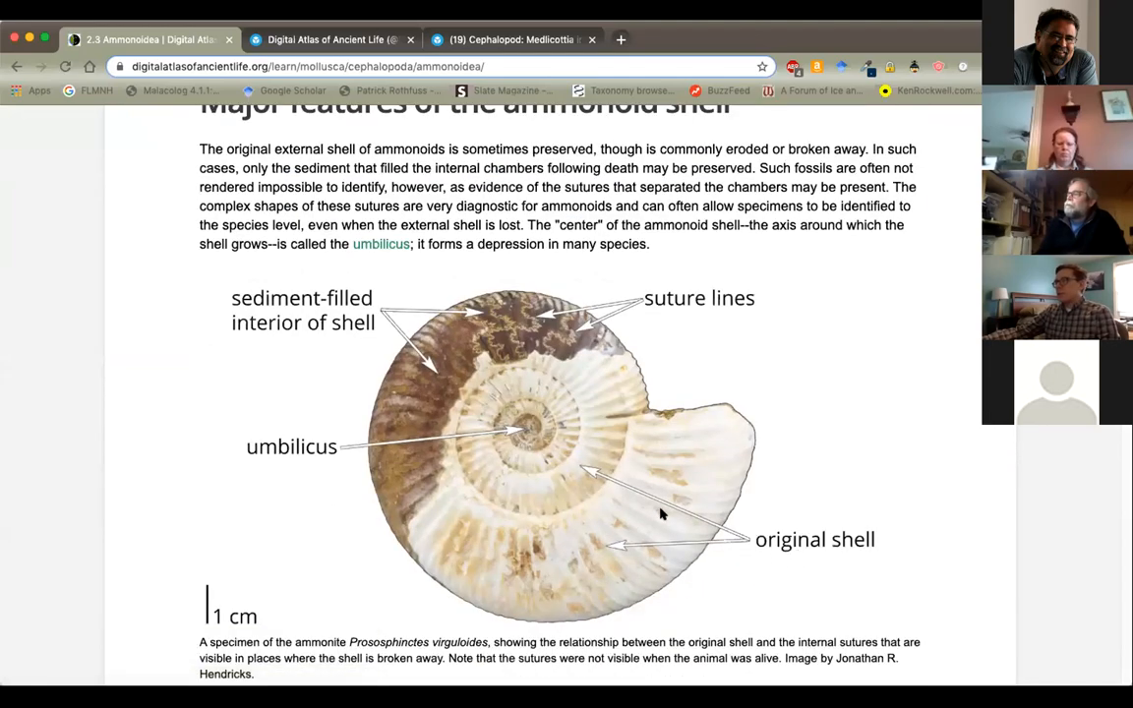
pyautogui.scroll(-3)
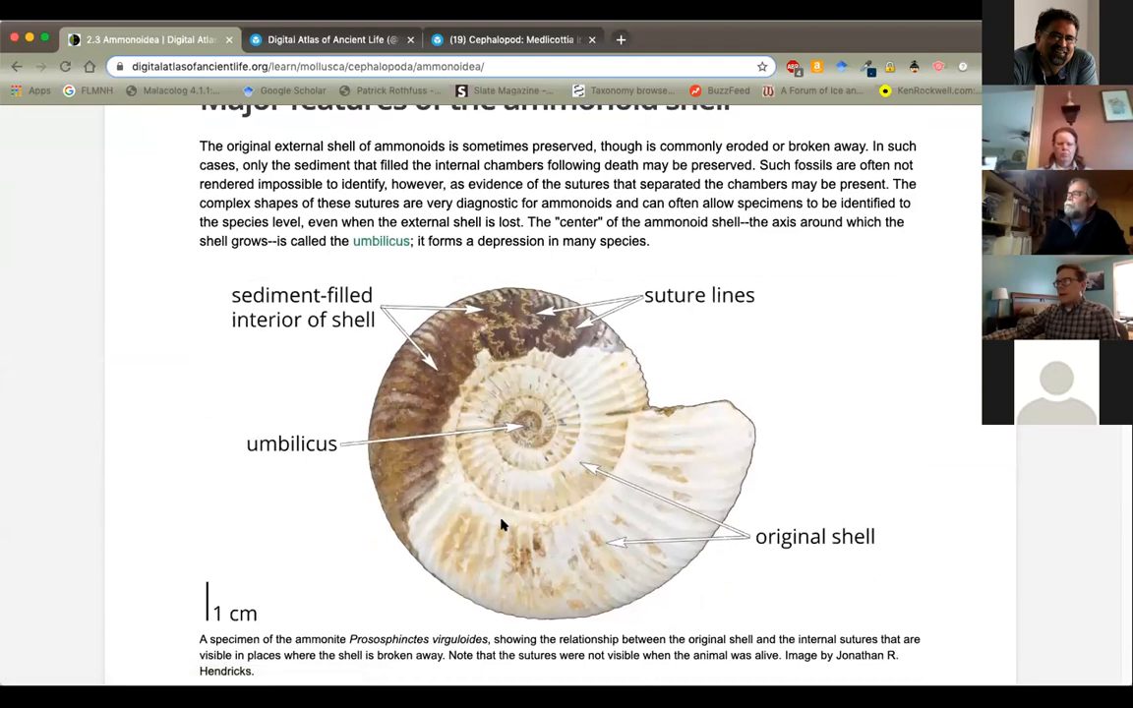
pyautogui.scroll(-3)
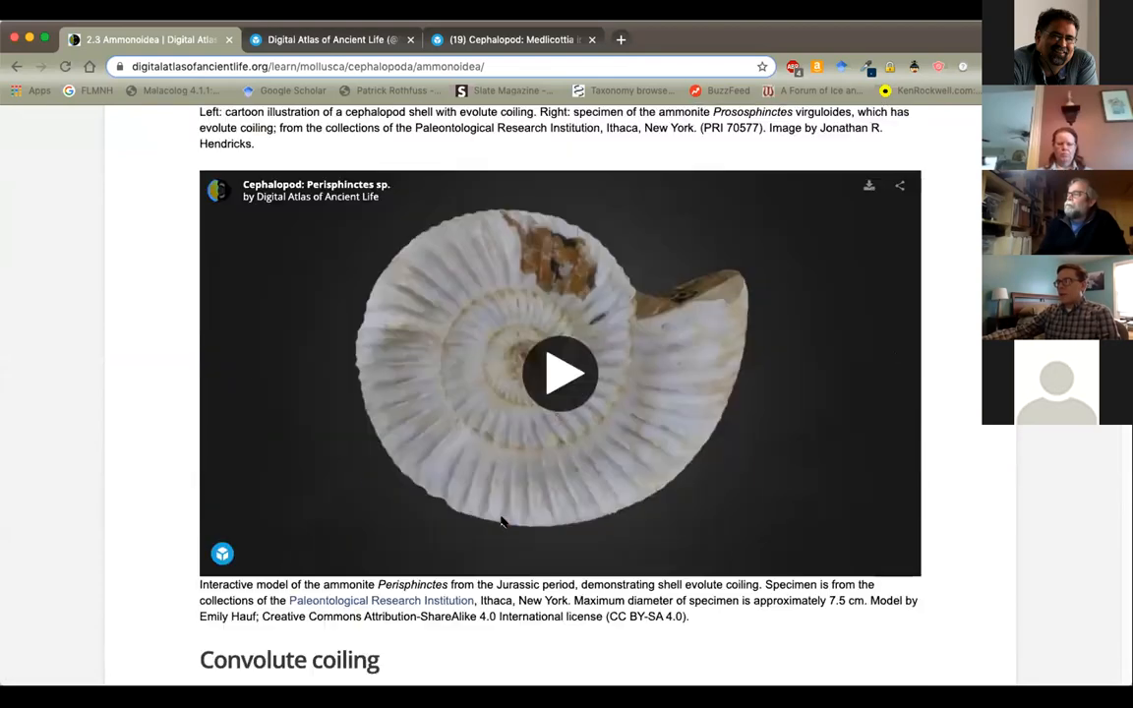
pyautogui.click(559, 373)
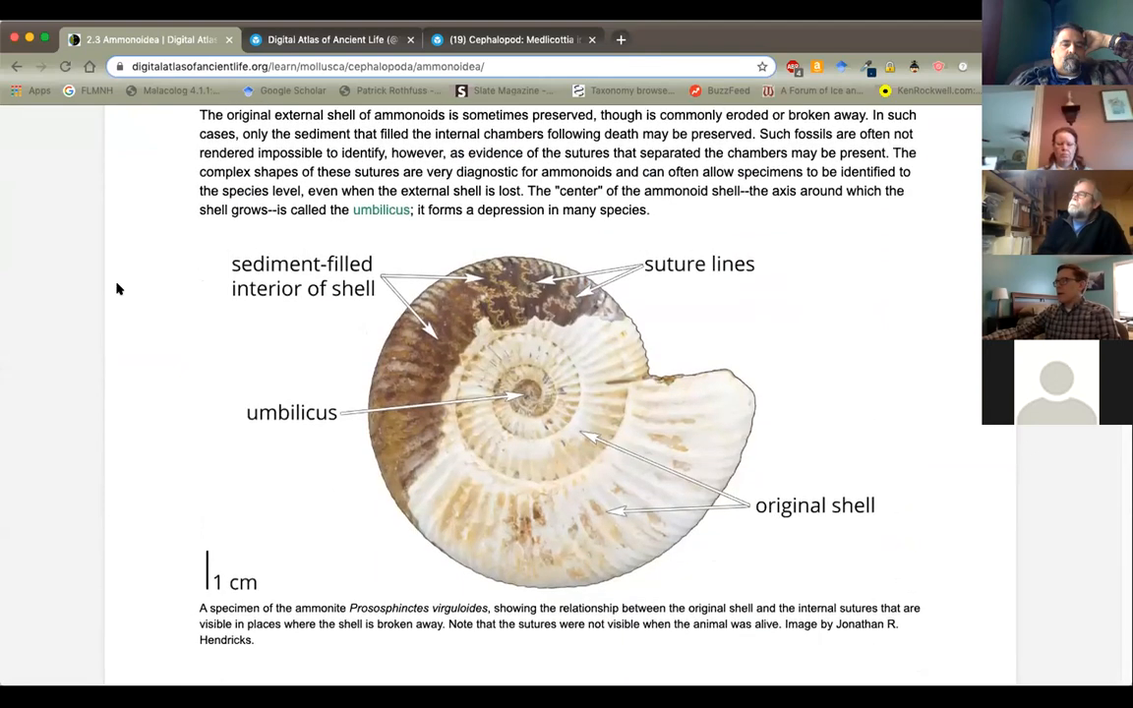
pyautogui.scroll(-3)
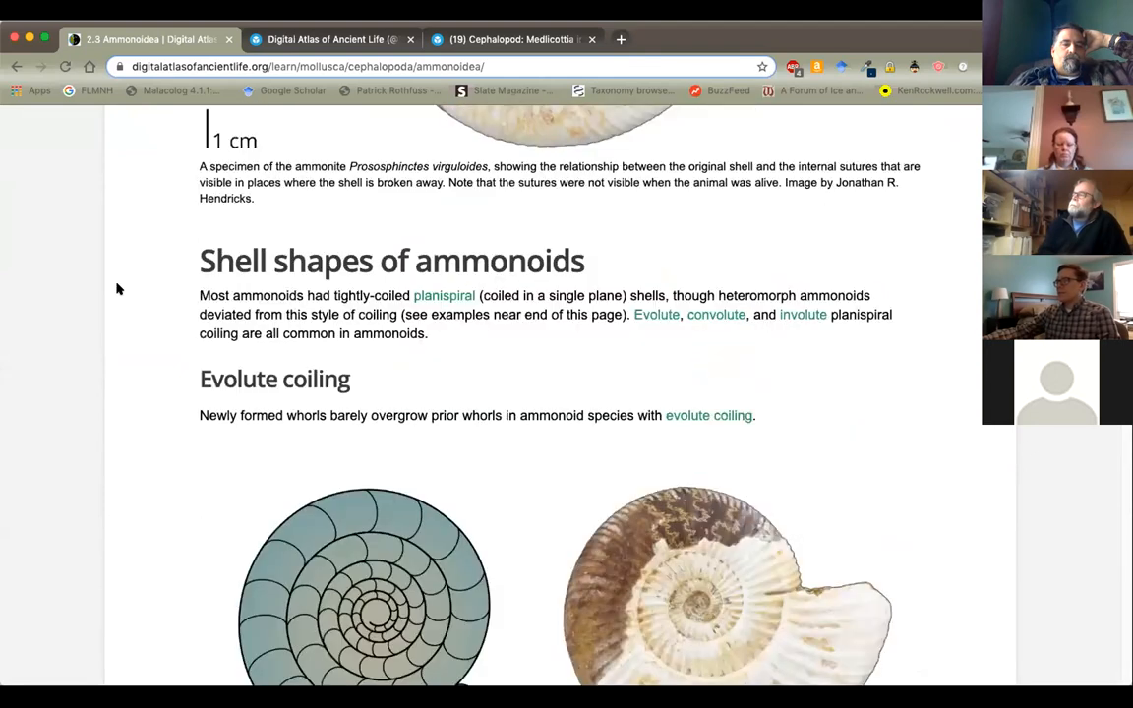
pyautogui.moveTo(152, 291)
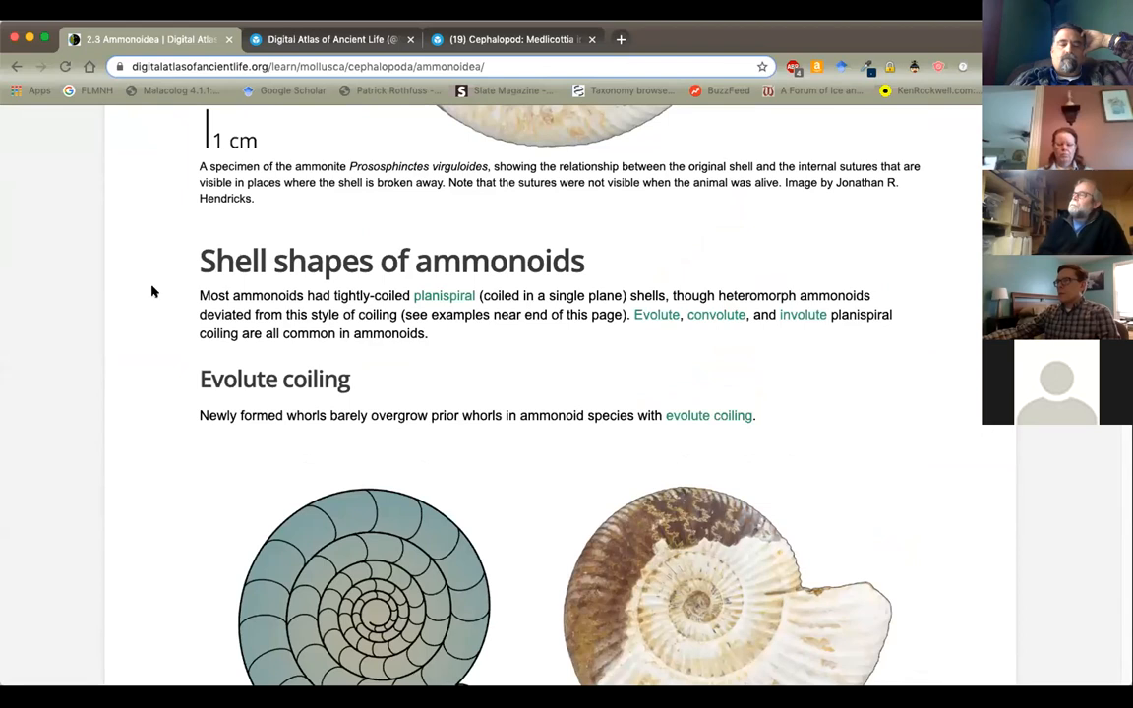
pyautogui.scroll(-3)
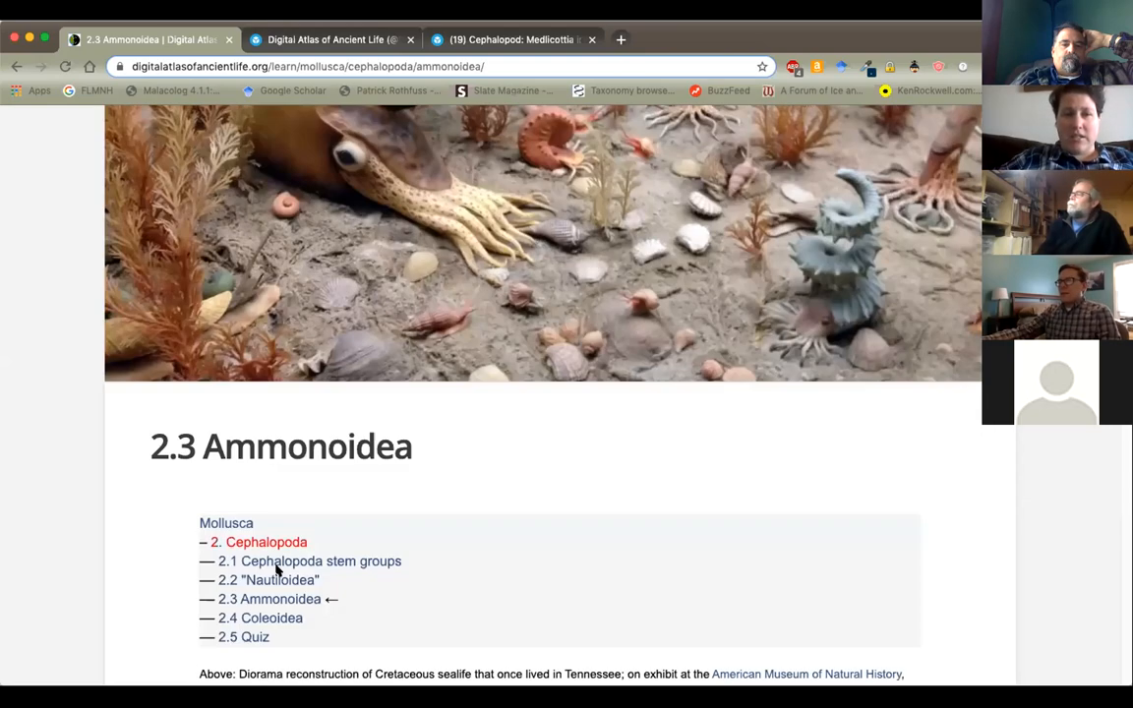
# Open 2.5 Quiz and flip the first coiling card to reveal 'convolute'
pyautogui.click(242, 637)
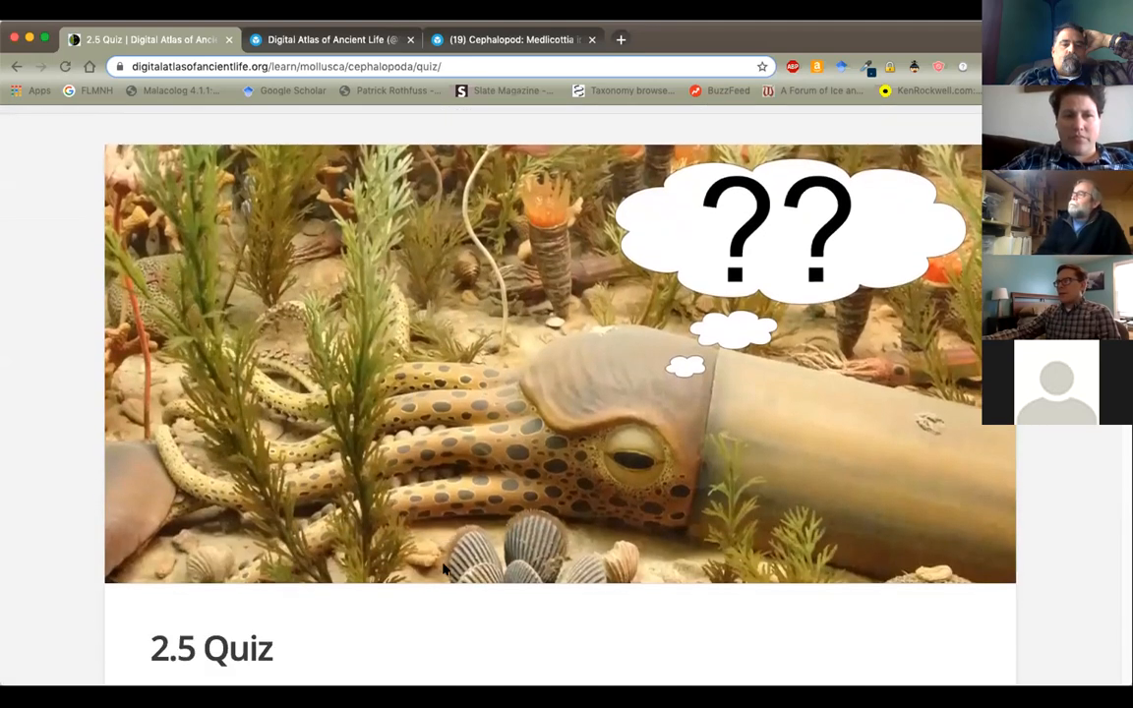
pyautogui.scroll(-3)
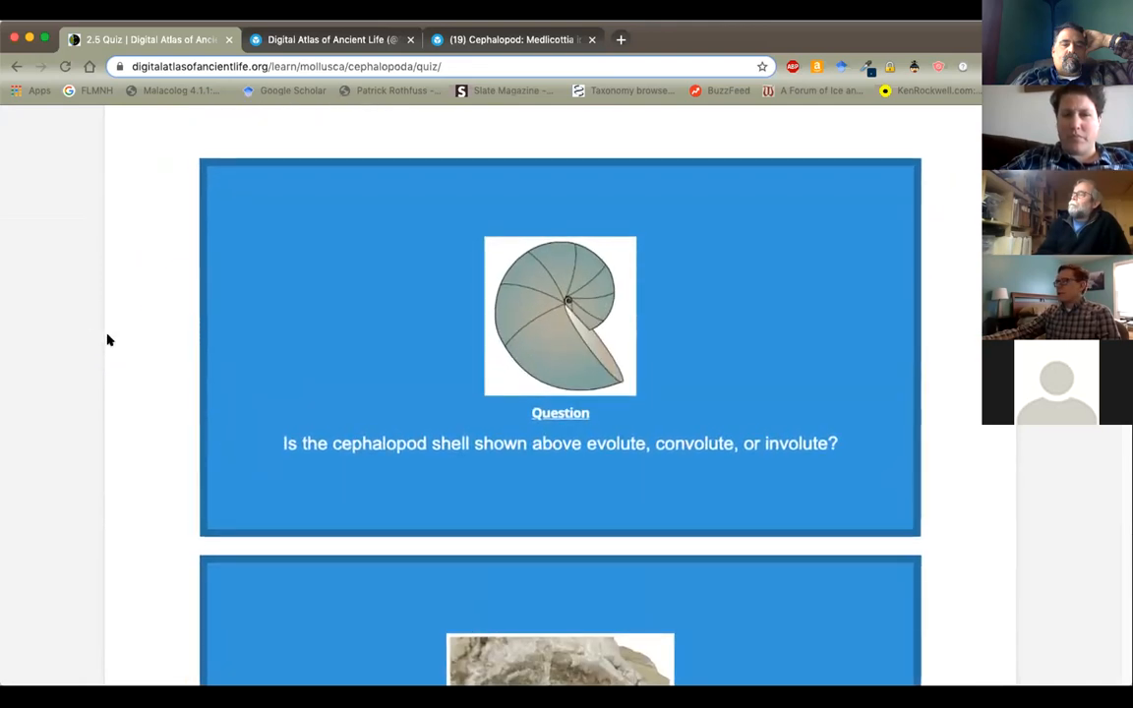
pyautogui.moveTo(952, 323)
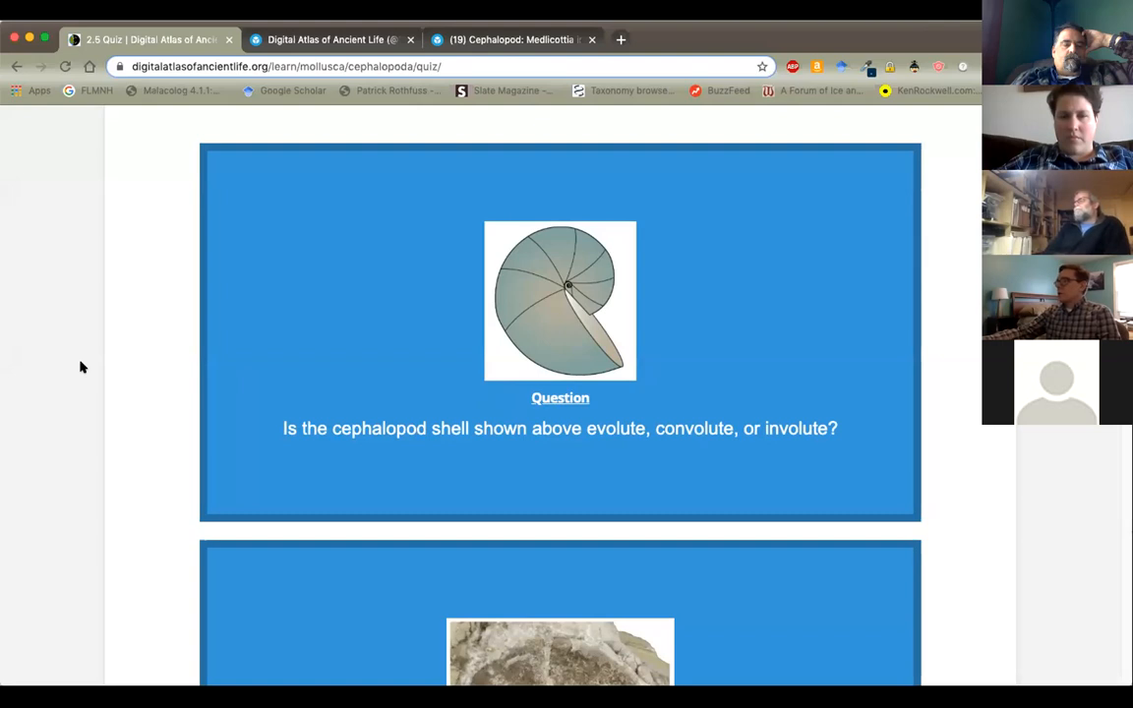
pyautogui.click(559, 329)
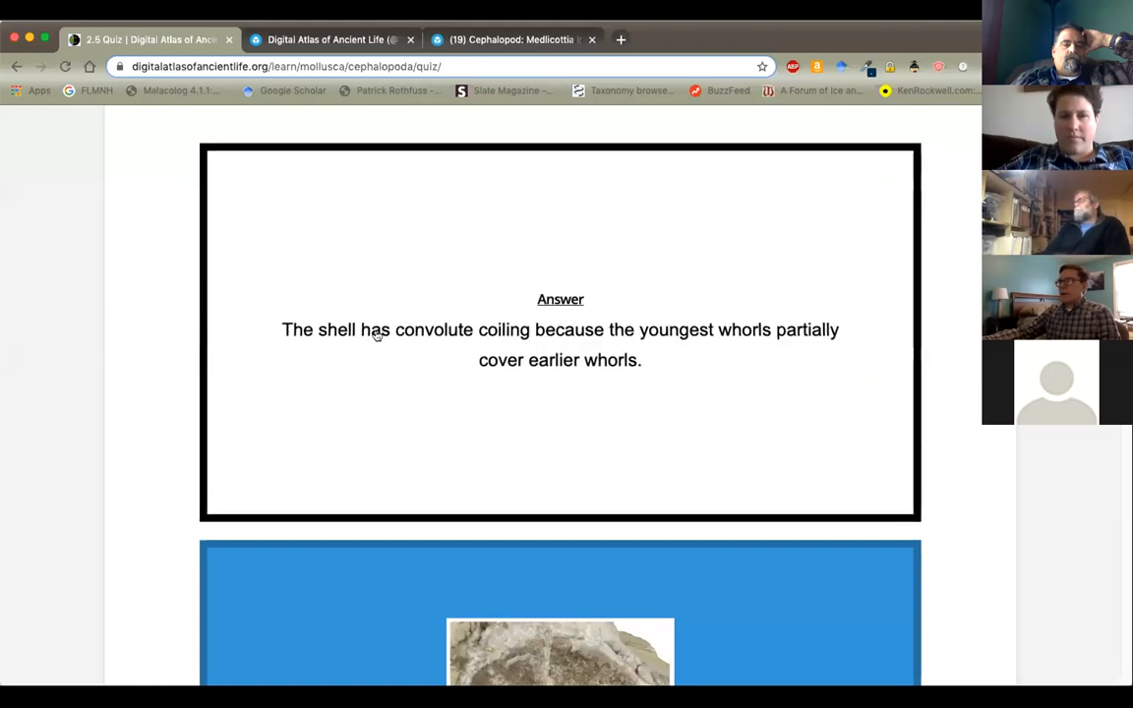
pyautogui.moveTo(492, 332)
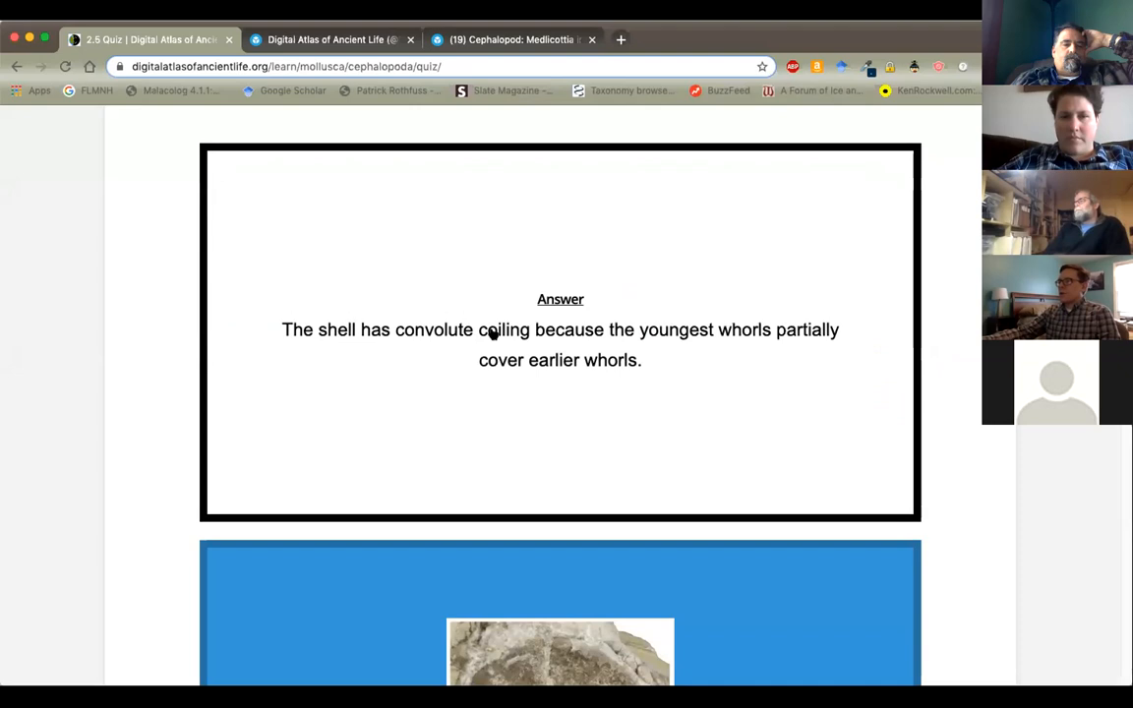
pyautogui.moveTo(381, 342)
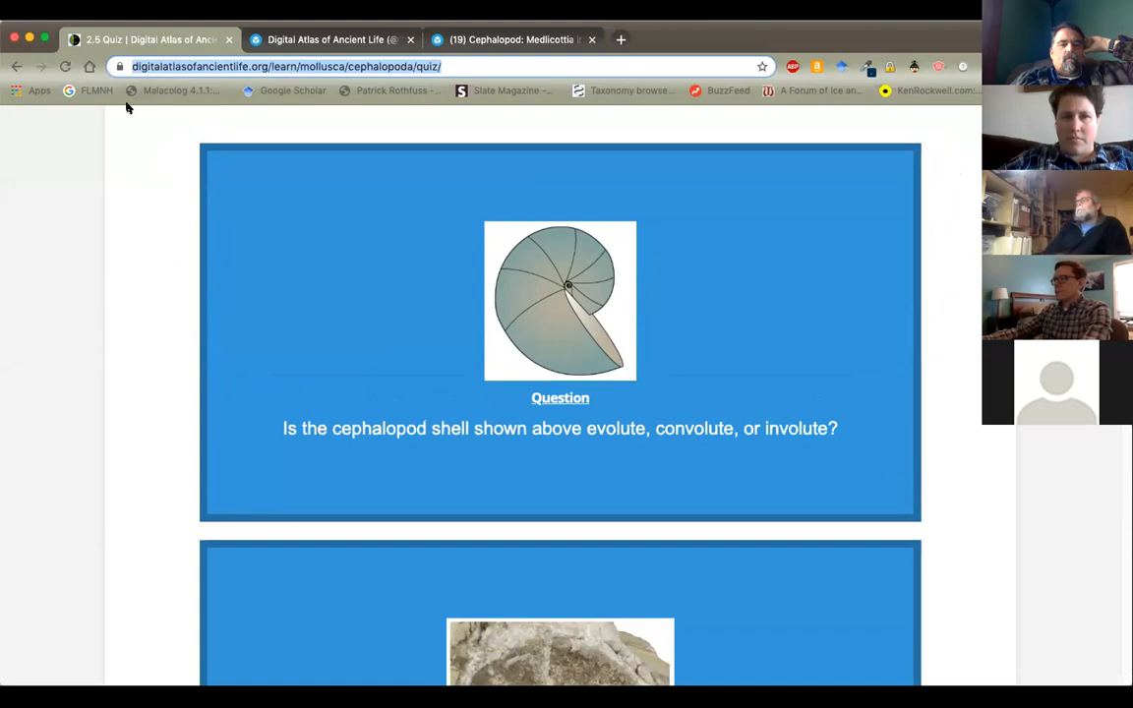
pyautogui.scroll(3)
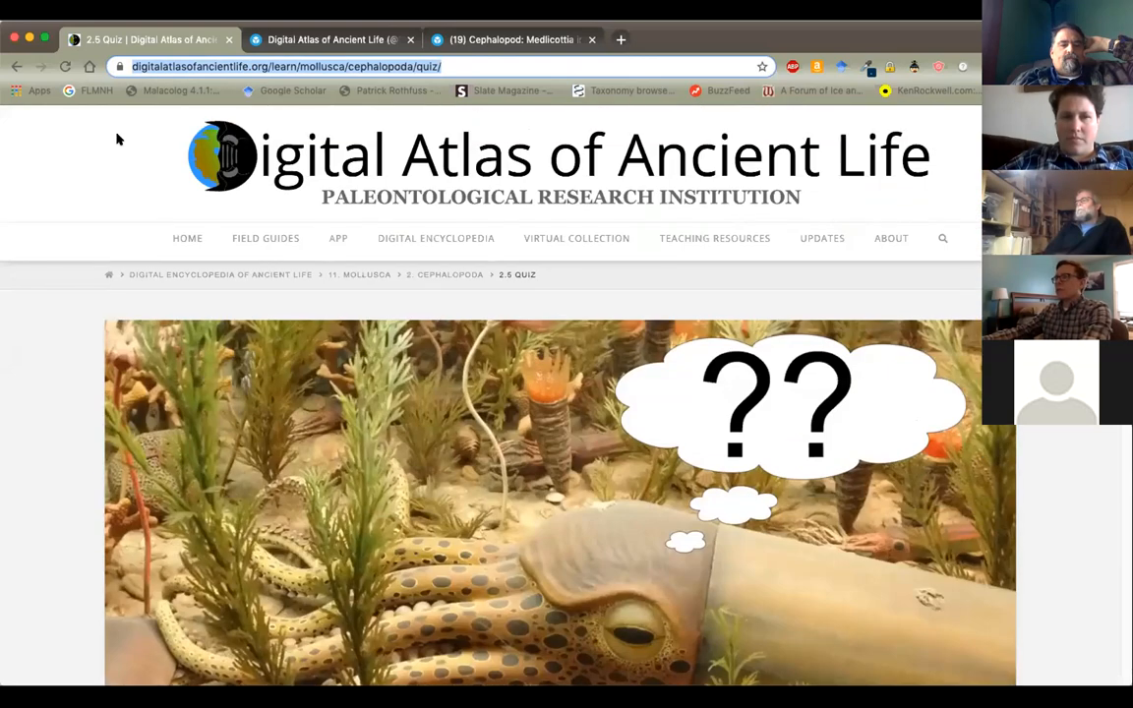
pyautogui.moveTo(153, 153)
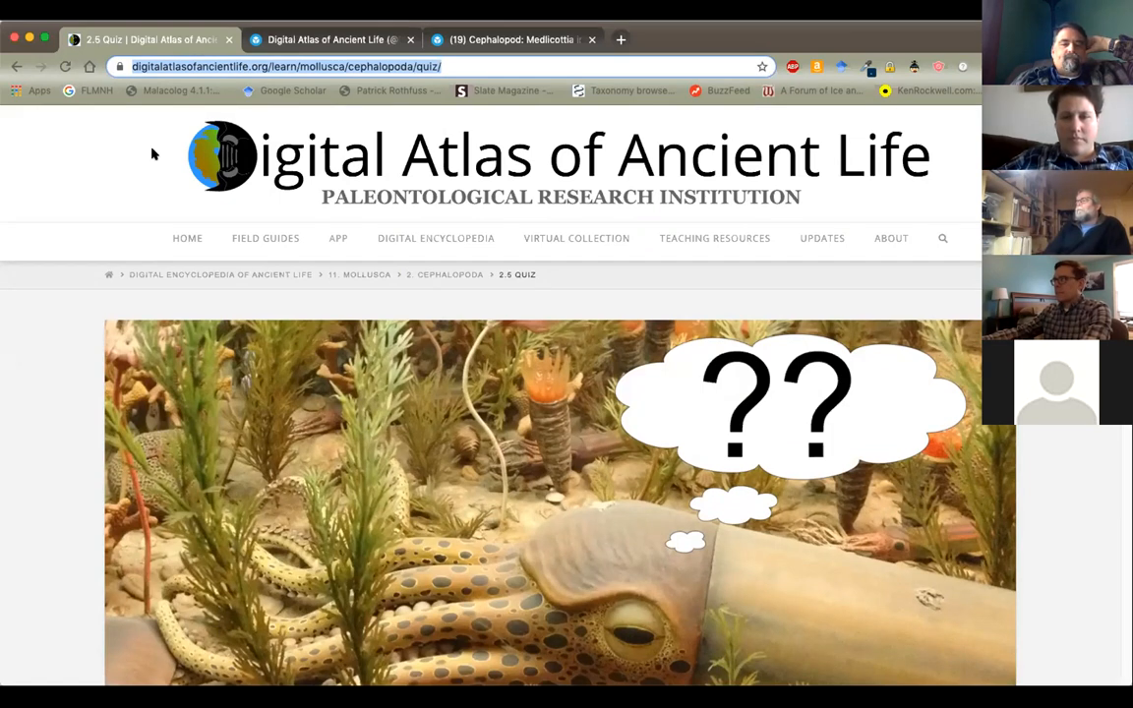
pyautogui.moveTo(611, 580)
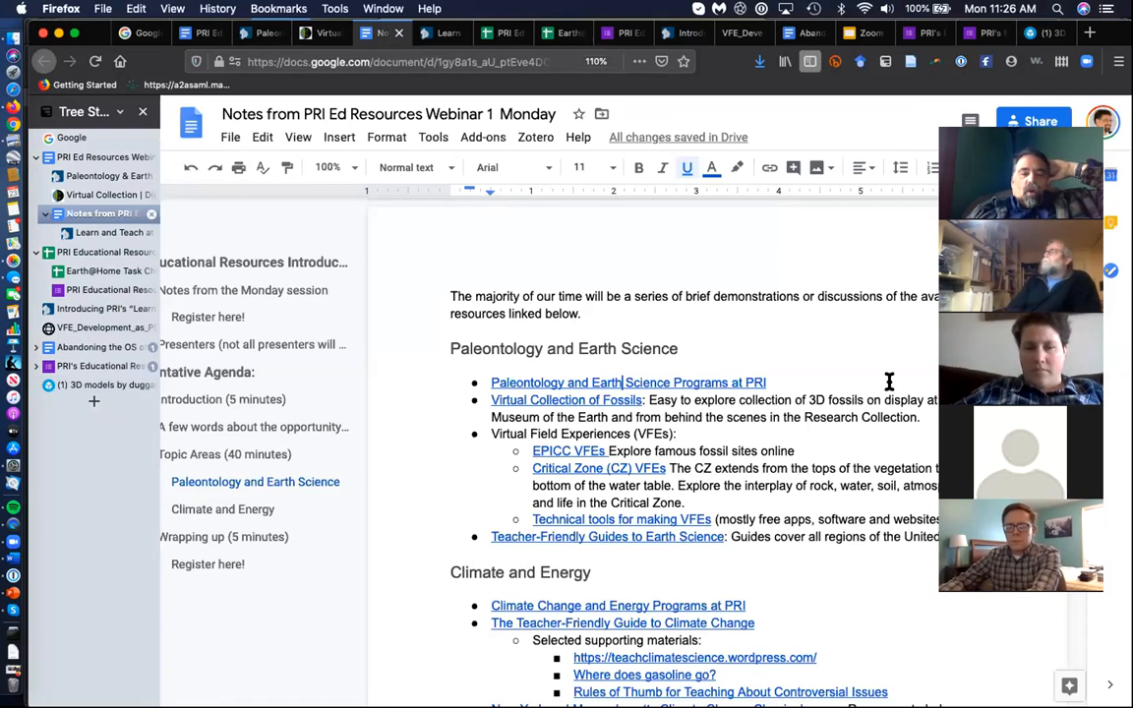
pyautogui.moveTo(786, 379)
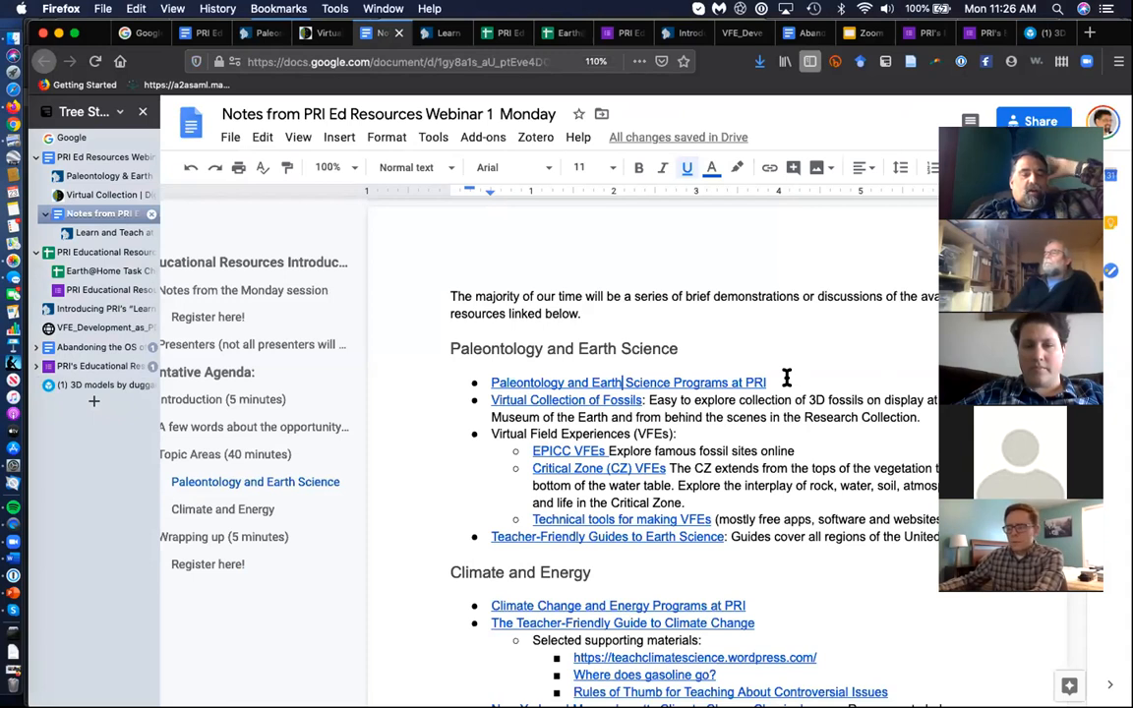
pyautogui.moveTo(674, 378)
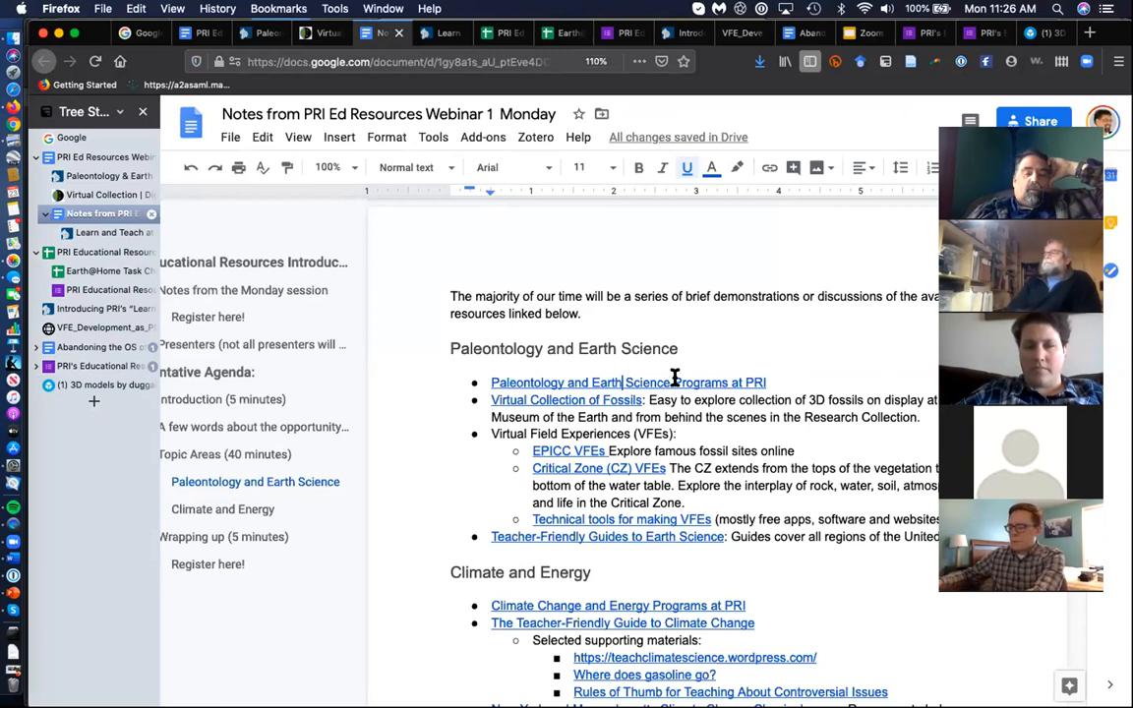
pyautogui.moveTo(546, 443)
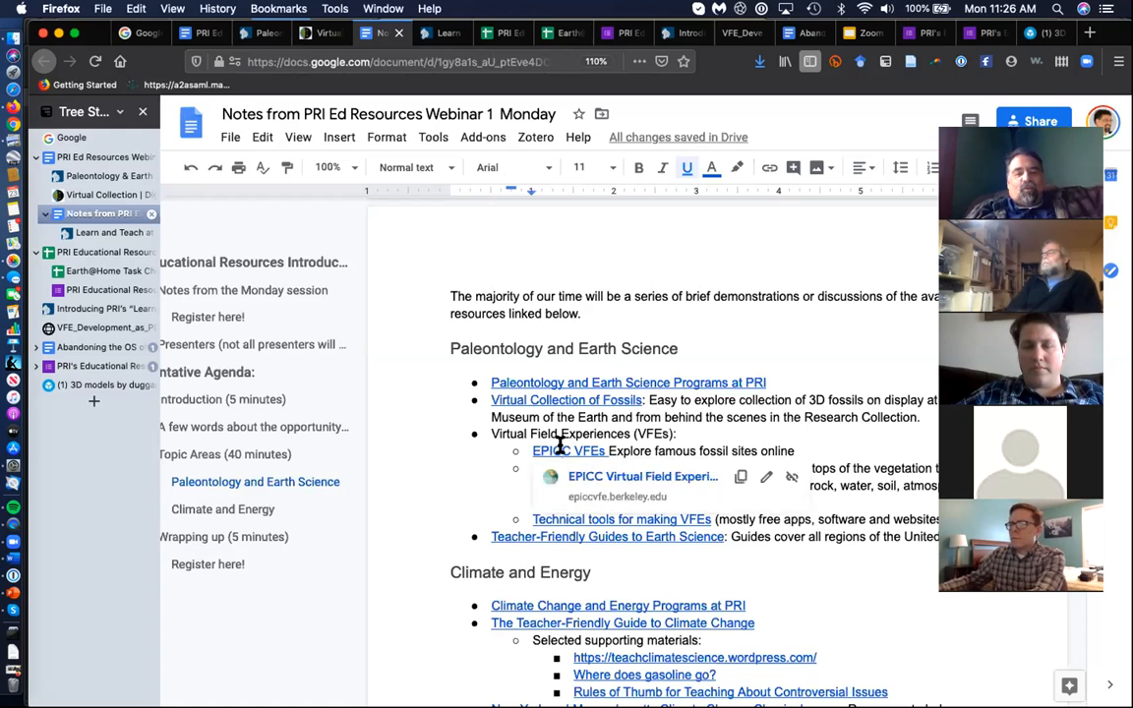
pyautogui.moveTo(604, 477)
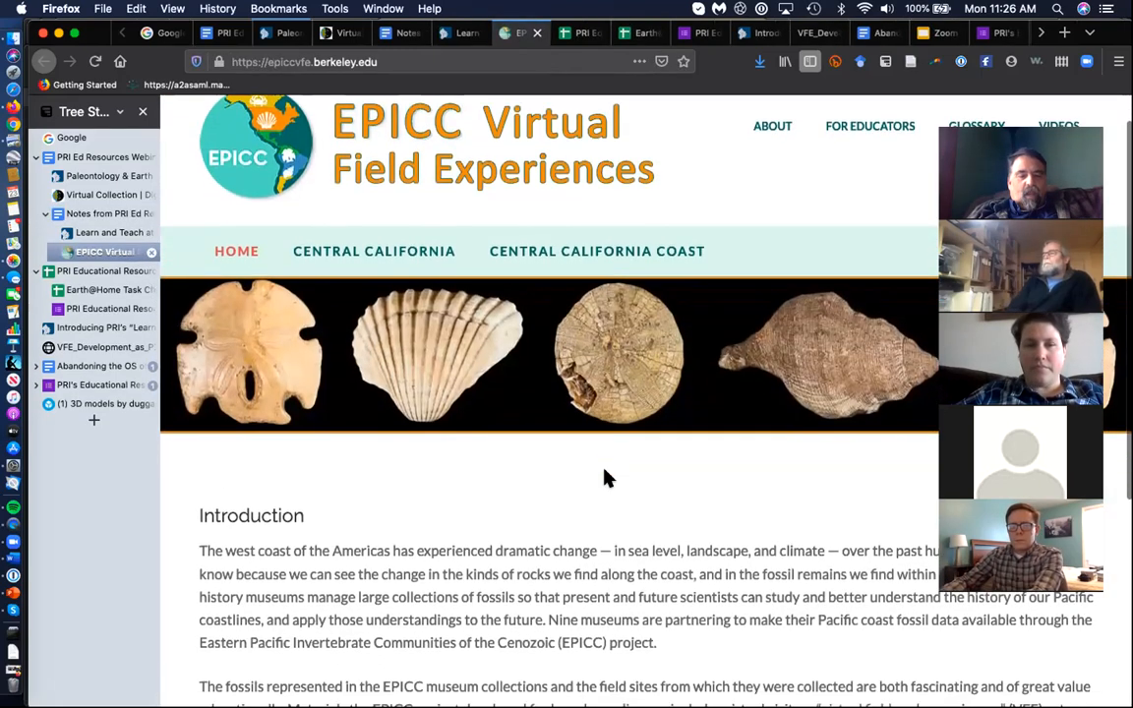
# Read the EPICC homepage Introduction, then follow the CENTRAL CALIFORNIA link
pyautogui.scroll(-3)
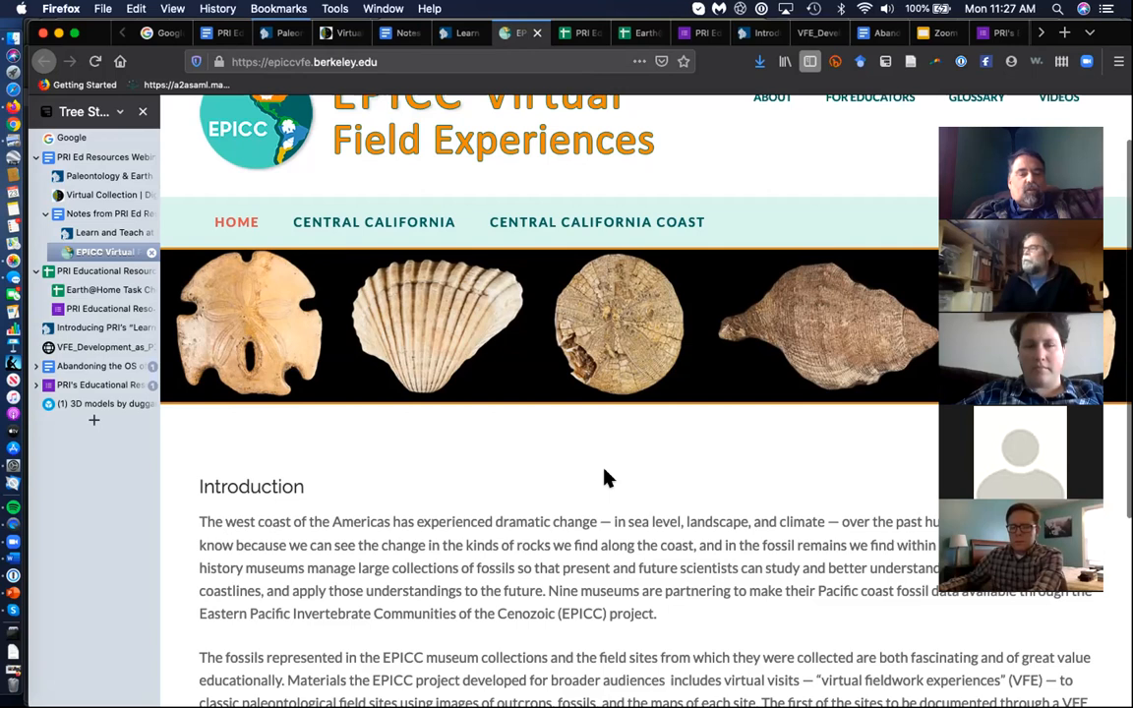
pyautogui.scroll(-3)
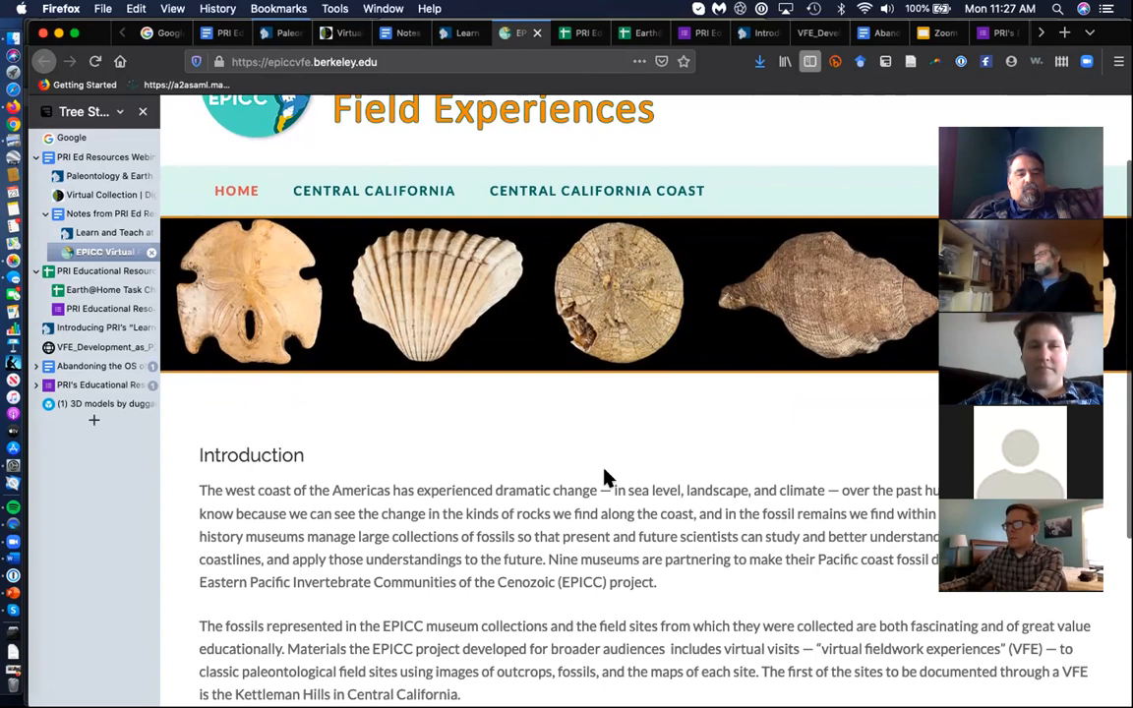
pyautogui.scroll(-3)
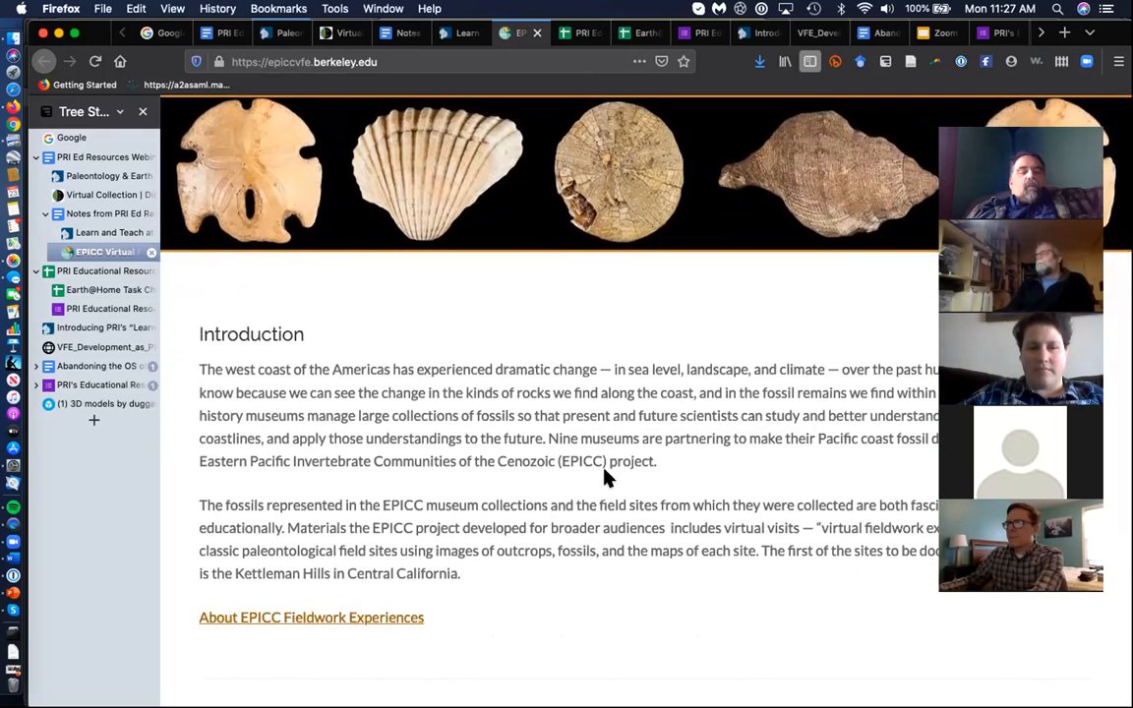
pyautogui.scroll(-3)
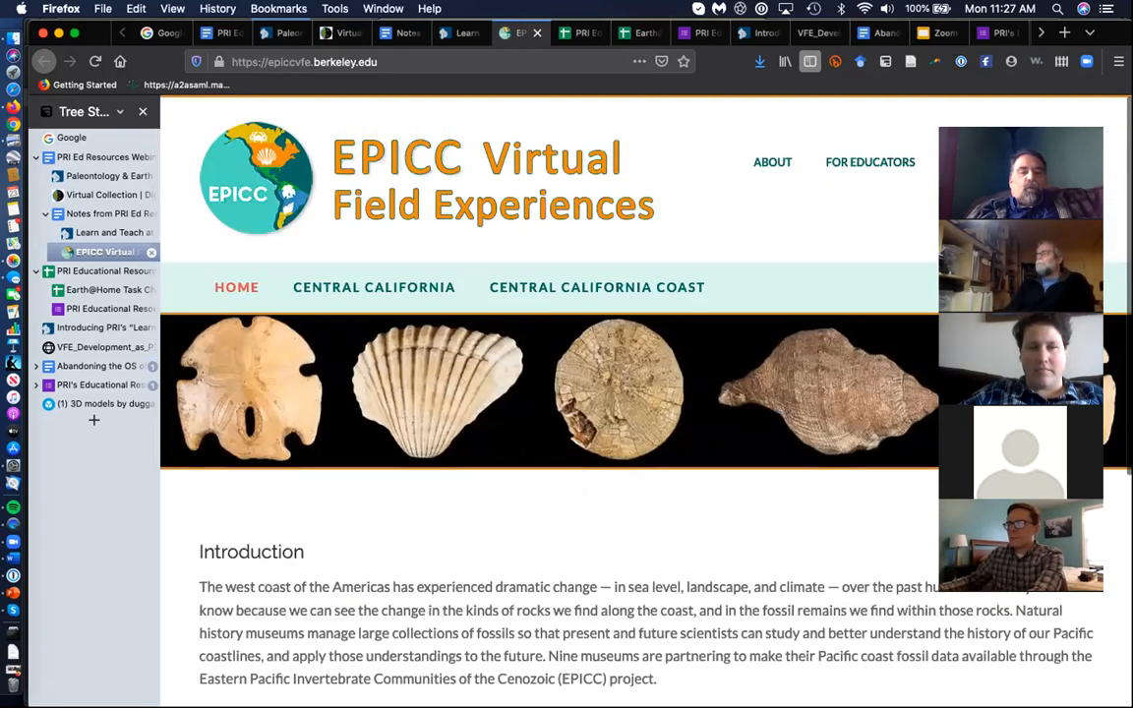
pyautogui.moveTo(374, 286)
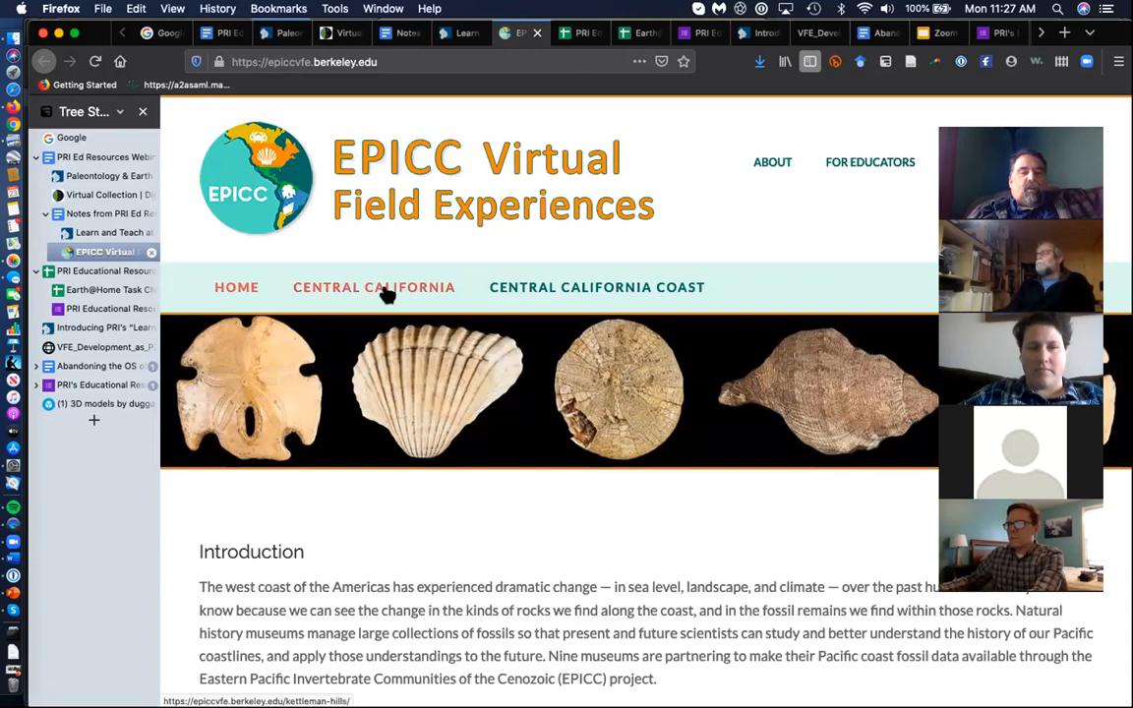
pyautogui.click(373, 286)
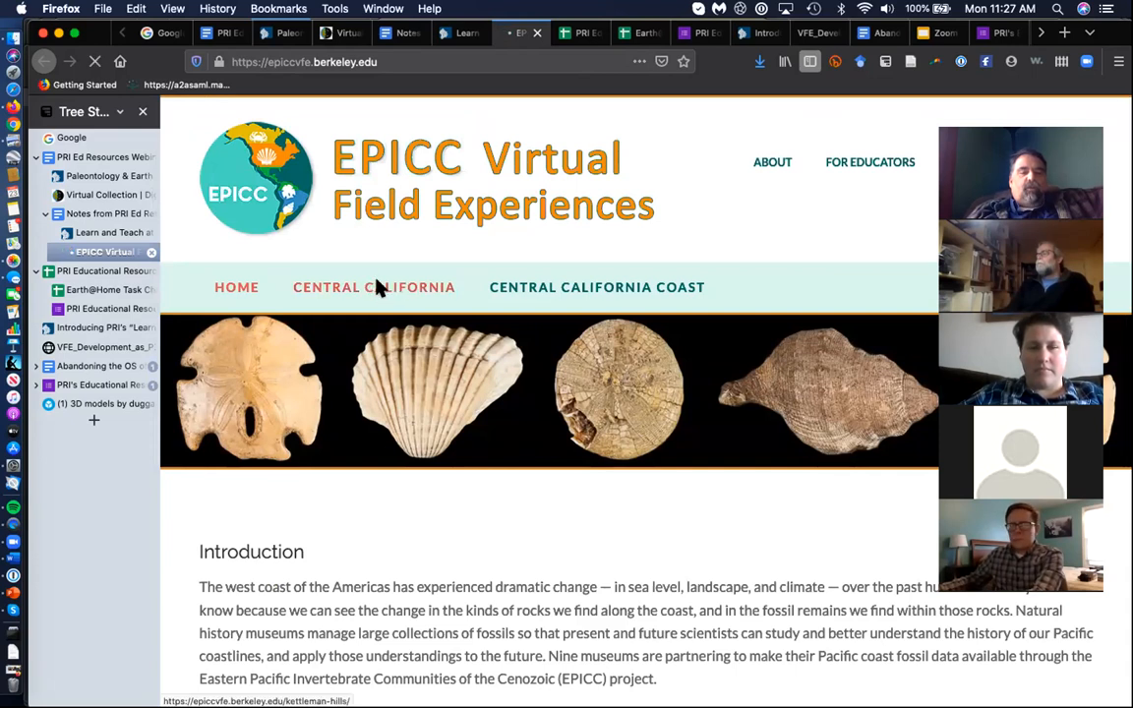
# Open the Kettleman Hills page and scroll to its Sediments, Fossils, Geology and Museum topics
pyautogui.click(374, 286)
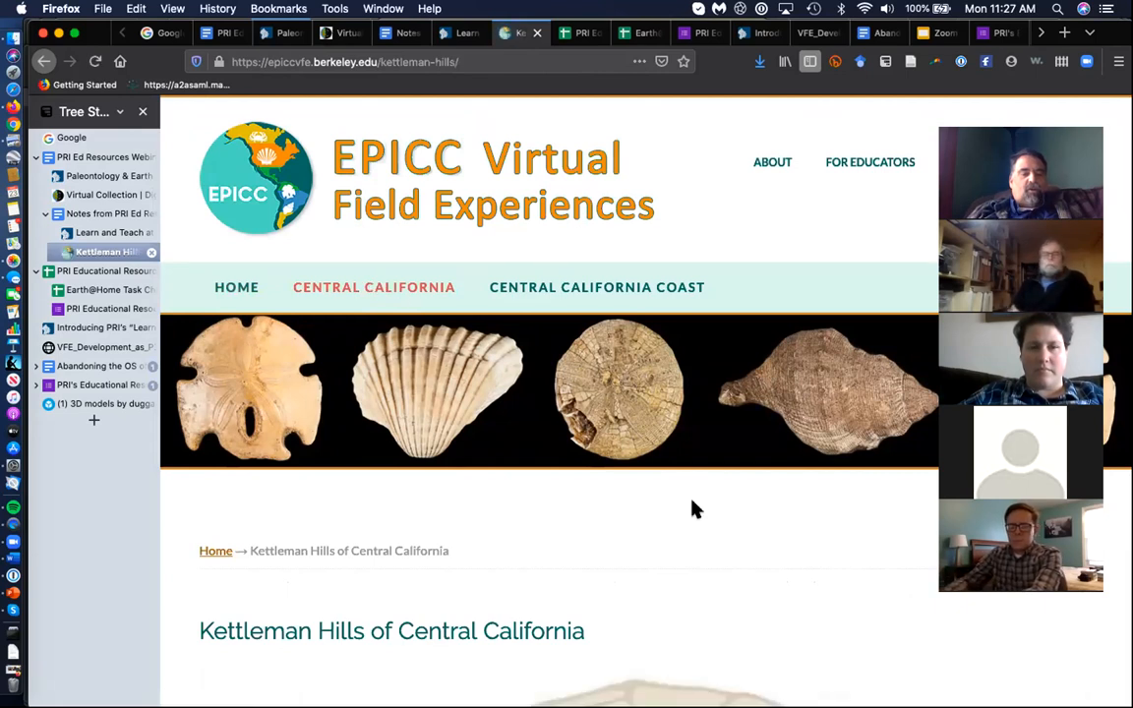
pyautogui.scroll(-3)
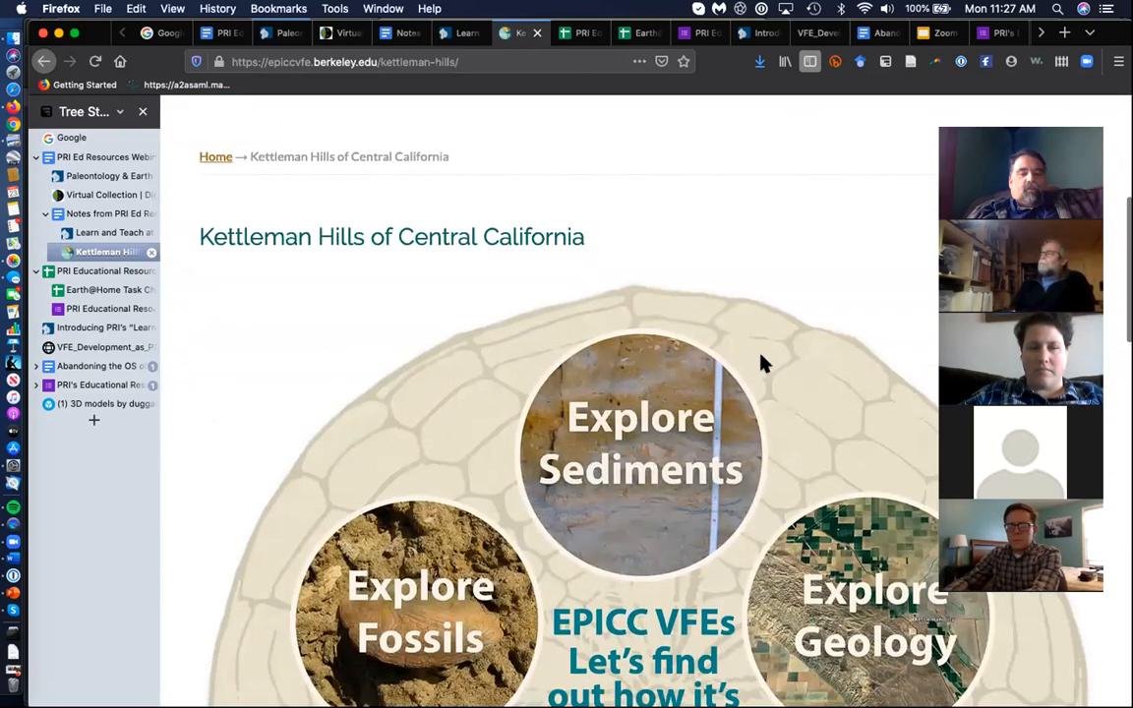
pyautogui.moveTo(795, 274)
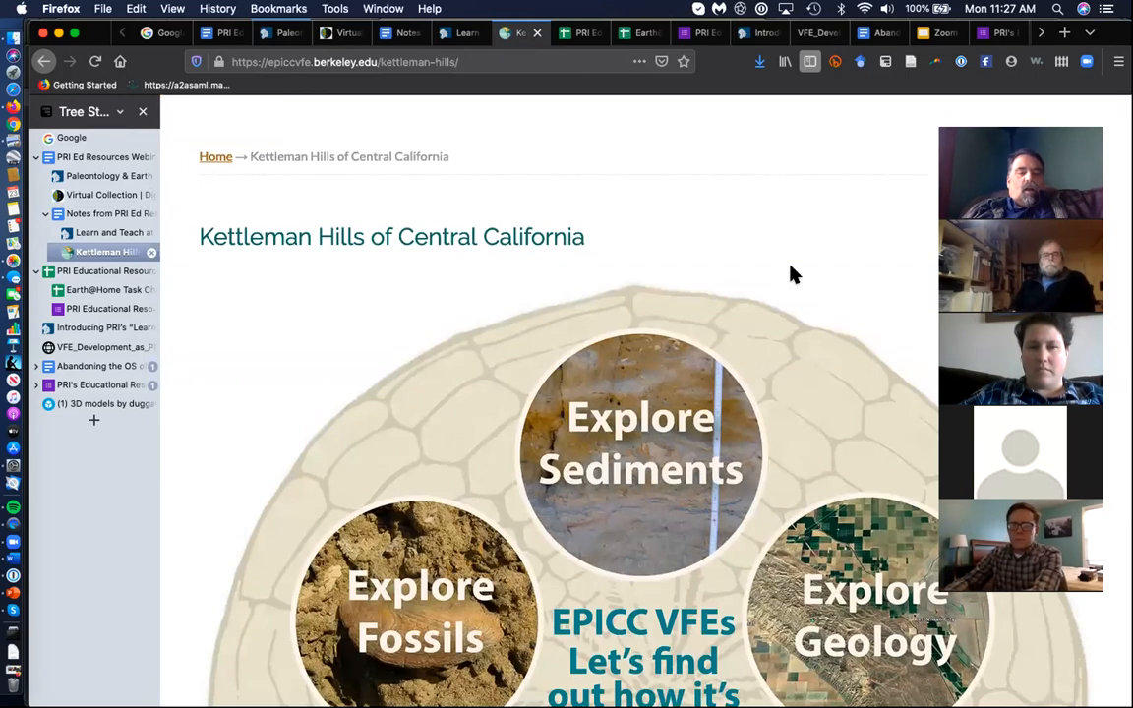
pyautogui.scroll(-3)
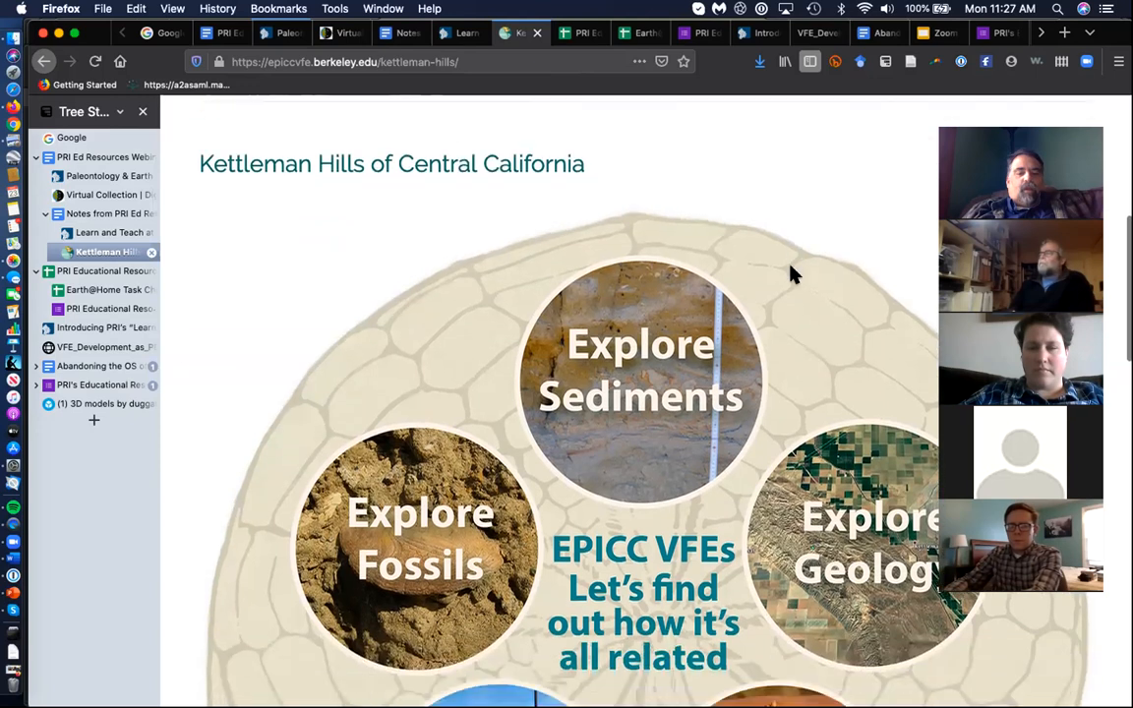
pyautogui.scroll(-3)
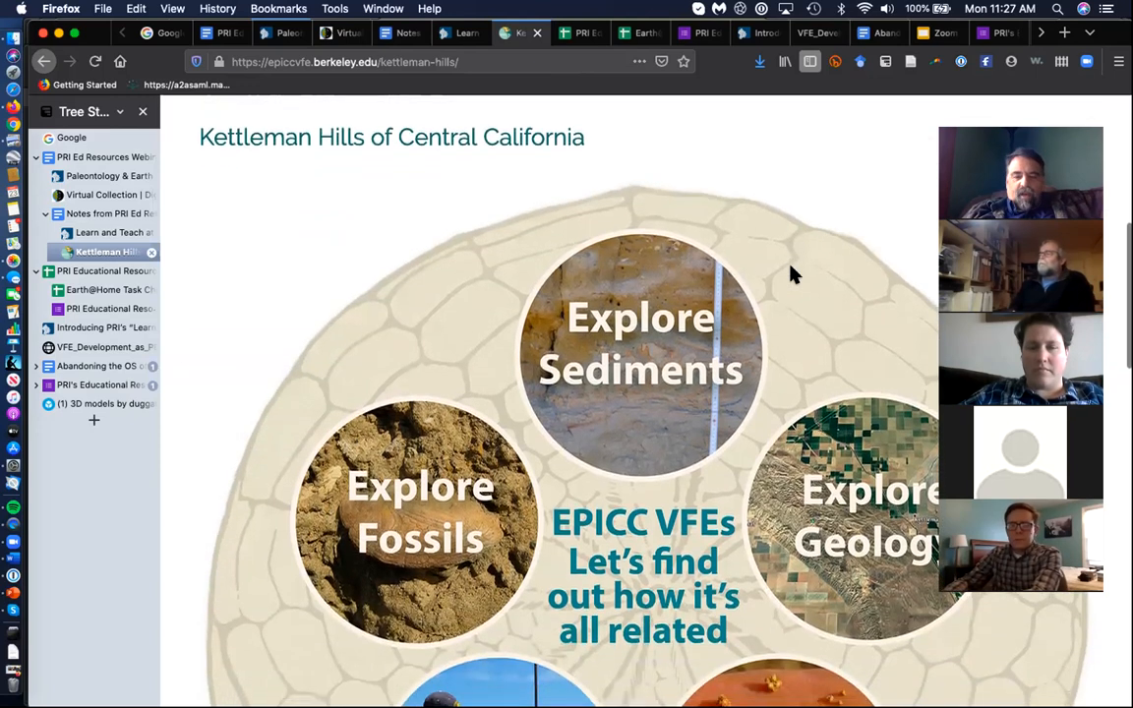
pyautogui.scroll(-3)
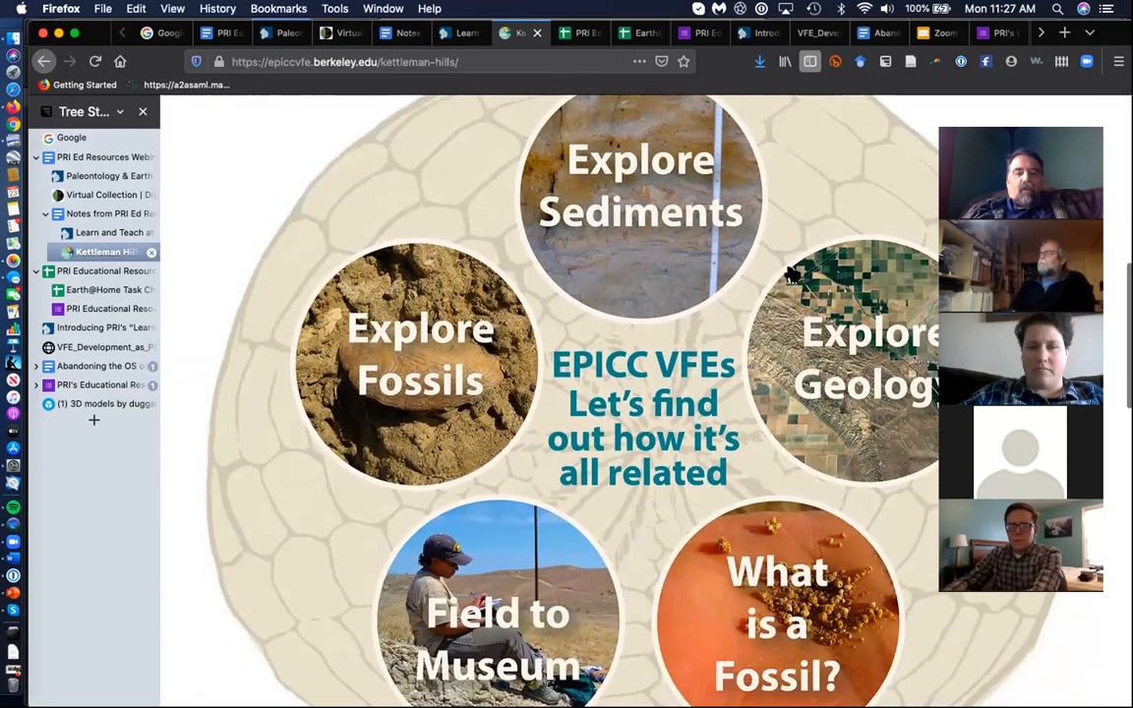
pyautogui.moveTo(664, 472)
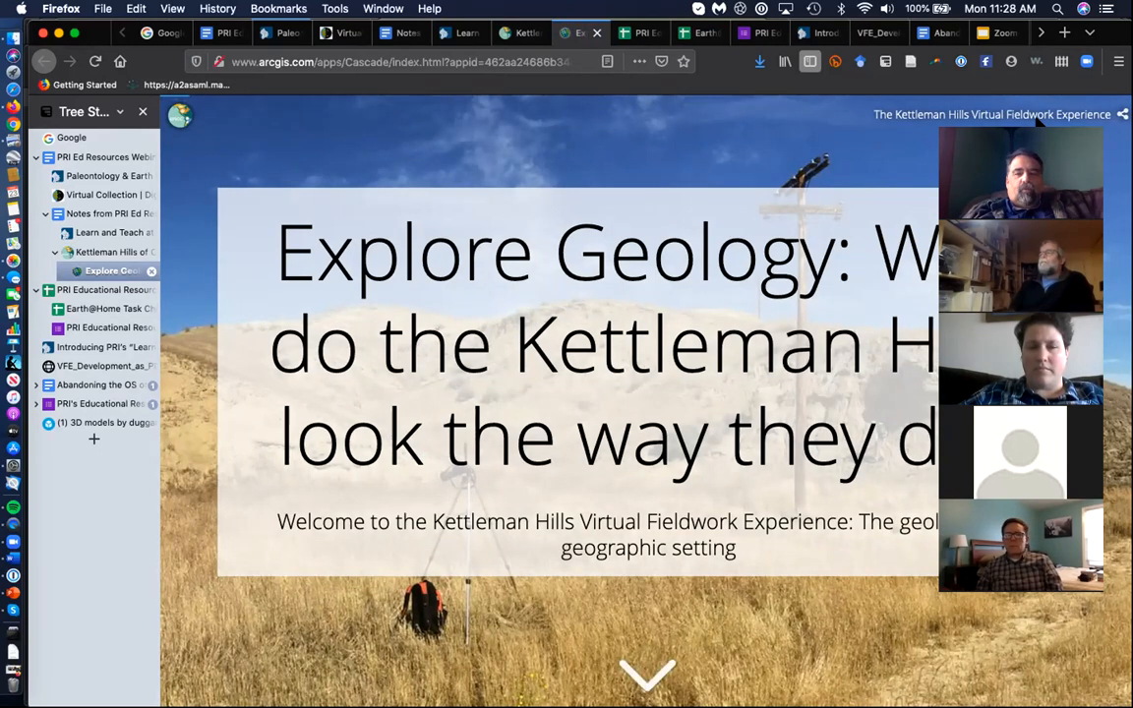
pyautogui.moveTo(153, 241)
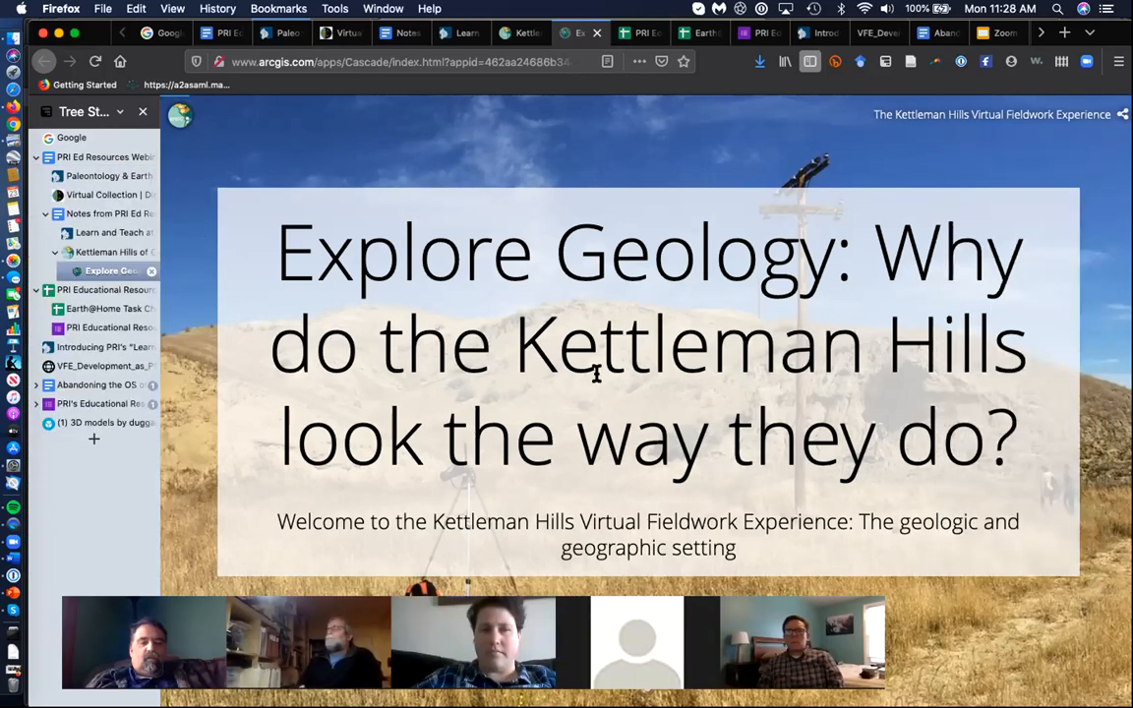
# Scroll past the introduction and concepts list to 'Investigate the landscape at multiple scales'
pyautogui.scroll(-3)
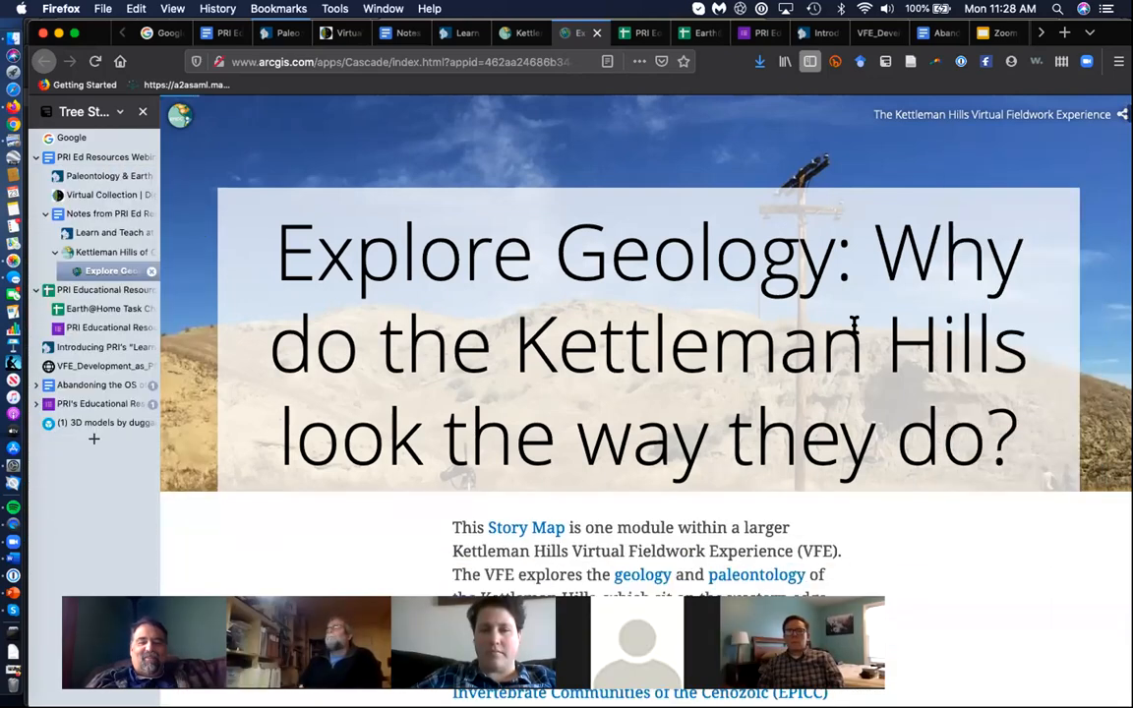
pyautogui.scroll(-3)
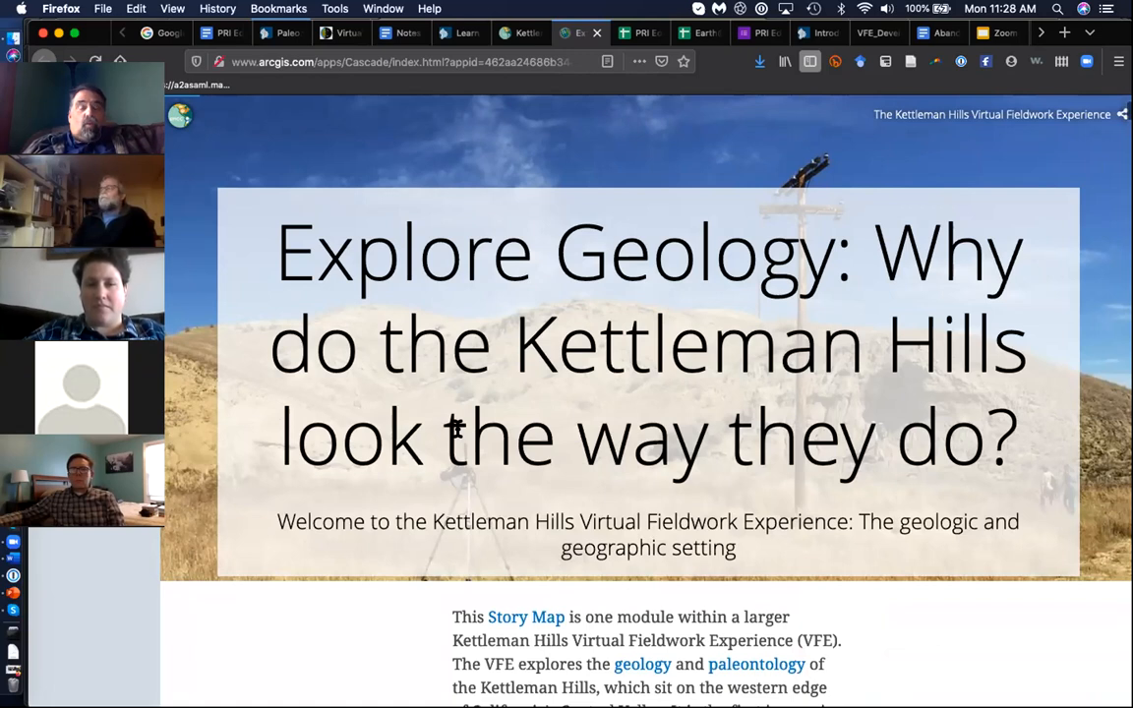
pyautogui.scroll(-3)
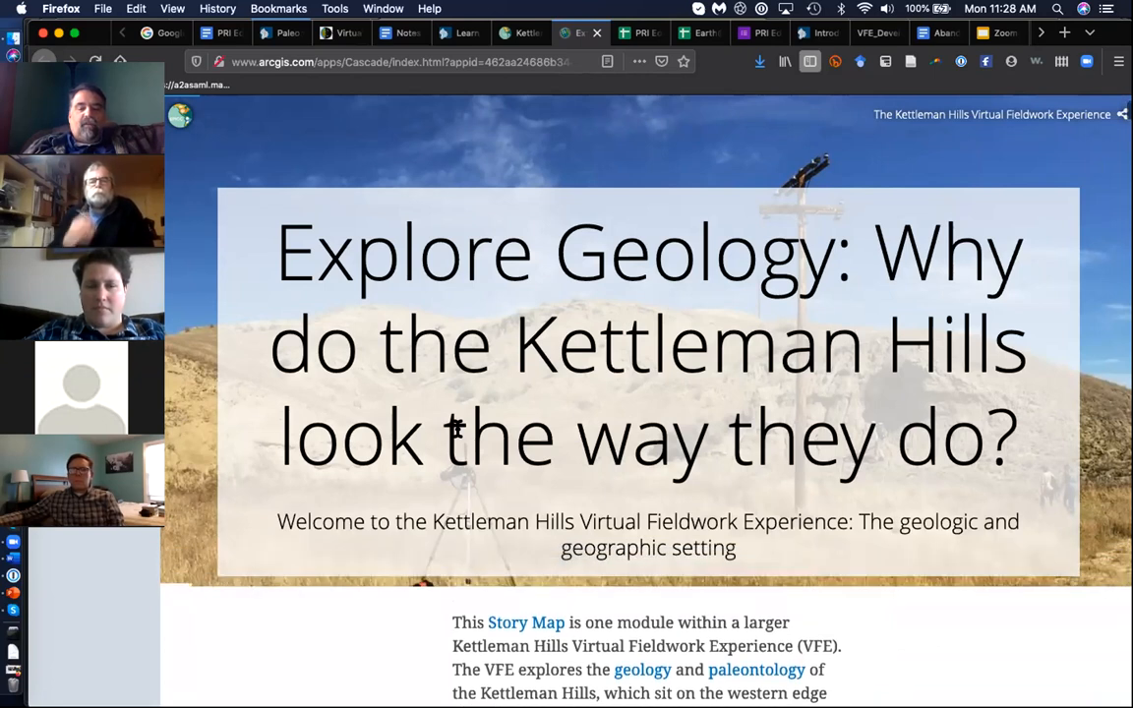
pyautogui.scroll(-3)
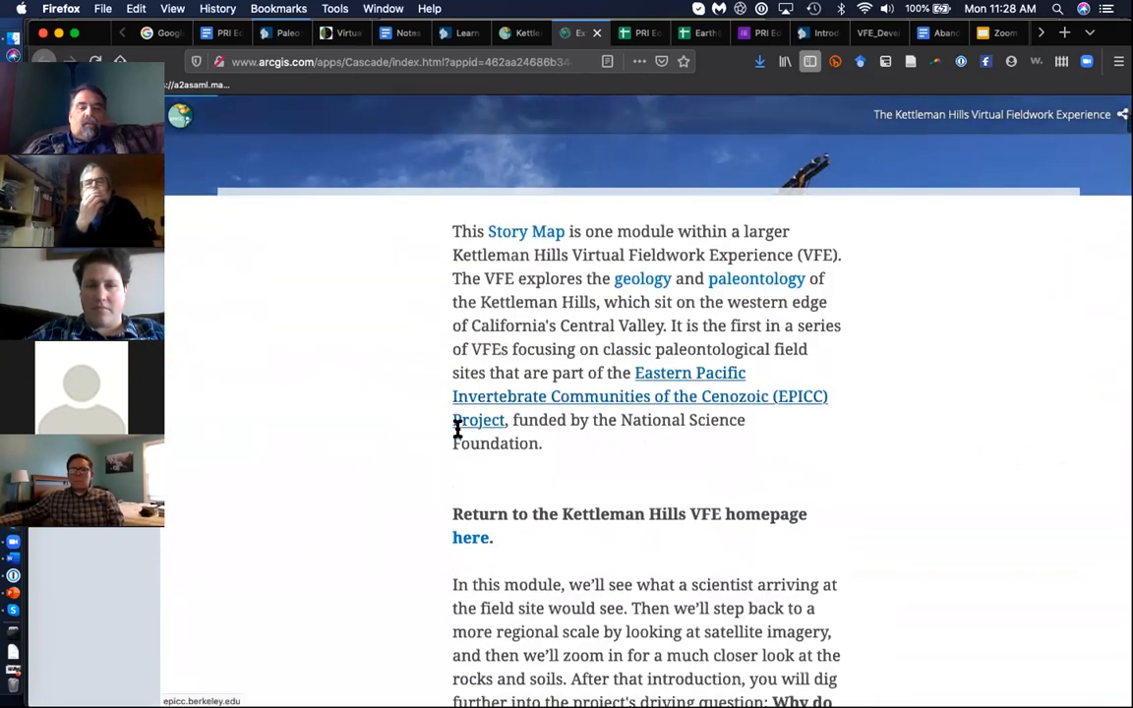
pyautogui.scroll(-3)
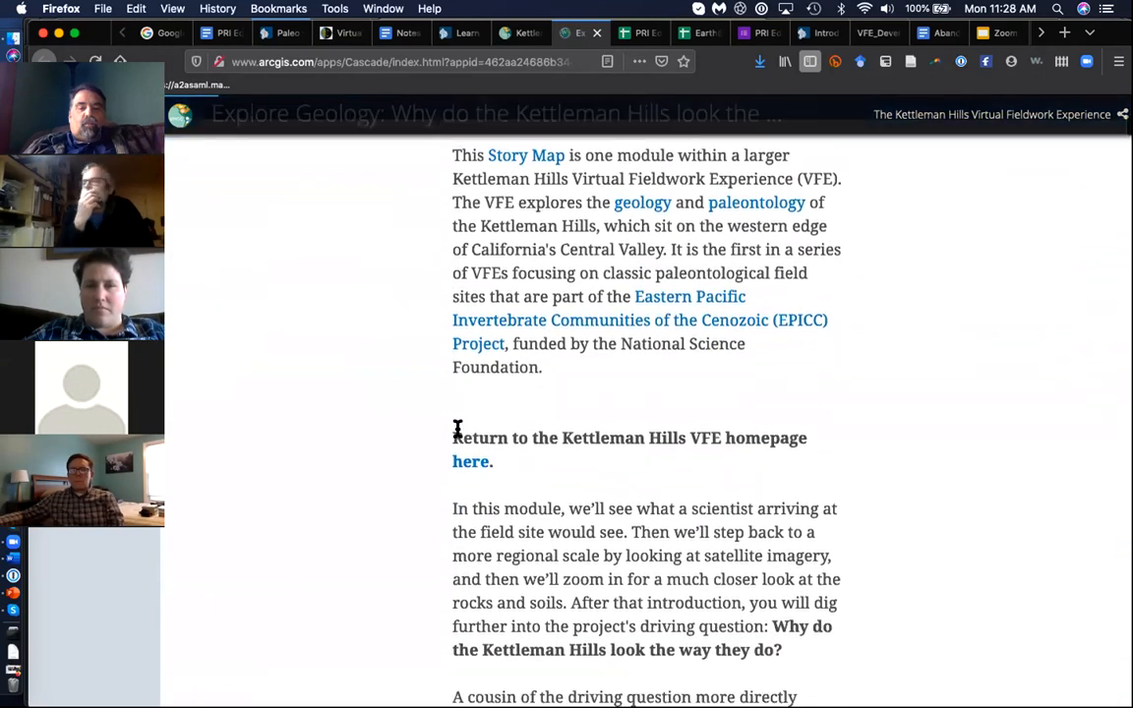
pyautogui.scroll(-3)
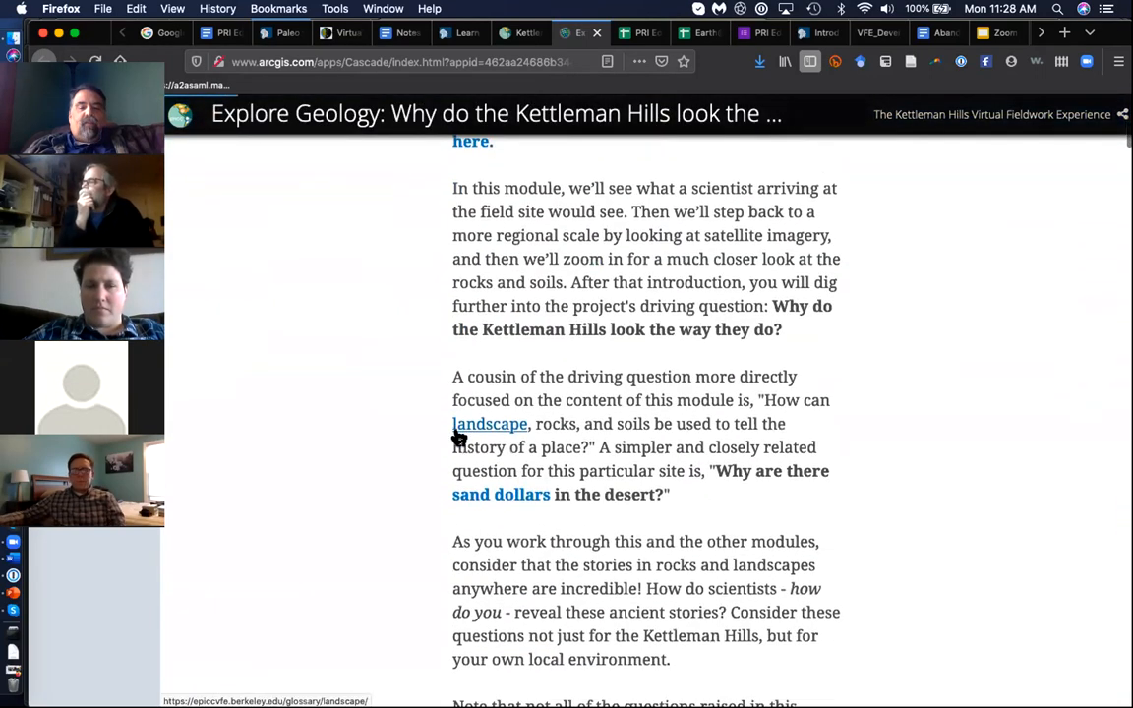
pyautogui.scroll(-3)
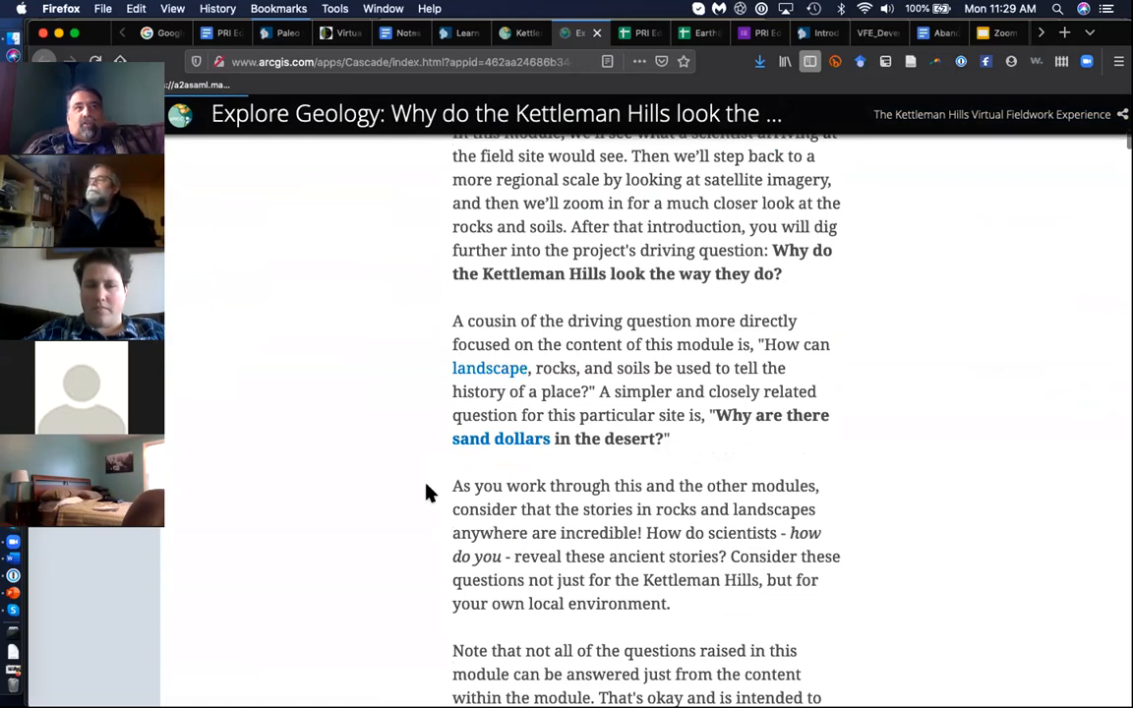
pyautogui.scroll(-3)
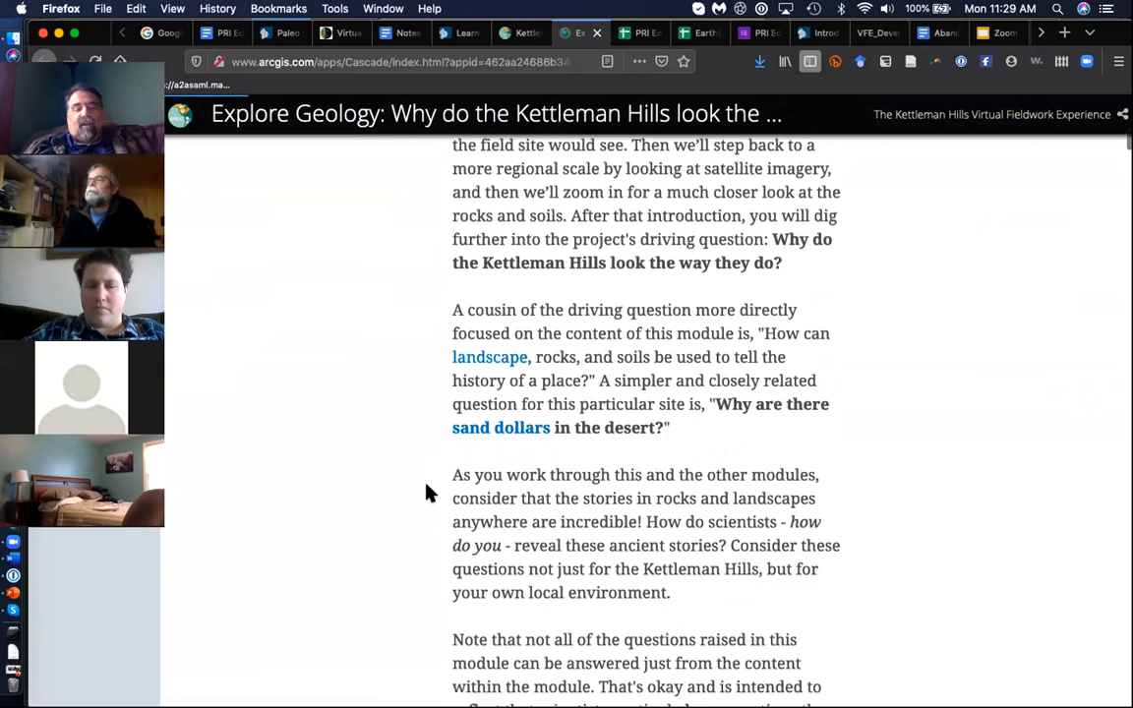
pyautogui.scroll(-3)
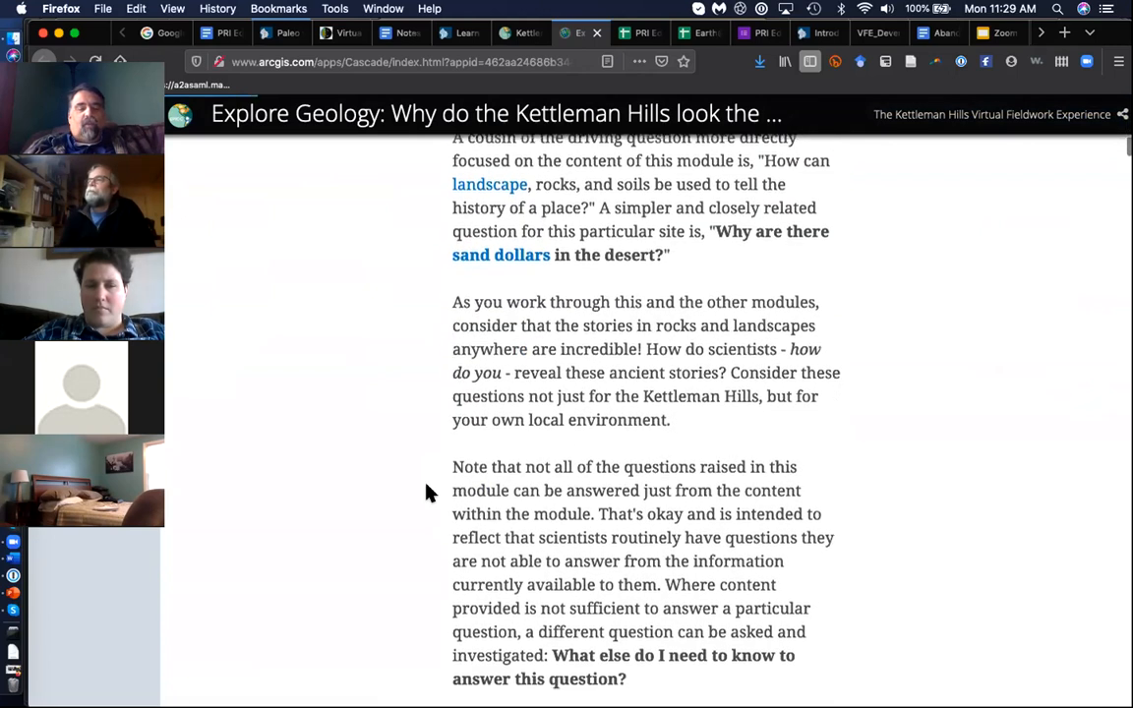
pyautogui.scroll(-3)
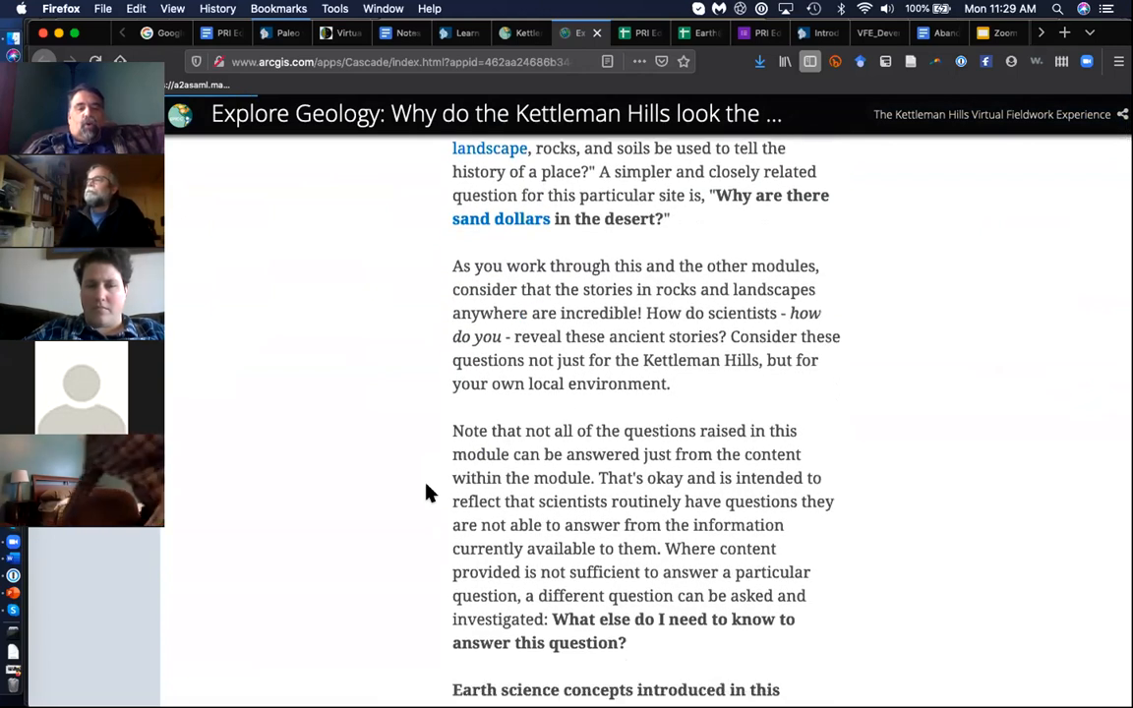
pyautogui.scroll(-3)
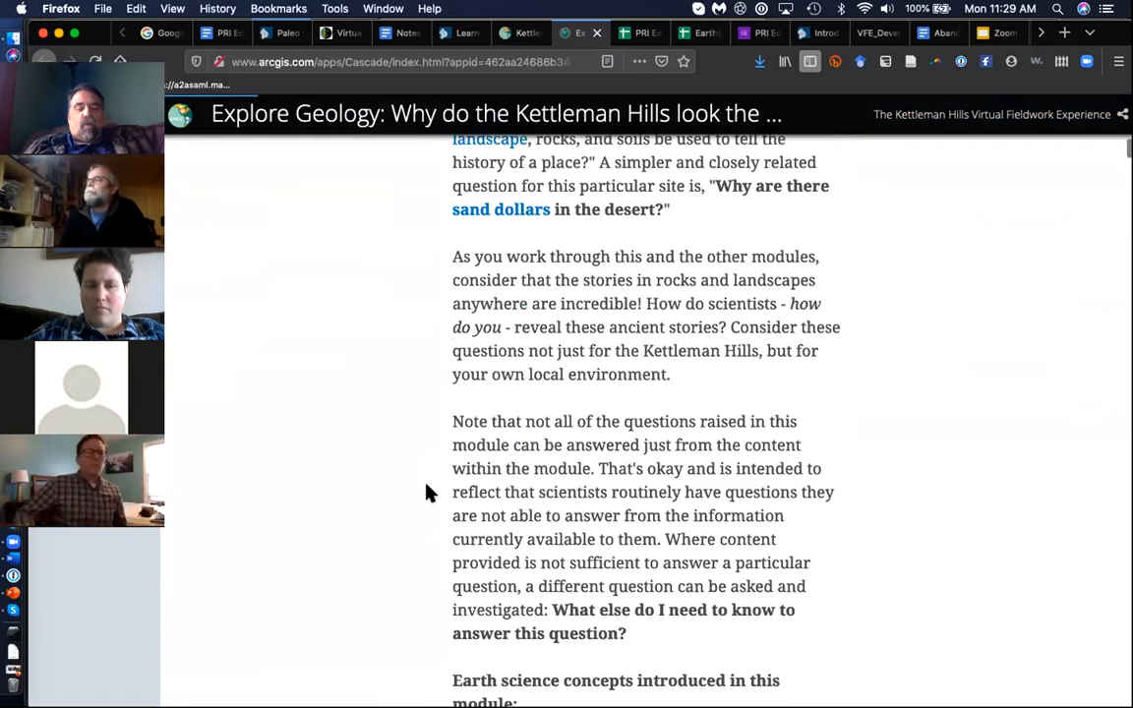
pyautogui.scroll(-3)
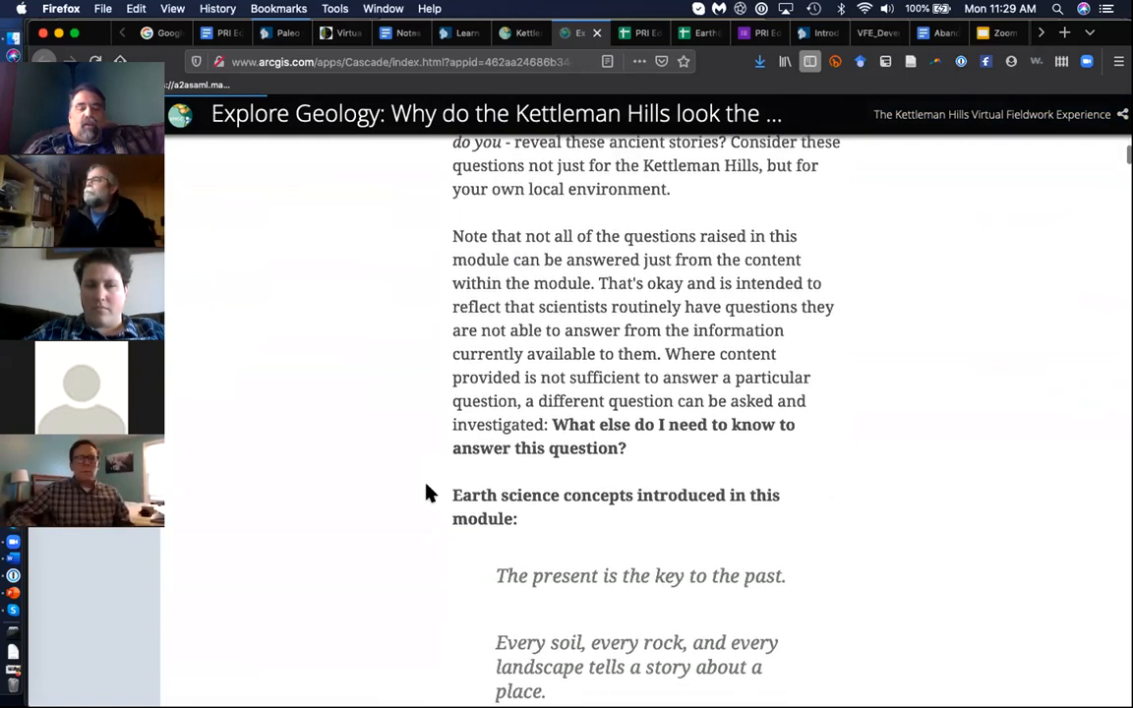
pyautogui.scroll(-3)
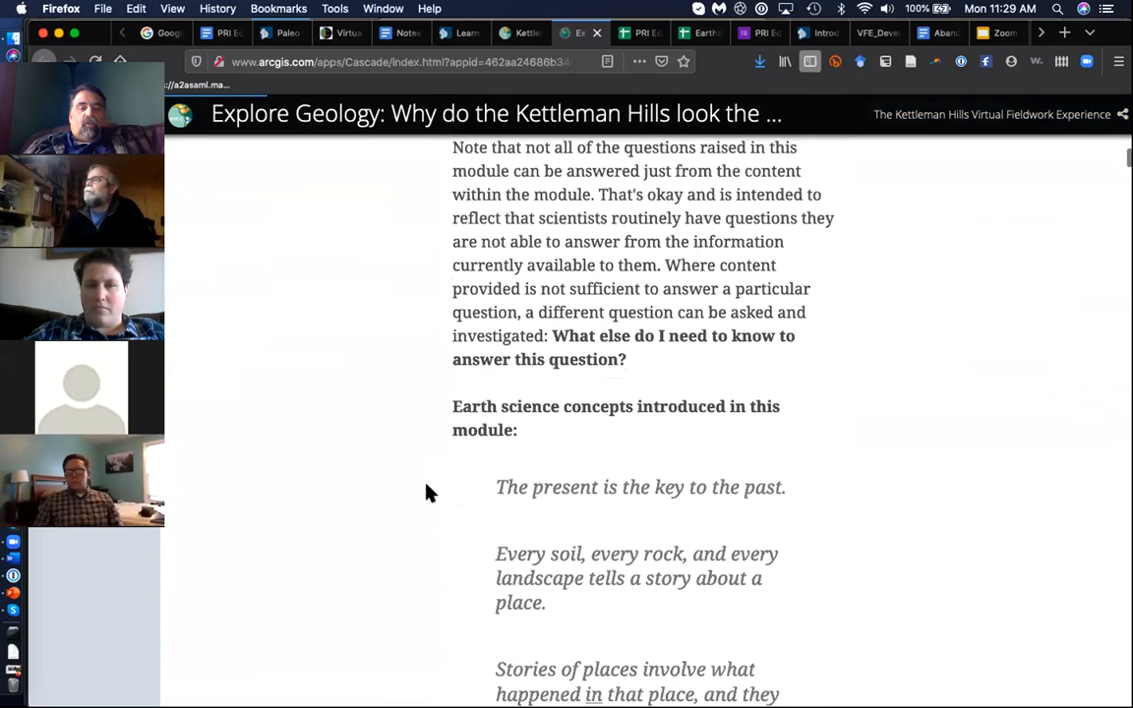
pyautogui.scroll(-3)
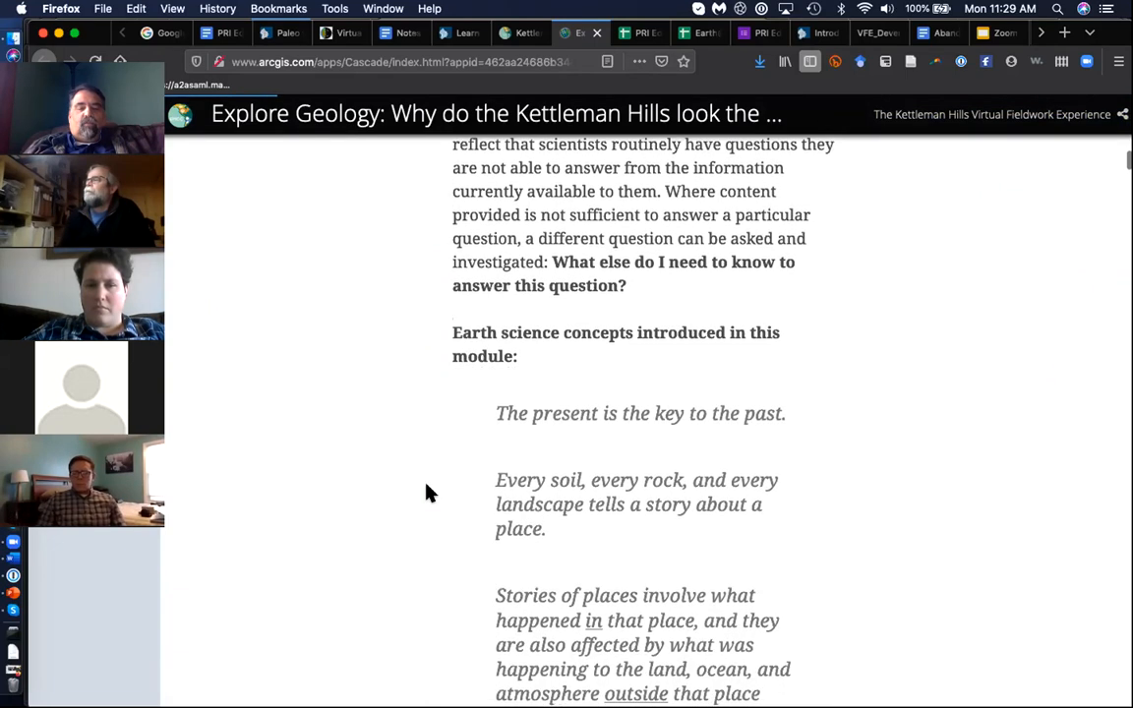
pyautogui.scroll(-3)
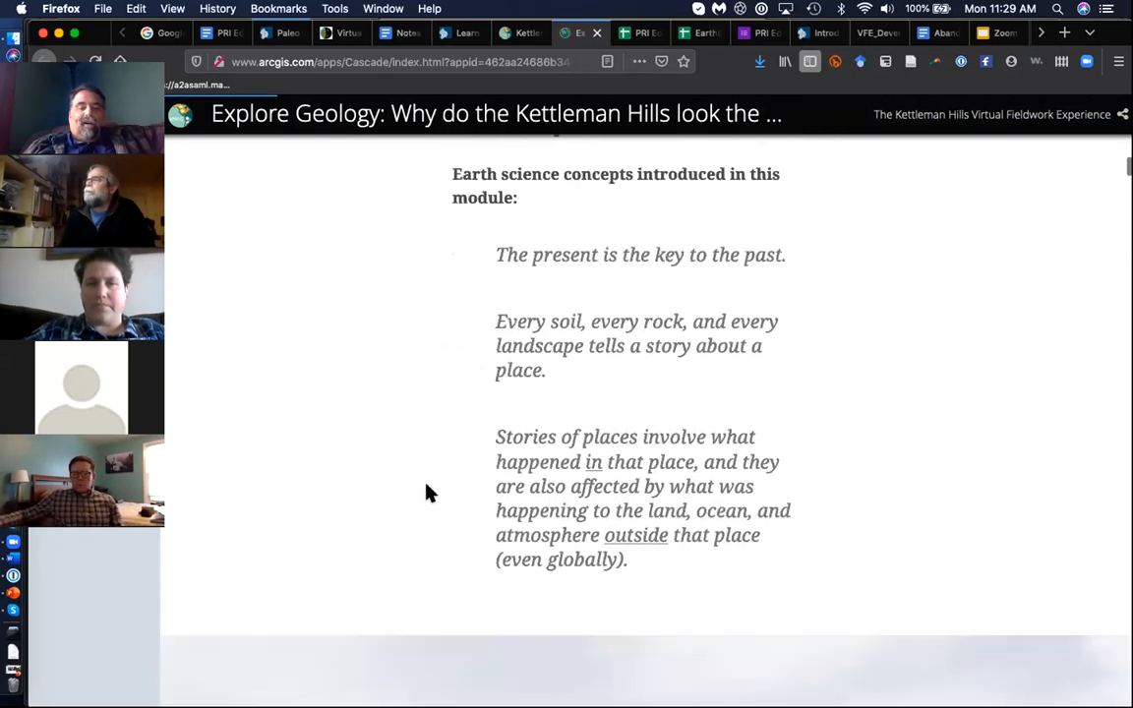
pyautogui.scroll(-3)
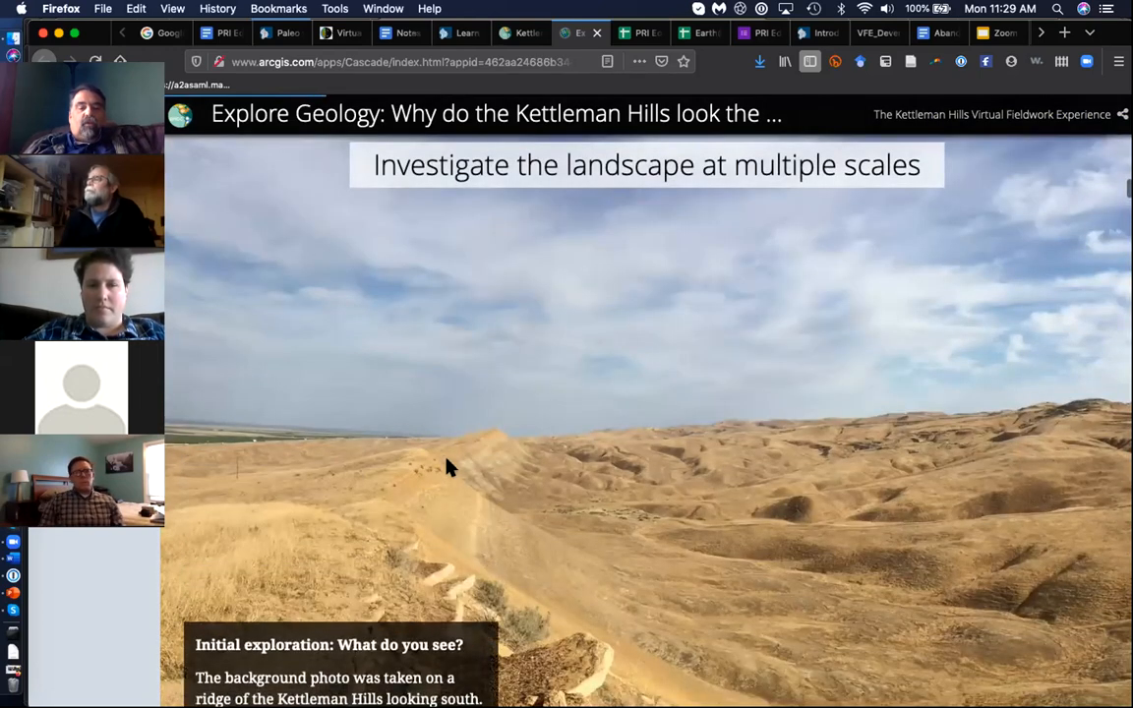
pyautogui.moveTo(218, 429)
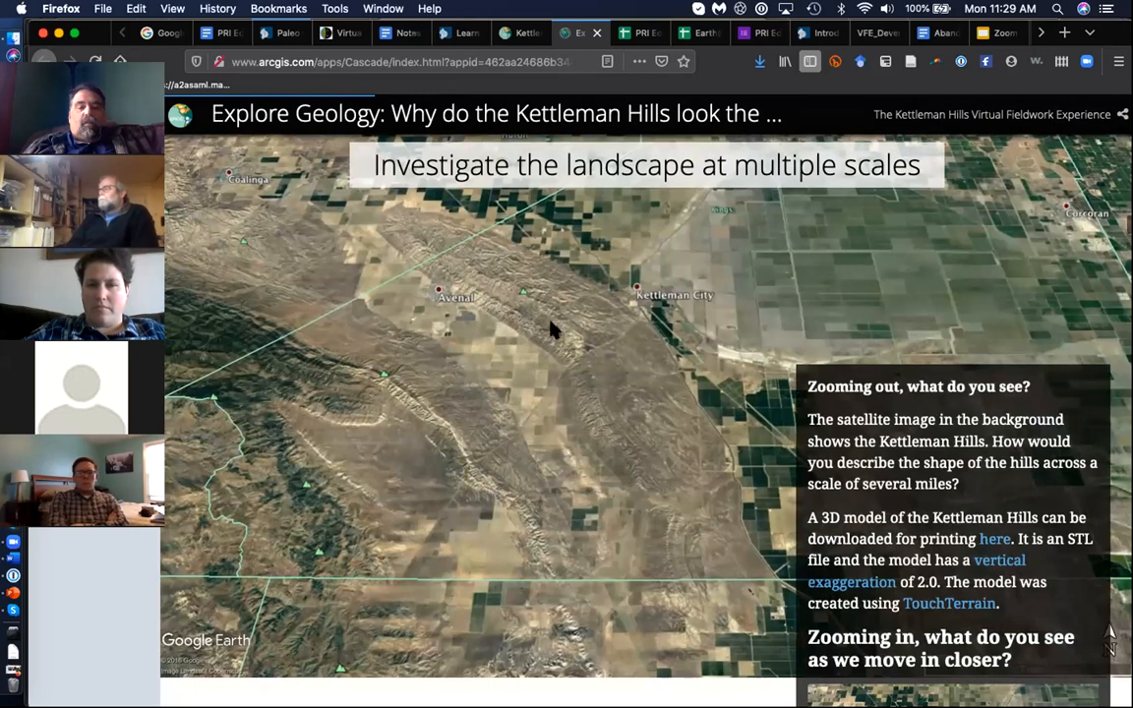
pyautogui.moveTo(454, 262)
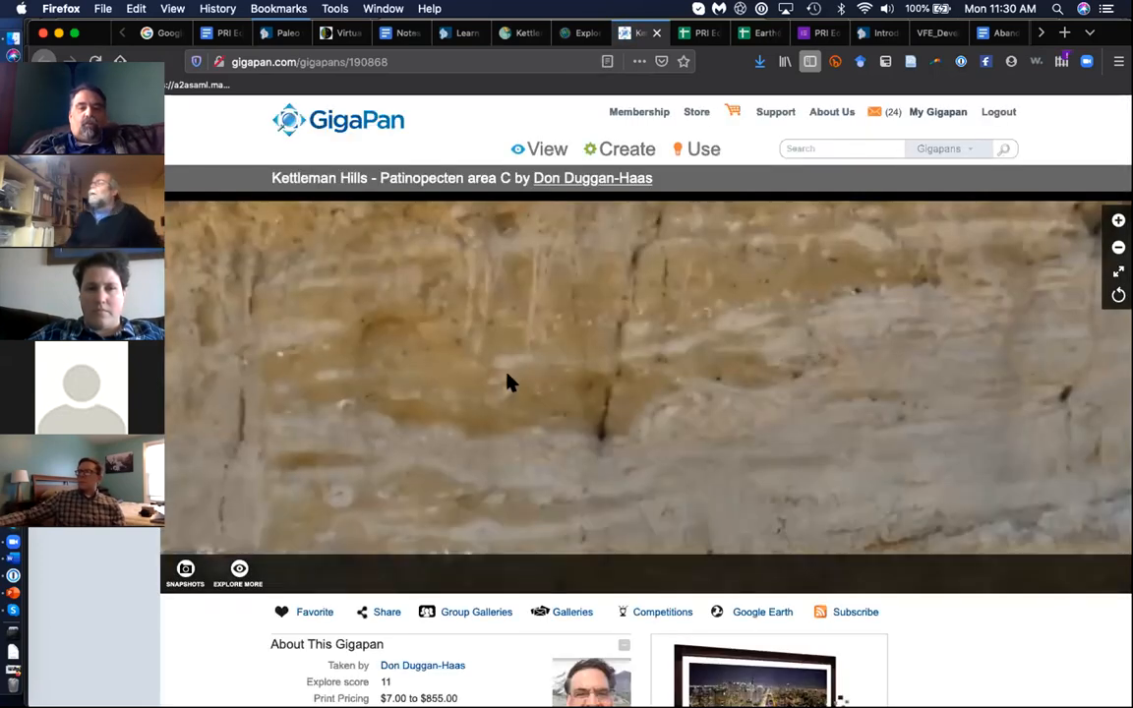
# Pan around the Patinopecten area C outcrop image in GigaPan
pyautogui.scroll(-3)
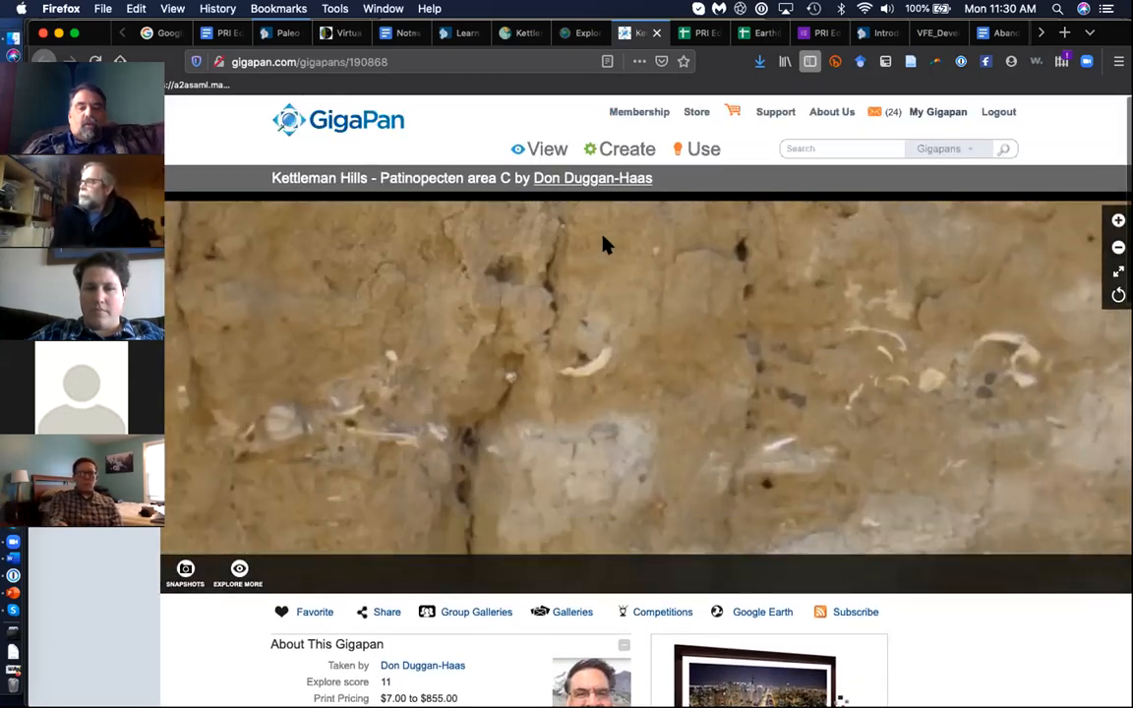
pyautogui.moveTo(605, 246); pyautogui.dragTo(590, 521)
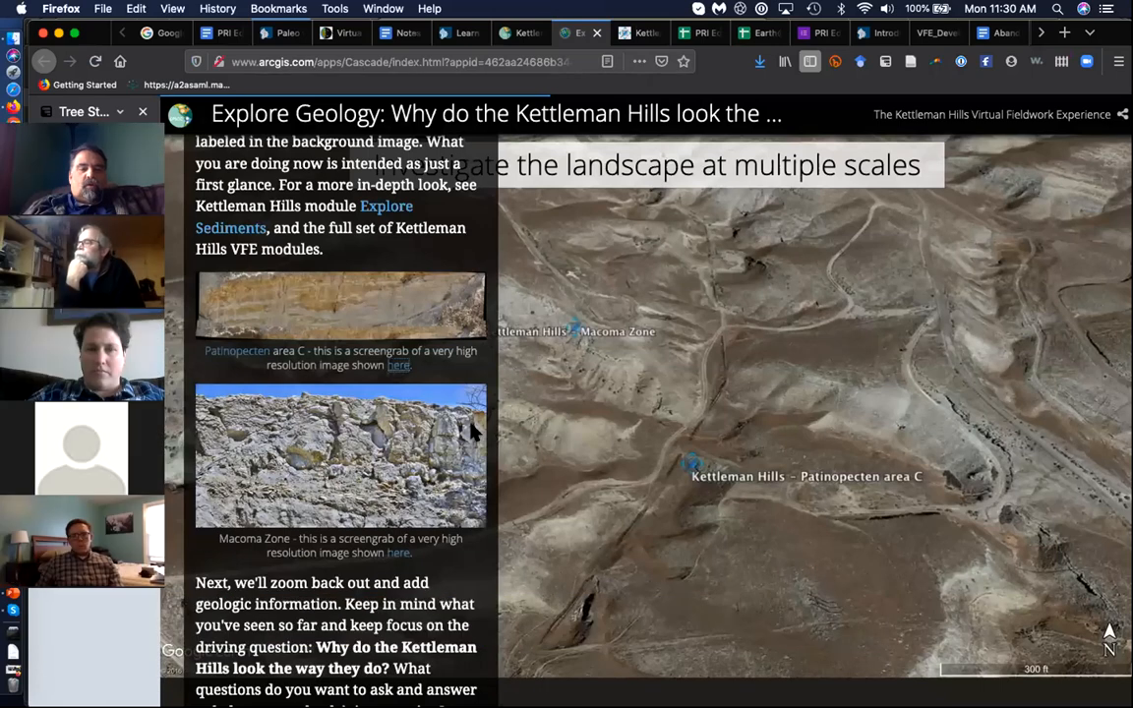
# Scroll past the sand dollar fossil and California map to the marine sedimentary rock questions
pyautogui.scroll(-3)
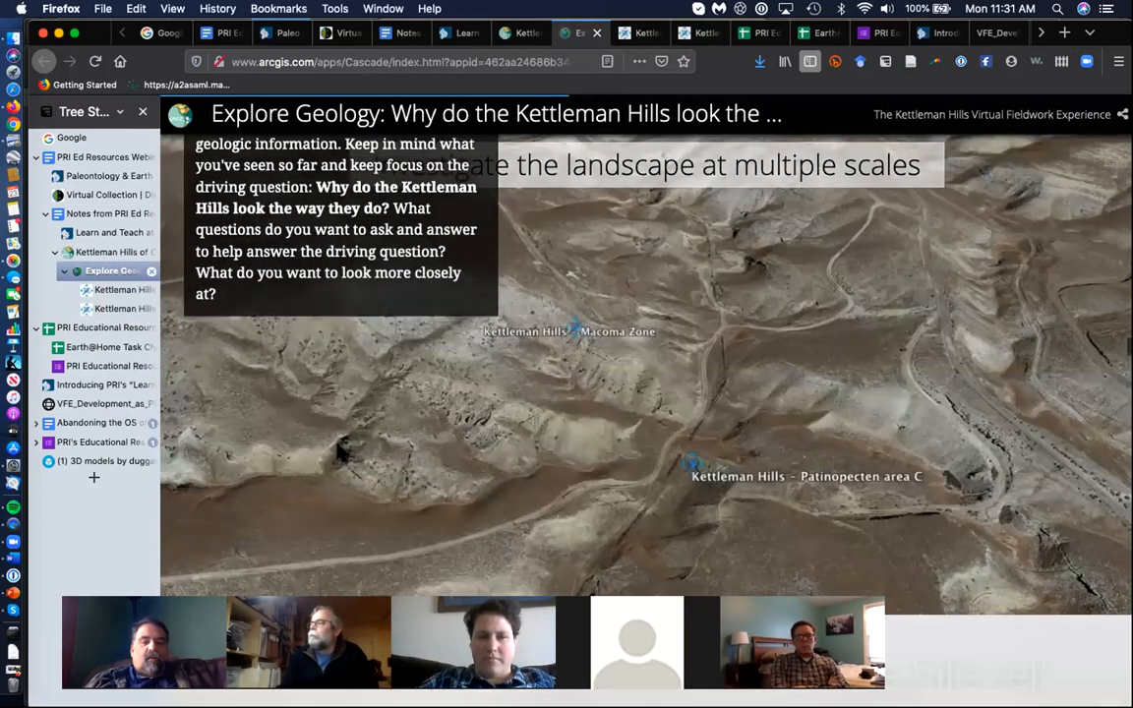
pyautogui.scroll(-3)
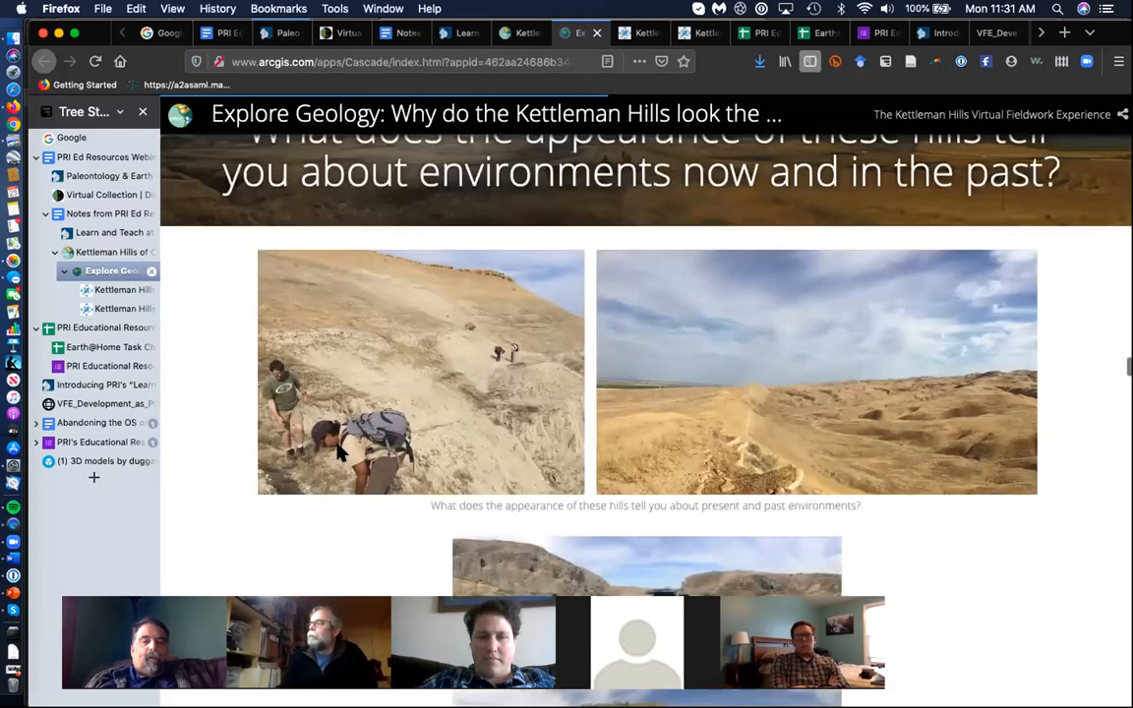
pyautogui.scroll(-3)
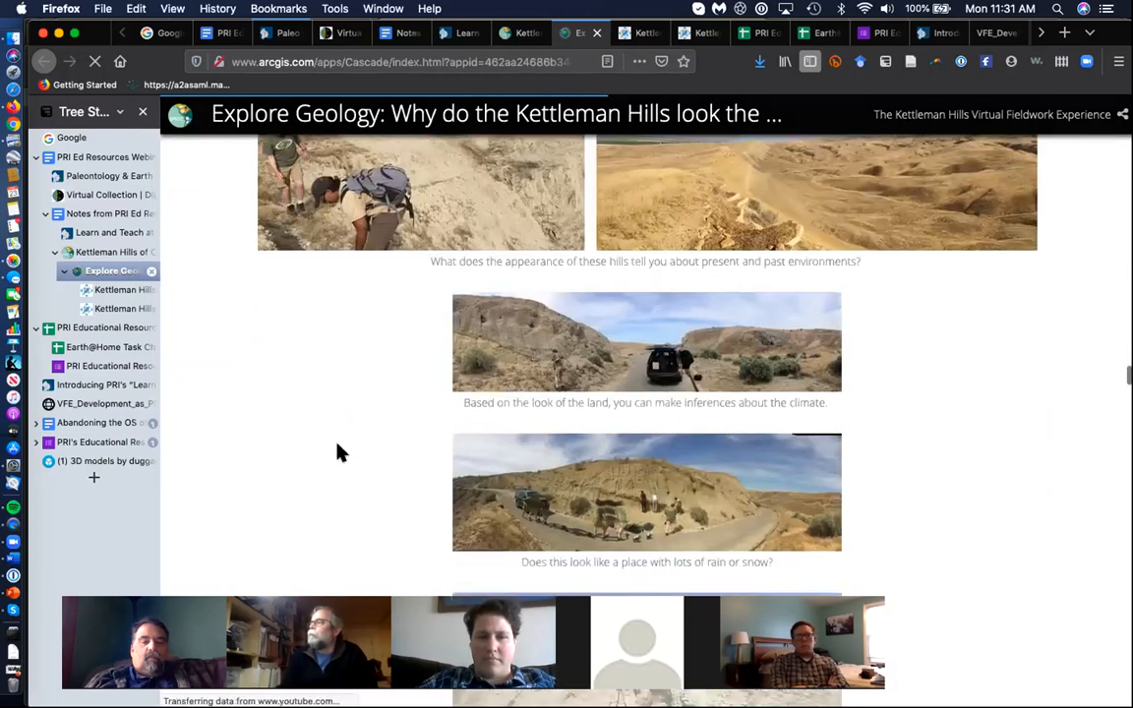
pyautogui.scroll(-3)
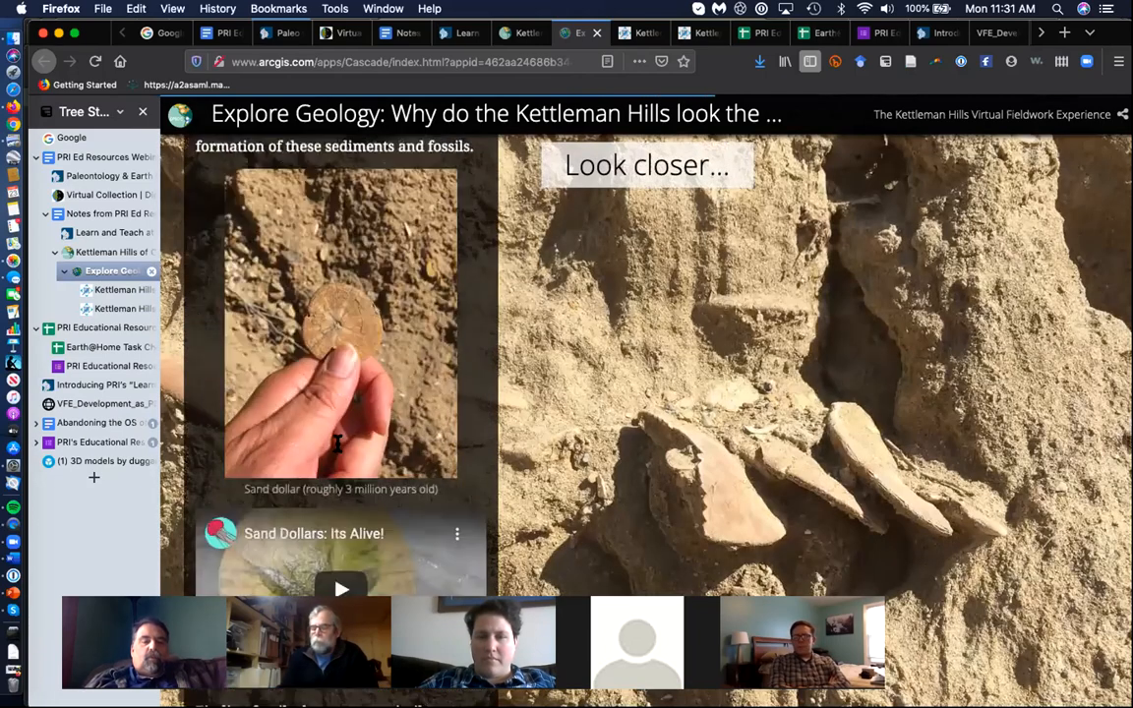
pyautogui.scroll(-3)
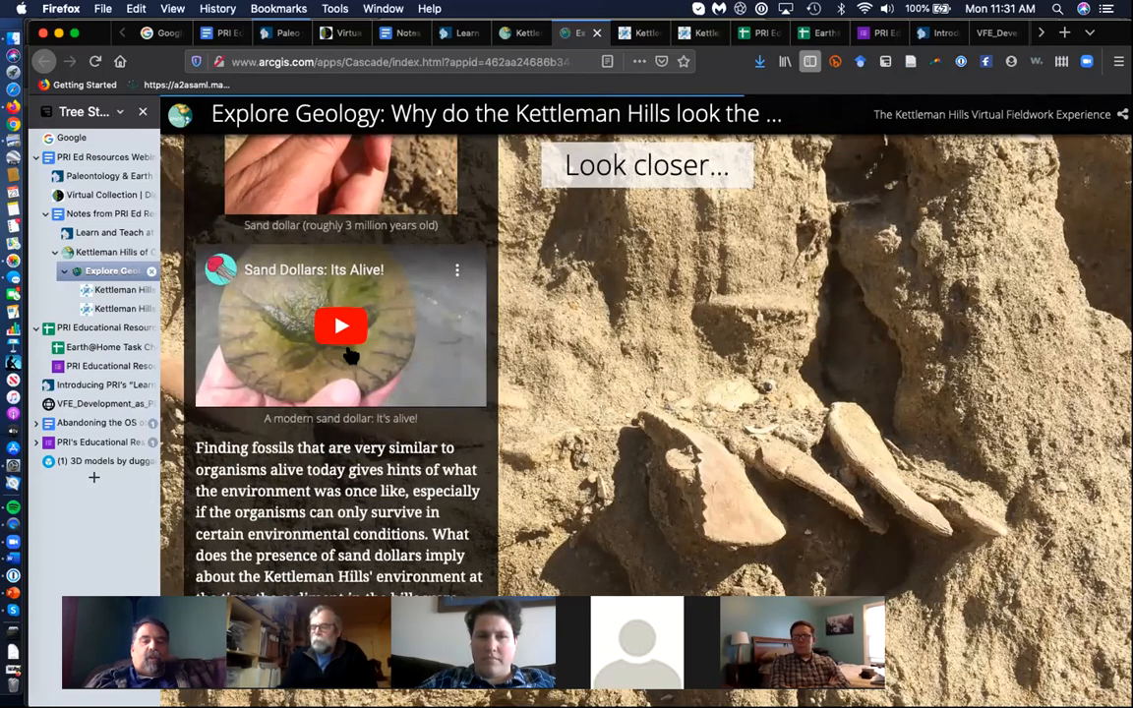
pyautogui.scroll(-3)
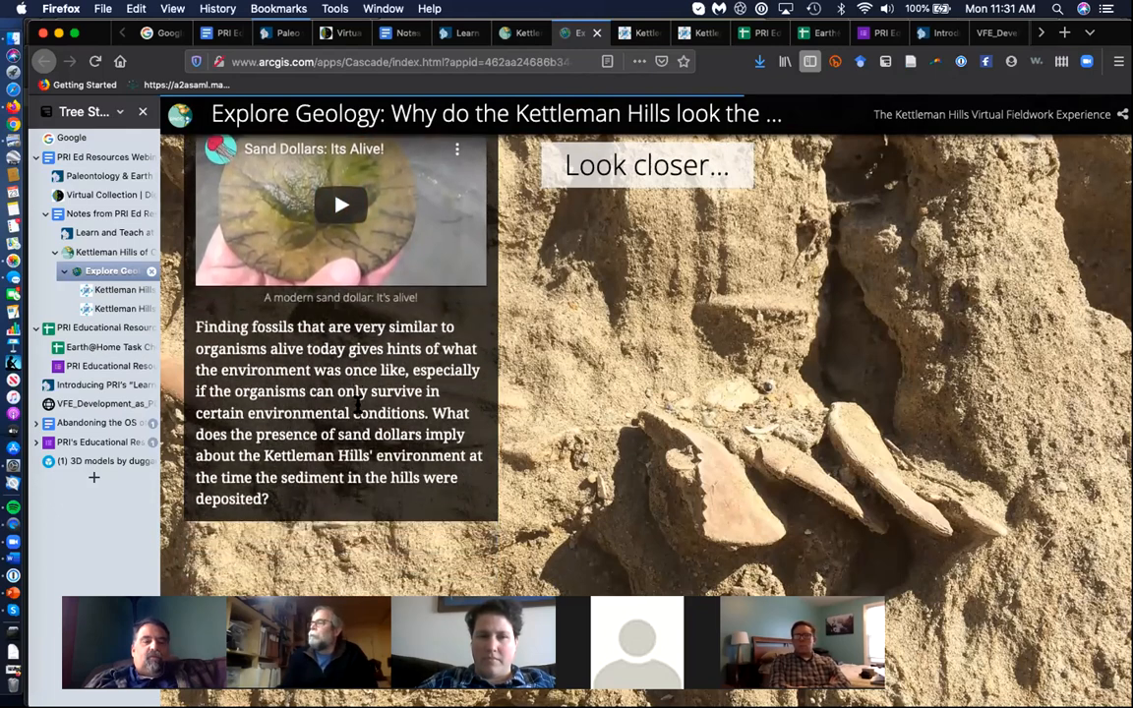
pyautogui.scroll(-3)
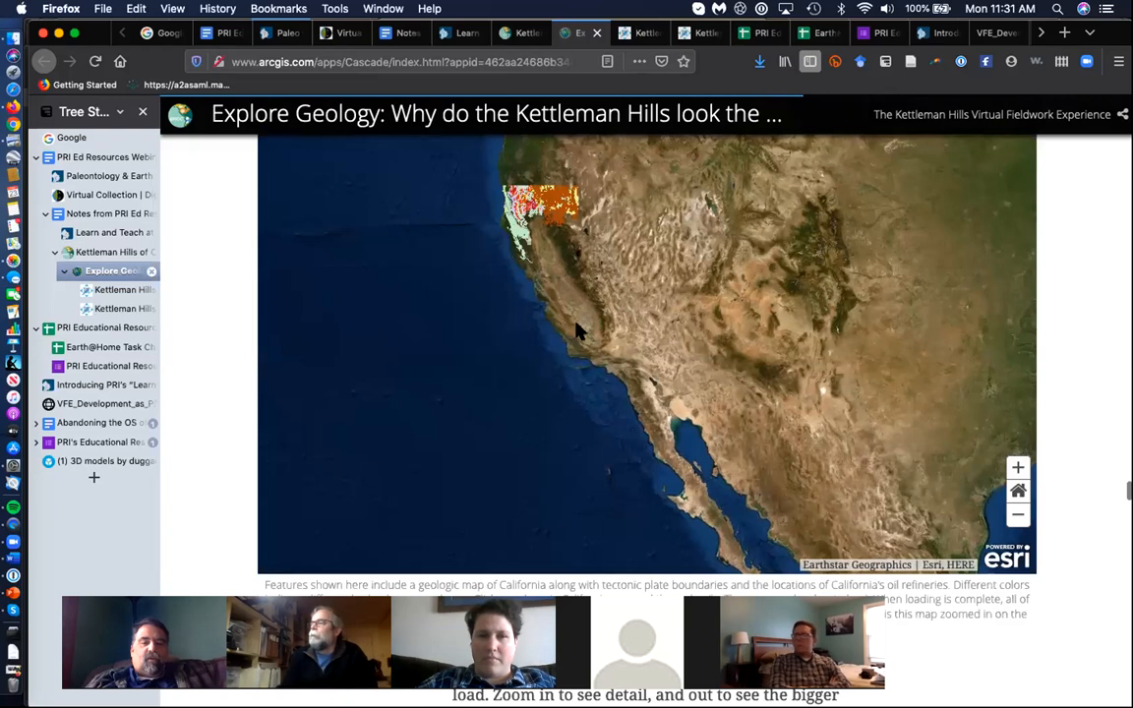
pyautogui.scroll(-3)
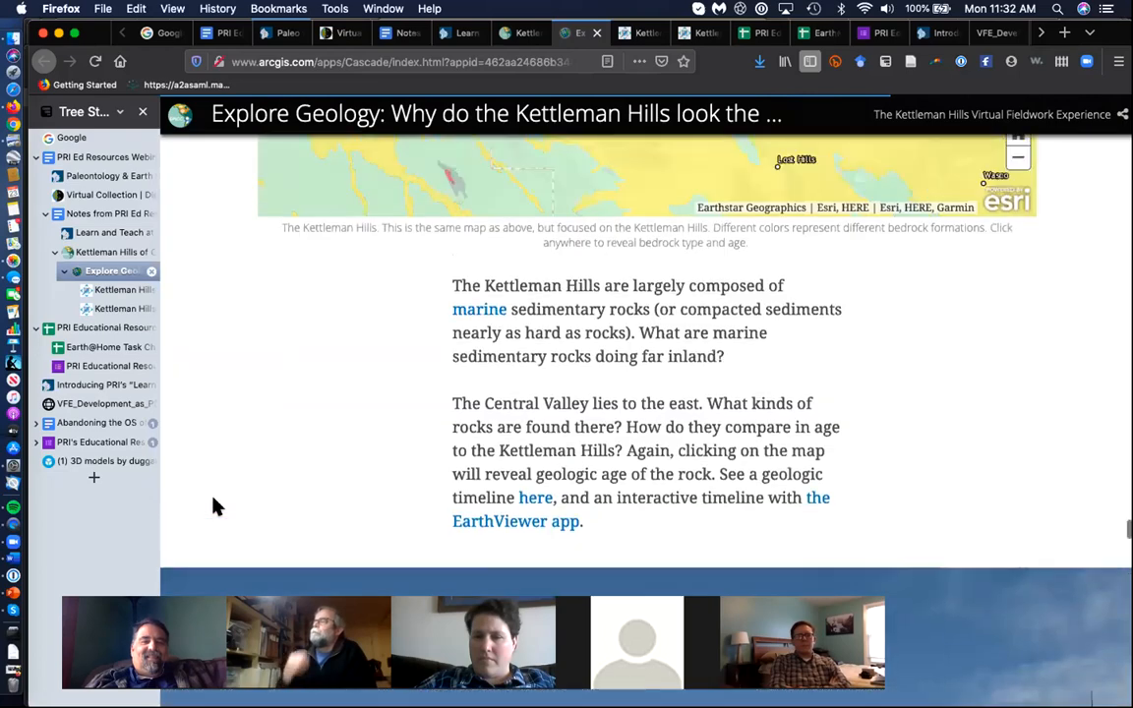
# Close the bedrock details popup and scroll through 'Beneath the surface' and 'A bit about tectonics'
pyautogui.scroll(-3)
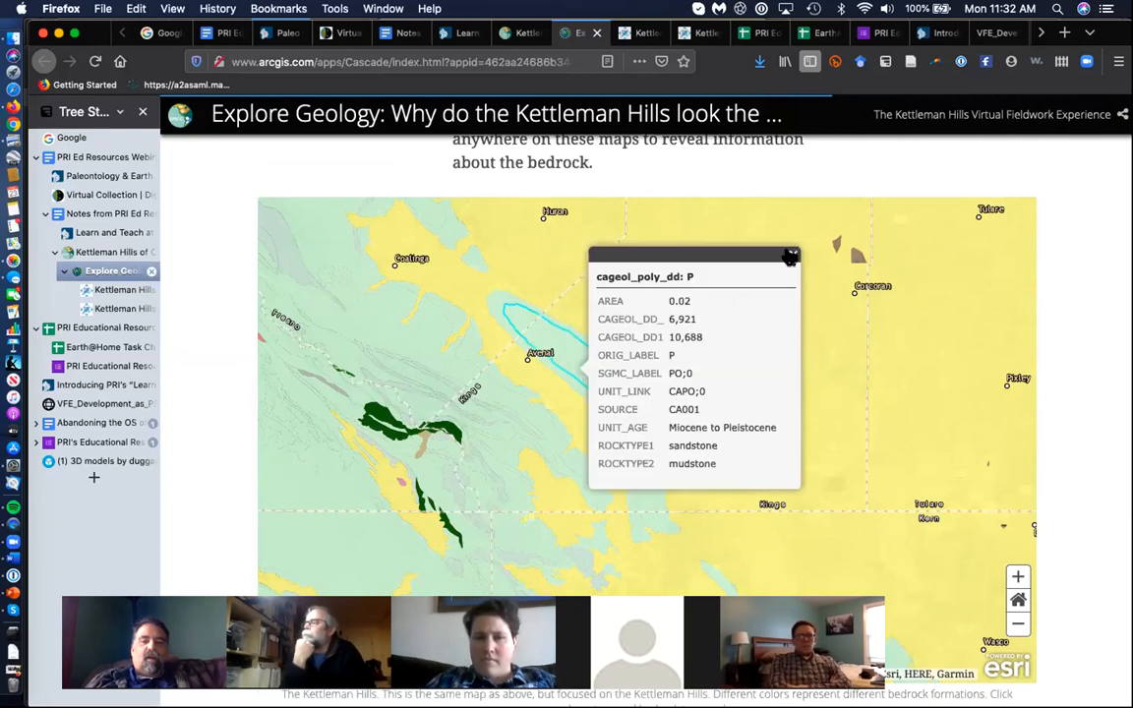
pyautogui.click(790, 257)
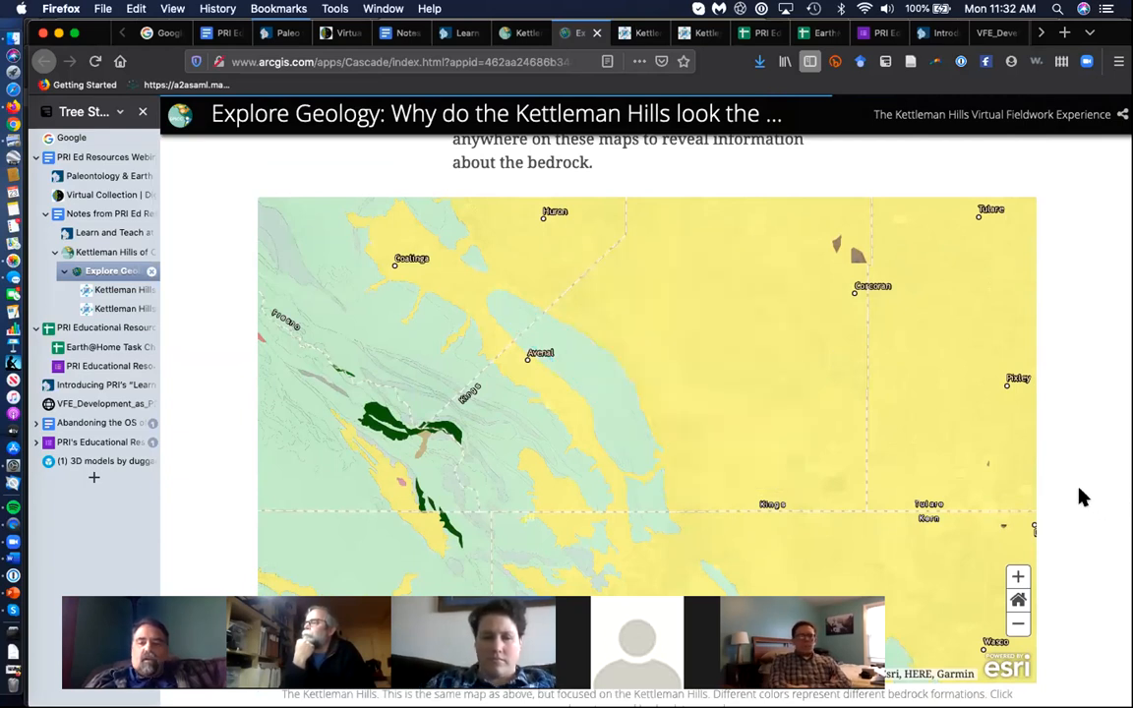
pyautogui.scroll(-3)
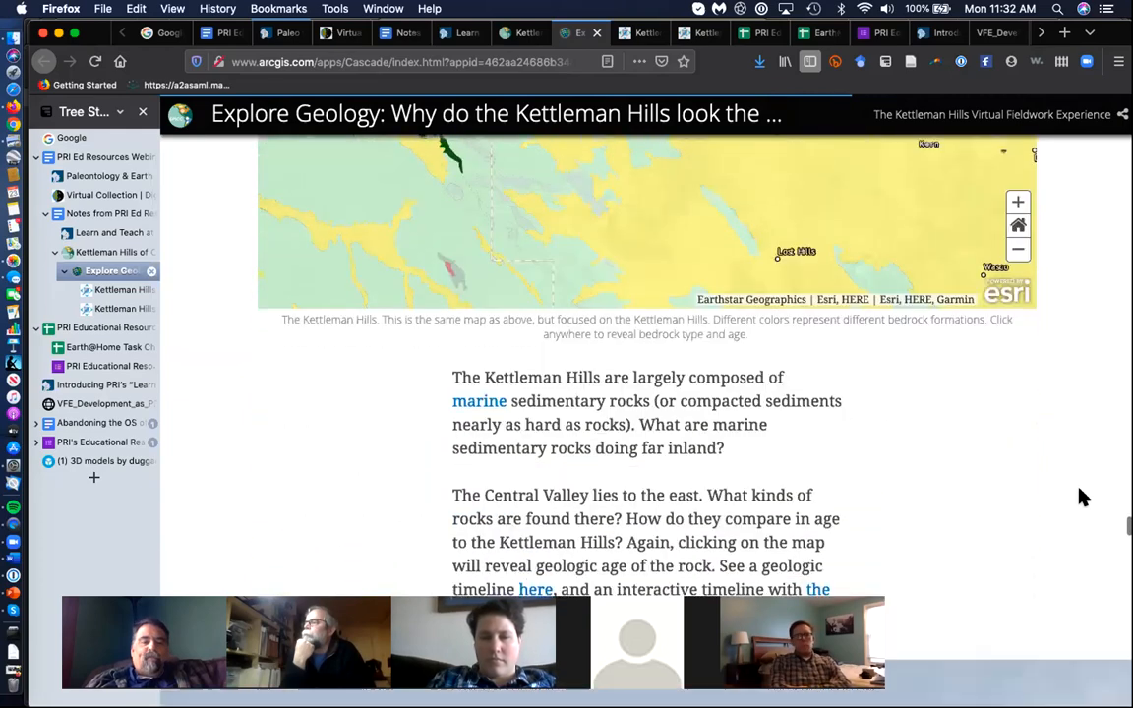
pyautogui.scroll(-3)
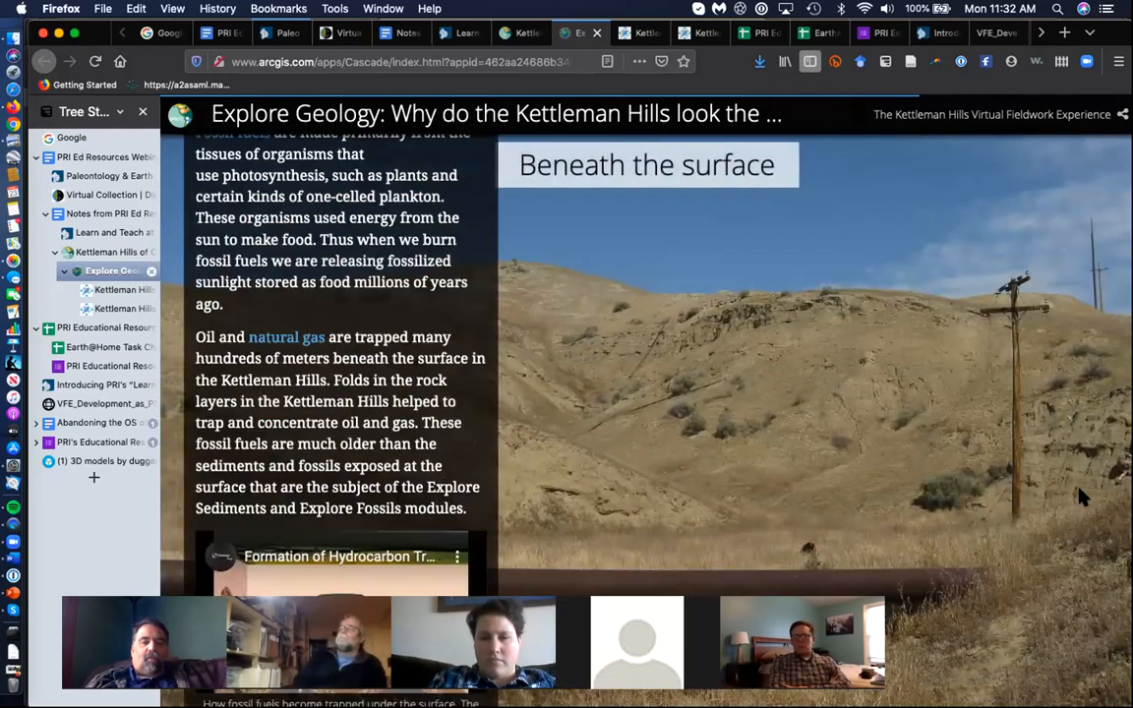
pyautogui.scroll(-3)
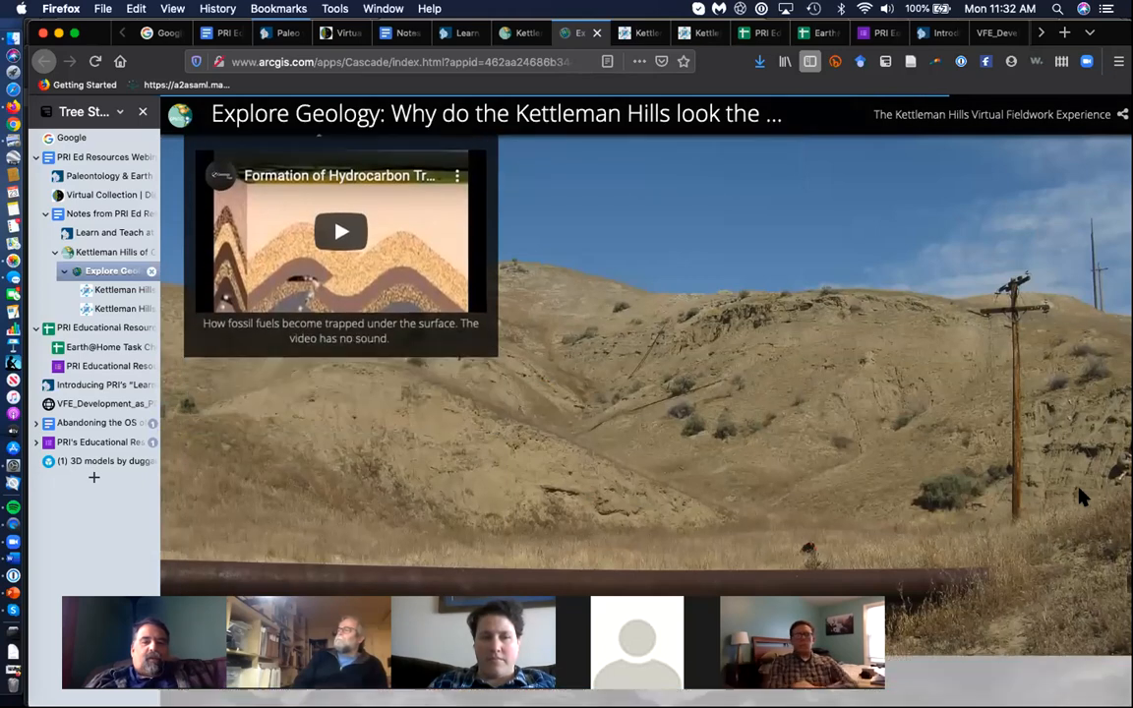
pyautogui.scroll(-3)
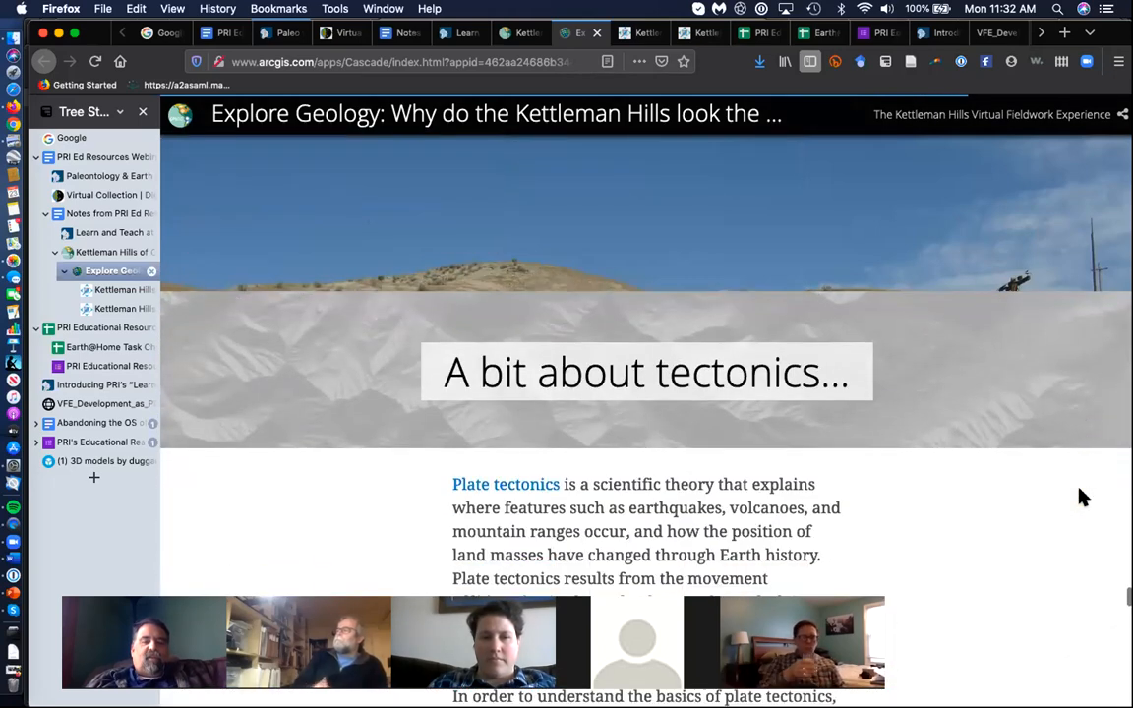
pyautogui.scroll(-3)
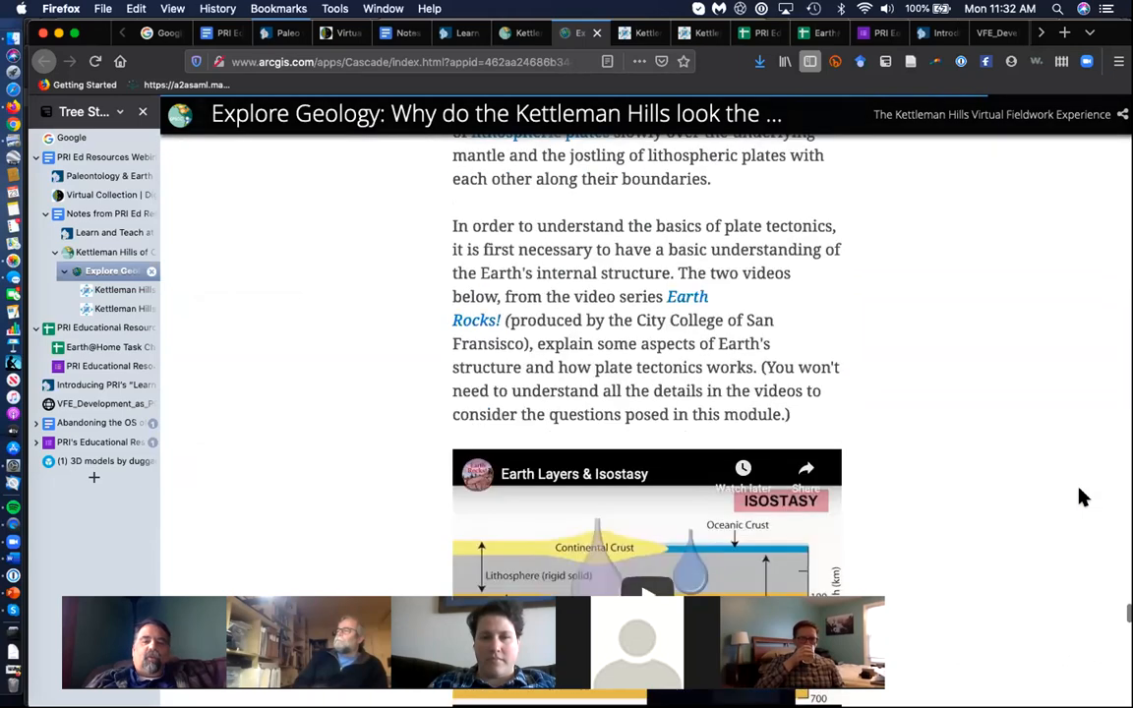
pyautogui.scroll(-3)
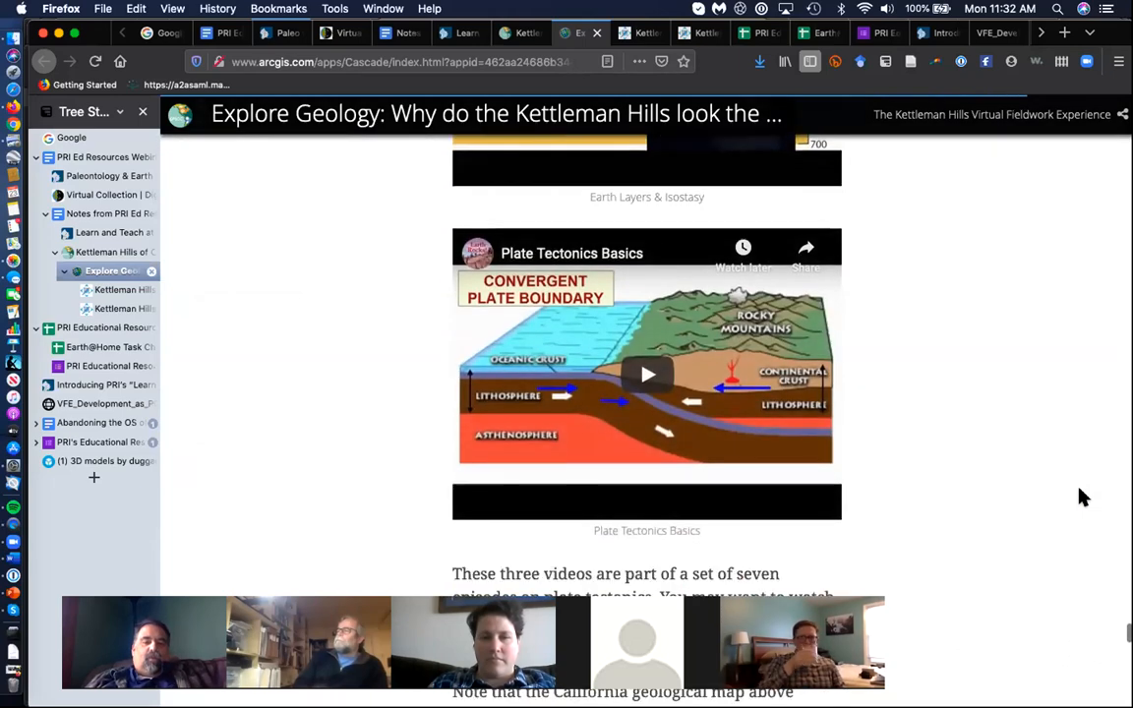
pyautogui.scroll(-3)
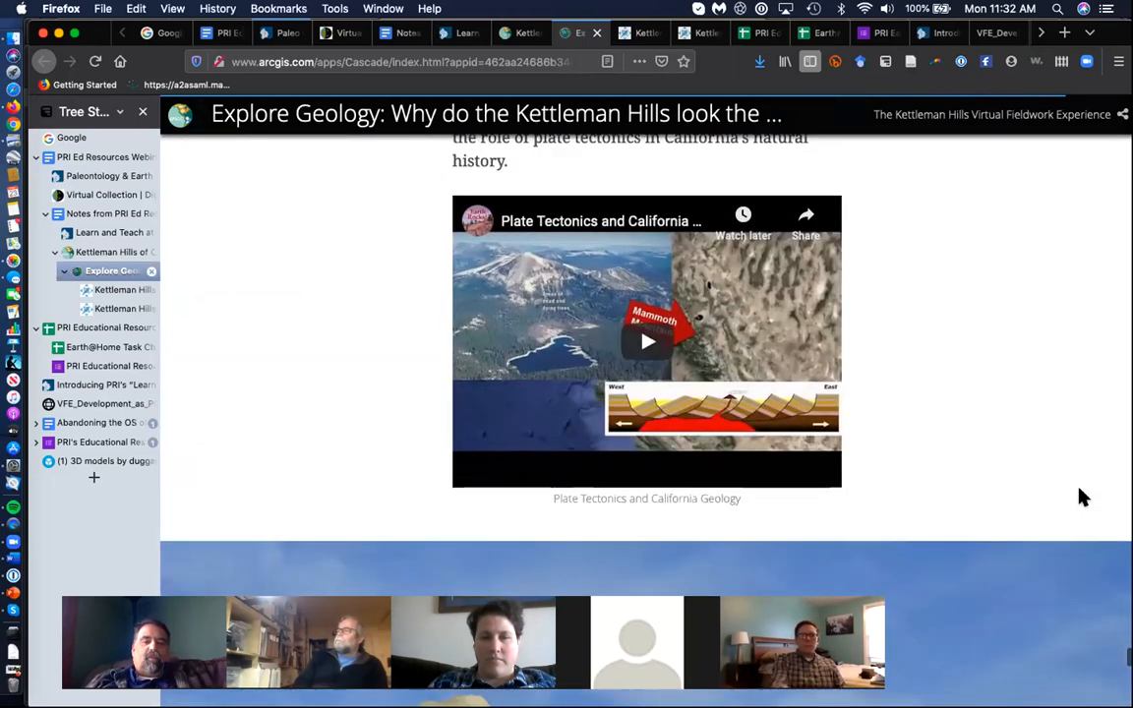
pyautogui.scroll(-3)
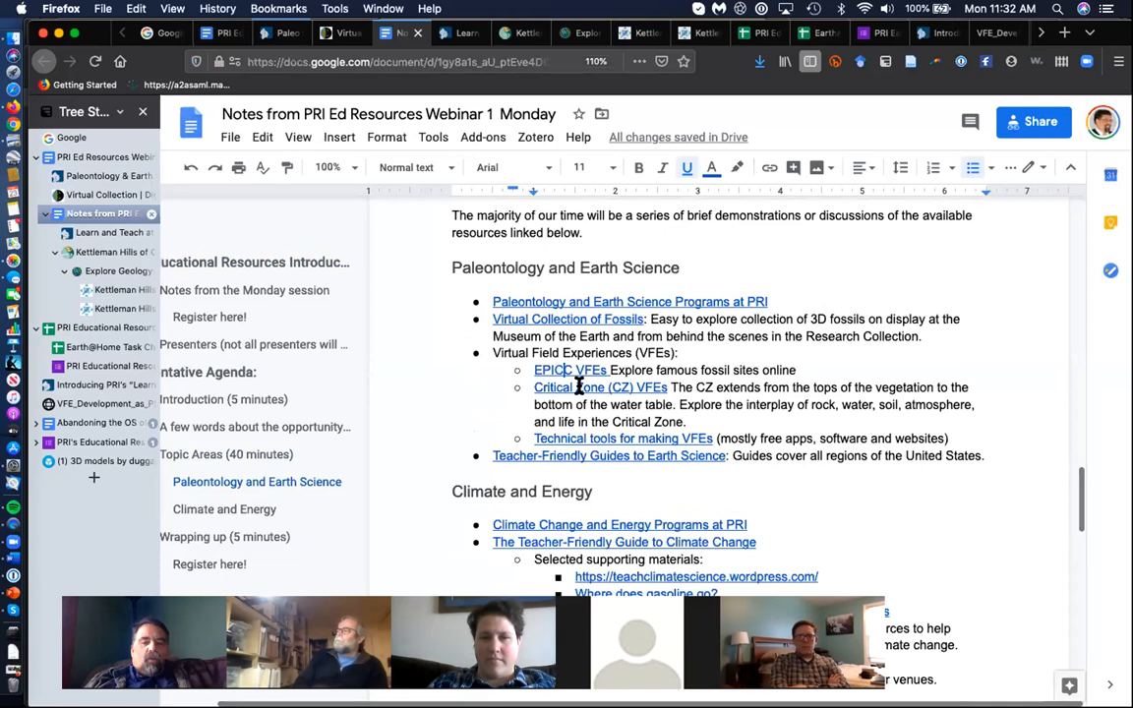
pyautogui.moveTo(599, 387)
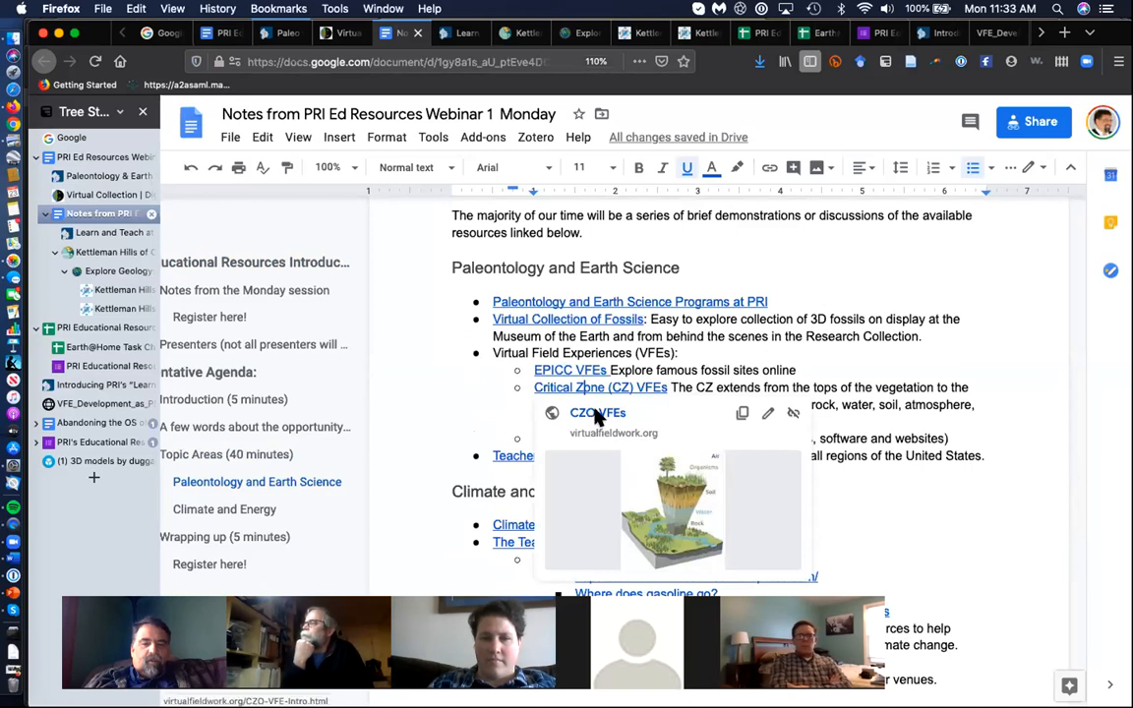
# Open the Critical Zone VFEs link from the webinar notes
pyautogui.click(597, 412)
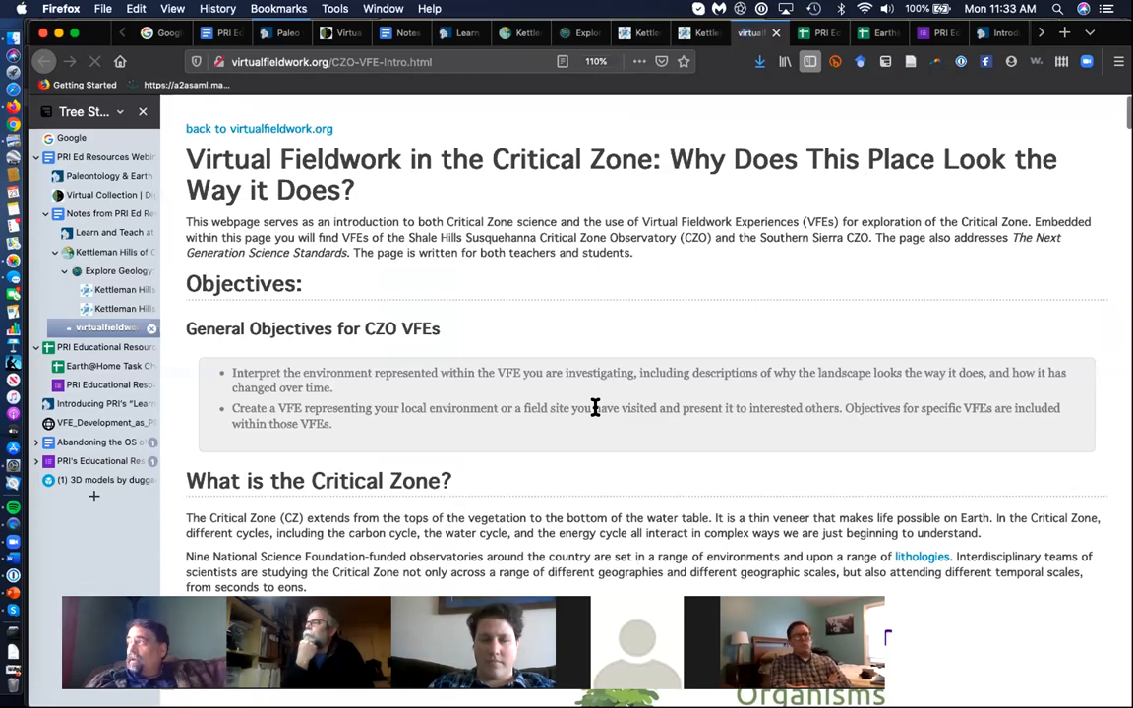
# Scroll down to the organisms-soil-water-rock diagram and the Critical Zone Questions heading
pyautogui.scroll(-3)
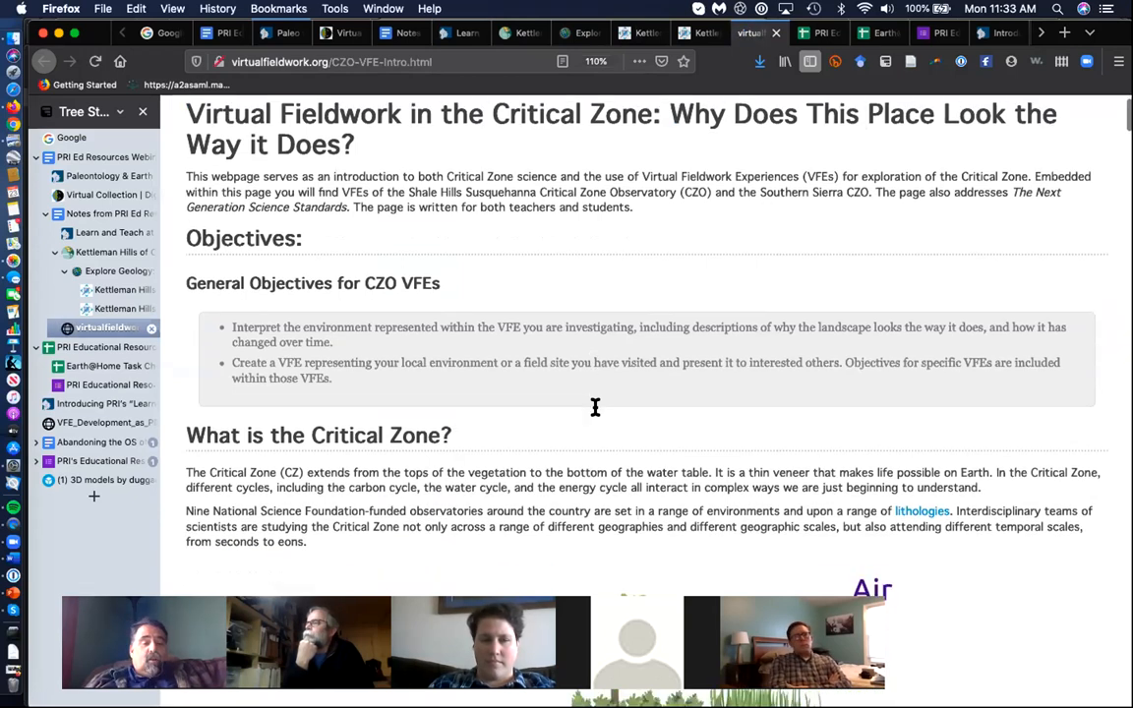
pyautogui.scroll(-3)
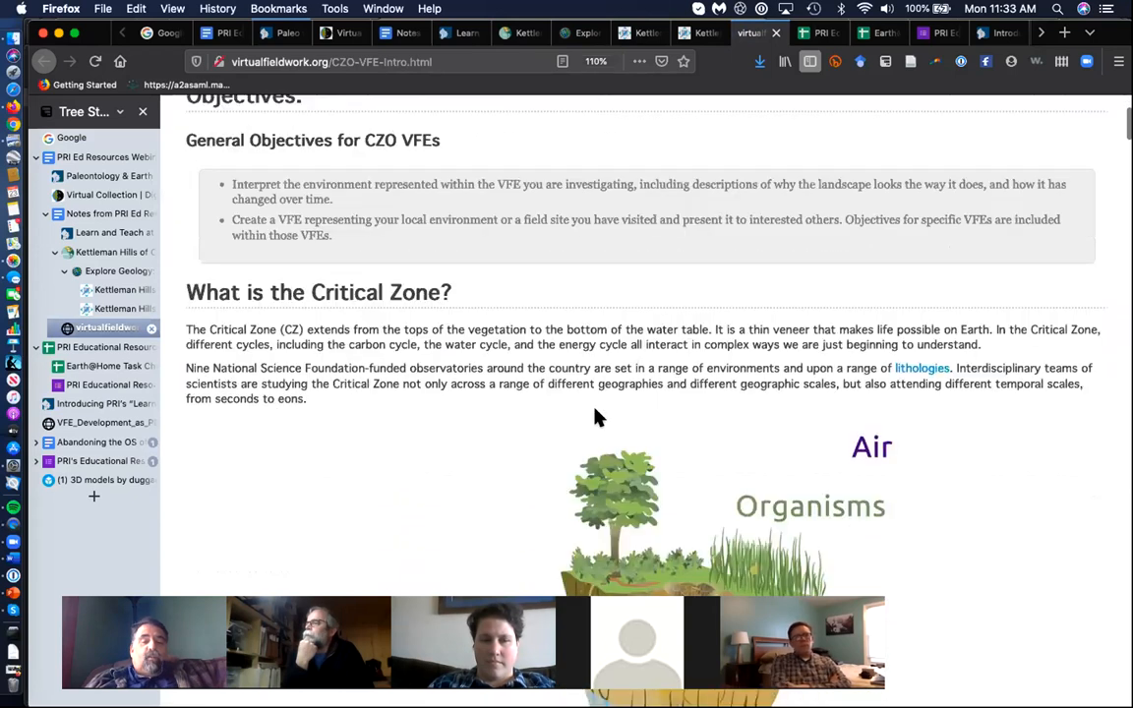
pyautogui.scroll(-3)
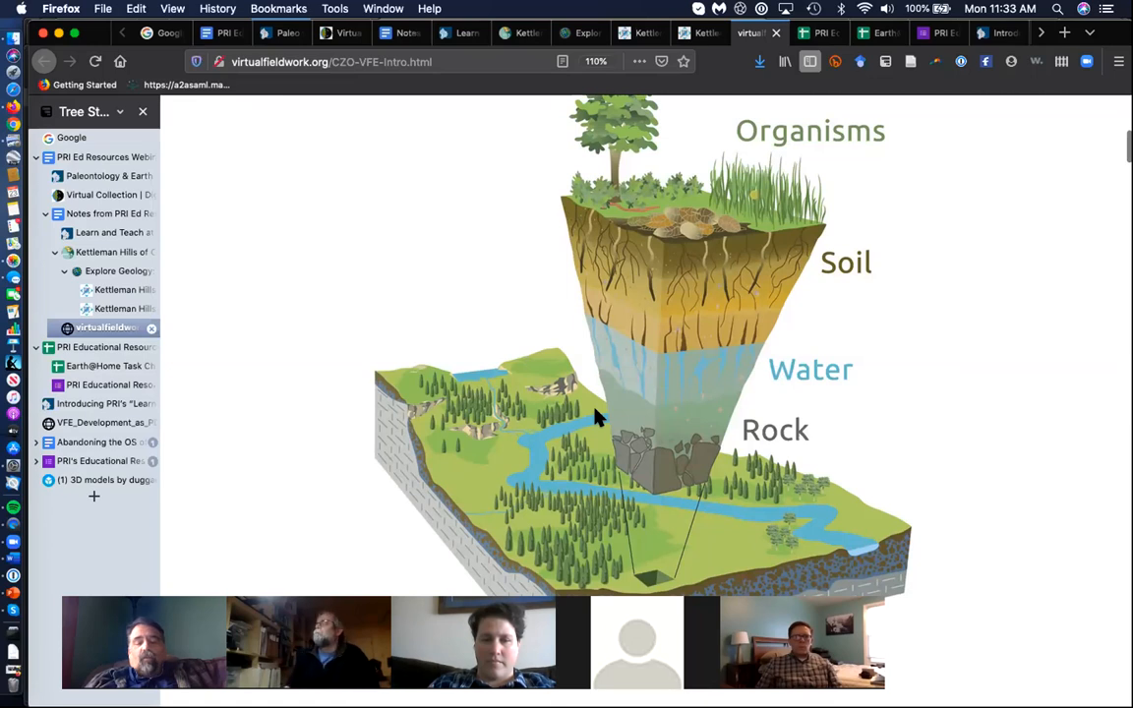
pyautogui.moveTo(653, 440)
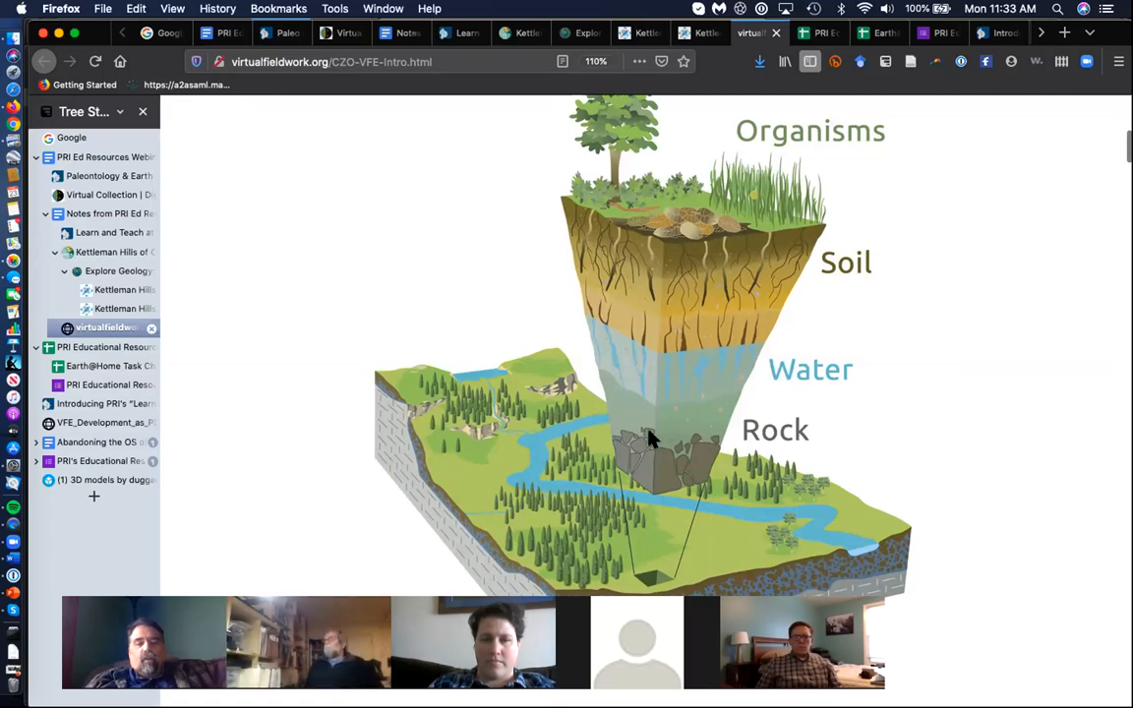
pyautogui.moveTo(806, 367)
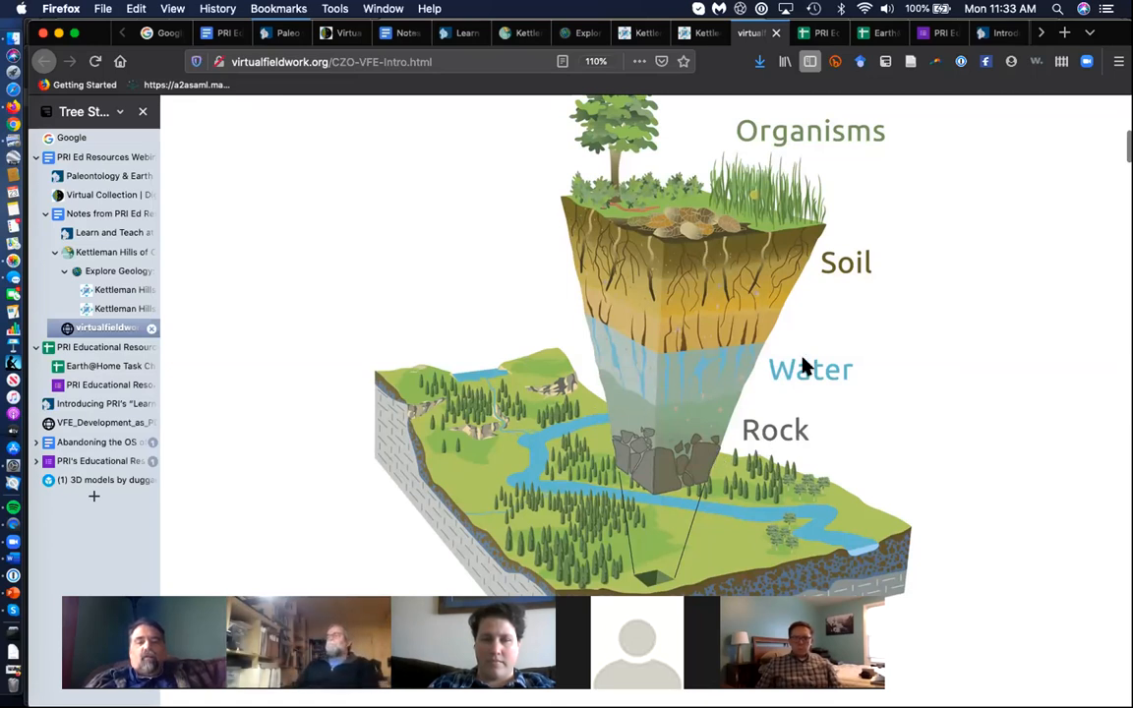
pyautogui.moveTo(857, 266)
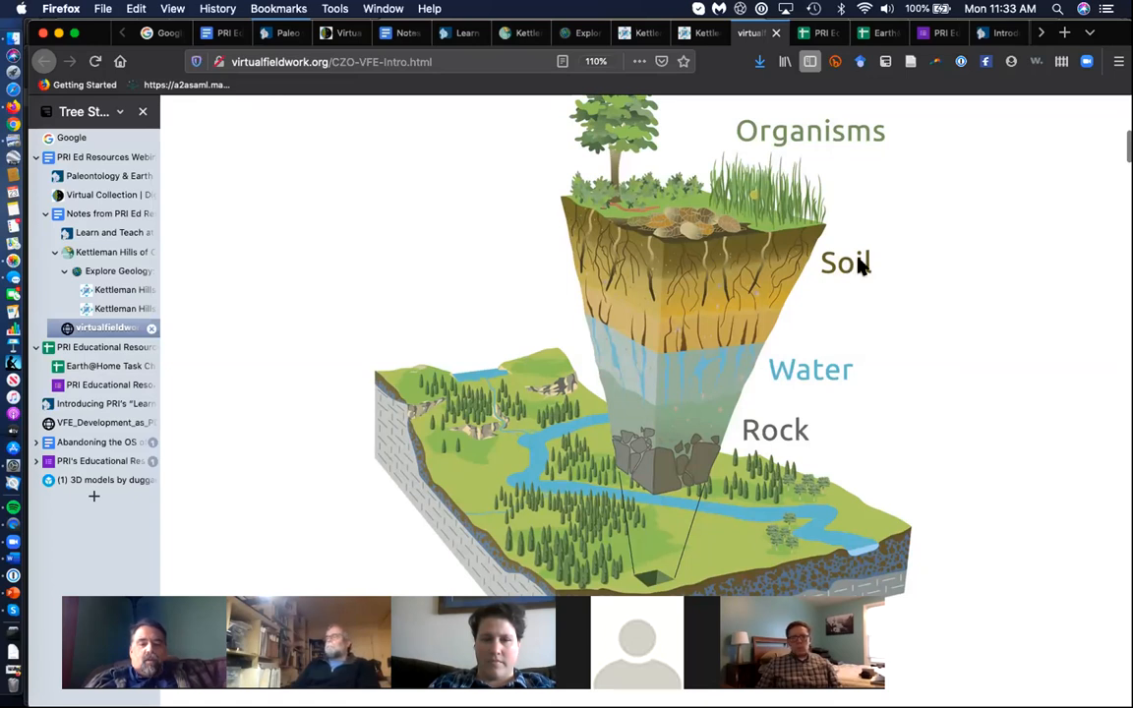
pyautogui.scroll(-3)
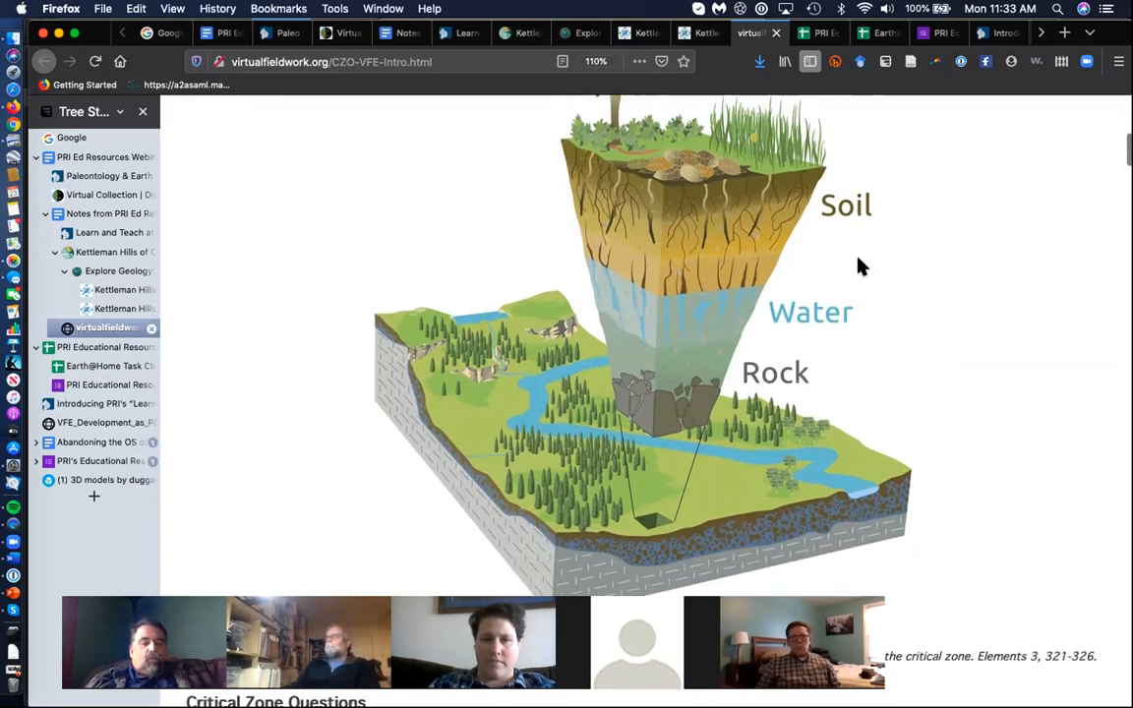
pyautogui.scroll(-3)
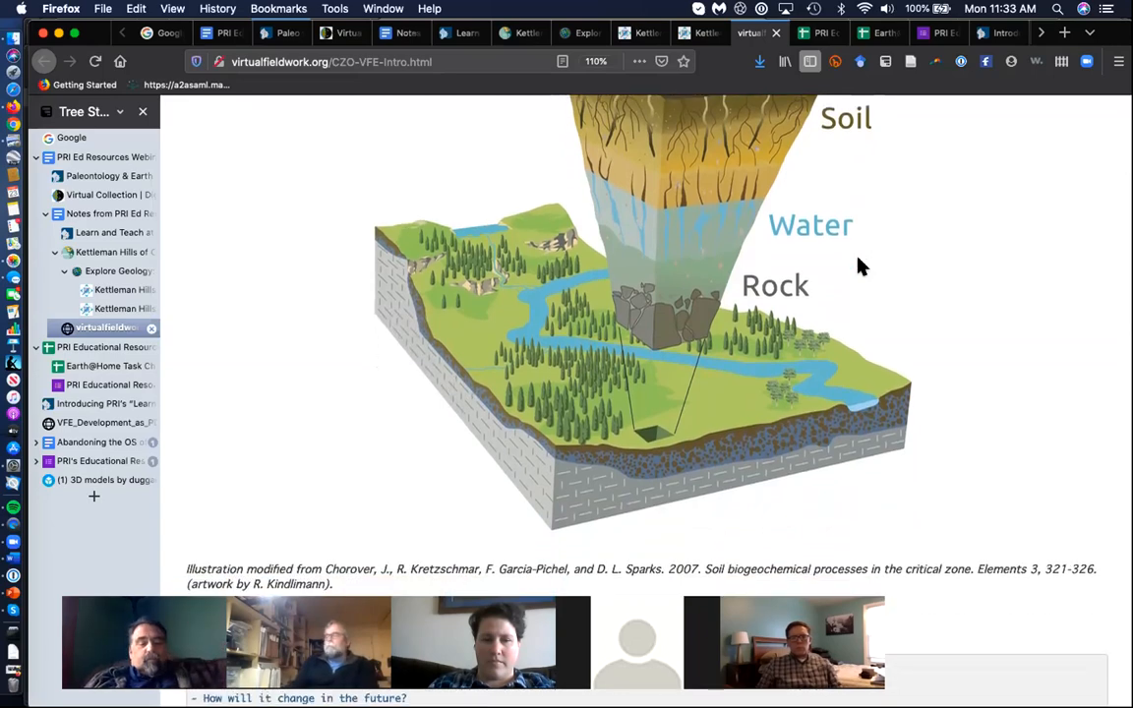
pyautogui.scroll(-3)
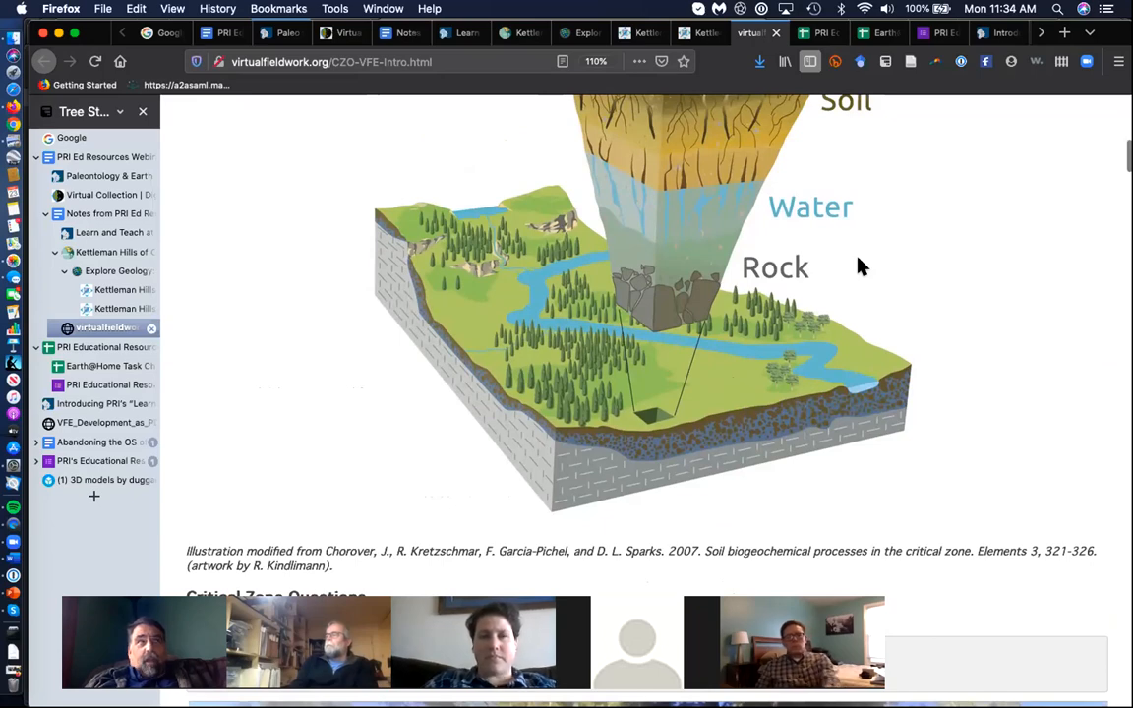
pyautogui.scroll(-3)
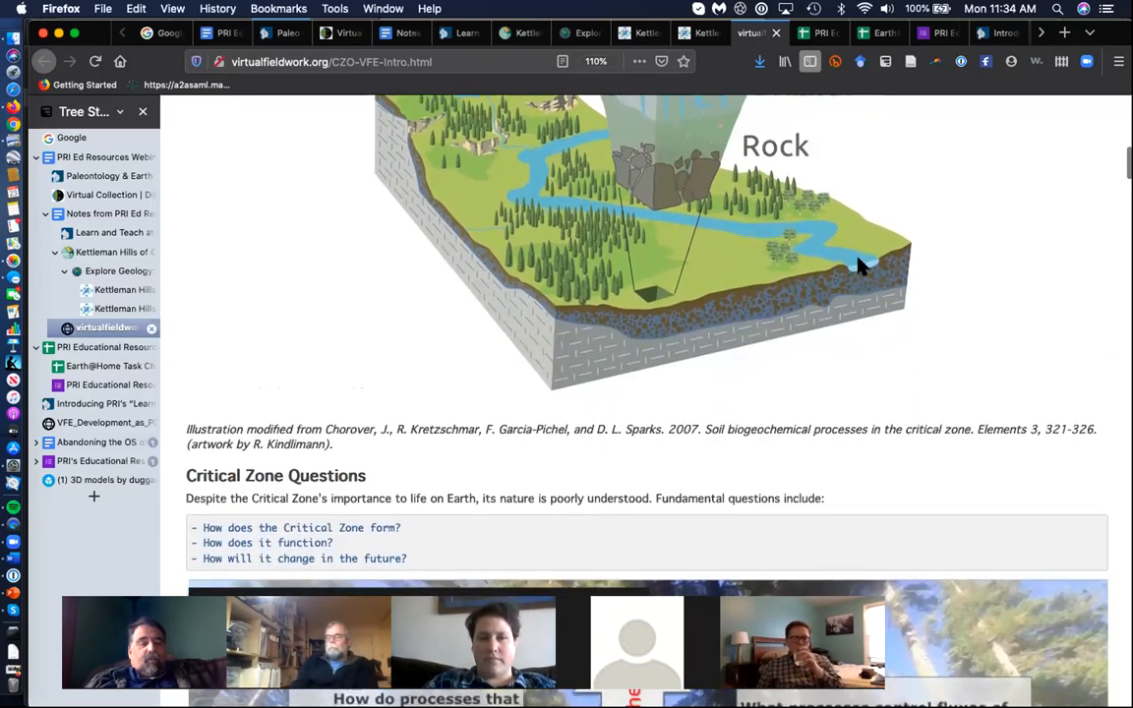
# Scroll past the Four Driving Questions graphic and local-relevance section to the Shale Hills panorama
pyautogui.scroll(-3)
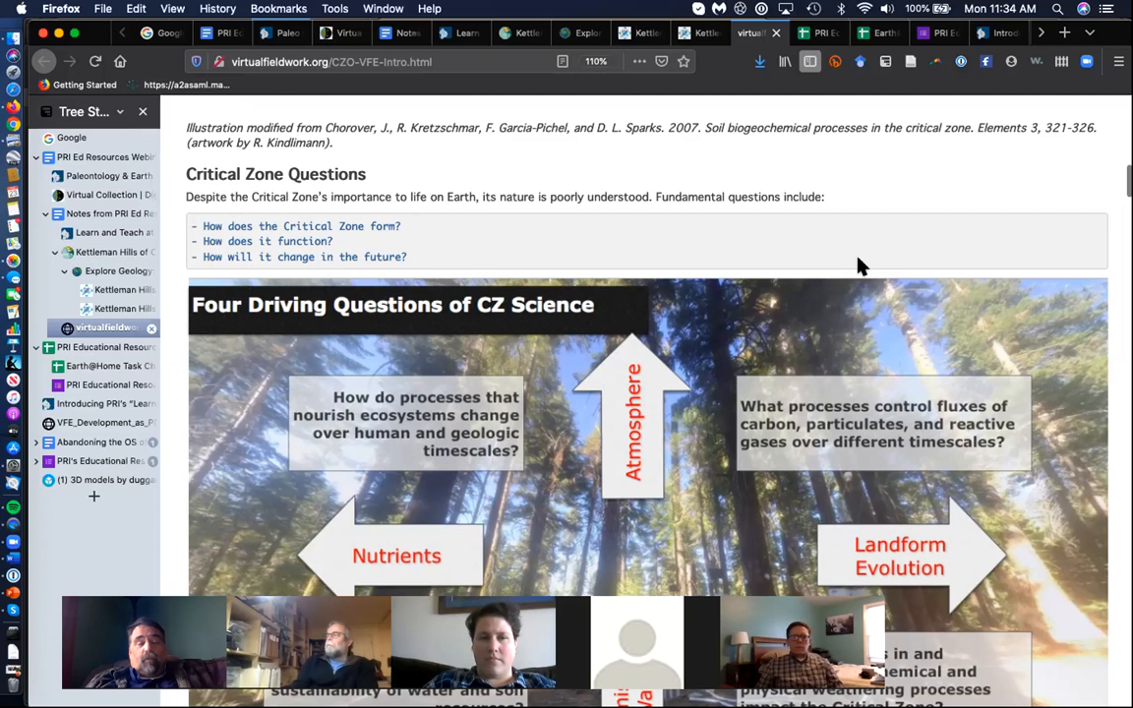
pyautogui.scroll(-3)
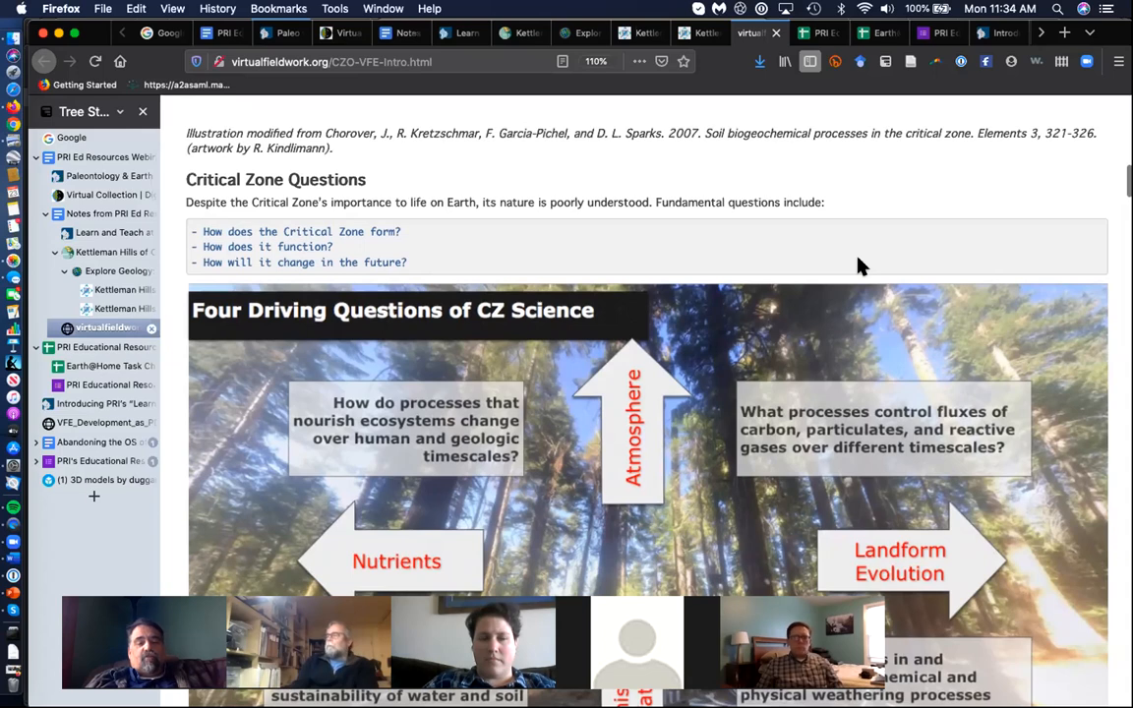
pyautogui.scroll(-3)
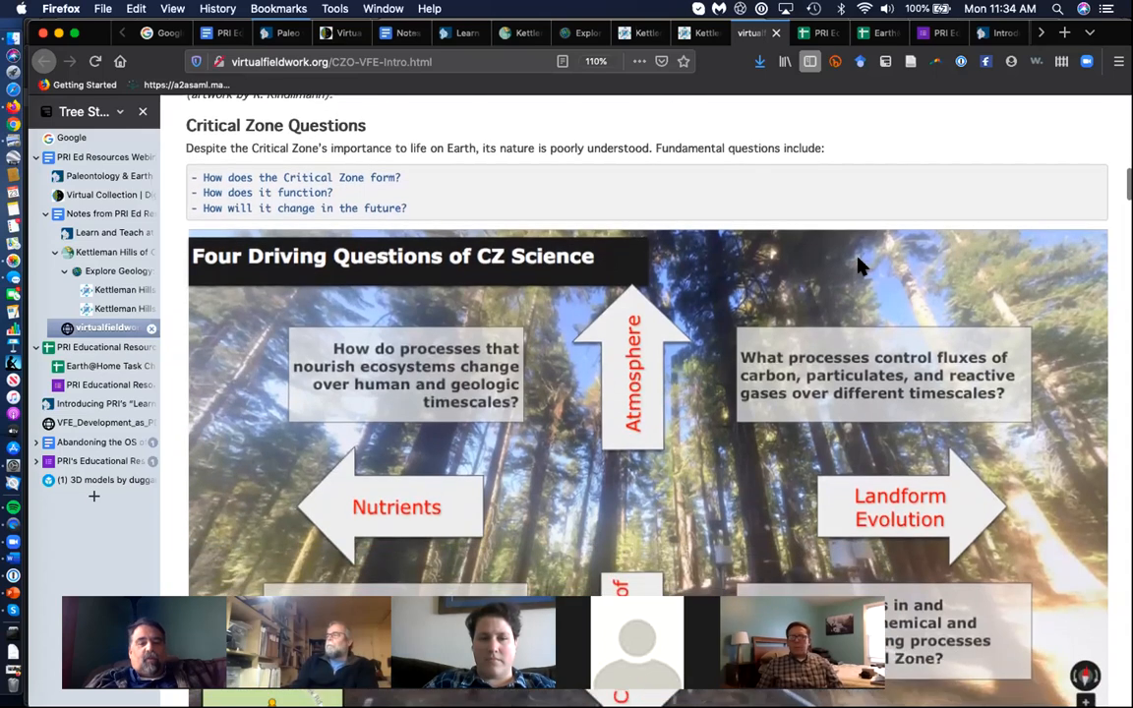
pyautogui.scroll(-3)
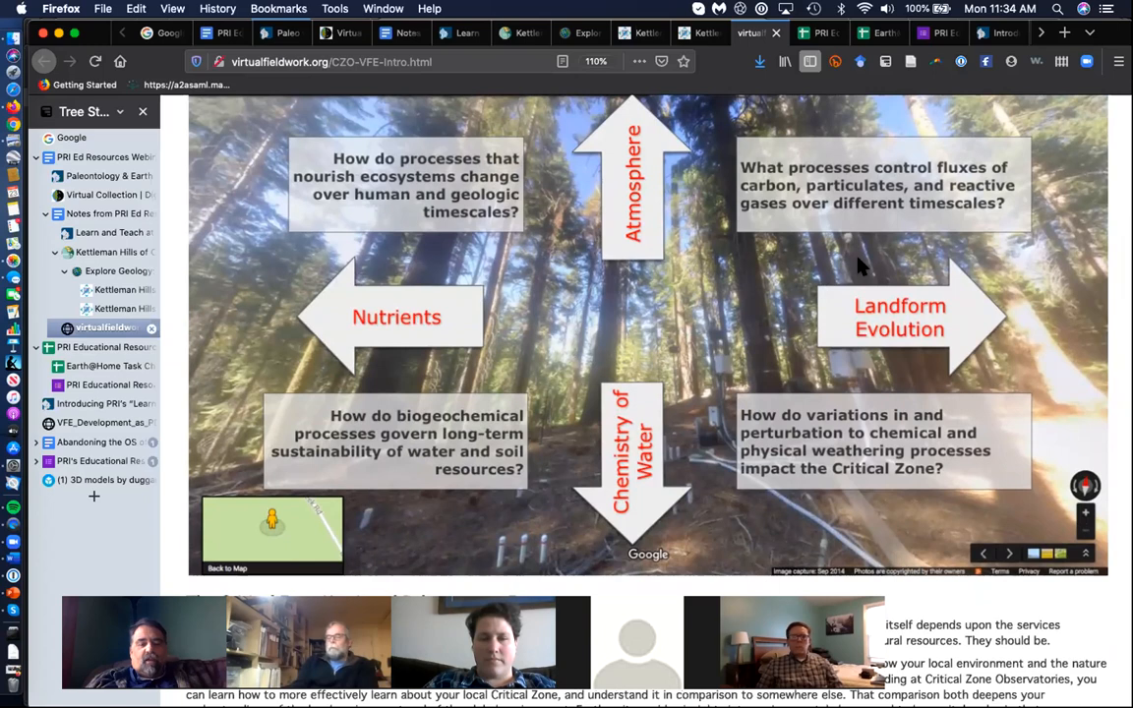
pyautogui.scroll(-3)
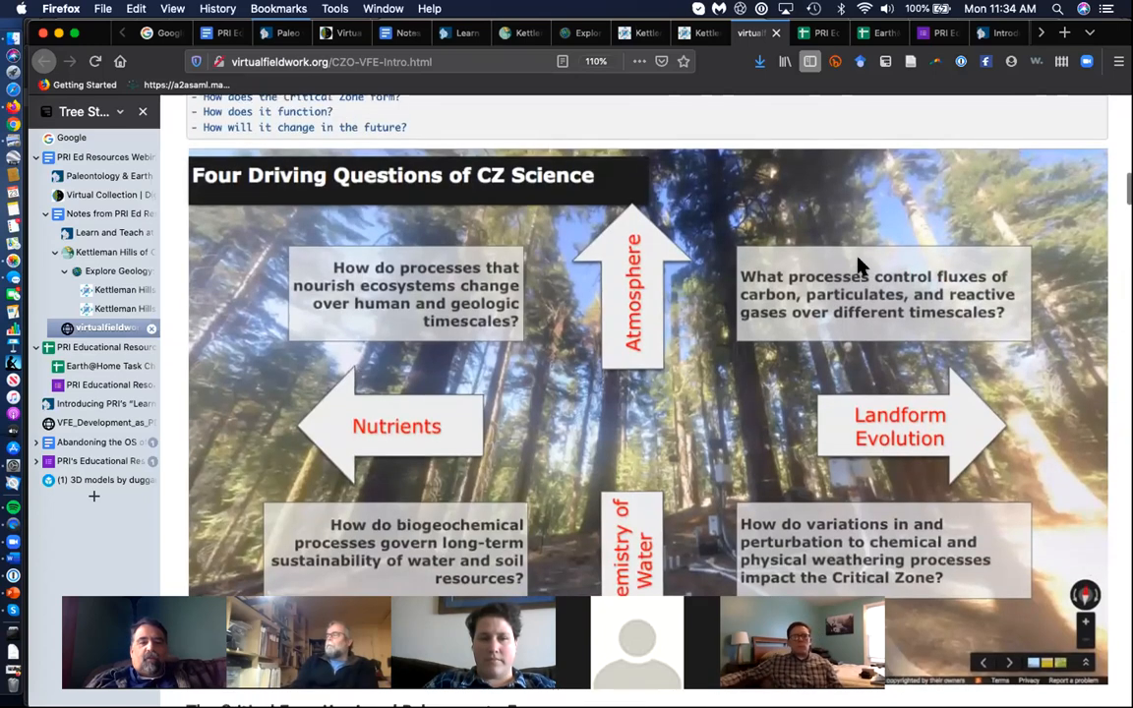
pyautogui.scroll(-3)
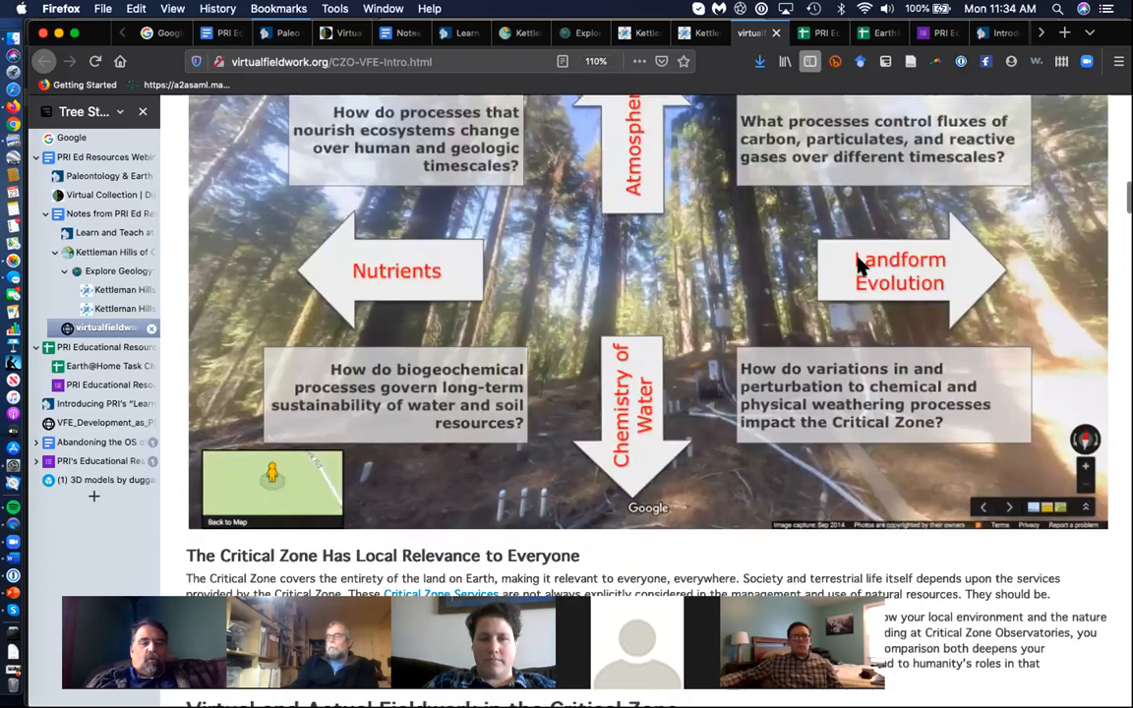
pyautogui.scroll(-3)
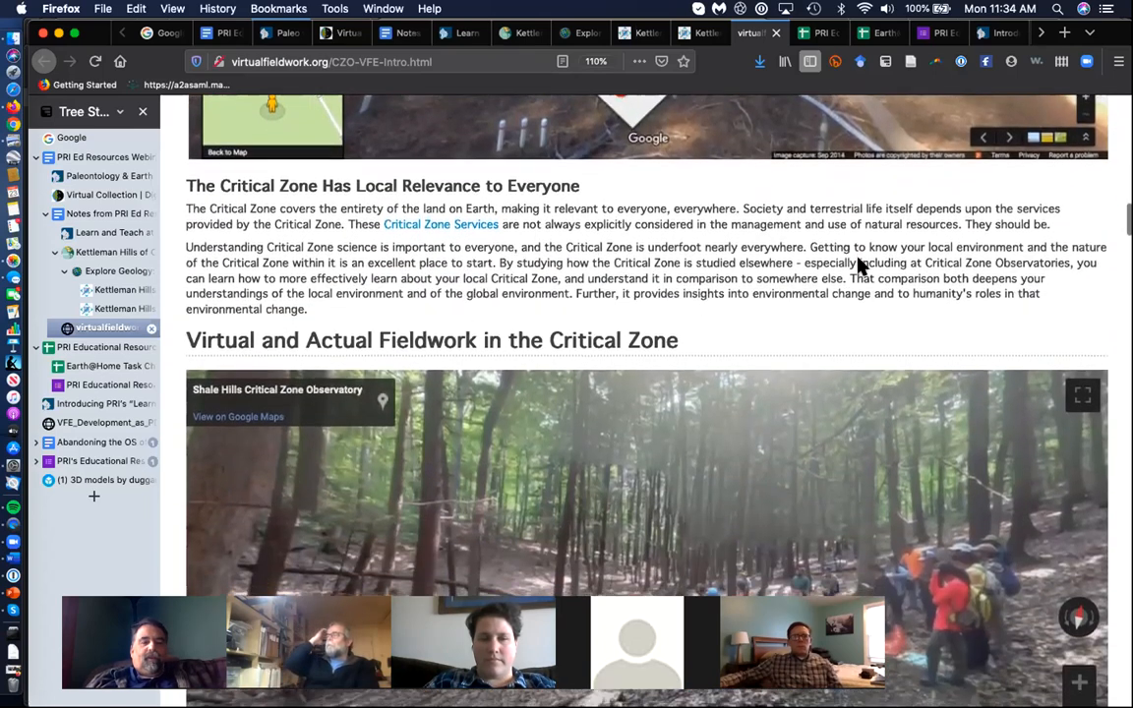
pyautogui.scroll(-3)
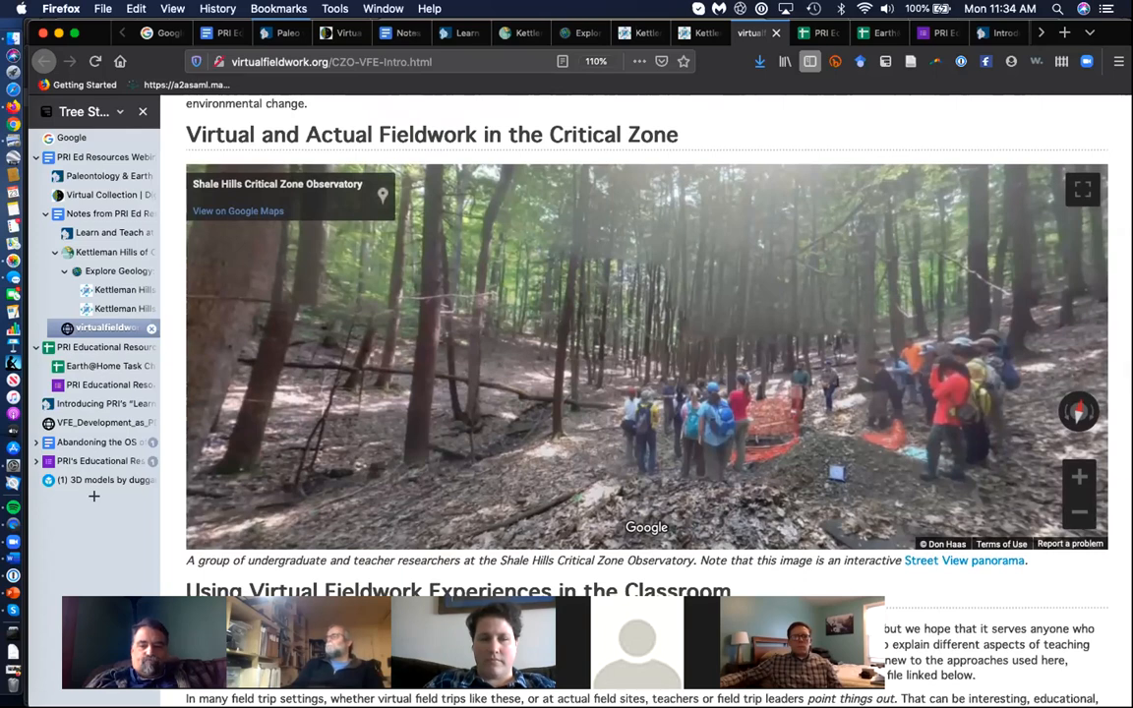
pyautogui.scroll(-3)
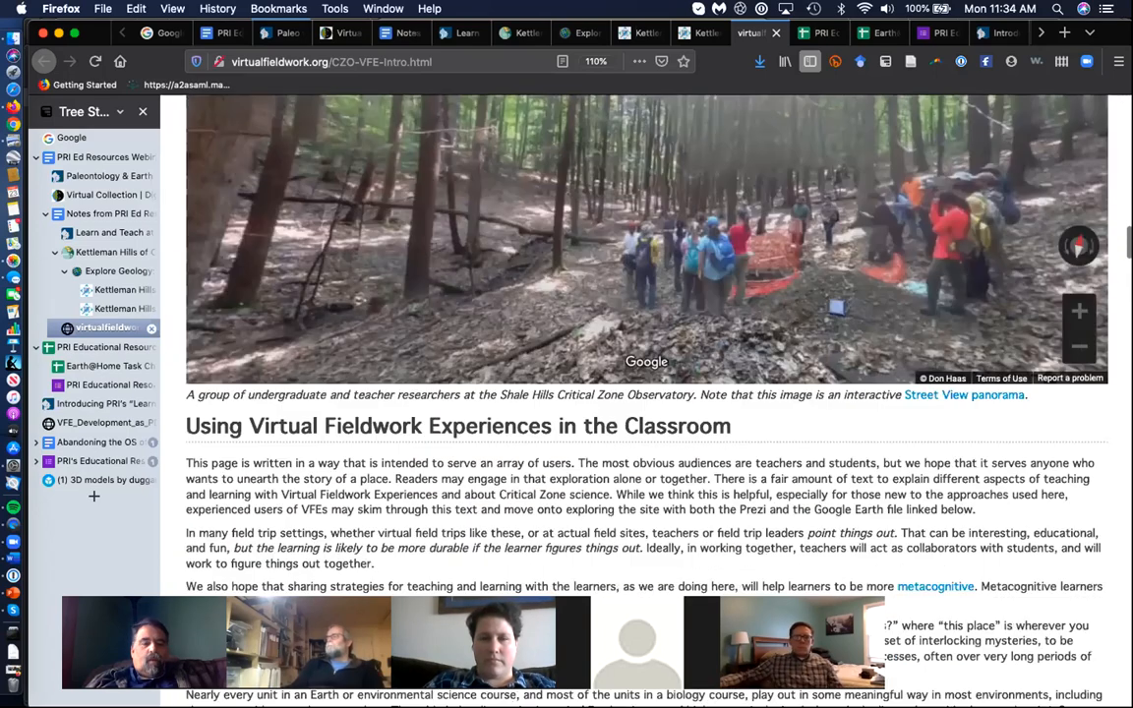
pyautogui.scroll(-3)
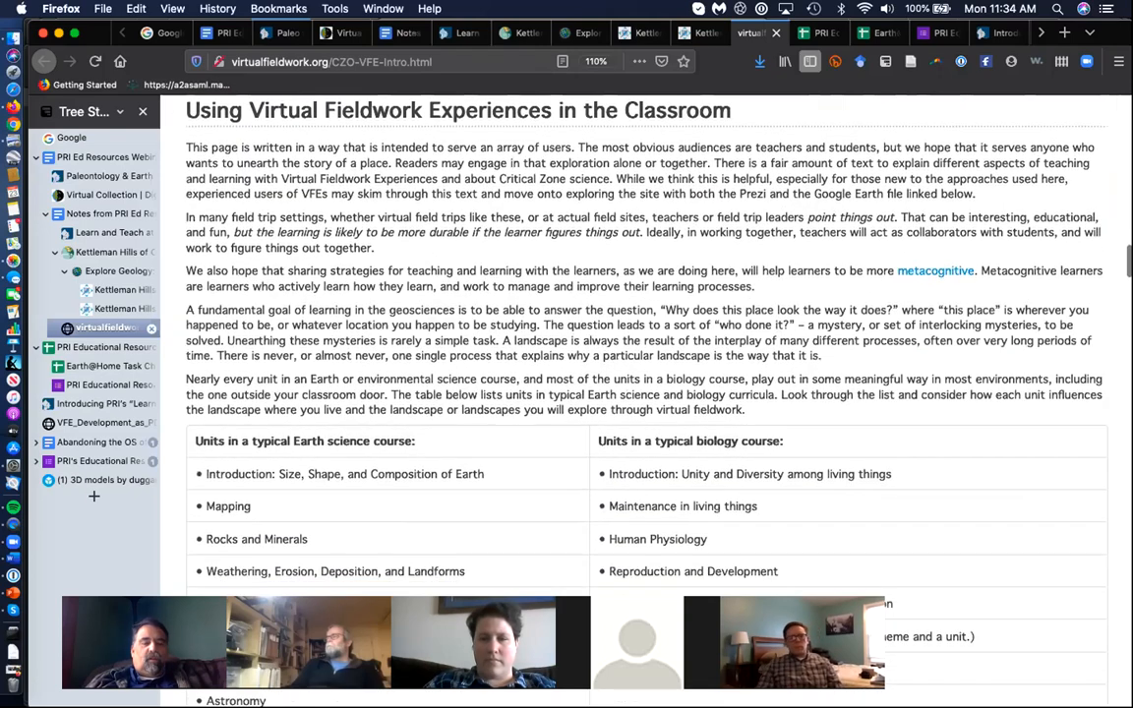
pyautogui.scroll(-3)
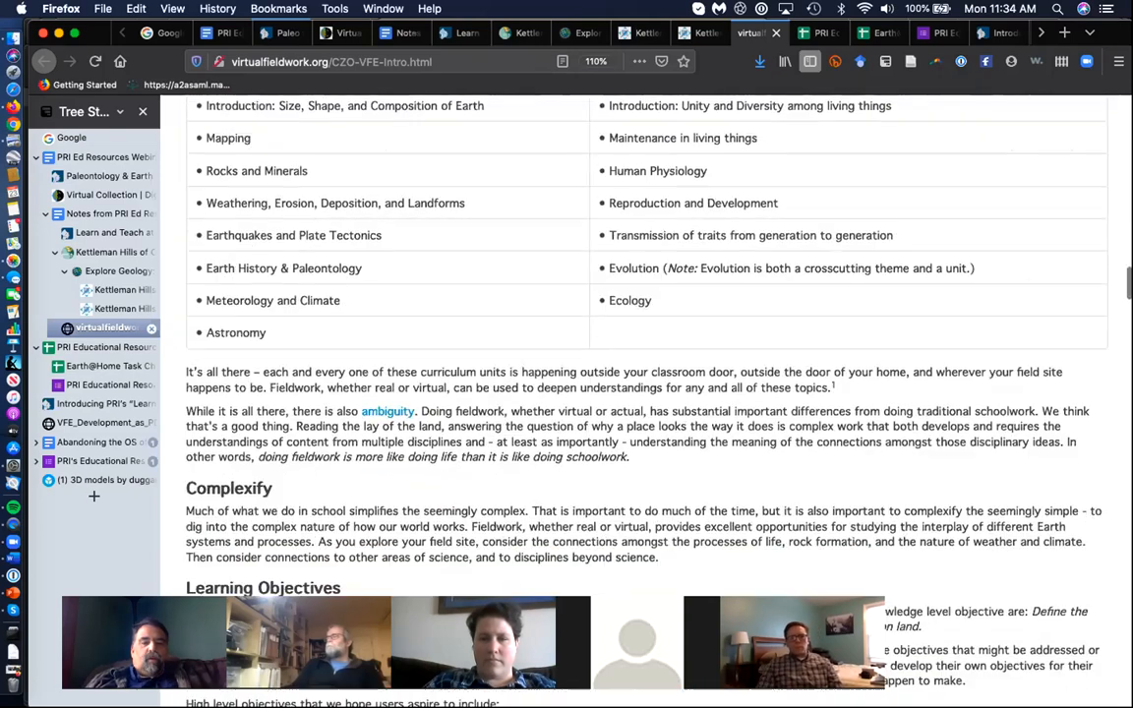
pyautogui.scroll(-3)
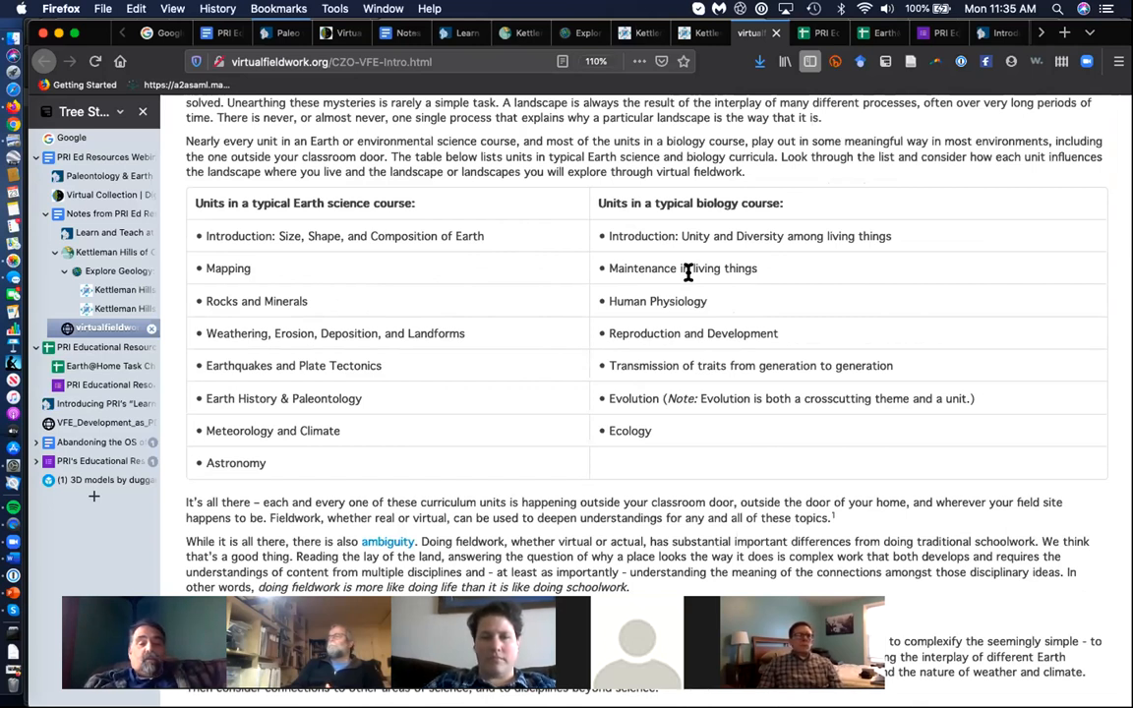
pyautogui.moveTo(475, 297)
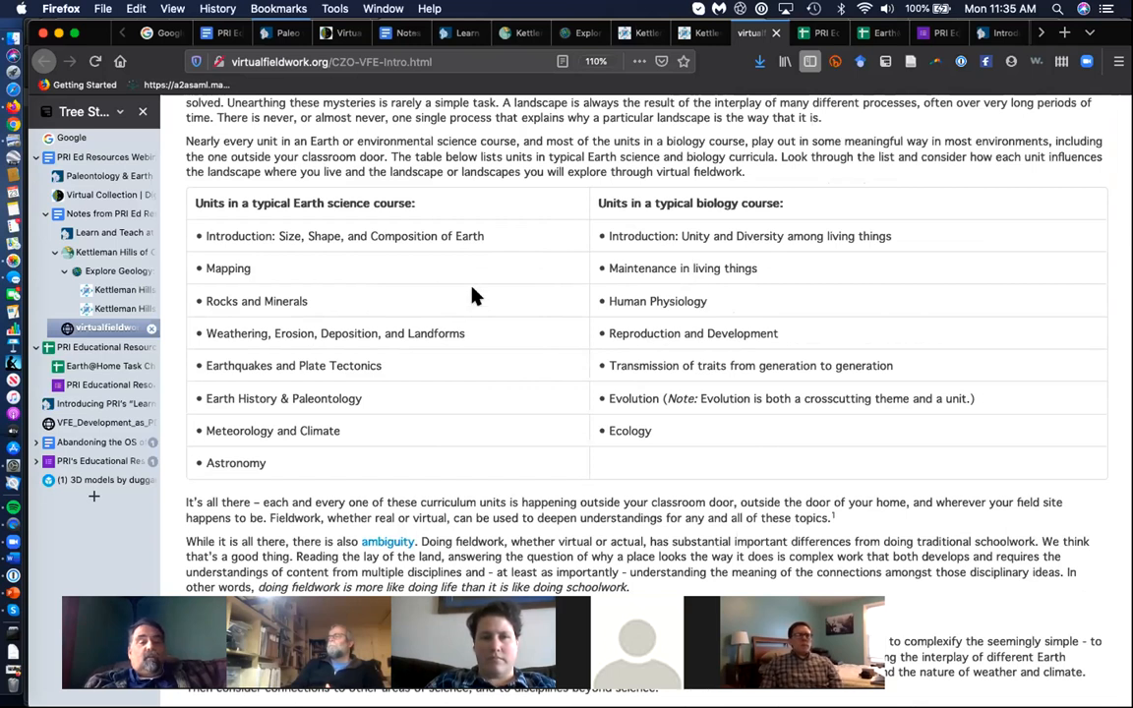
pyautogui.moveTo(519, 313)
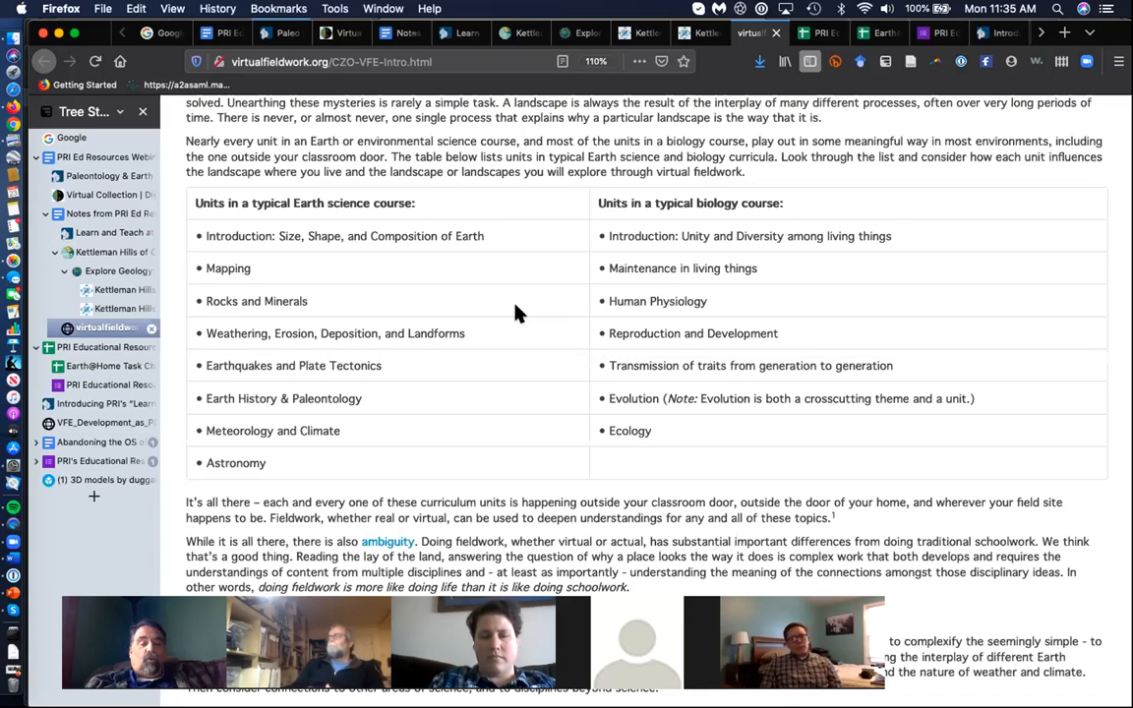
pyautogui.scroll(-3)
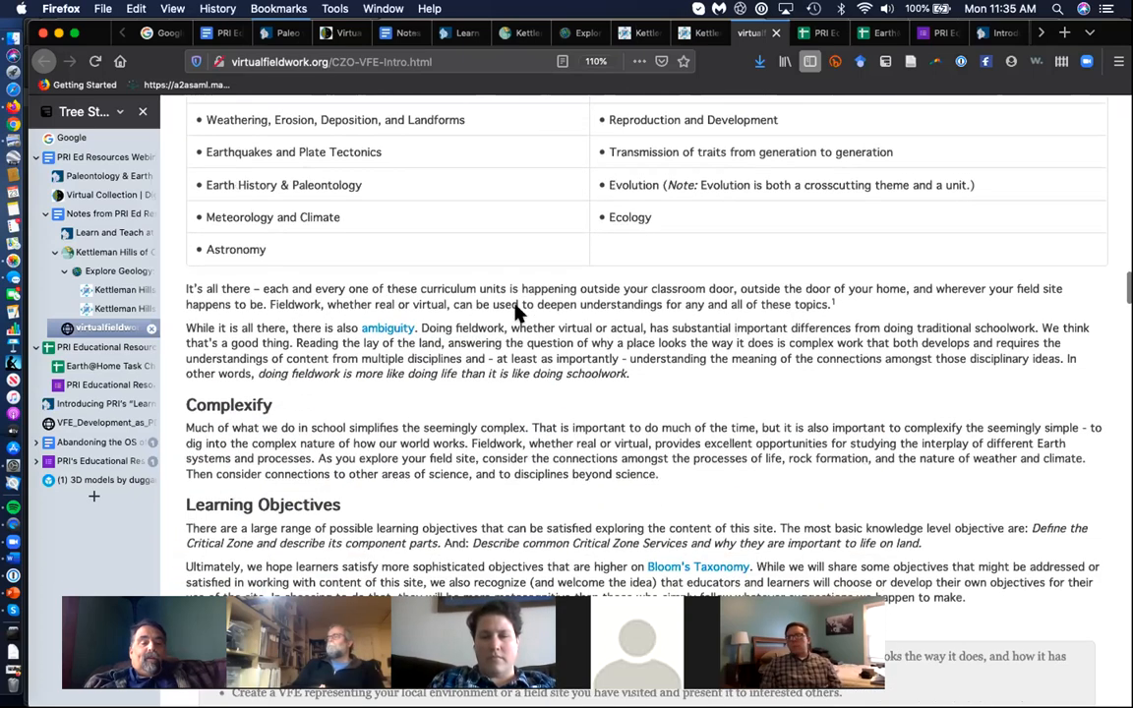
pyautogui.scroll(-3)
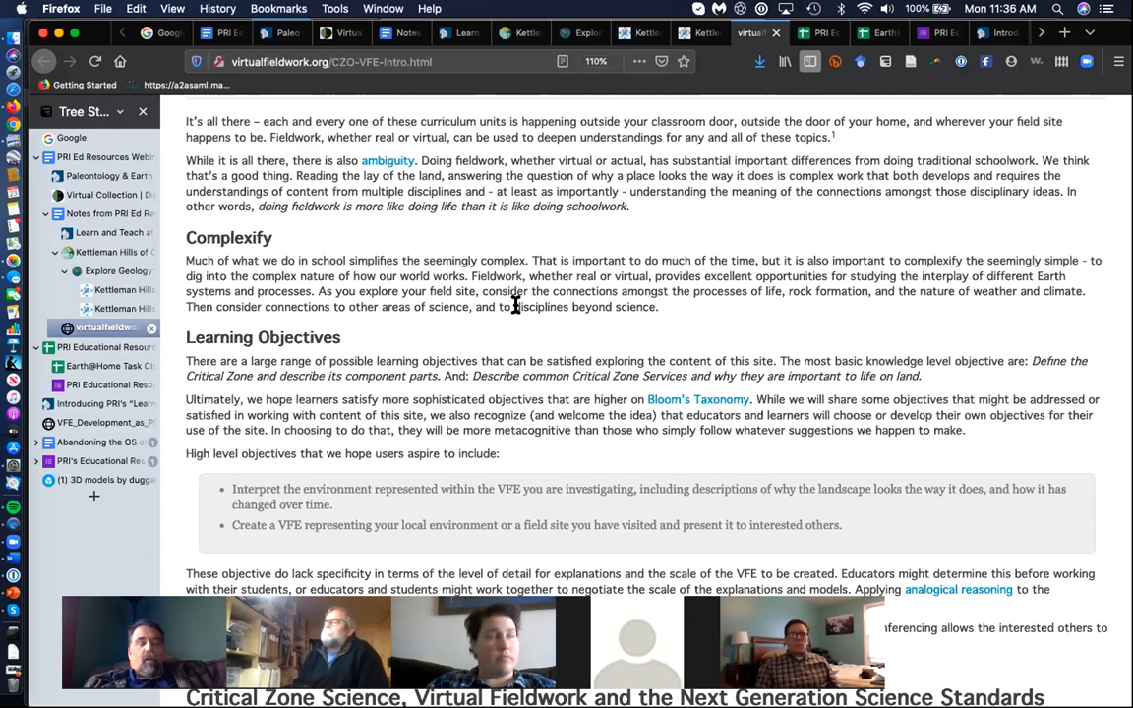
pyautogui.scroll(-3)
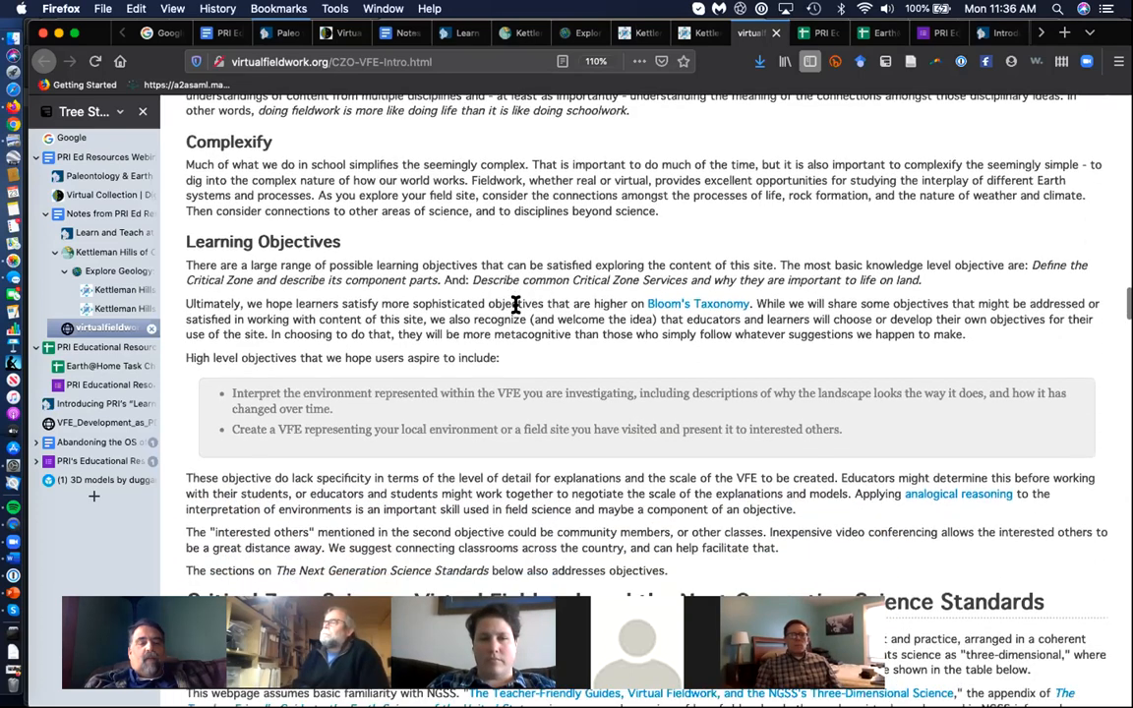
pyautogui.scroll(-3)
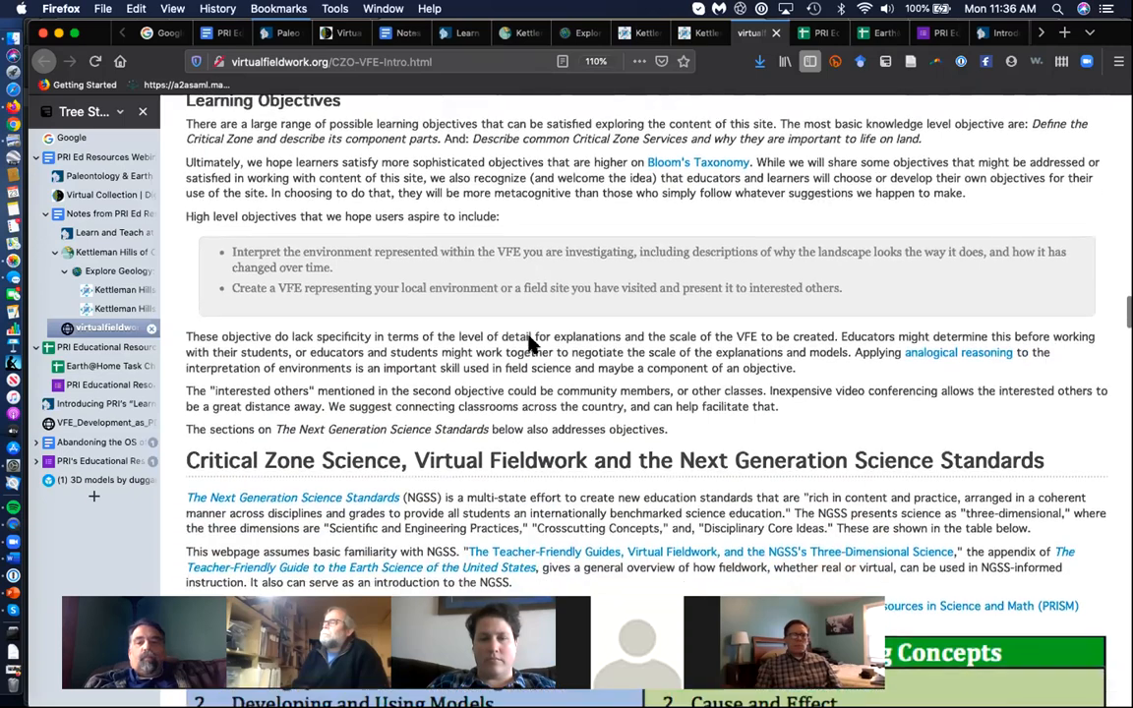
pyautogui.scroll(-3)
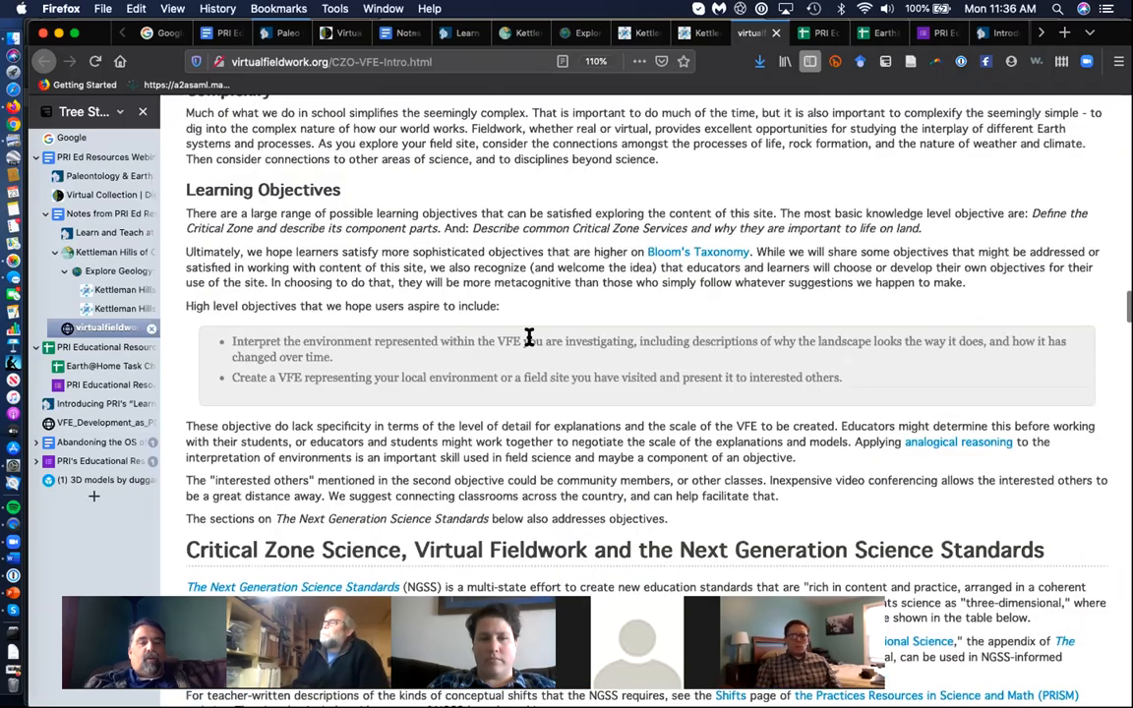
pyautogui.moveTo(530, 344)
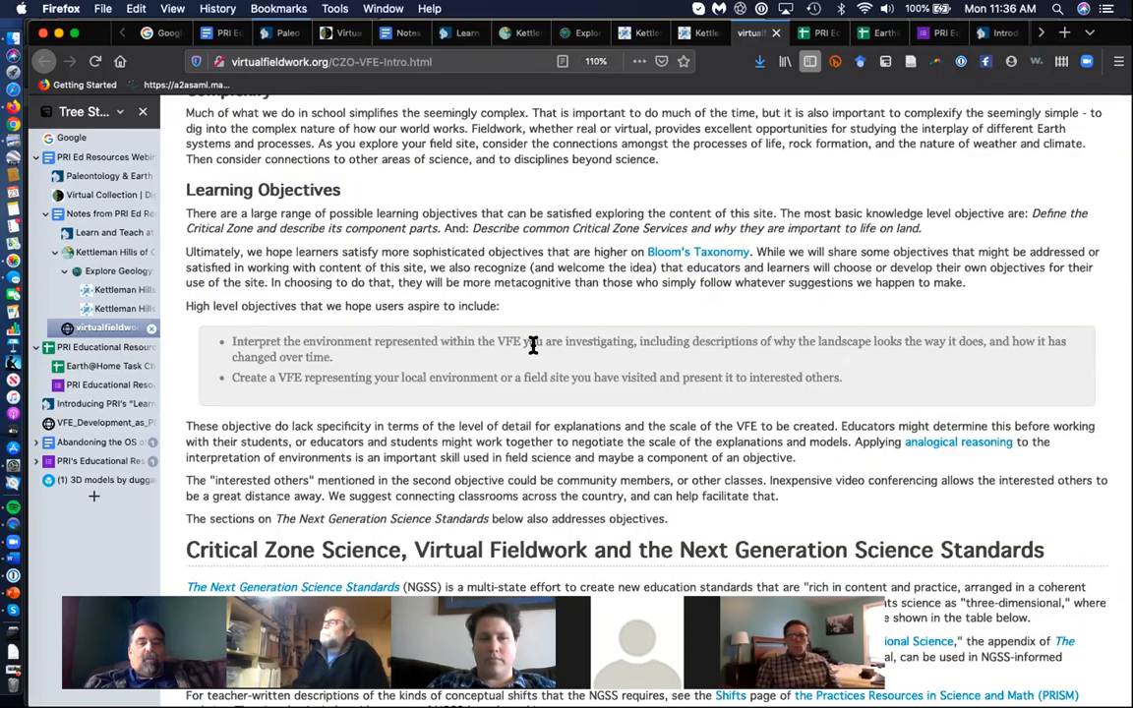
pyautogui.scroll(-3)
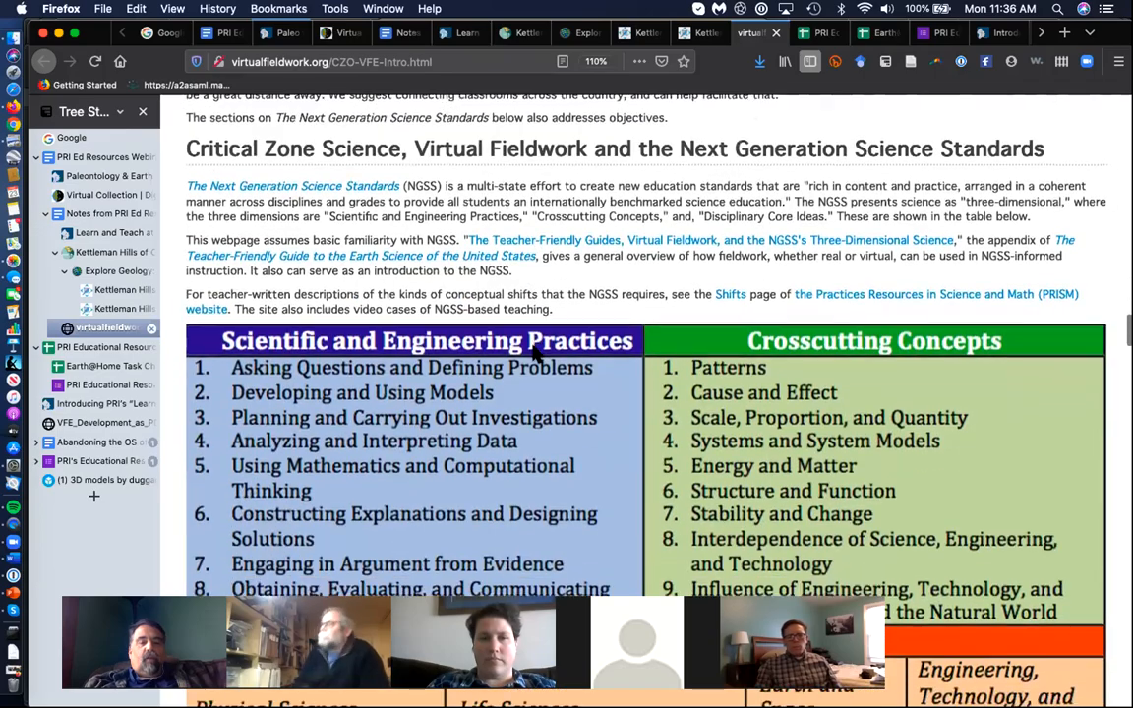
pyautogui.scroll(-3)
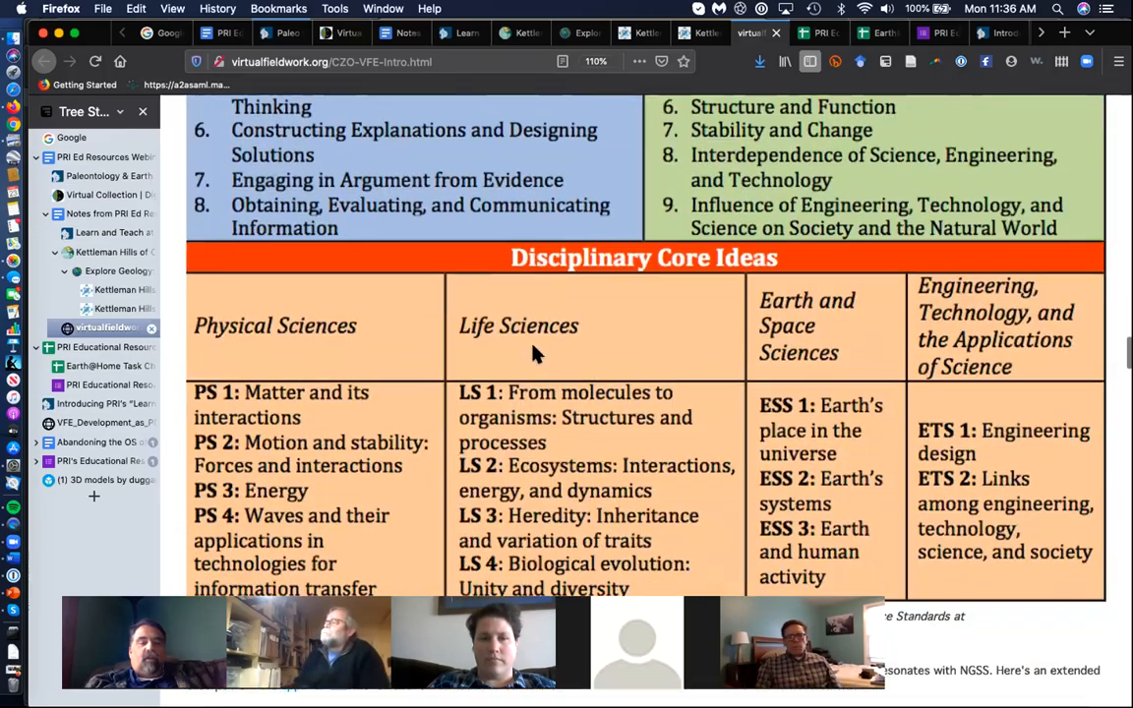
pyautogui.scroll(-3)
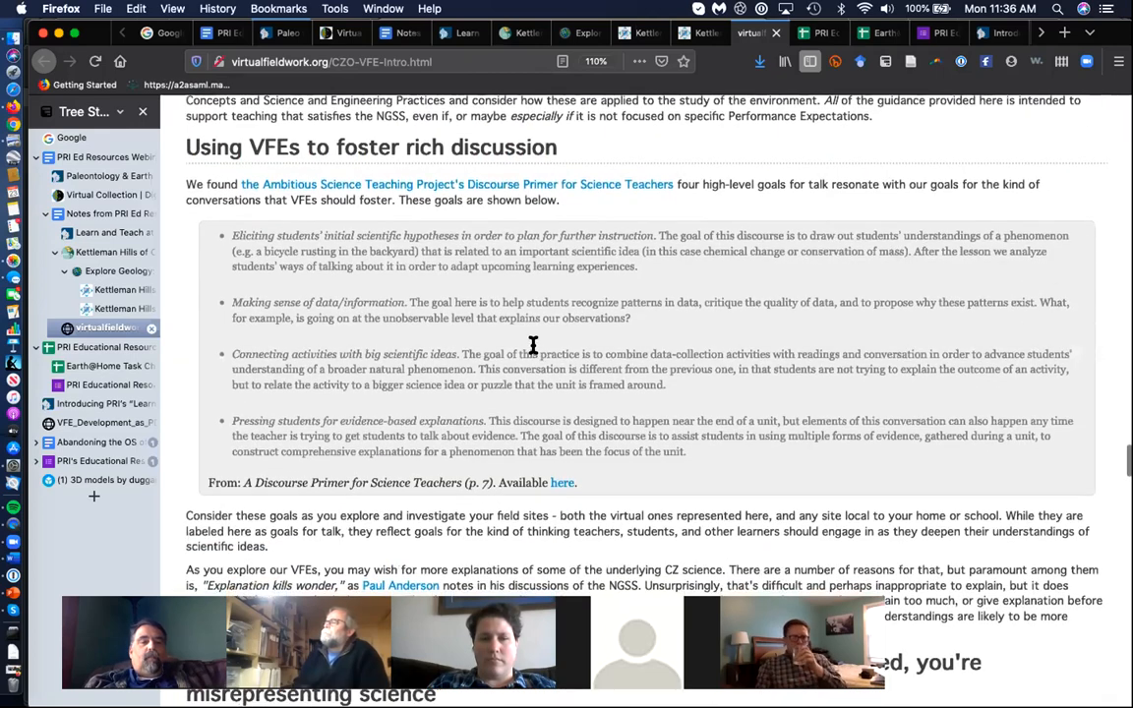
pyautogui.scroll(-3)
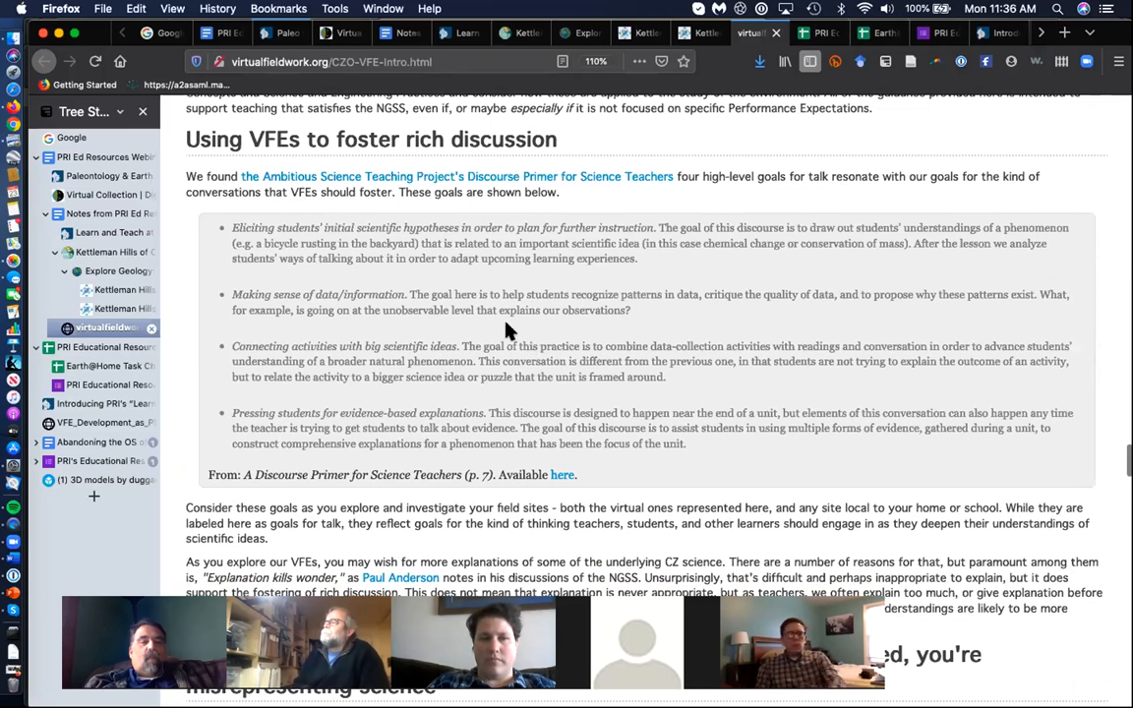
pyautogui.moveTo(501, 176)
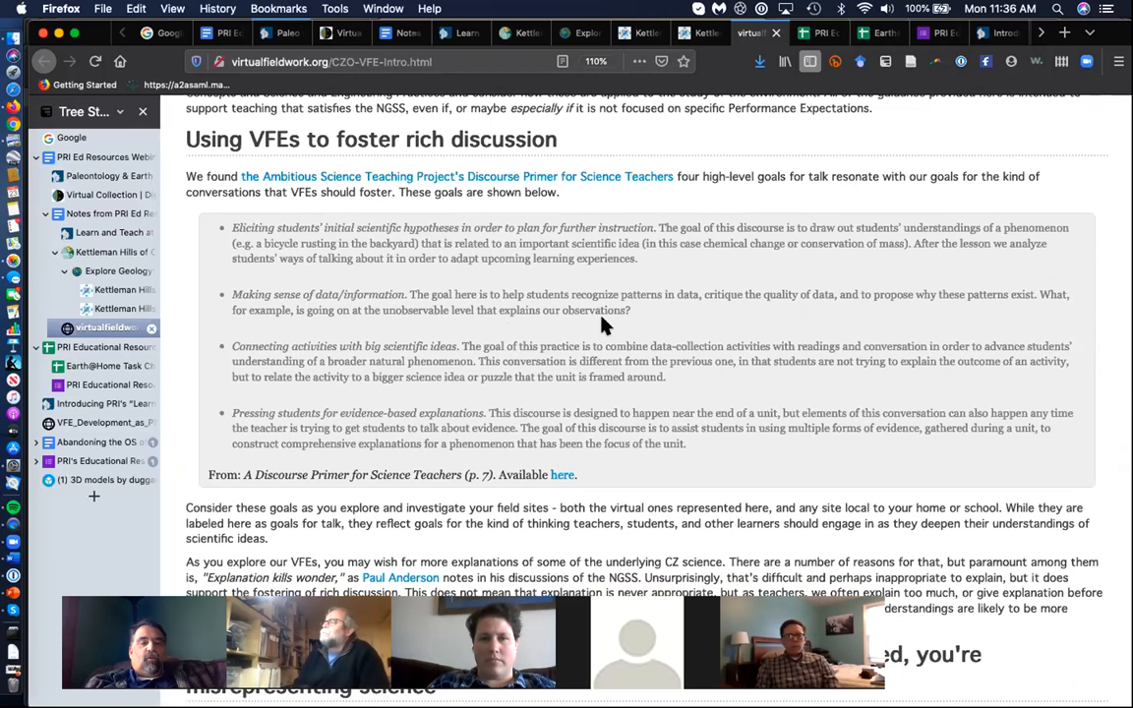
pyautogui.moveTo(536, 329)
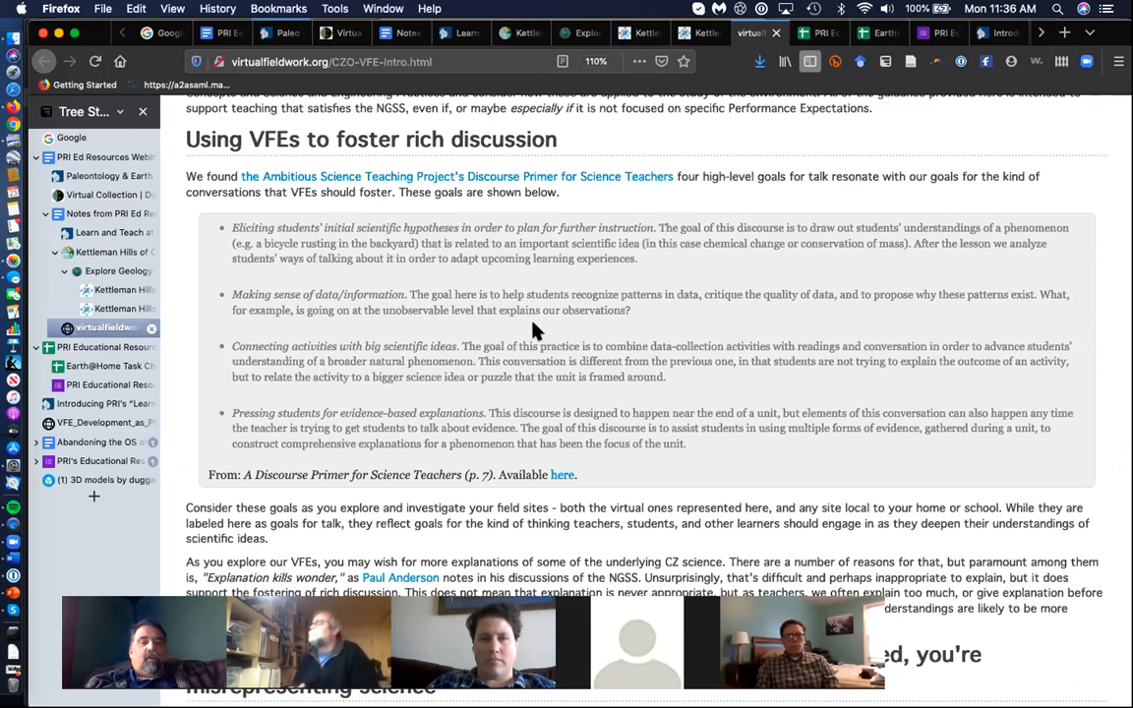
pyautogui.moveTo(529, 332)
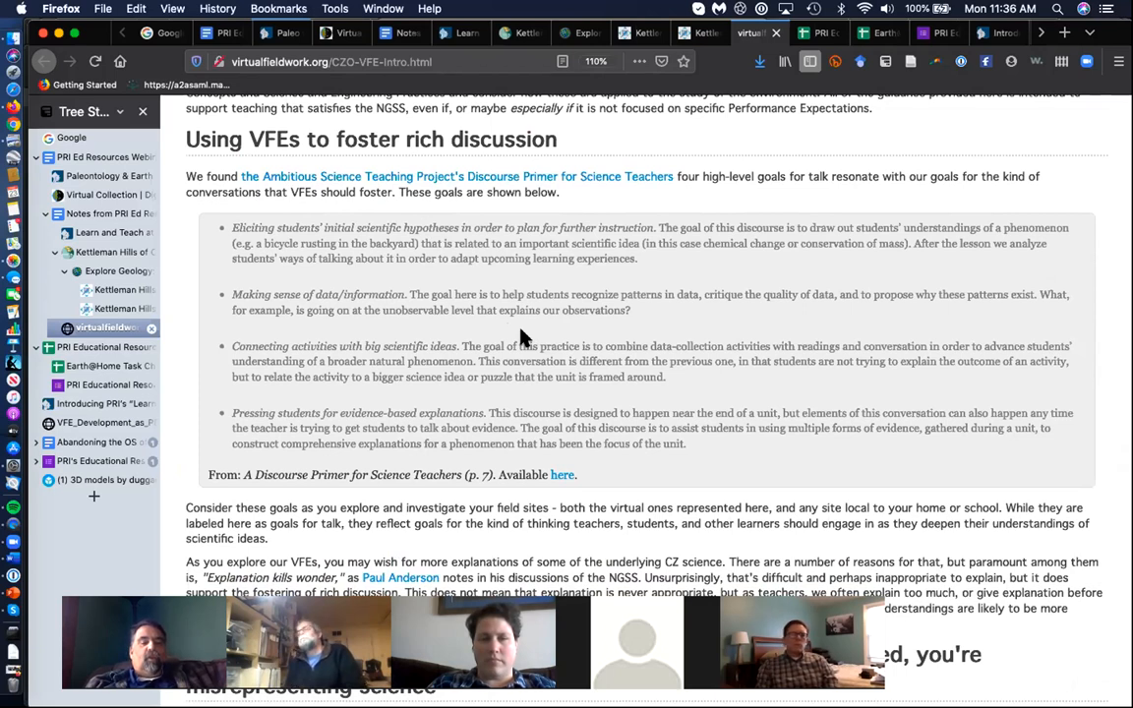
pyautogui.scroll(-3)
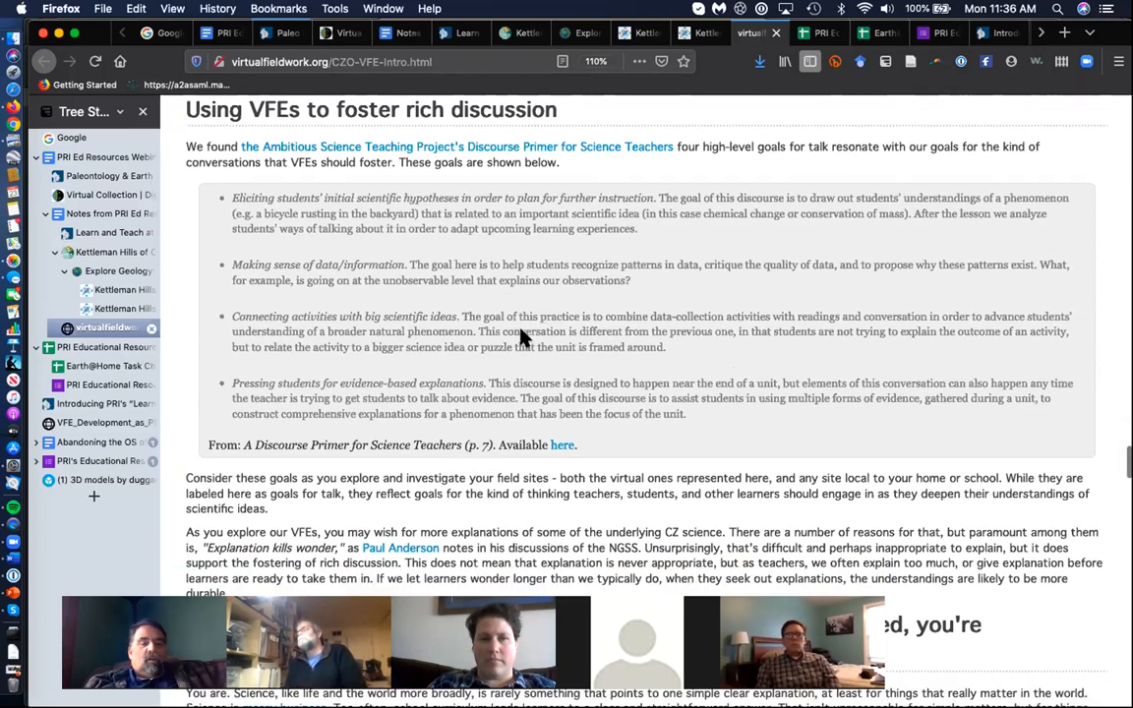
pyautogui.scroll(-3)
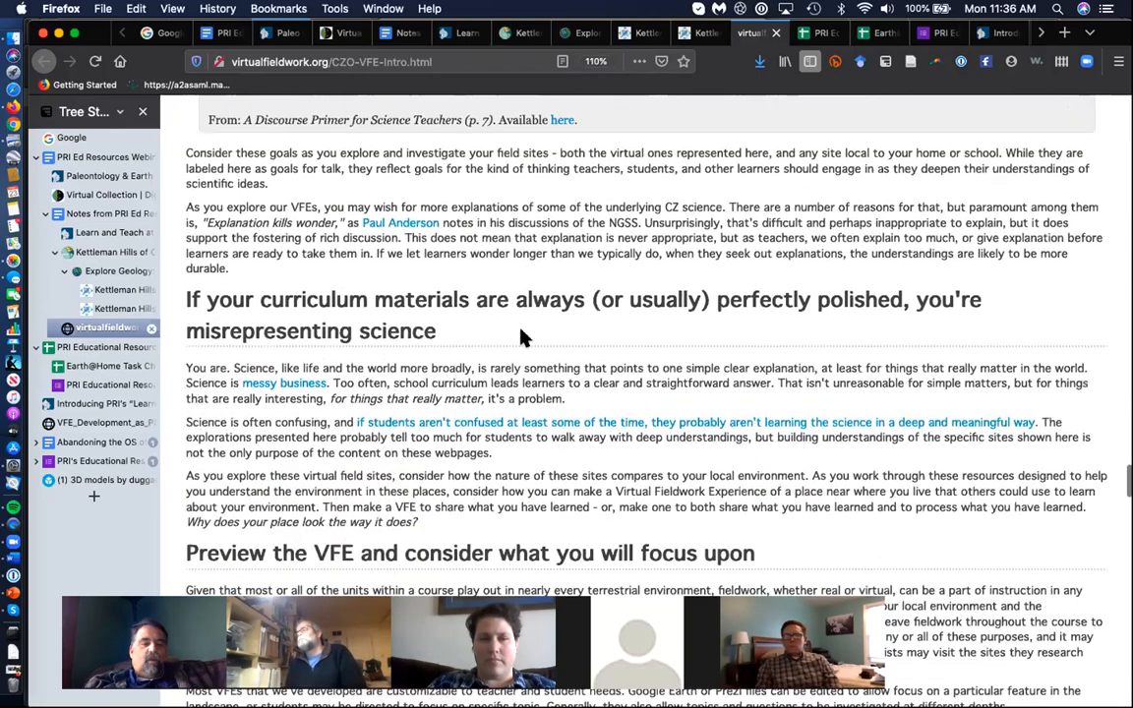
pyautogui.scroll(-3)
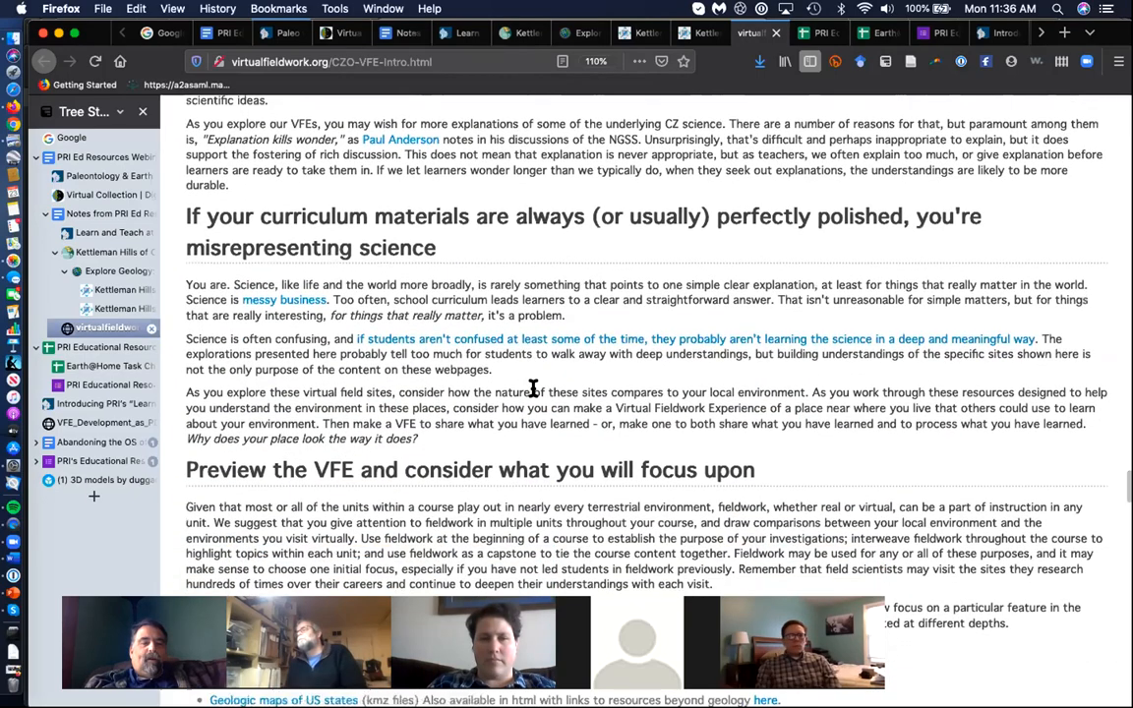
# Scroll down to the Google Earth files and Shale Hills Critical Zone Observatory VFE links
pyautogui.scroll(-3)
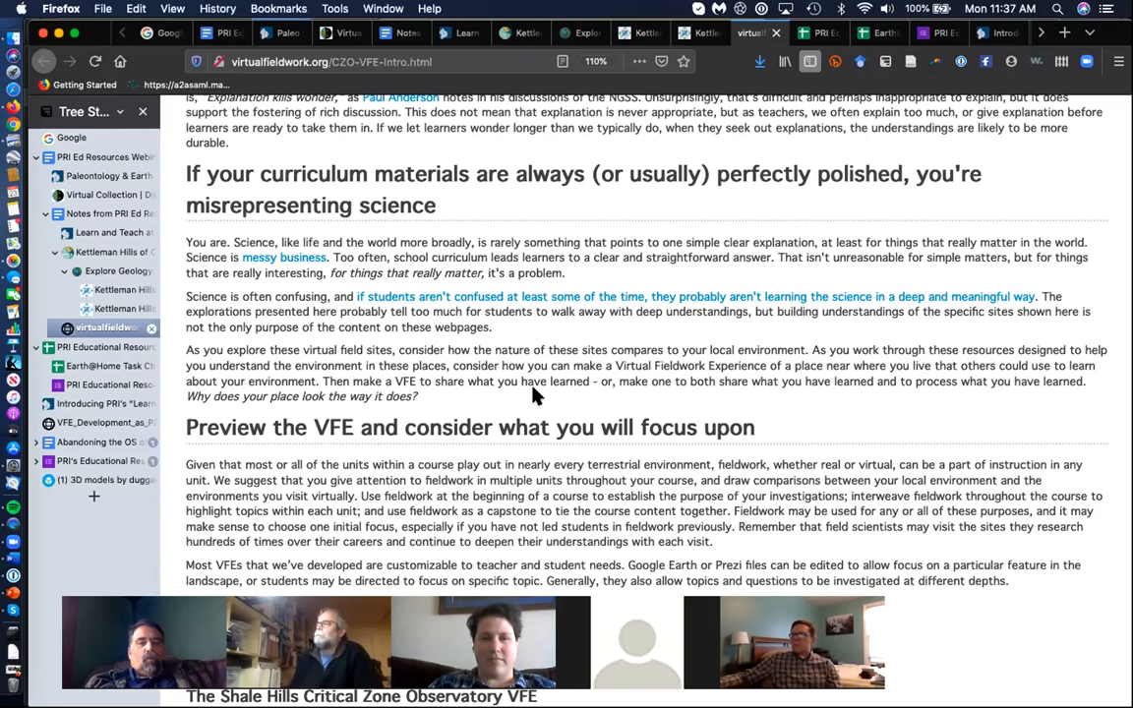
pyautogui.scroll(-3)
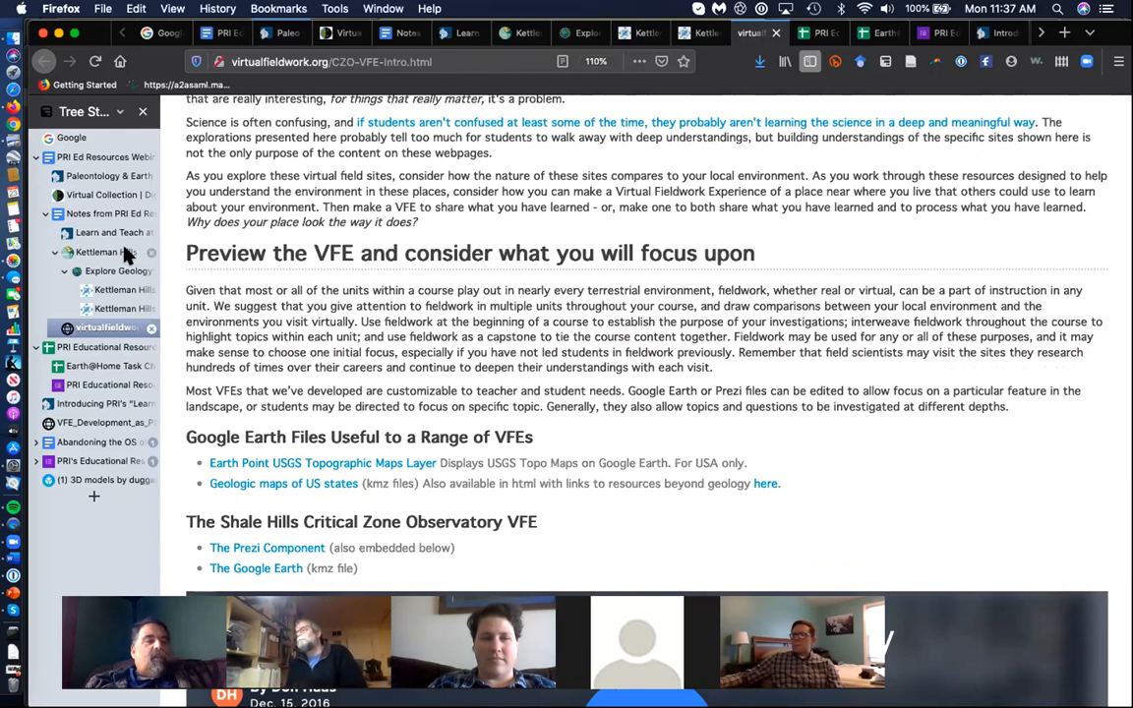
pyautogui.moveTo(101, 217)
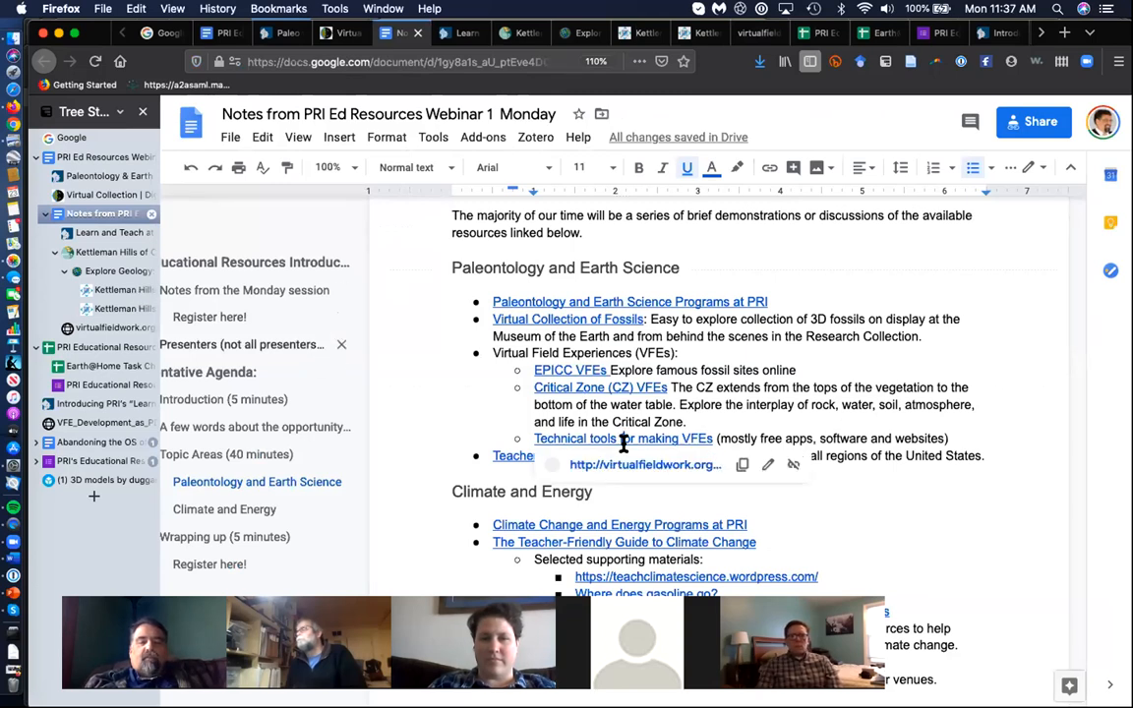
# Open the 'Technical tools for making VFEs' page and scroll down to the smartphone apps section
pyautogui.click(624, 438)
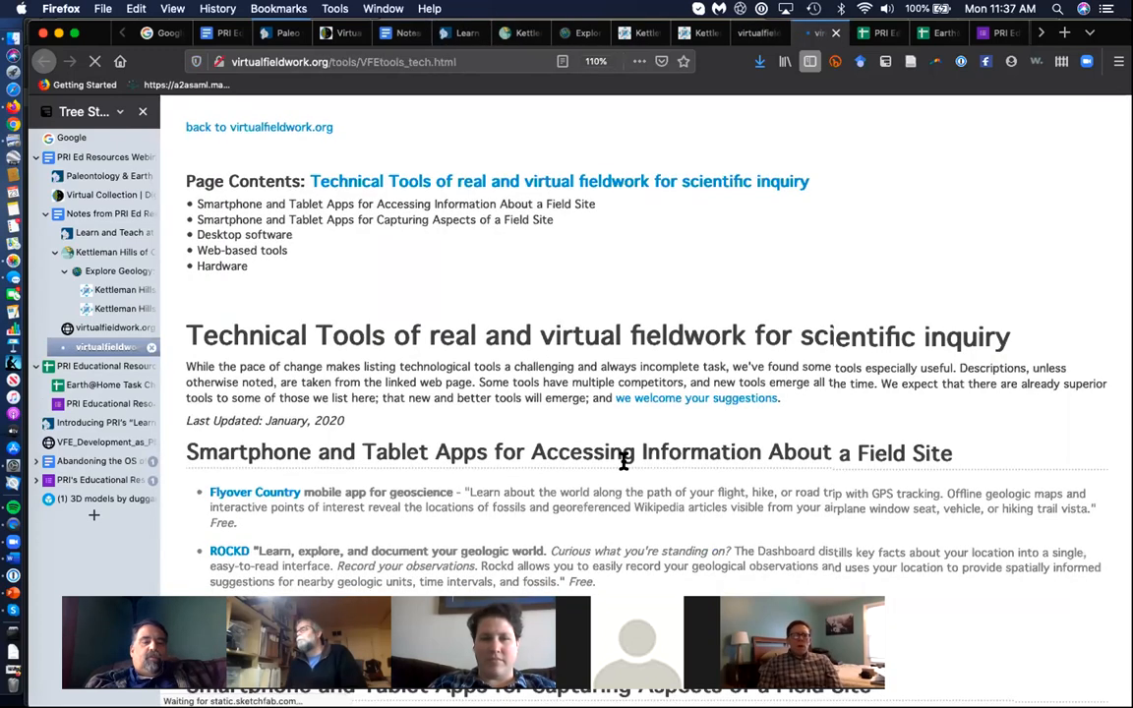
pyautogui.scroll(-3)
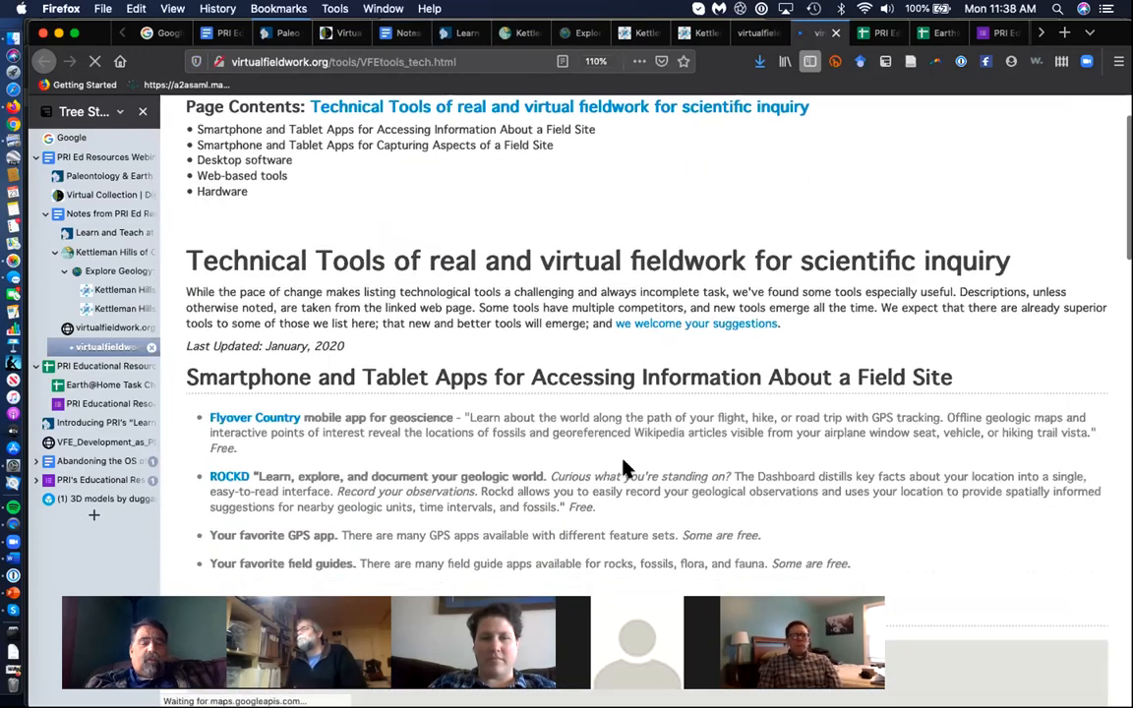
pyautogui.scroll(-3)
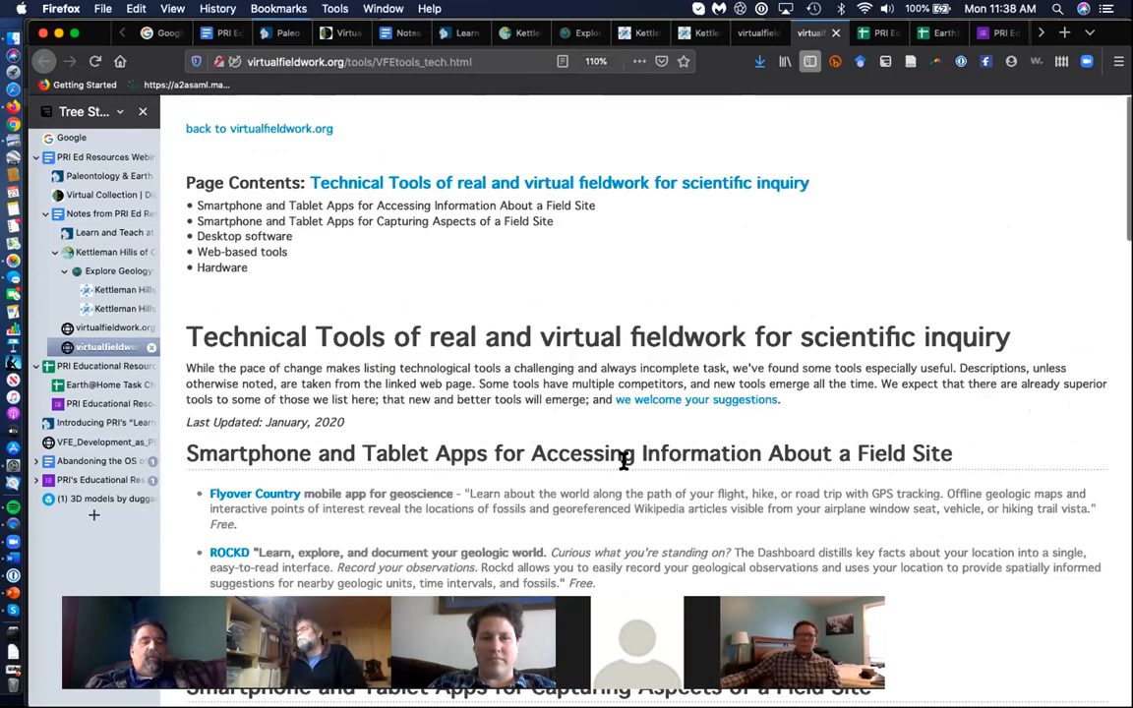
pyautogui.scroll(-3)
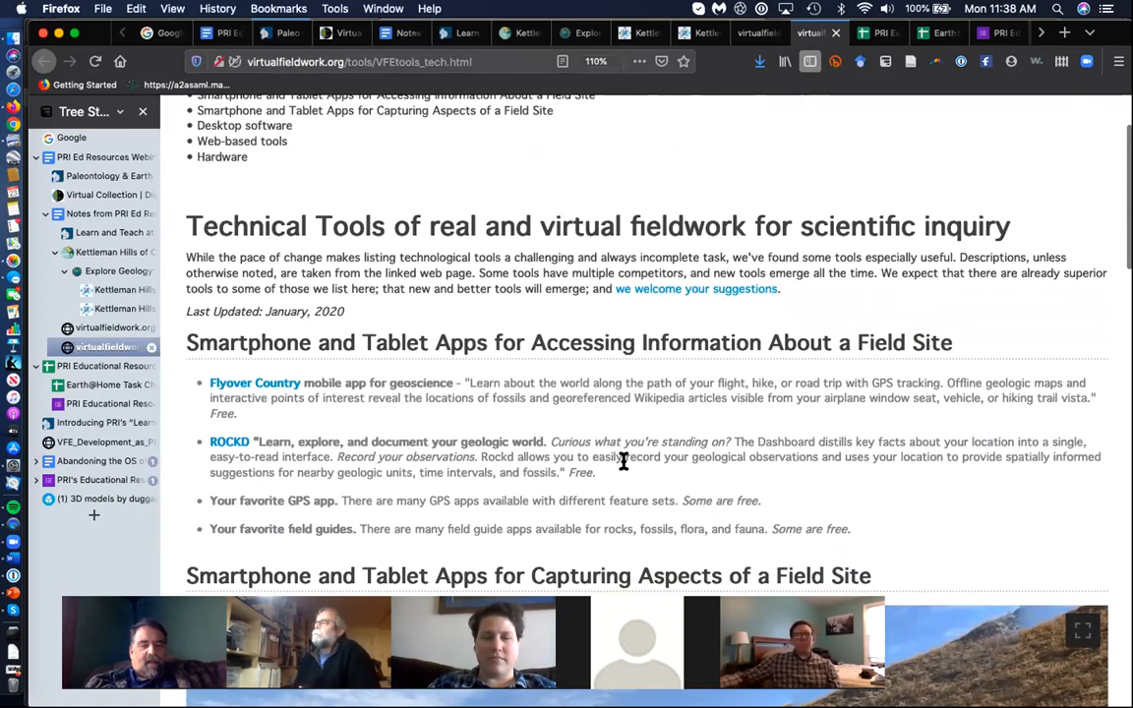
pyautogui.scroll(-3)
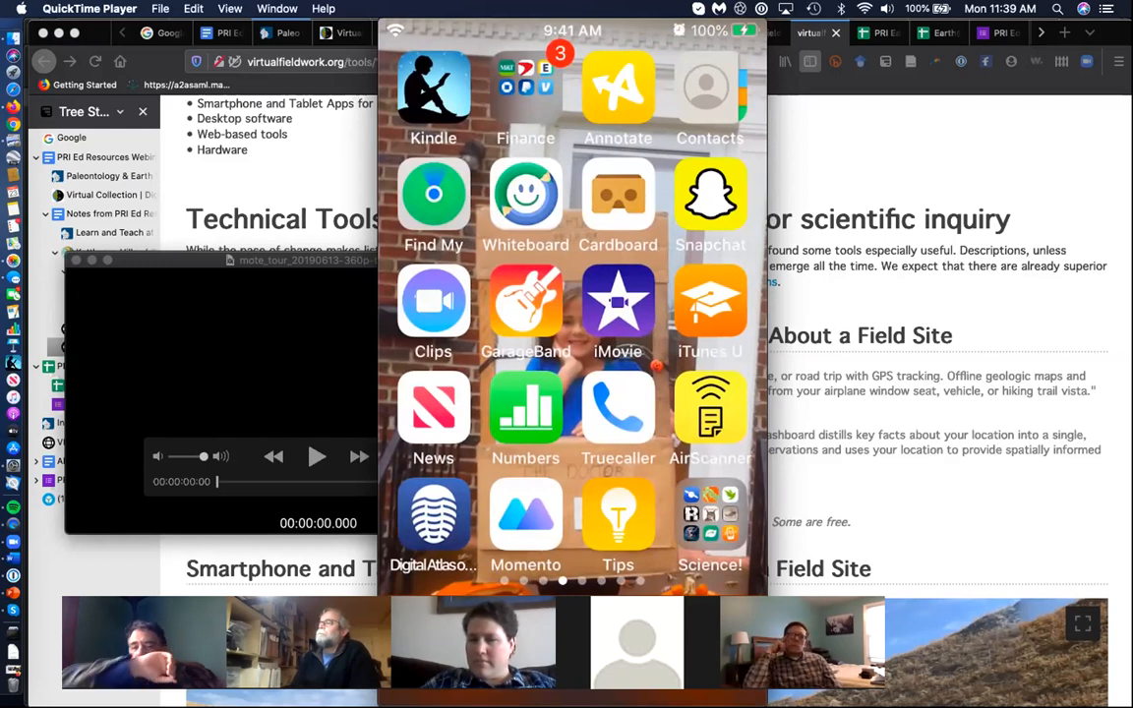
pyautogui.moveTo(528, 479)
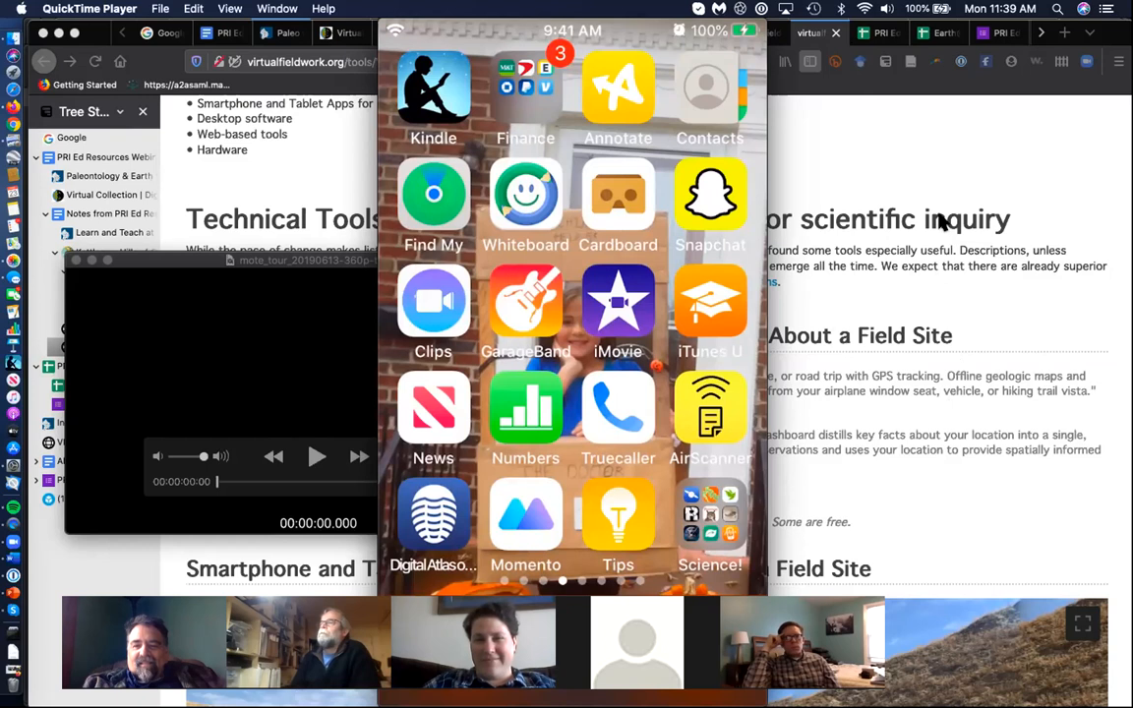
pyautogui.moveTo(967, 339)
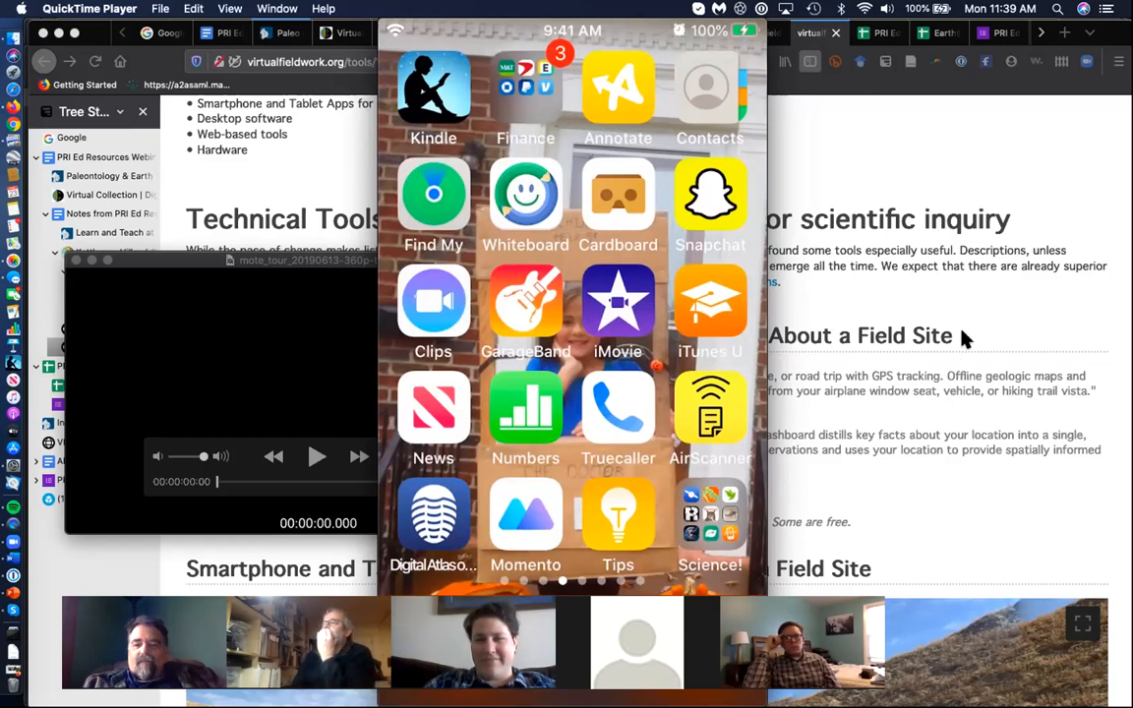
pyautogui.moveTo(821, 216)
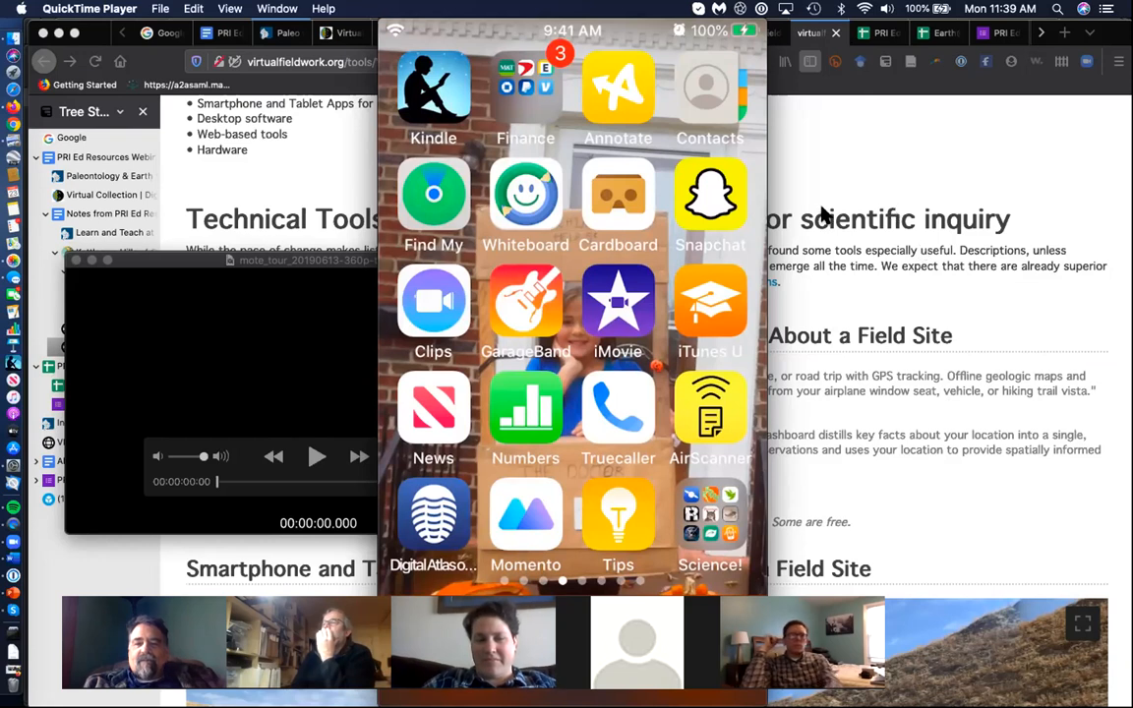
pyautogui.moveTo(850, 293)
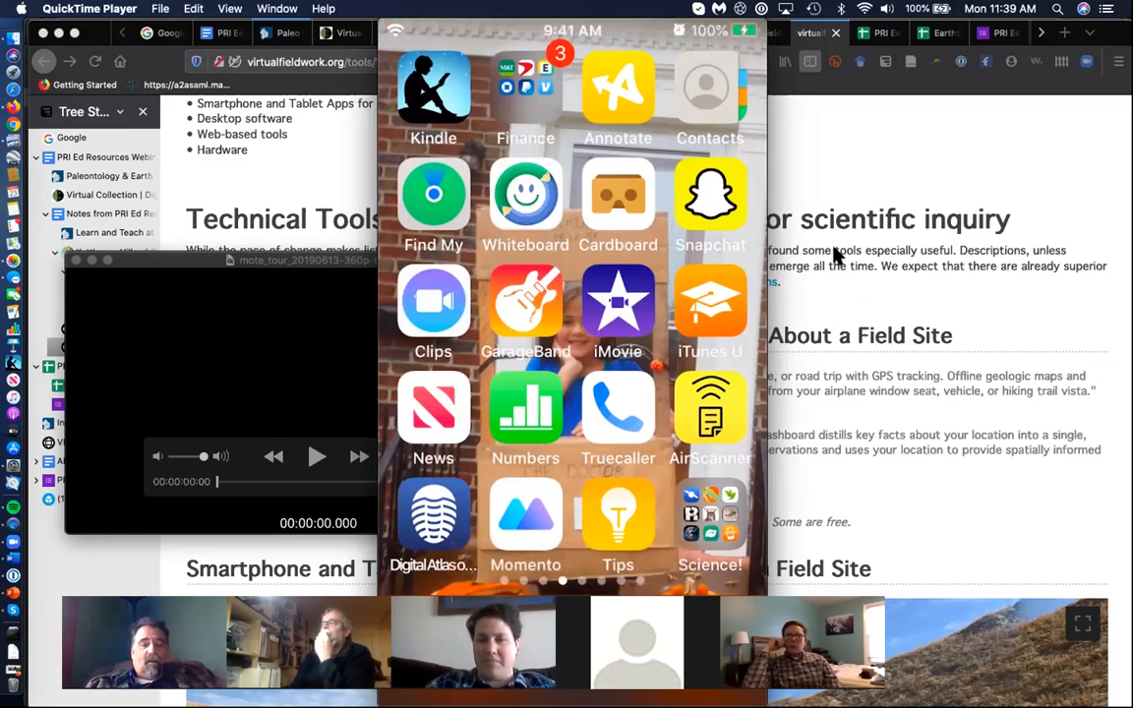
pyautogui.moveTo(799, 322)
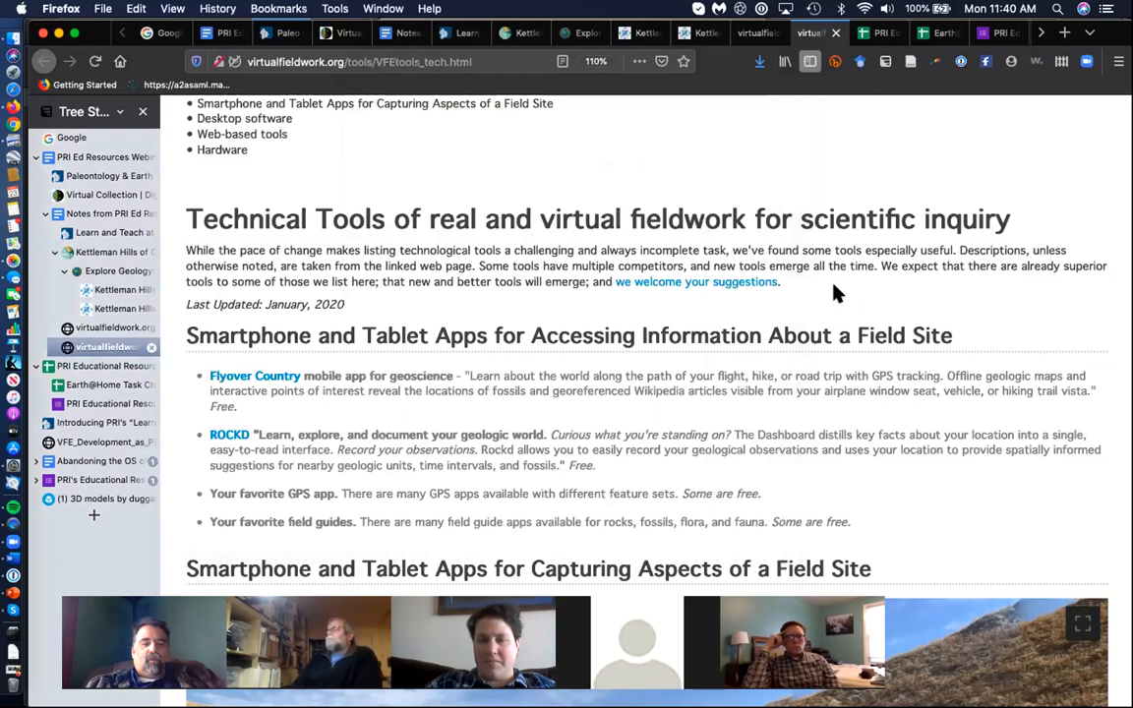
pyautogui.scroll(-3)
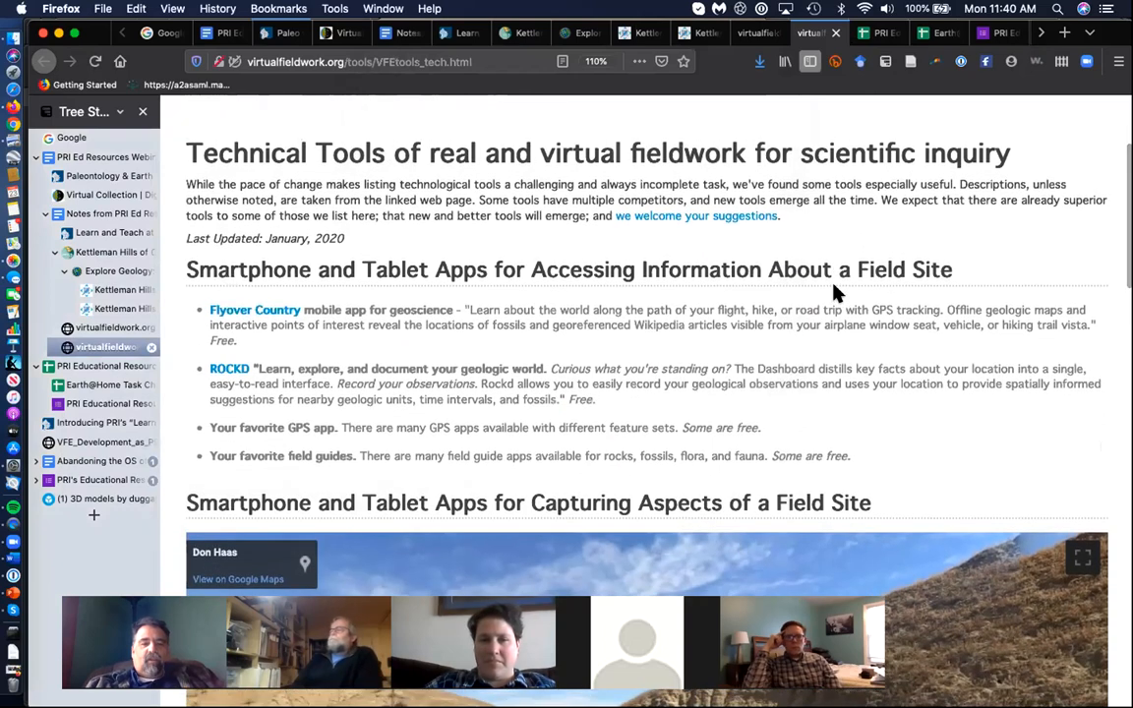
pyautogui.scroll(-3)
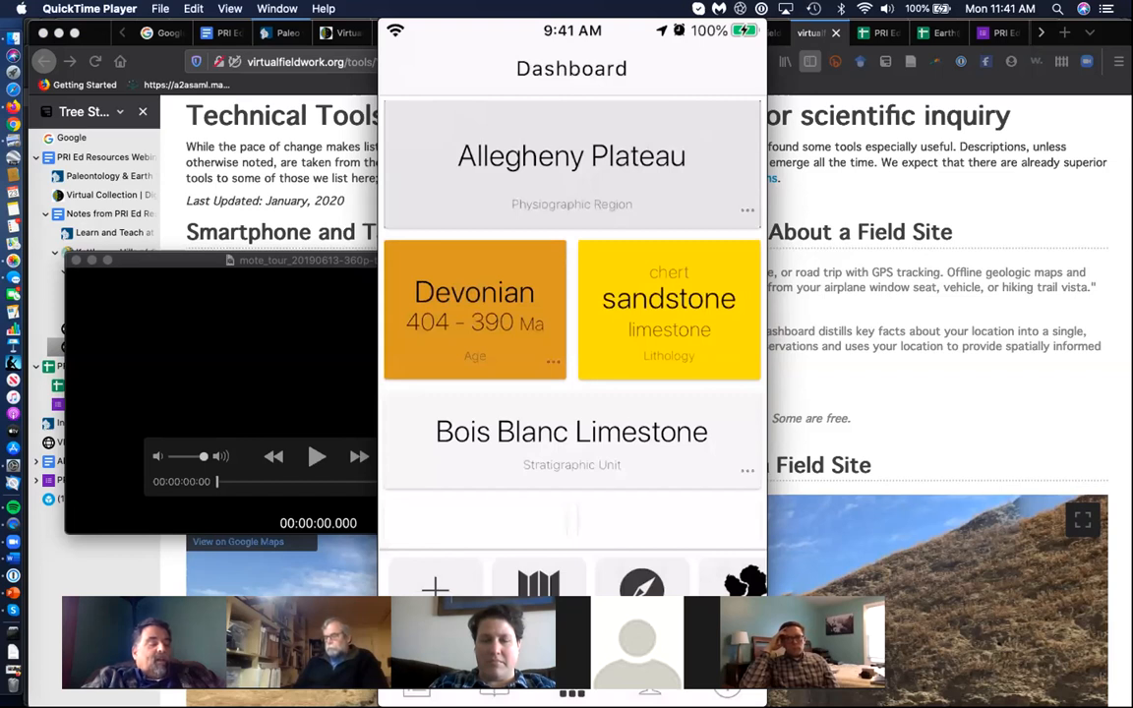
# Open the Bois Blanc Limestone card, read through its unit description, then go back
pyautogui.click(571, 430)
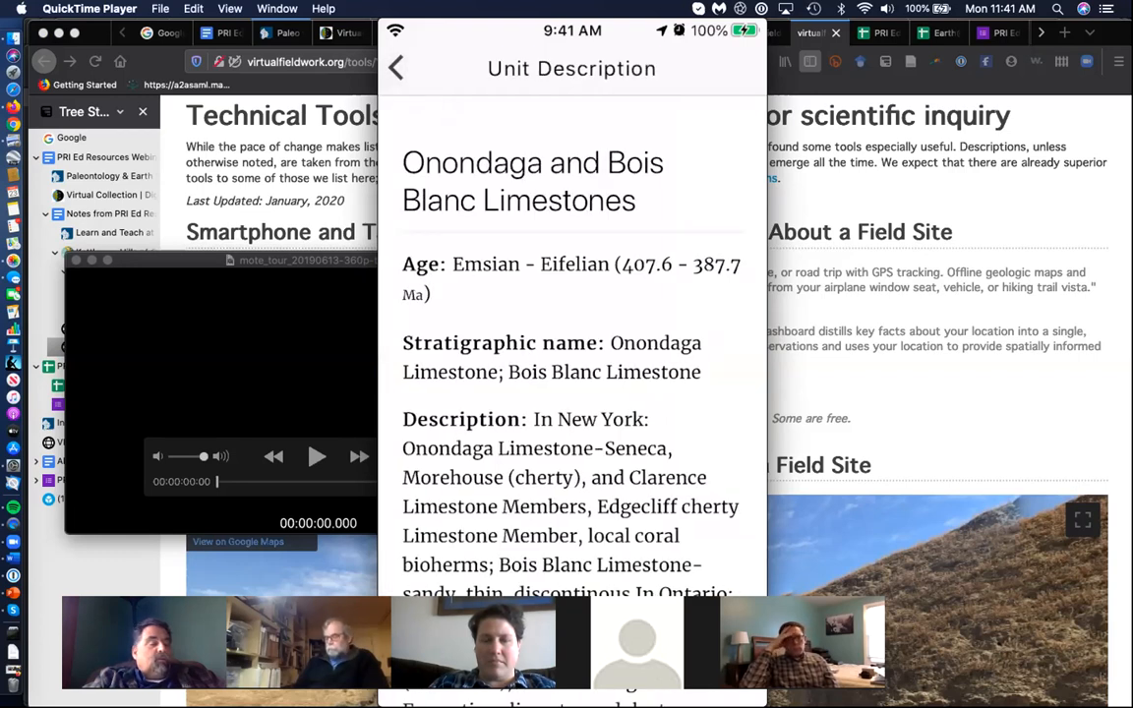
pyautogui.scroll(-3)
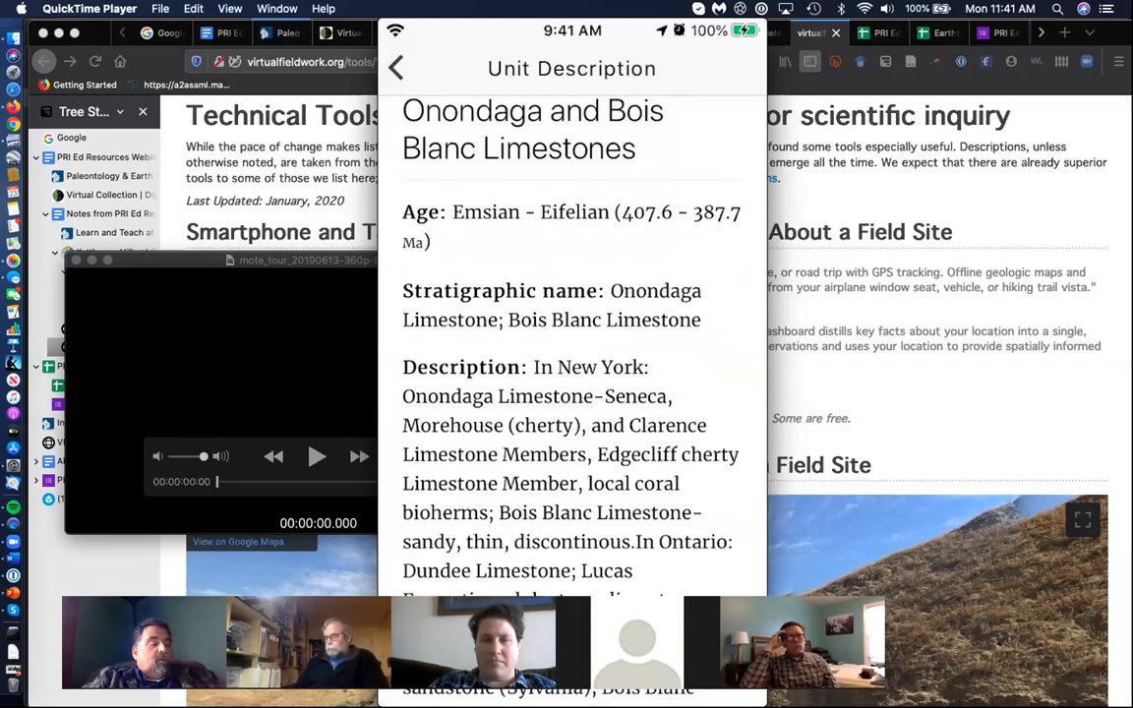
pyautogui.scroll(-3)
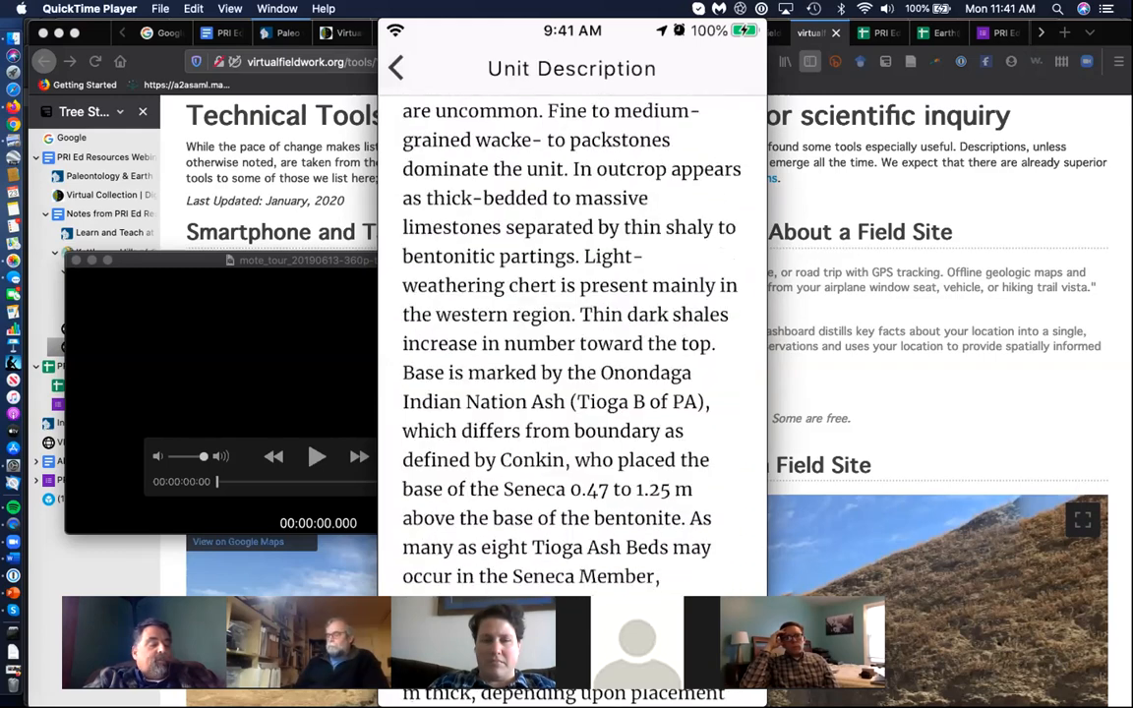
pyautogui.scroll(-3)
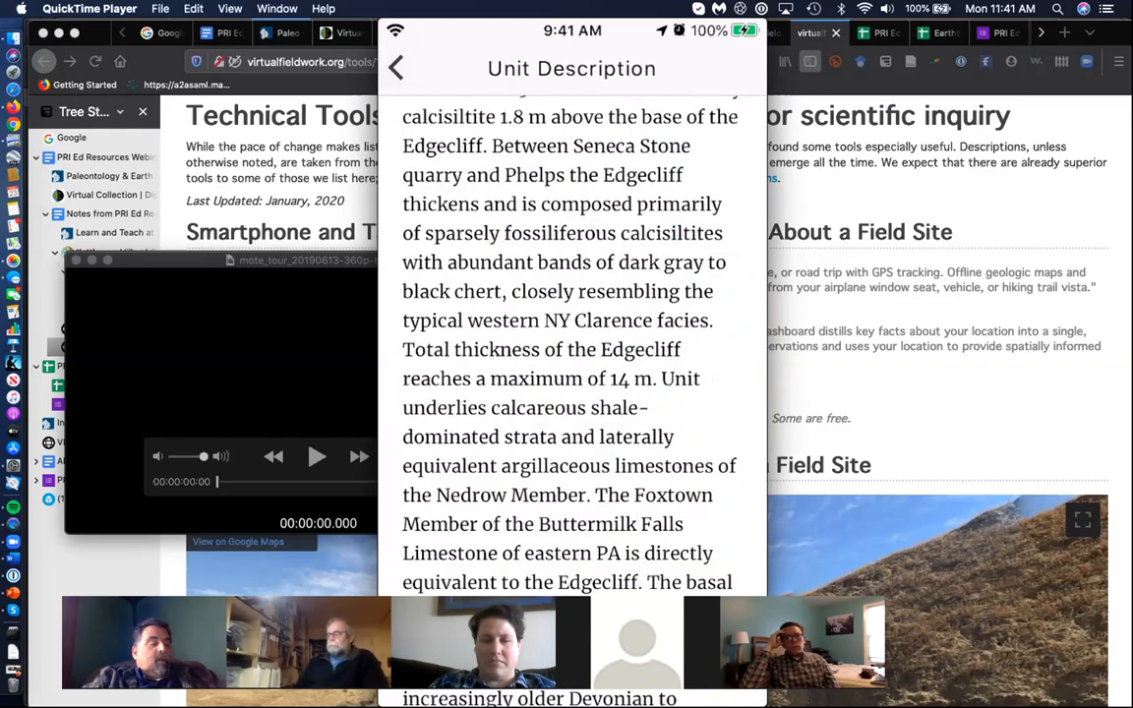
pyautogui.click(395, 68)
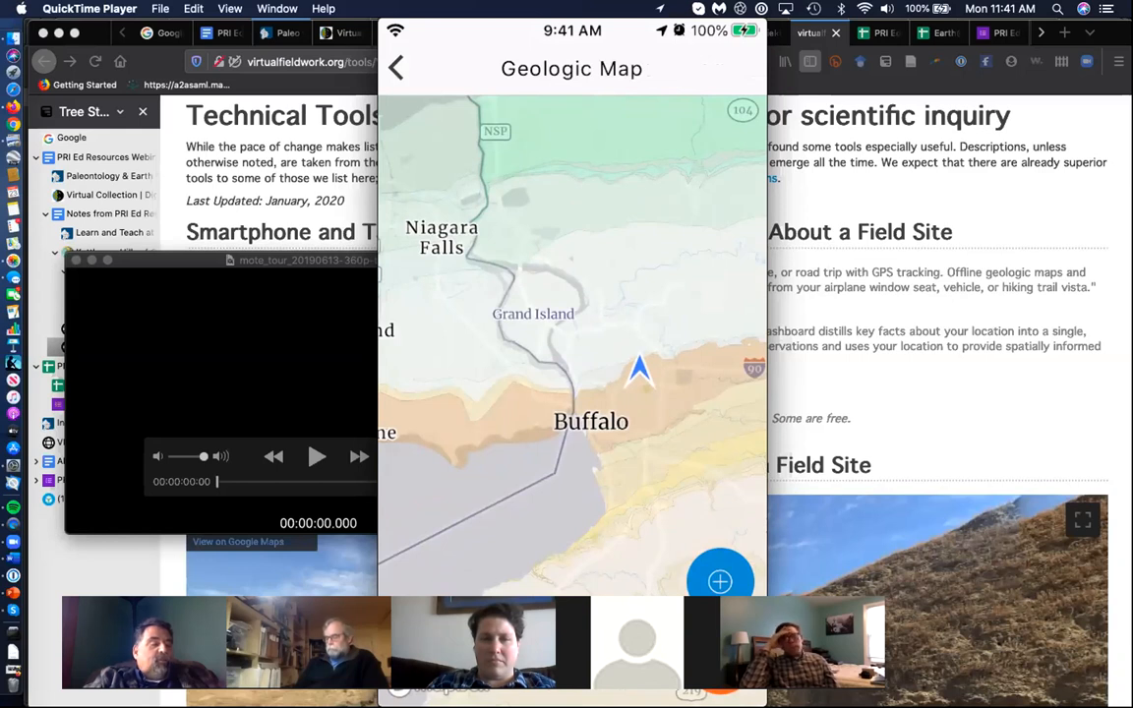
# Drop a pin north of Buffalo and open its Lockport Group unit details
pyautogui.click(658, 255)
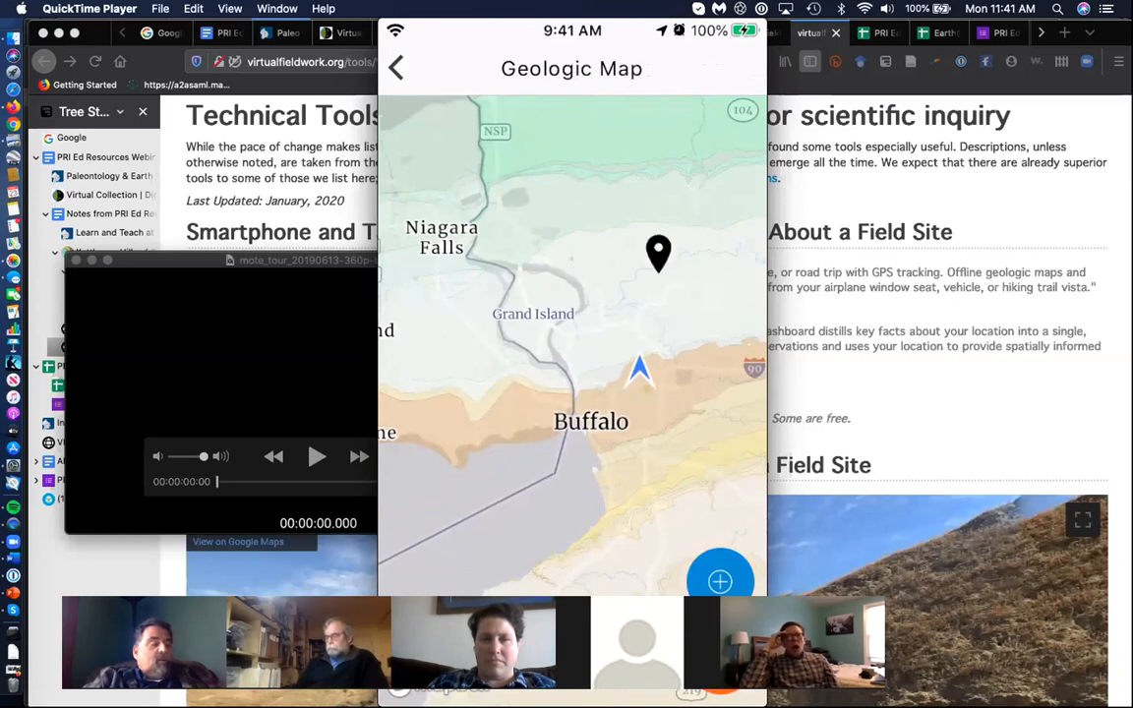
pyautogui.click(719, 582)
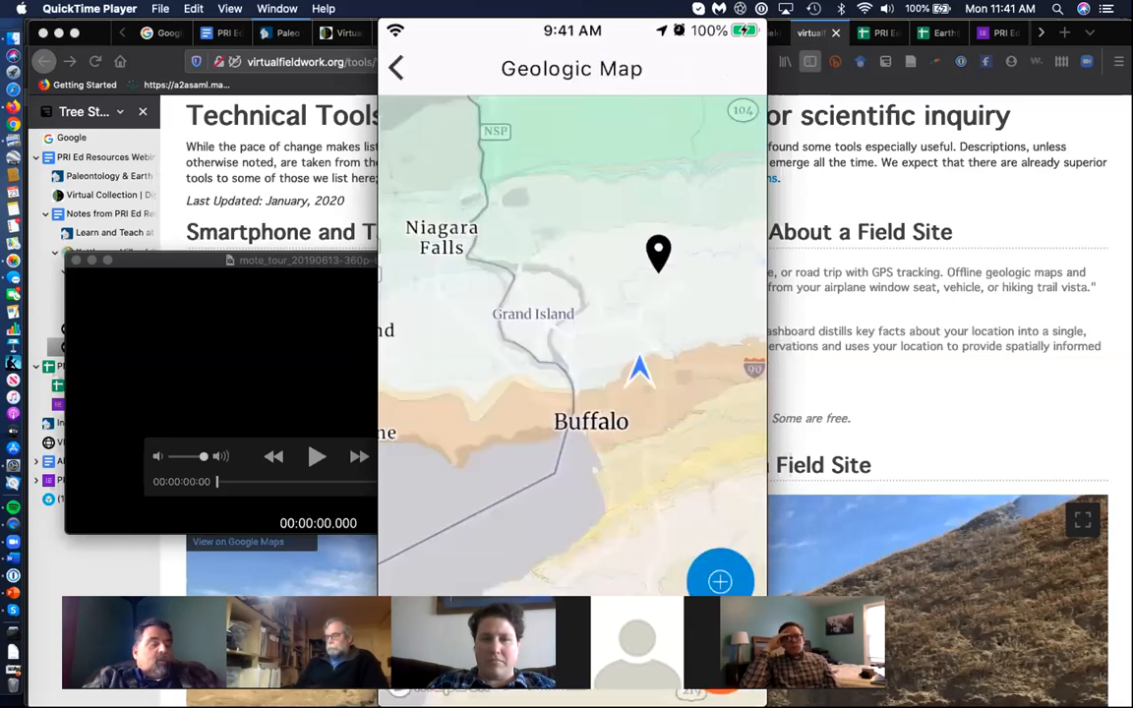
pyautogui.click(720, 581)
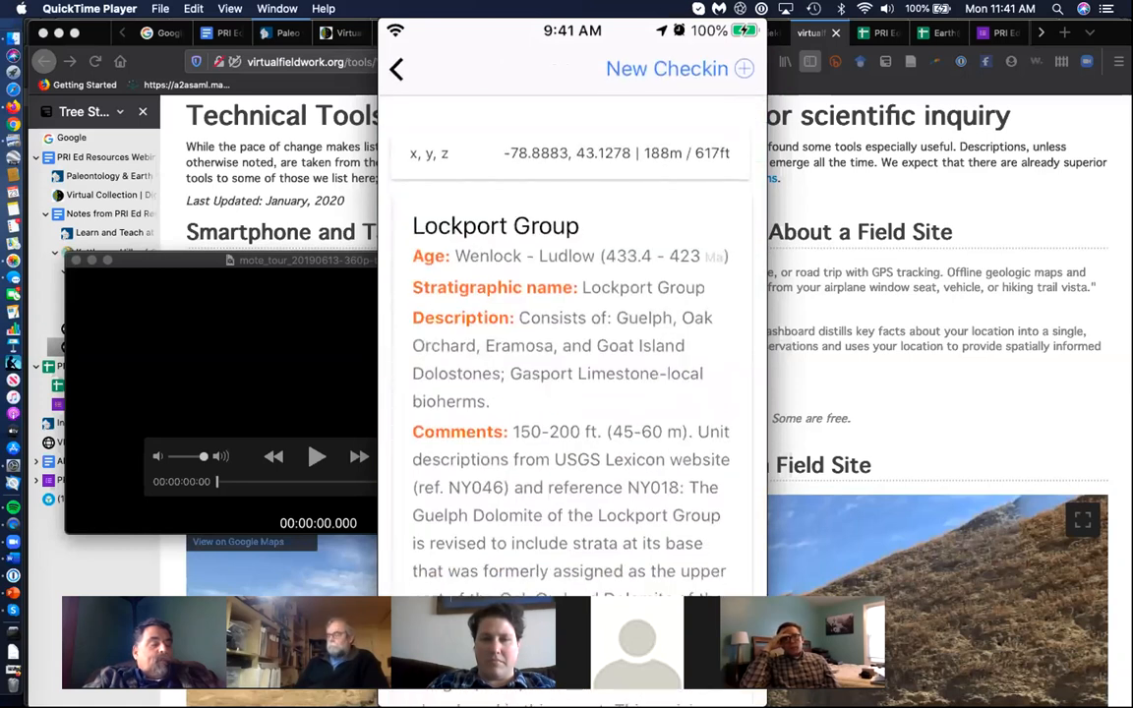
pyautogui.click(396, 68)
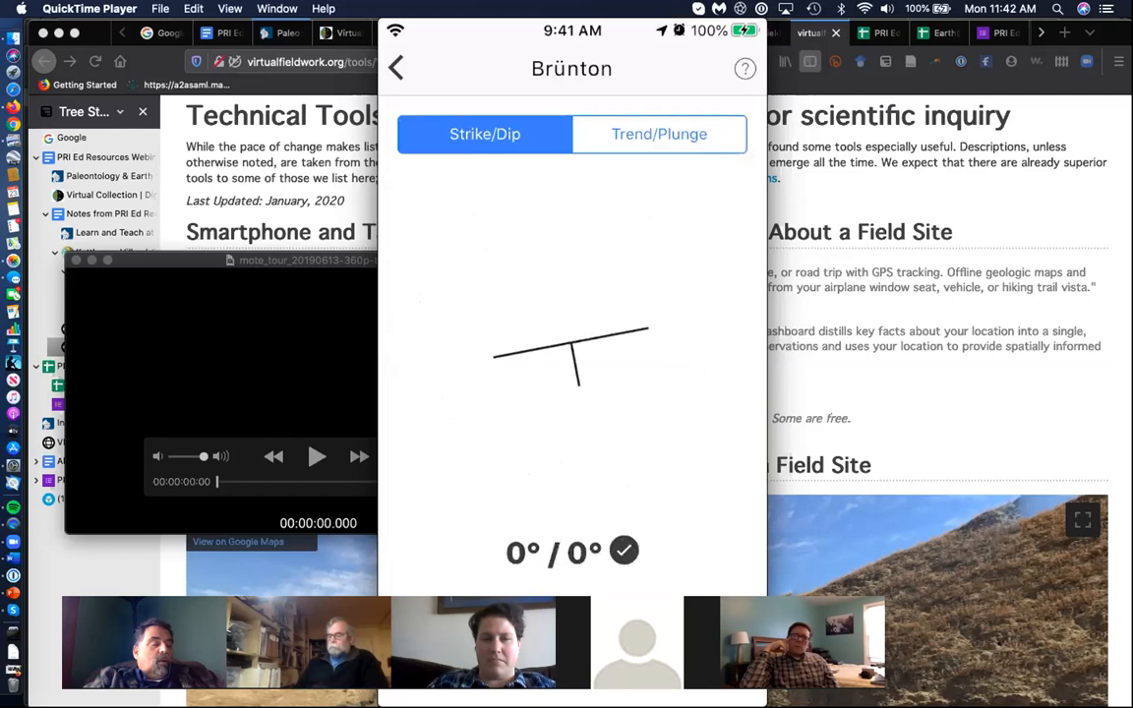
# Leave the Brünton strike and dip tool
pyautogui.click(395, 68)
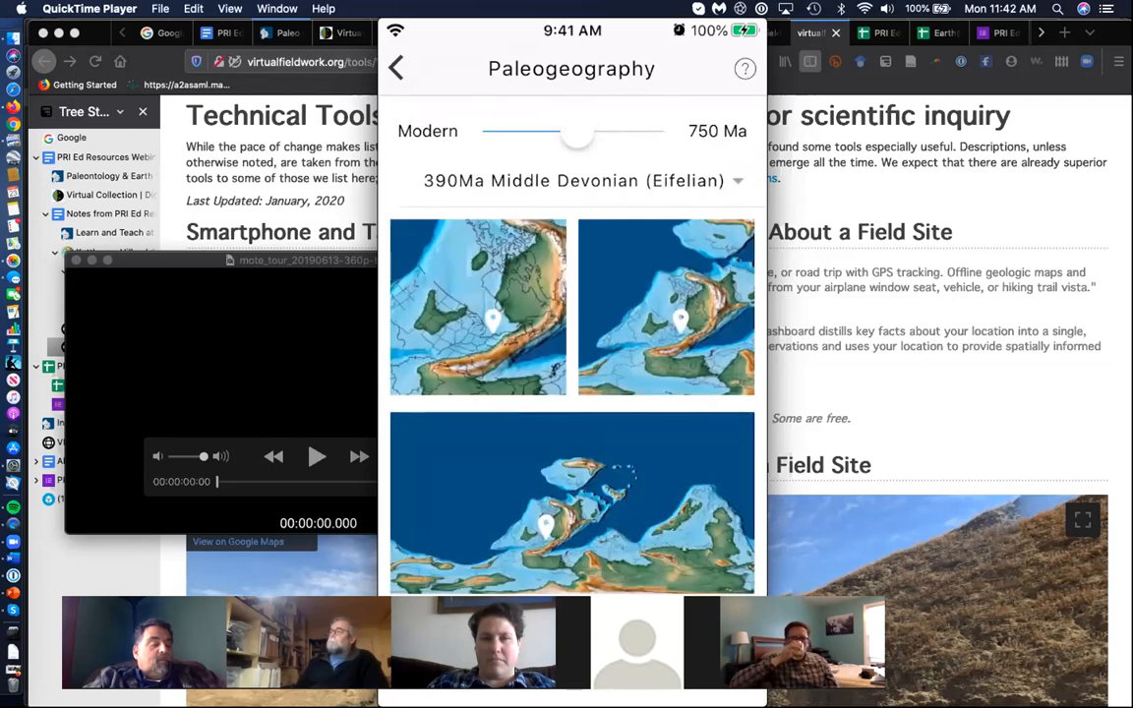
# Drag the paleogeography time slider from 390 Ma toward the Late Devonian 360 Ma
pyautogui.moveTo(578, 138); pyautogui.dragTo(568, 138)
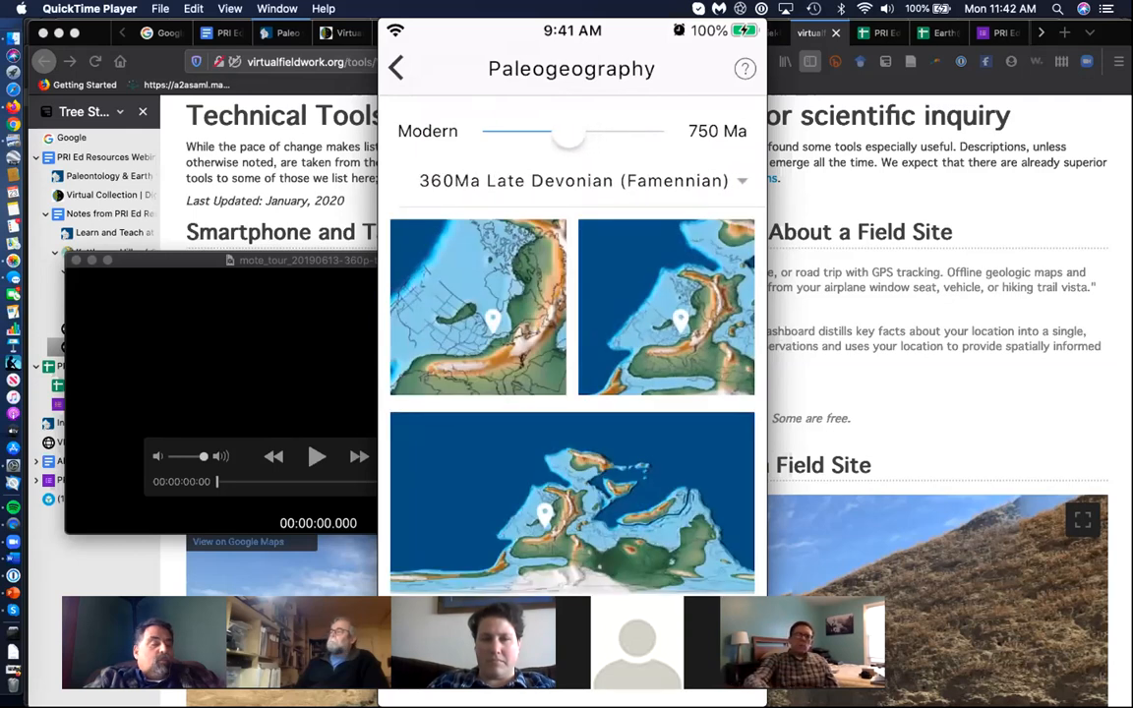
pyautogui.moveTo(567, 137); pyautogui.dragTo(543, 137)
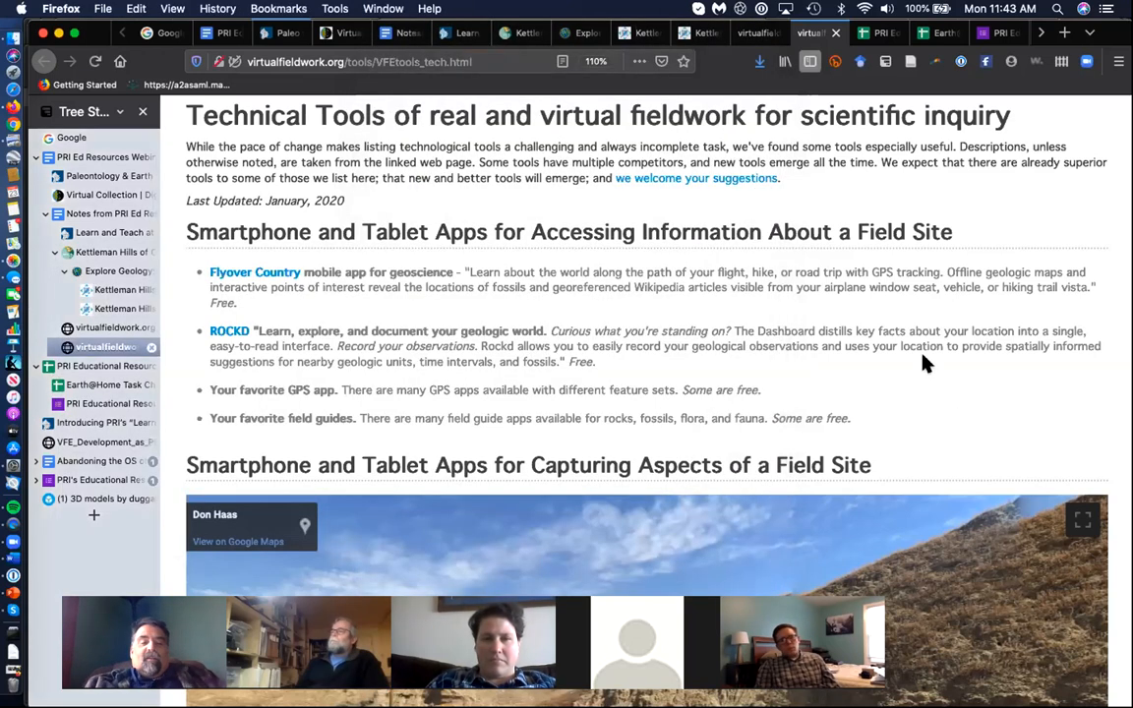
# Scroll the Technical Tools page to the Capturing Aspects of a Field Site section
pyautogui.scroll(-3)
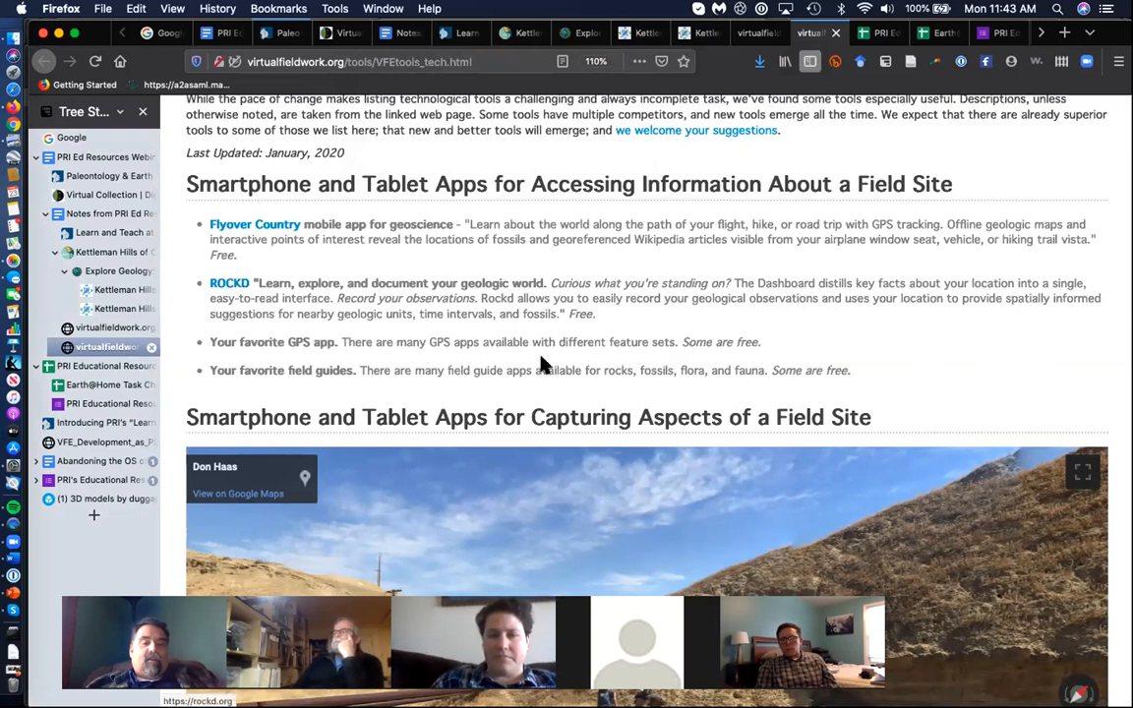
pyautogui.moveTo(814, 354)
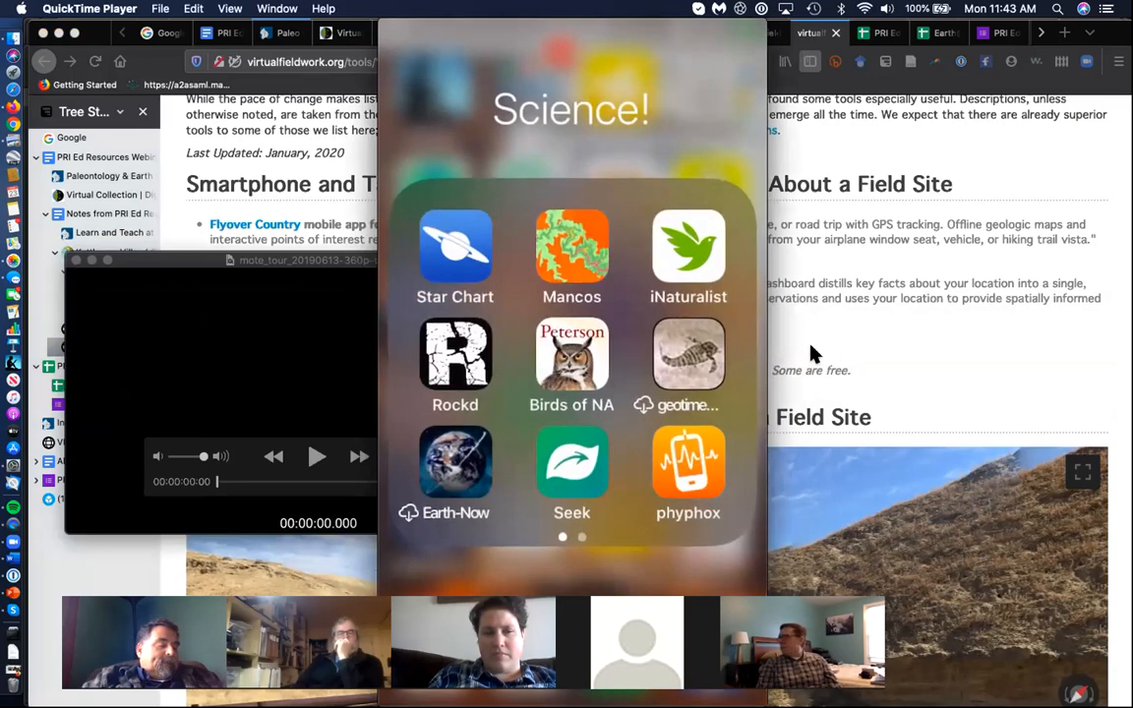
# Create a Flyover Country path starting at Buffalo, New York, entering Ithaca as destination
pyautogui.hscroll(-3)
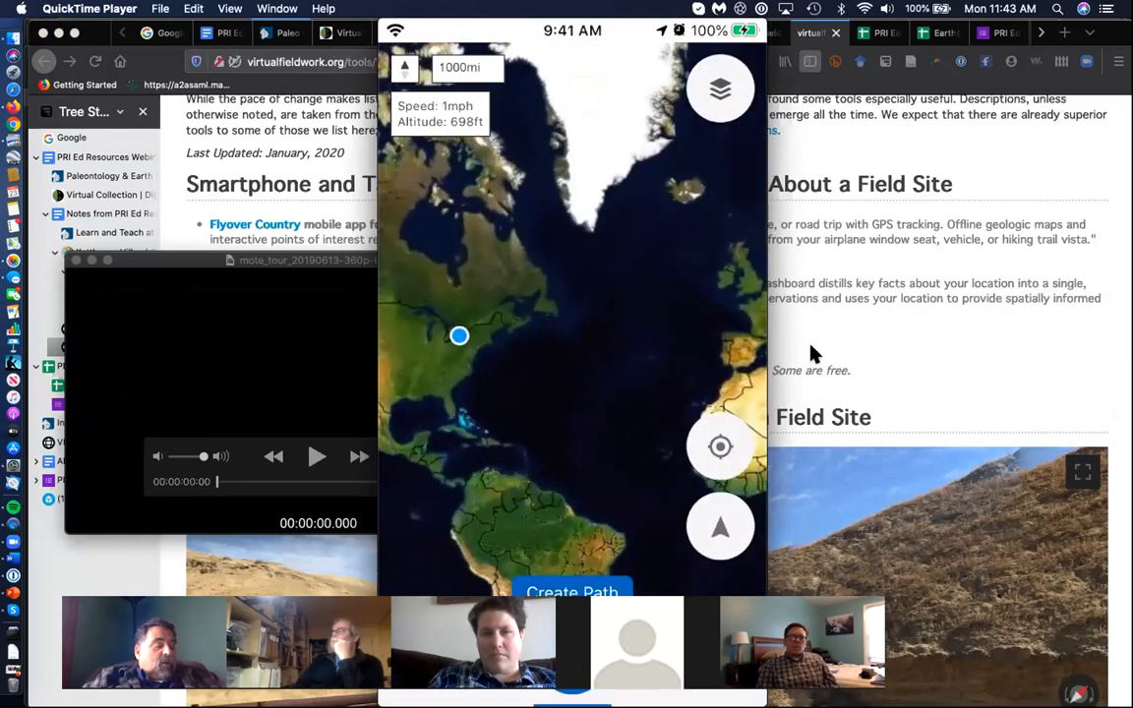
pyautogui.click(571, 591)
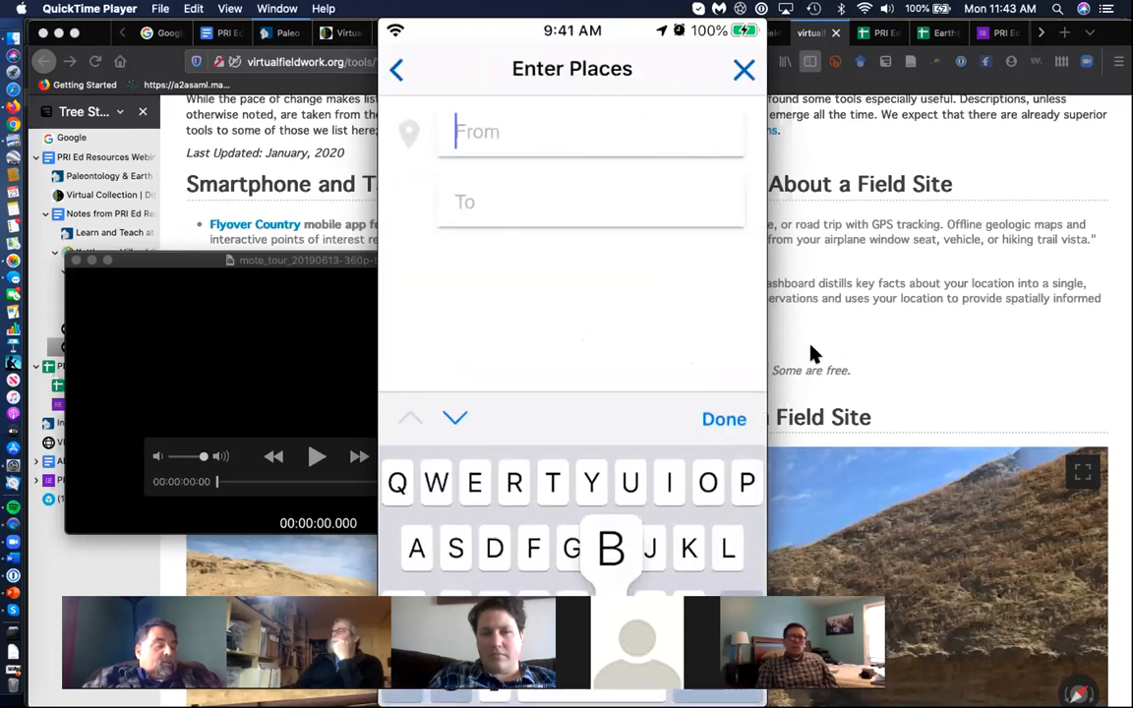
pyautogui.write('Buff')
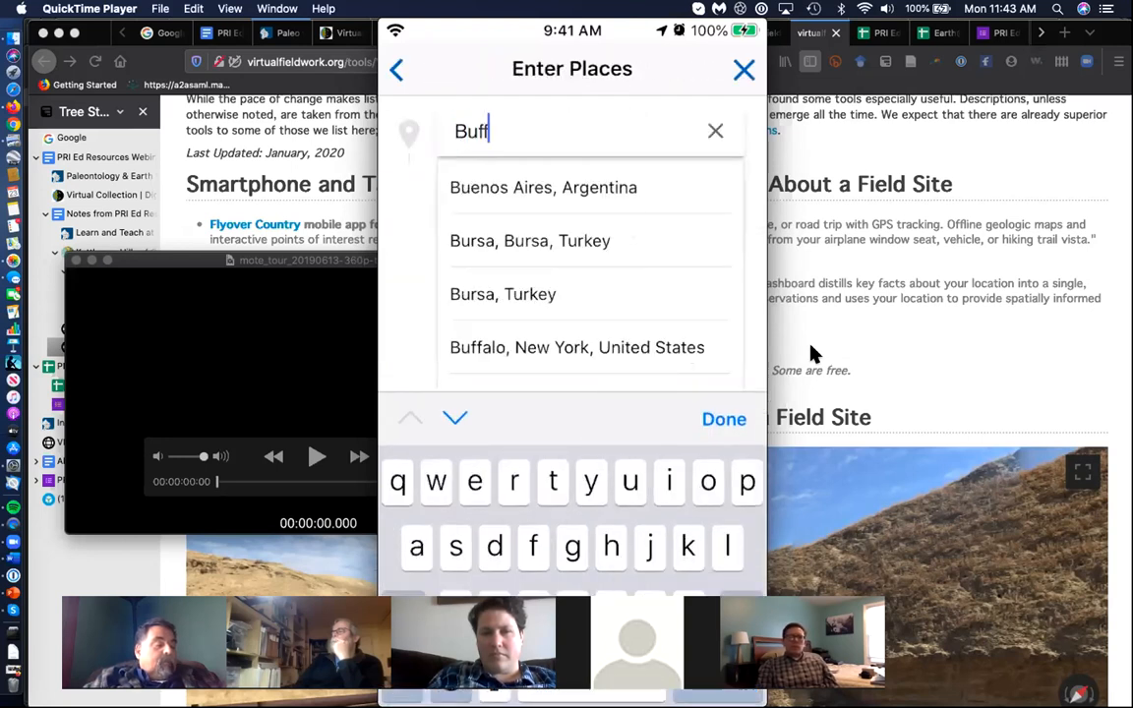
pyautogui.click(576, 347)
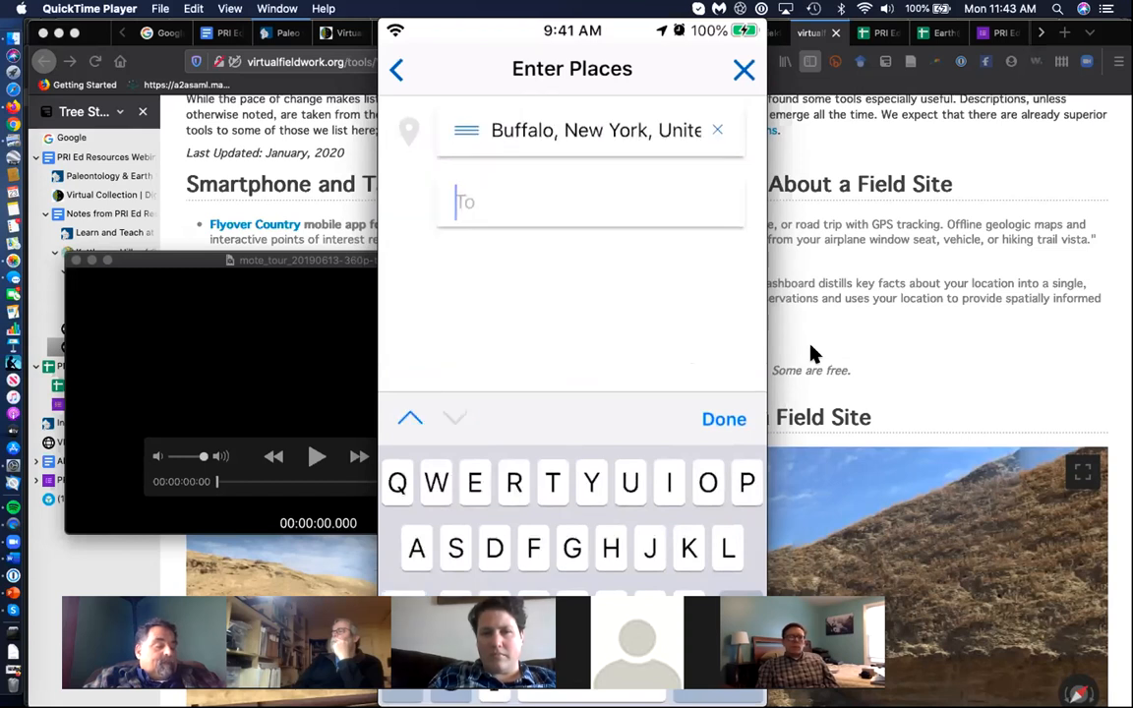
pyautogui.write('Itha')
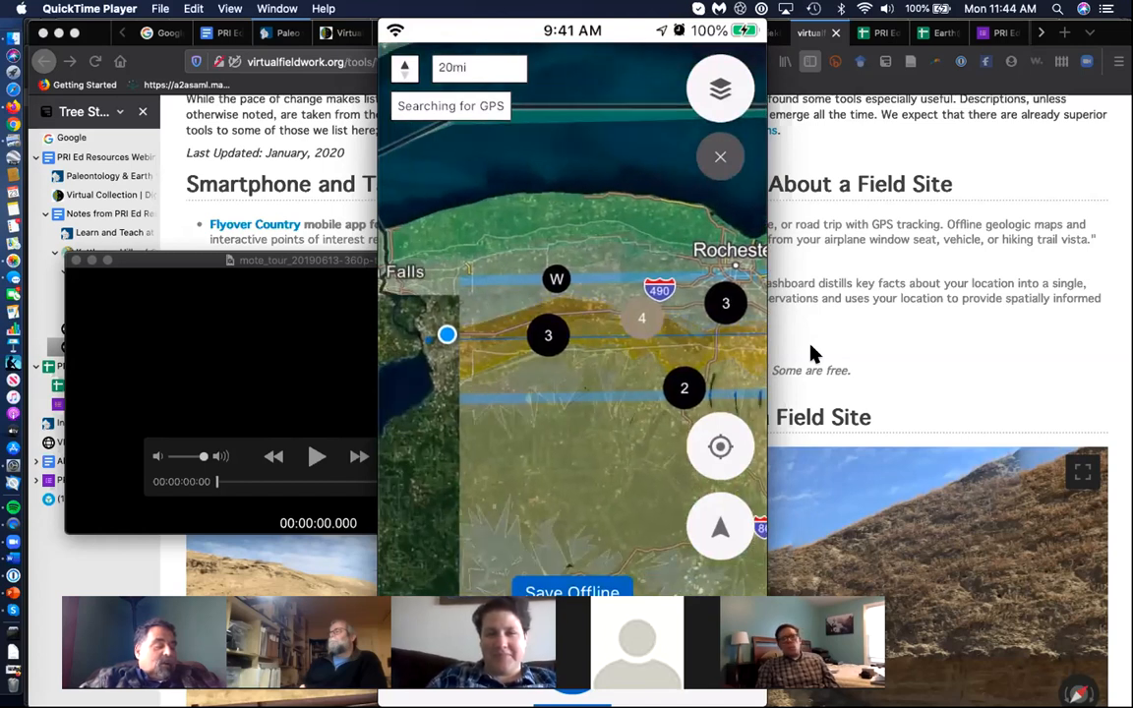
# Tap a fossil cluster on the route to view the Mammoth record in Mammal Fossils
pyautogui.click(548, 334)
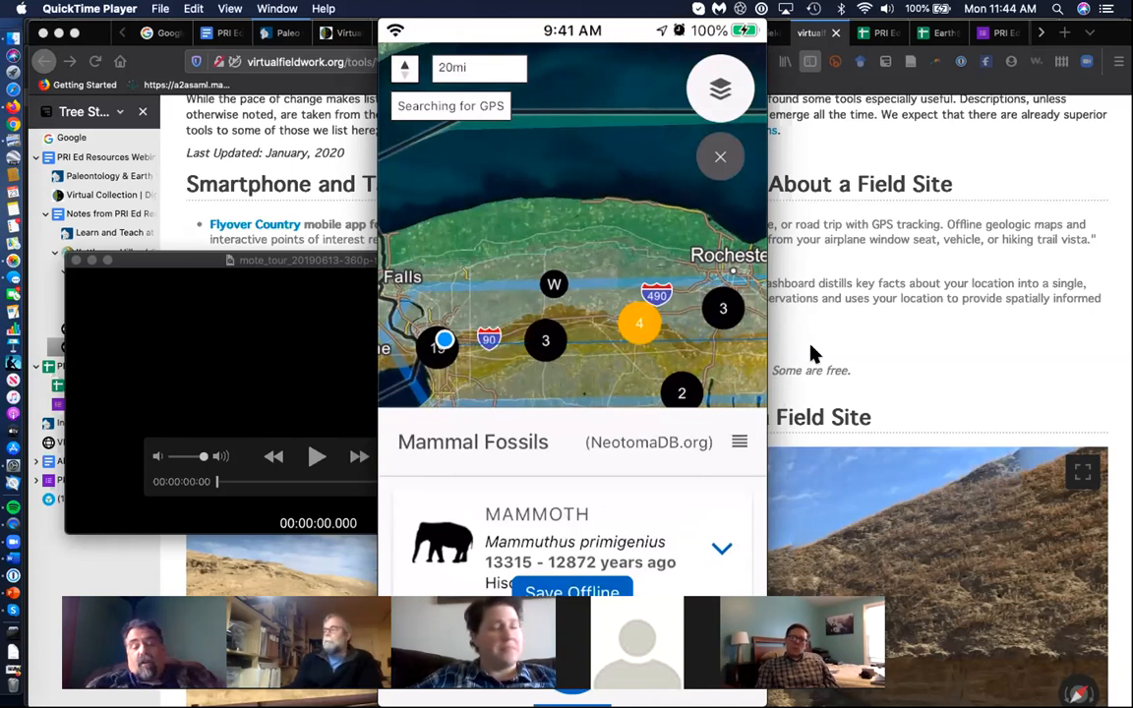
pyautogui.moveTo(853, 345)
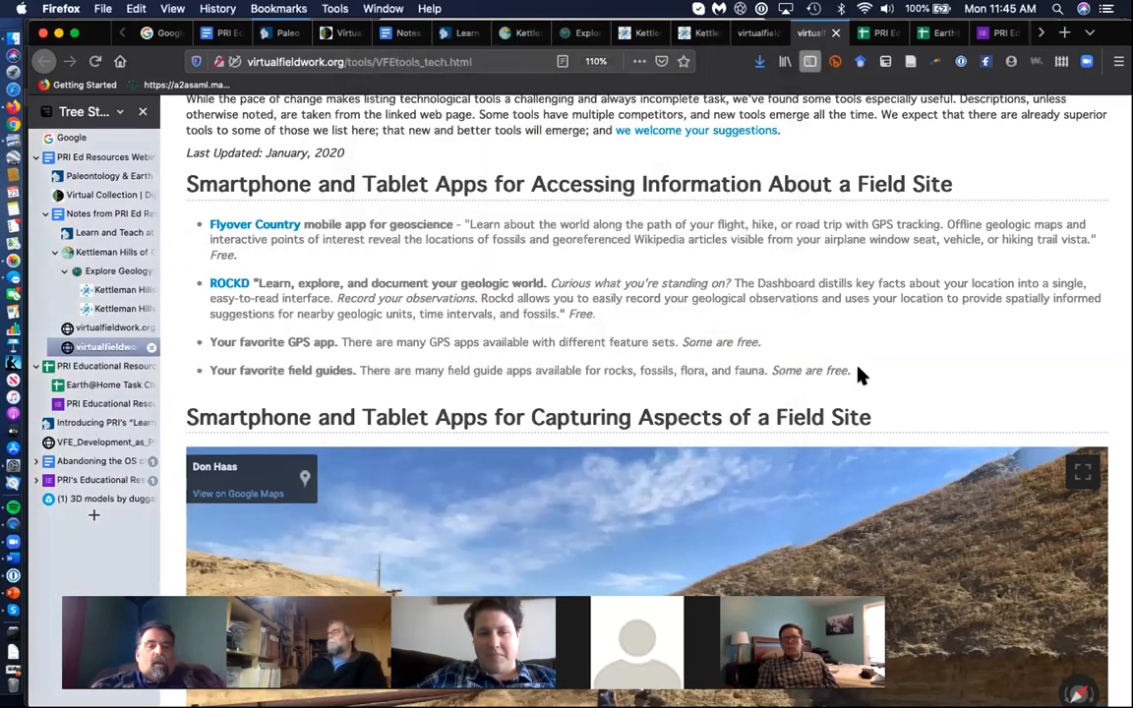
# Scroll to the Kettleman Hills Street View panorama and pan it toward the scientists and hillside
pyautogui.scroll(-3)
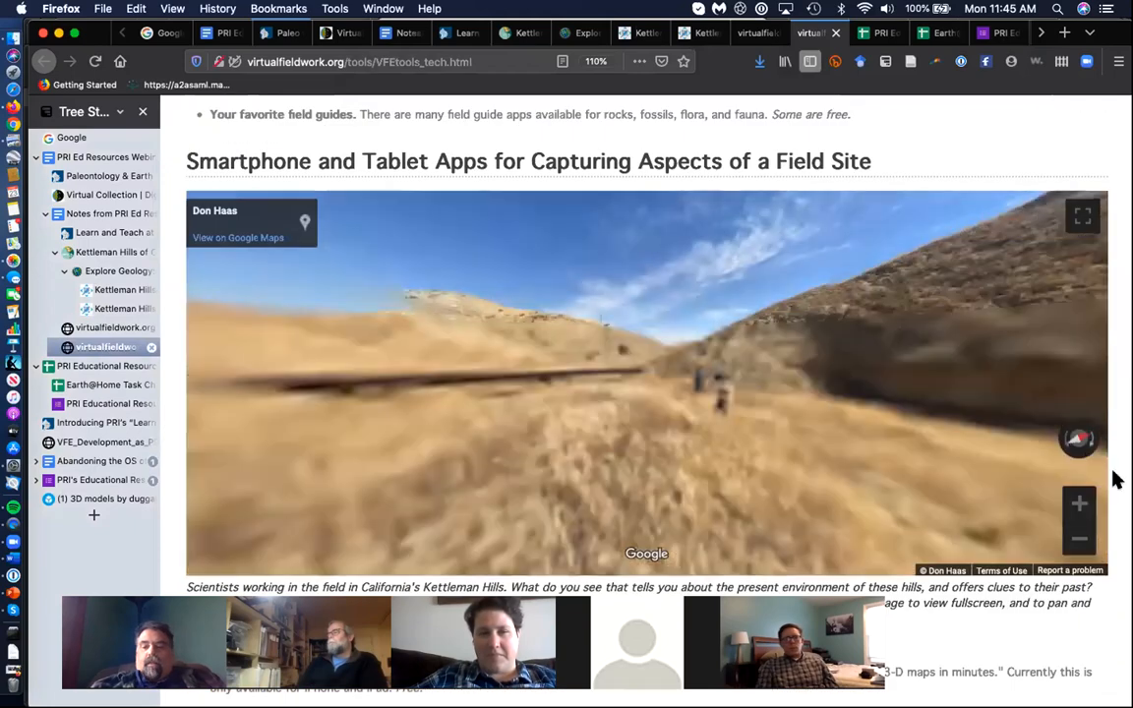
pyautogui.scroll(-3)
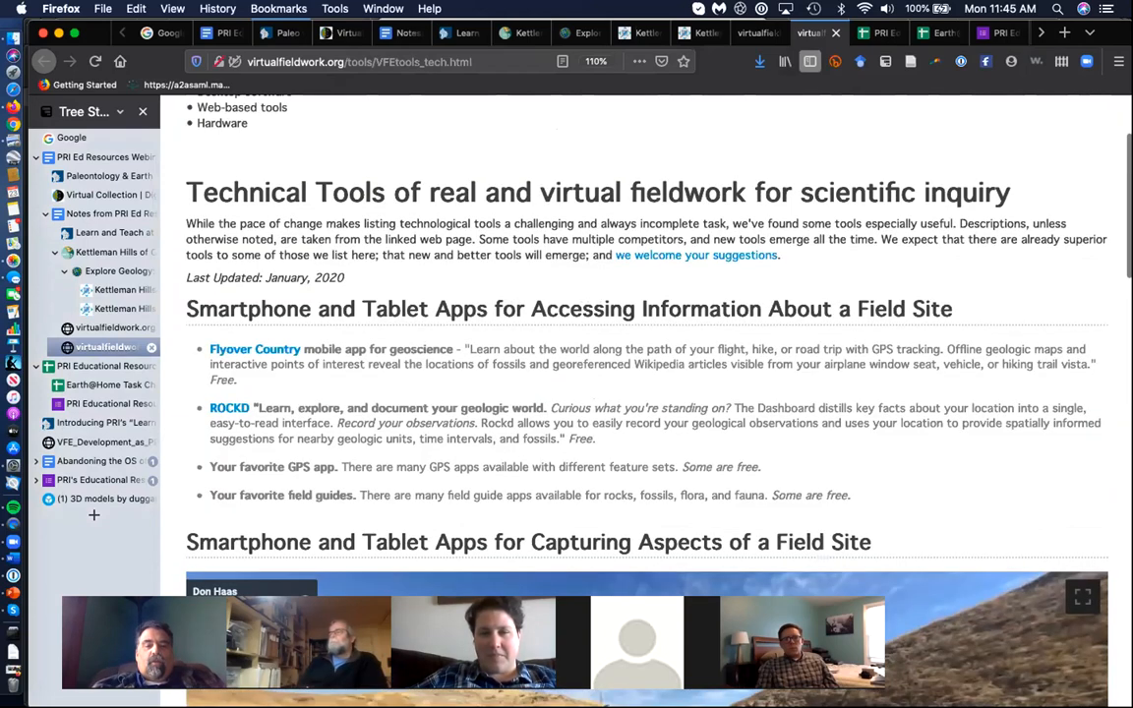
pyautogui.moveTo(796, 341)
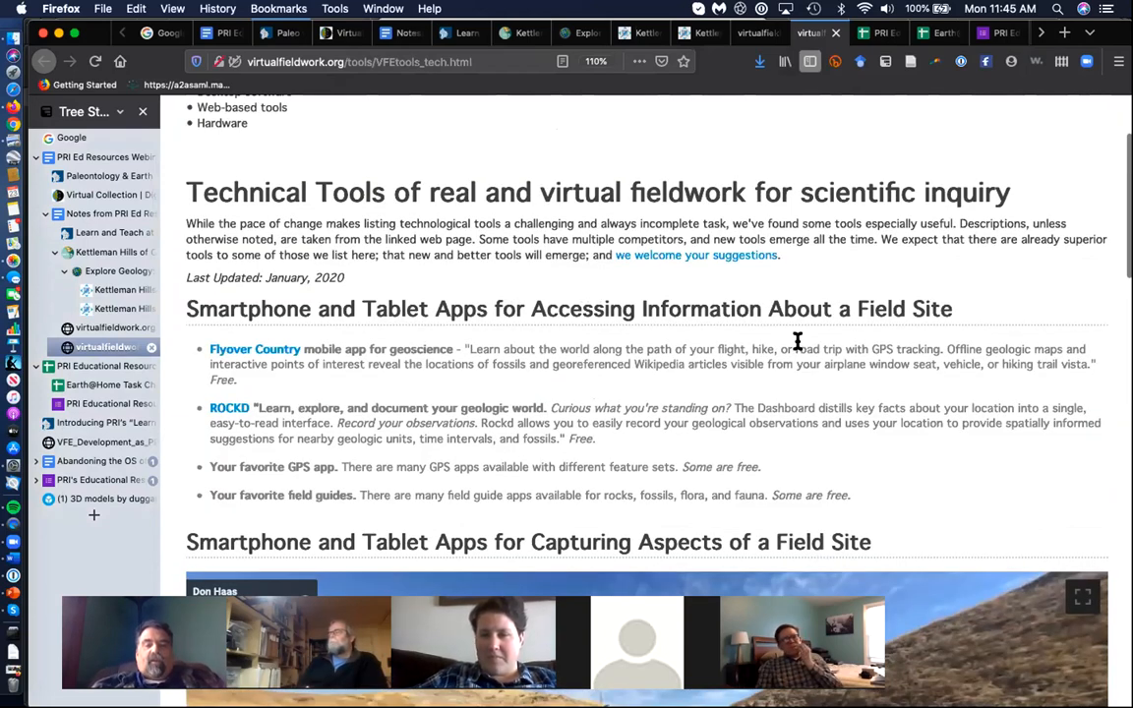
pyautogui.scroll(-3)
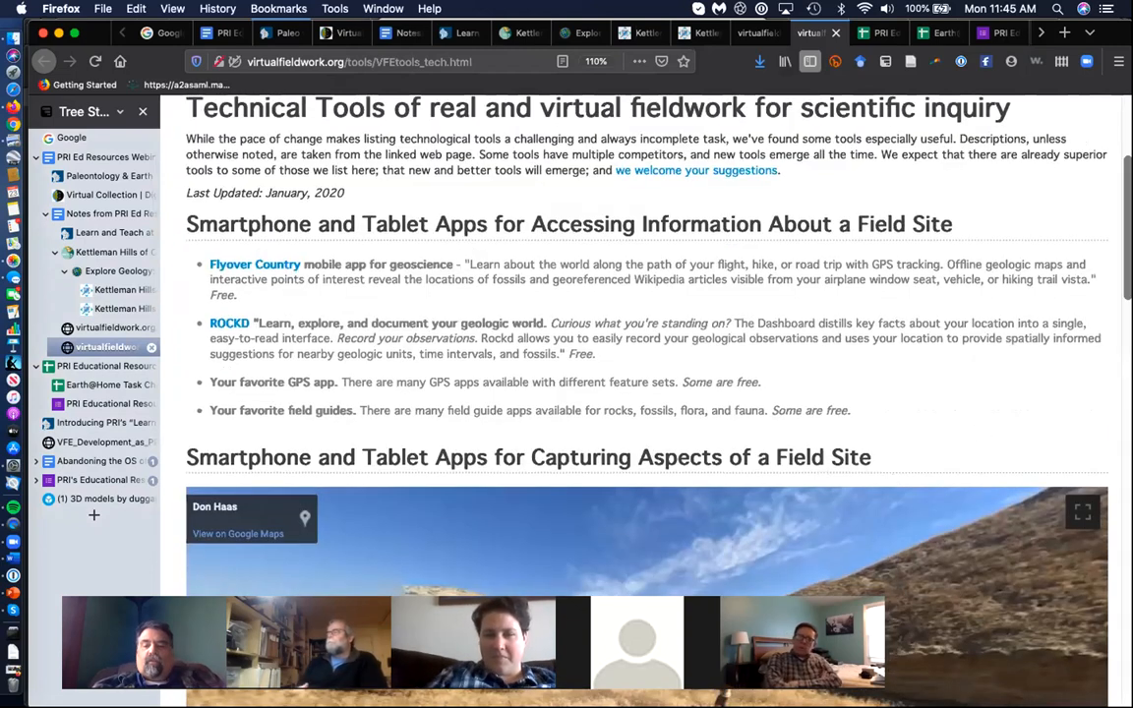
pyautogui.scroll(-3)
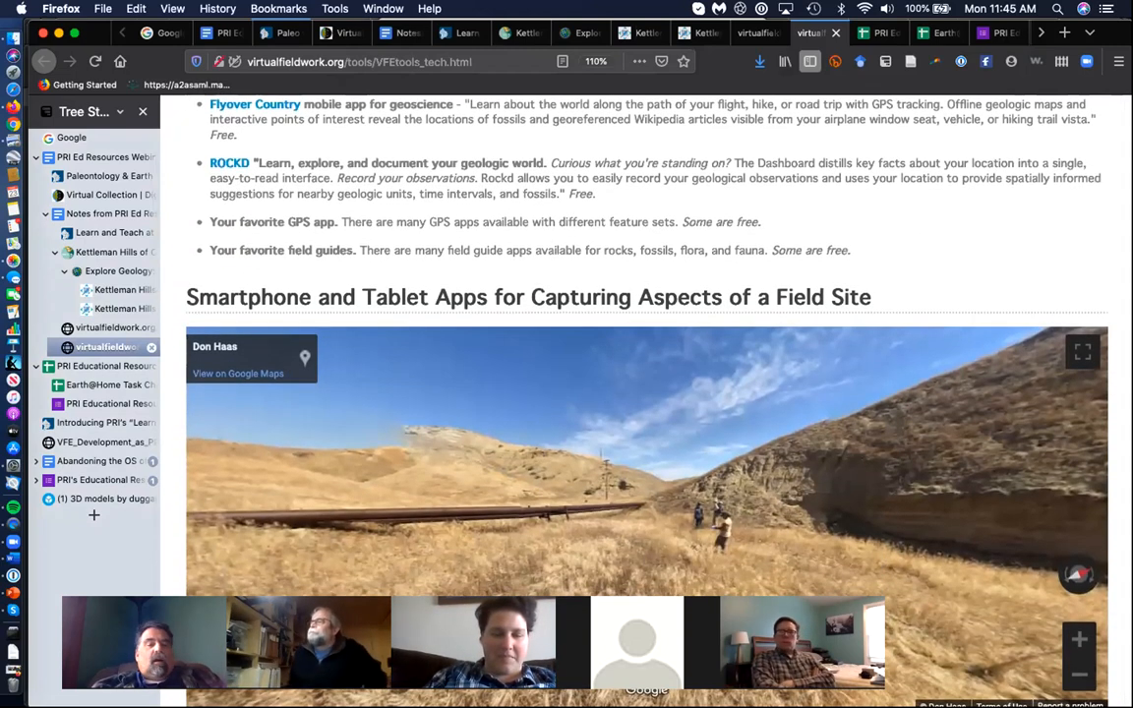
pyautogui.scroll(-3)
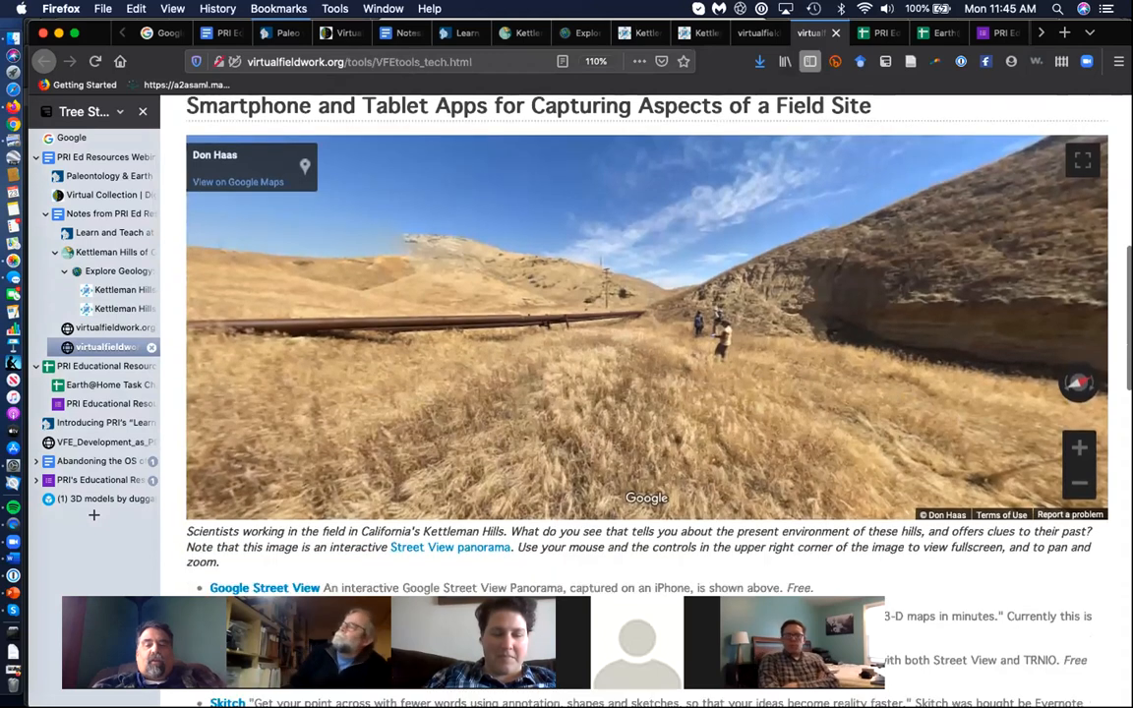
pyautogui.scroll(-3)
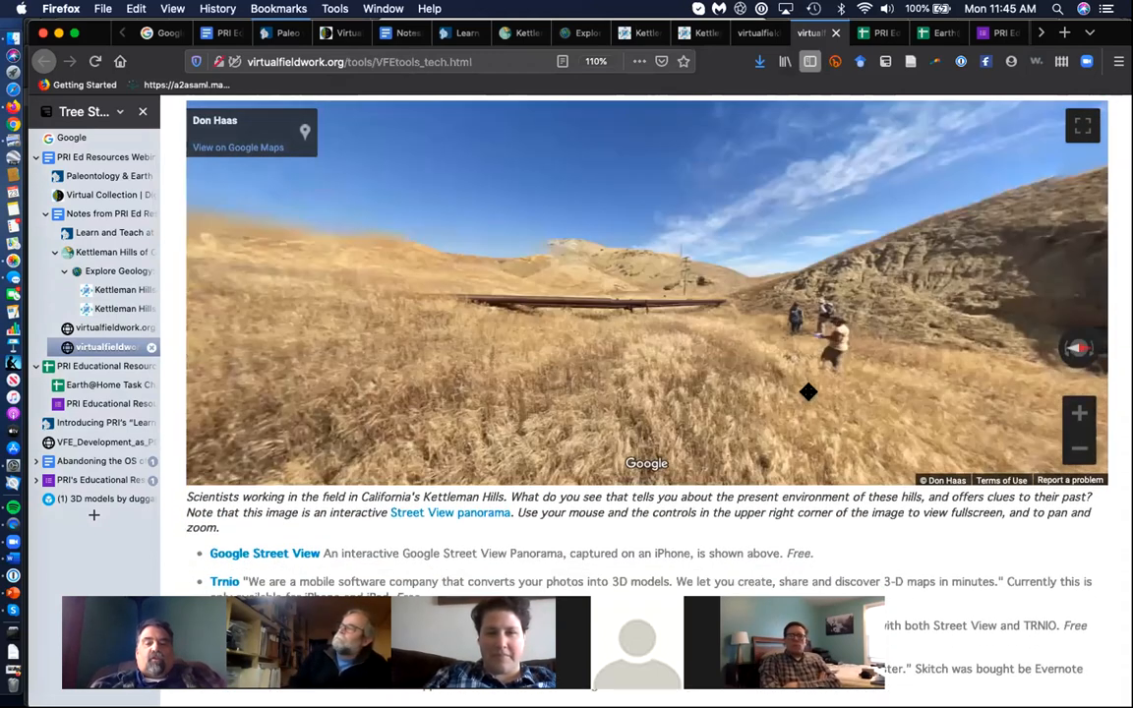
pyautogui.moveTo(808, 391); pyautogui.dragTo(437, 393)
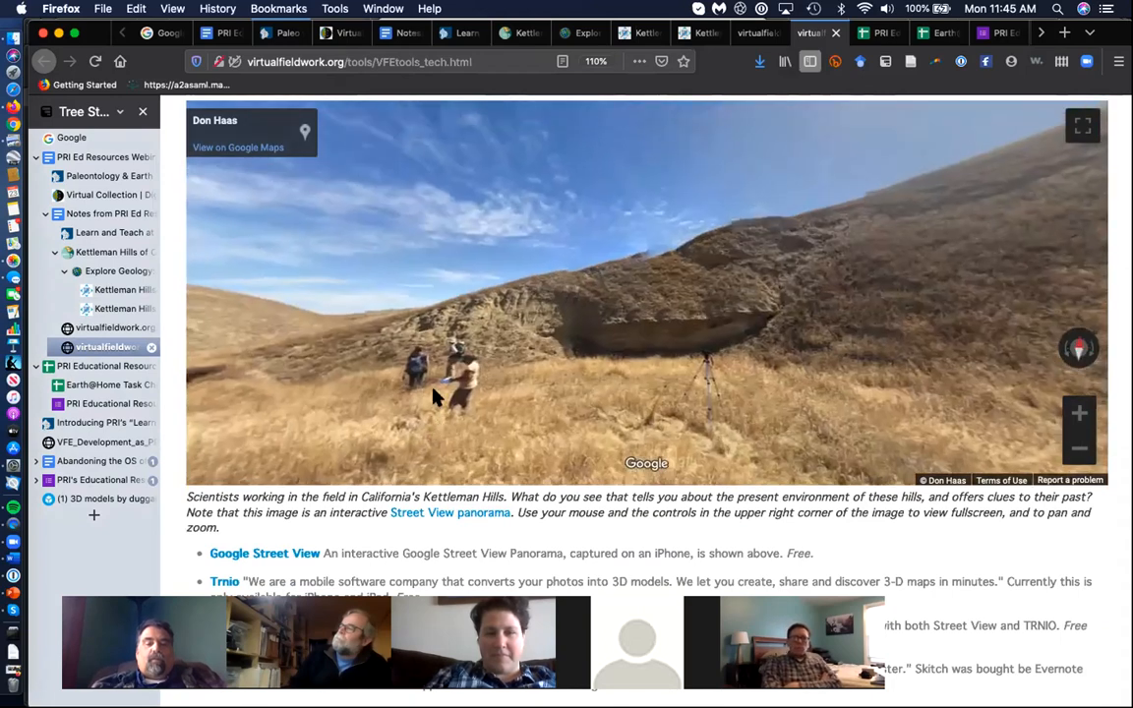
pyautogui.moveTo(437, 396); pyautogui.dragTo(605, 392)
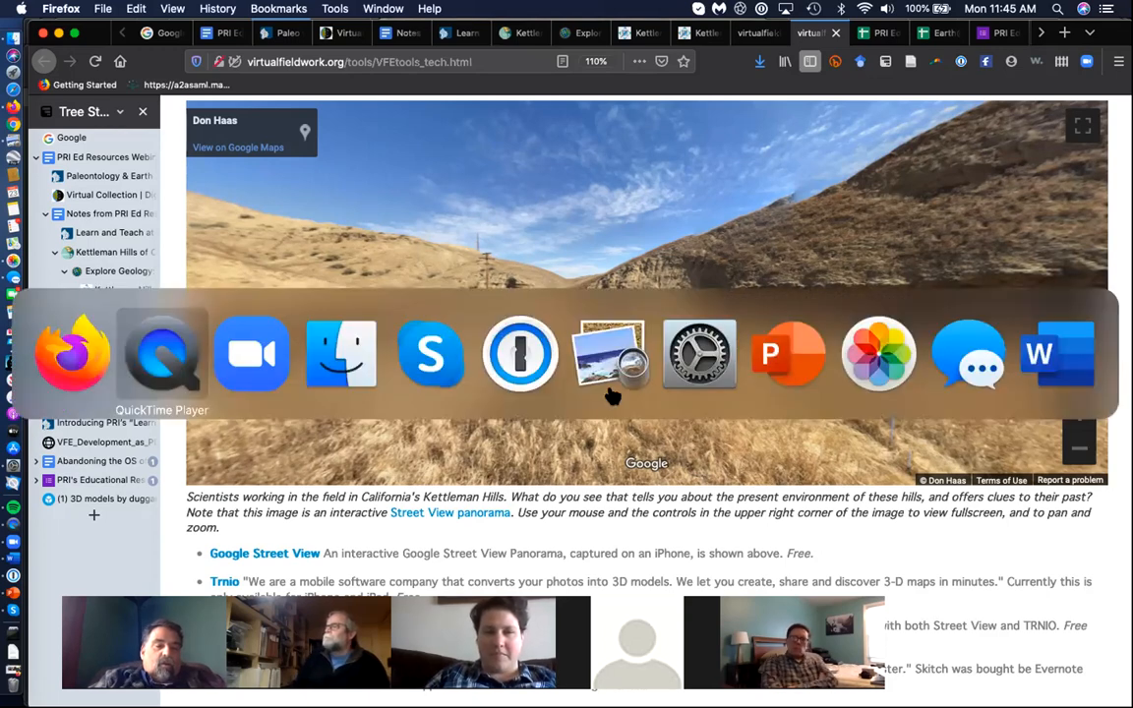
pyautogui.click(161, 354)
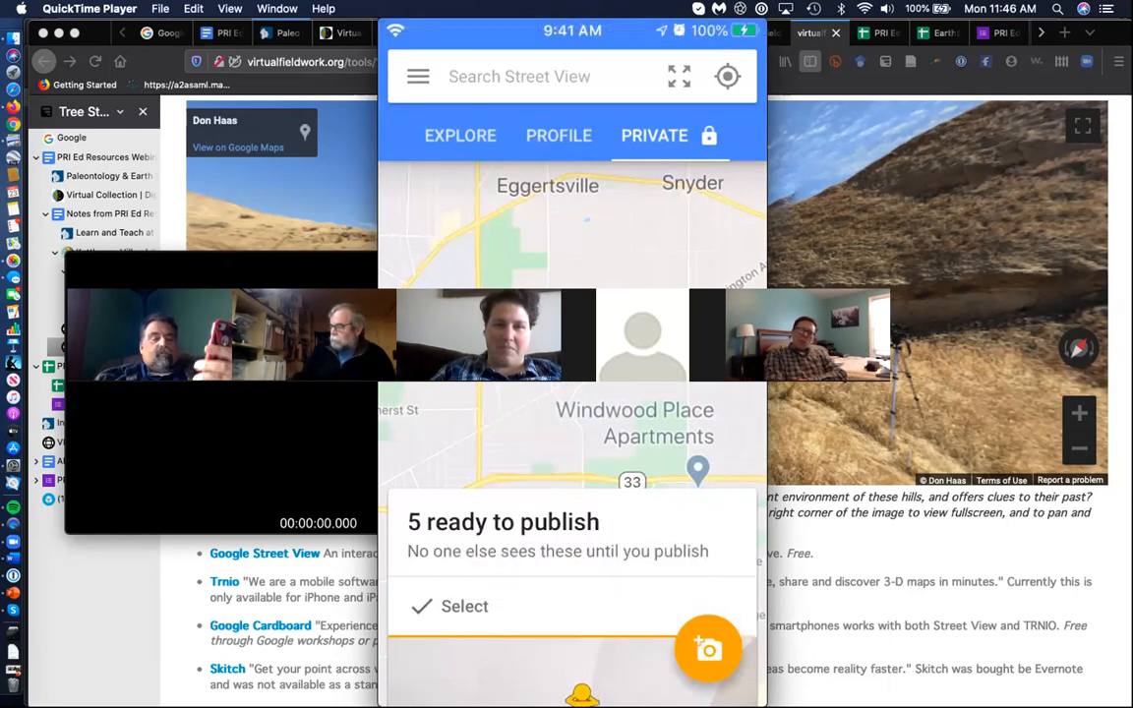
pyautogui.click(464, 605)
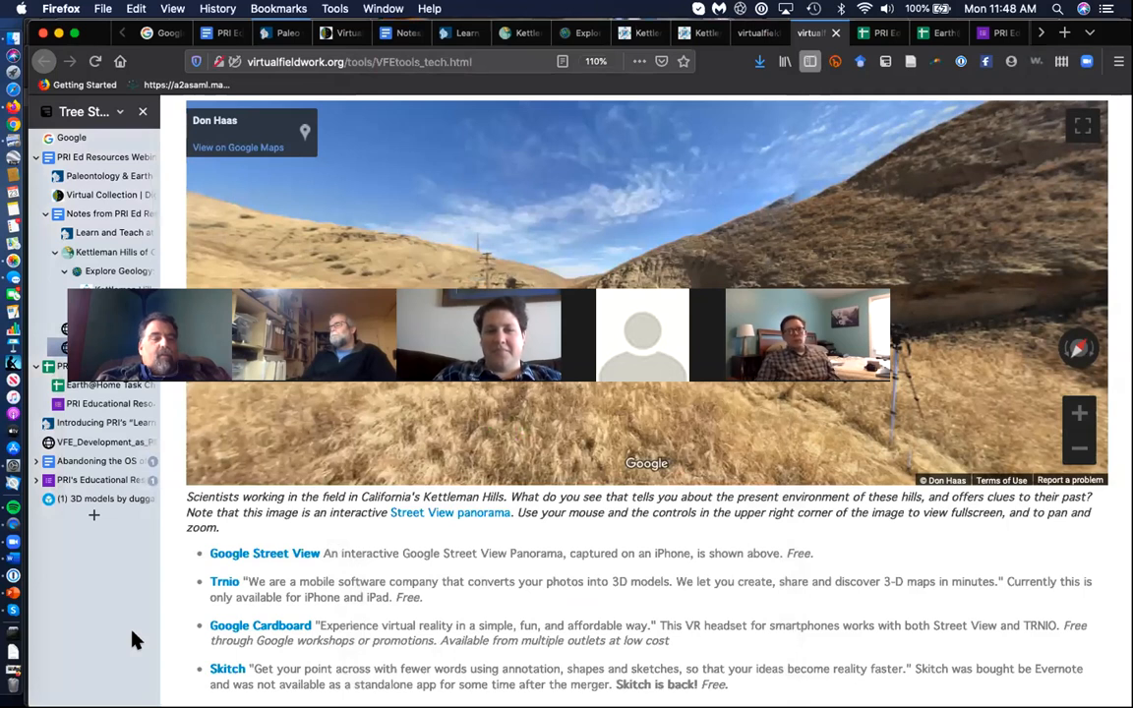
# Open the 'a dead sperm(?) whale' model from the Sketchfab 3D models collection
pyautogui.click(93, 499)
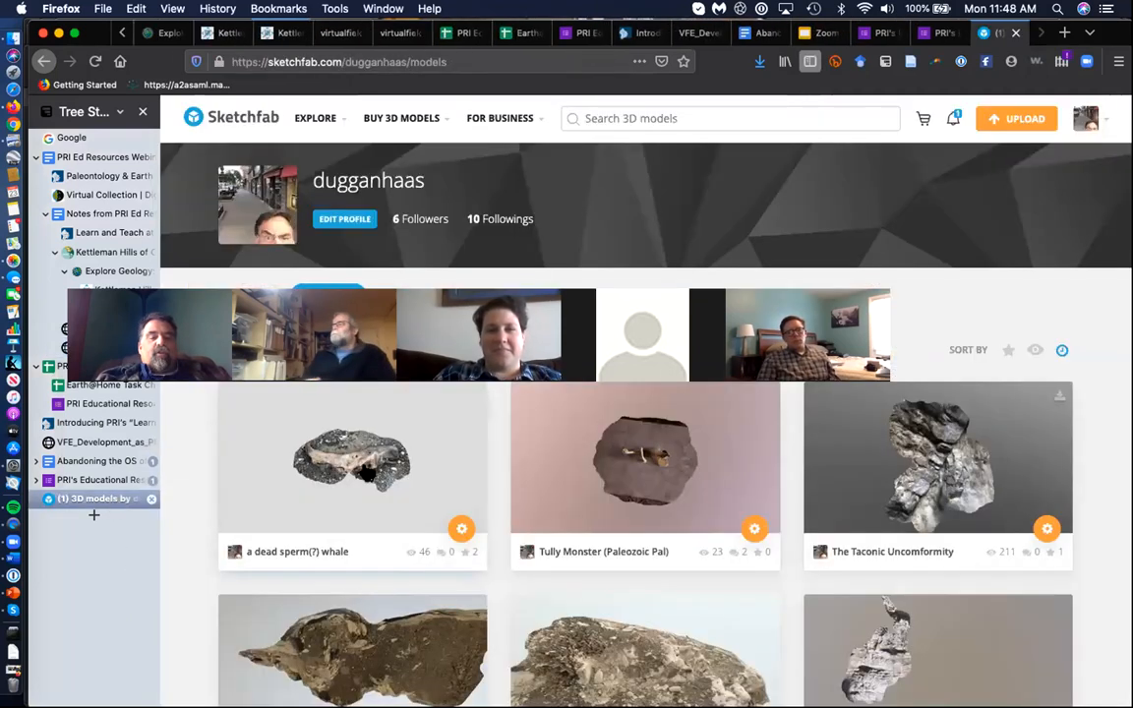
pyautogui.click(351, 459)
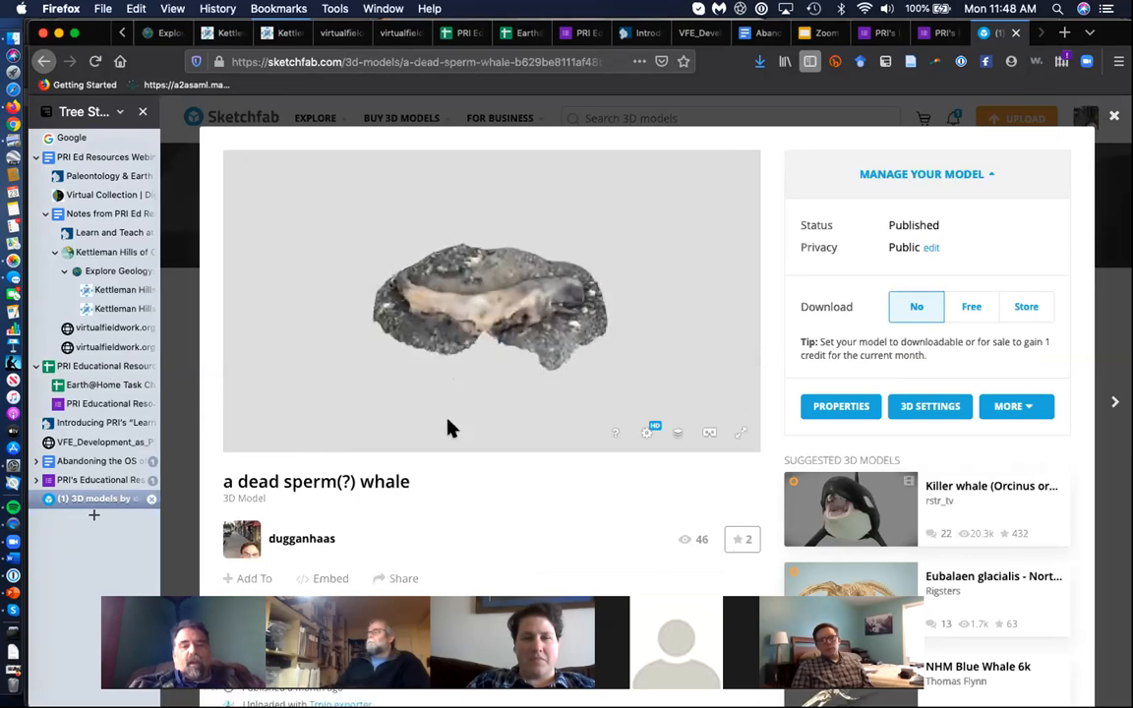
pyautogui.moveTo(740, 432)
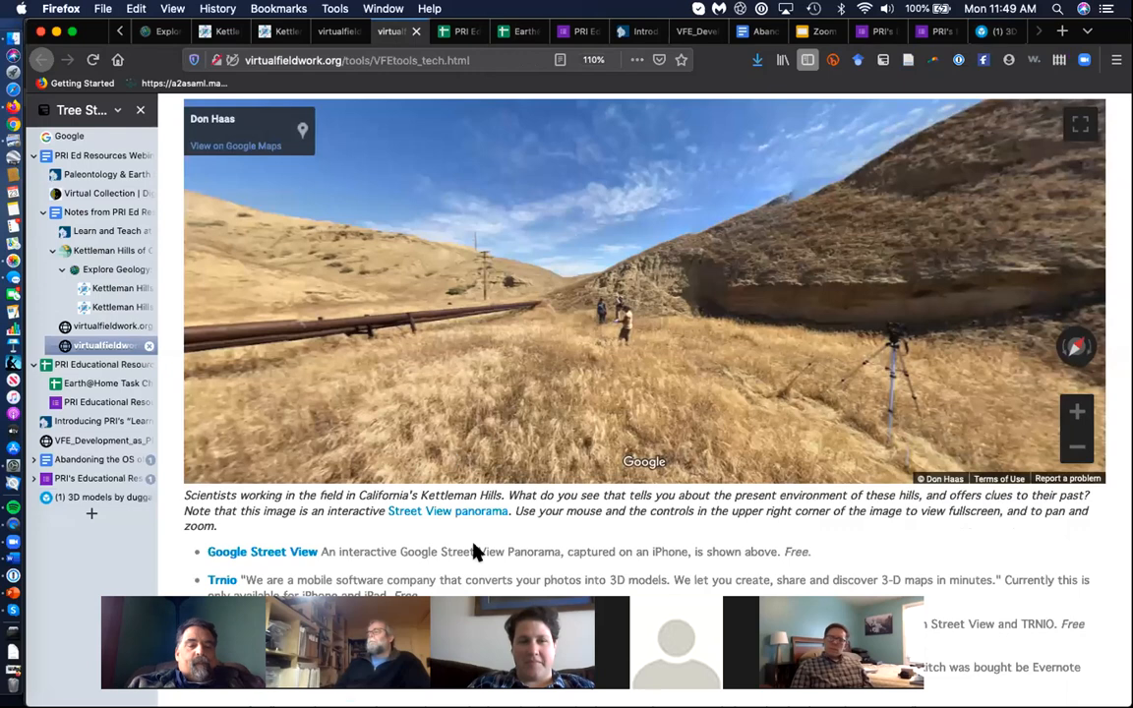
# Scroll the Technical Tools page down to the Web-based tools section with the Purisima boulder model
pyautogui.scroll(-3)
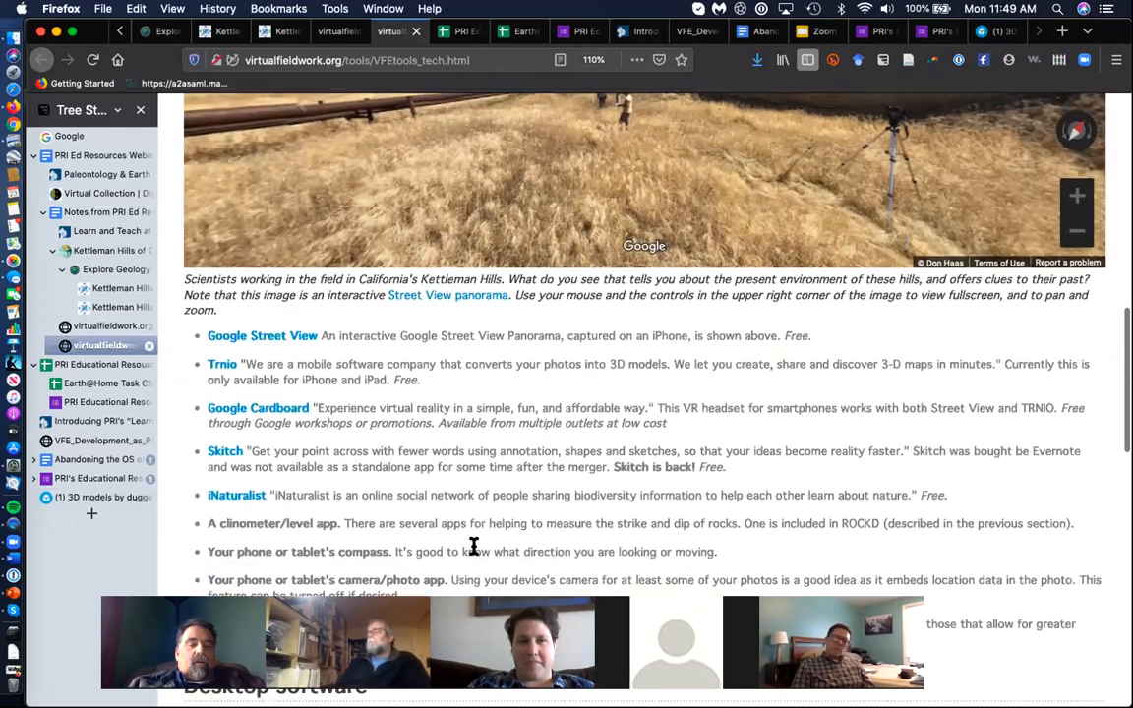
pyautogui.scroll(-3)
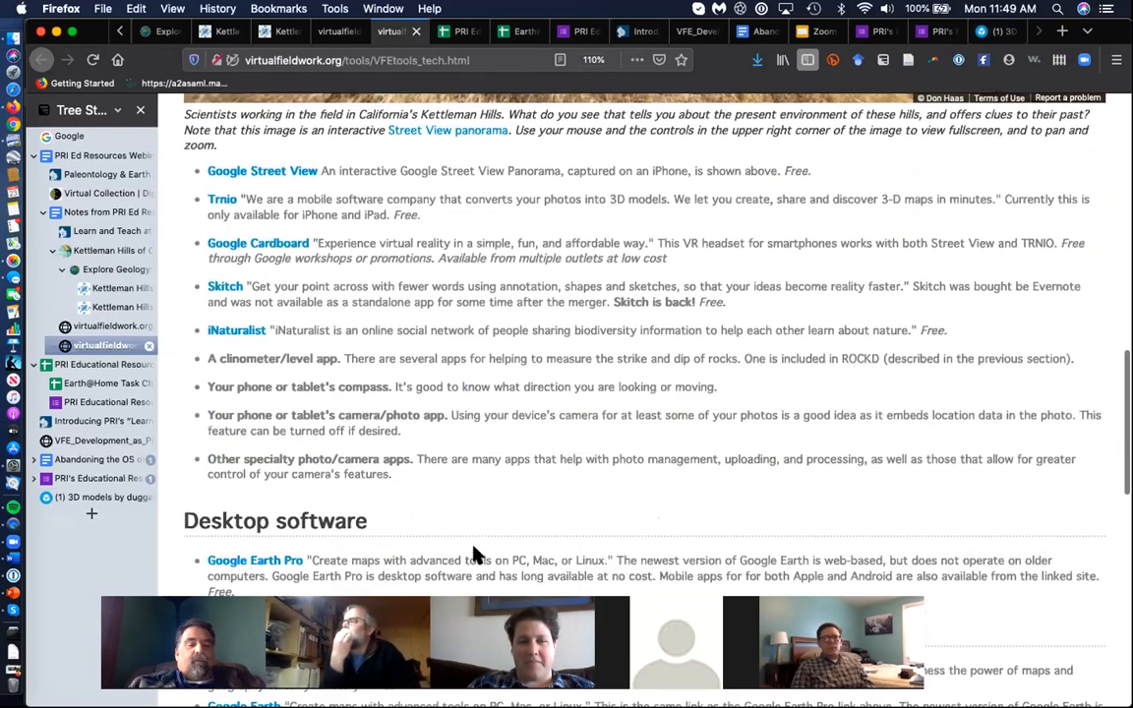
pyautogui.scroll(-3)
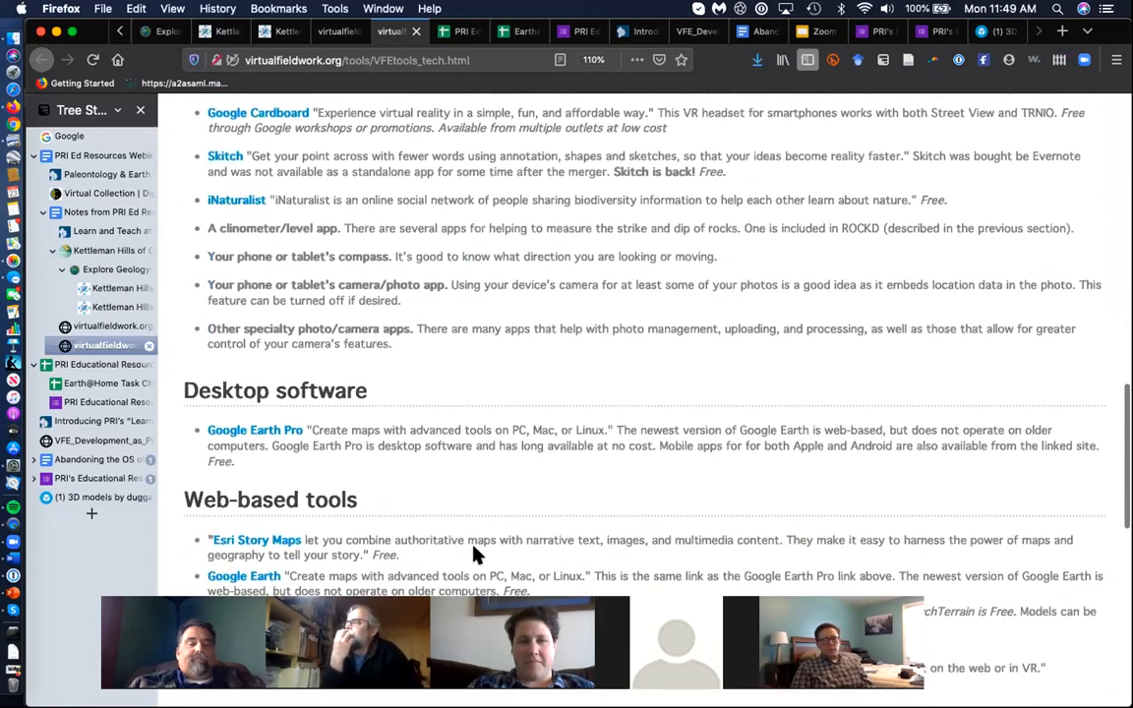
pyautogui.scroll(-3)
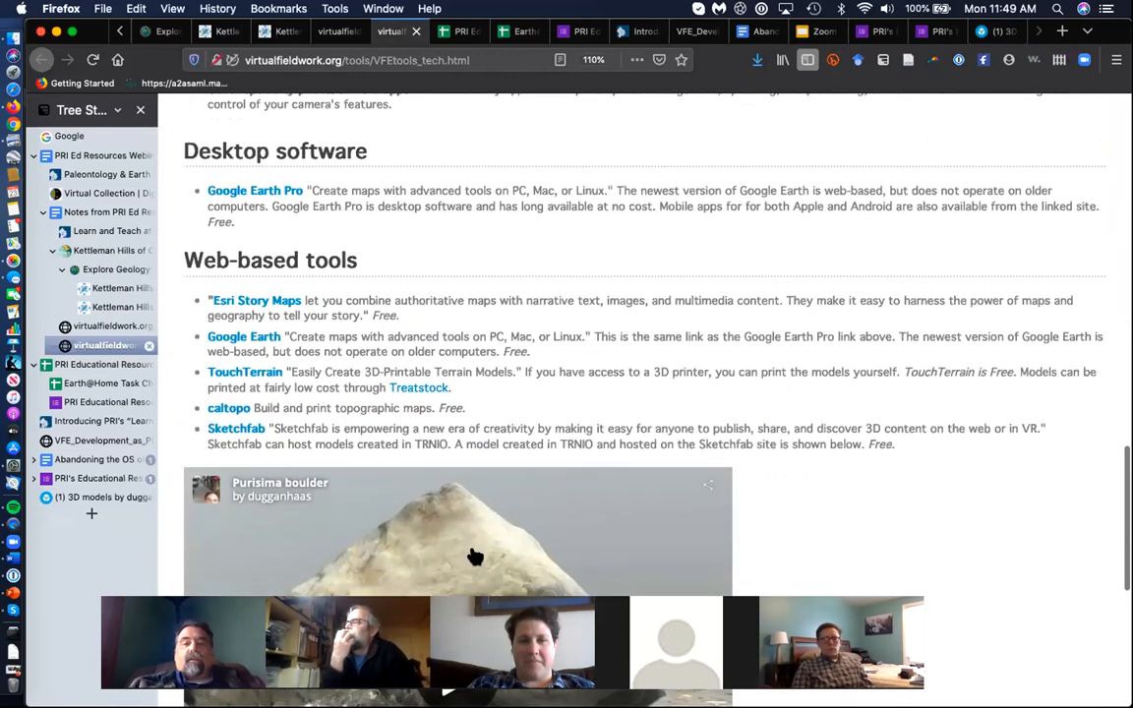
pyautogui.scroll(-3)
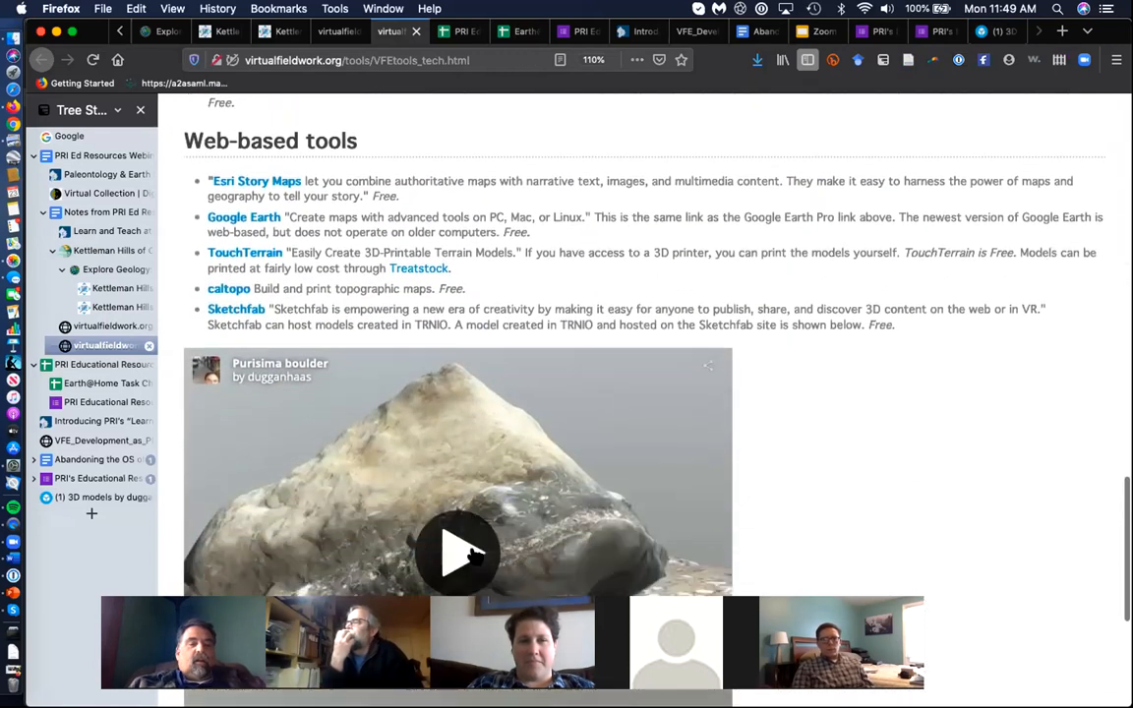
pyautogui.scroll(-3)
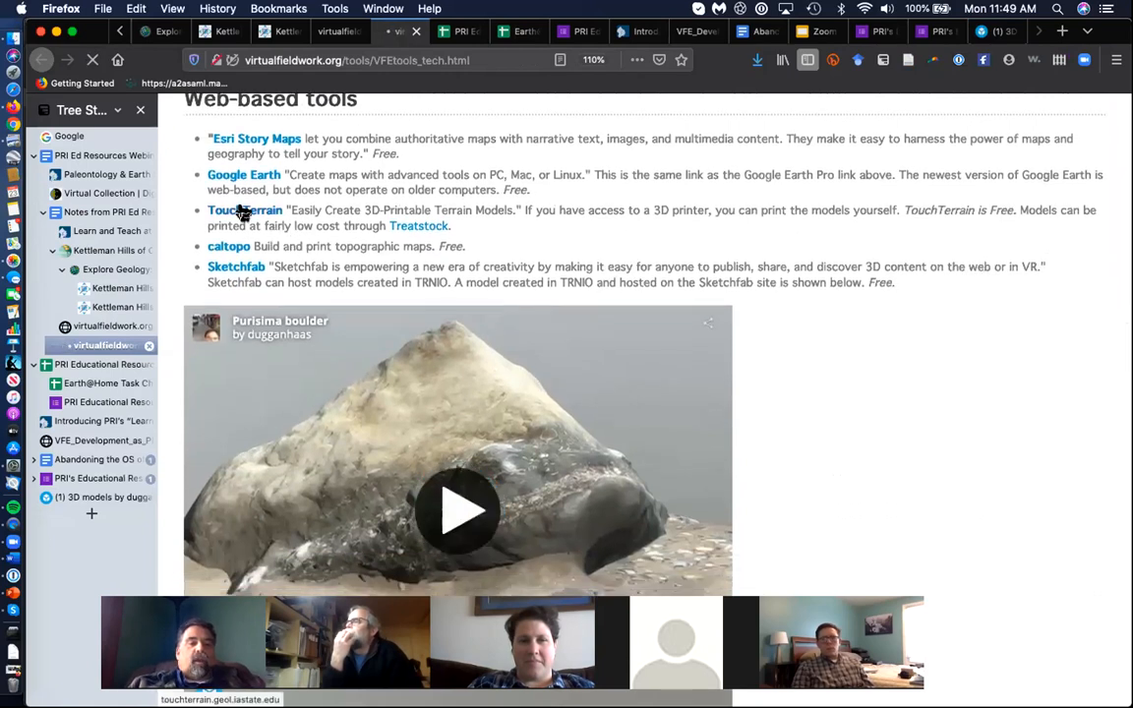
pyautogui.click(243, 210)
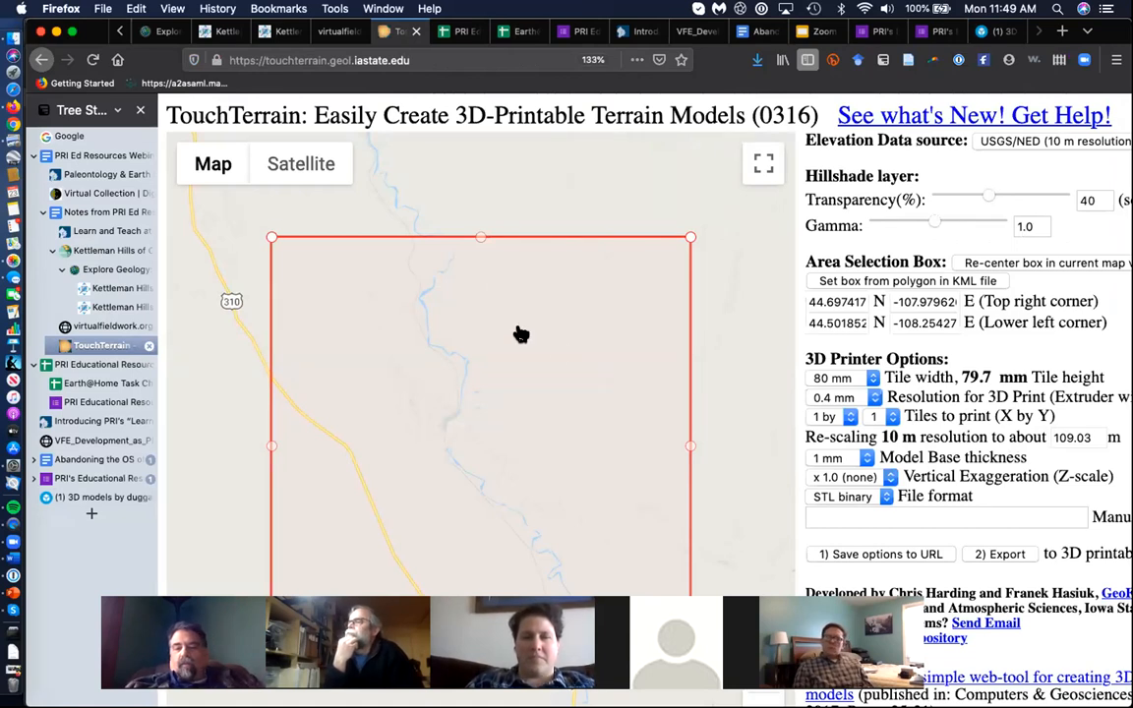
pyautogui.scroll(-3)
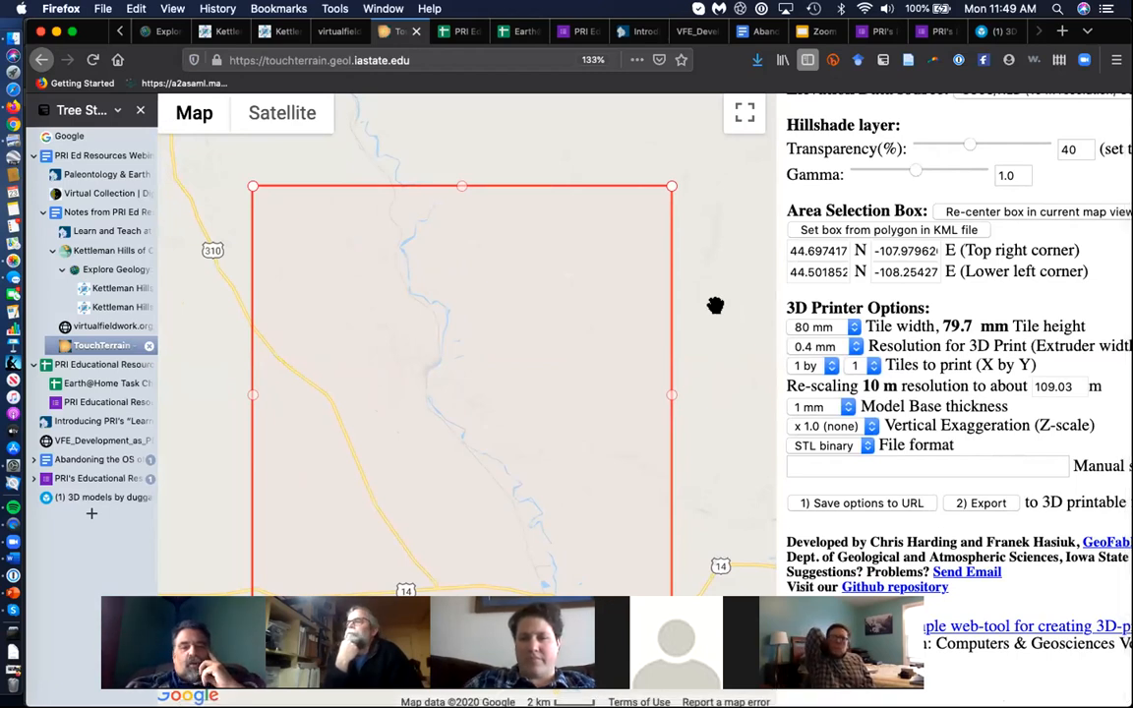
pyautogui.moveTo(715, 276)
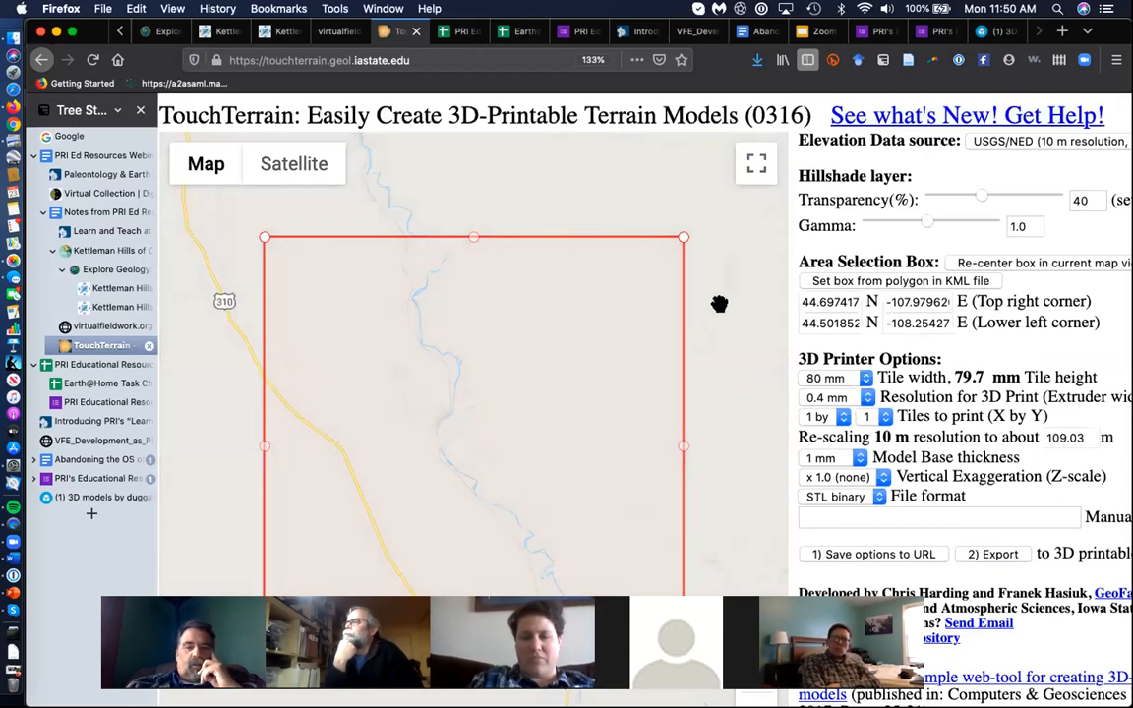
pyautogui.moveTo(629, 307)
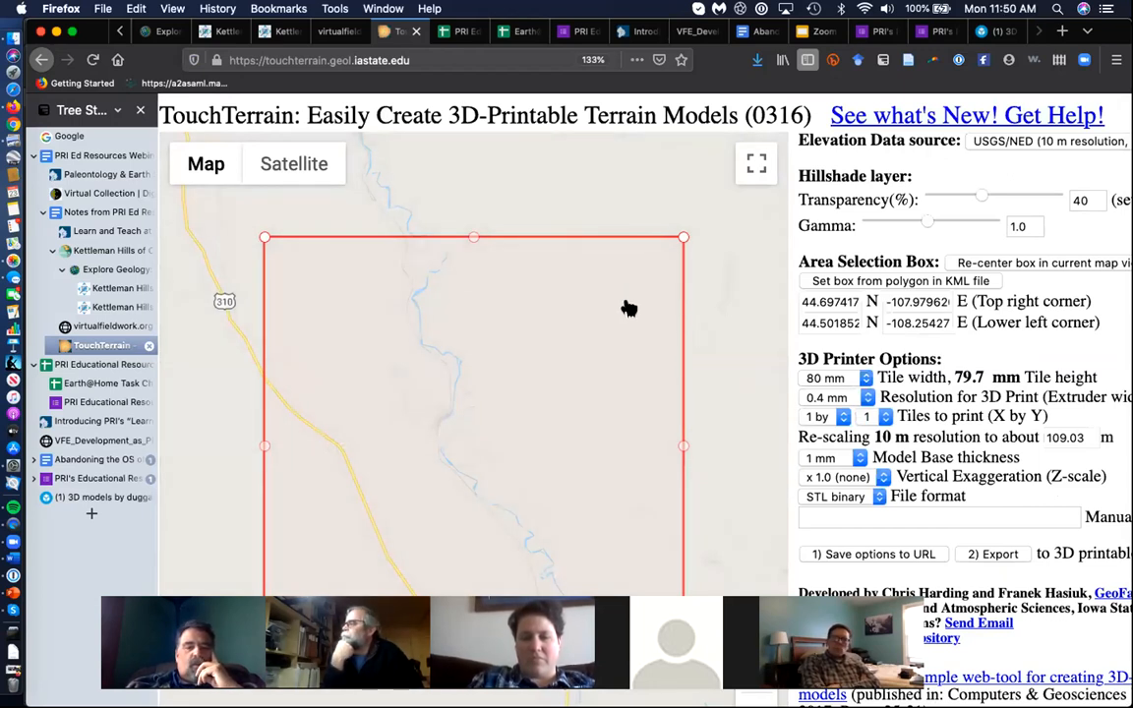
pyautogui.moveTo(666, 347)
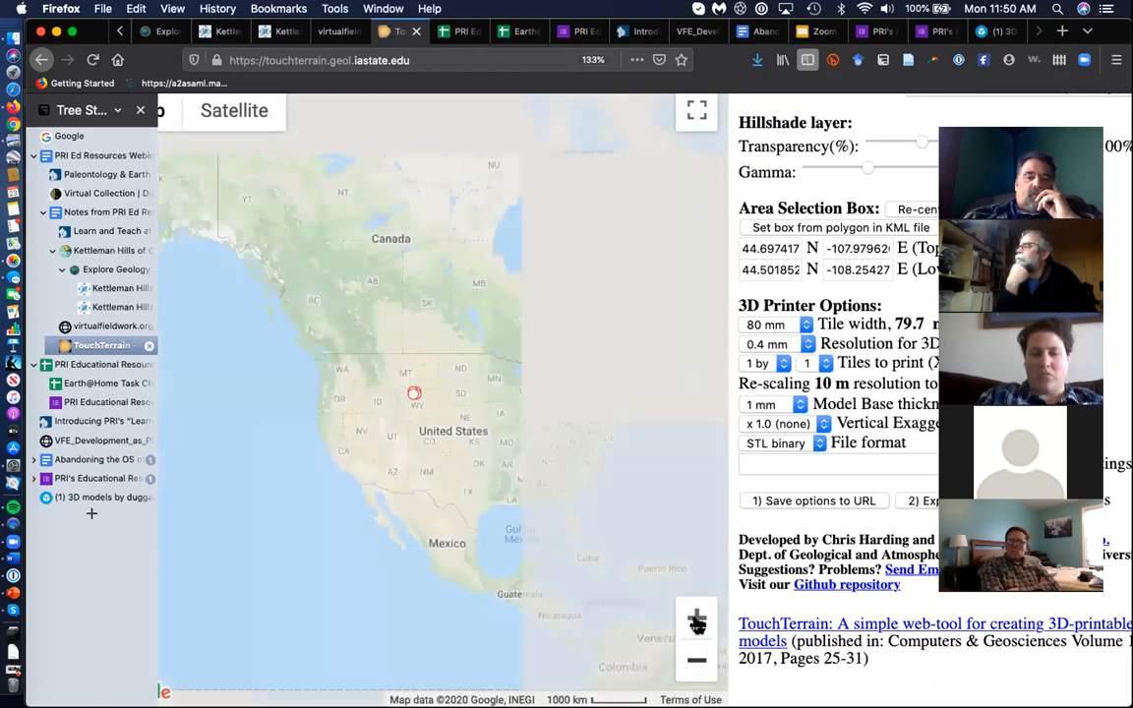
# Pan the map east to the Great Lakes and zoom in twice toward Niagara Falls
pyautogui.moveTo(413, 393); pyautogui.dragTo(587, 484)
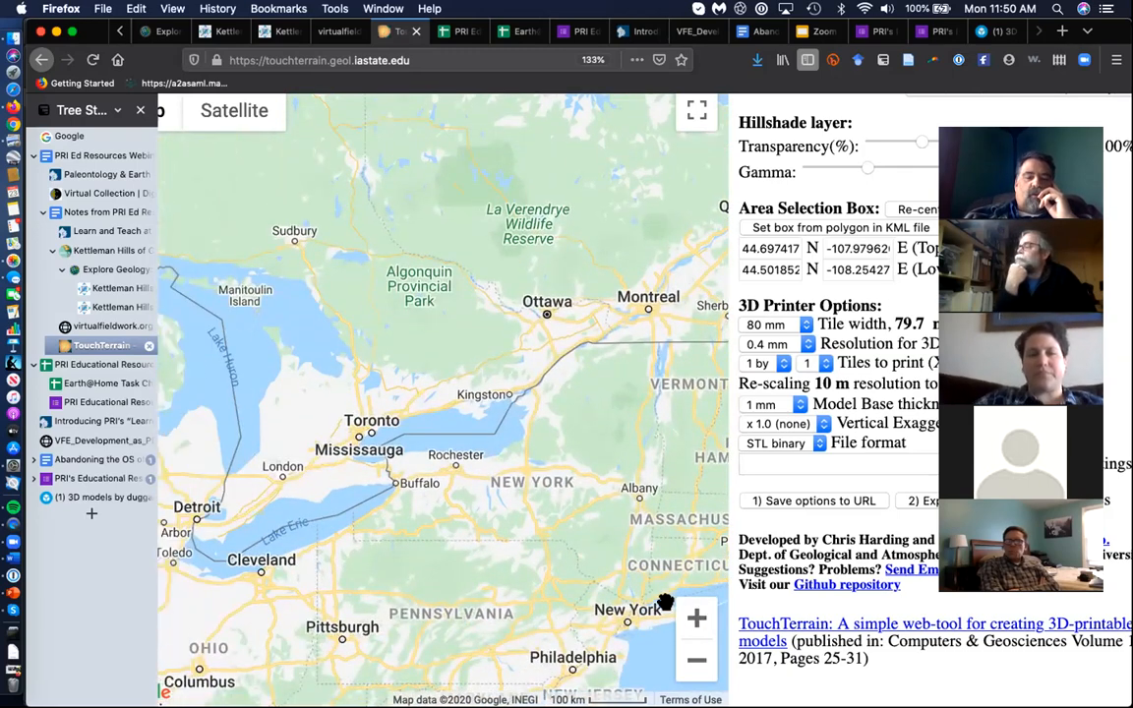
pyautogui.click(696, 617)
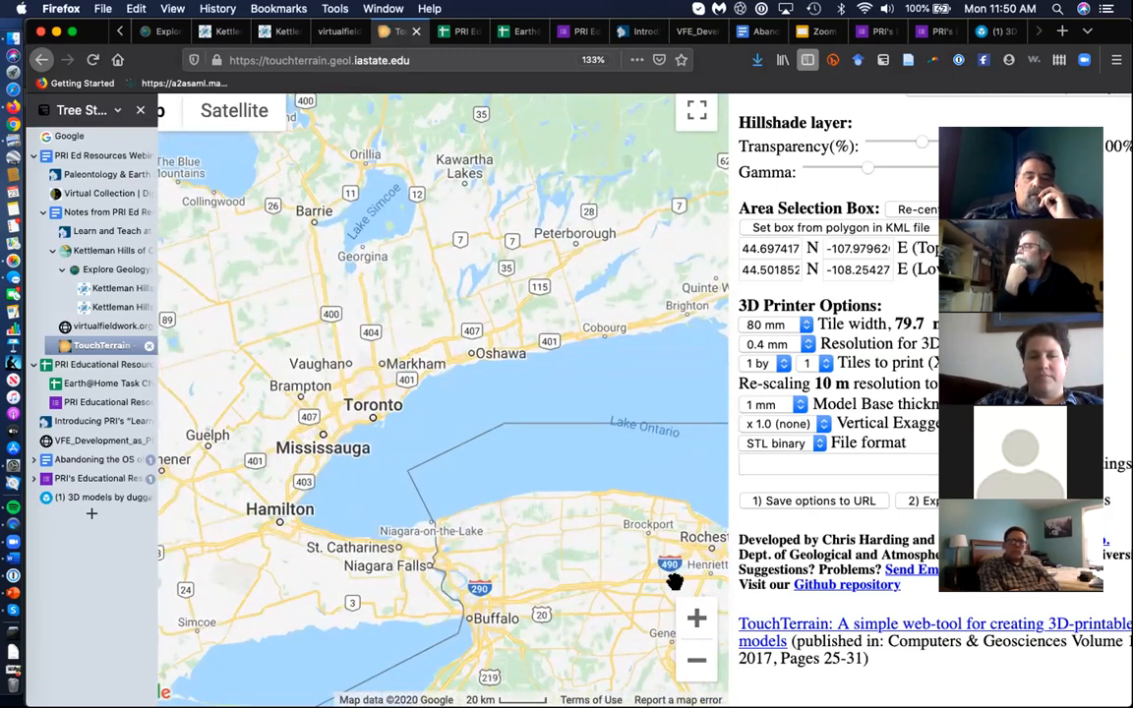
pyautogui.click(696, 617)
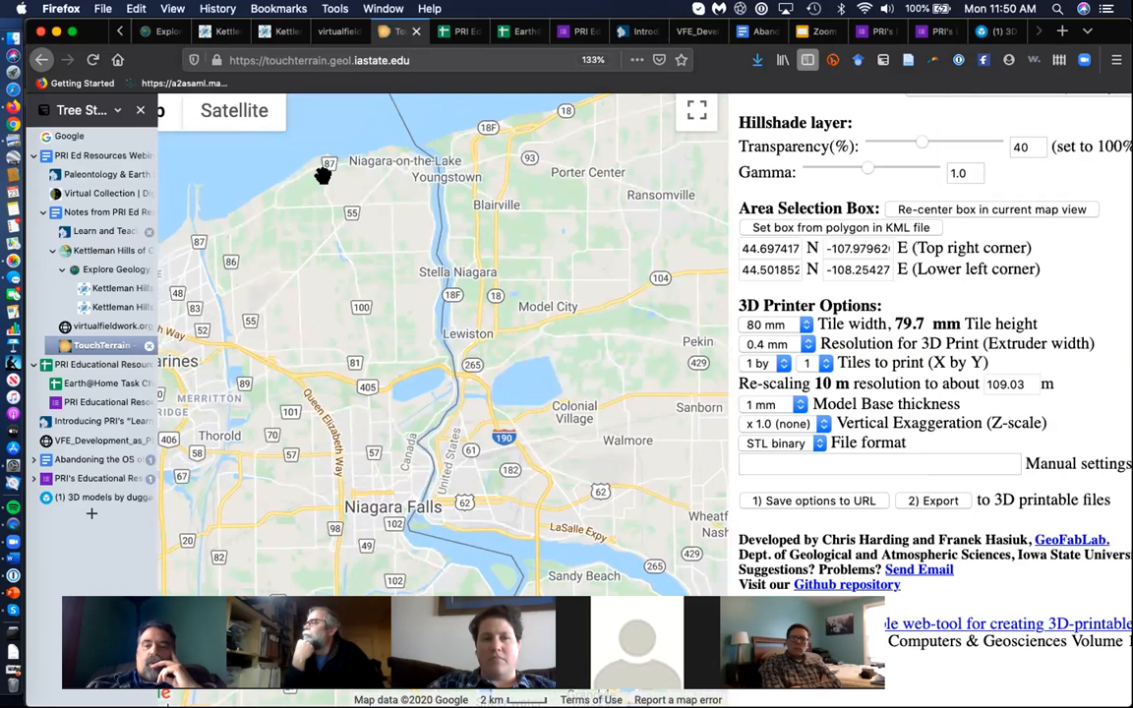
pyautogui.moveTo(959, 209)
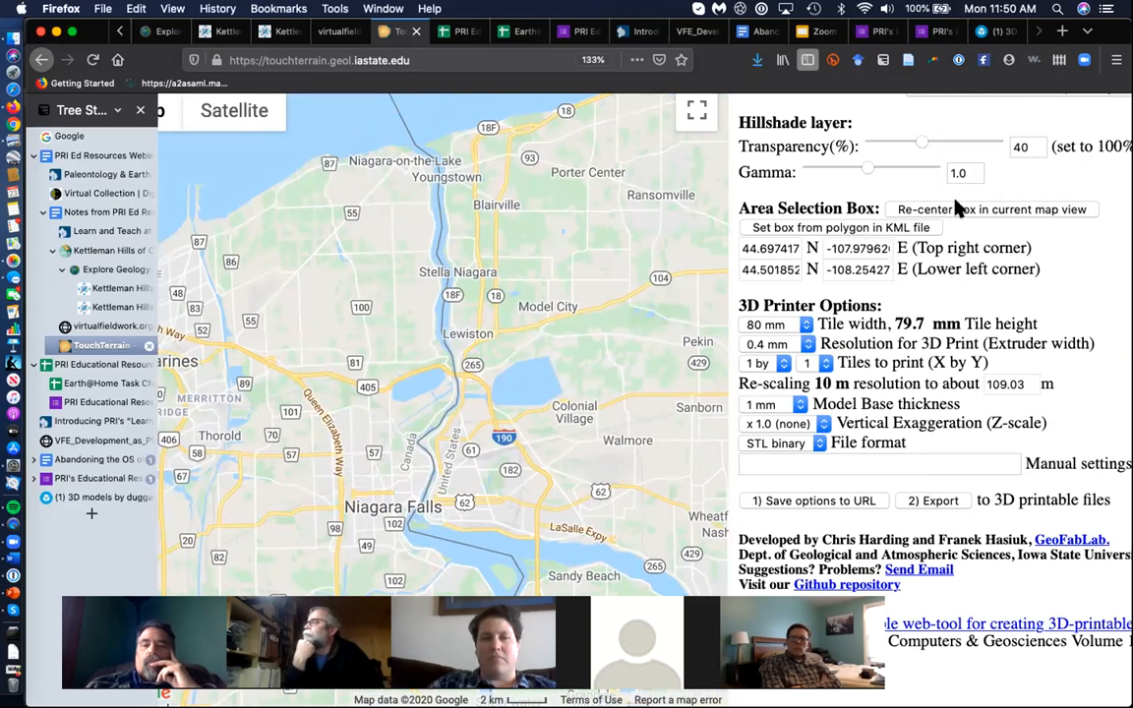
# Re-center and shrink the selection box around Niagara Falls, then save the options to the URL
pyautogui.click(991, 208)
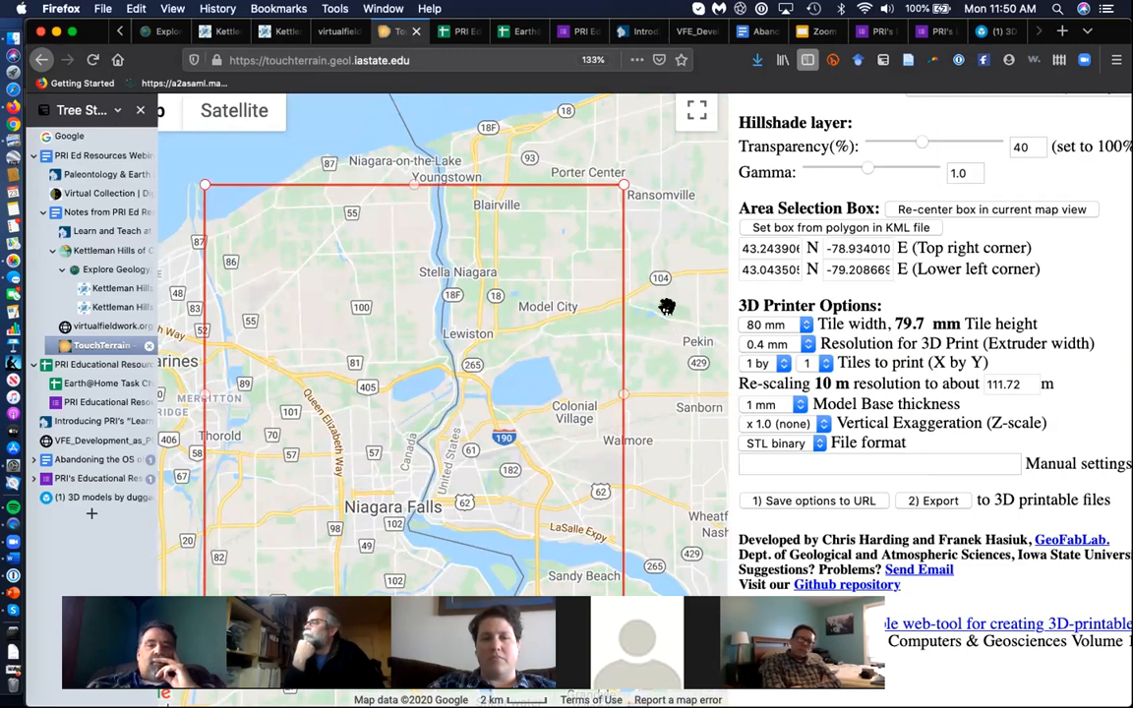
pyautogui.moveTo(587, 278)
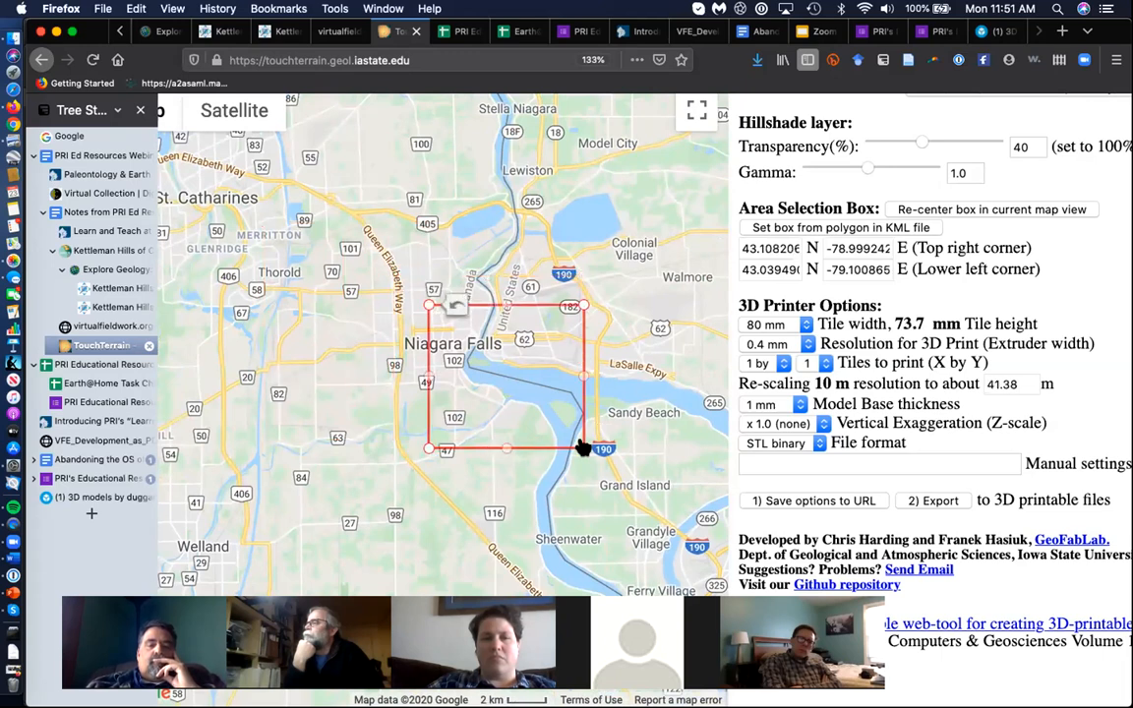
pyautogui.moveTo(583, 449); pyautogui.dragTo(526, 408)
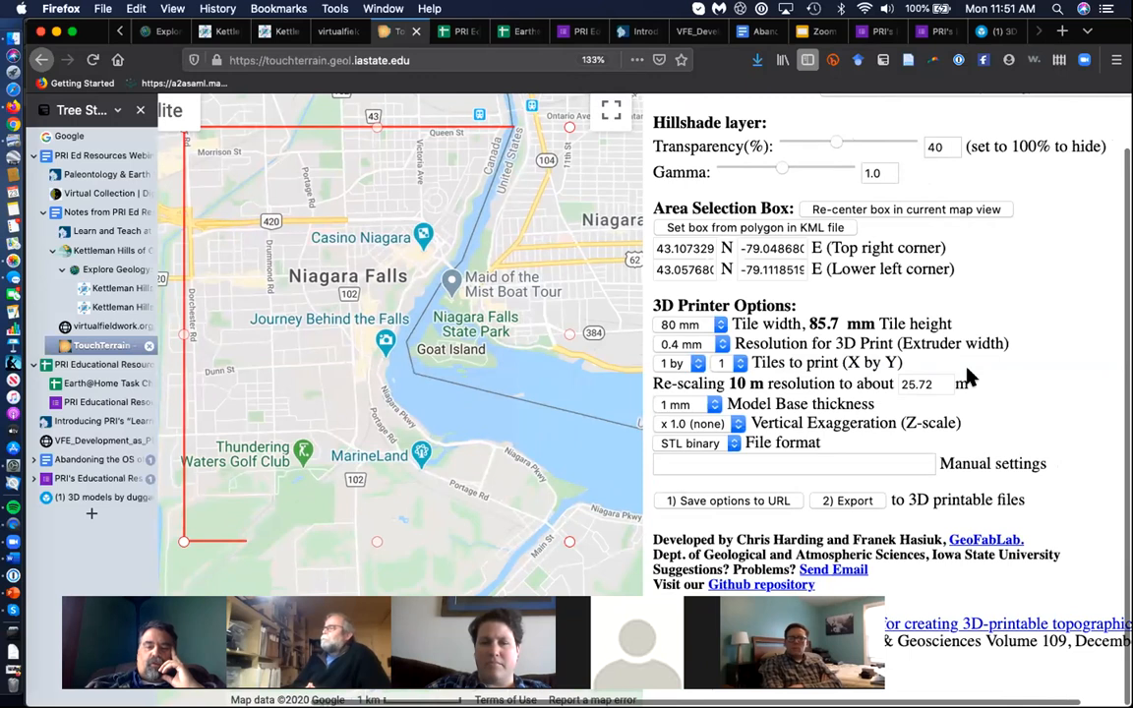
pyautogui.moveTo(990, 379)
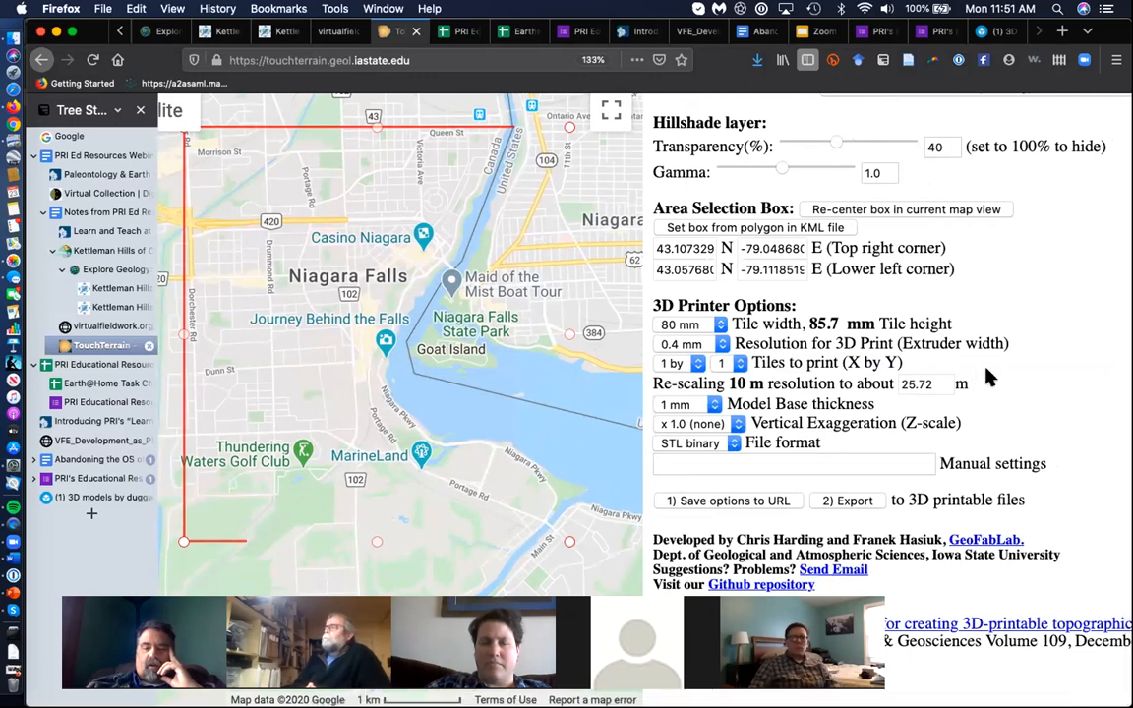
pyautogui.moveTo(798, 479)
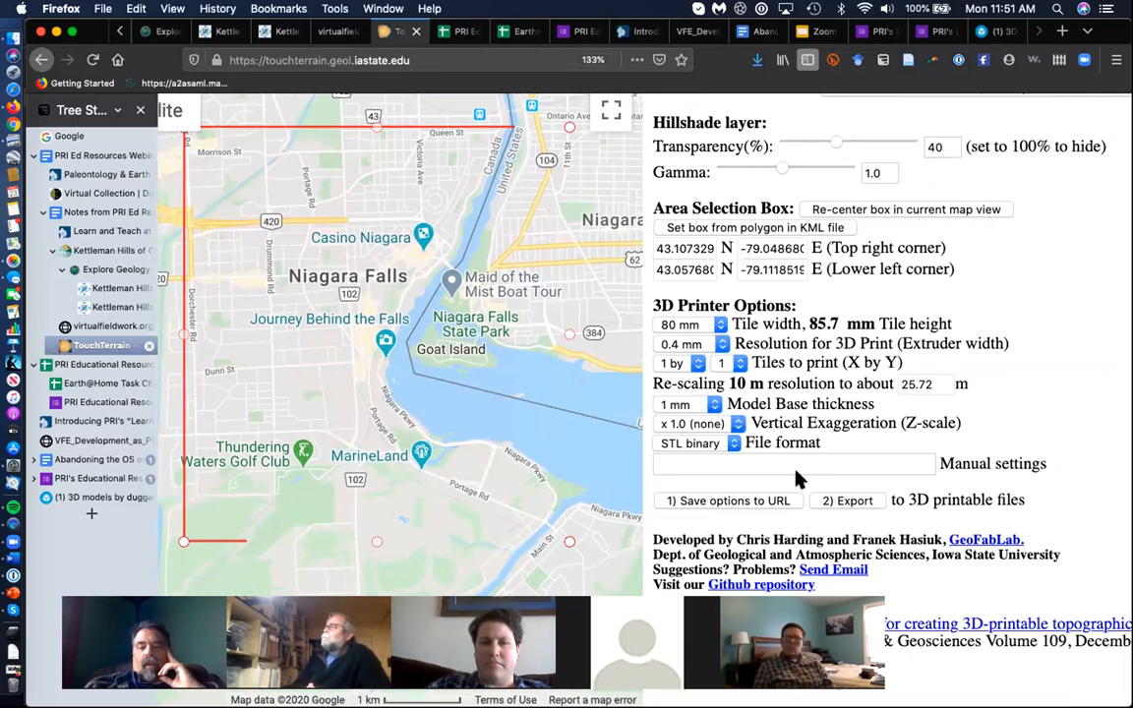
pyautogui.moveTo(727, 492)
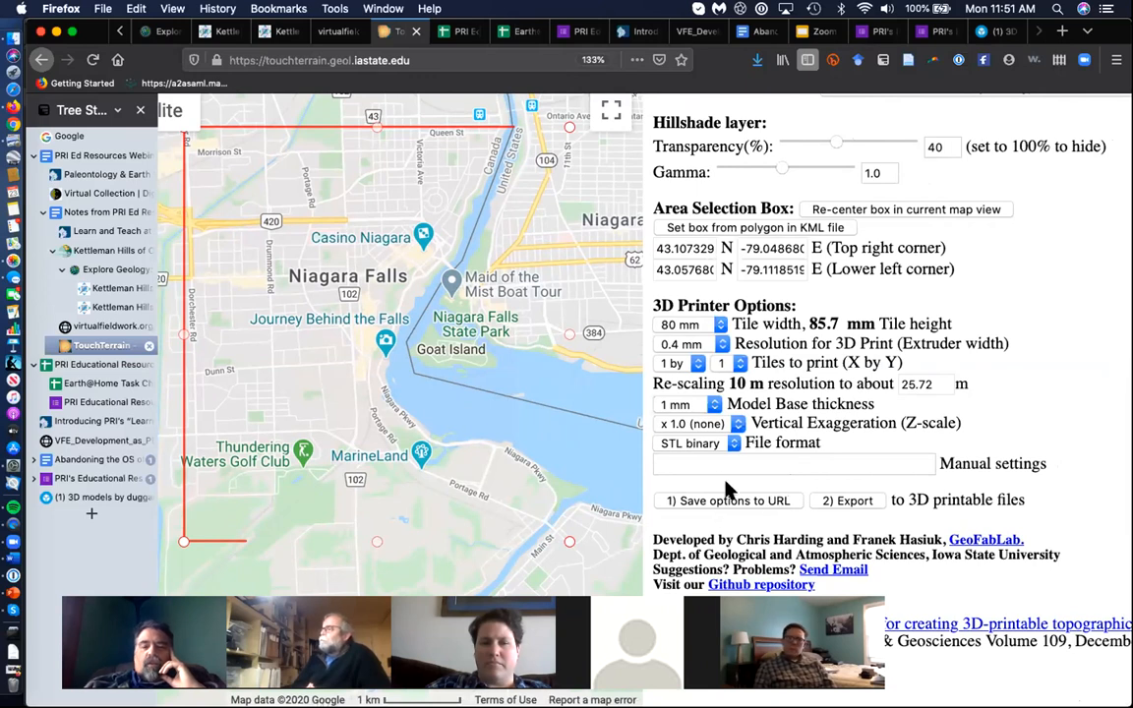
pyautogui.click(728, 501)
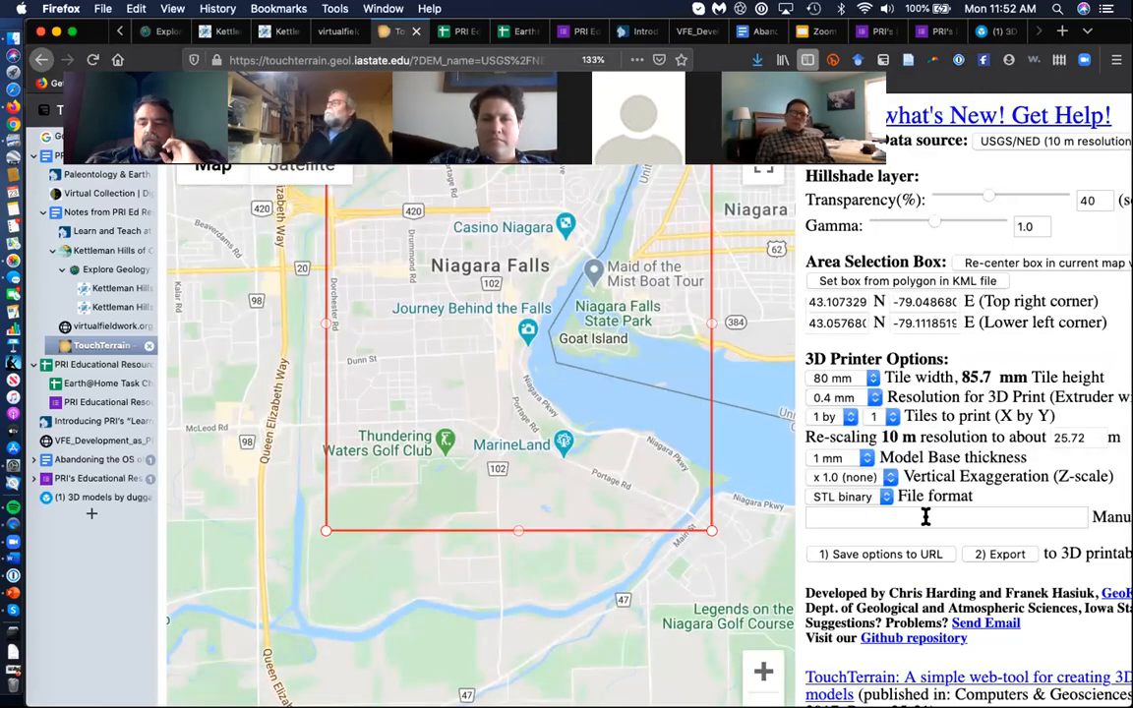
# Export the Niagara area, open the STL preview, and rotate the model to show the gorge
pyautogui.click(999, 554)
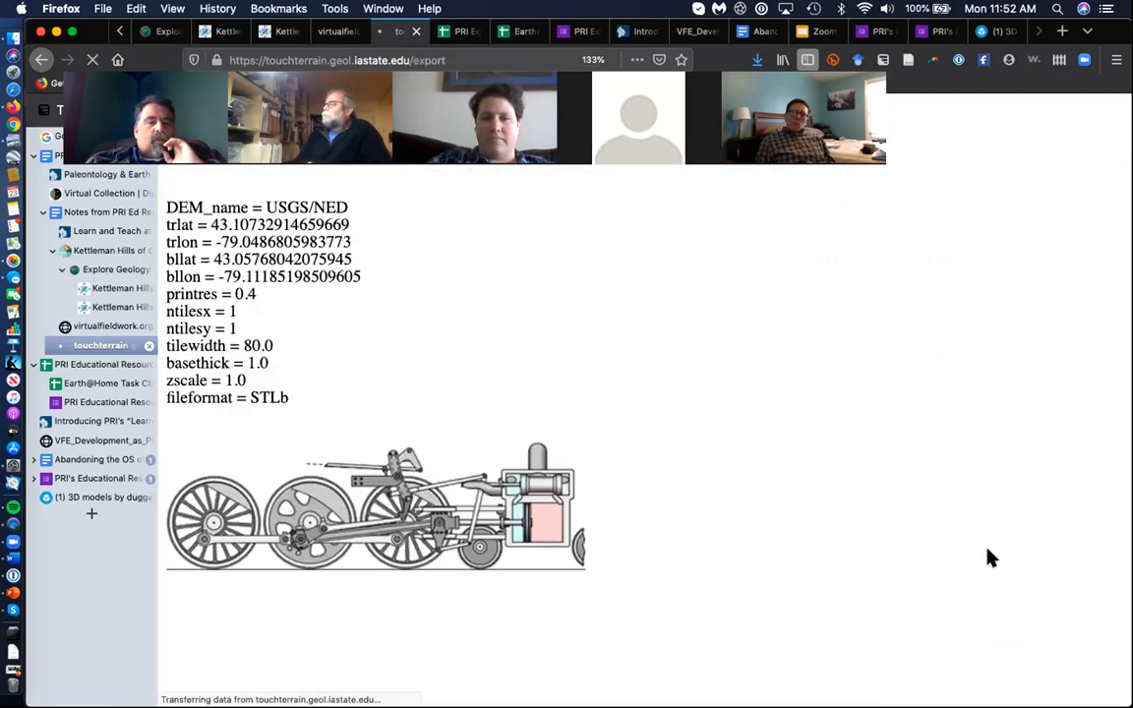
pyautogui.moveTo(782, 433)
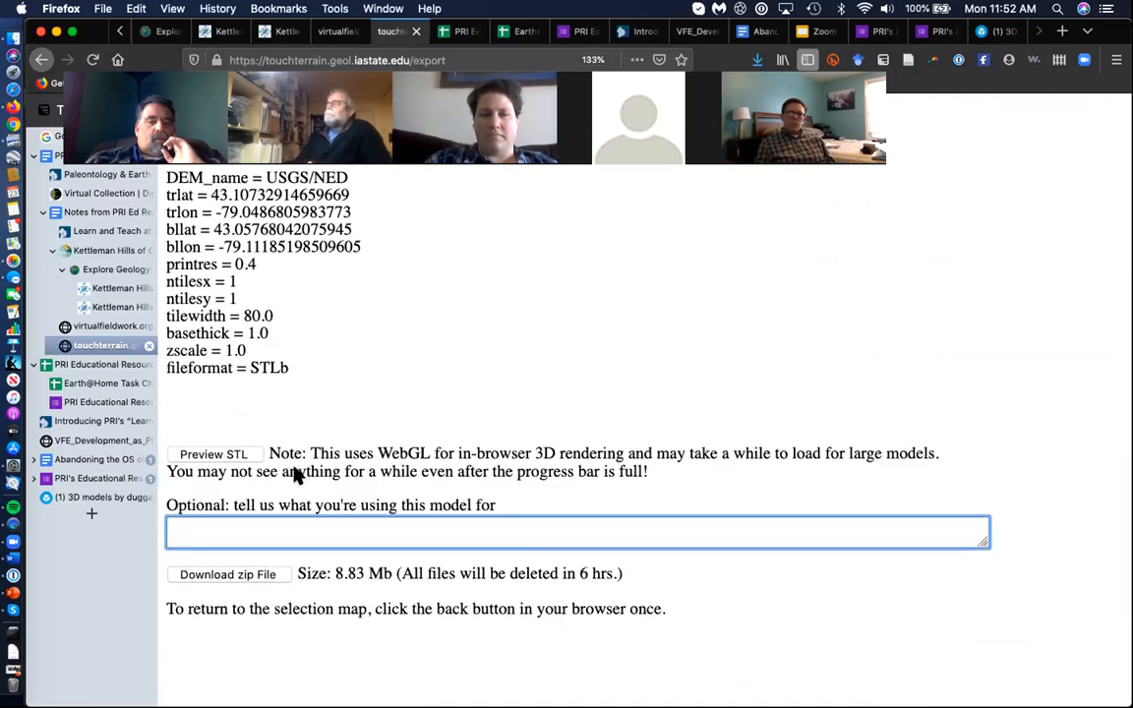
pyautogui.click(213, 453)
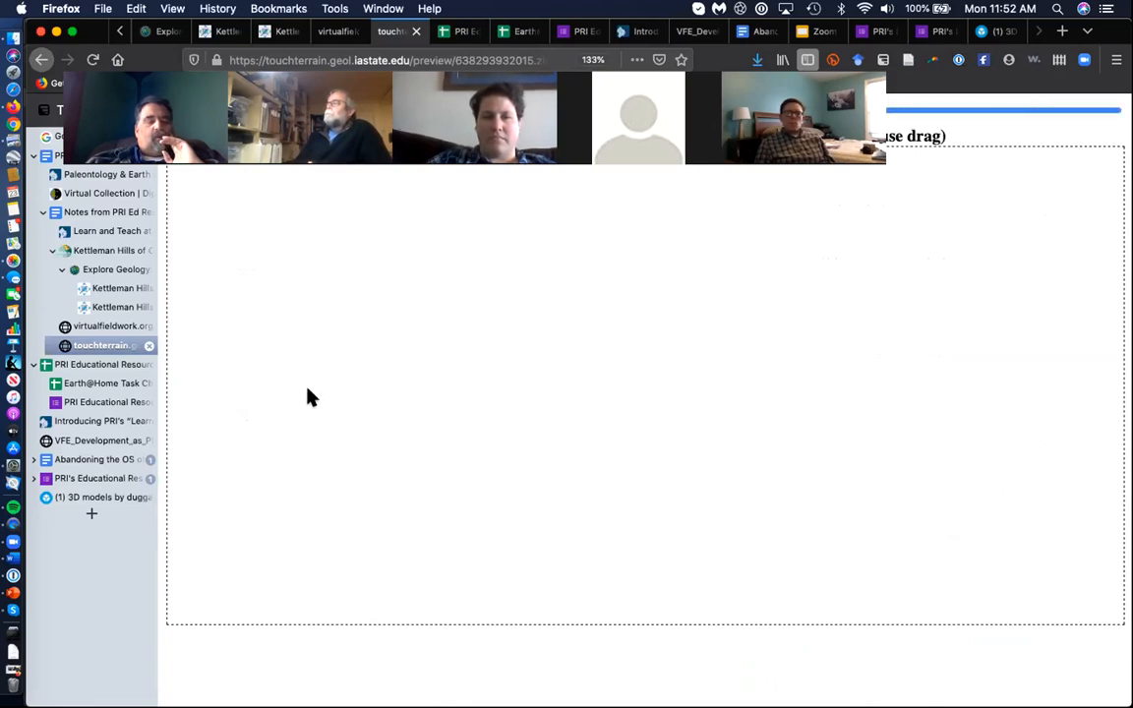
pyautogui.moveTo(270, 383)
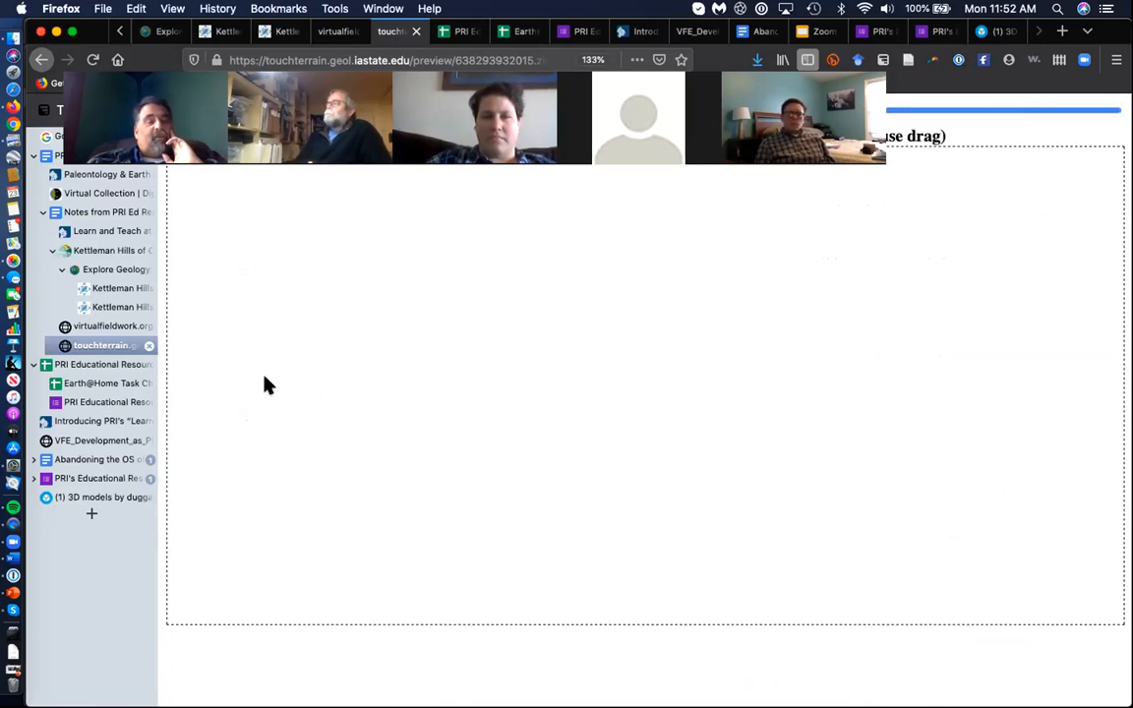
pyautogui.moveTo(89, 624)
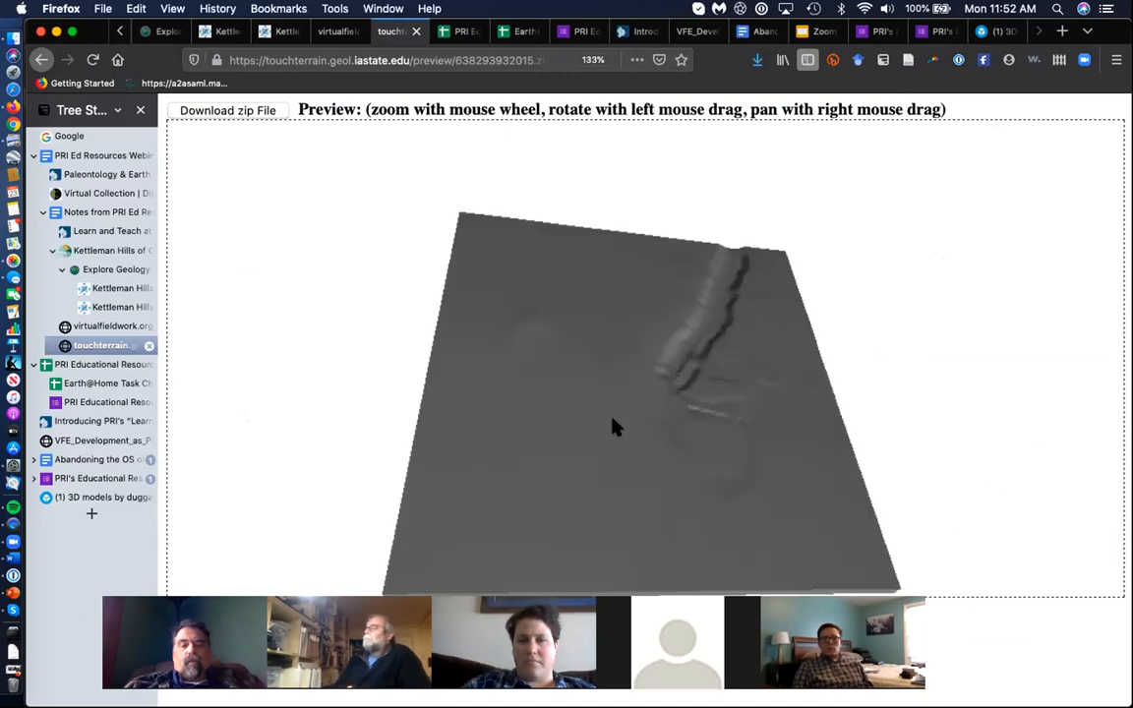
pyautogui.moveTo(618, 427); pyautogui.dragTo(604, 442)
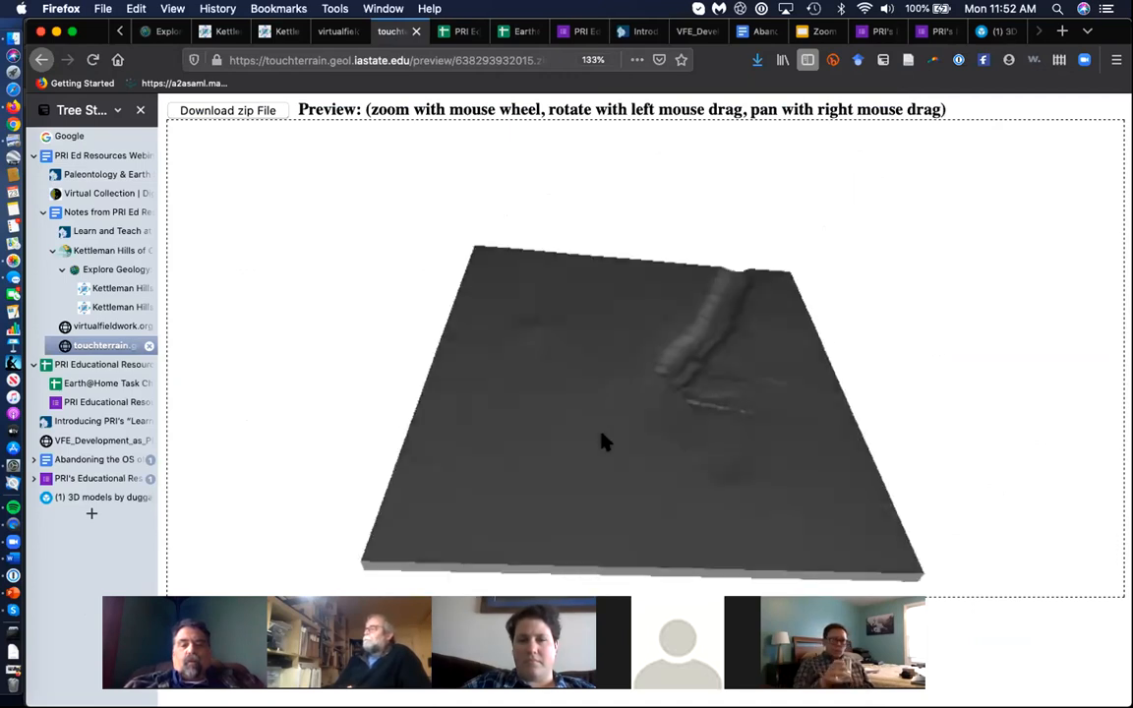
pyautogui.moveTo(605, 443); pyautogui.dragTo(713, 364)
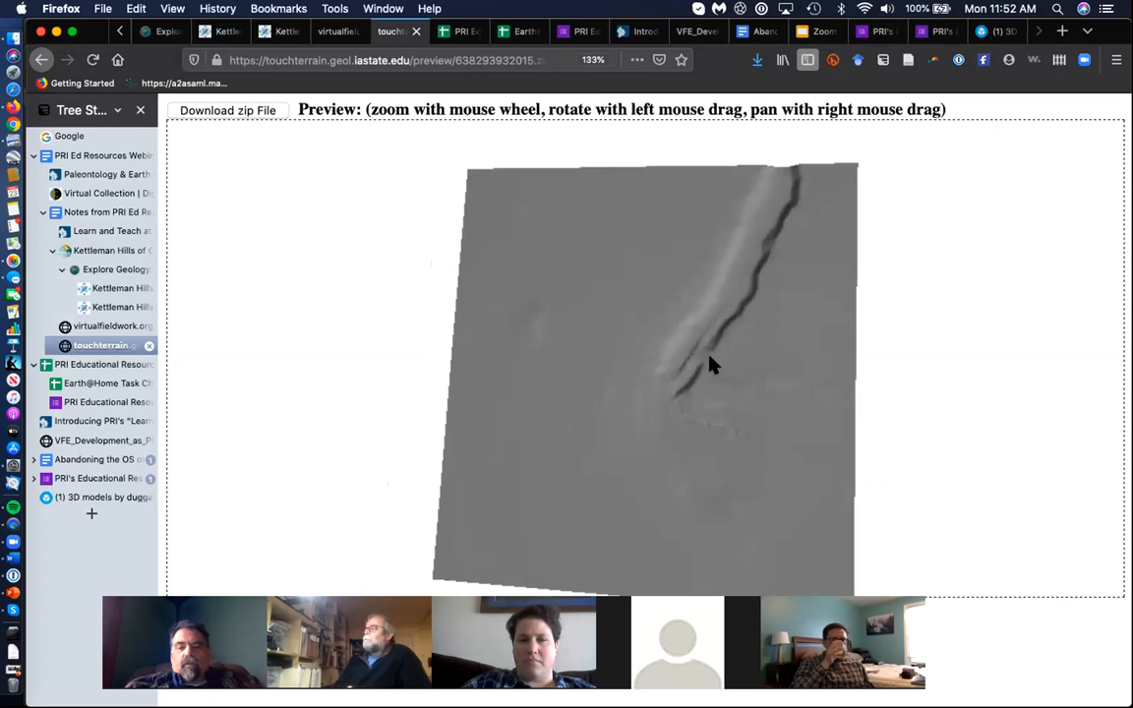
pyautogui.moveTo(713, 363); pyautogui.dragTo(673, 418)
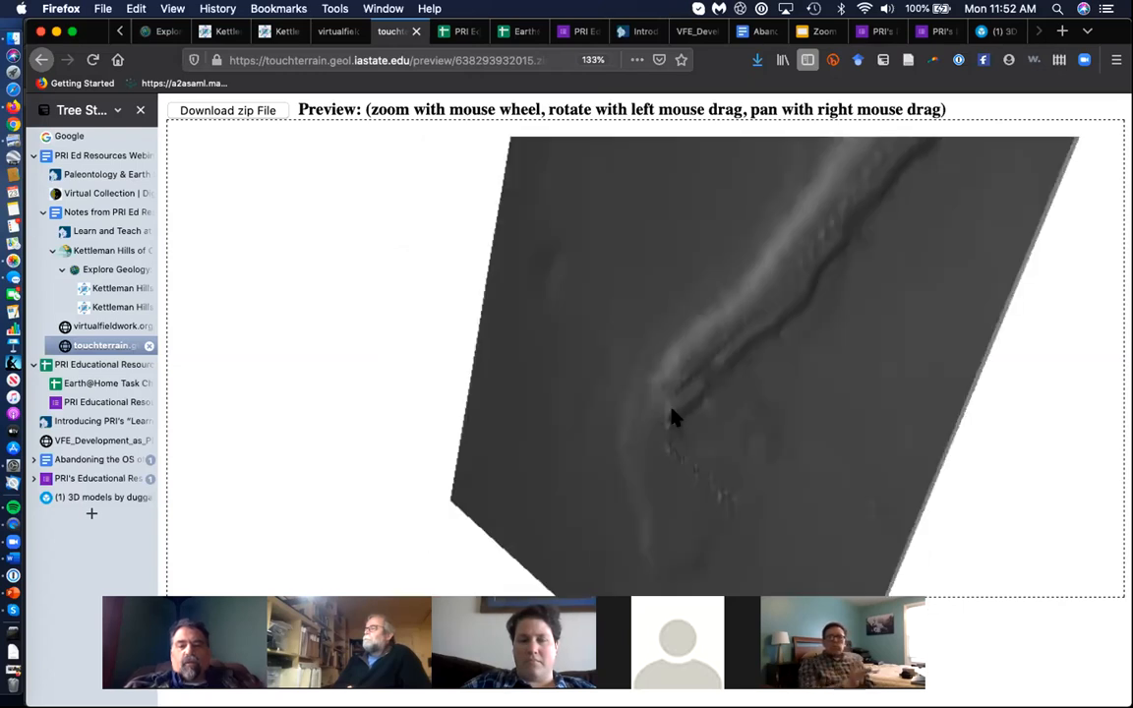
pyautogui.moveTo(675, 418); pyautogui.dragTo(727, 398)
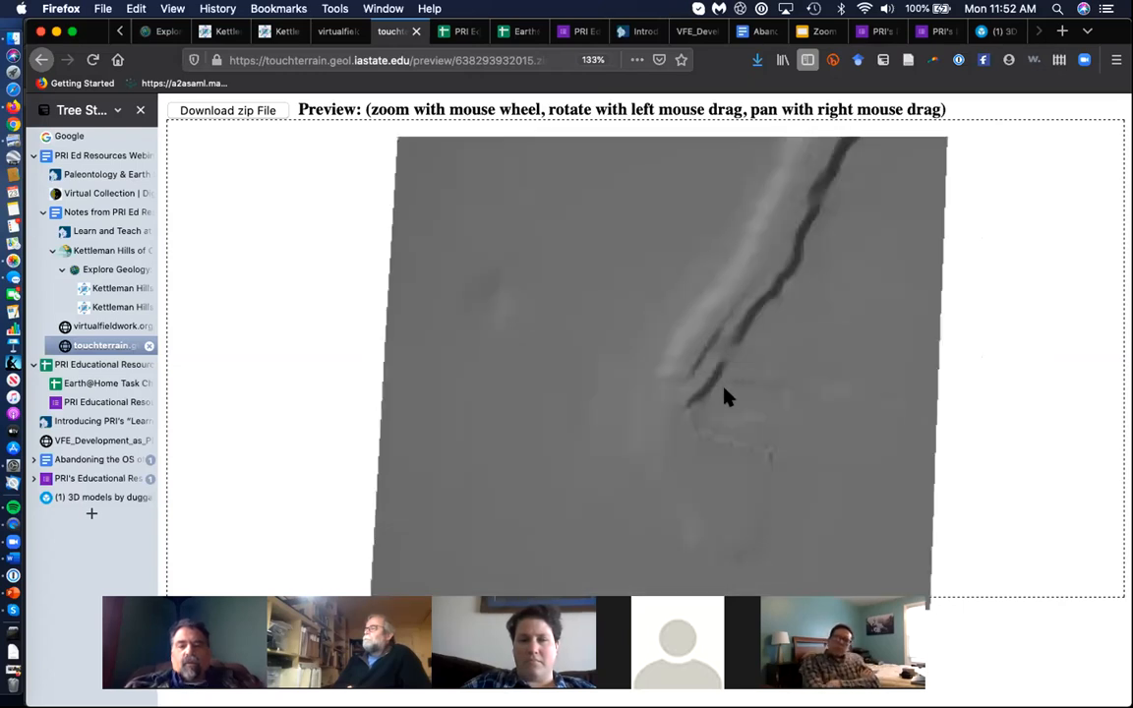
pyautogui.moveTo(727, 399); pyautogui.dragTo(703, 398)
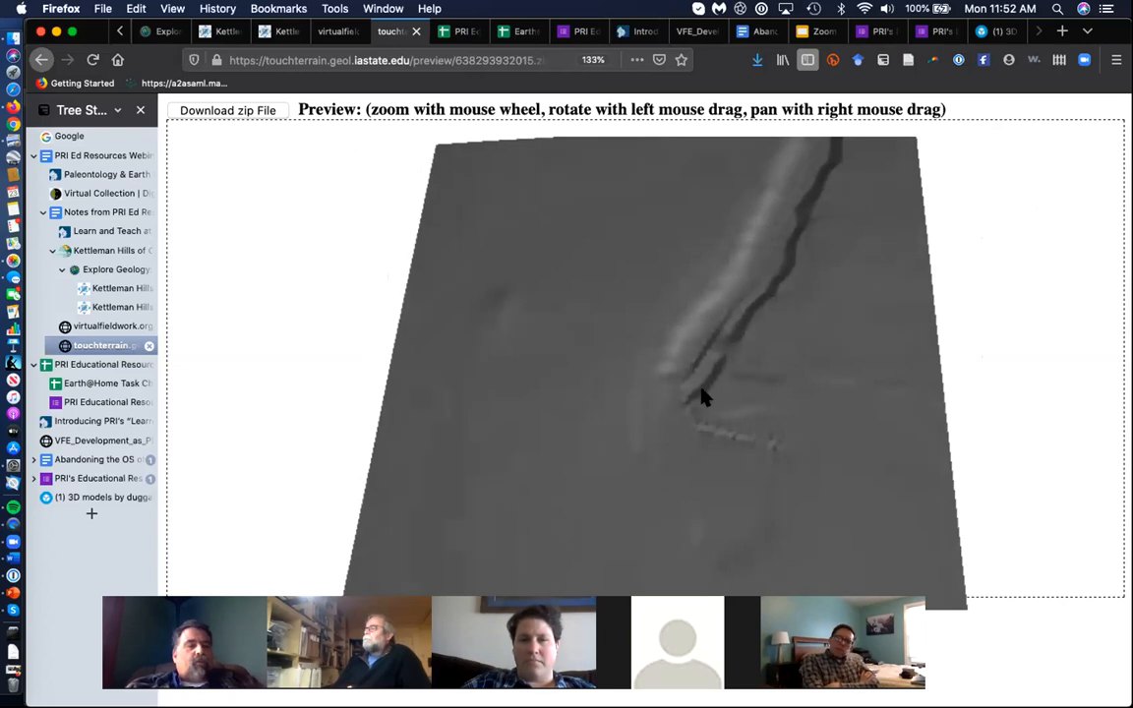
pyautogui.moveTo(109, 231)
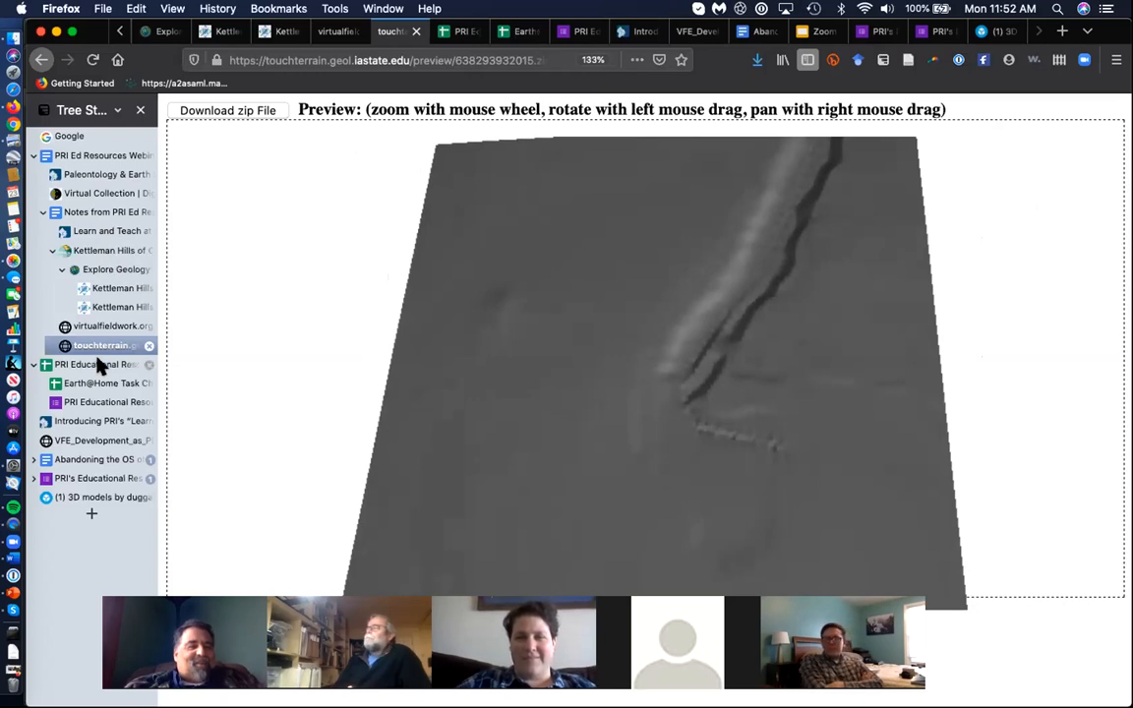
pyautogui.moveTo(103, 313)
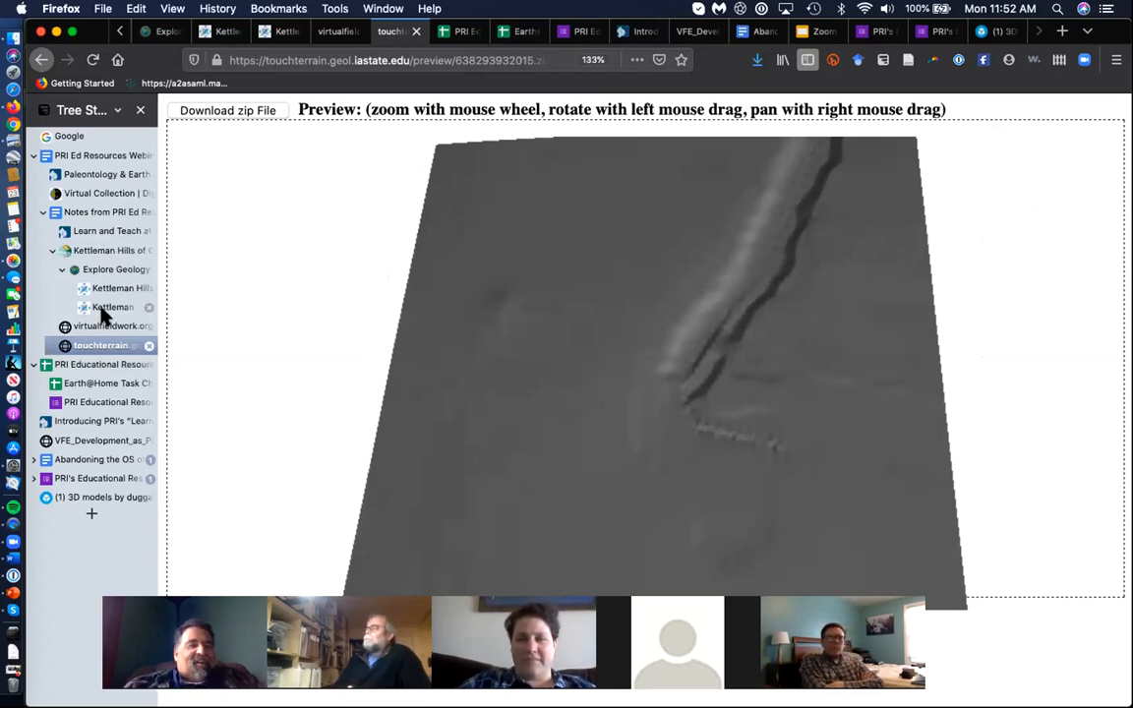
# Return to the virtualfieldwork.org tab and scroll to the Shale Hills CZO virtual field experience
pyautogui.click(338, 30)
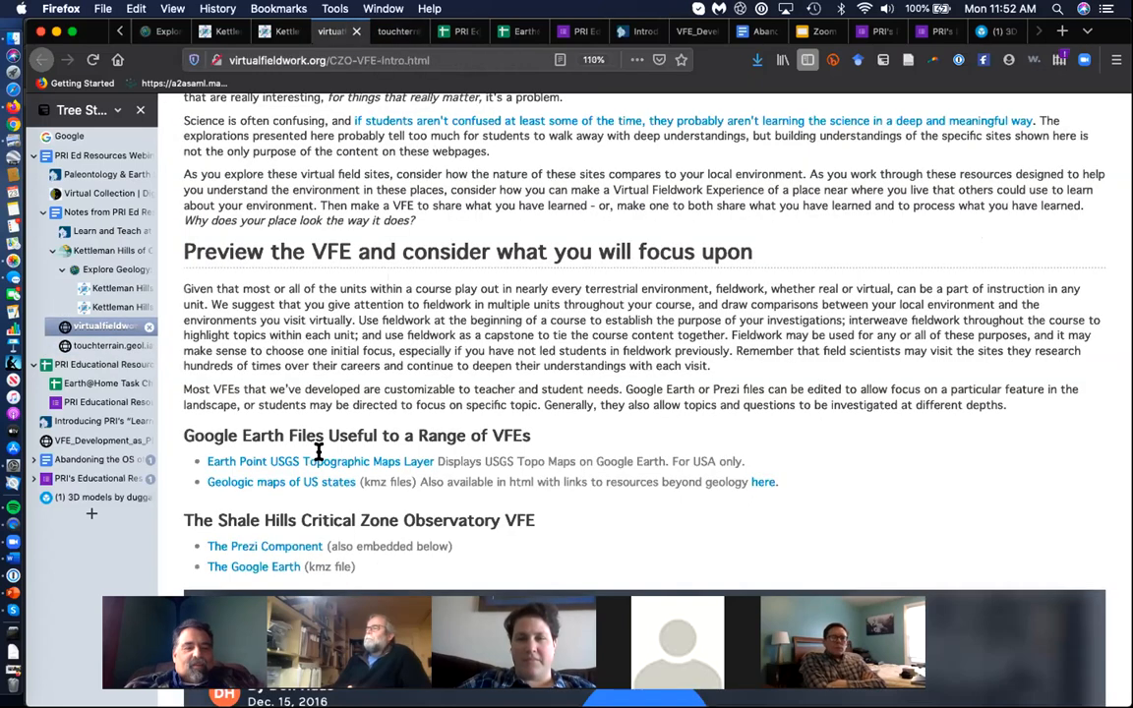
pyautogui.scroll(-3)
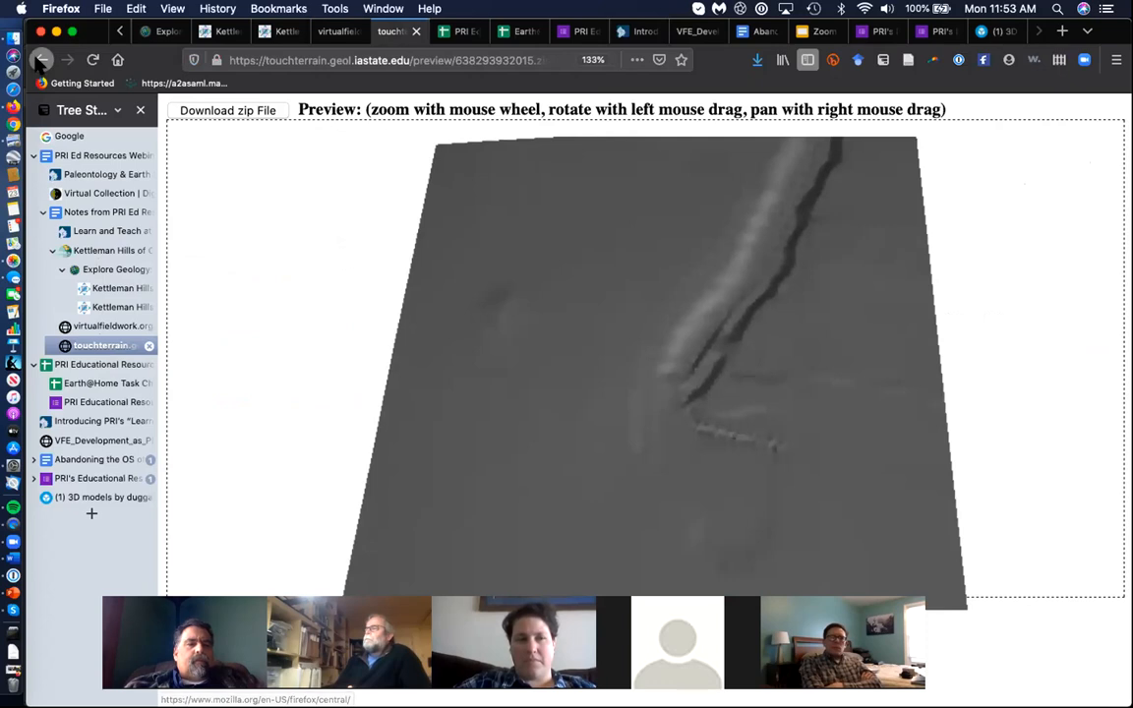
pyautogui.click(41, 60)
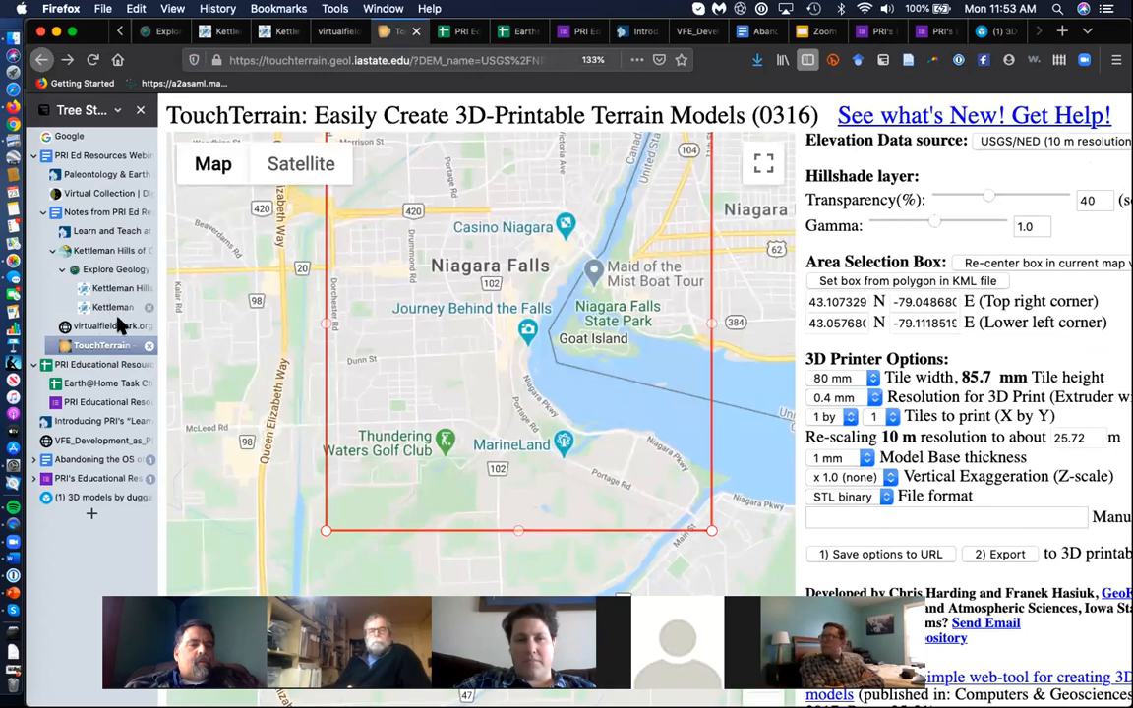
pyautogui.click(329, 30)
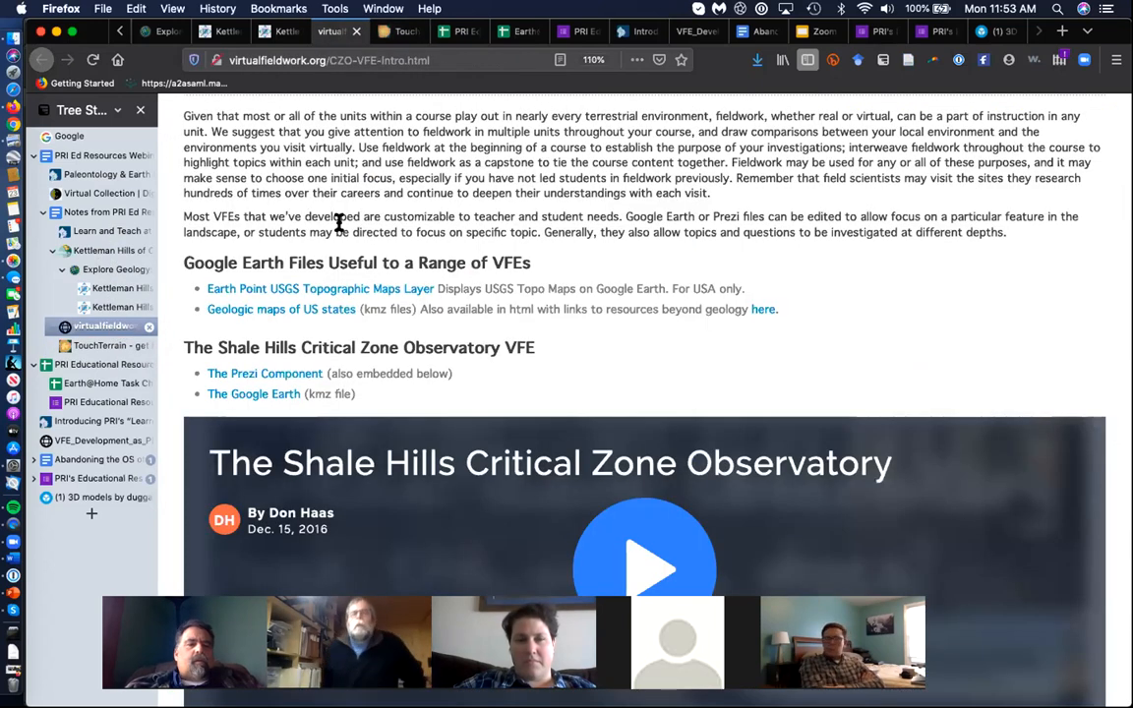
pyautogui.moveTo(735, 311)
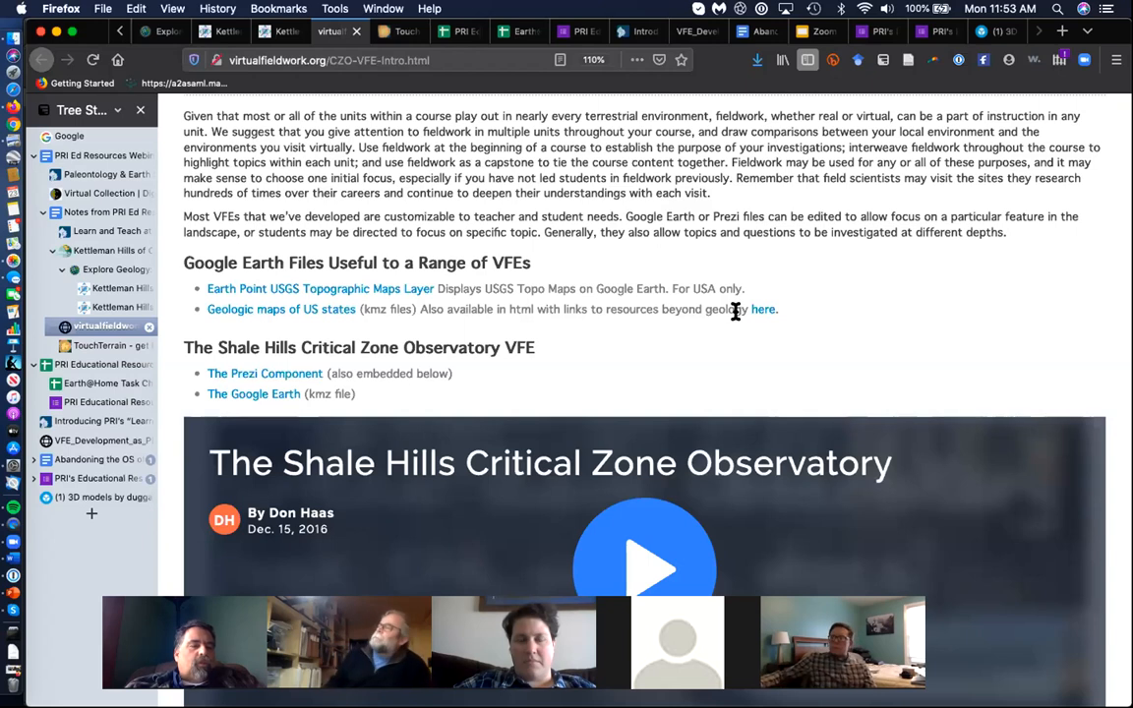
pyautogui.scroll(-3)
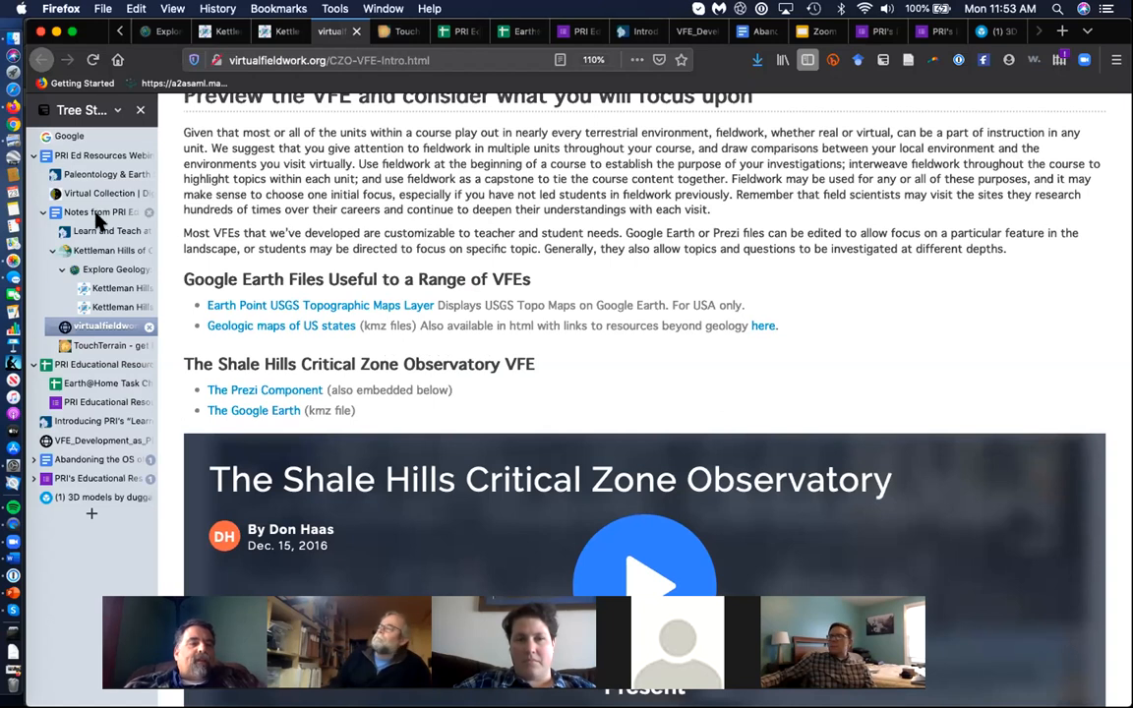
# Switch to the Notes from PRI Ed Resources tab and scroll to the Teacher-Friendly Guides link
pyautogui.click(99, 211)
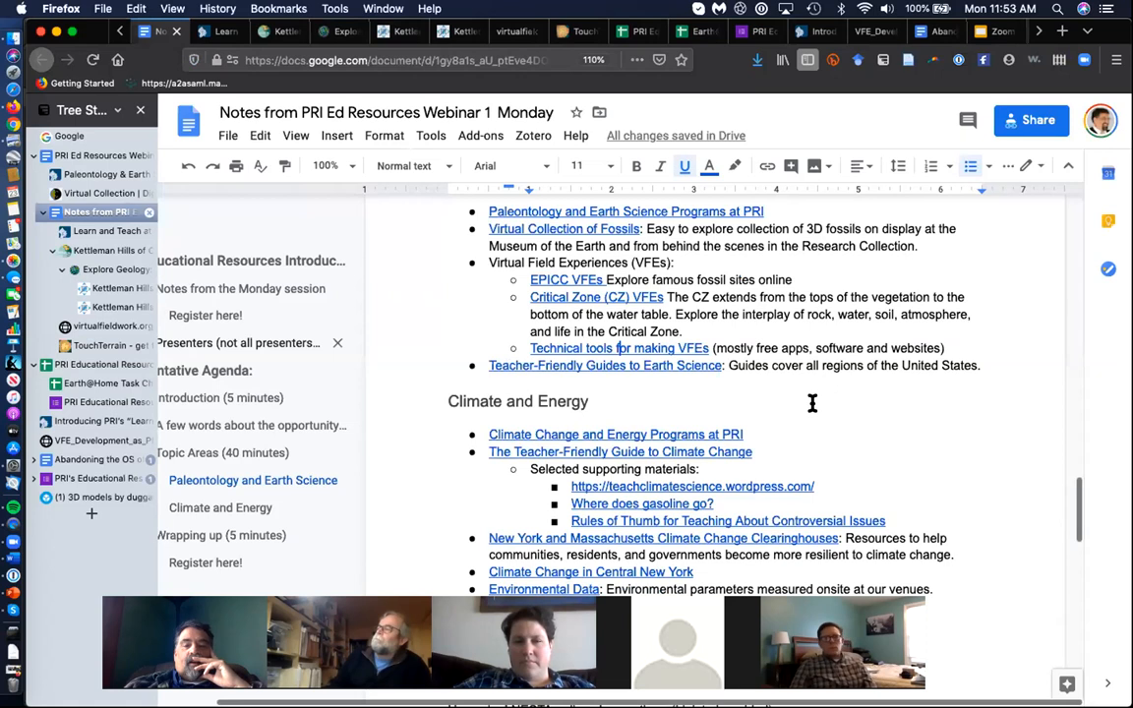
pyautogui.scroll(-3)
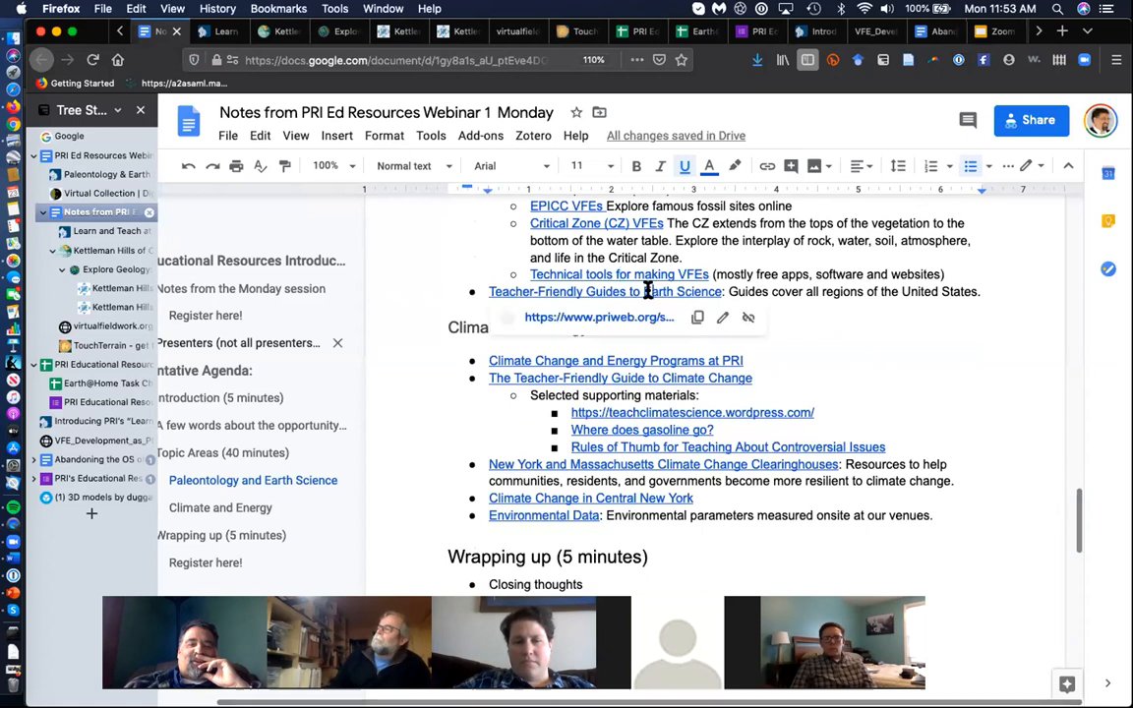
# Open the Teacher-Friendly Guides to Earth Science page and scroll to the Midwestern U.S. guide
pyautogui.click(597, 316)
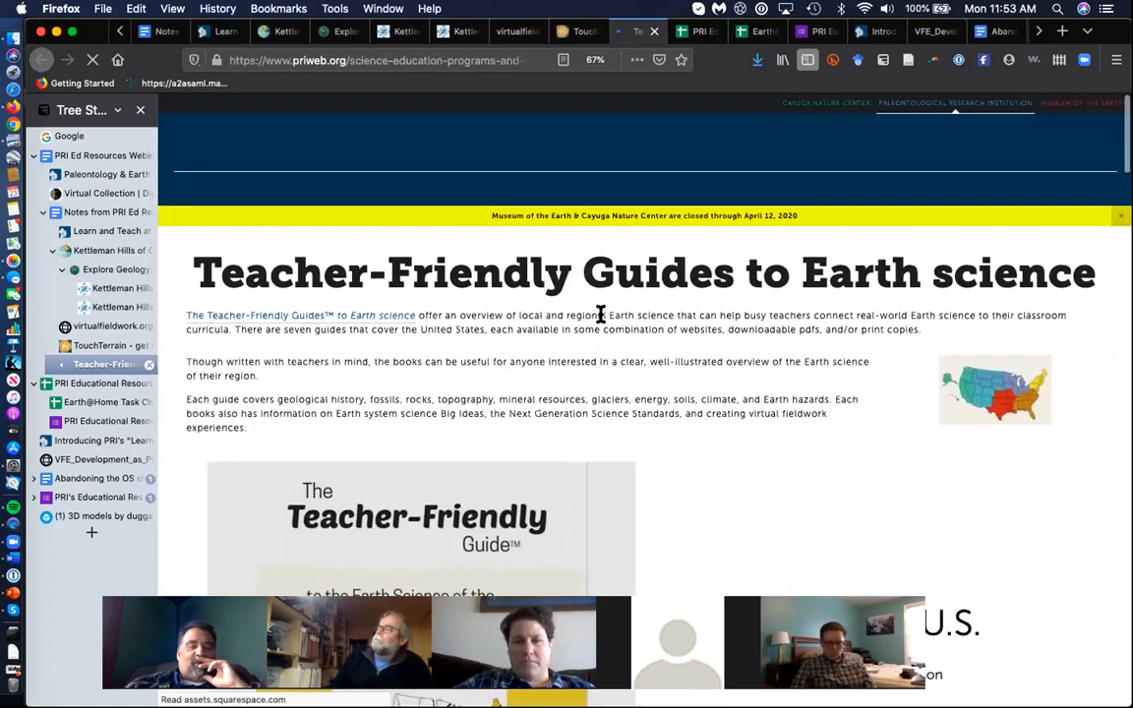
pyautogui.scroll(-3)
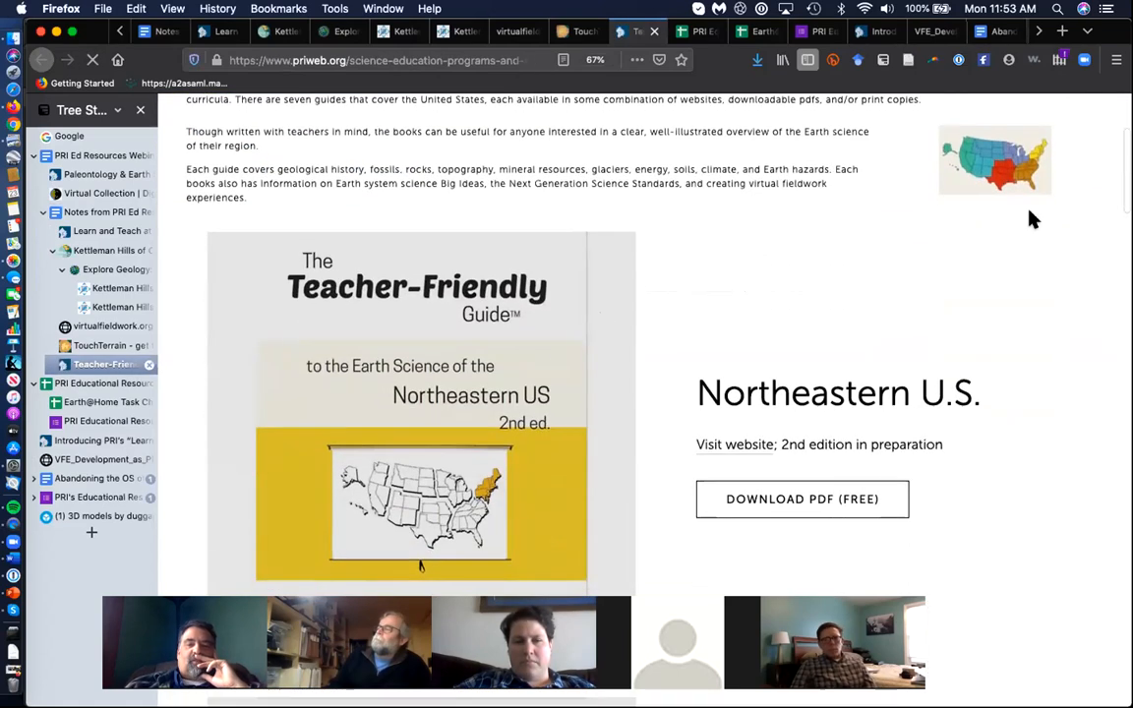
pyautogui.scroll(-3)
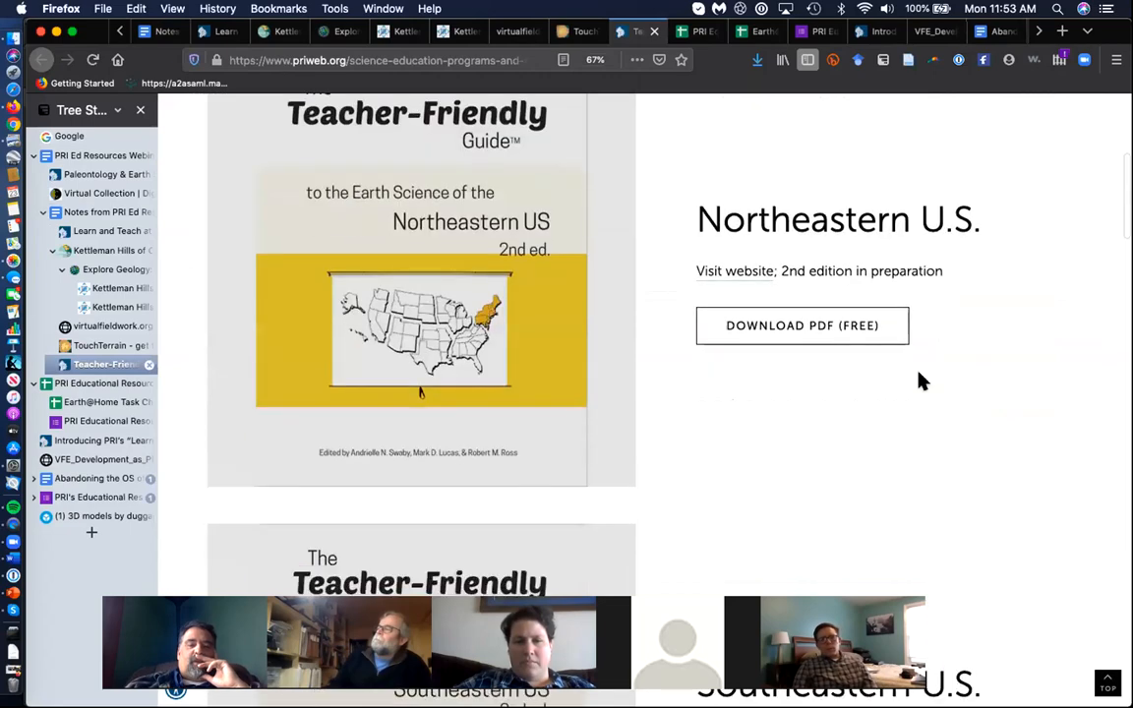
pyautogui.scroll(-3)
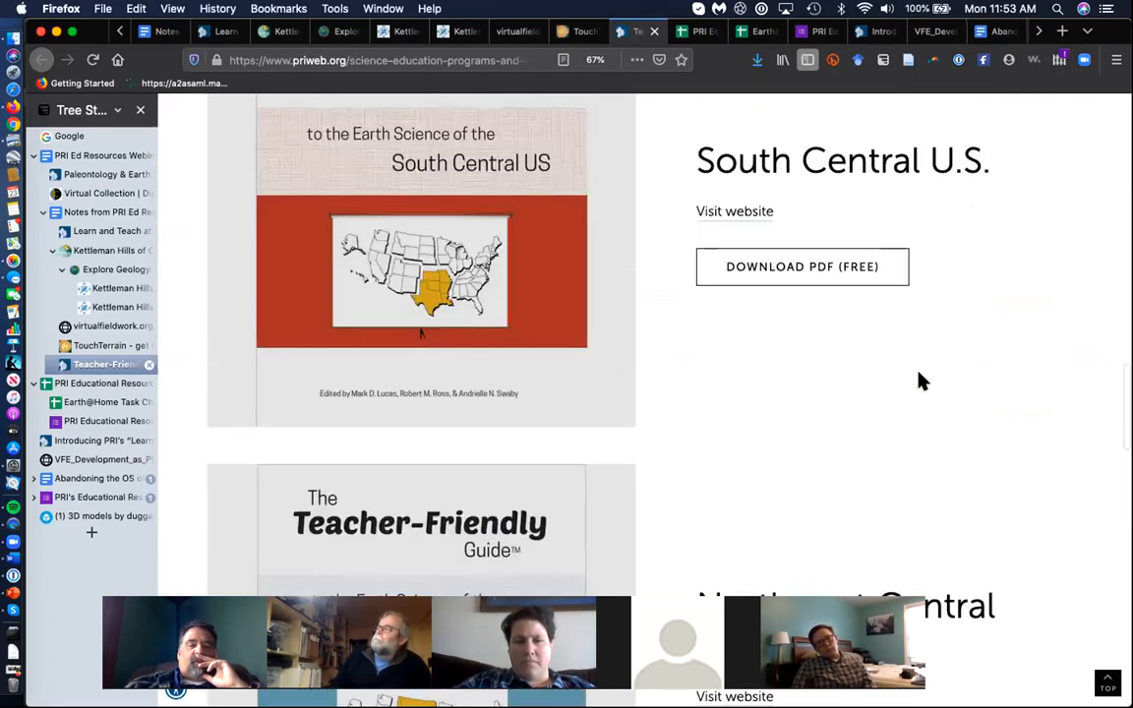
pyautogui.scroll(-3)
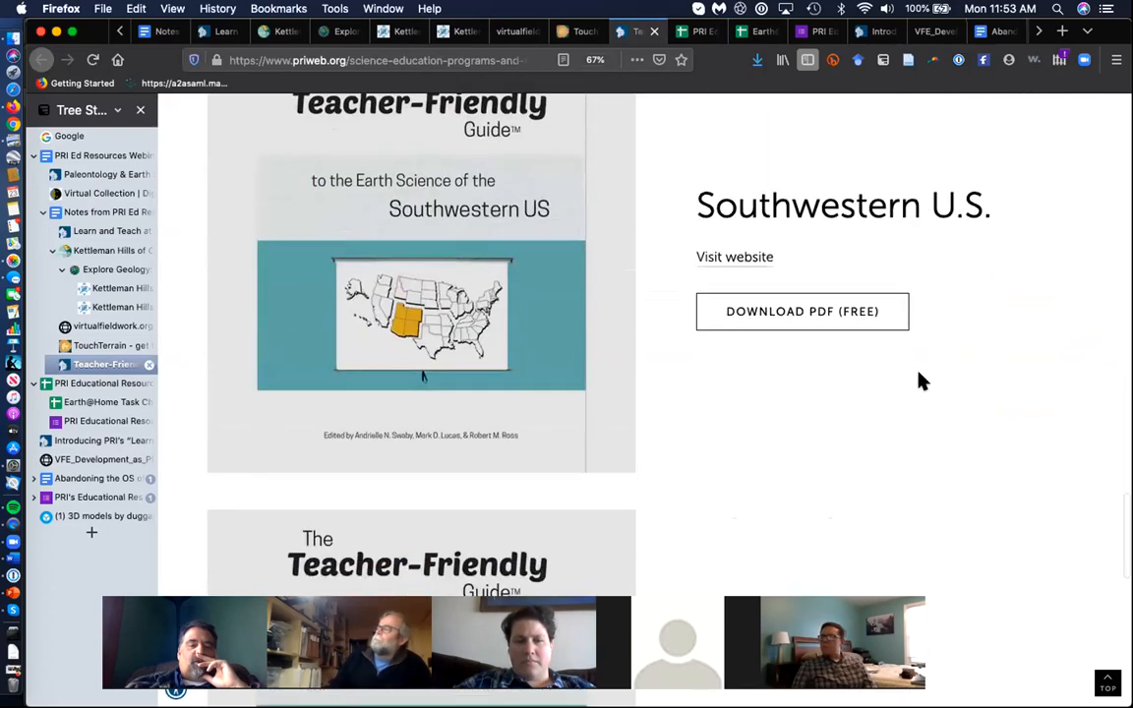
pyautogui.scroll(-3)
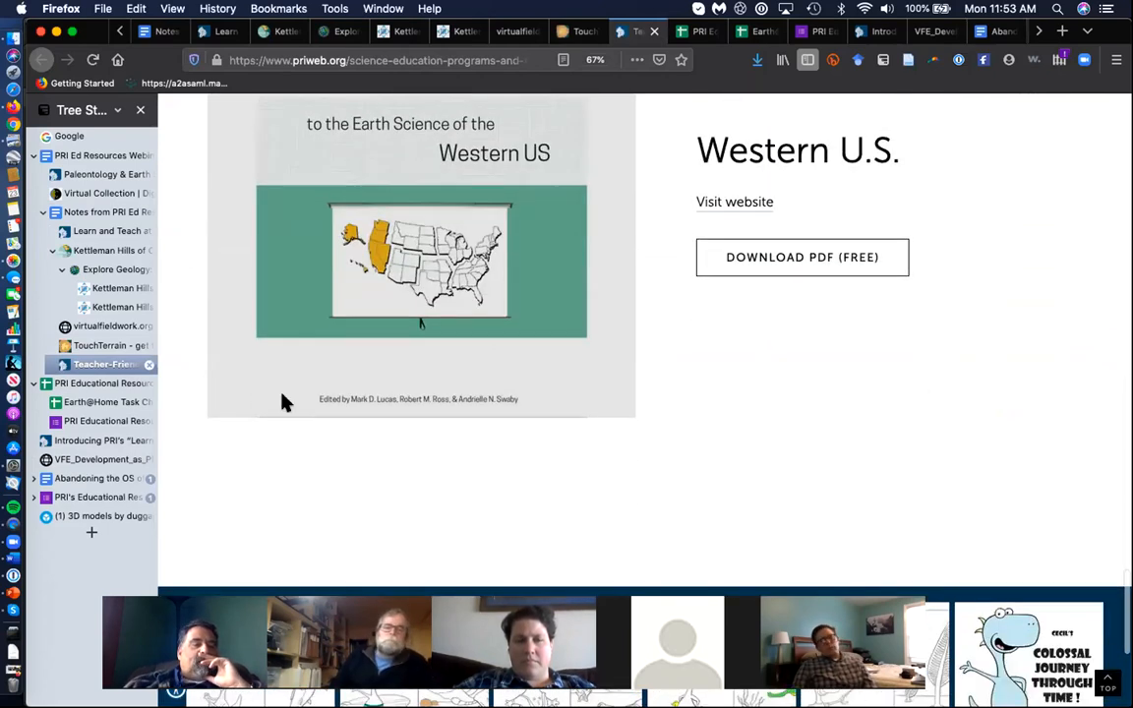
pyautogui.moveTo(538, 303)
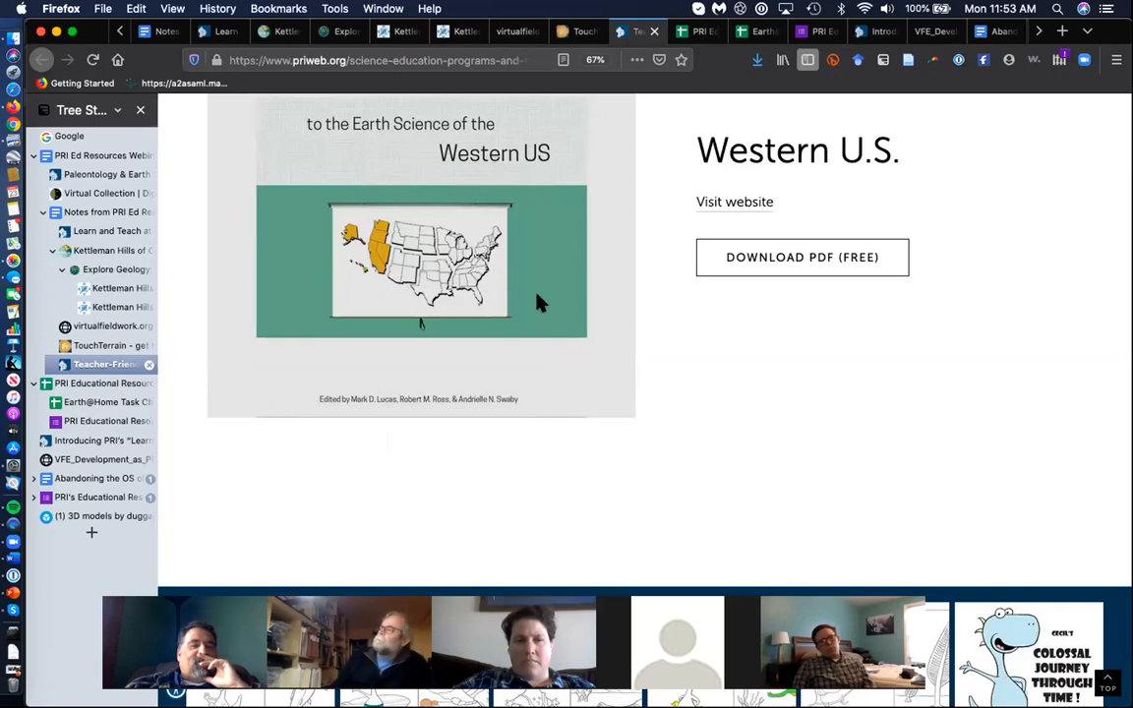
pyautogui.scroll(-3)
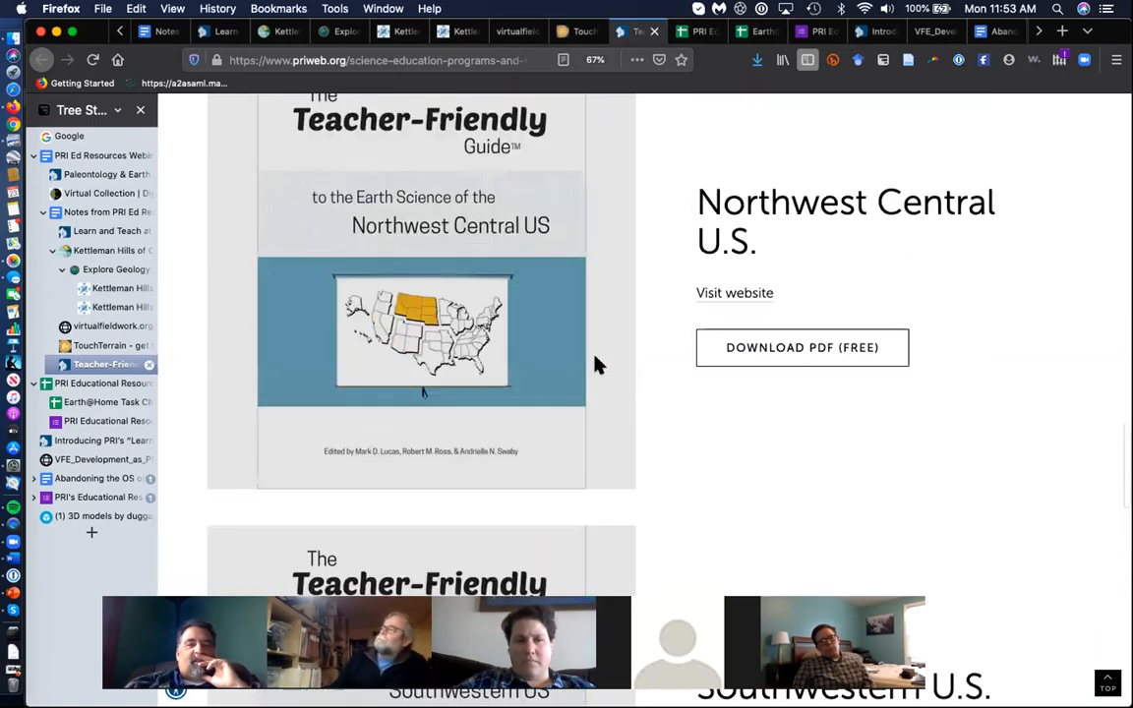
pyautogui.scroll(-3)
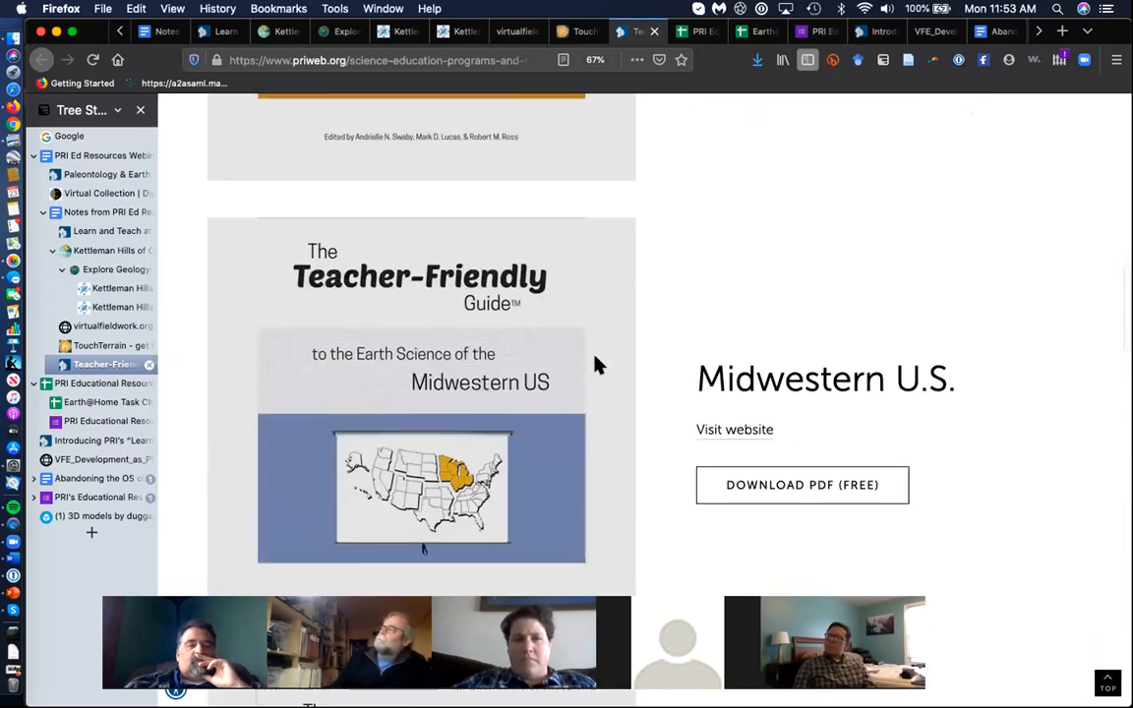
pyautogui.scroll(-3)
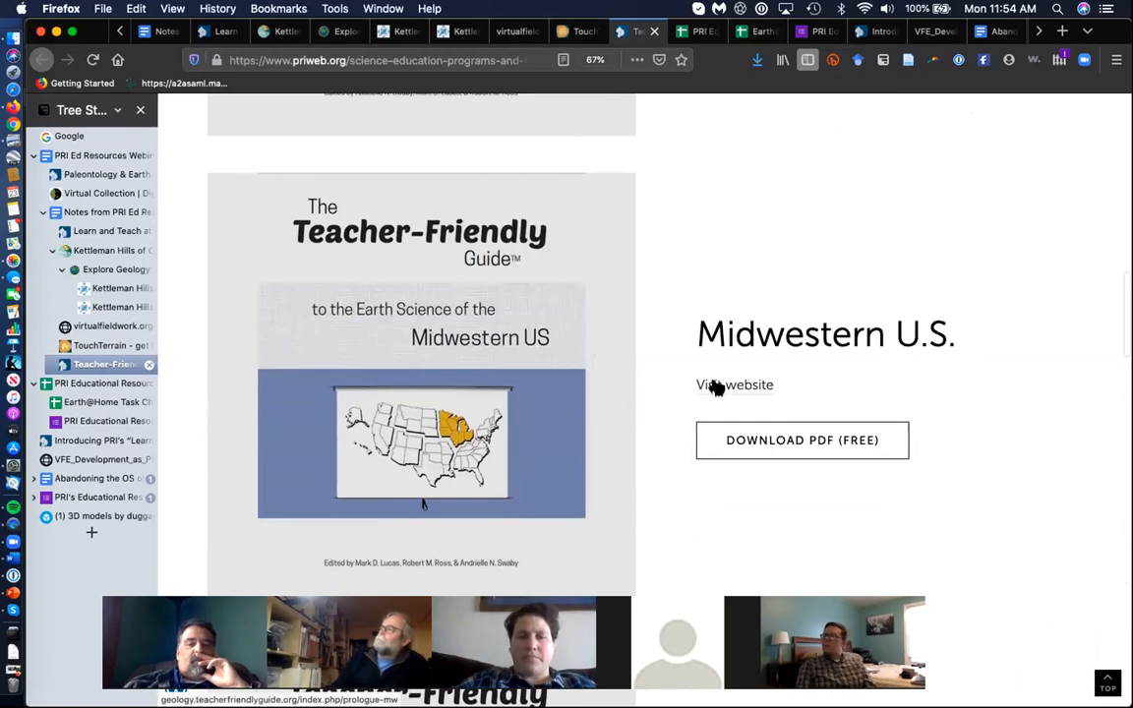
# Visit the Midwestern U.S. guide's website and scroll through its Prologue page
pyautogui.click(734, 384)
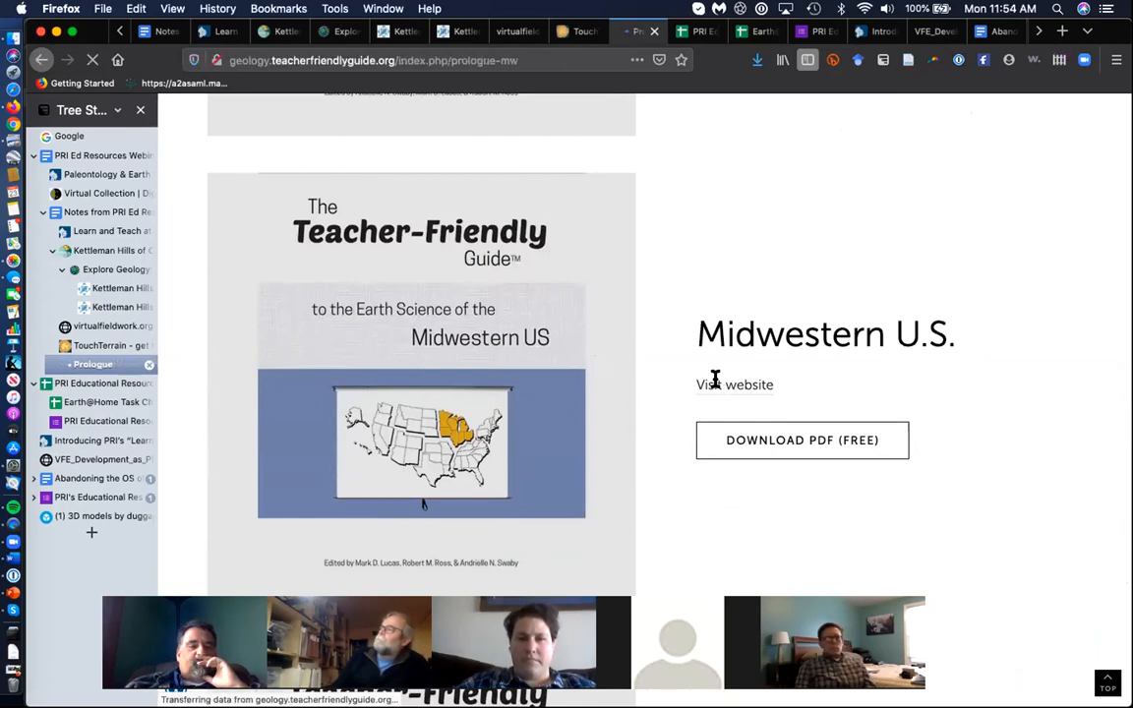
pyautogui.click(733, 384)
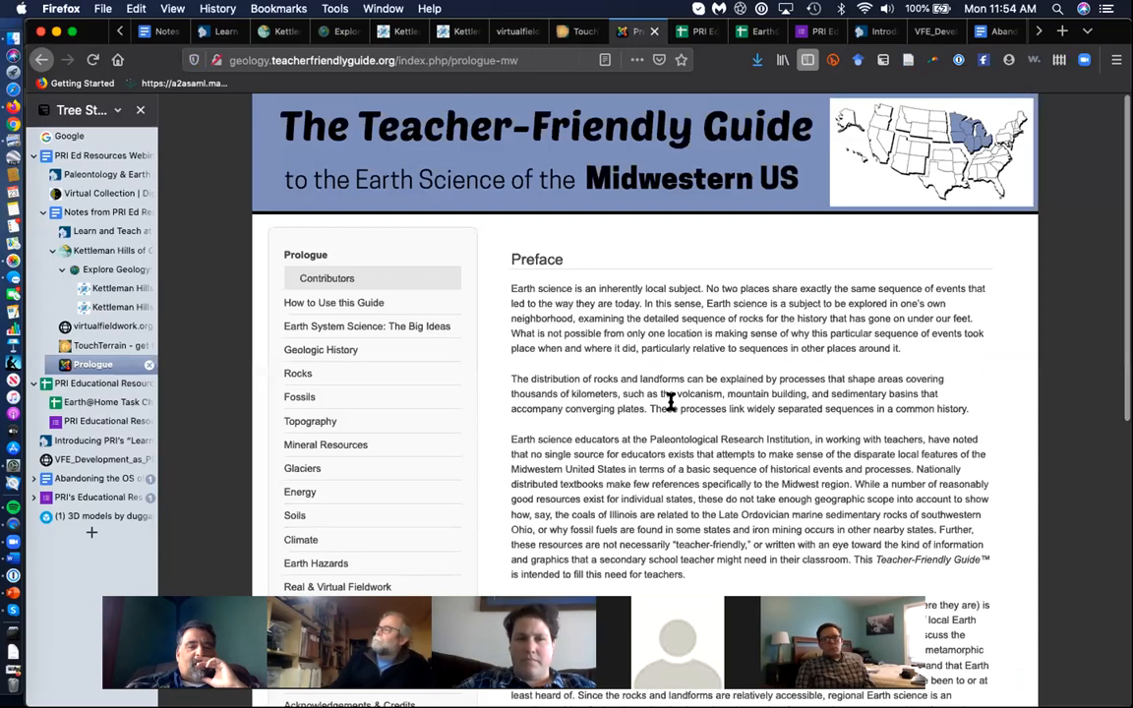
pyautogui.scroll(-3)
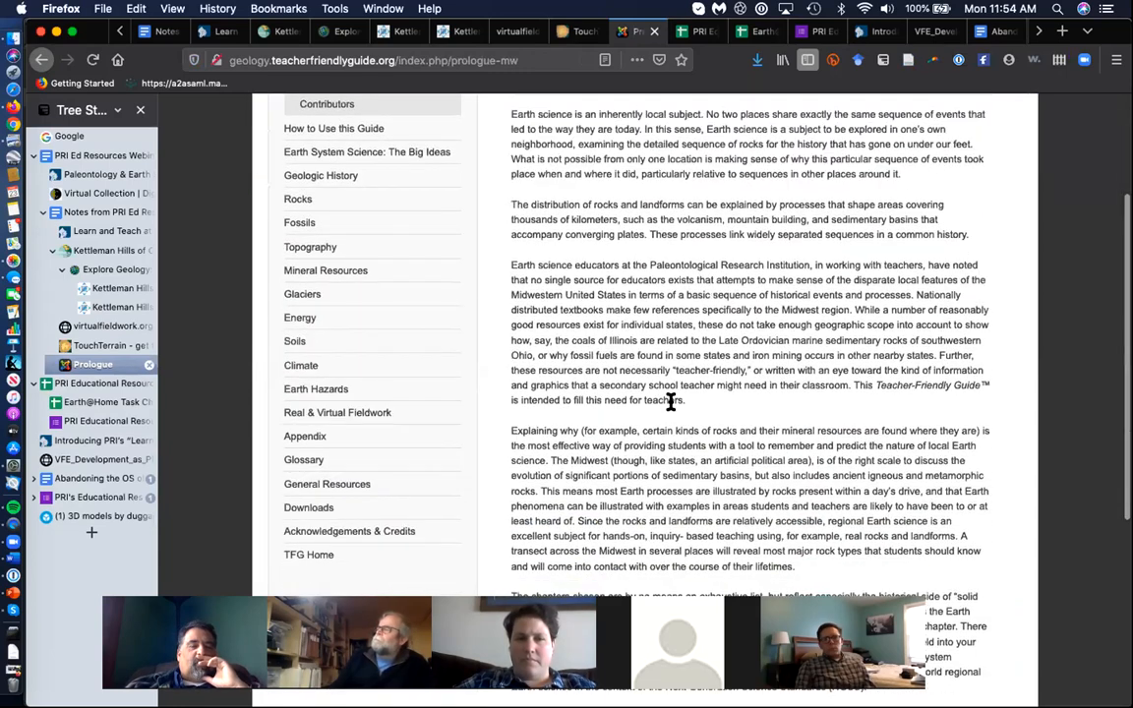
pyautogui.scroll(-3)
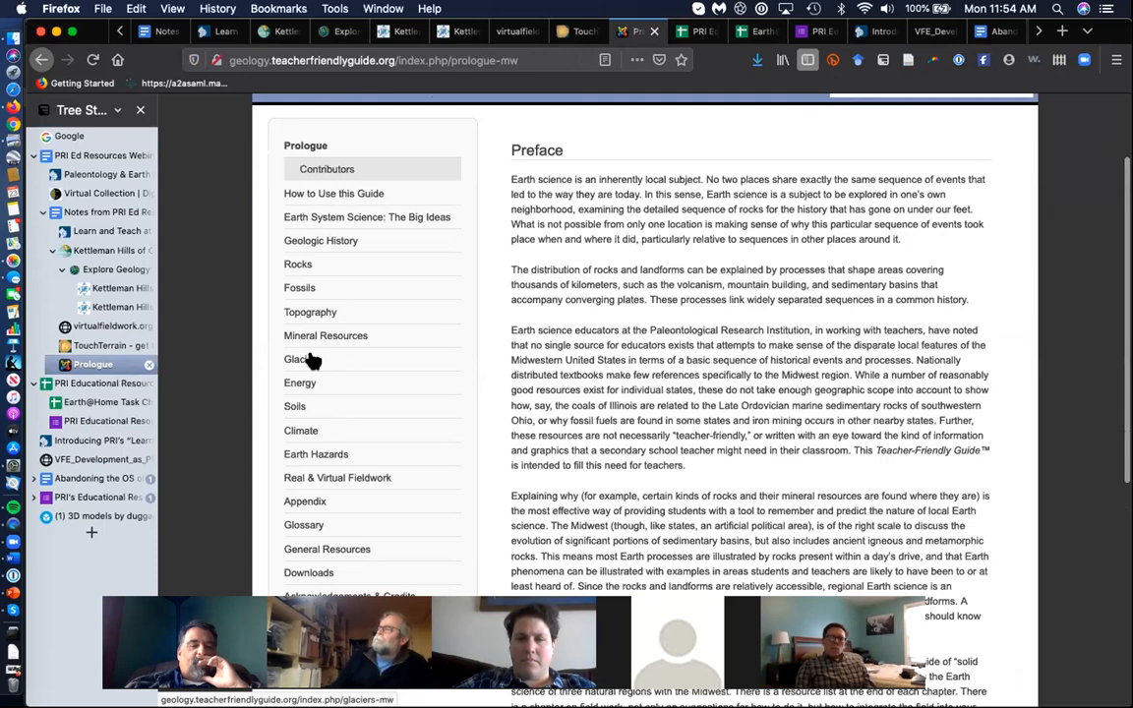
pyautogui.moveTo(491, 418)
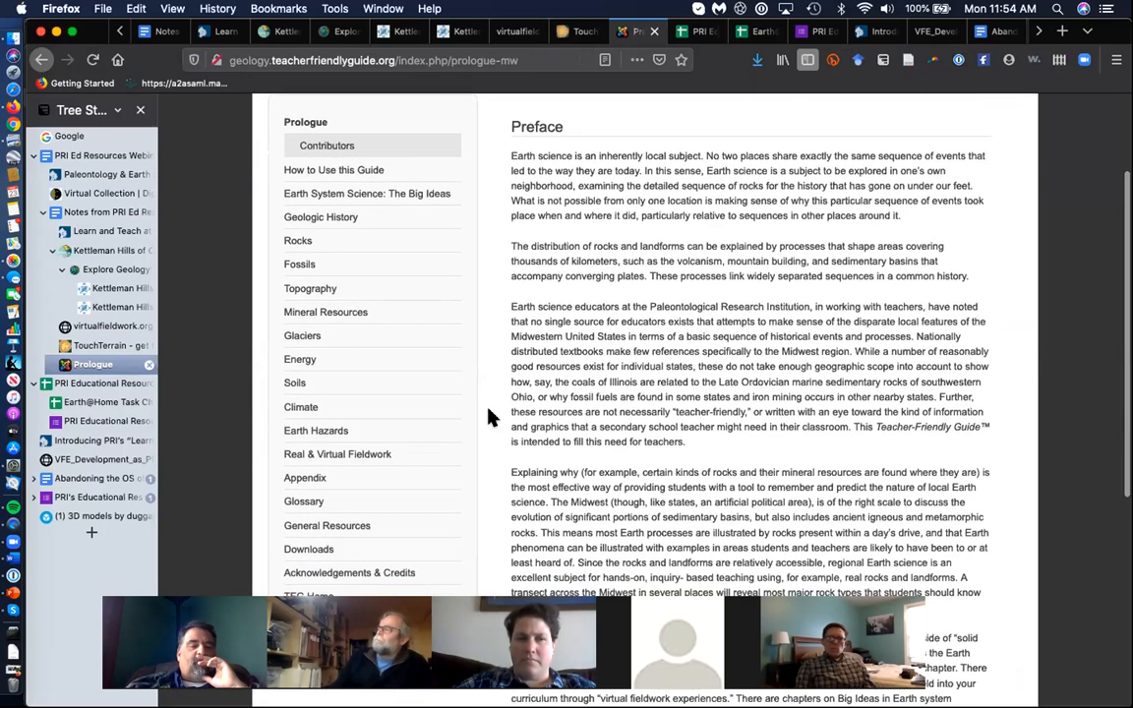
pyautogui.scroll(-3)
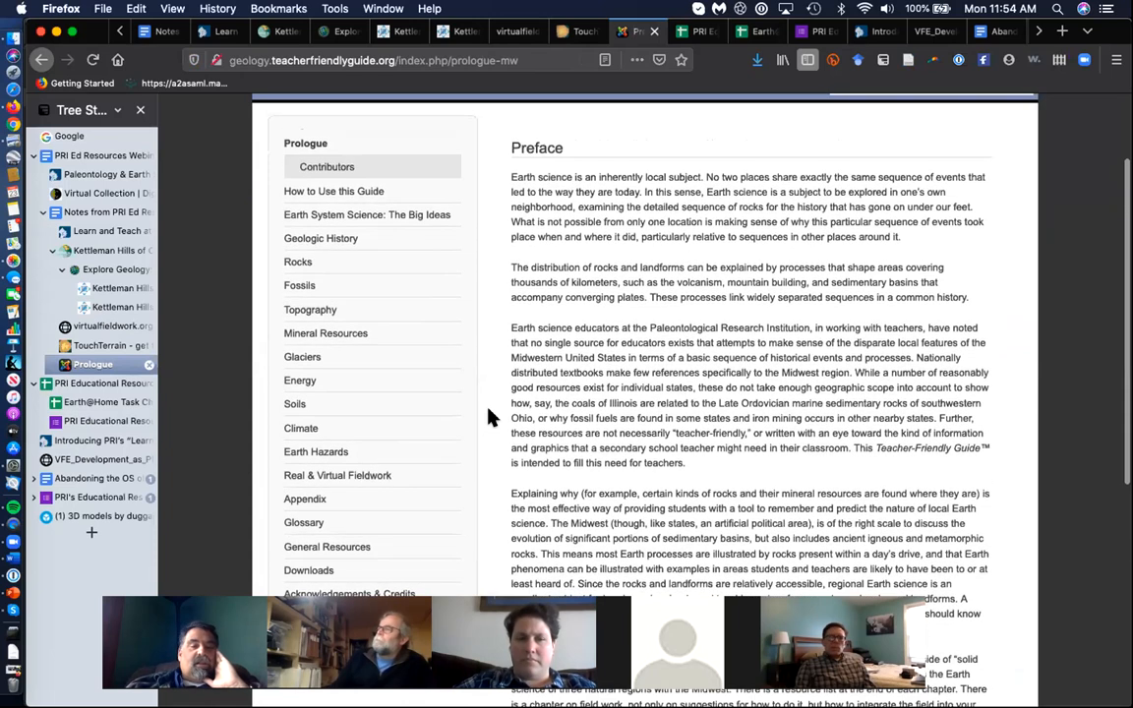
pyautogui.moveTo(304, 329)
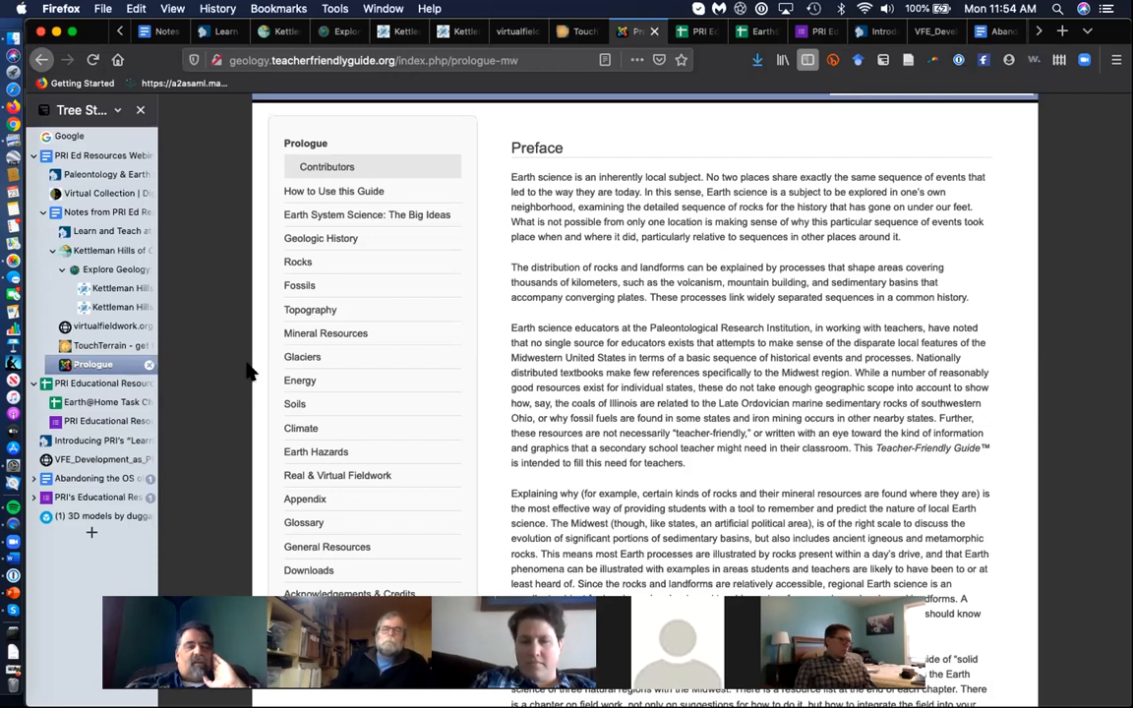
pyautogui.moveTo(102, 345)
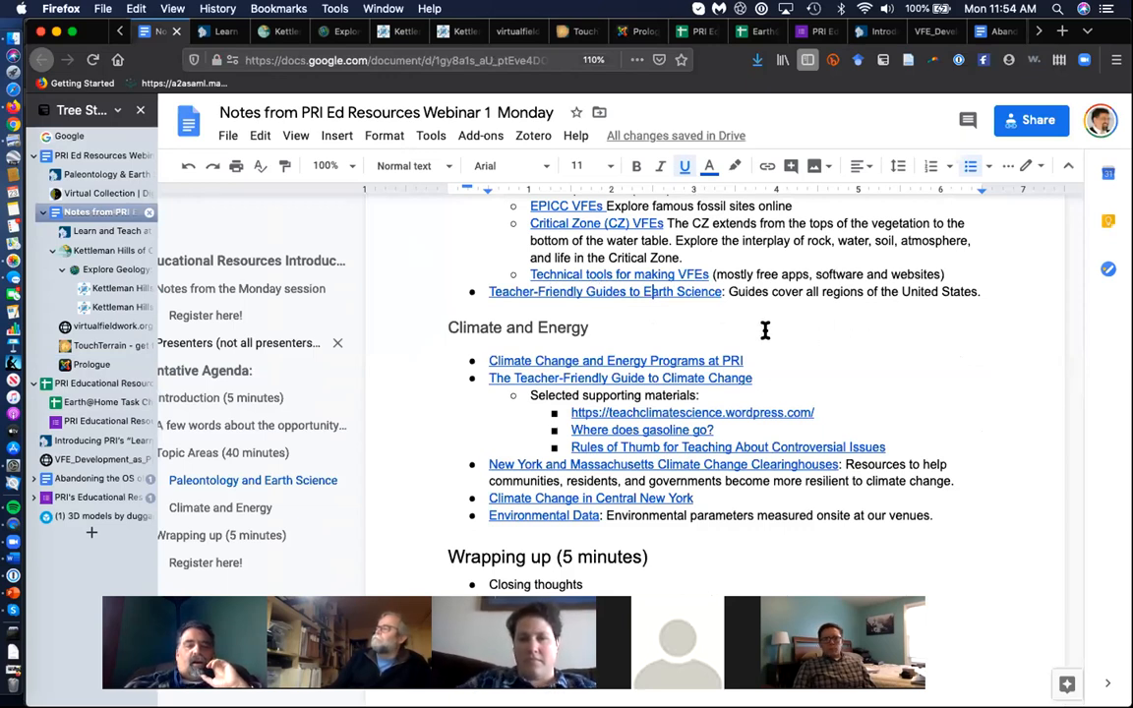
pyautogui.moveTo(619, 378)
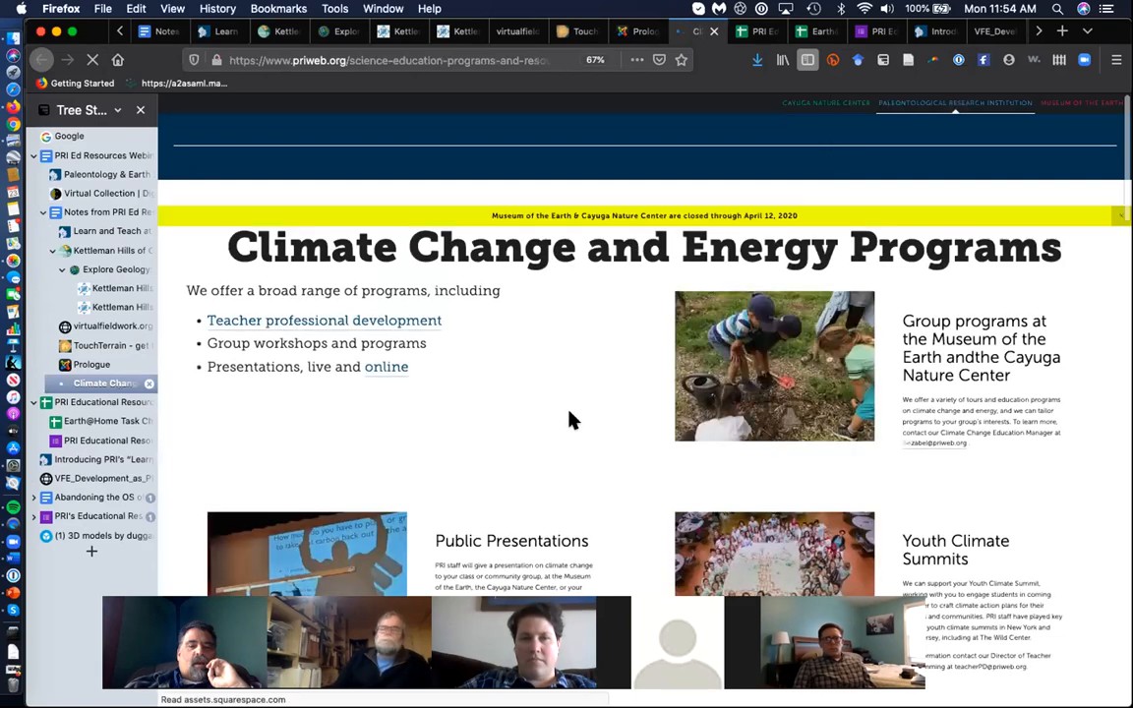
# Scroll through the programs on PRI's Climate Change and Energy Programs page
pyautogui.scroll(-3)
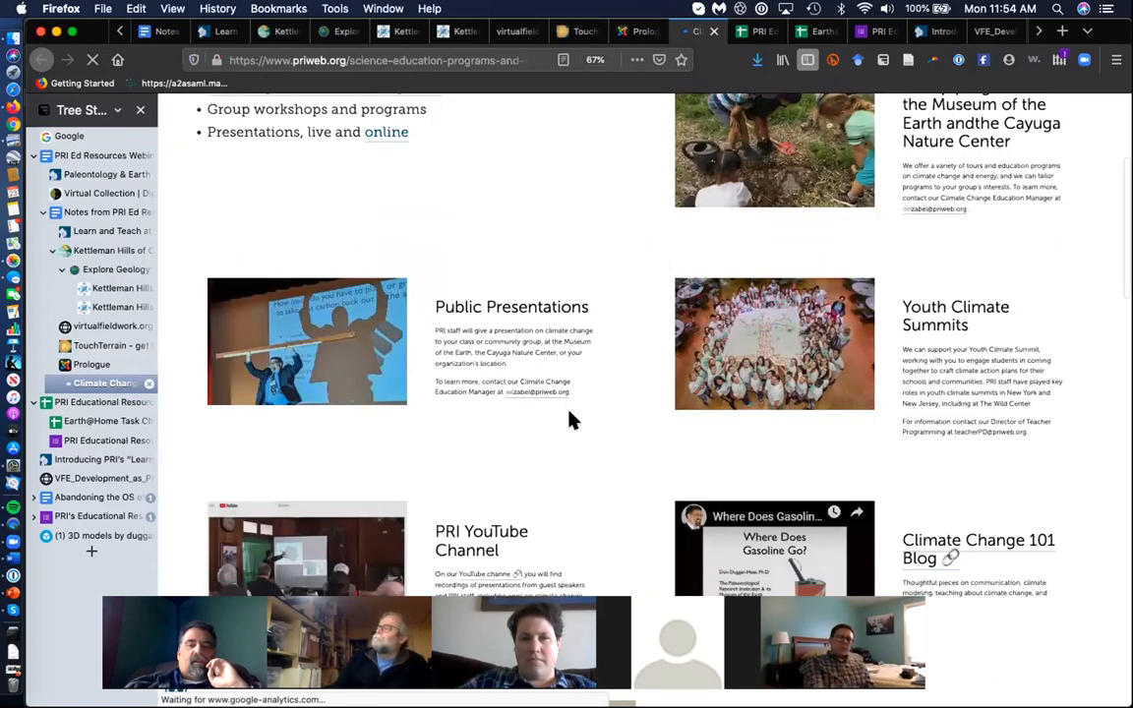
pyautogui.scroll(-3)
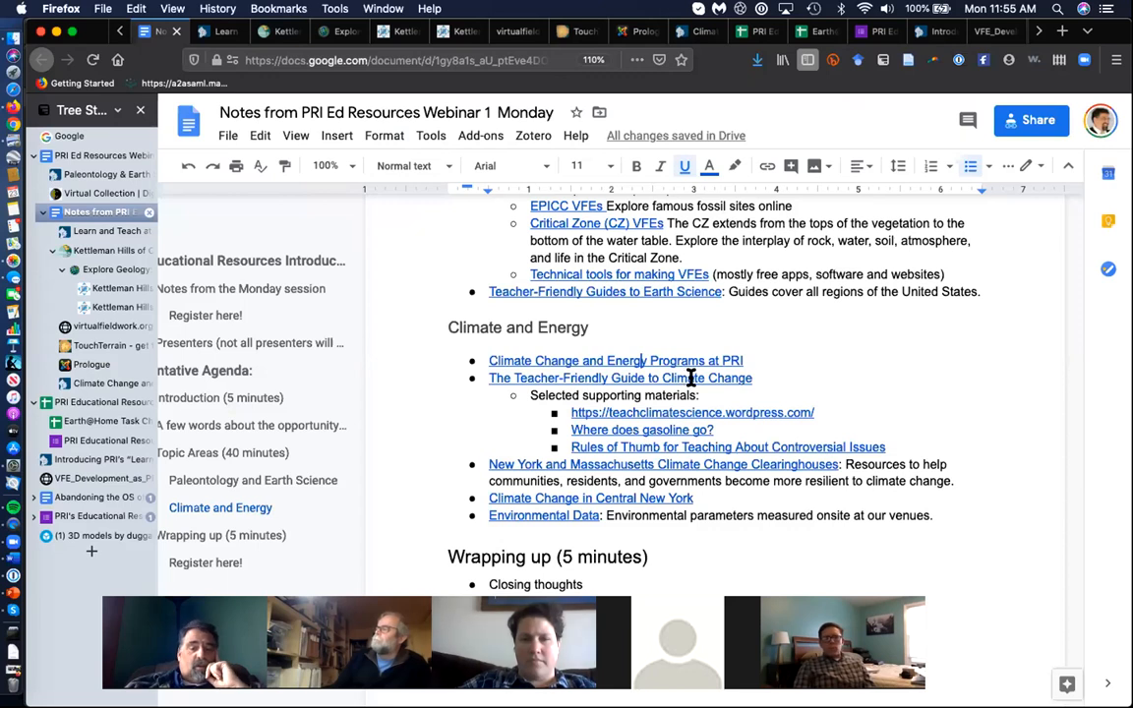
pyautogui.moveTo(728, 427)
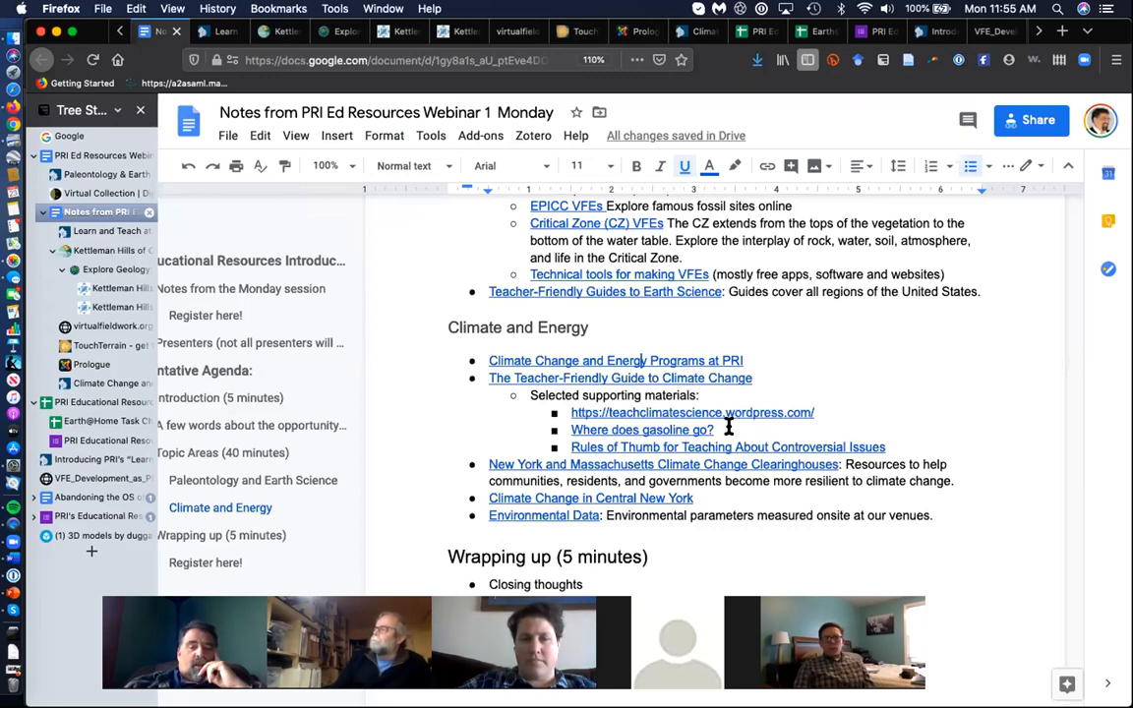
pyautogui.moveTo(648, 378)
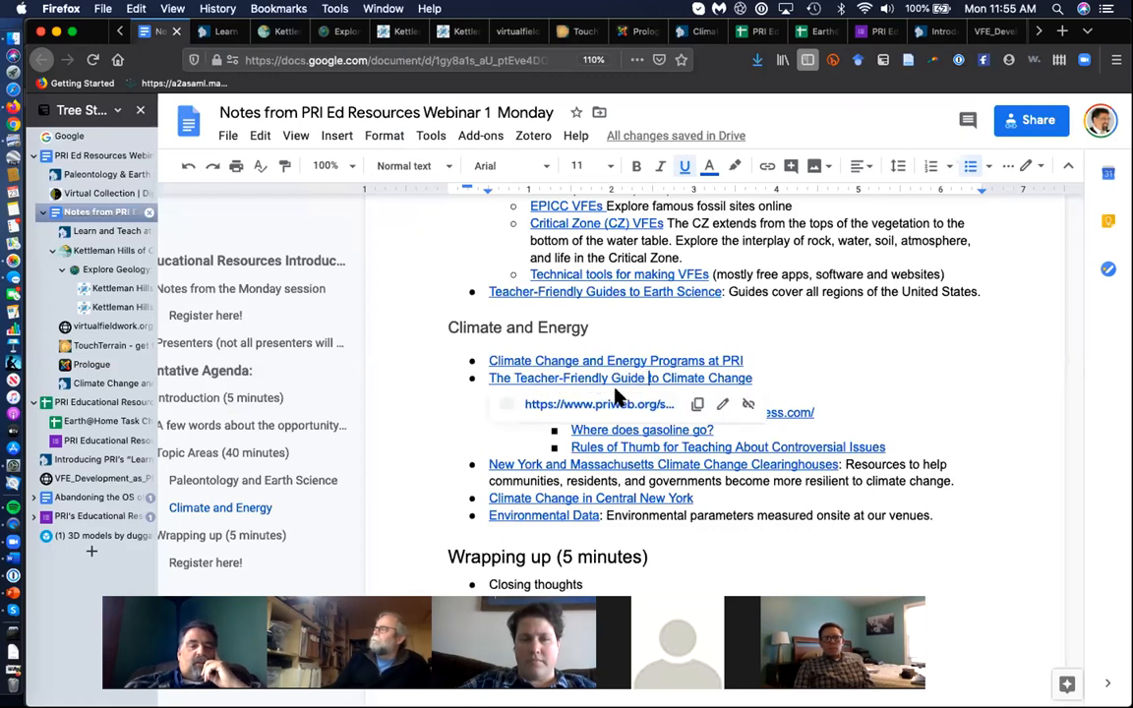
# Open The Teacher-Friendly Guide to Climate Change page and scroll briefly through it
pyautogui.click(620, 378)
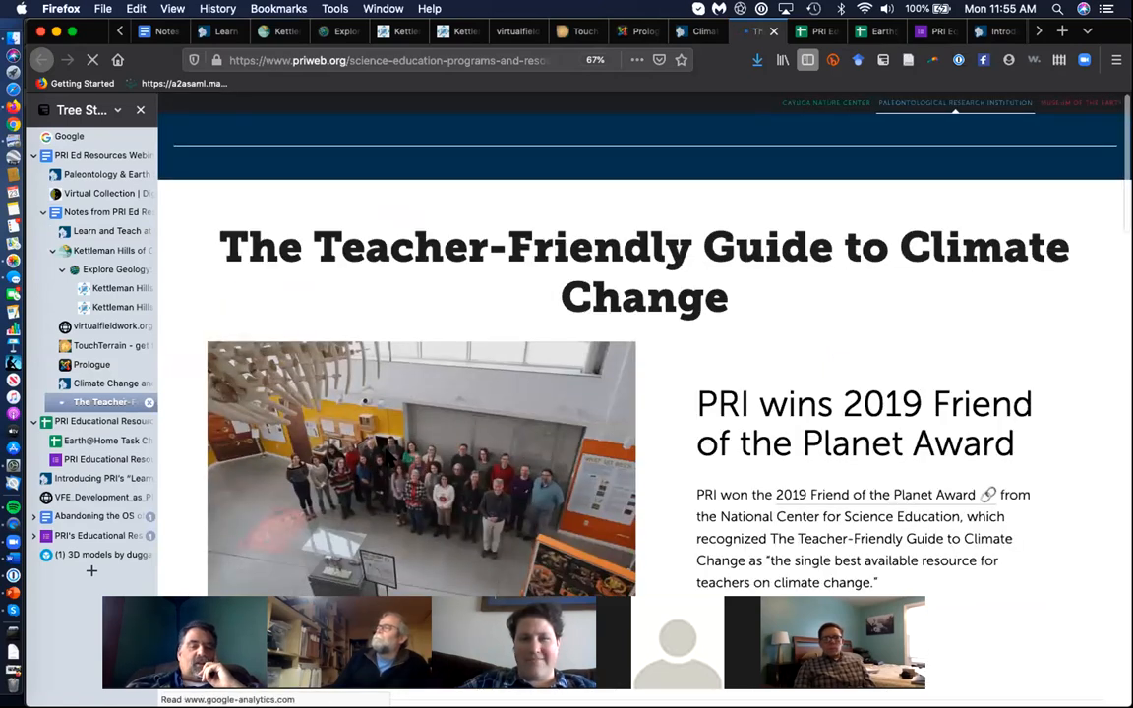
pyautogui.scroll(-3)
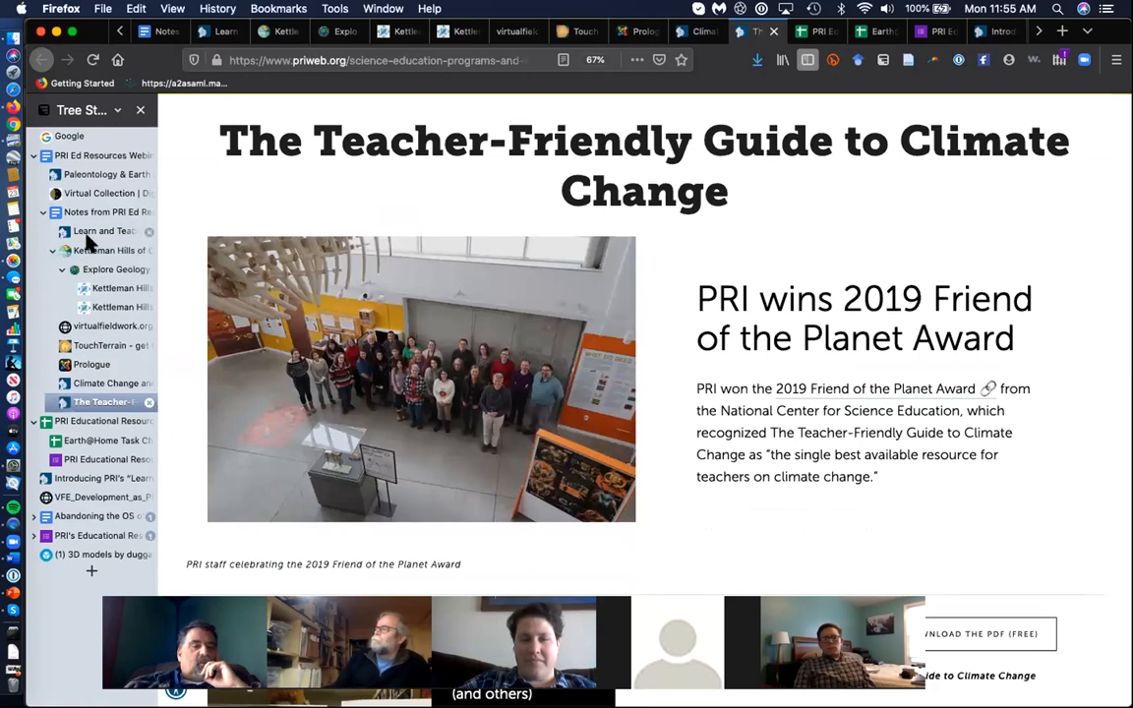
pyautogui.moveTo(103, 212)
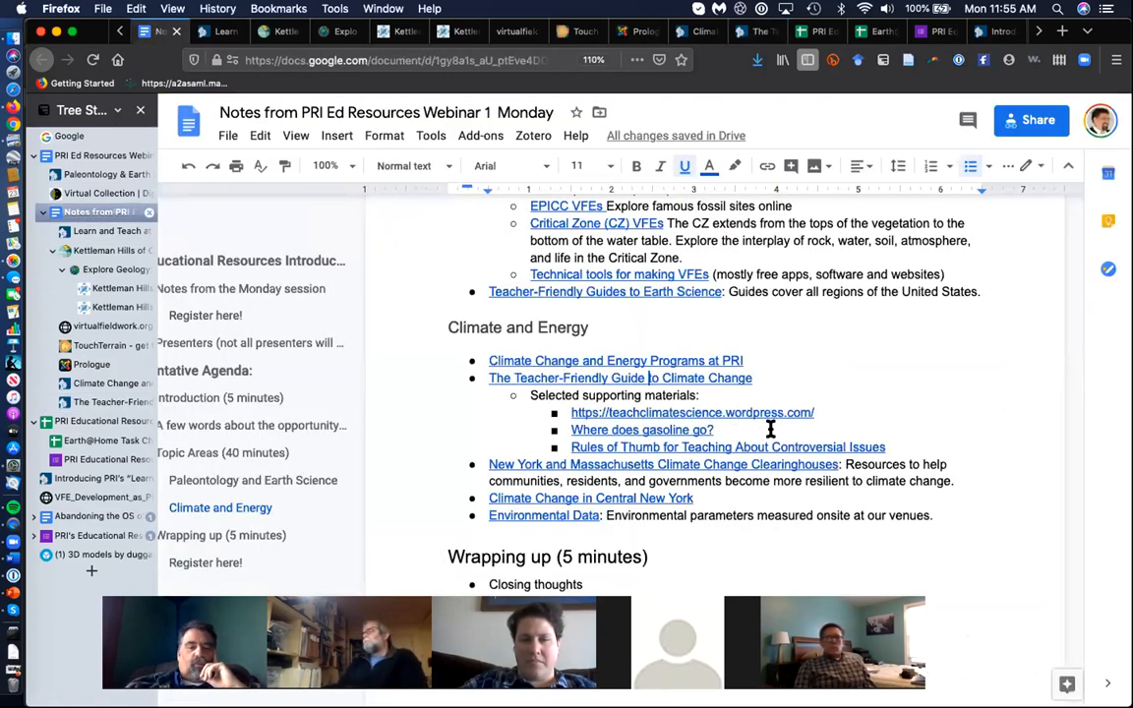
# Follow the notes' 'New York and Massachusetts Climate Change Clearinghouses' link and skim the PRI page
pyautogui.scroll(-3)
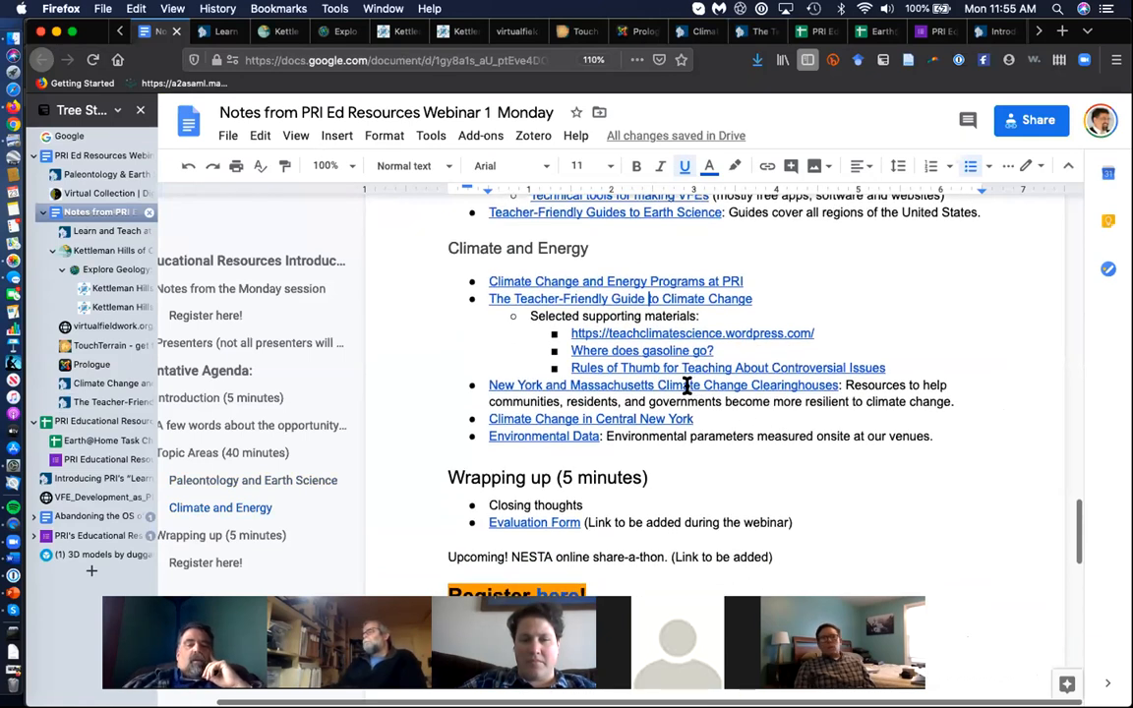
pyautogui.moveTo(663, 384)
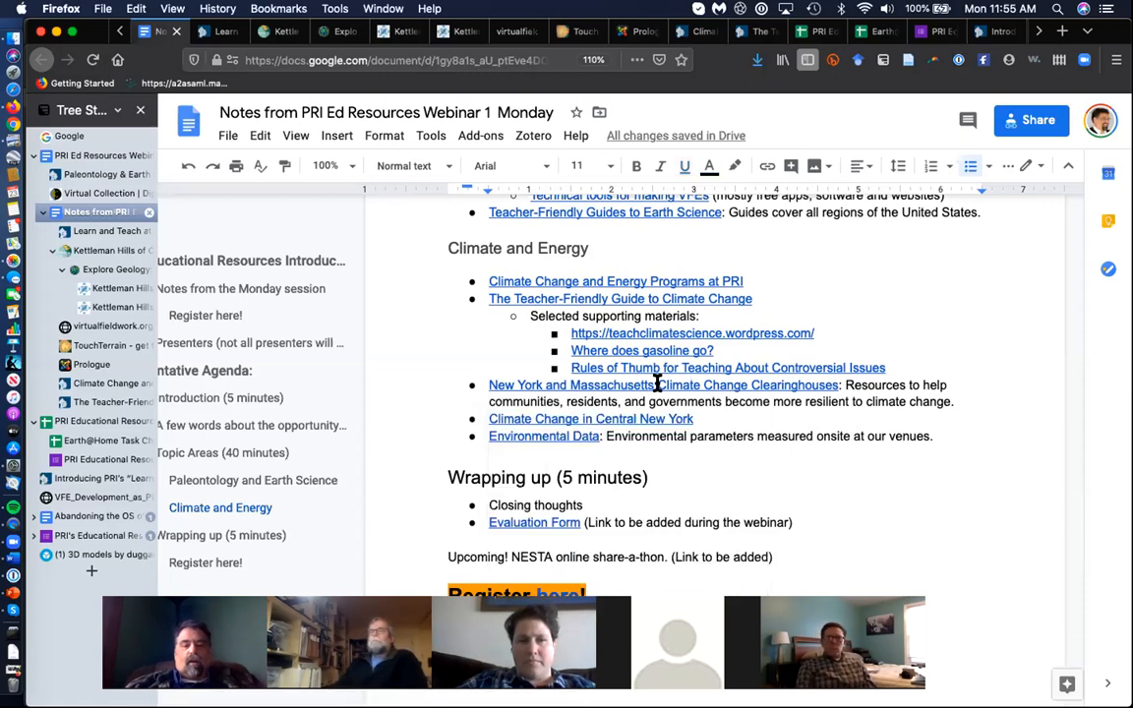
pyautogui.moveTo(663, 384)
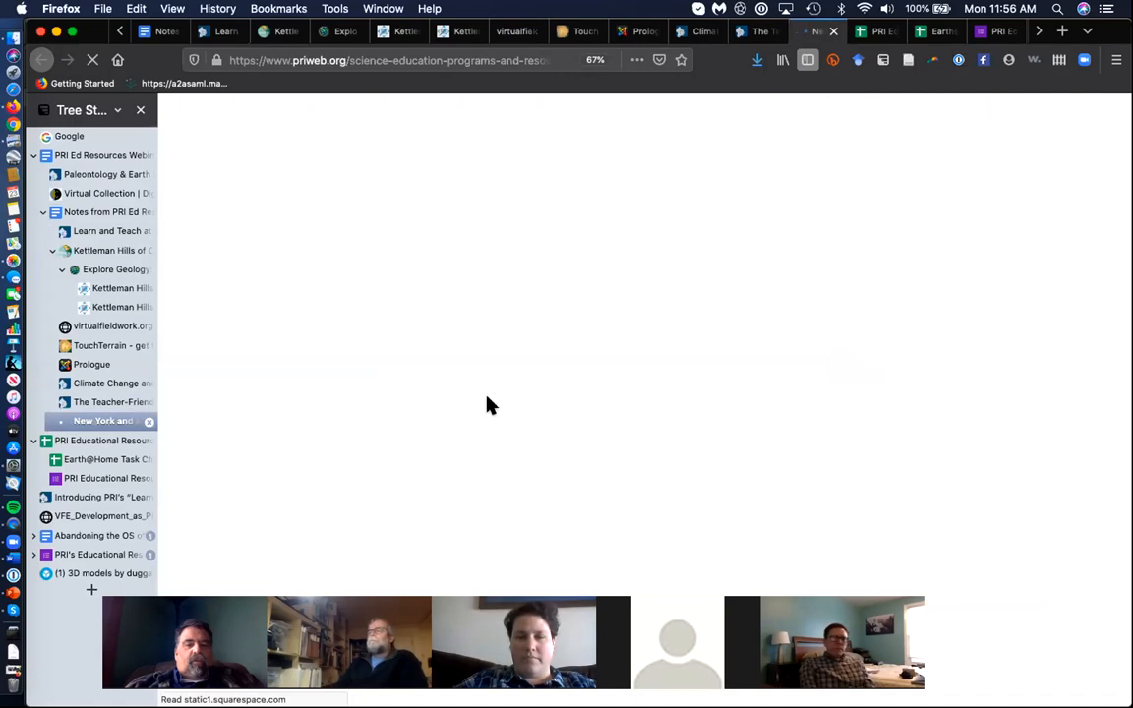
pyautogui.click(102, 420)
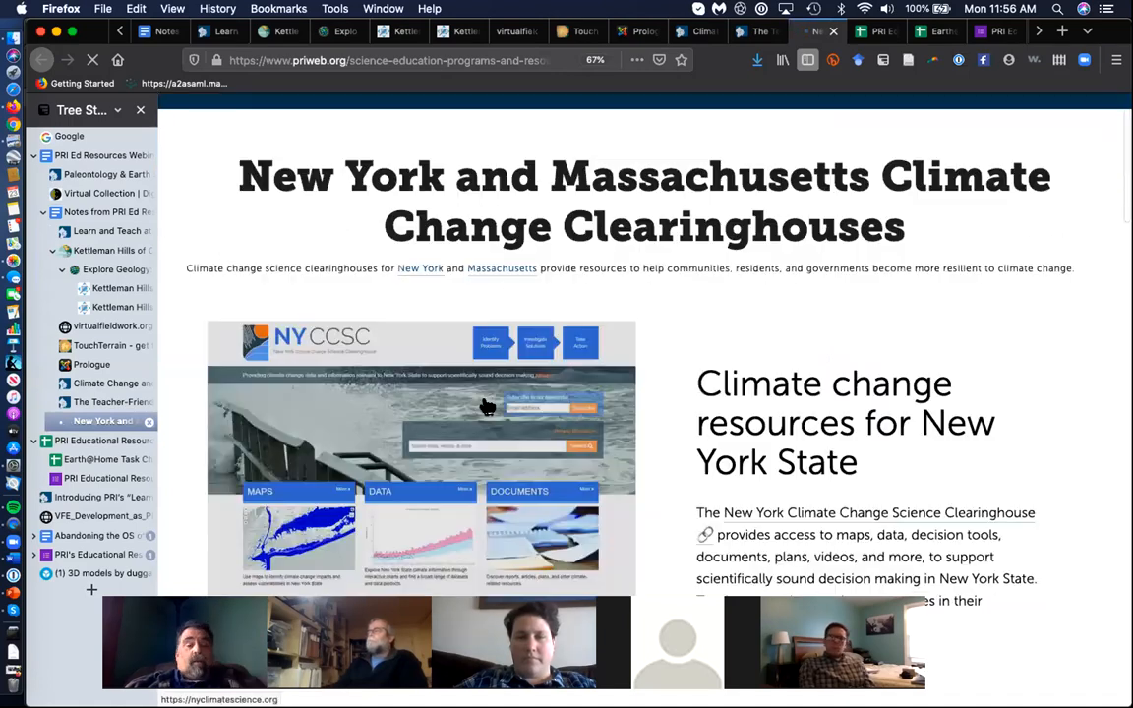
pyautogui.scroll(-3)
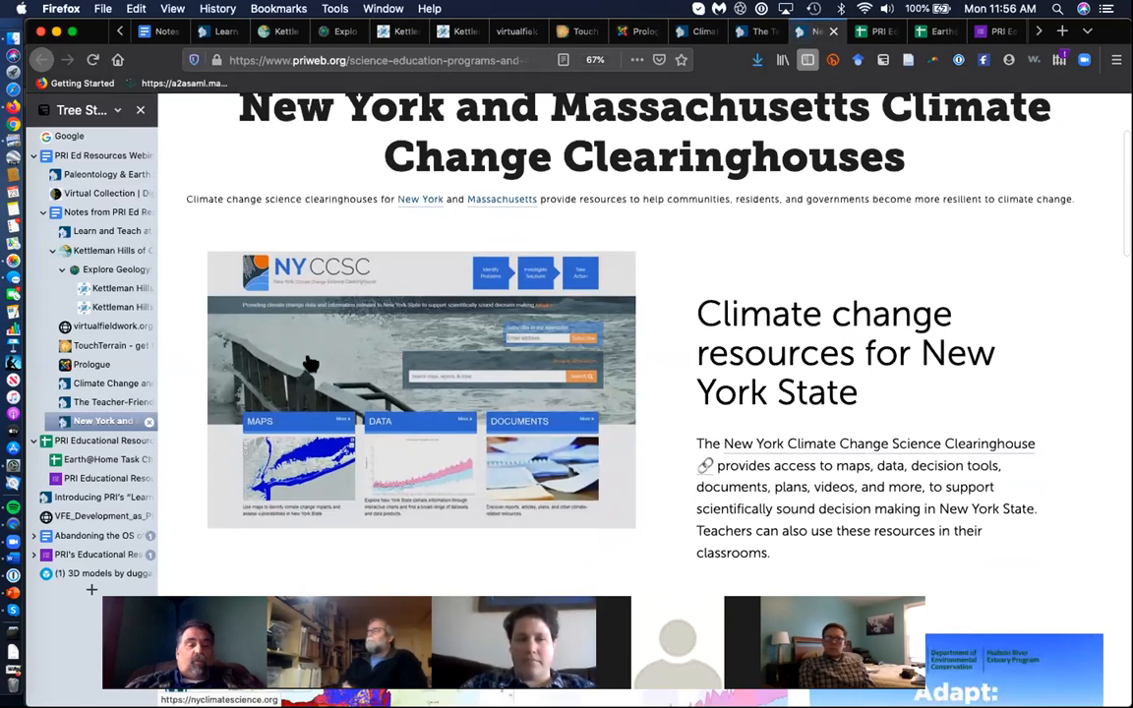
pyautogui.moveTo(101, 210)
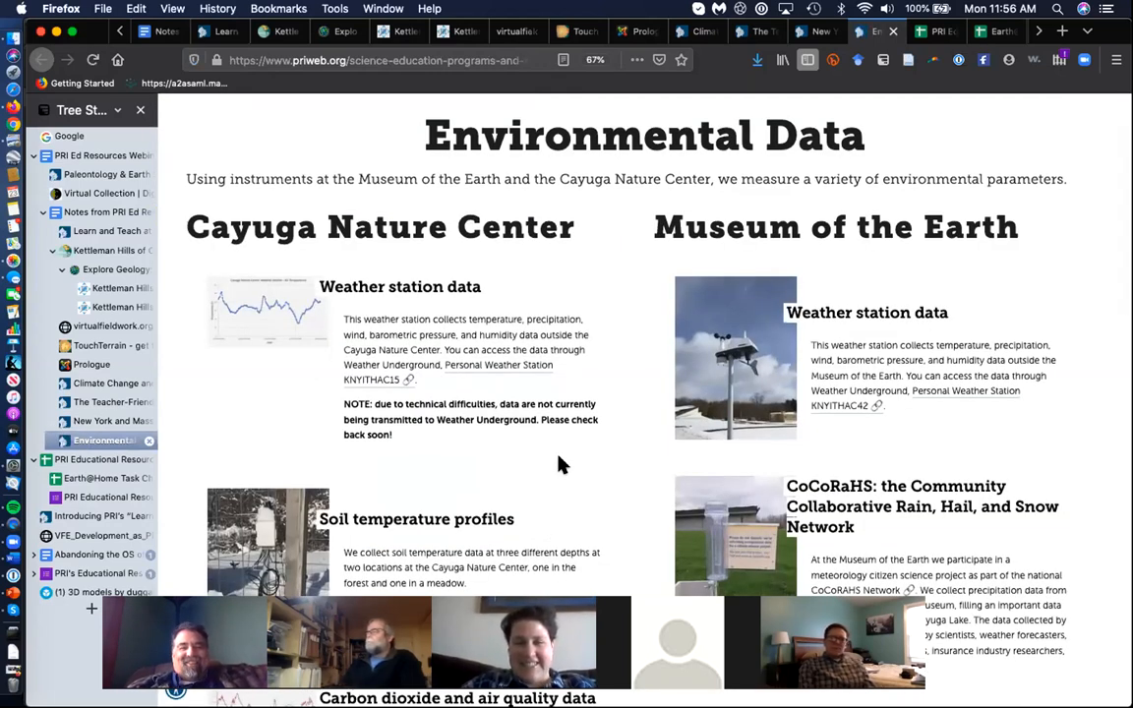
# Scroll the Environmental Data page past Cayuga Nature Center data to 'Other local and regional data sources'
pyautogui.scroll(-3)
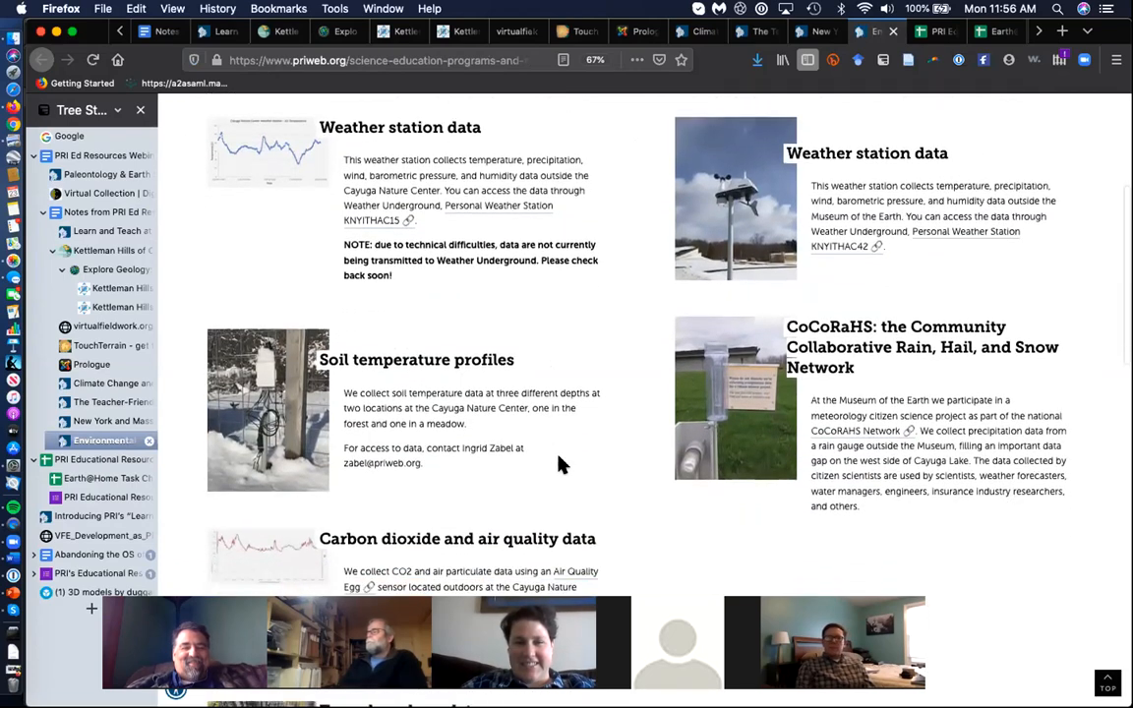
pyautogui.scroll(-3)
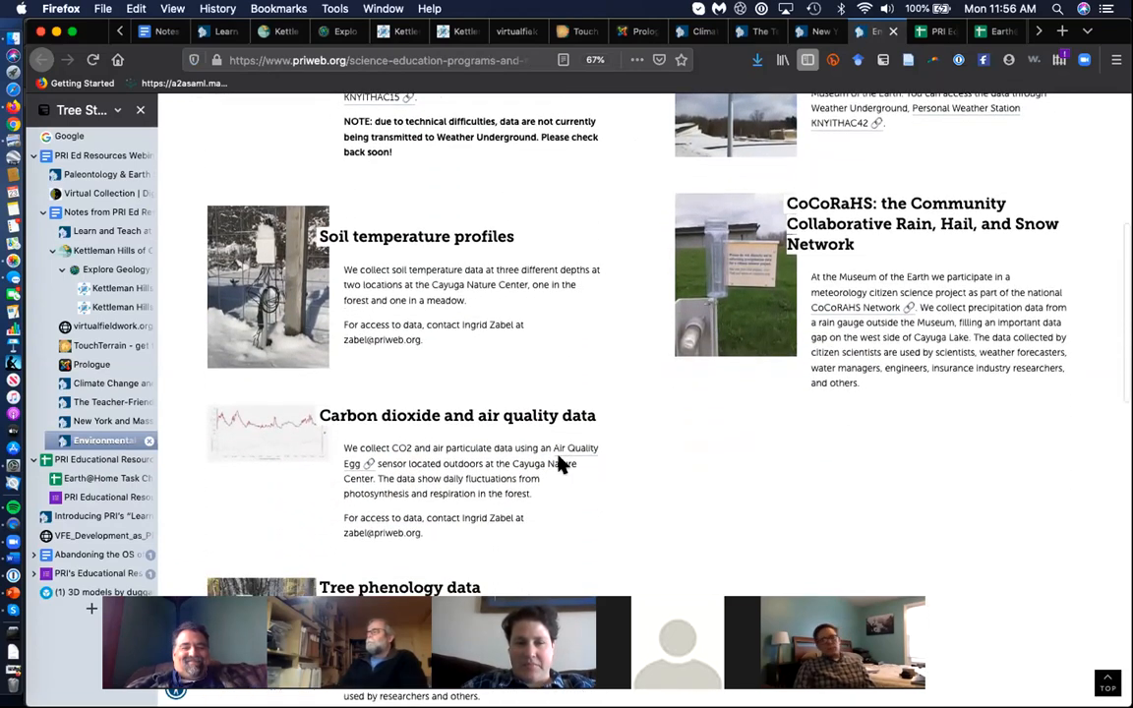
pyautogui.scroll(-3)
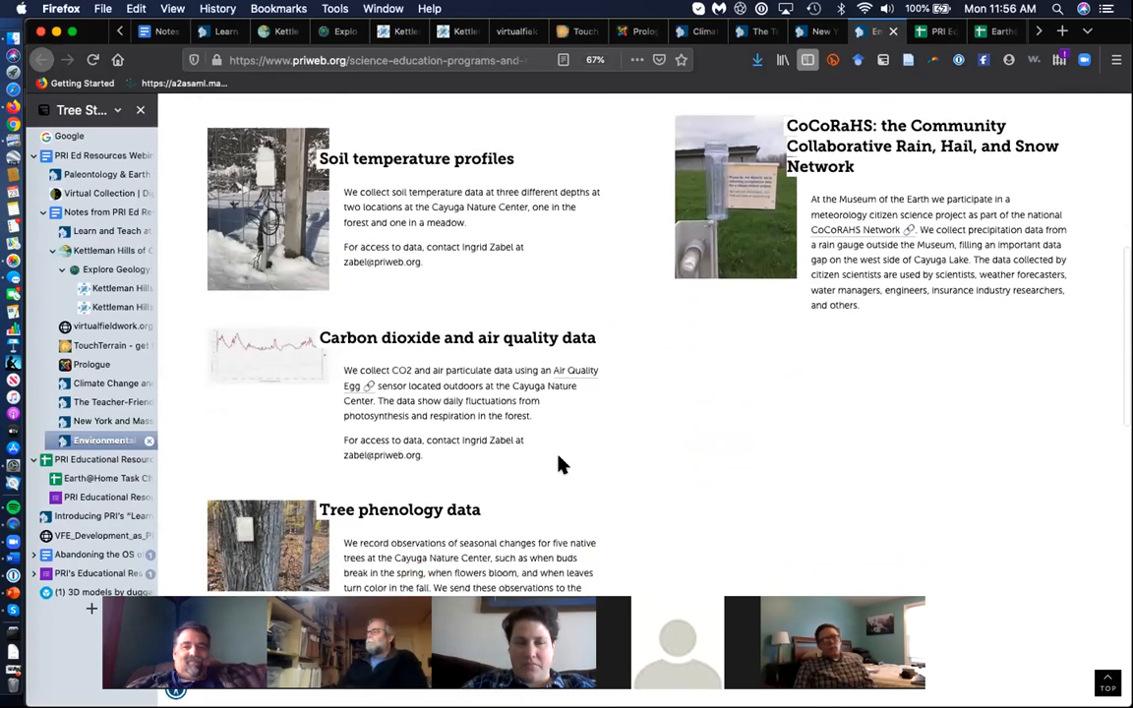
pyautogui.scroll(-3)
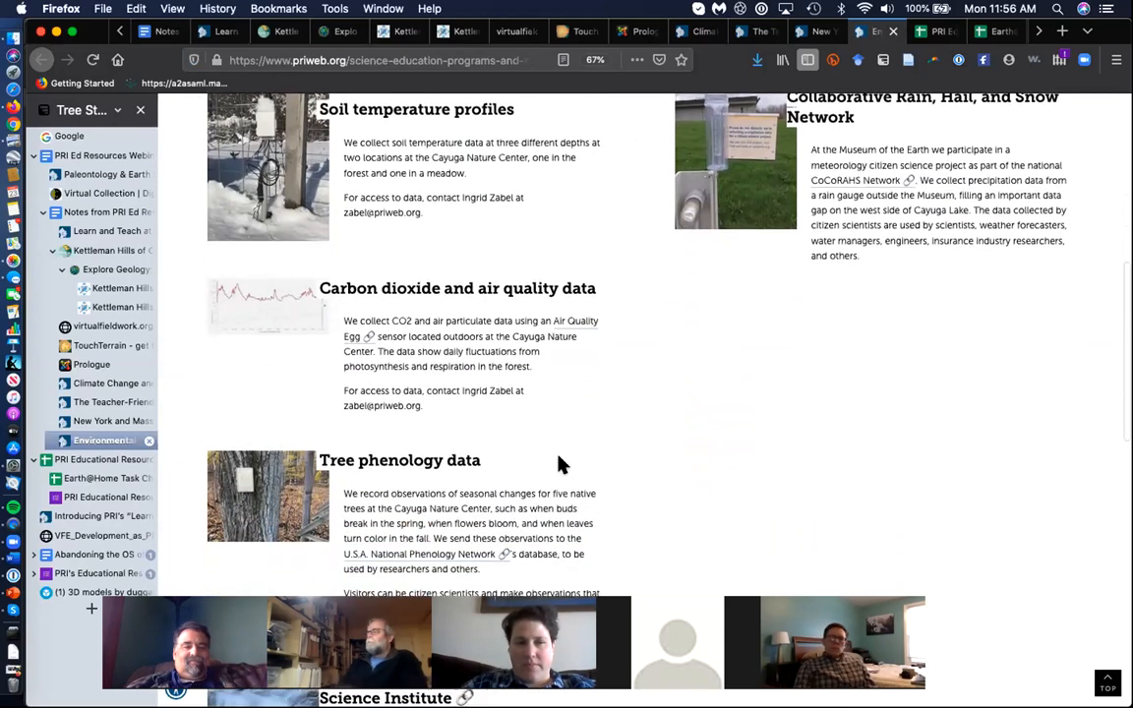
pyautogui.scroll(-3)
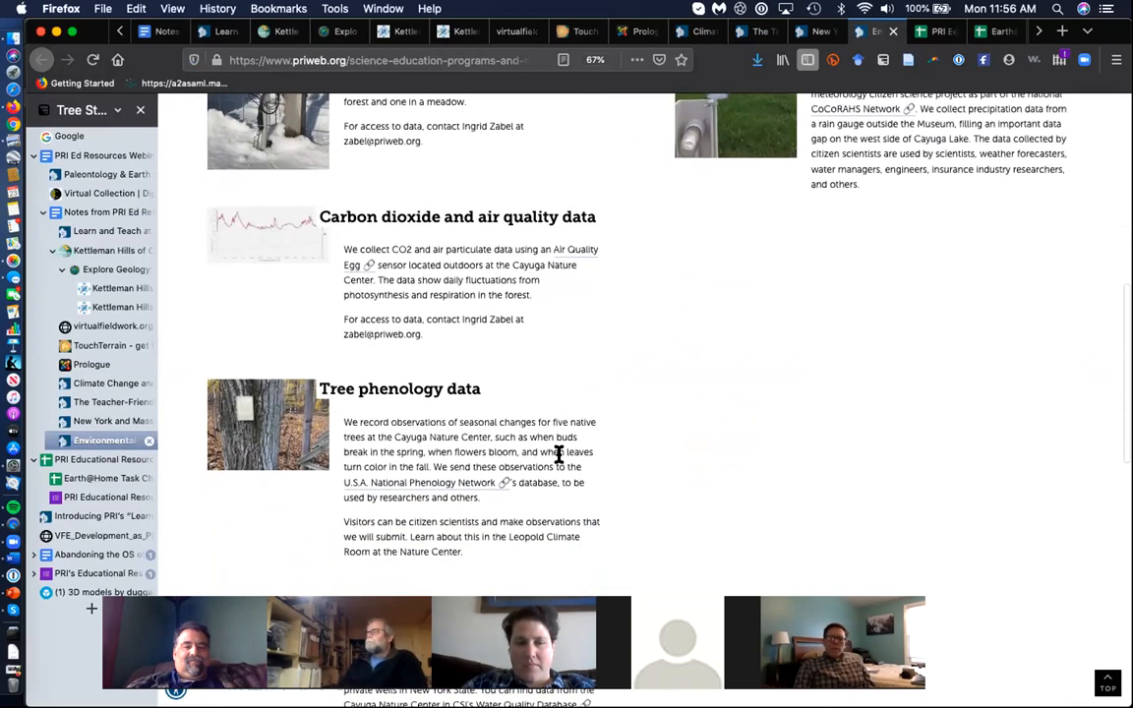
pyautogui.scroll(-3)
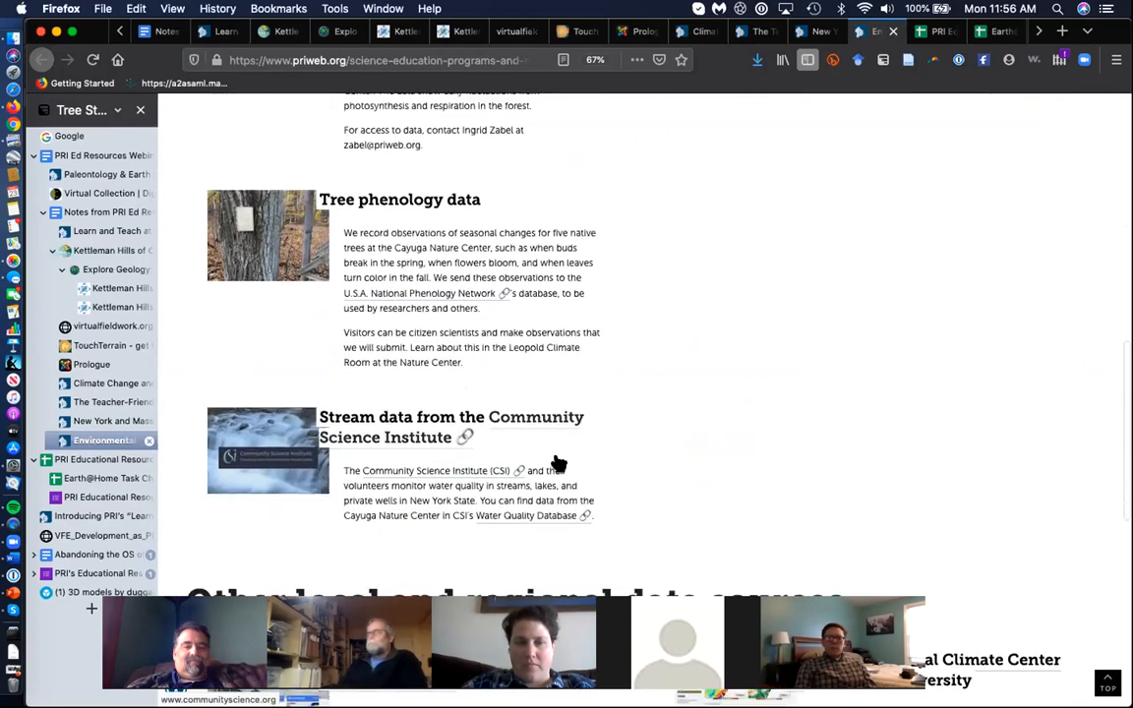
pyautogui.scroll(-3)
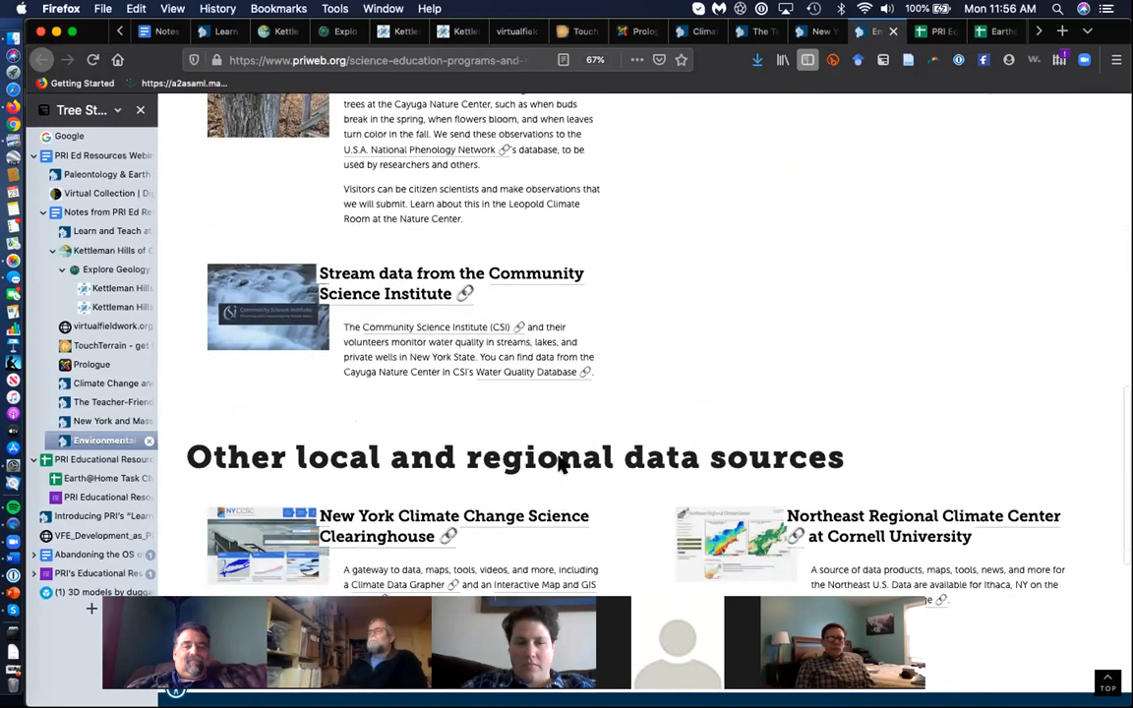
pyautogui.scroll(-3)
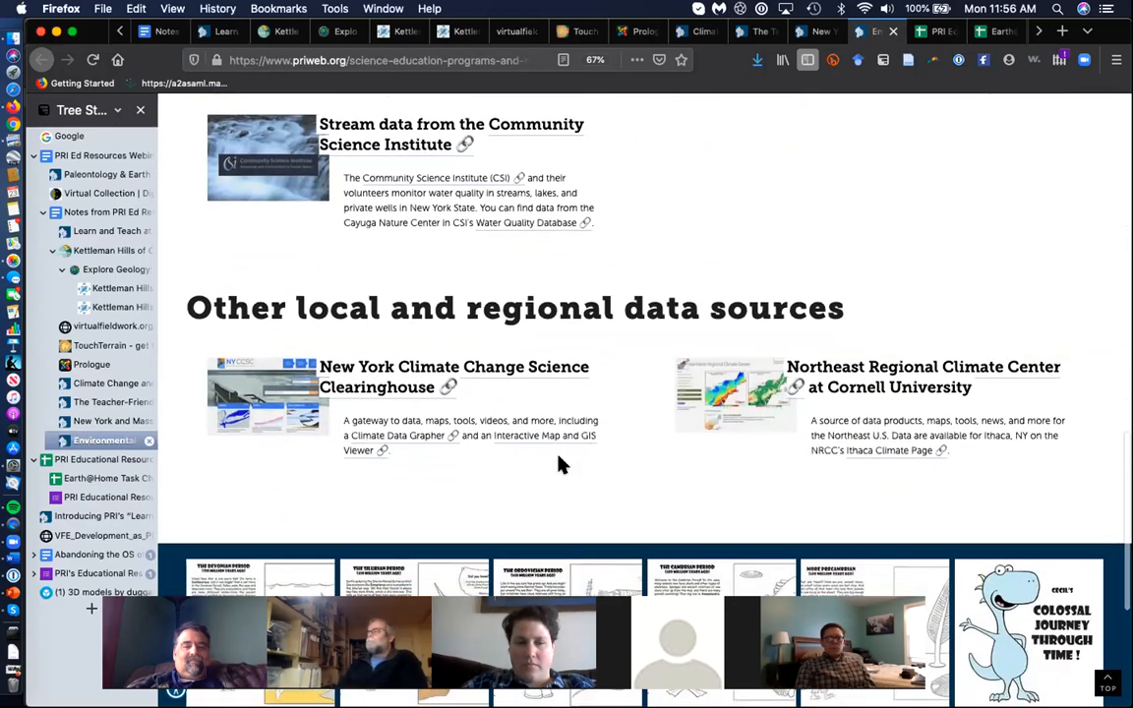
pyautogui.scroll(-3)
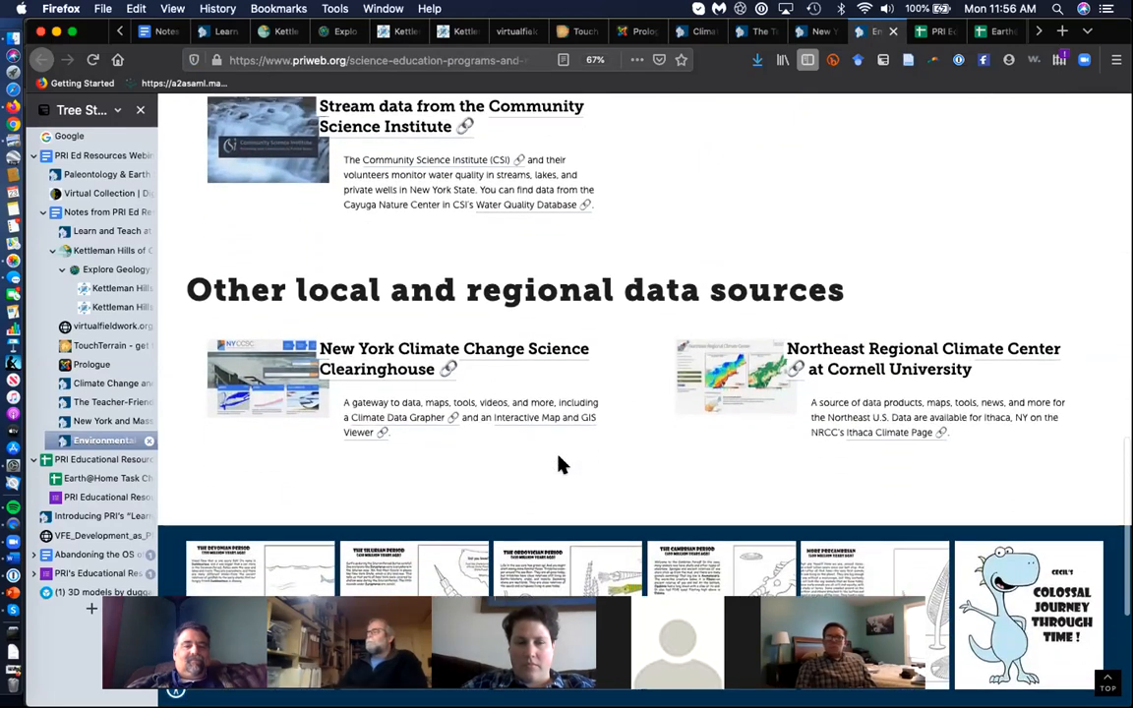
pyautogui.scroll(3)
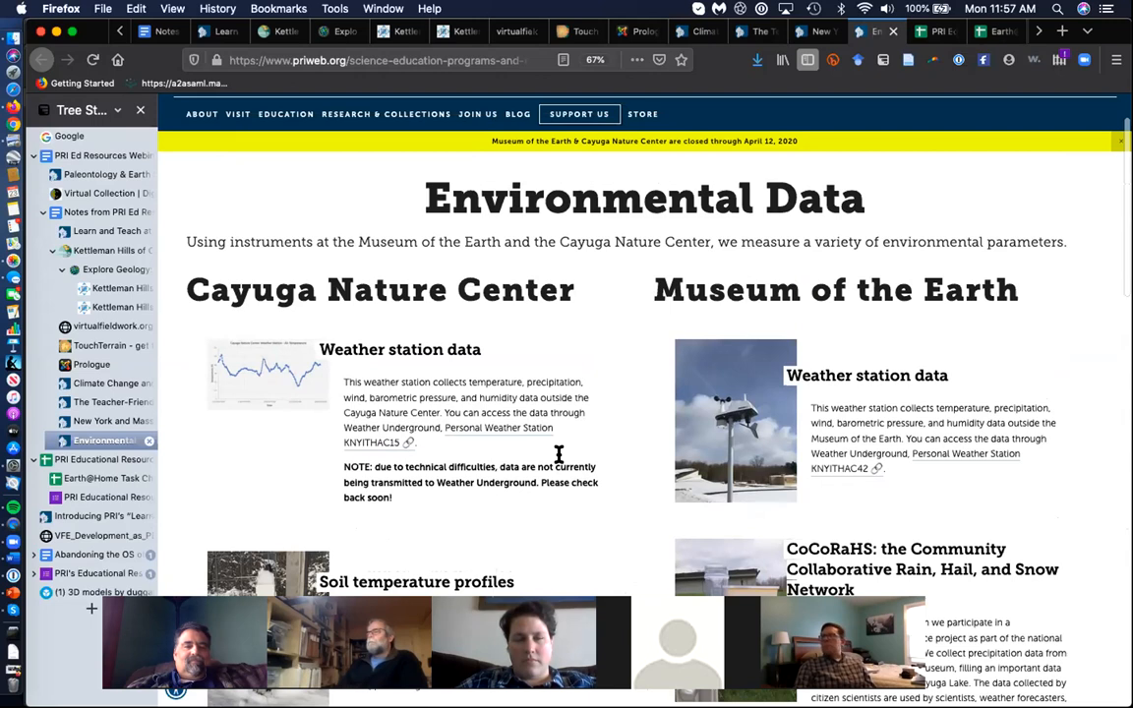
pyautogui.moveTo(619, 423)
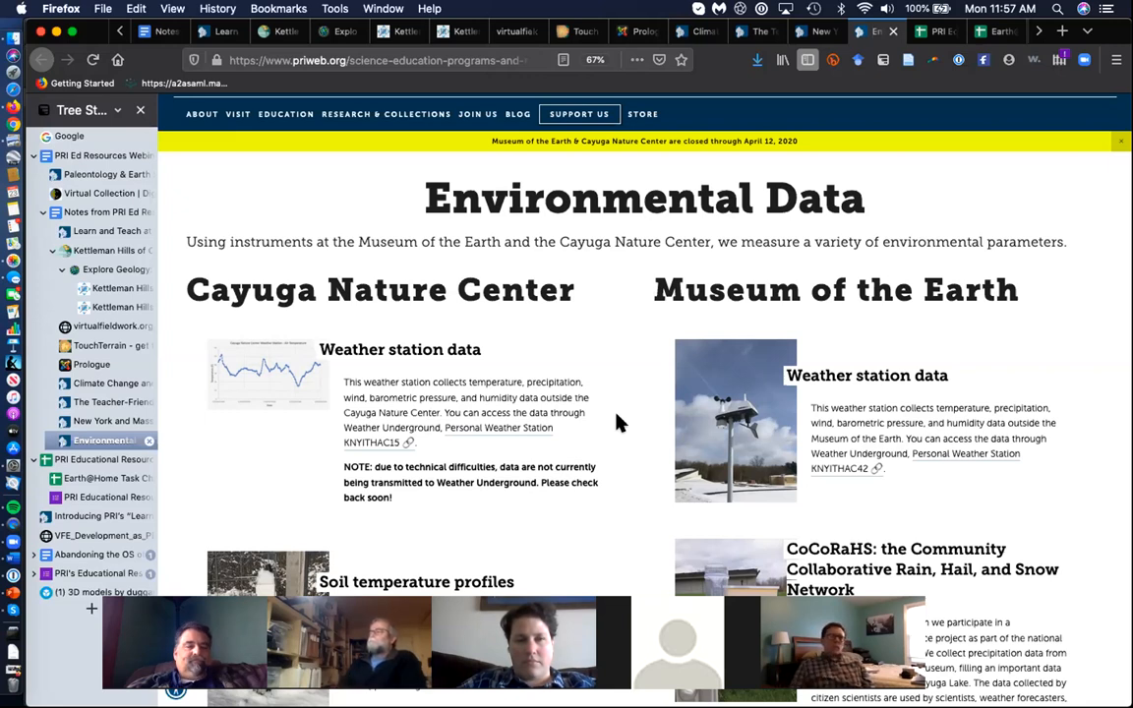
pyautogui.moveTo(88, 231)
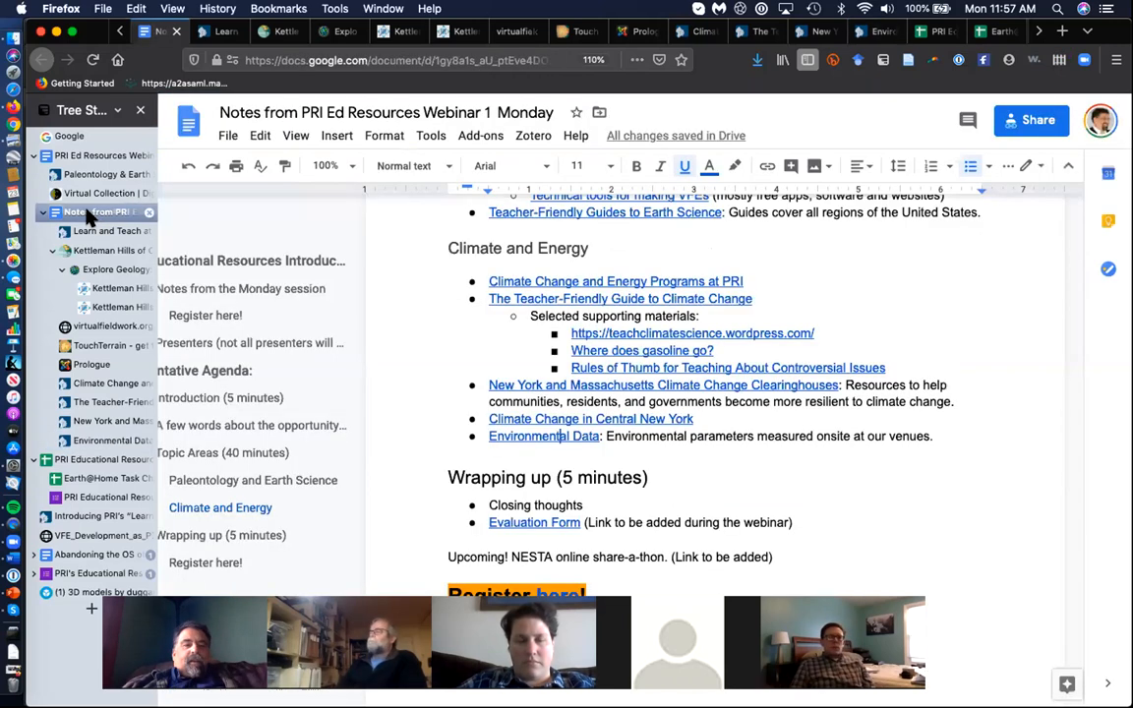
# Open the 'Evaluation Form' link under 'Wrapping up' and skim the webinar evaluation questions
pyautogui.scroll(-3)
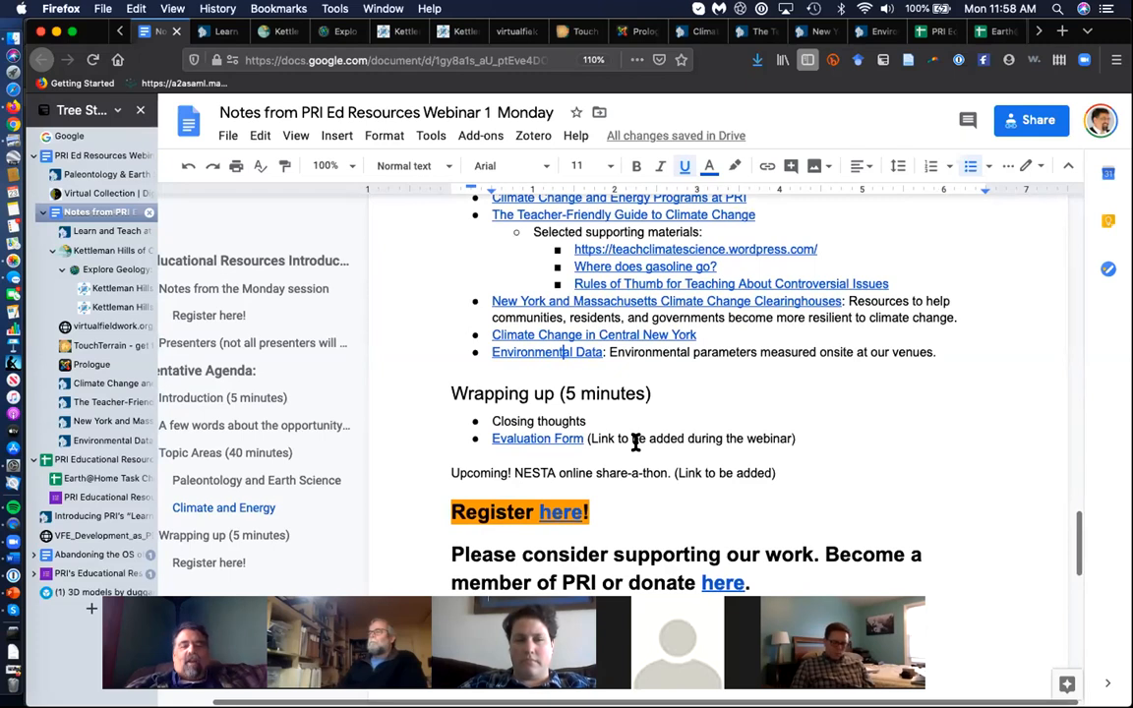
pyautogui.scroll(-3)
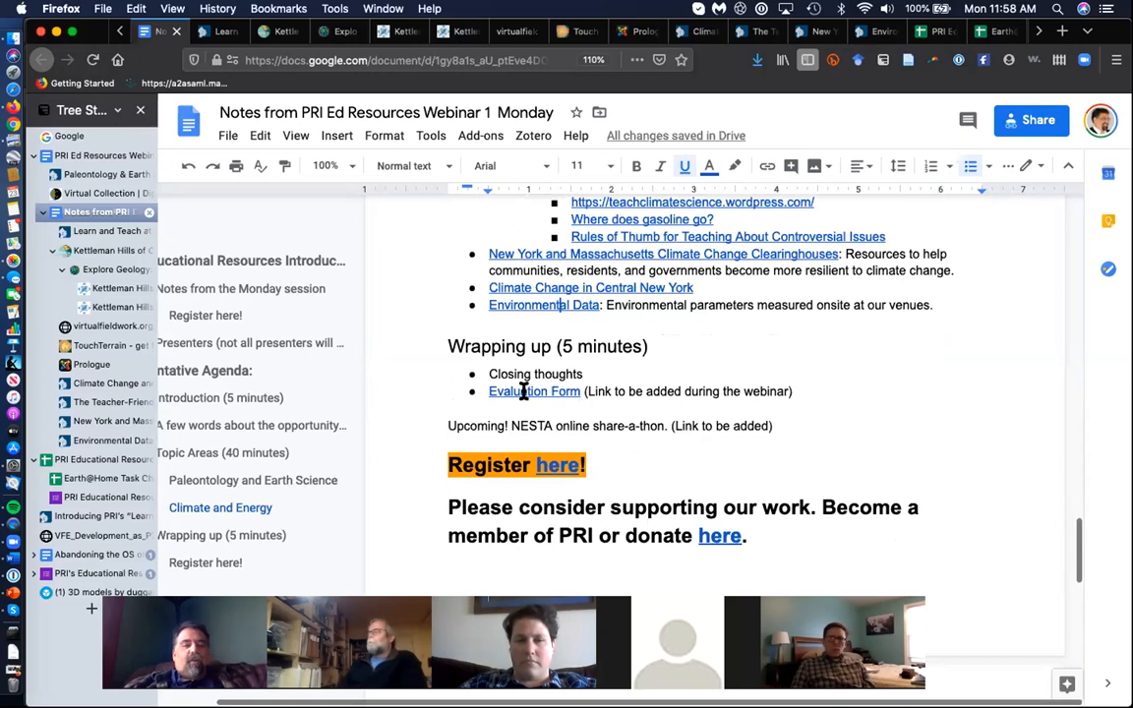
pyautogui.click(534, 392)
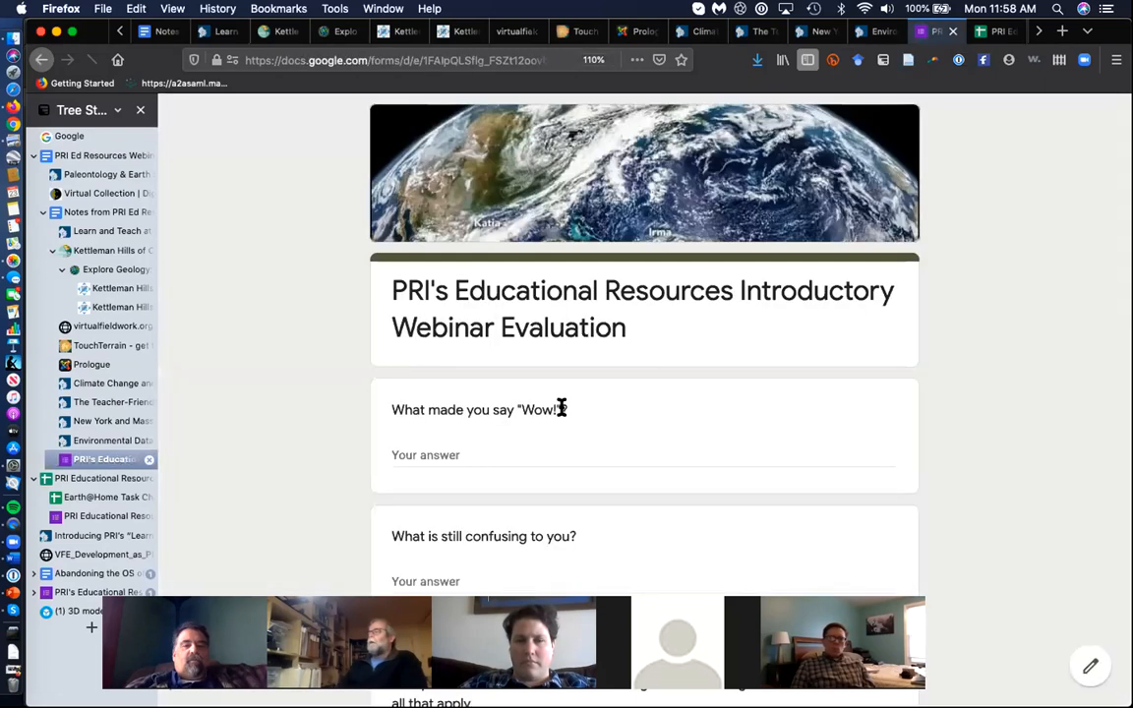
pyautogui.scroll(-3)
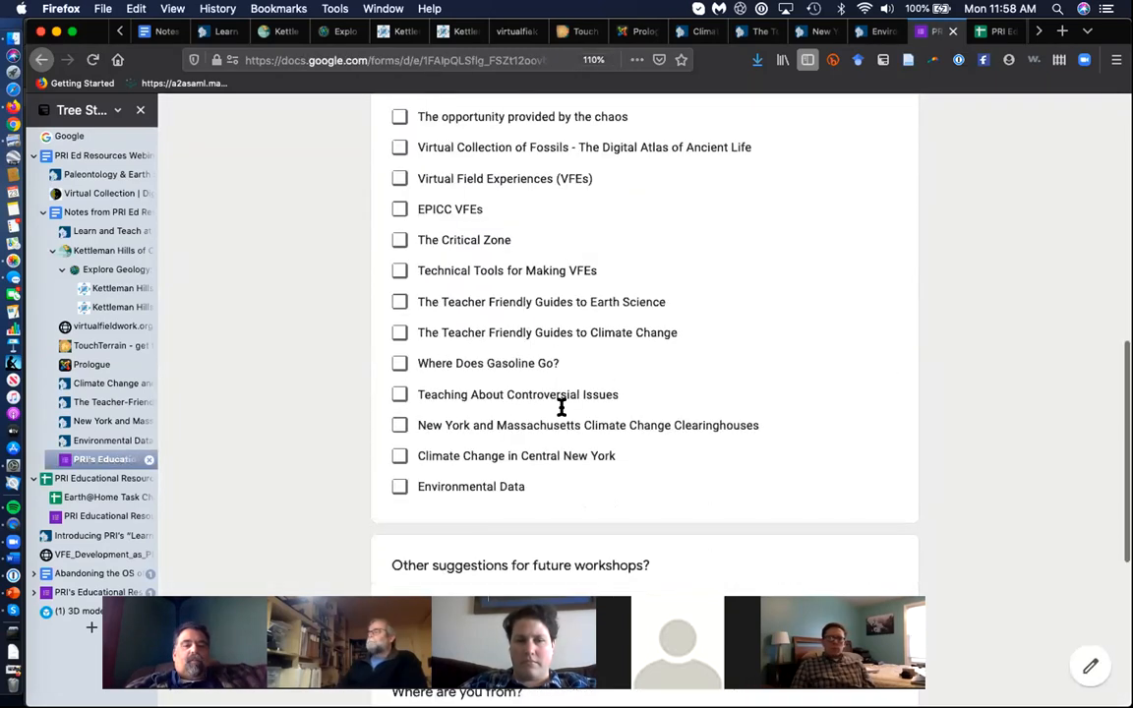
pyautogui.scroll(-3)
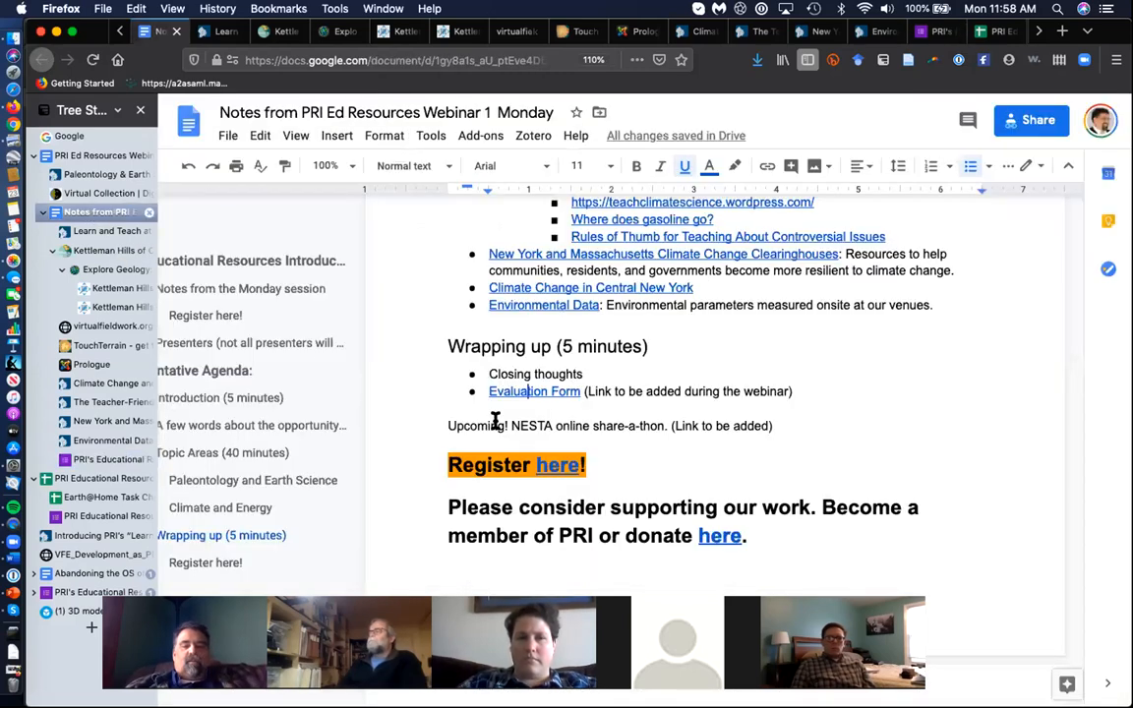
pyautogui.scroll(-3)
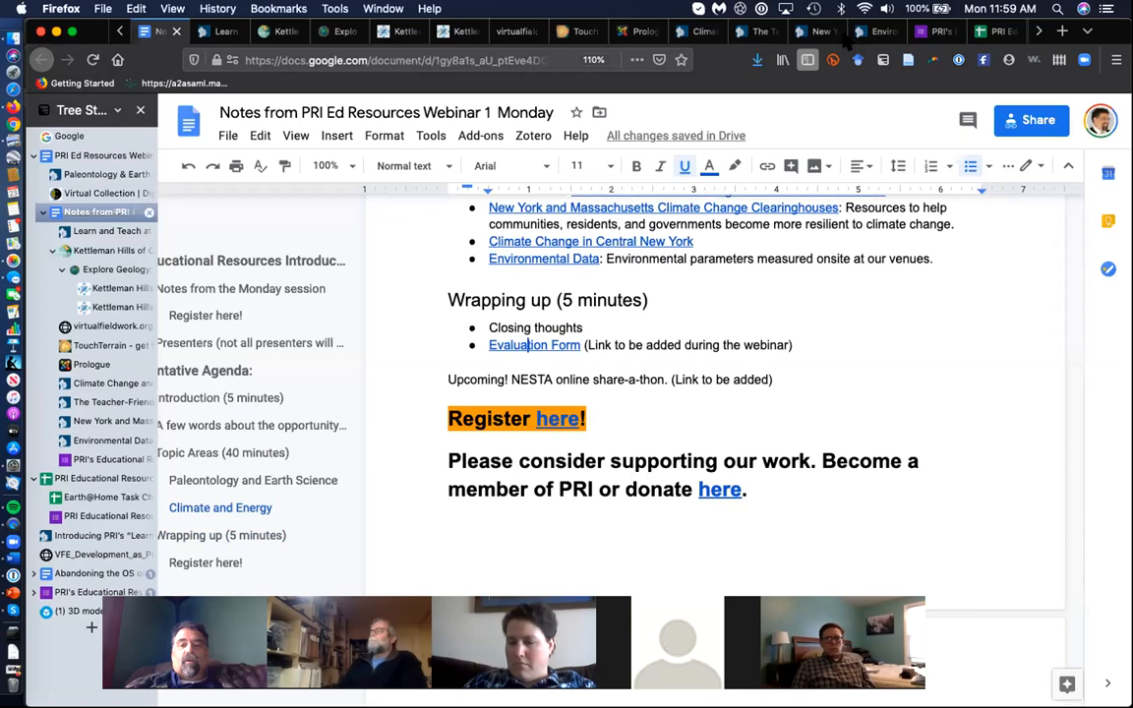
pyautogui.moveTo(880, 80)
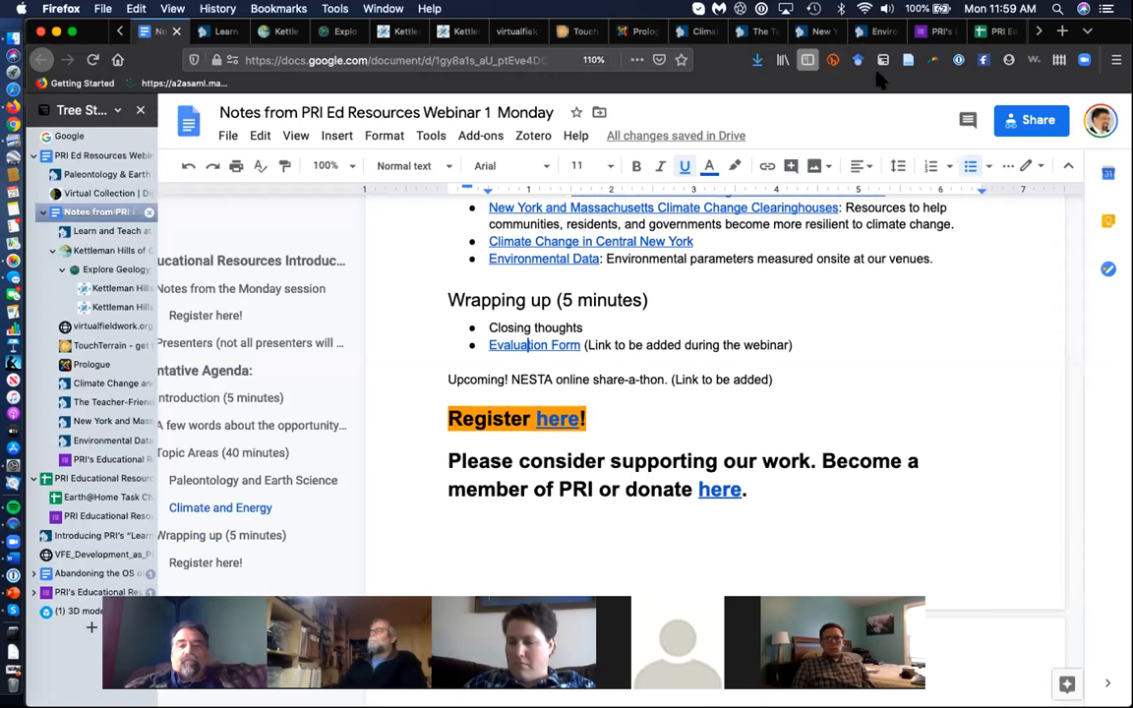
pyautogui.moveTo(925, 322)
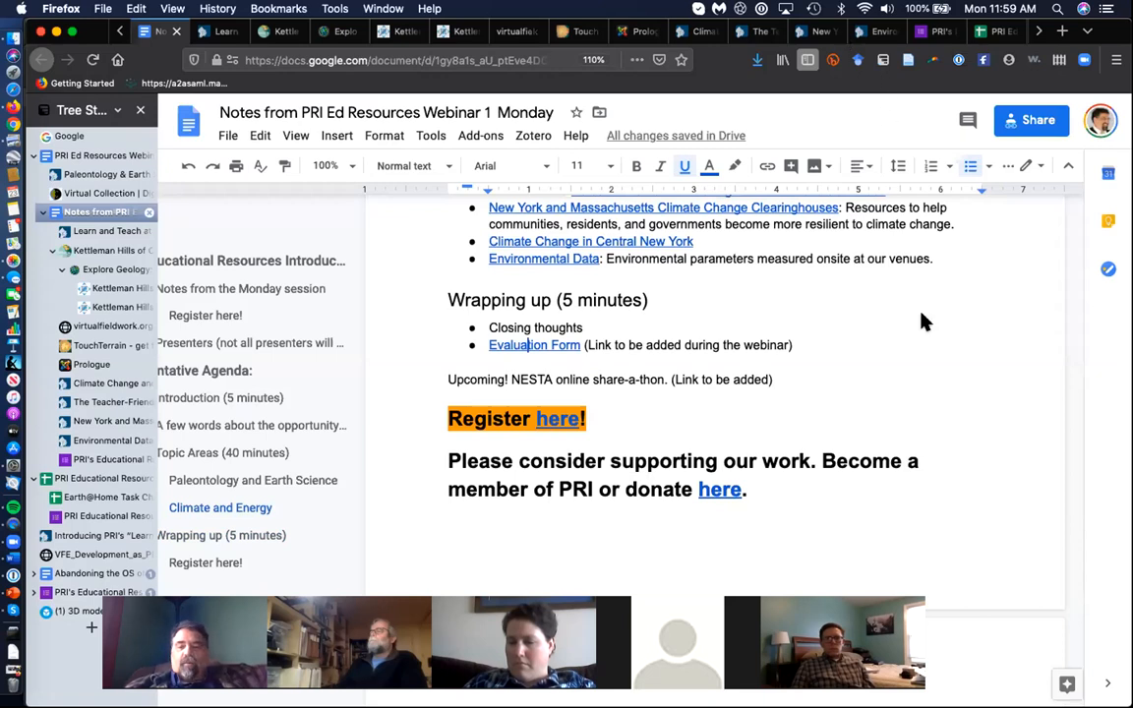